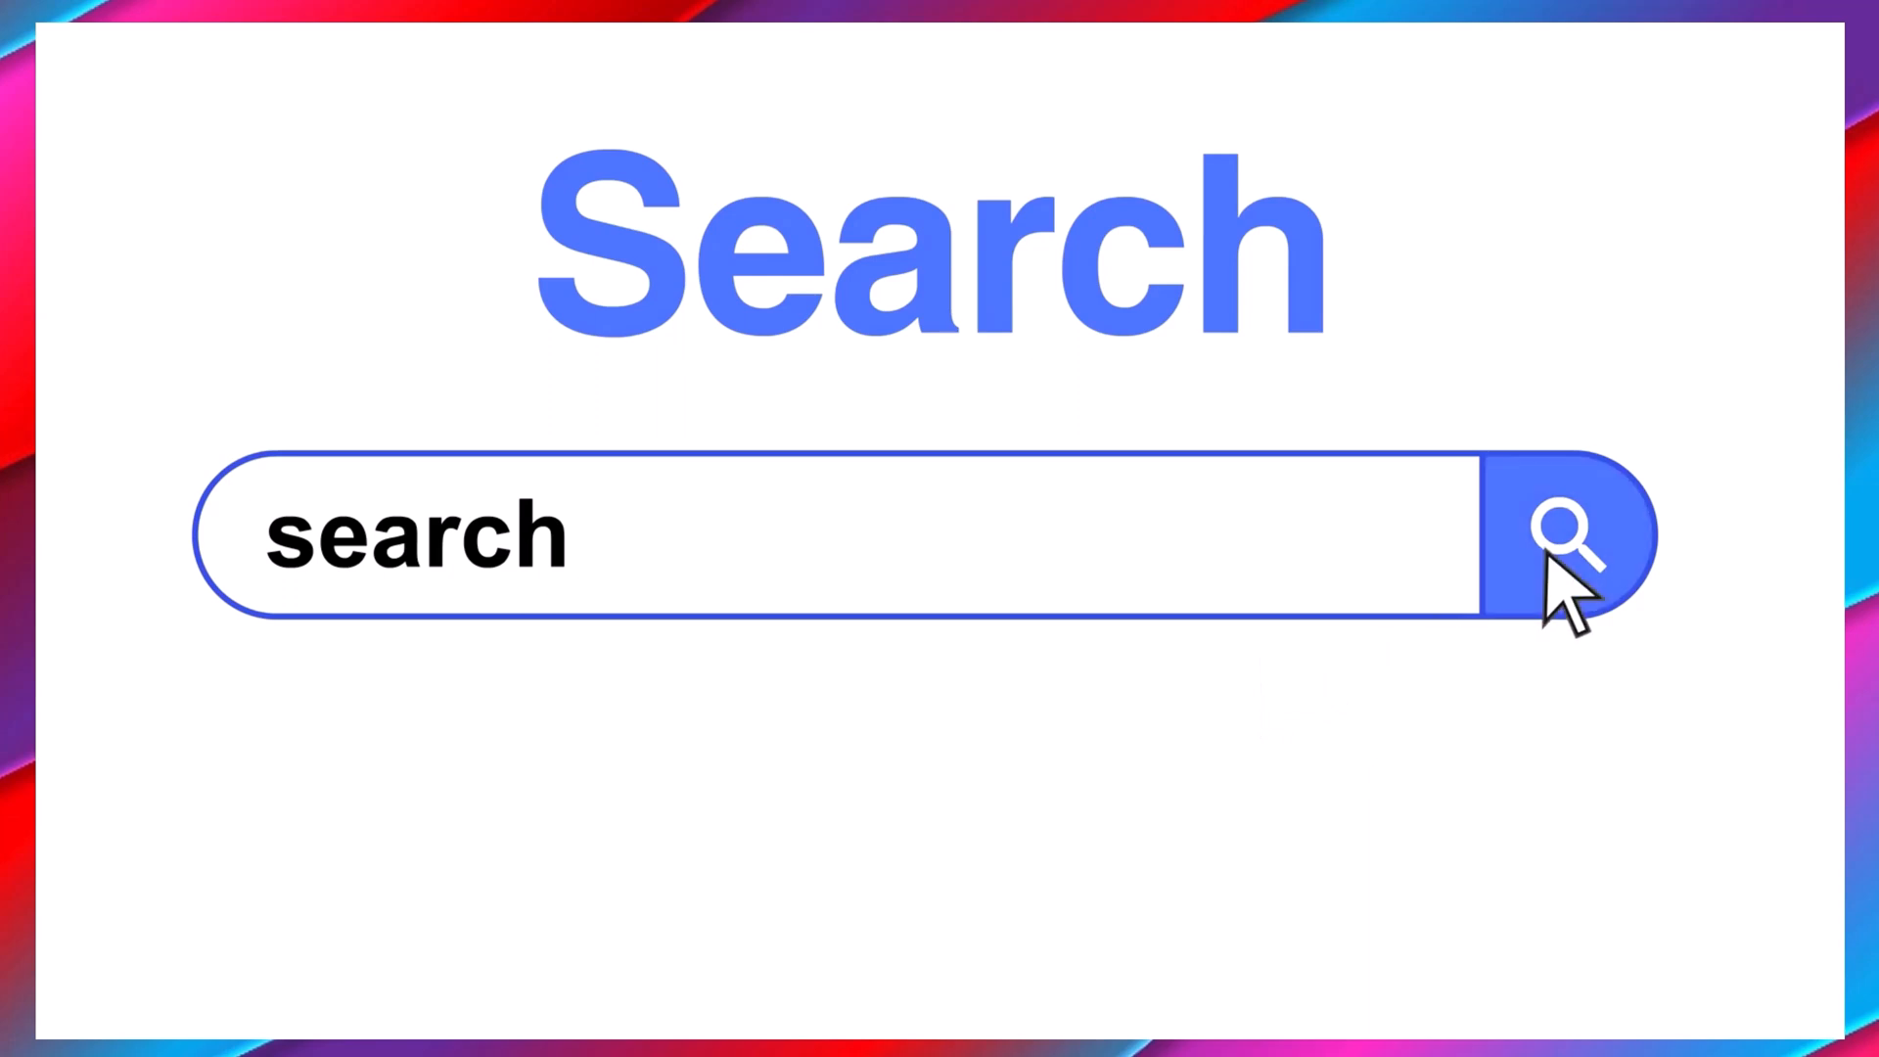
Step: View the Nike home page's HTML source in a new Chrome tab and scroll through it
click(1564, 532)
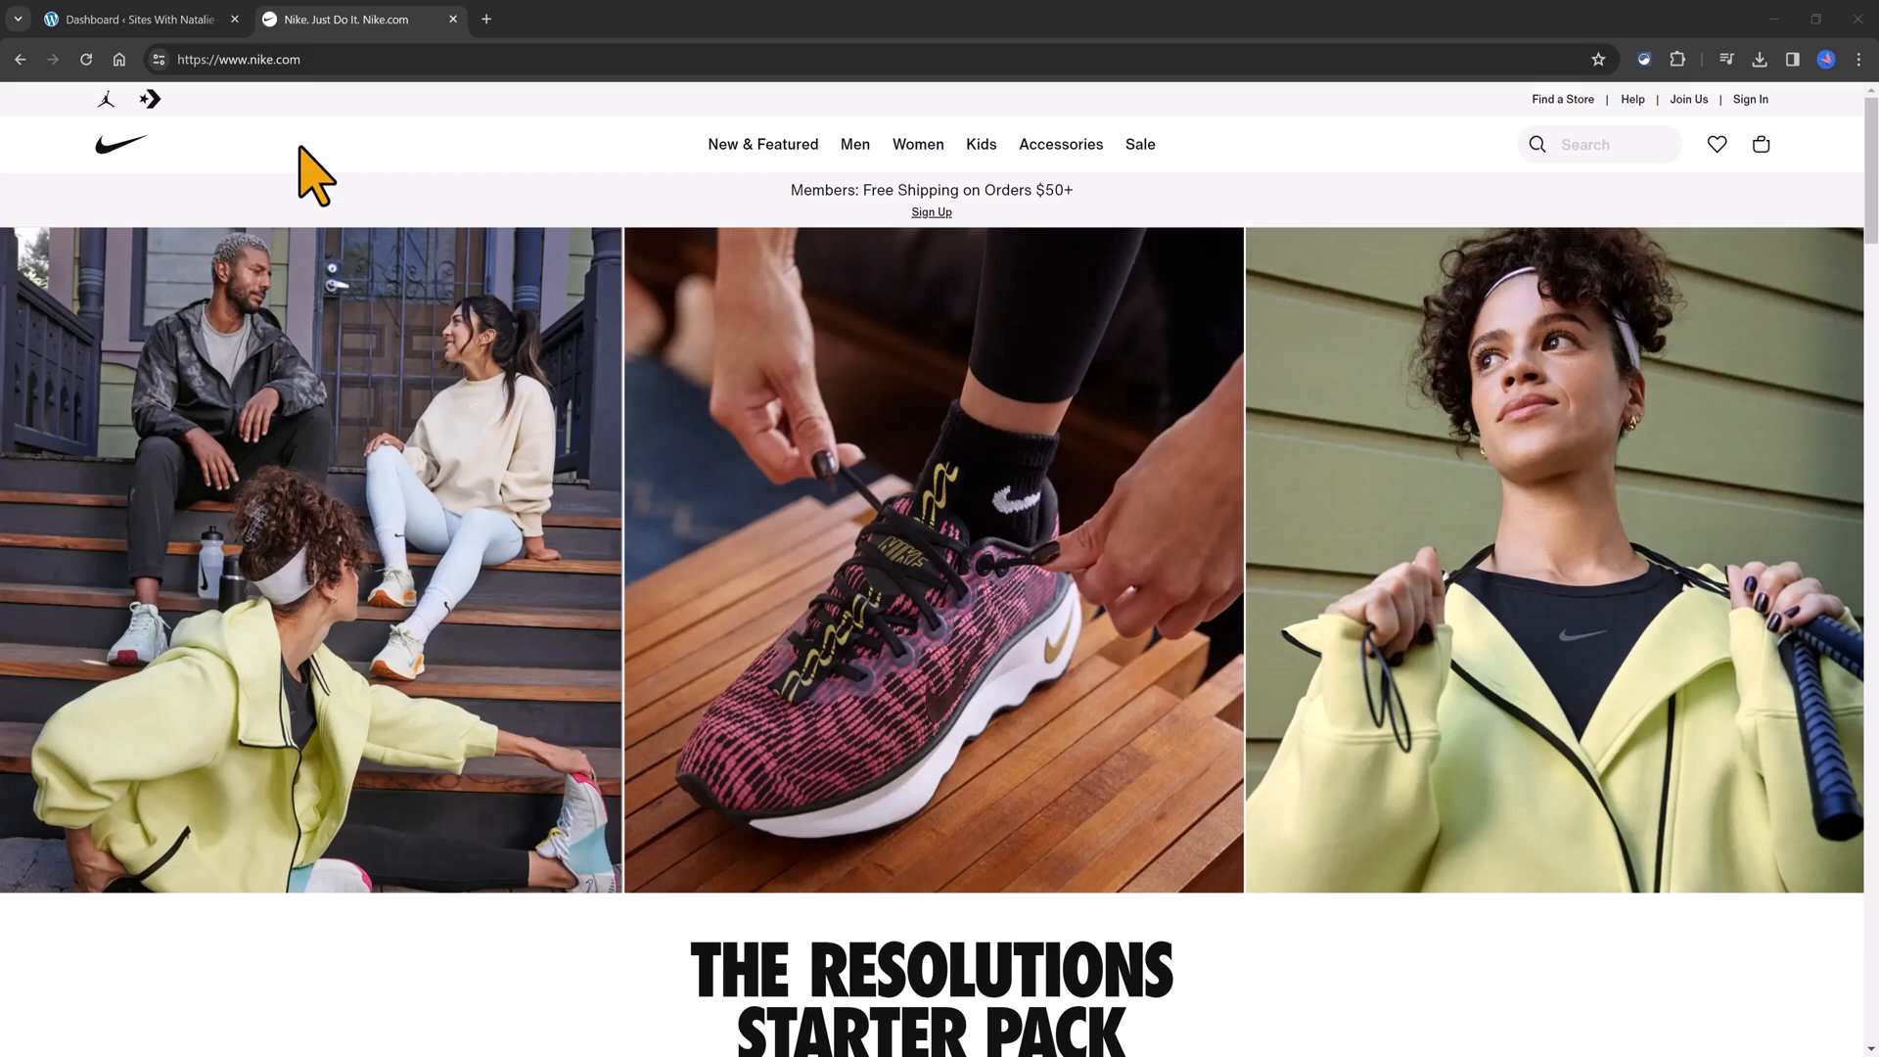
key(u)
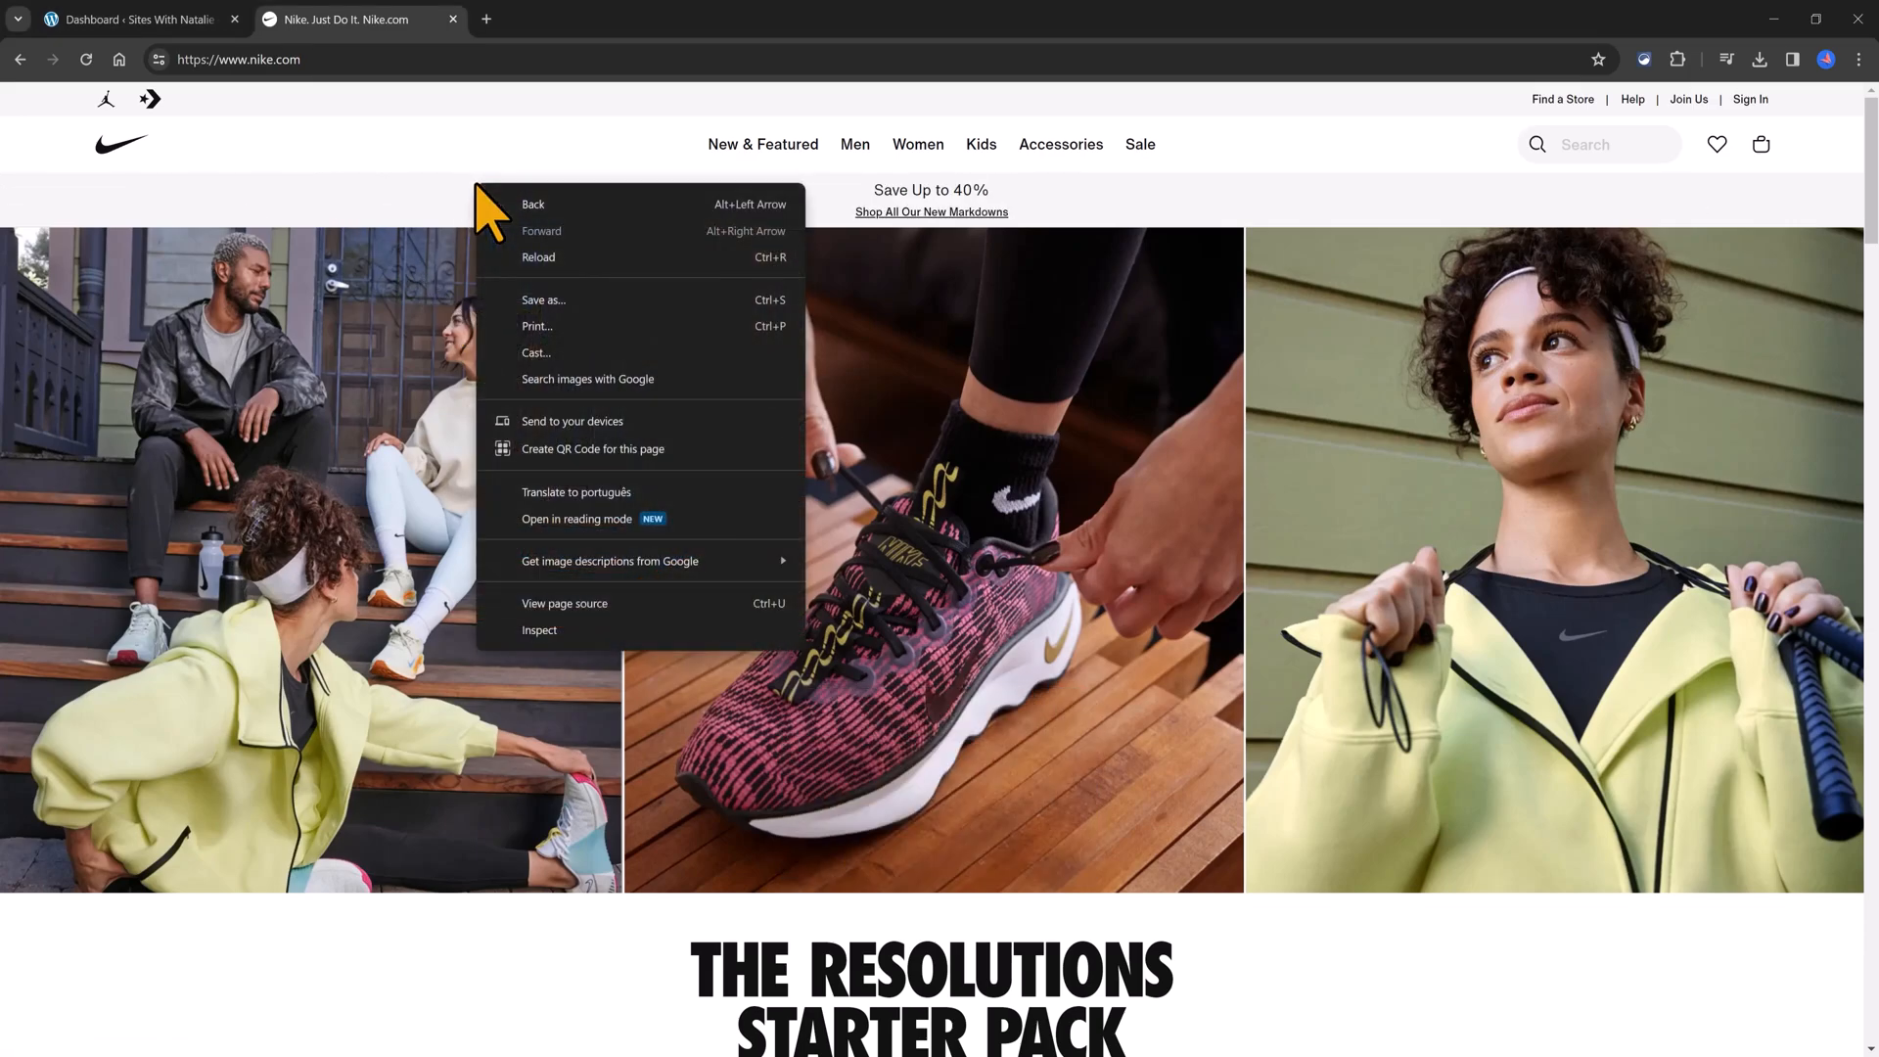
click(563, 603)
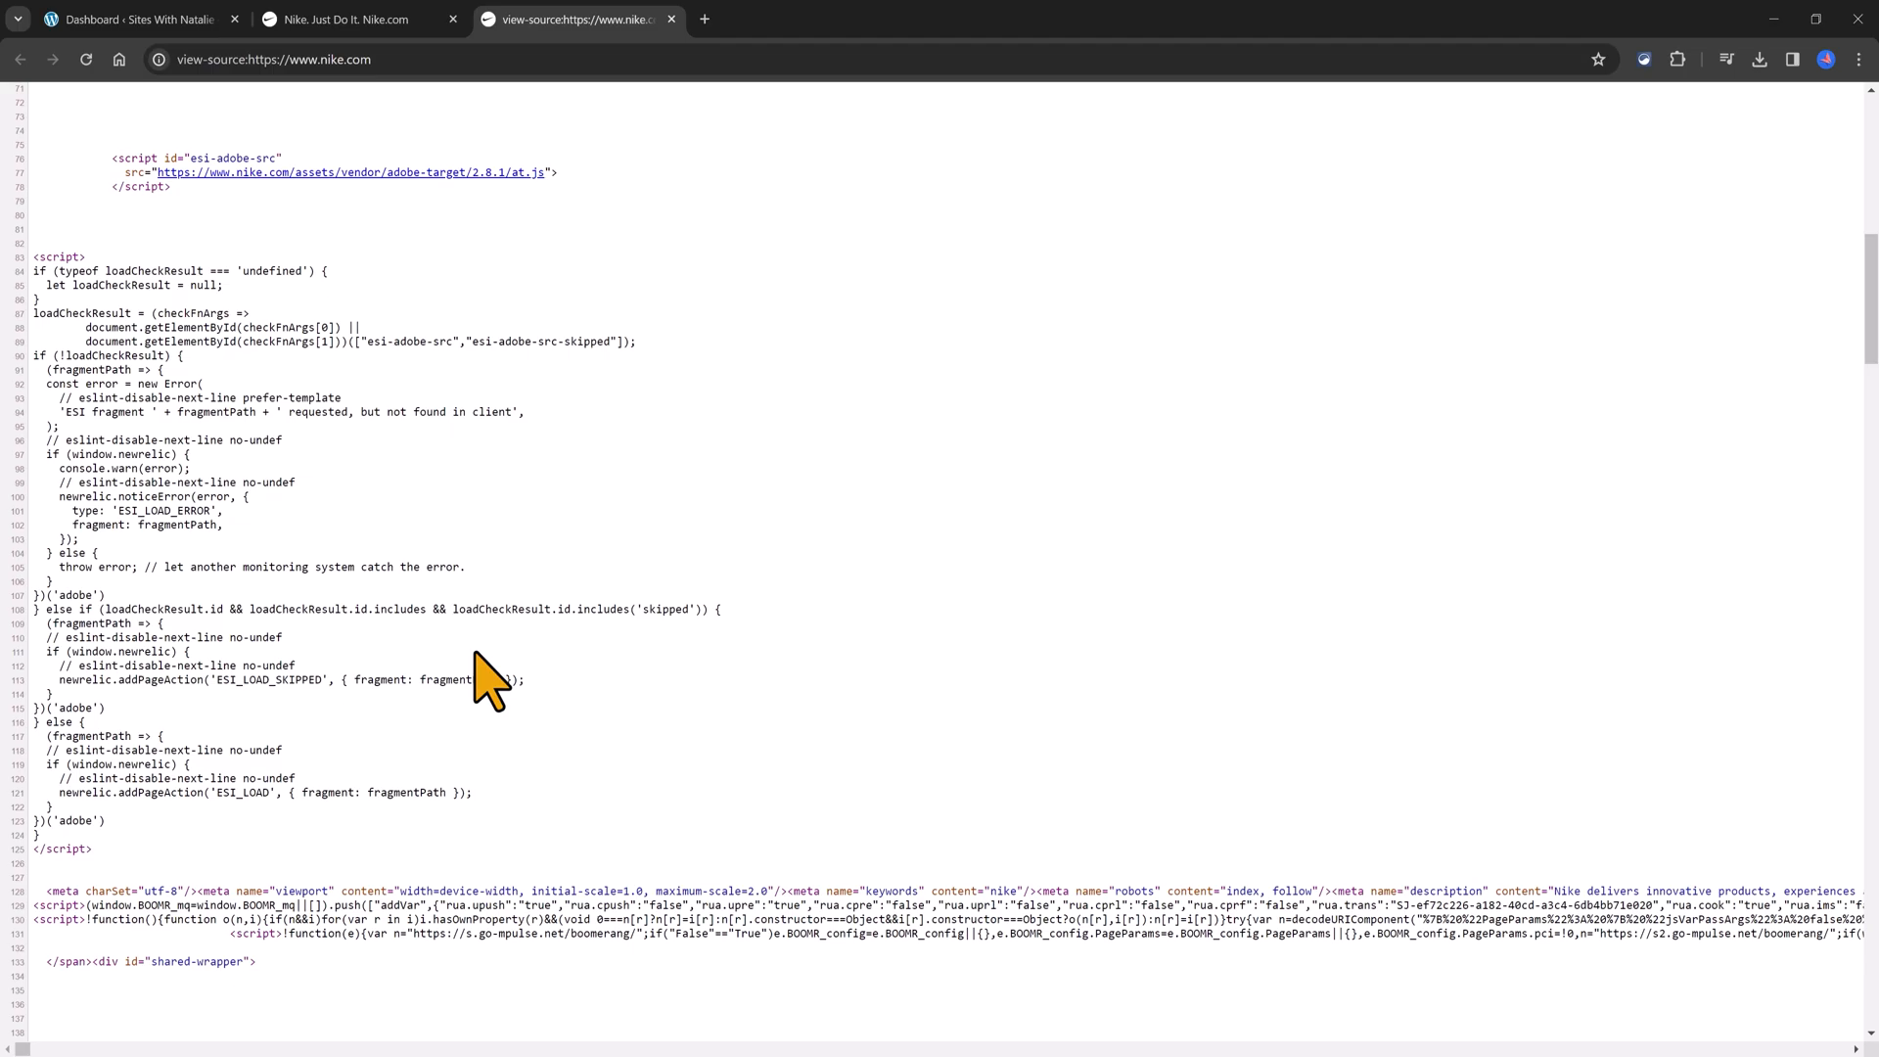
scroll(down, 3)
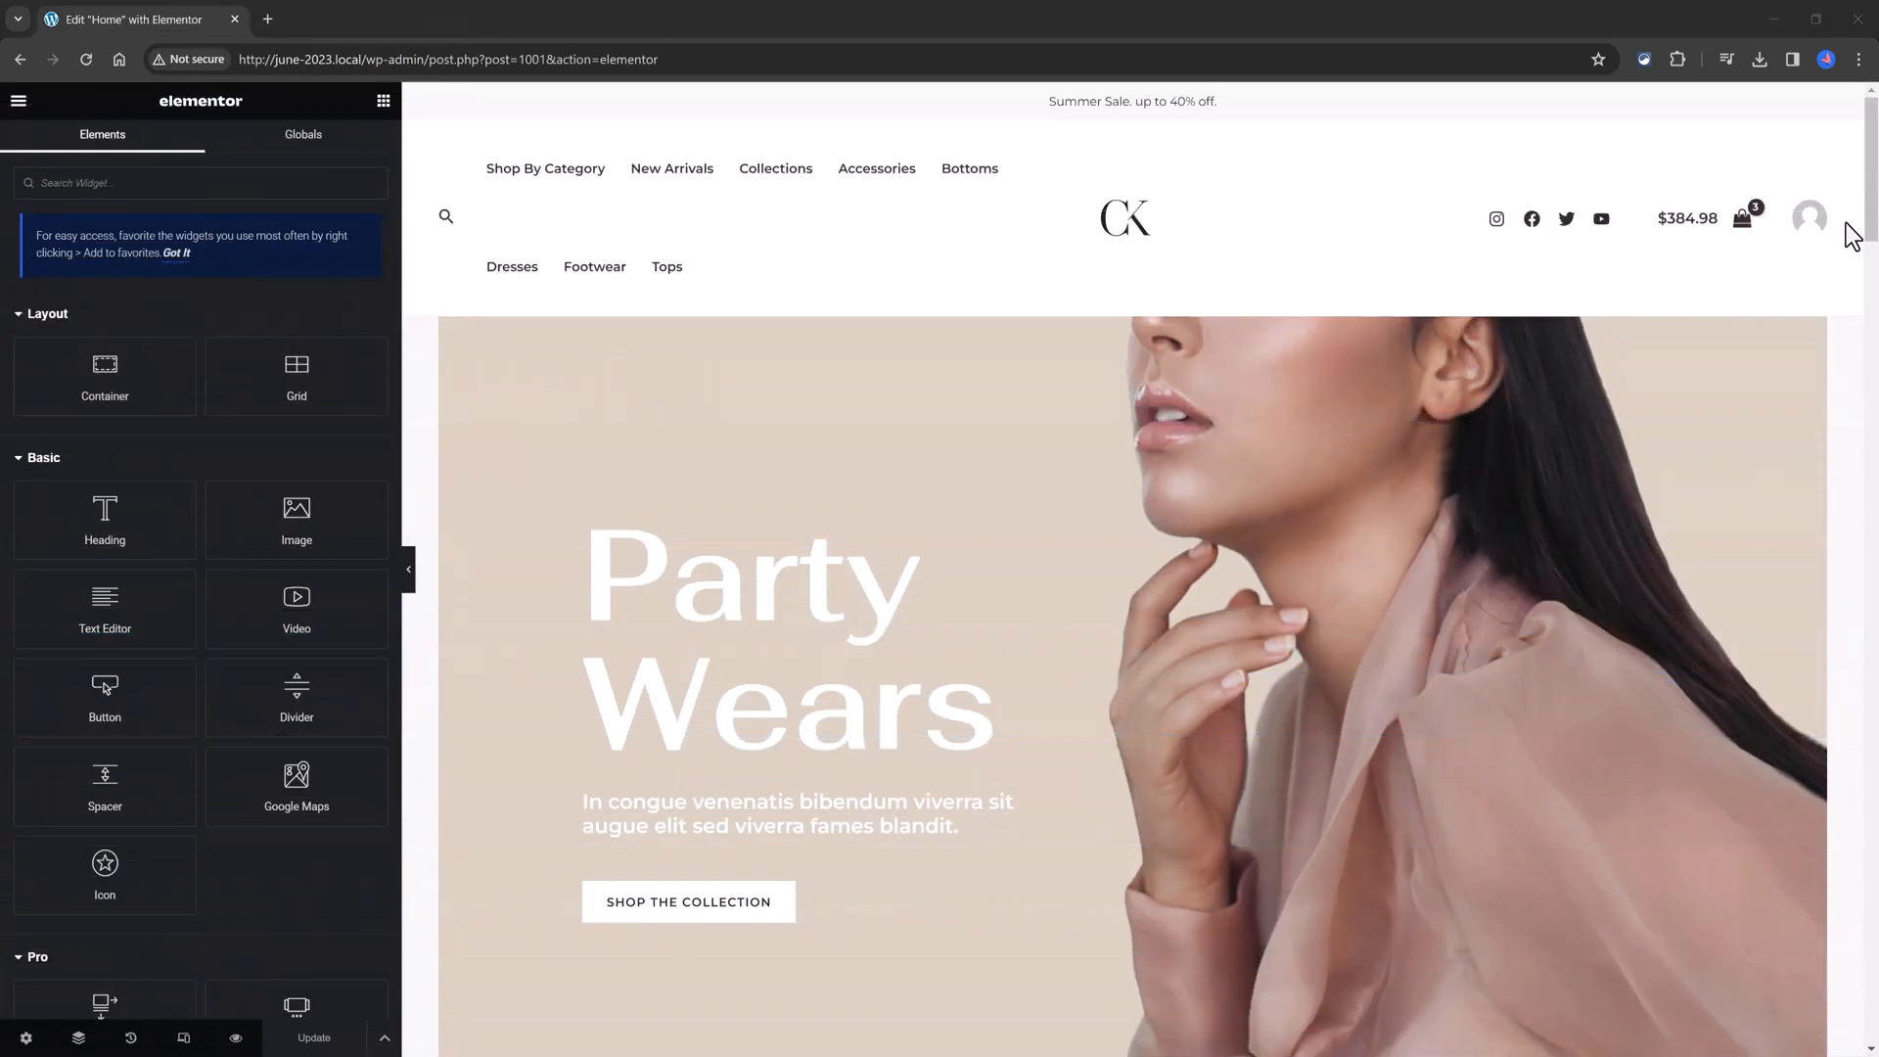
scroll(down, 3)
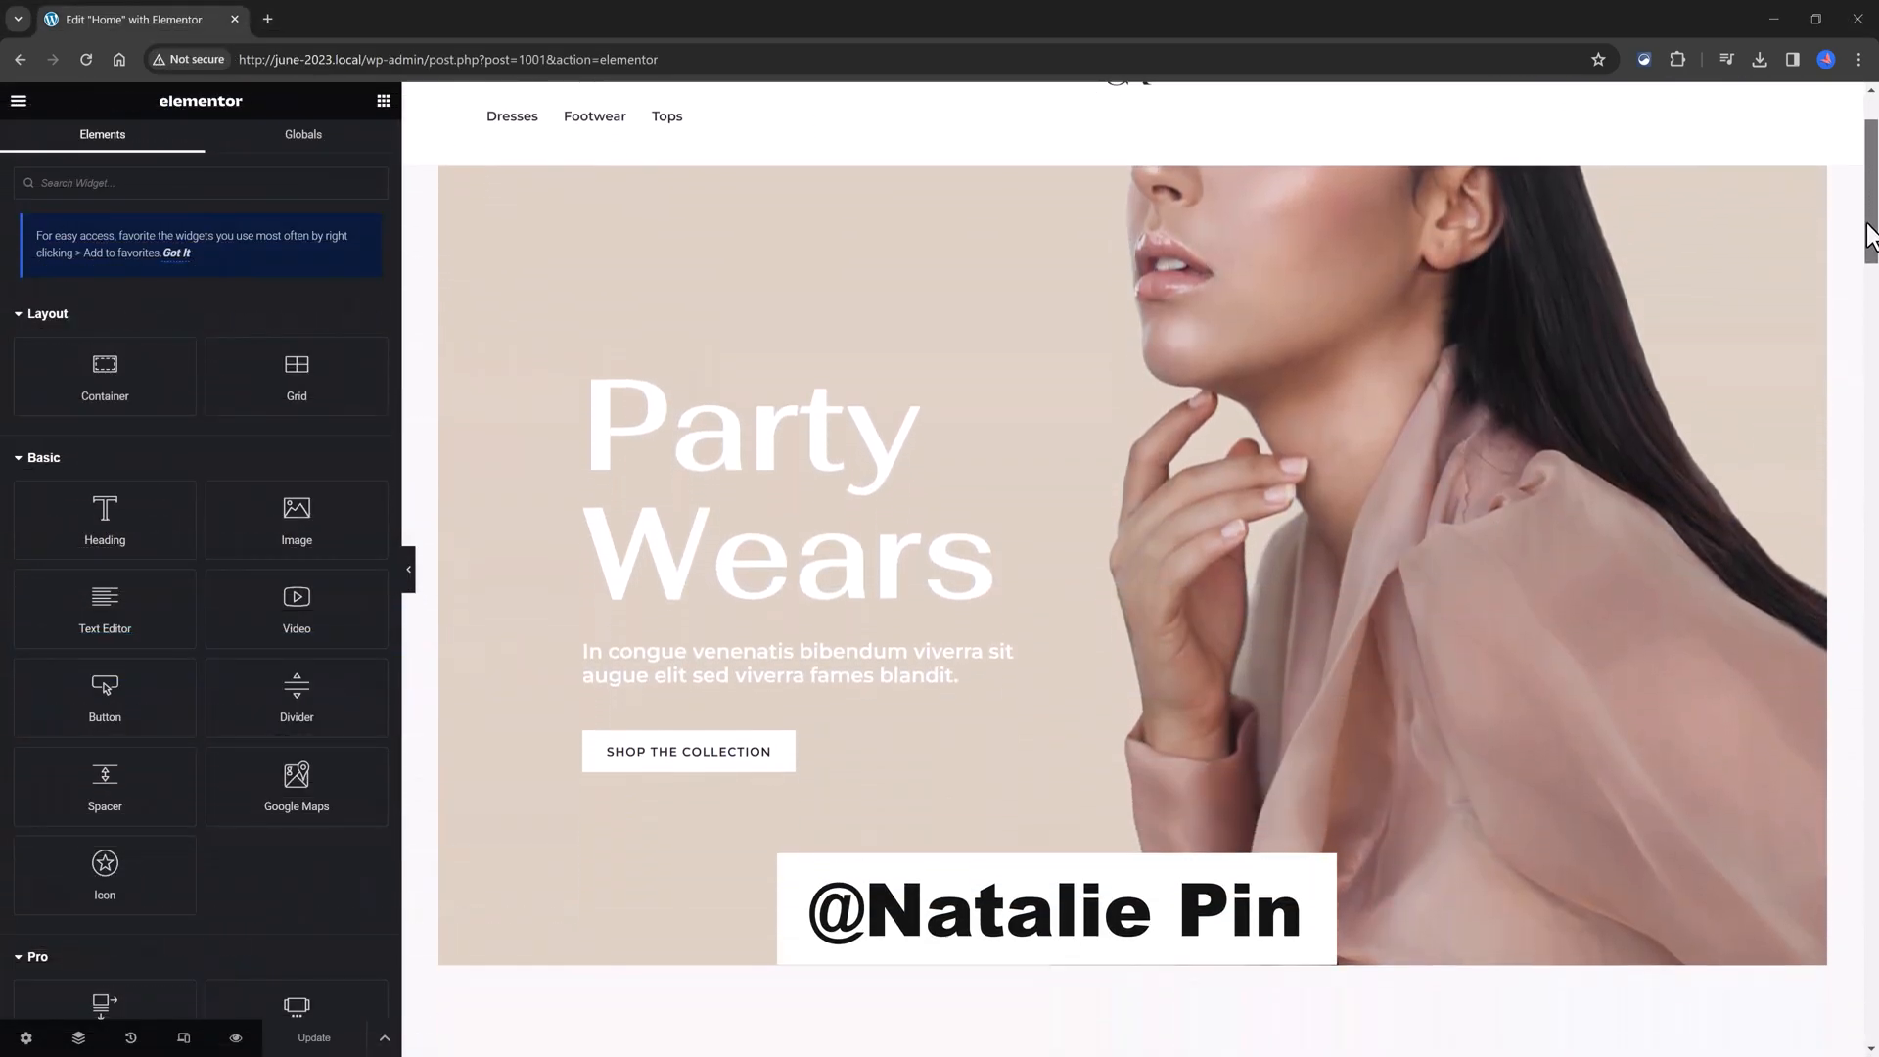
scroll(down, 3)
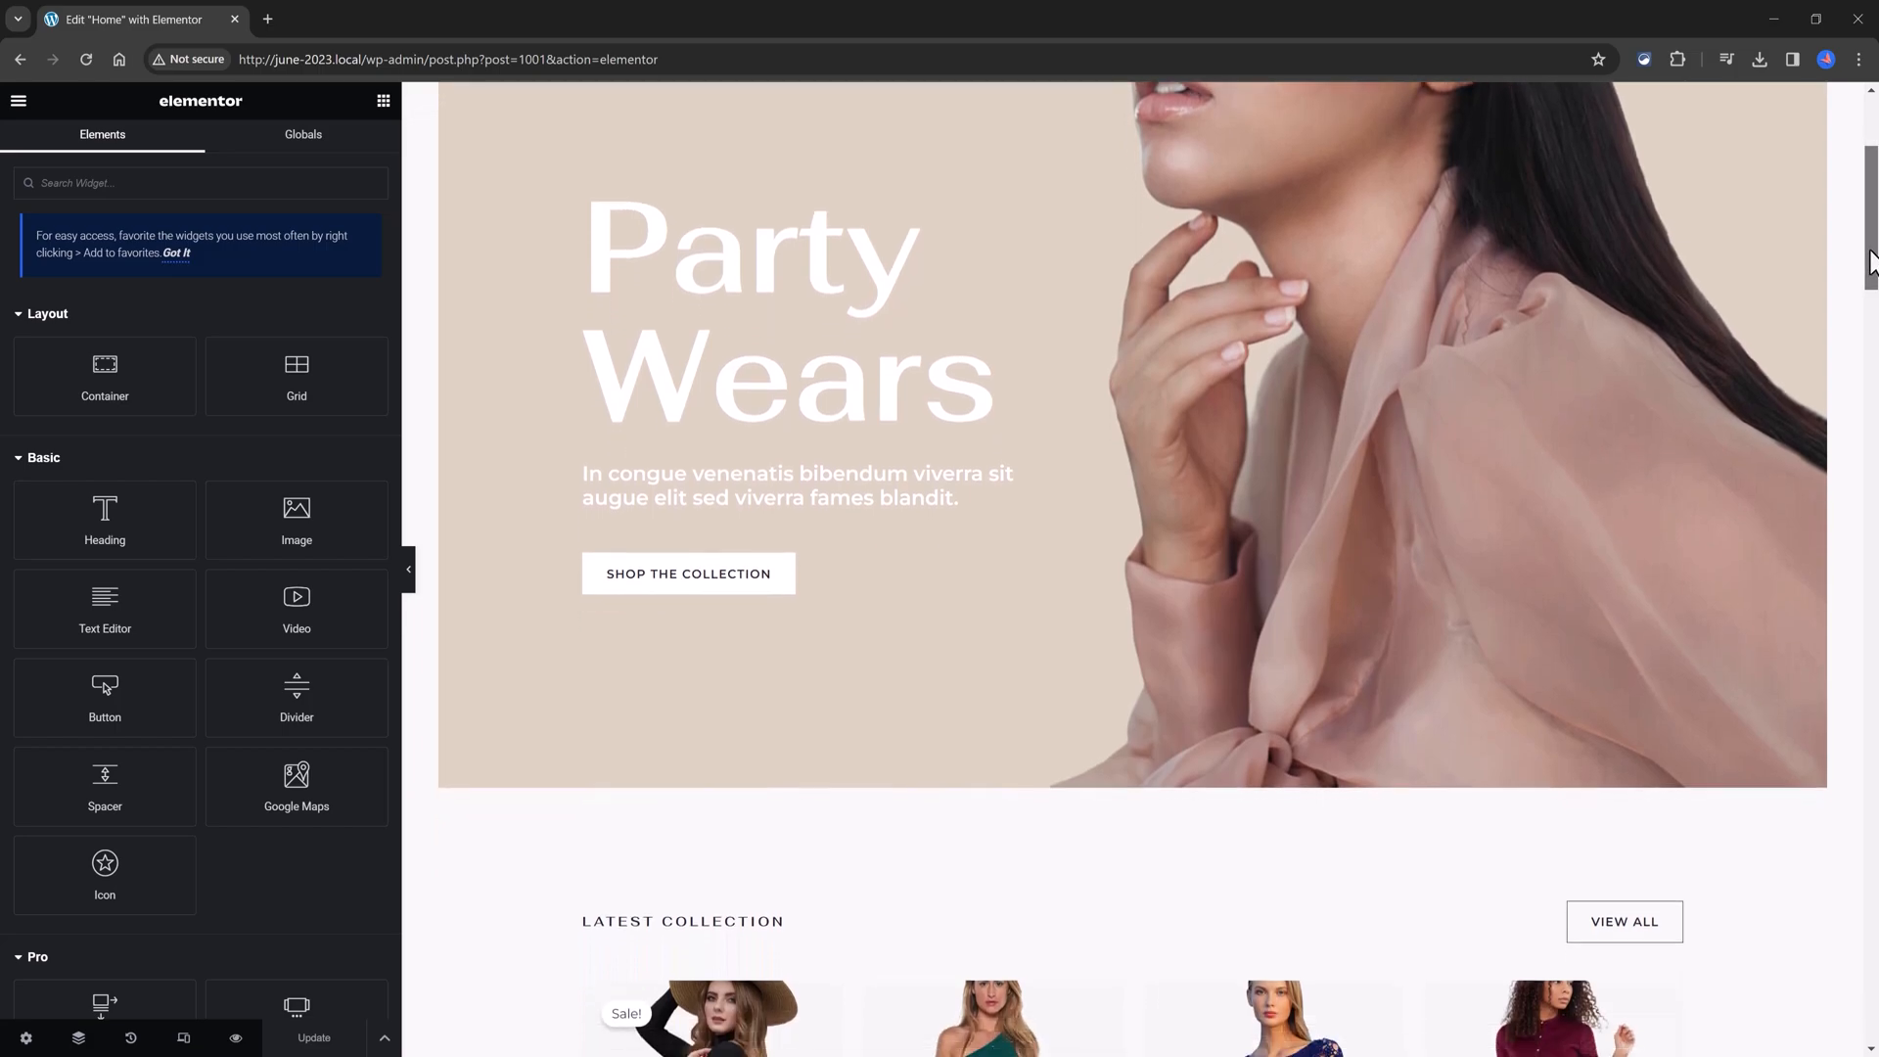
scroll(down, 3)
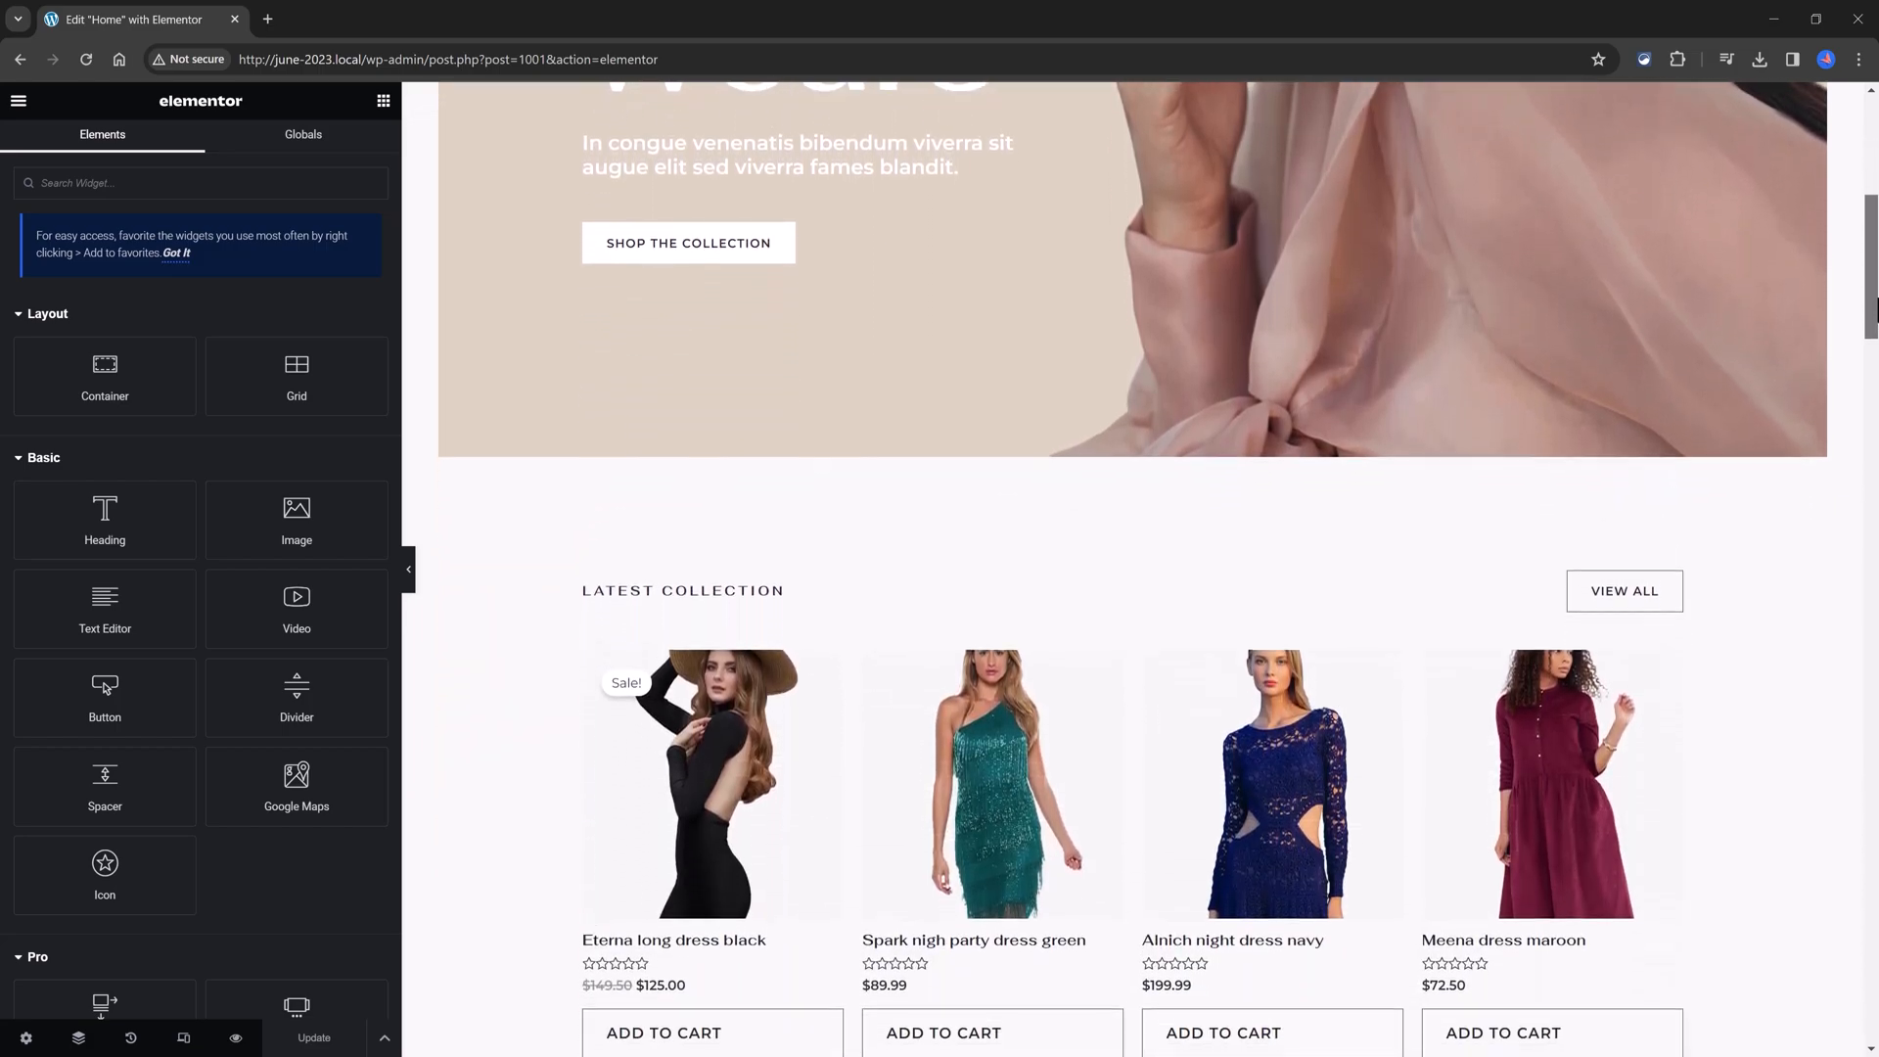
scroll(down, 3)
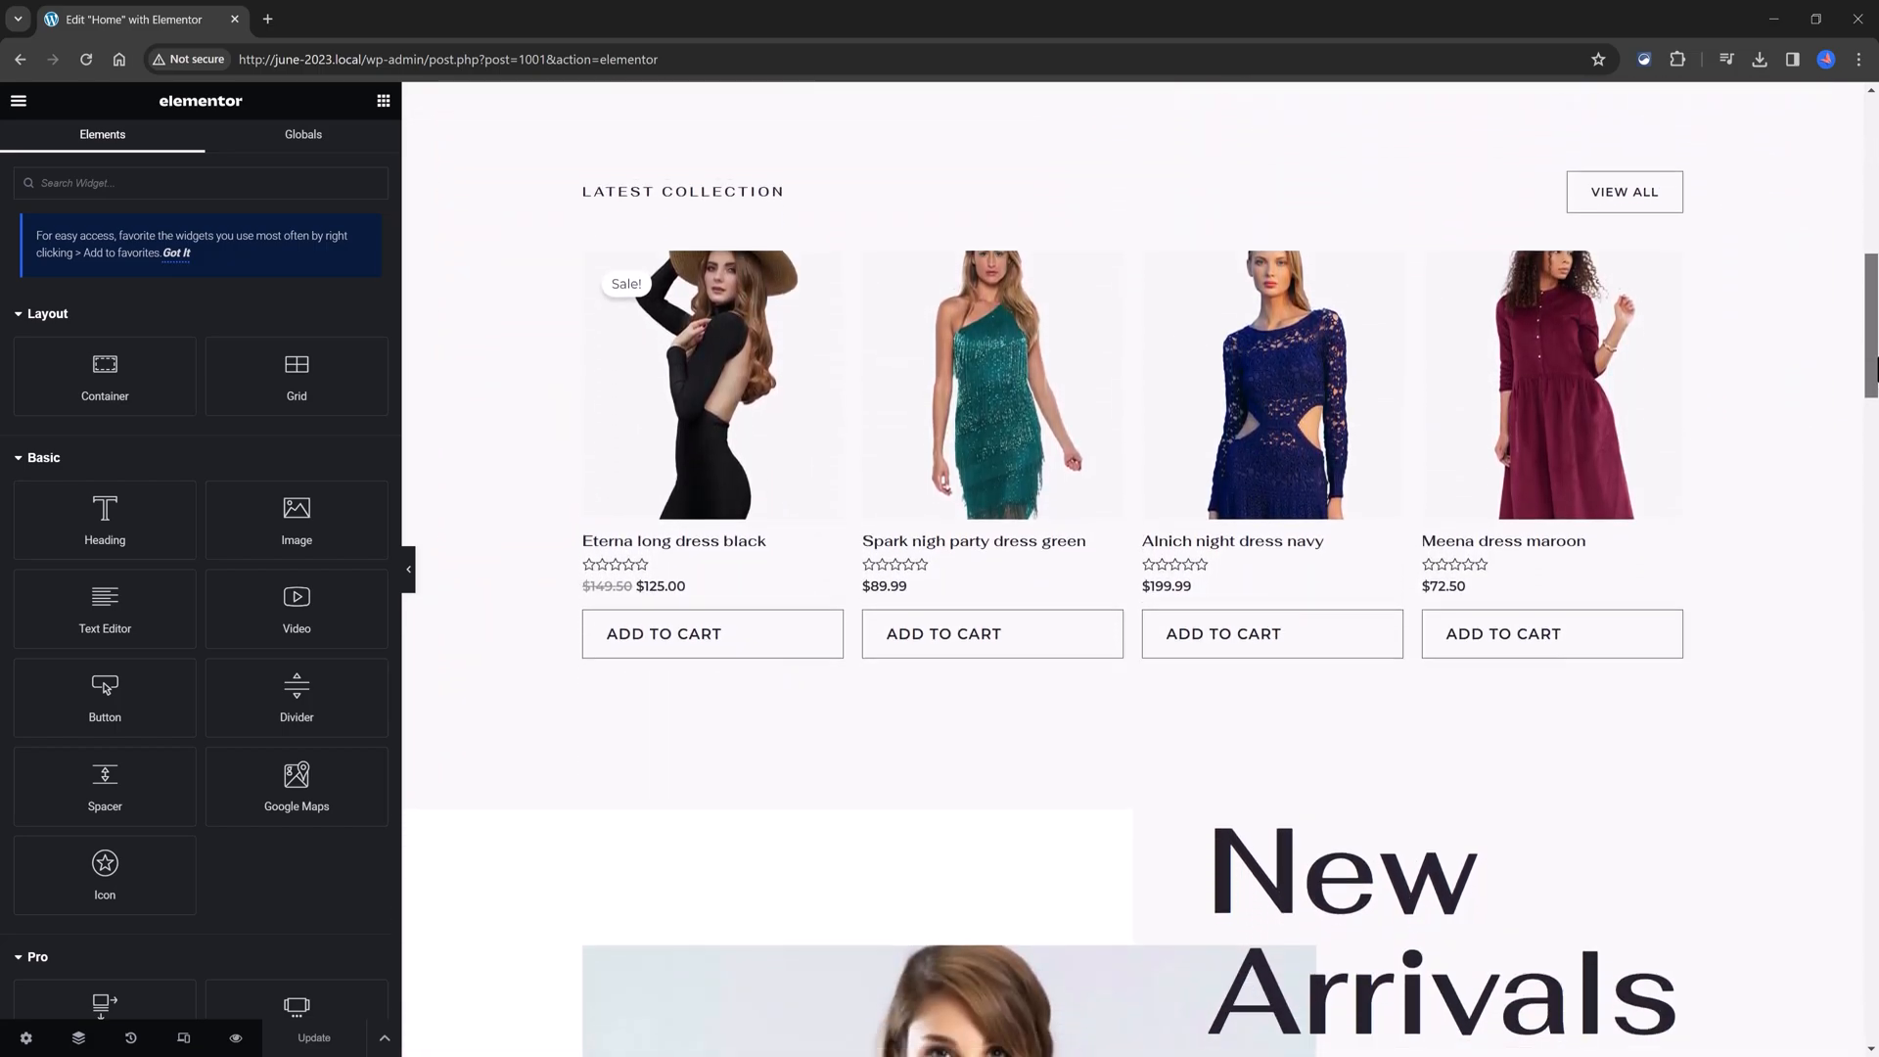
scroll(down, 3)
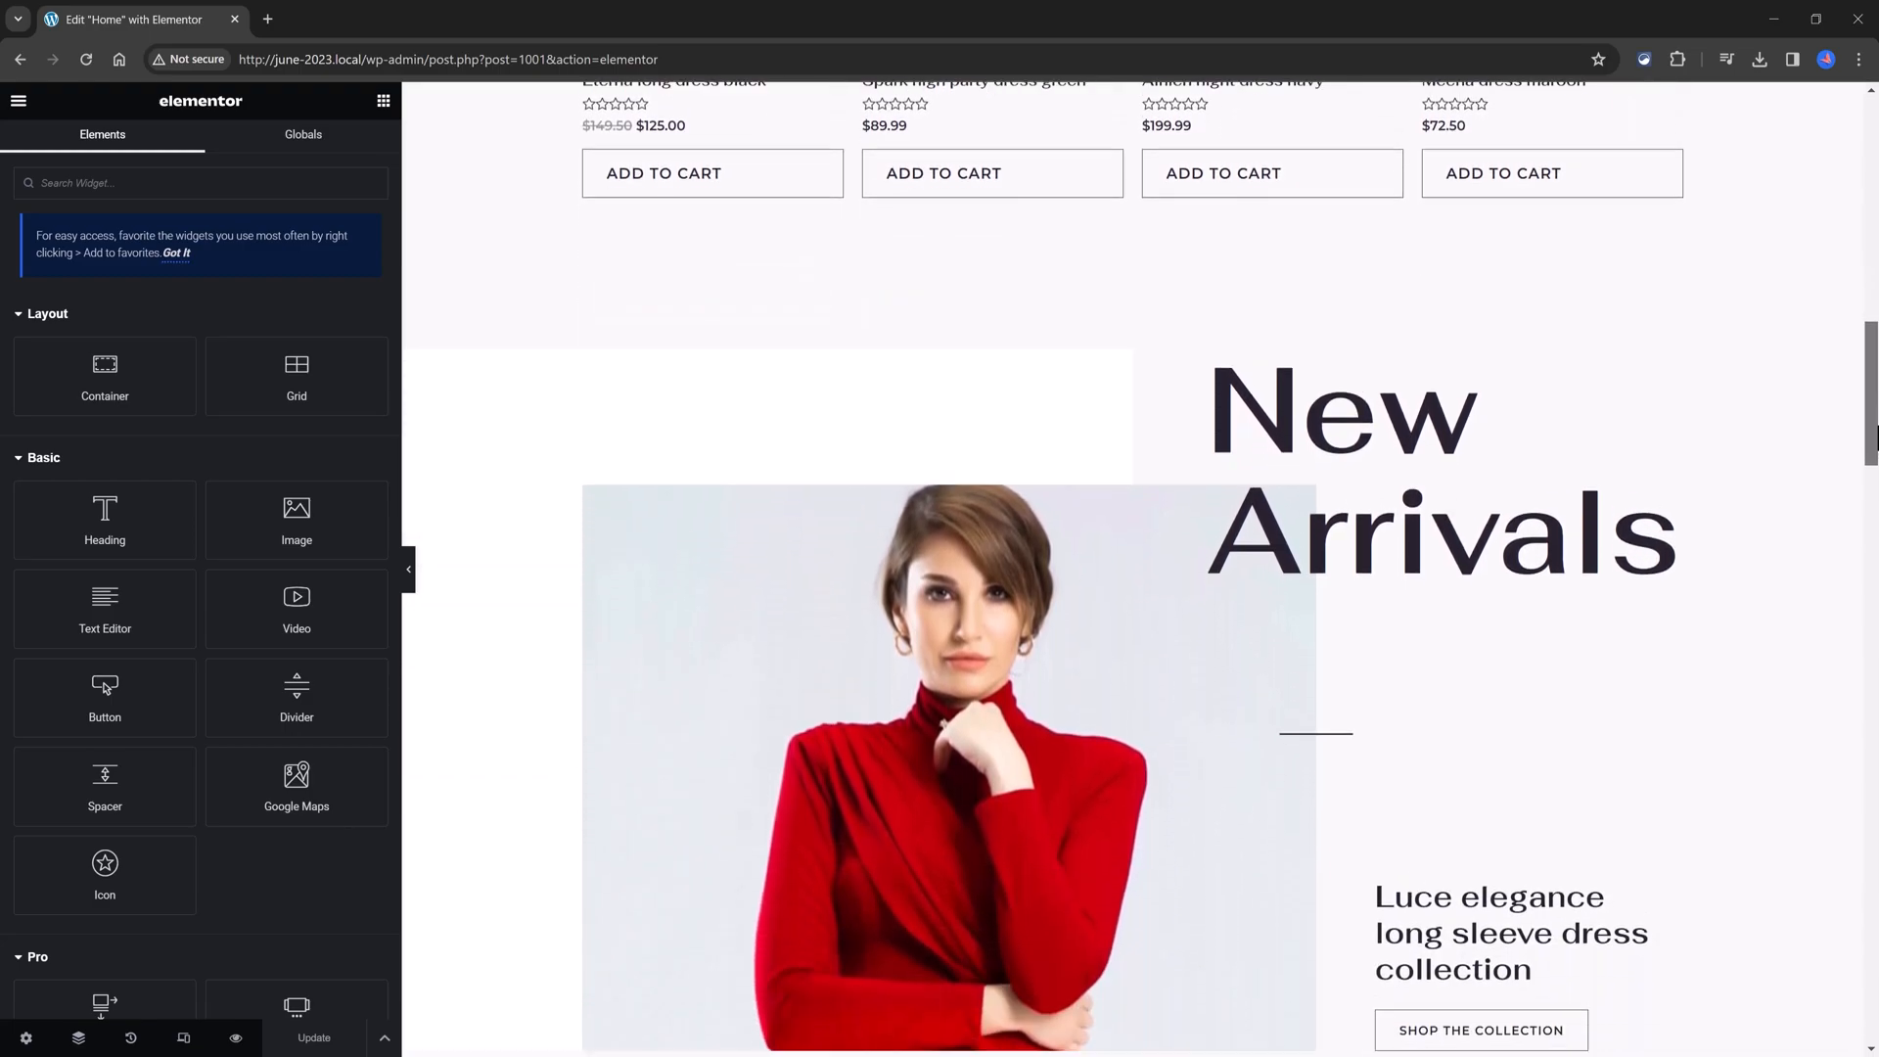
scroll(down, 3)
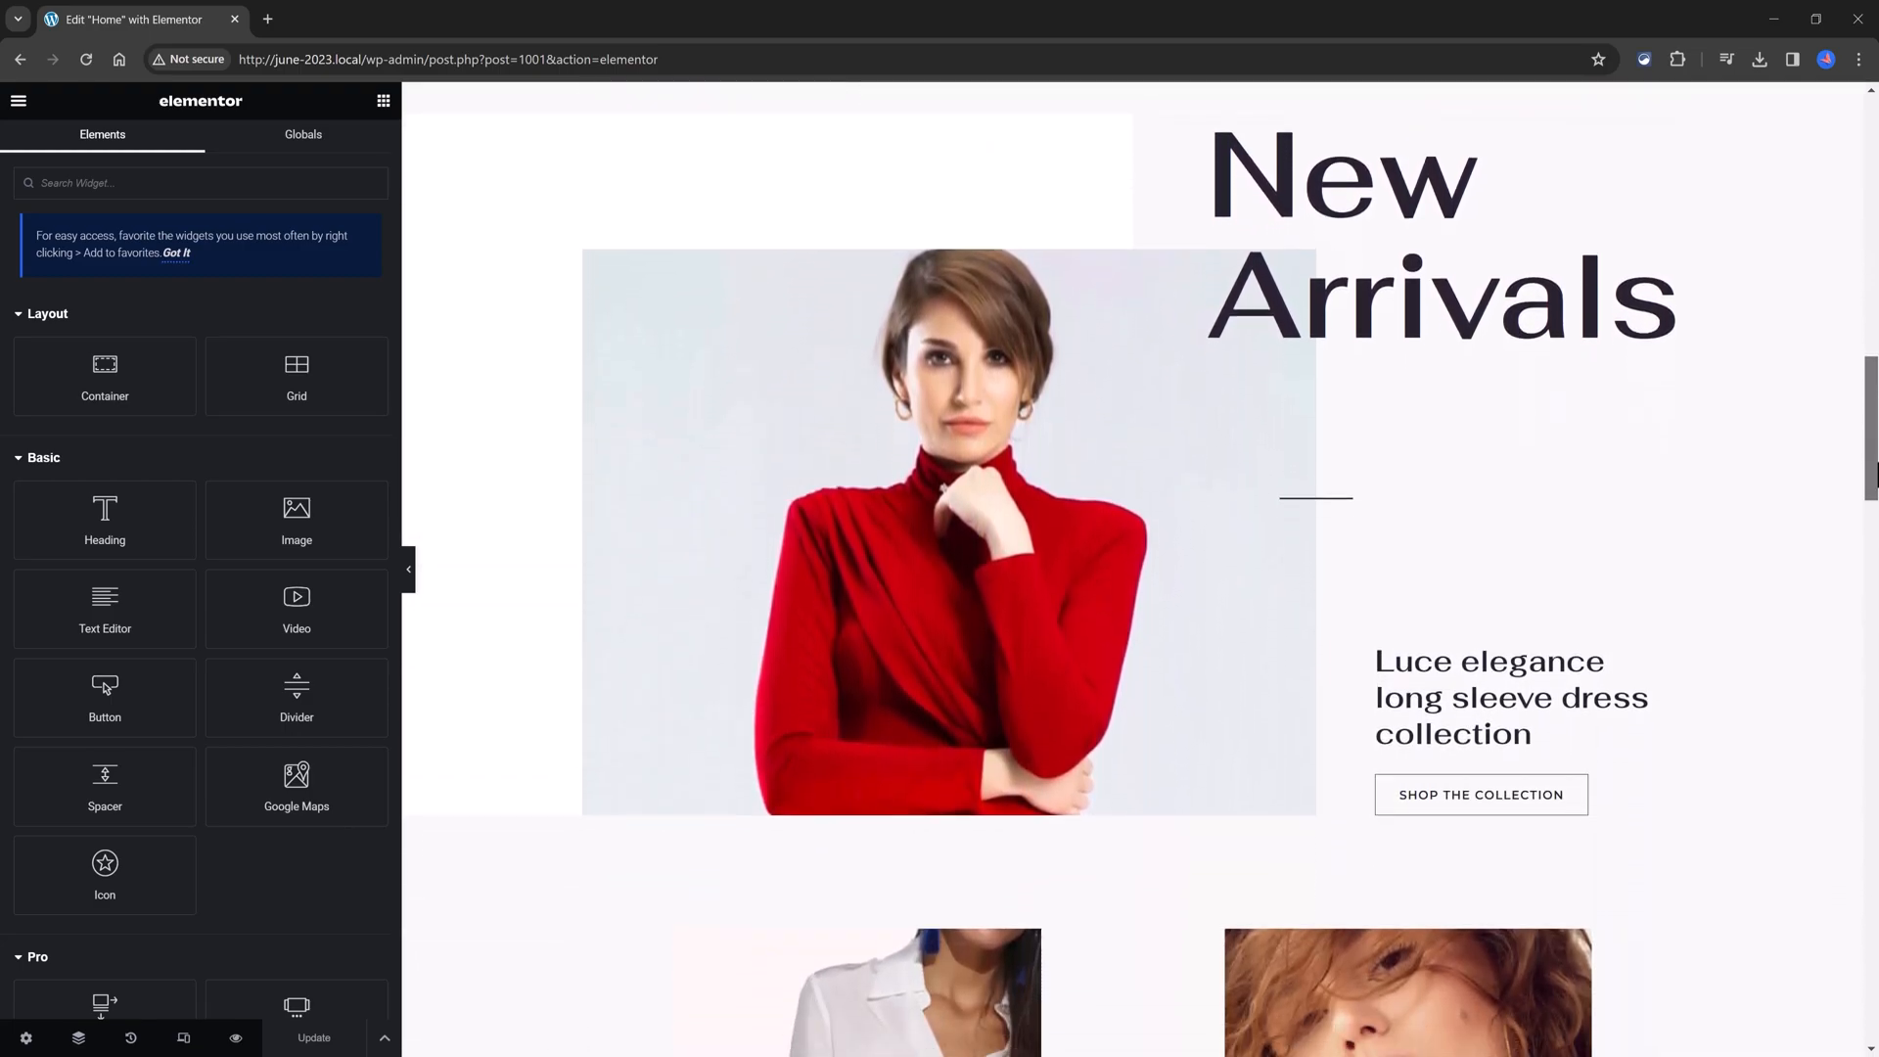
scroll(down, 3)
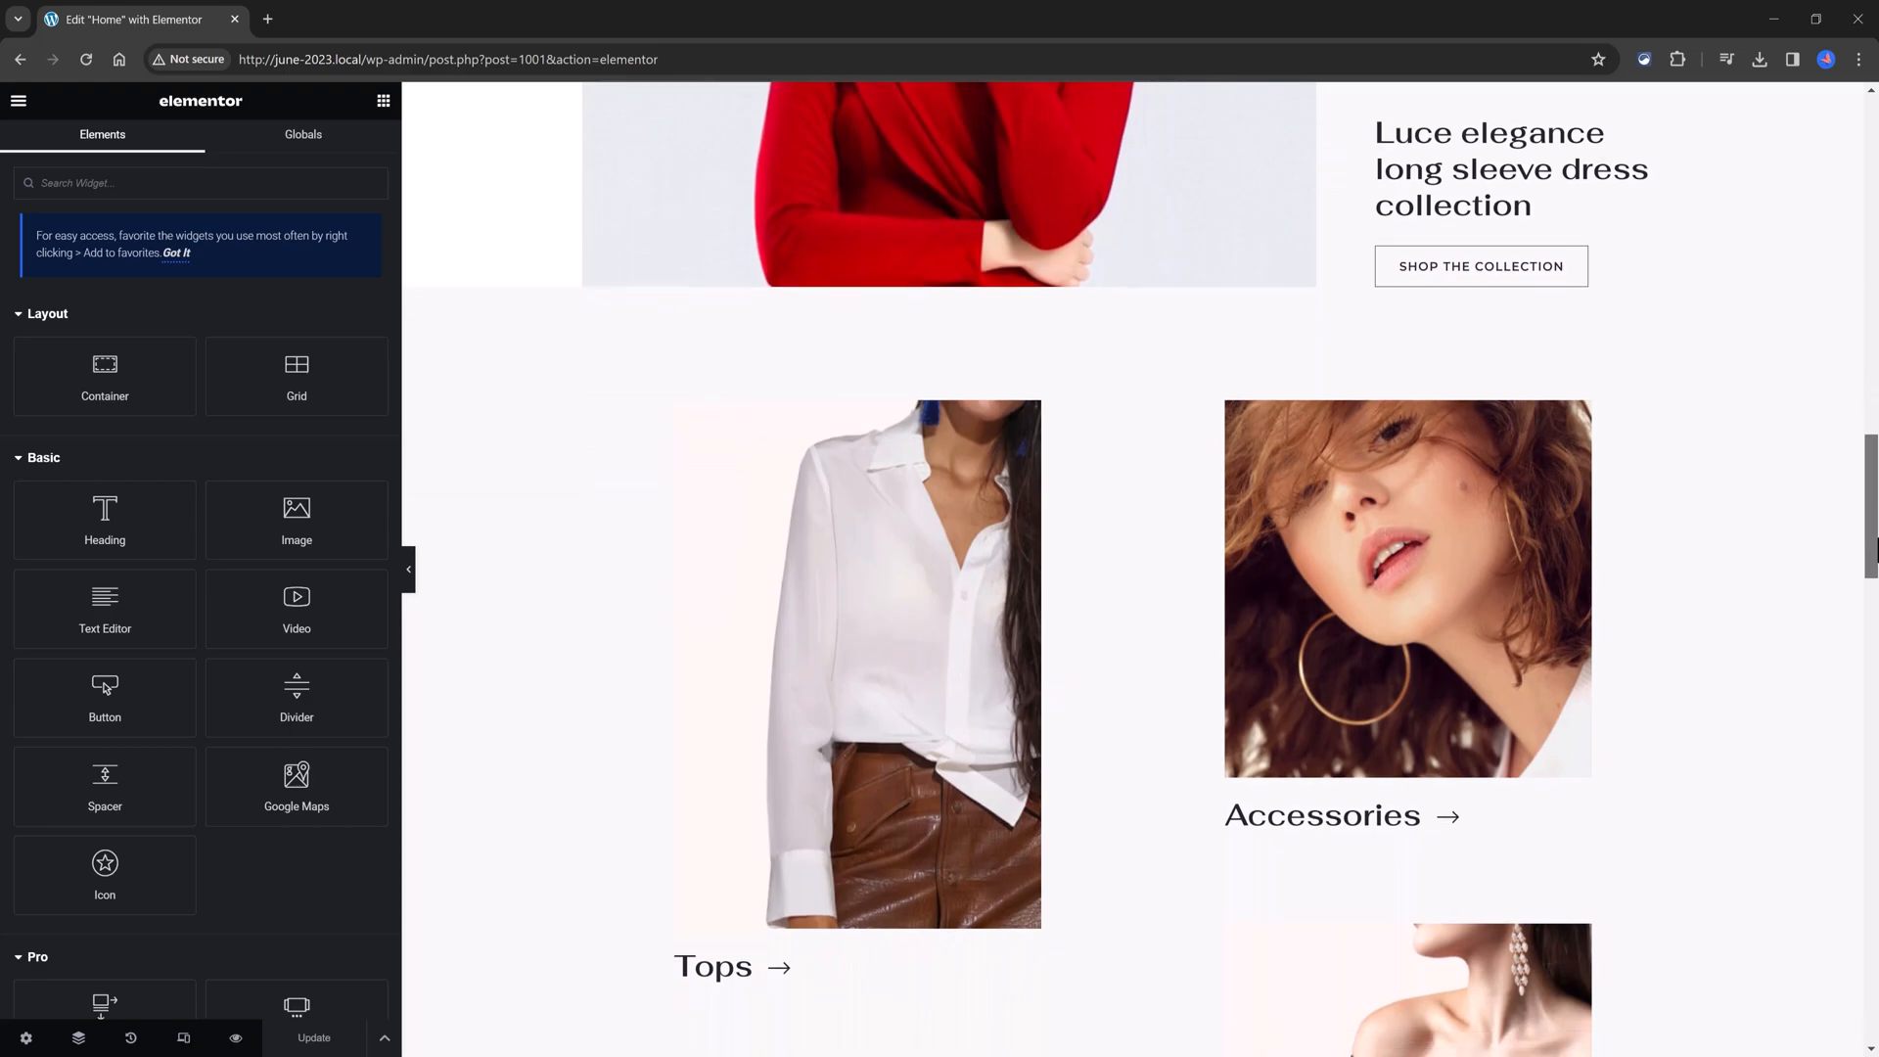
scroll(down, 3)
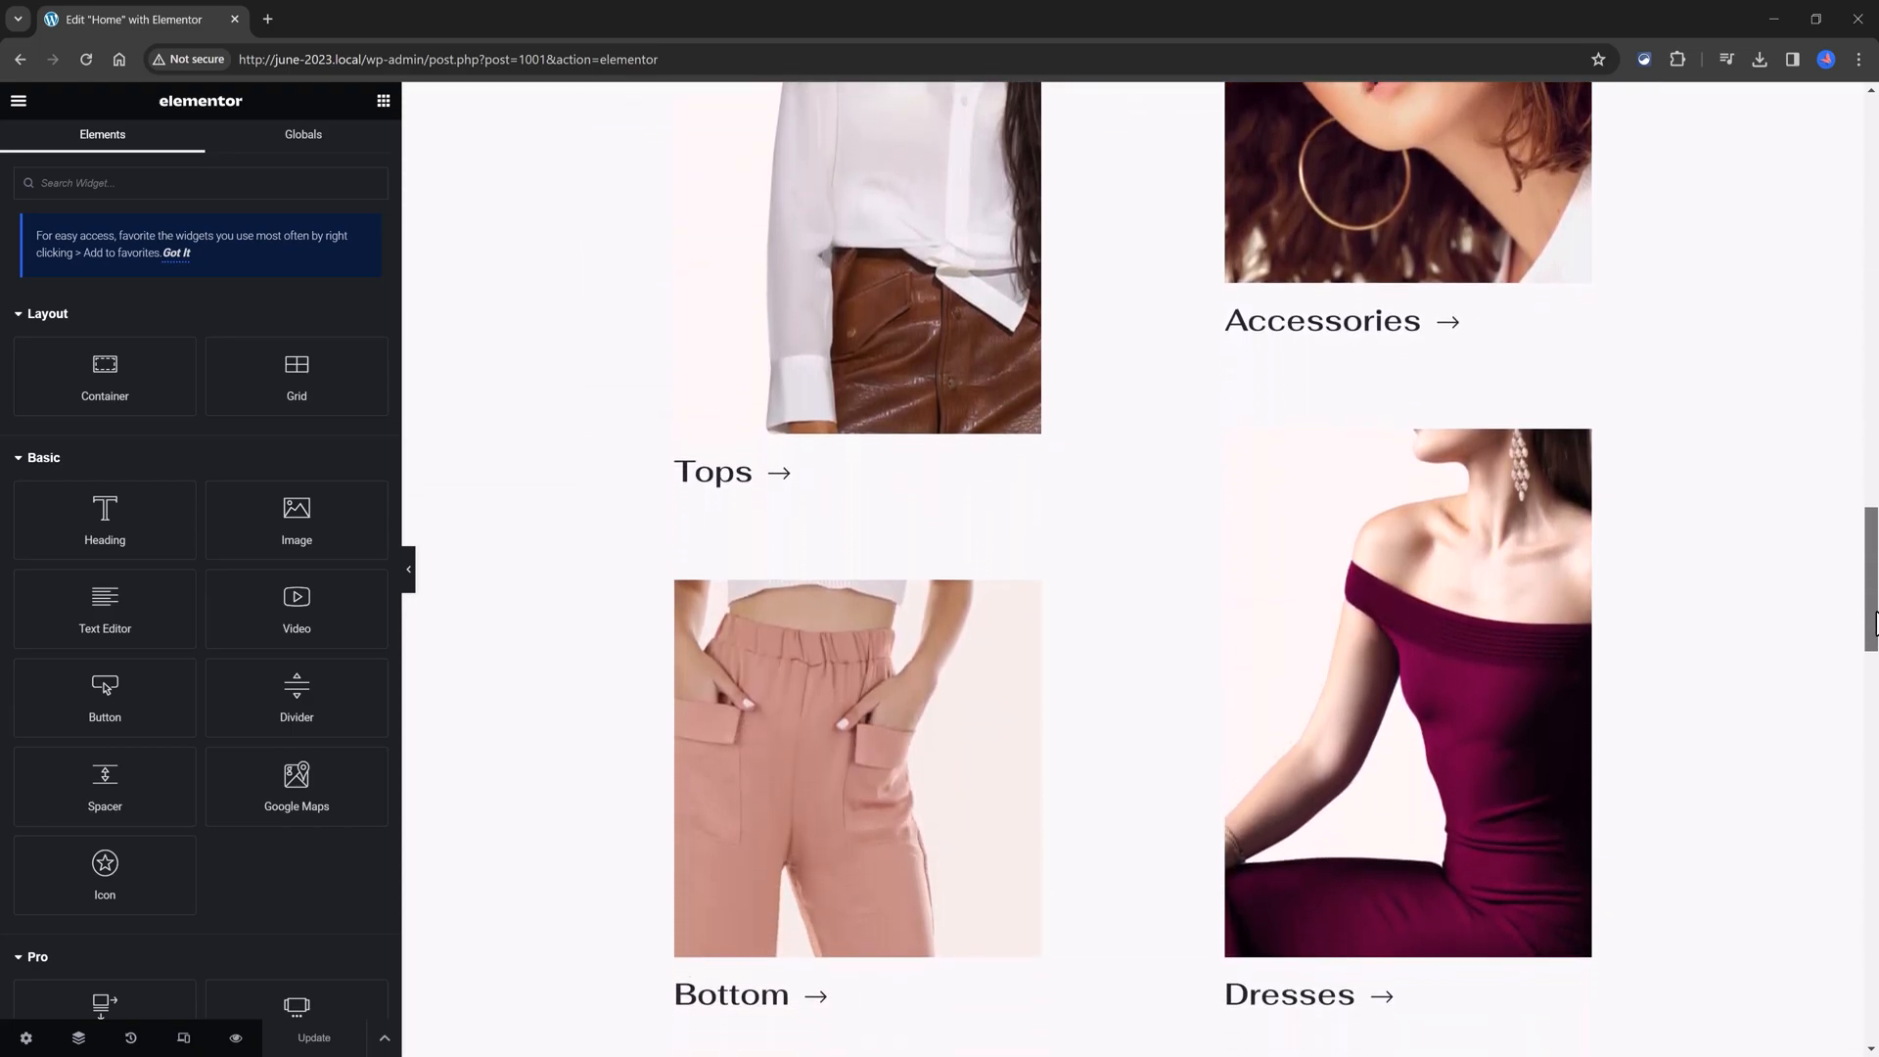
scroll(down, 3)
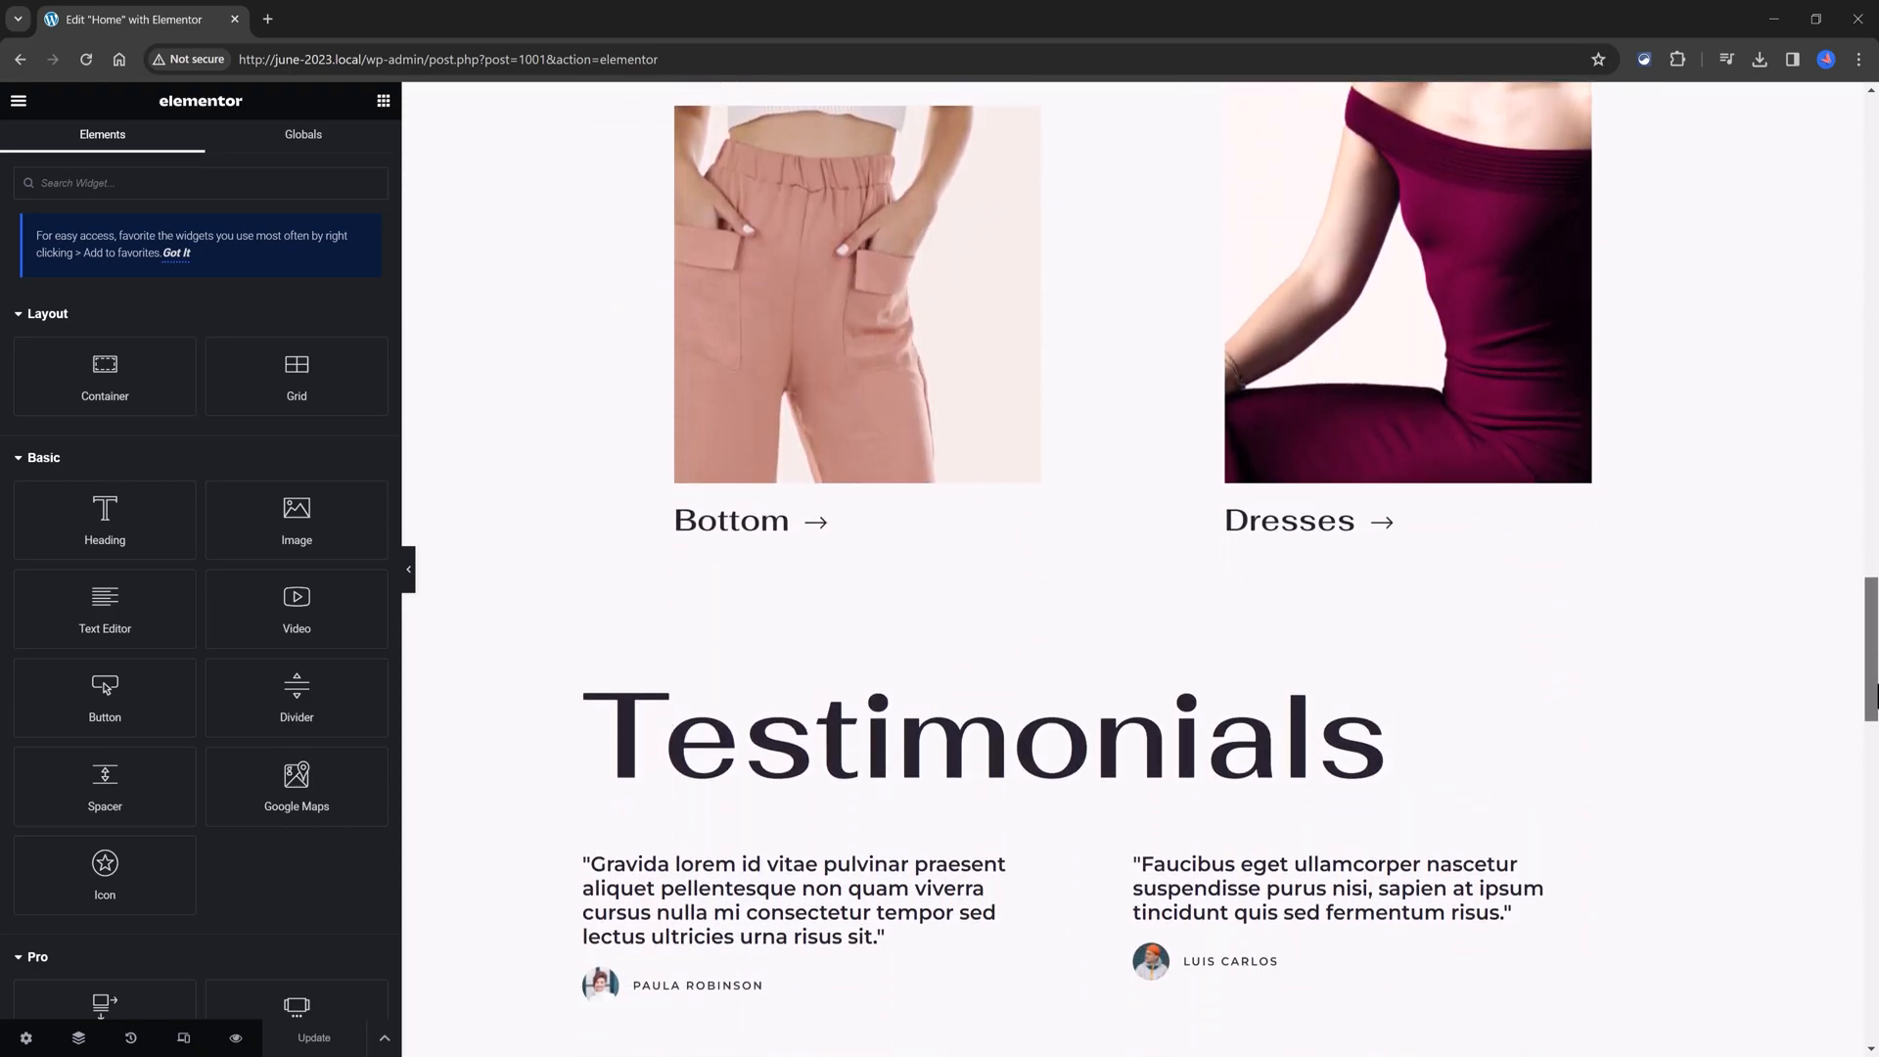
scroll(down, 3)
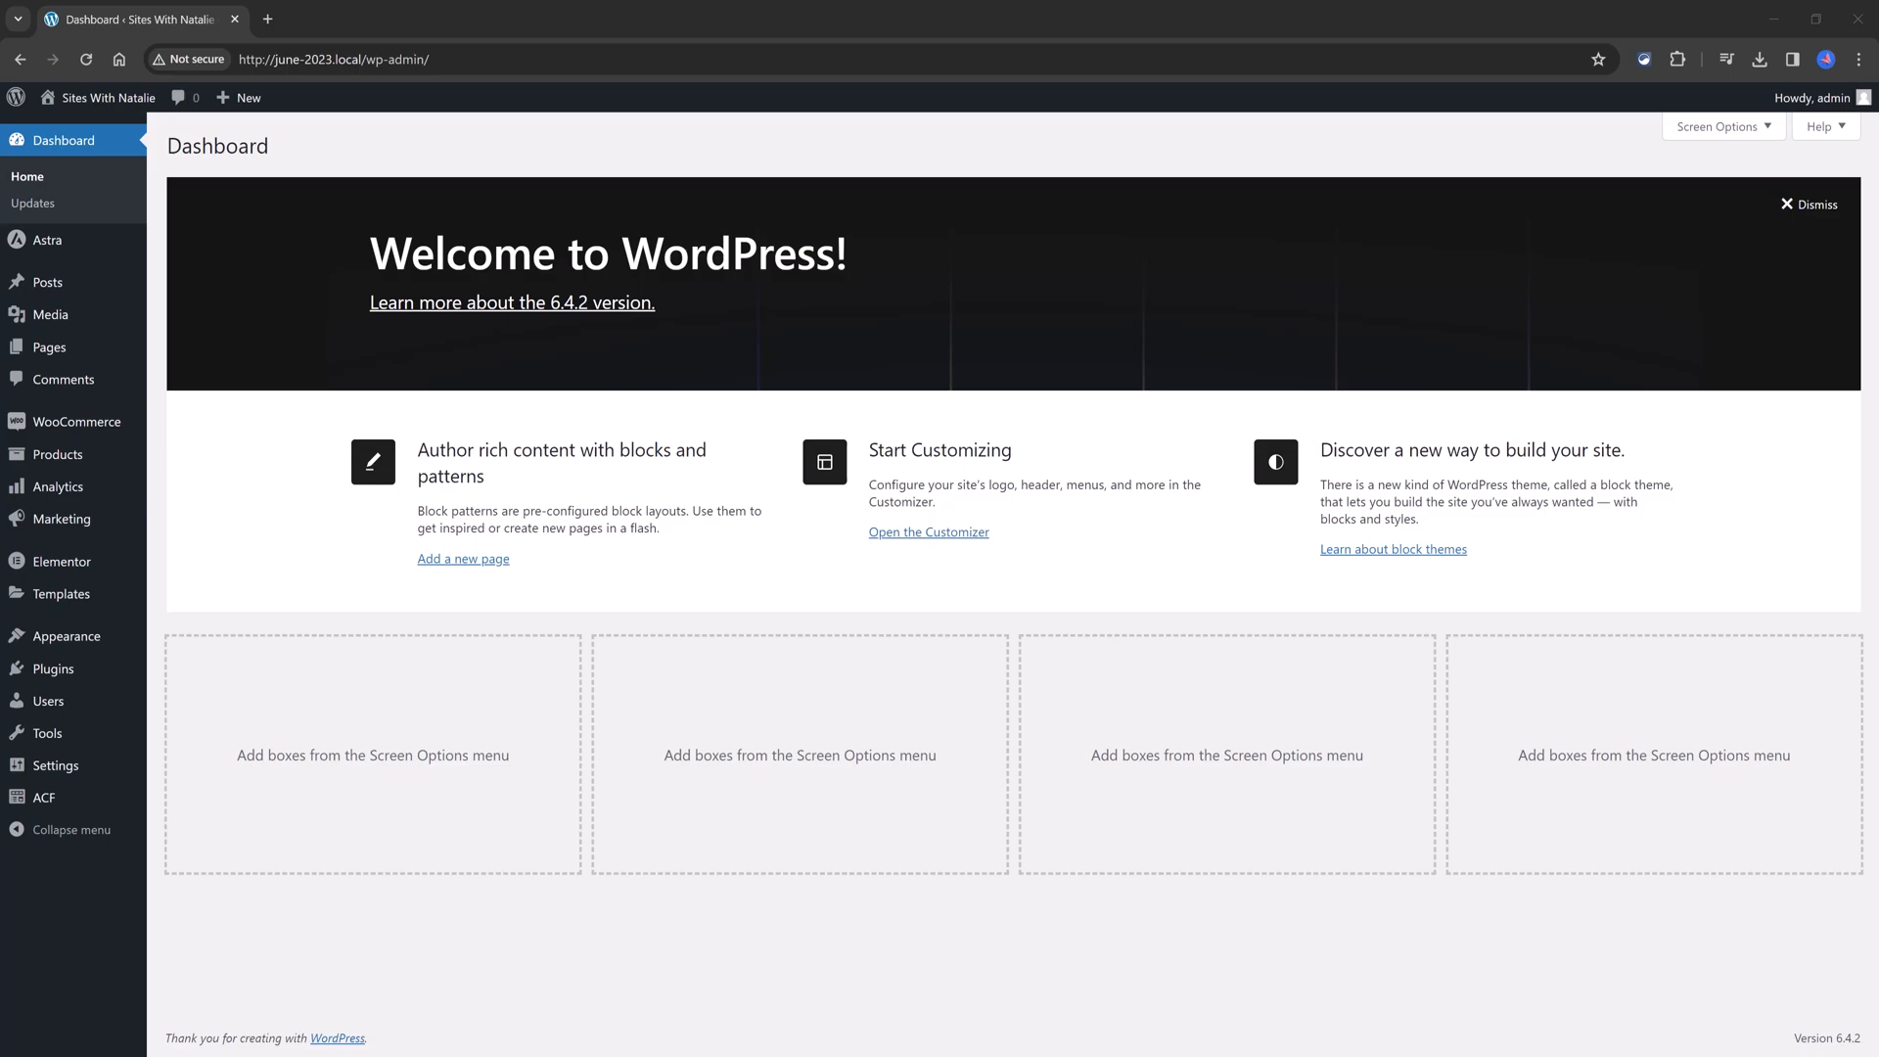
mouse_move(47, 700)
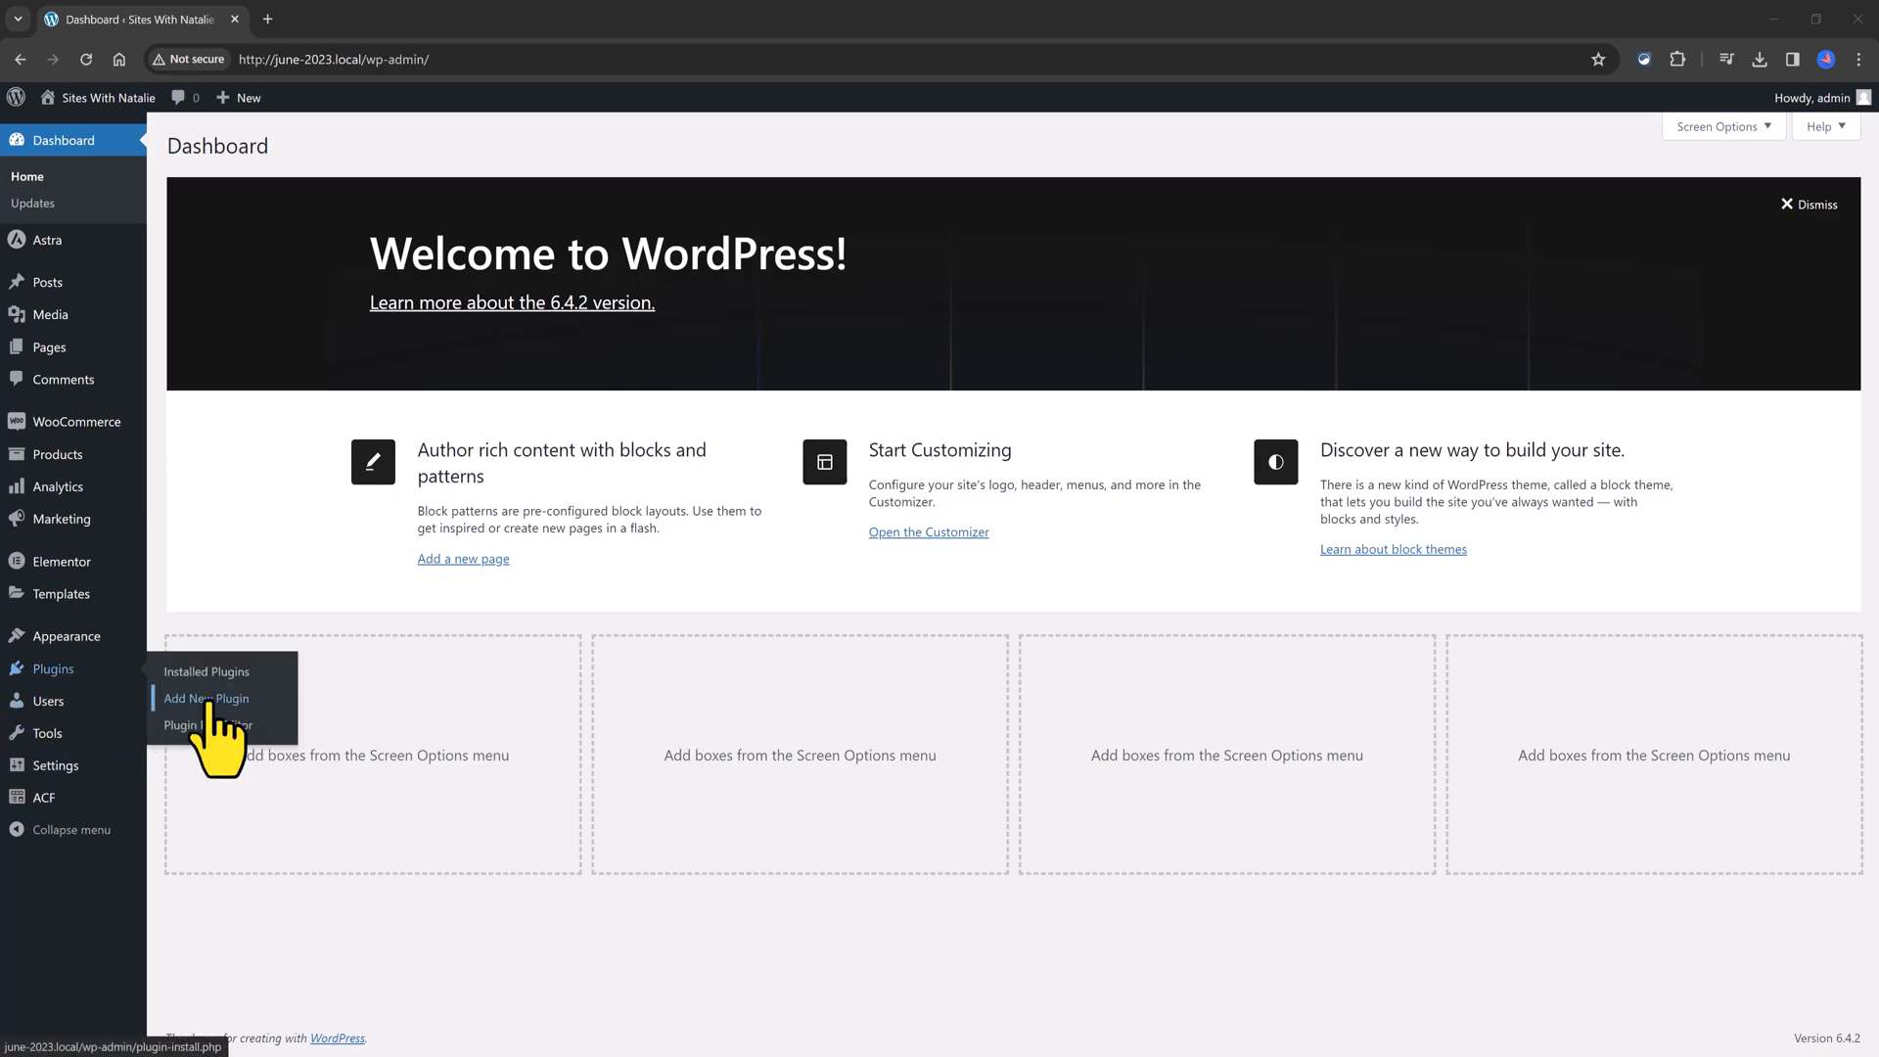
Step: Go to Add New Plugin and begin entering Rank Math in the plugin search box
click(205, 696)
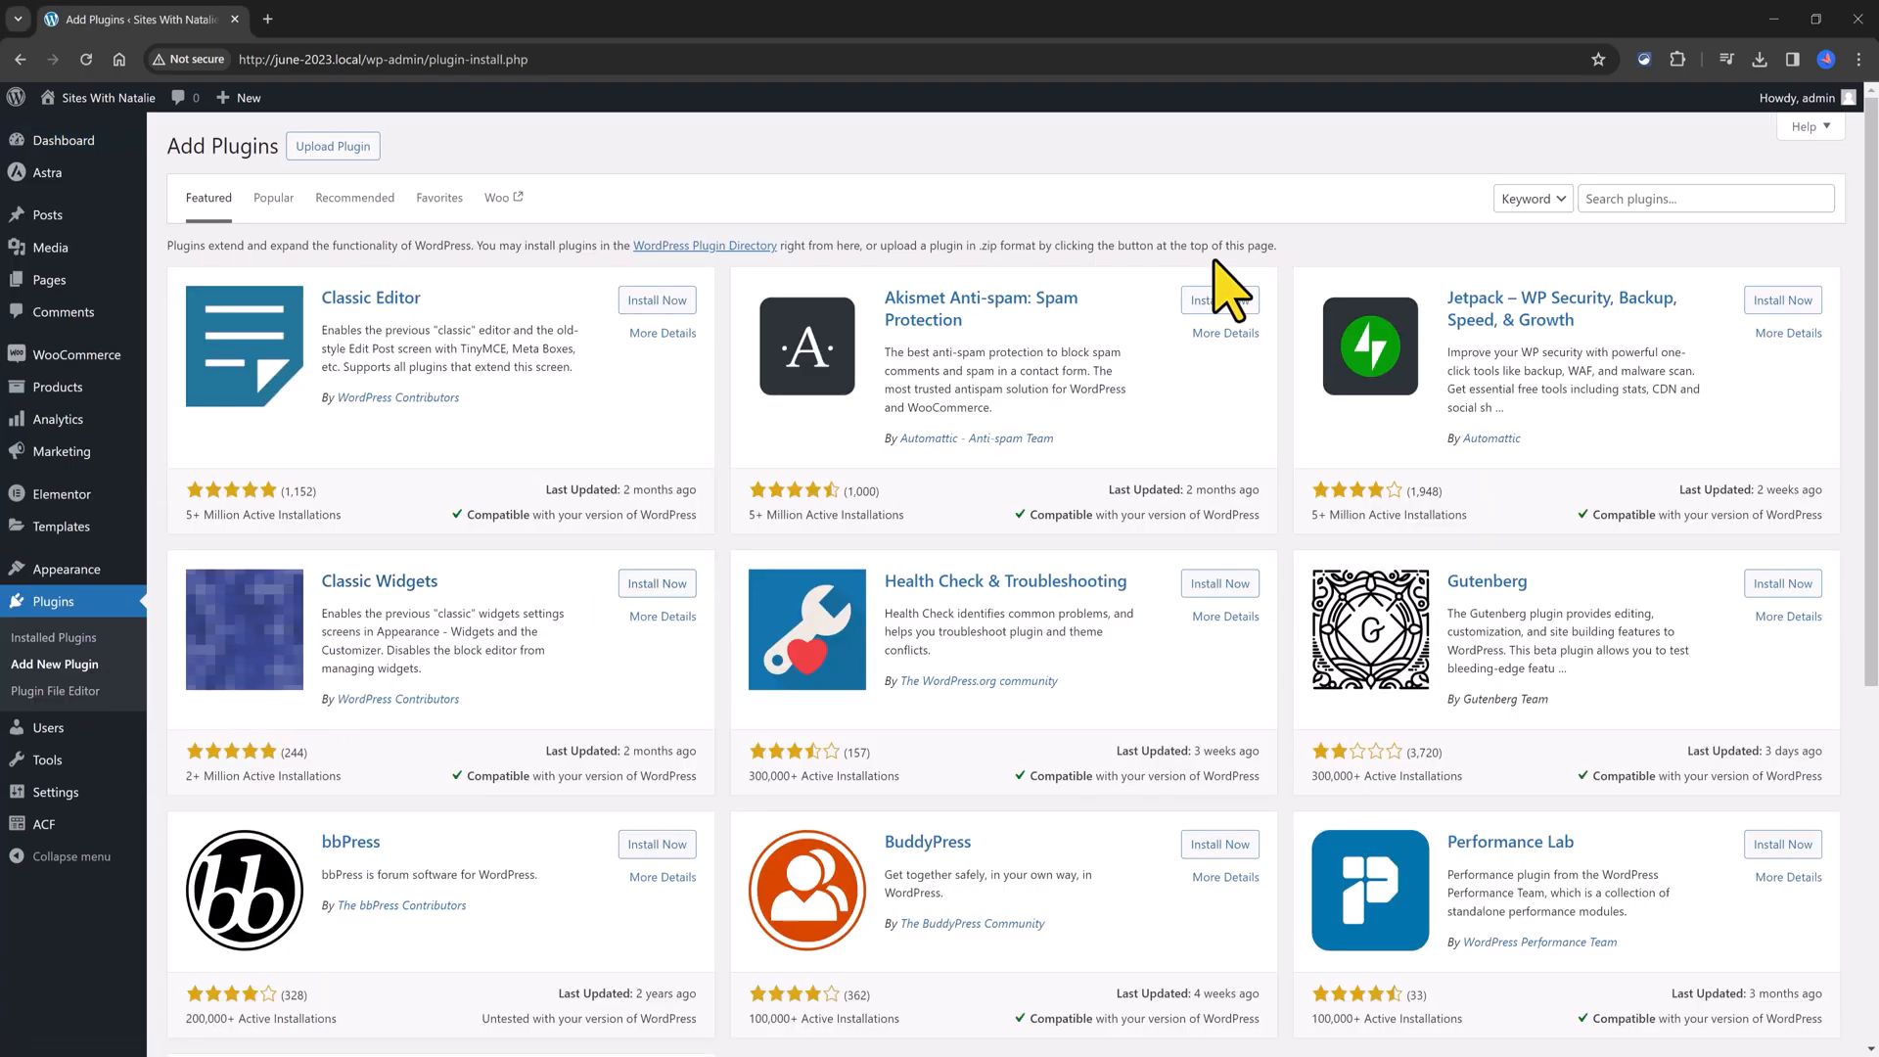
mouse_move(1630, 203)
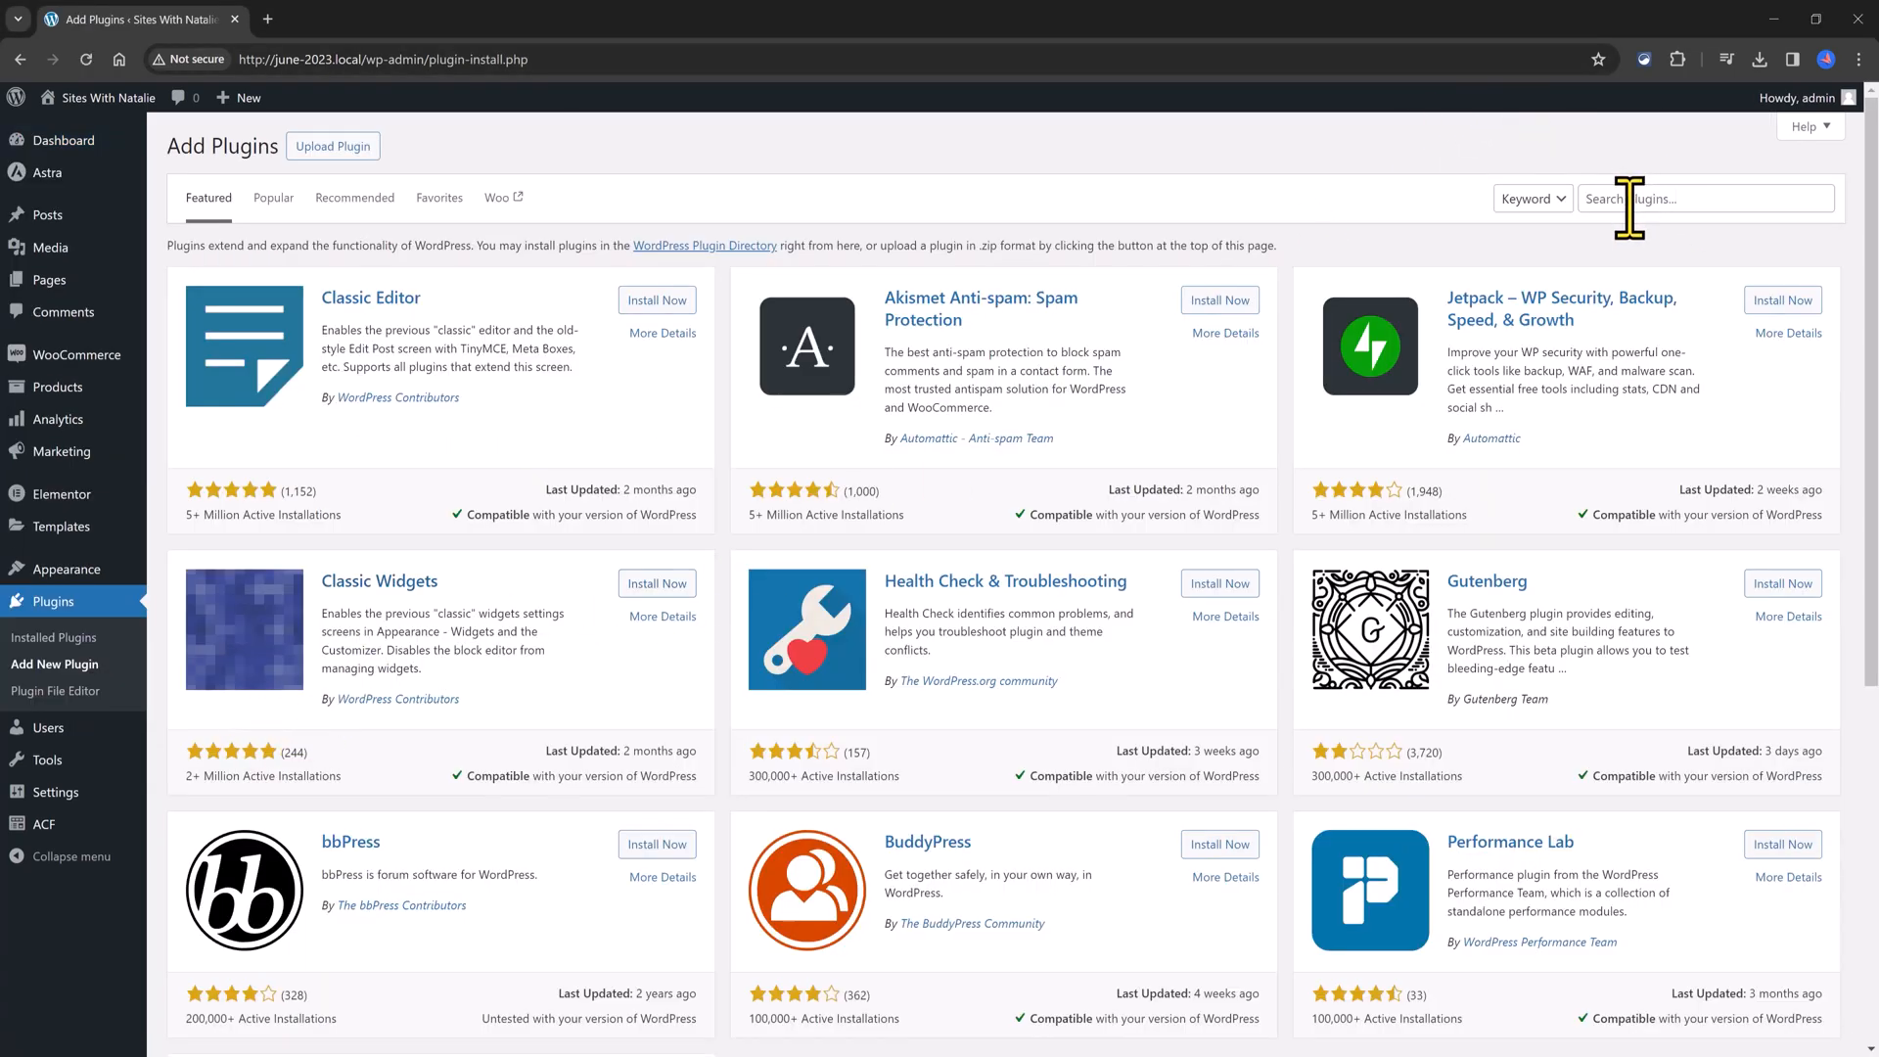
text(Rank MAth)
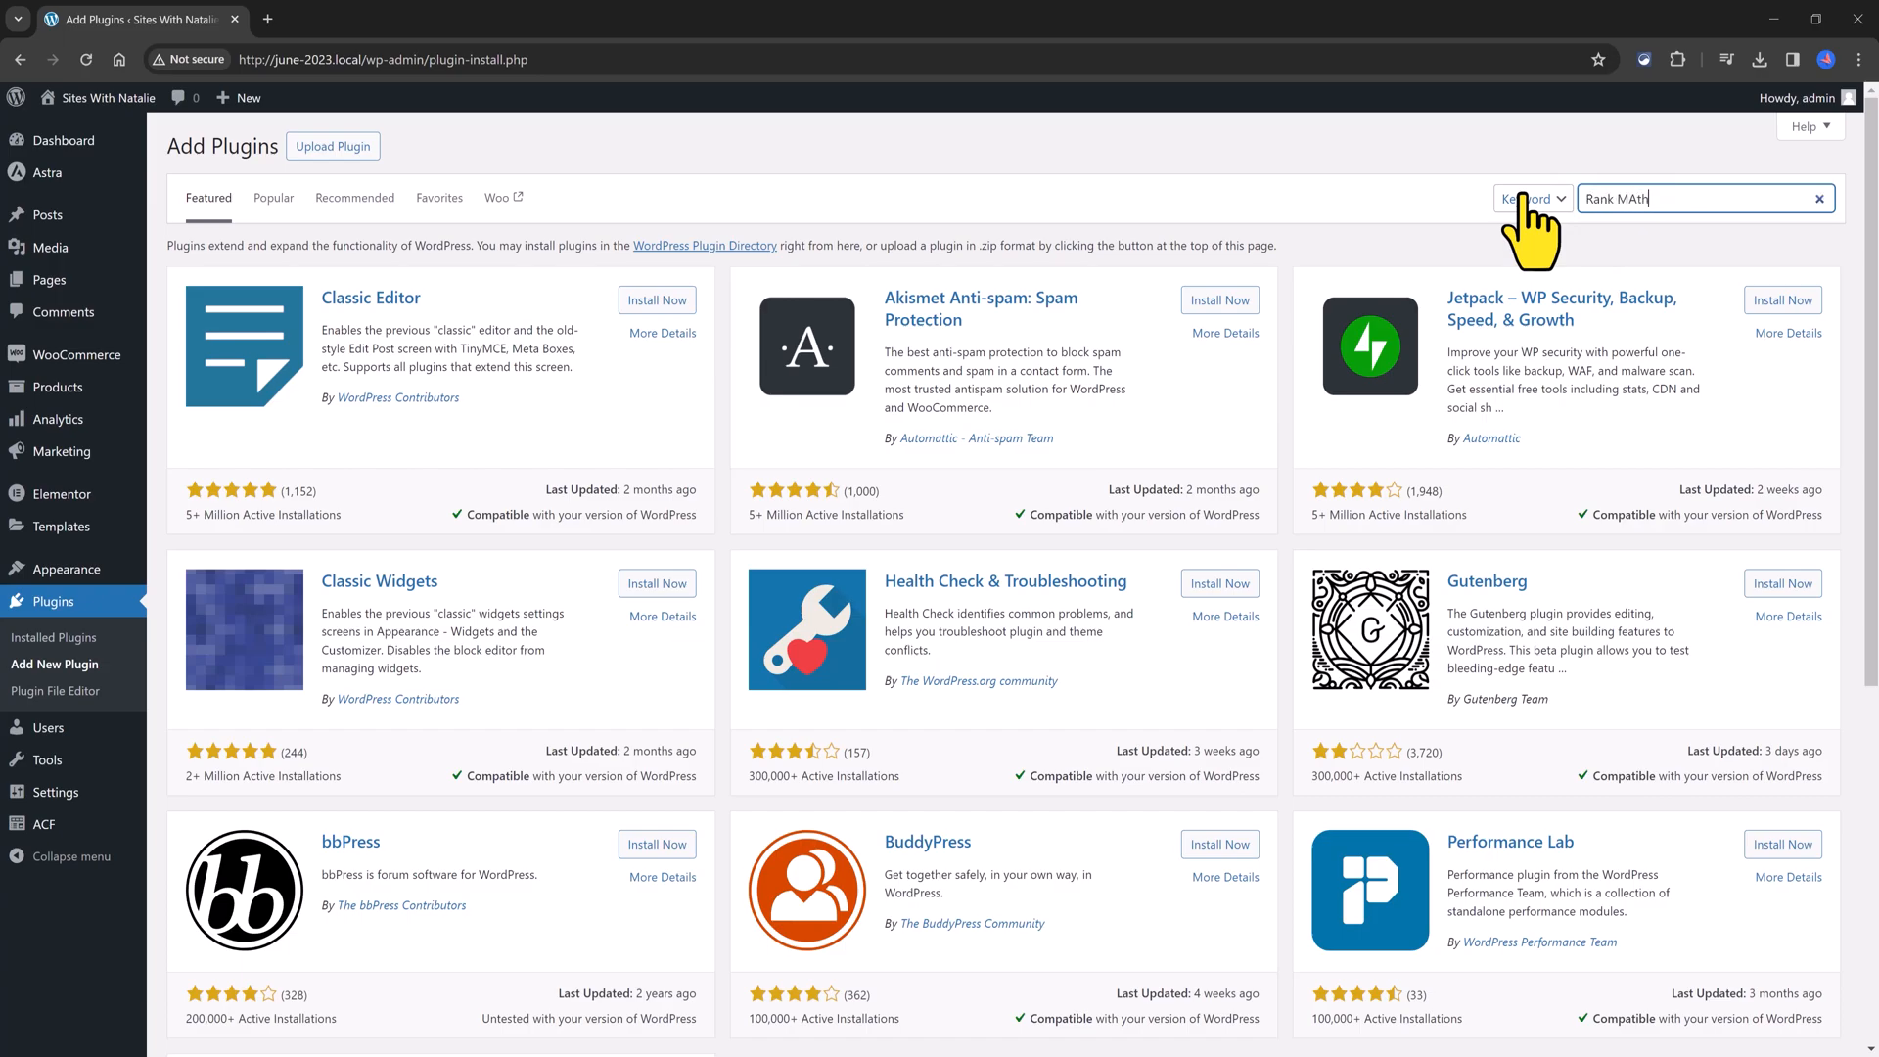
Step: Search for Rank Math SEO, then install and activate the plugin
key(Return)
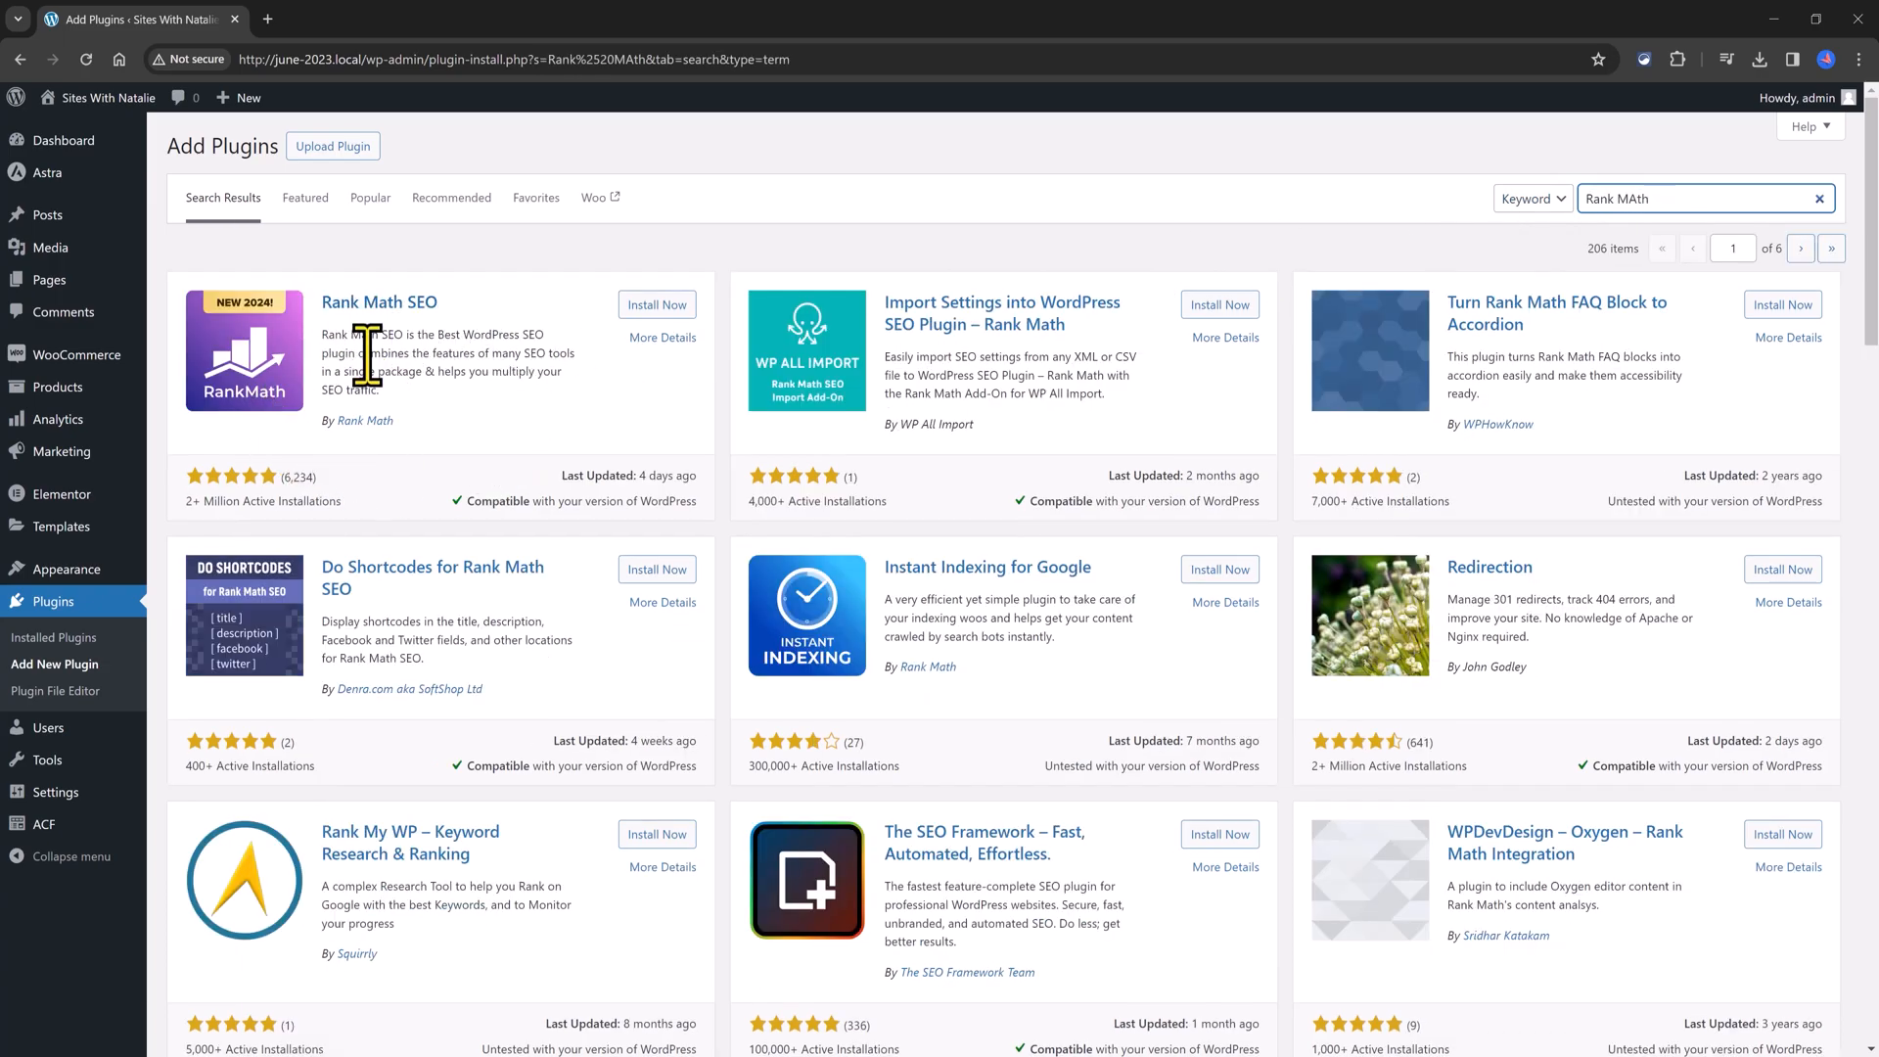
mouse_move(370, 366)
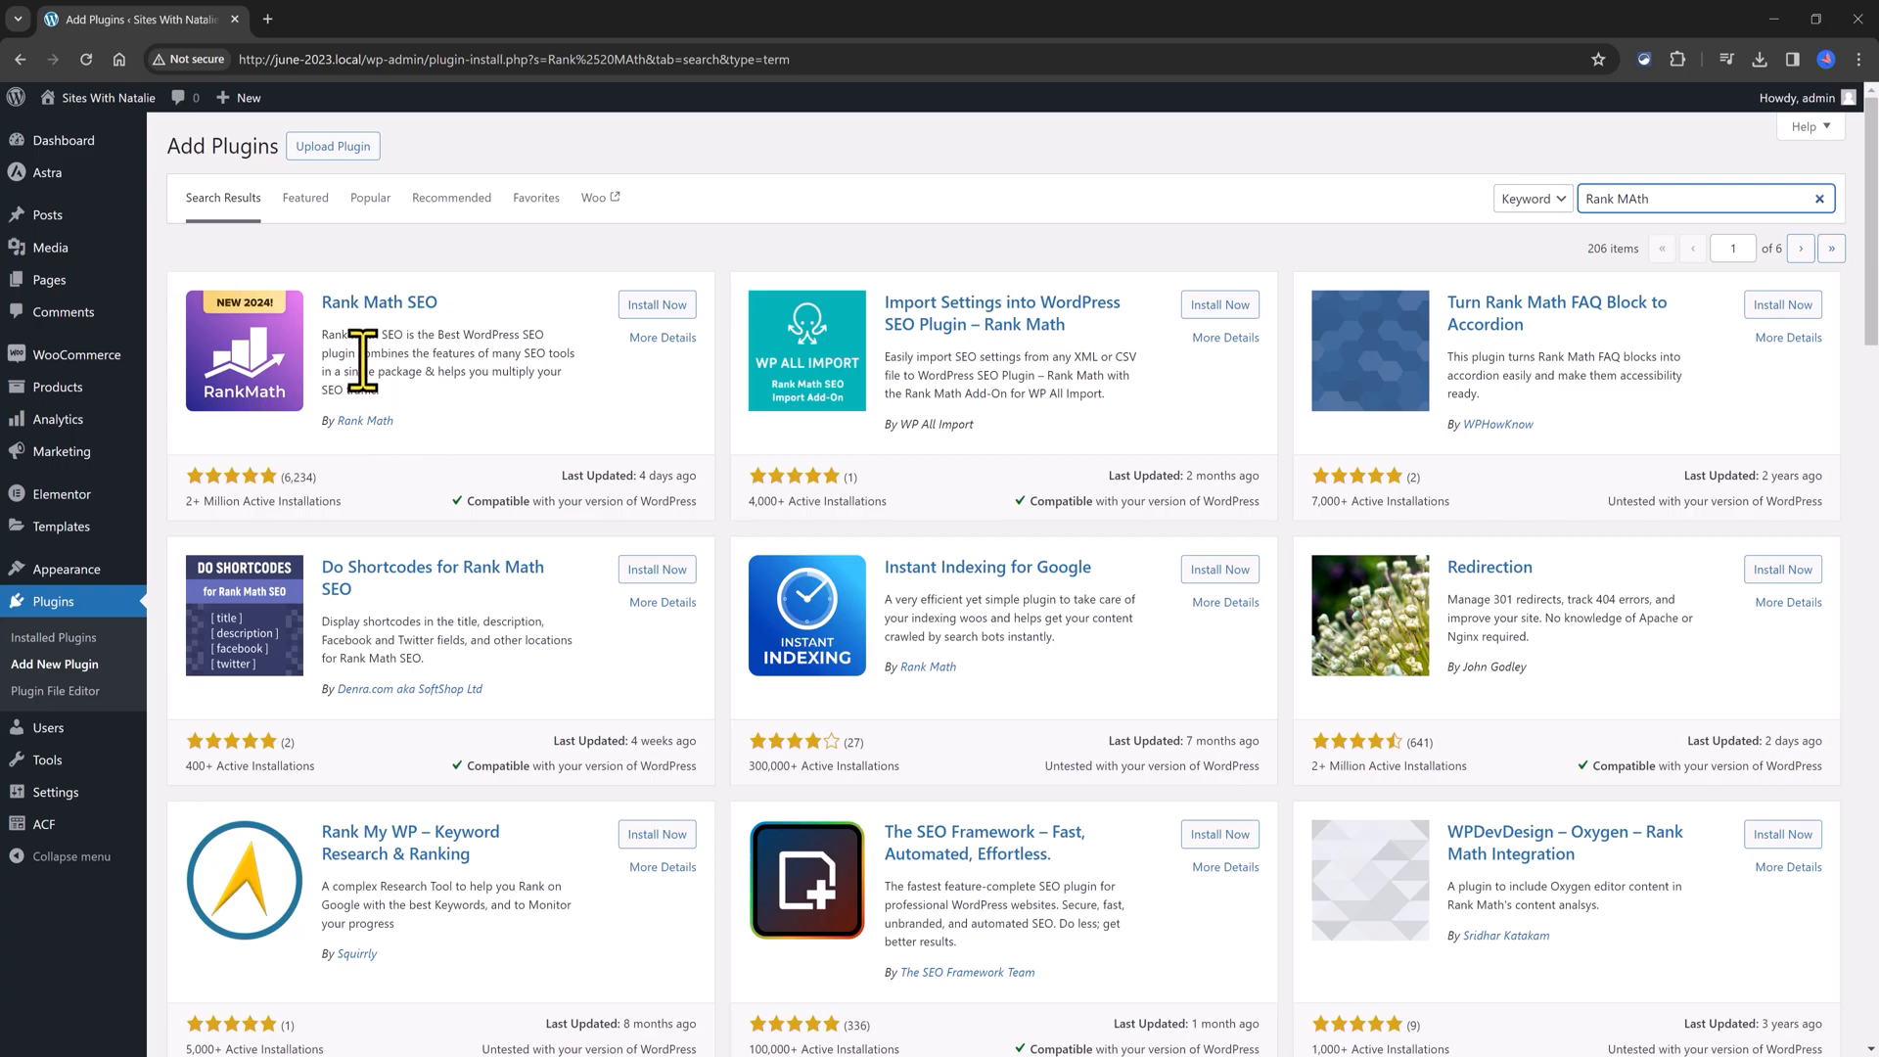
mouse_move(701, 349)
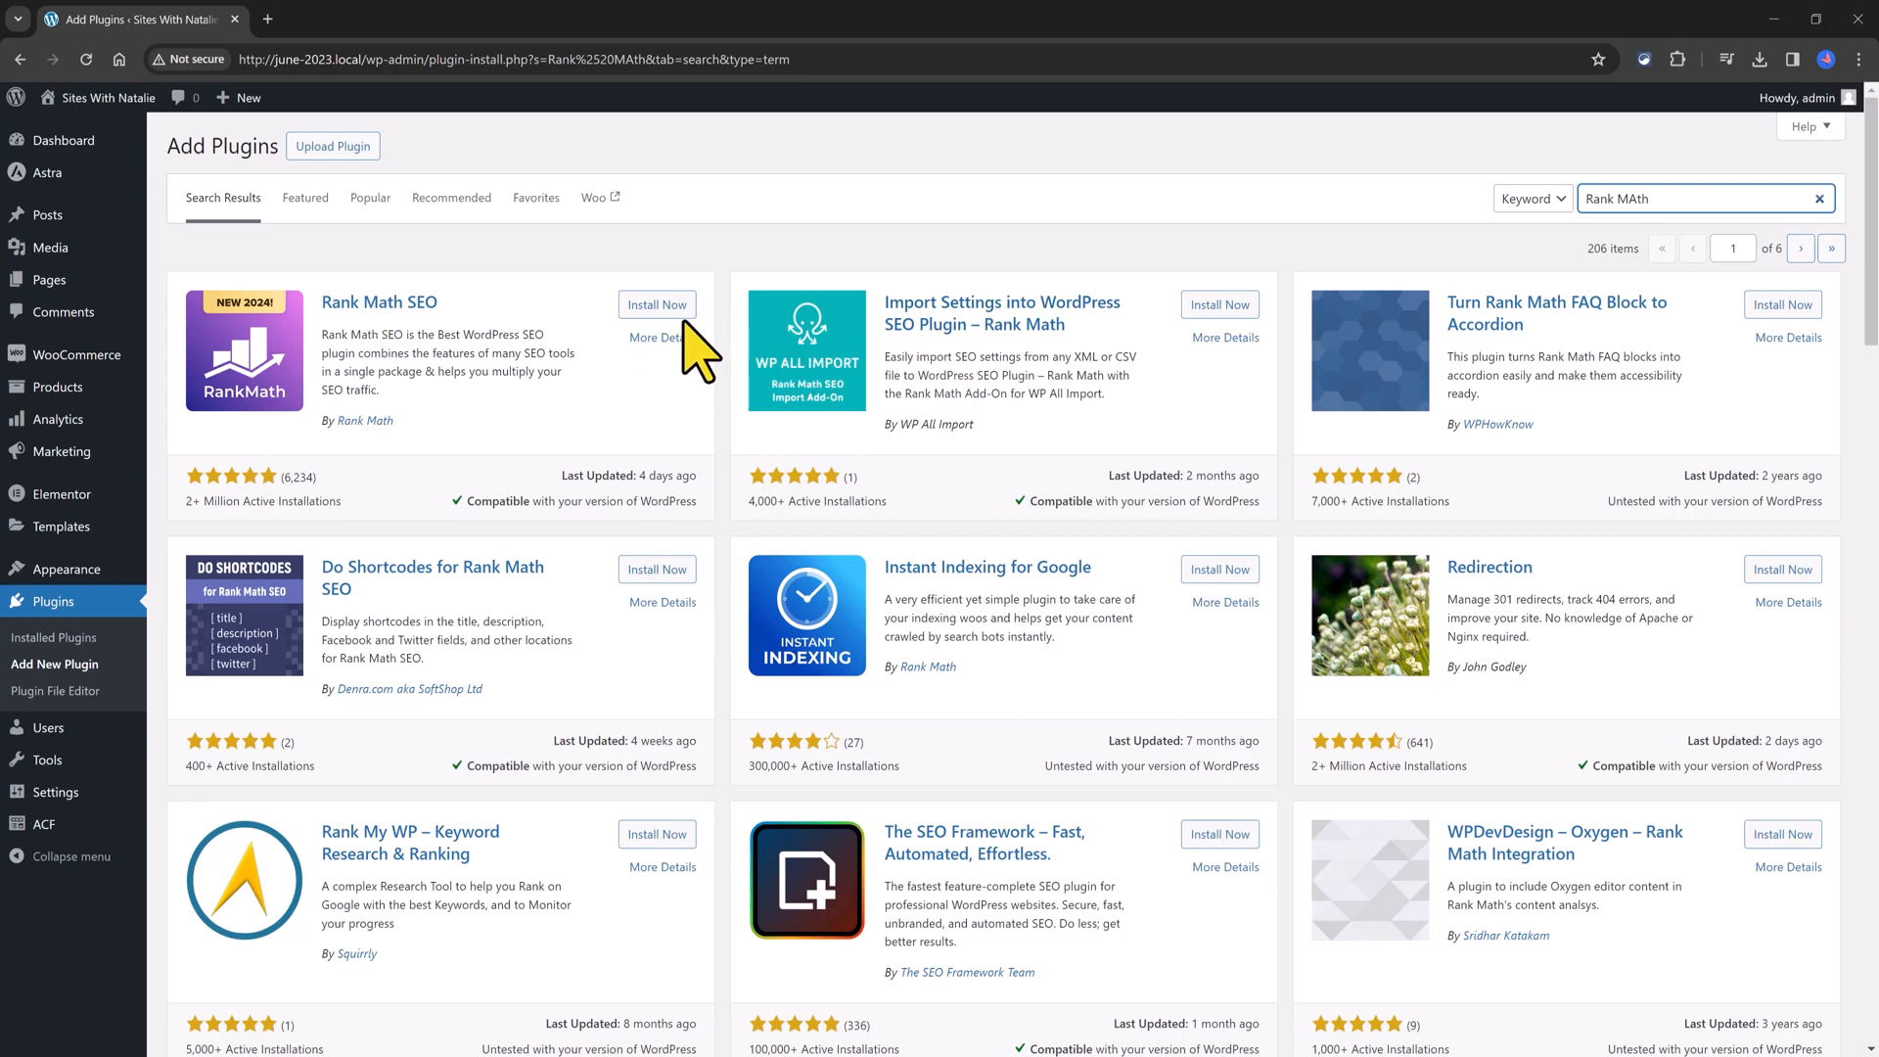
click(657, 303)
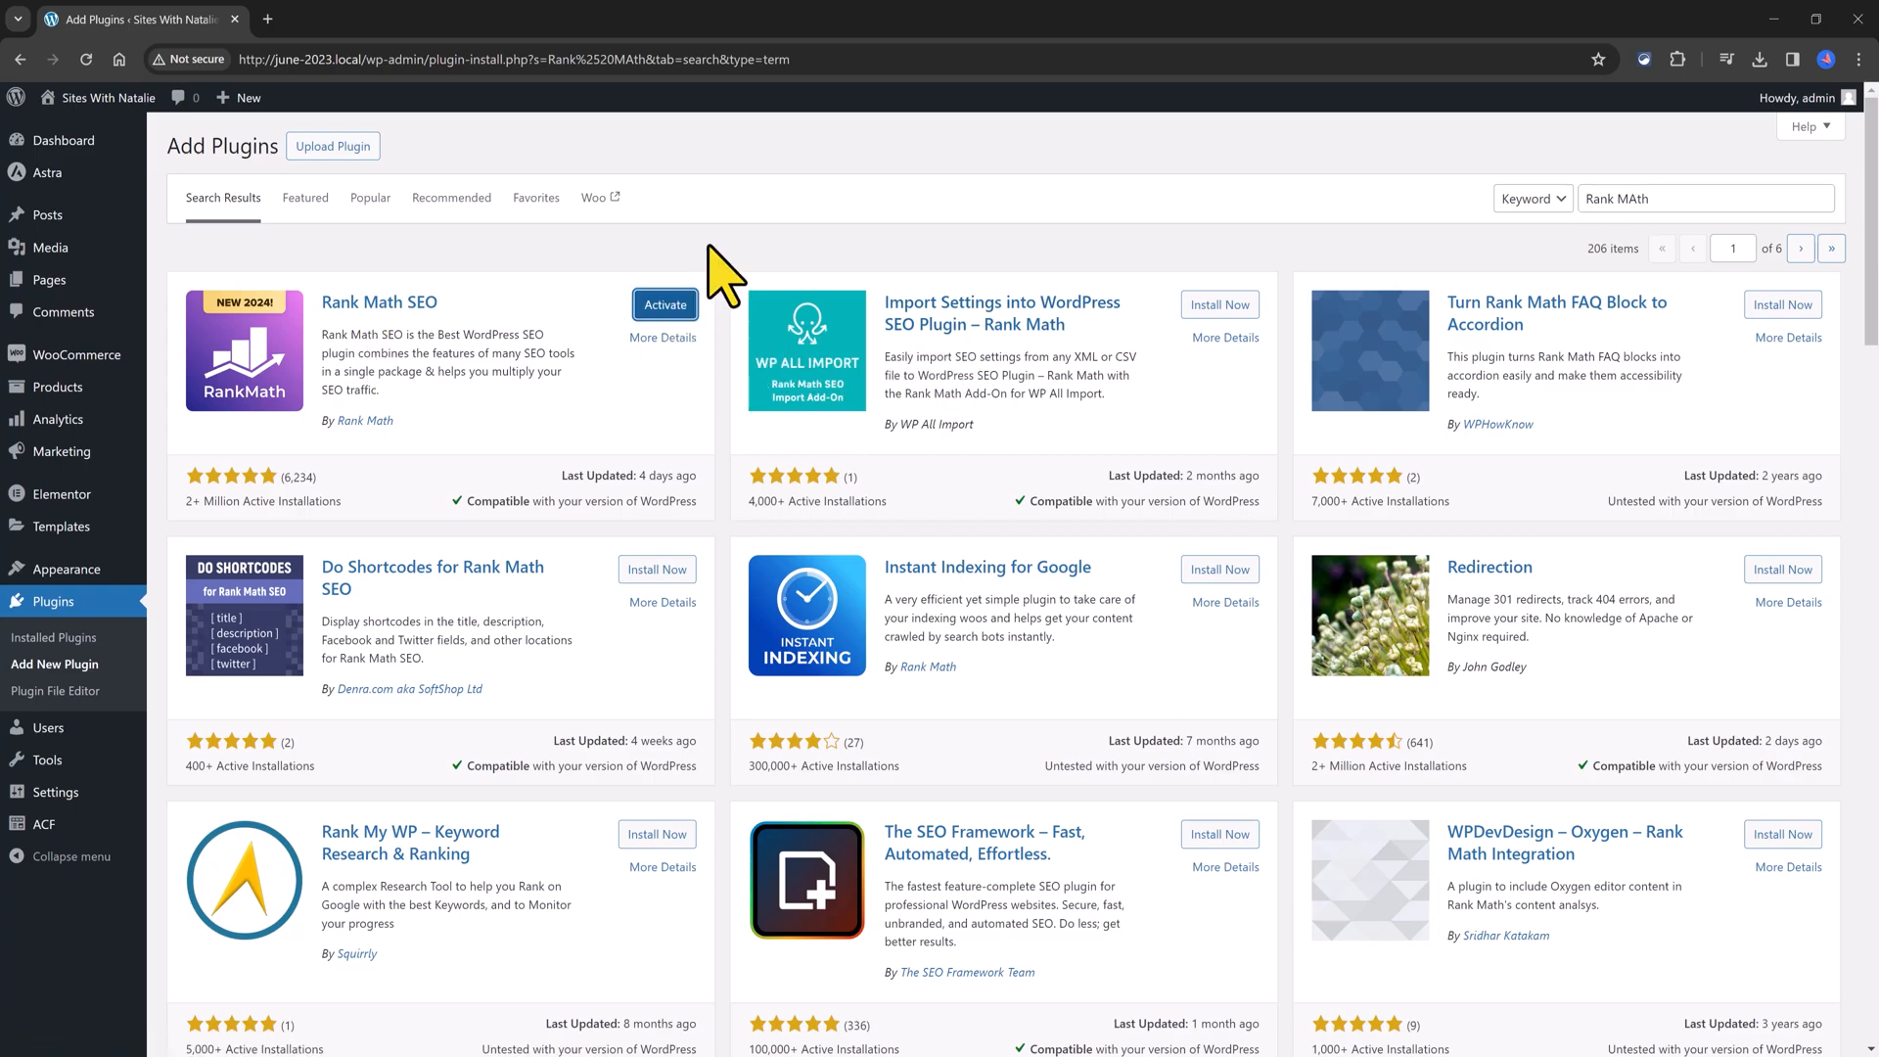
click(664, 304)
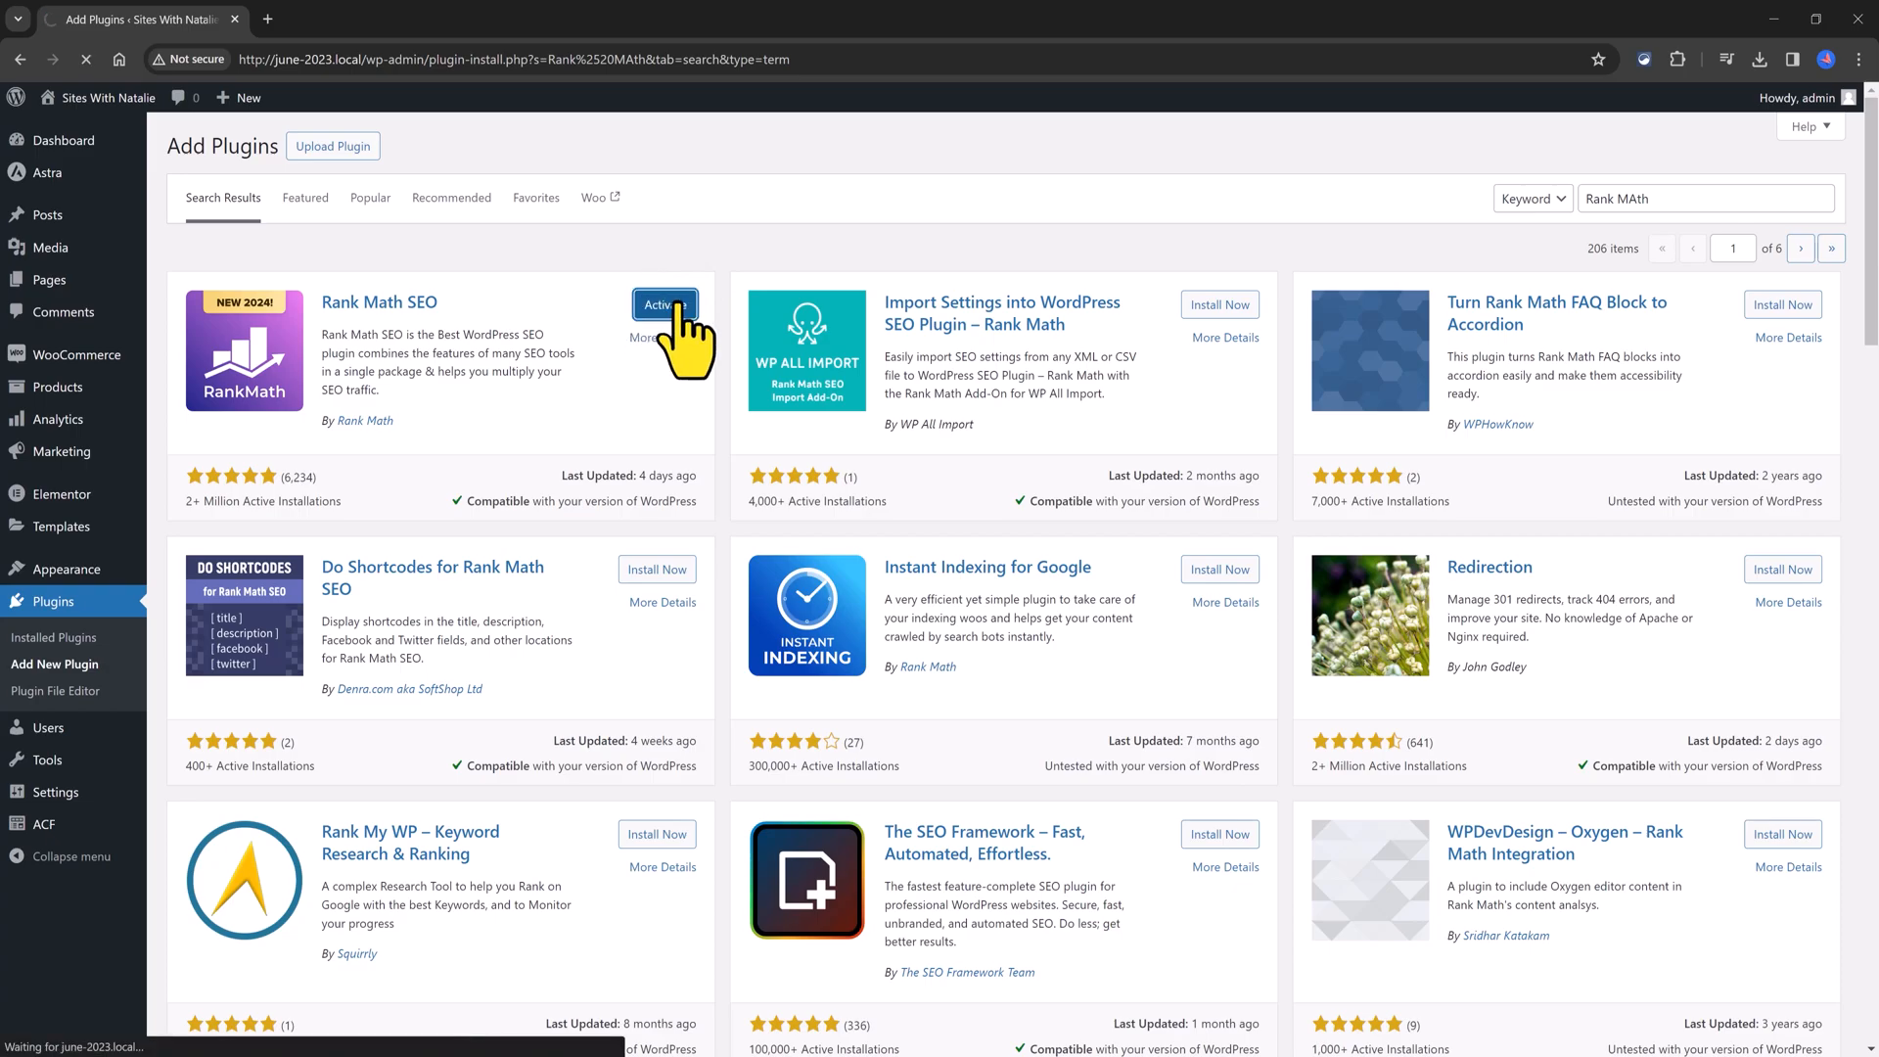
click(664, 305)
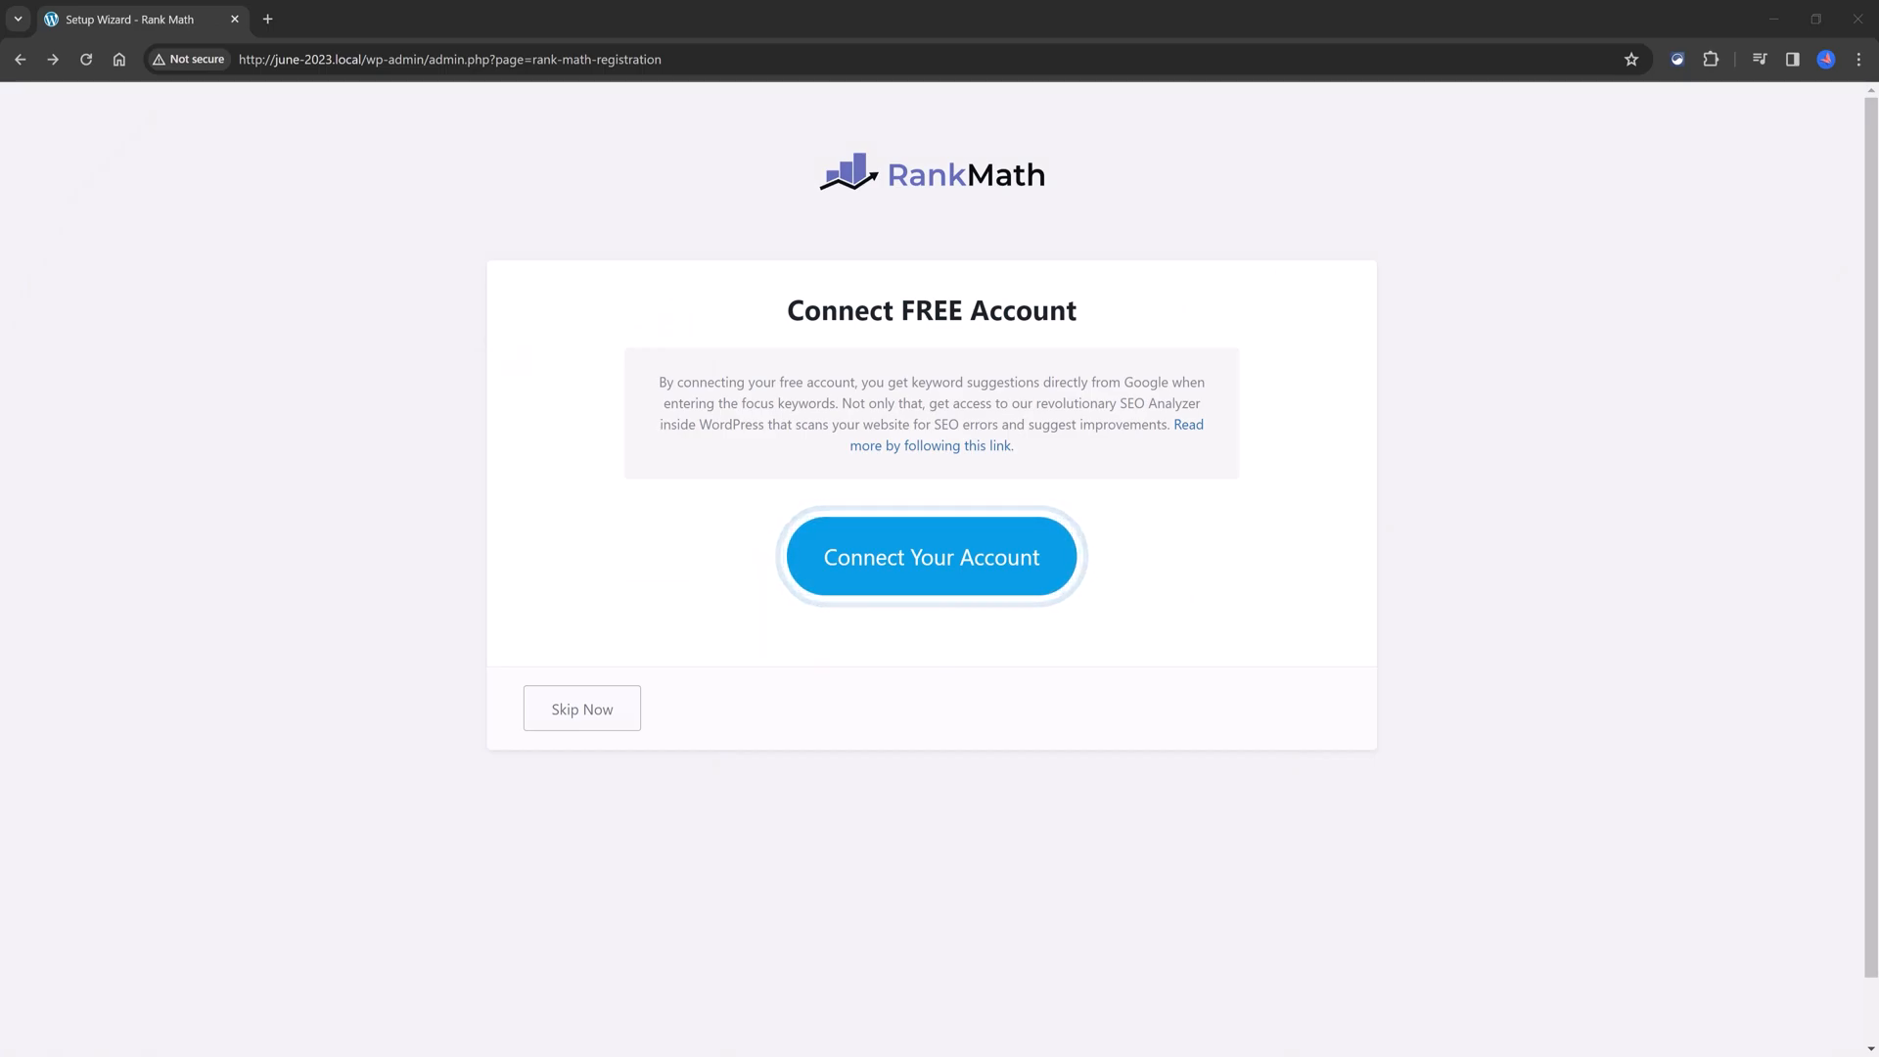
Step: Connect a free Rank Math account, approve the Free Plan, and choose Advanced mode
click(931, 555)
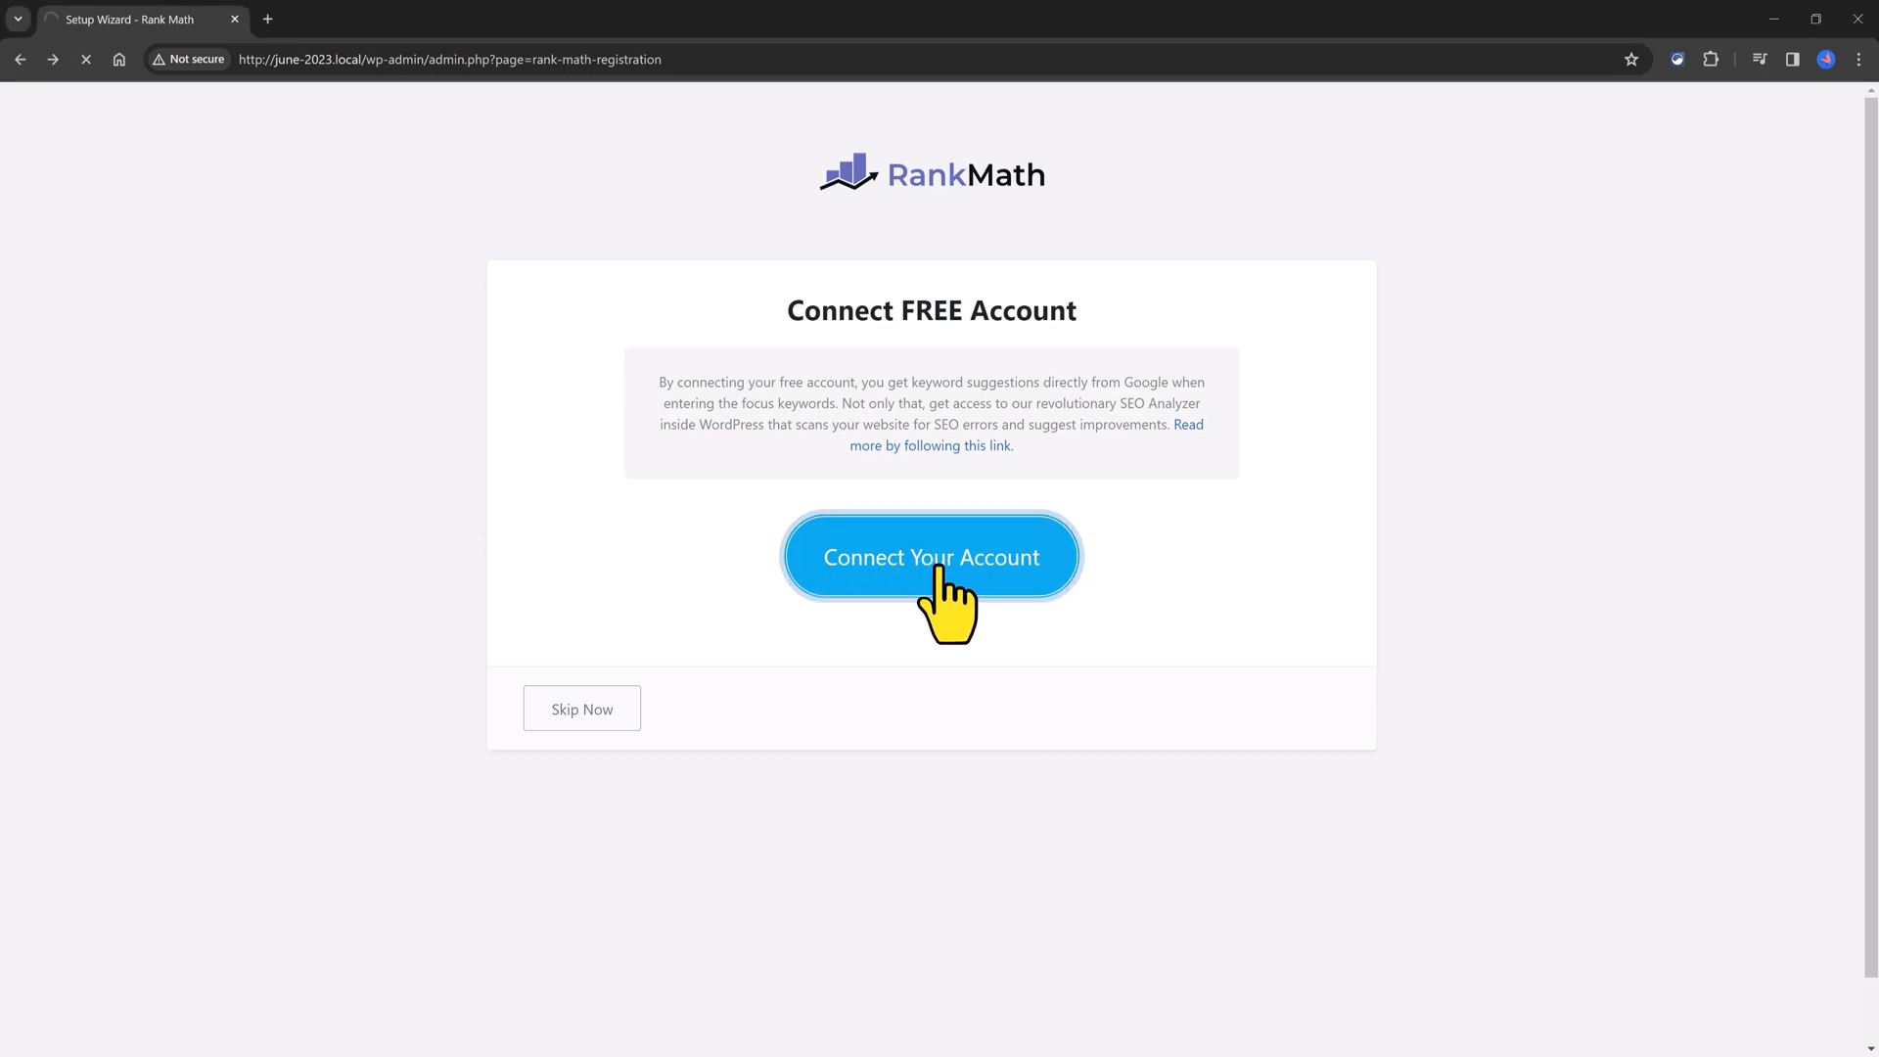
click(931, 556)
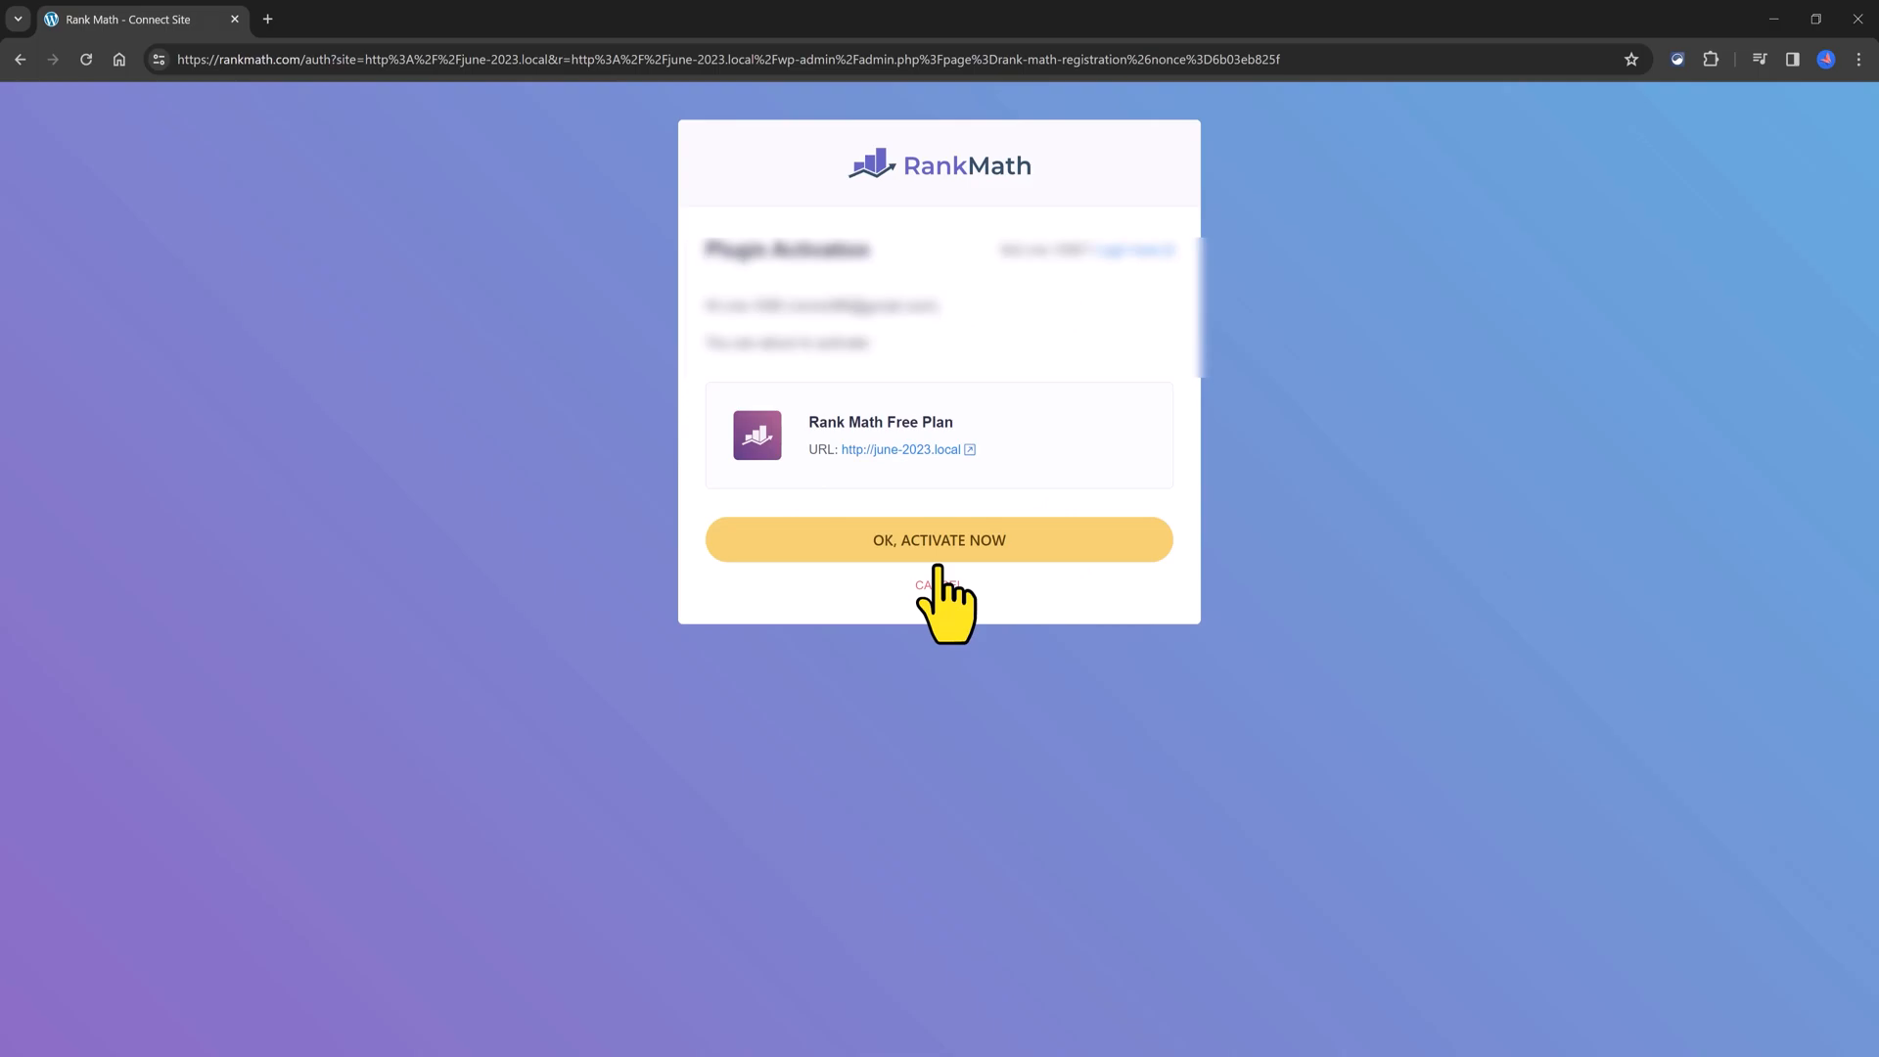
mouse_move(977, 587)
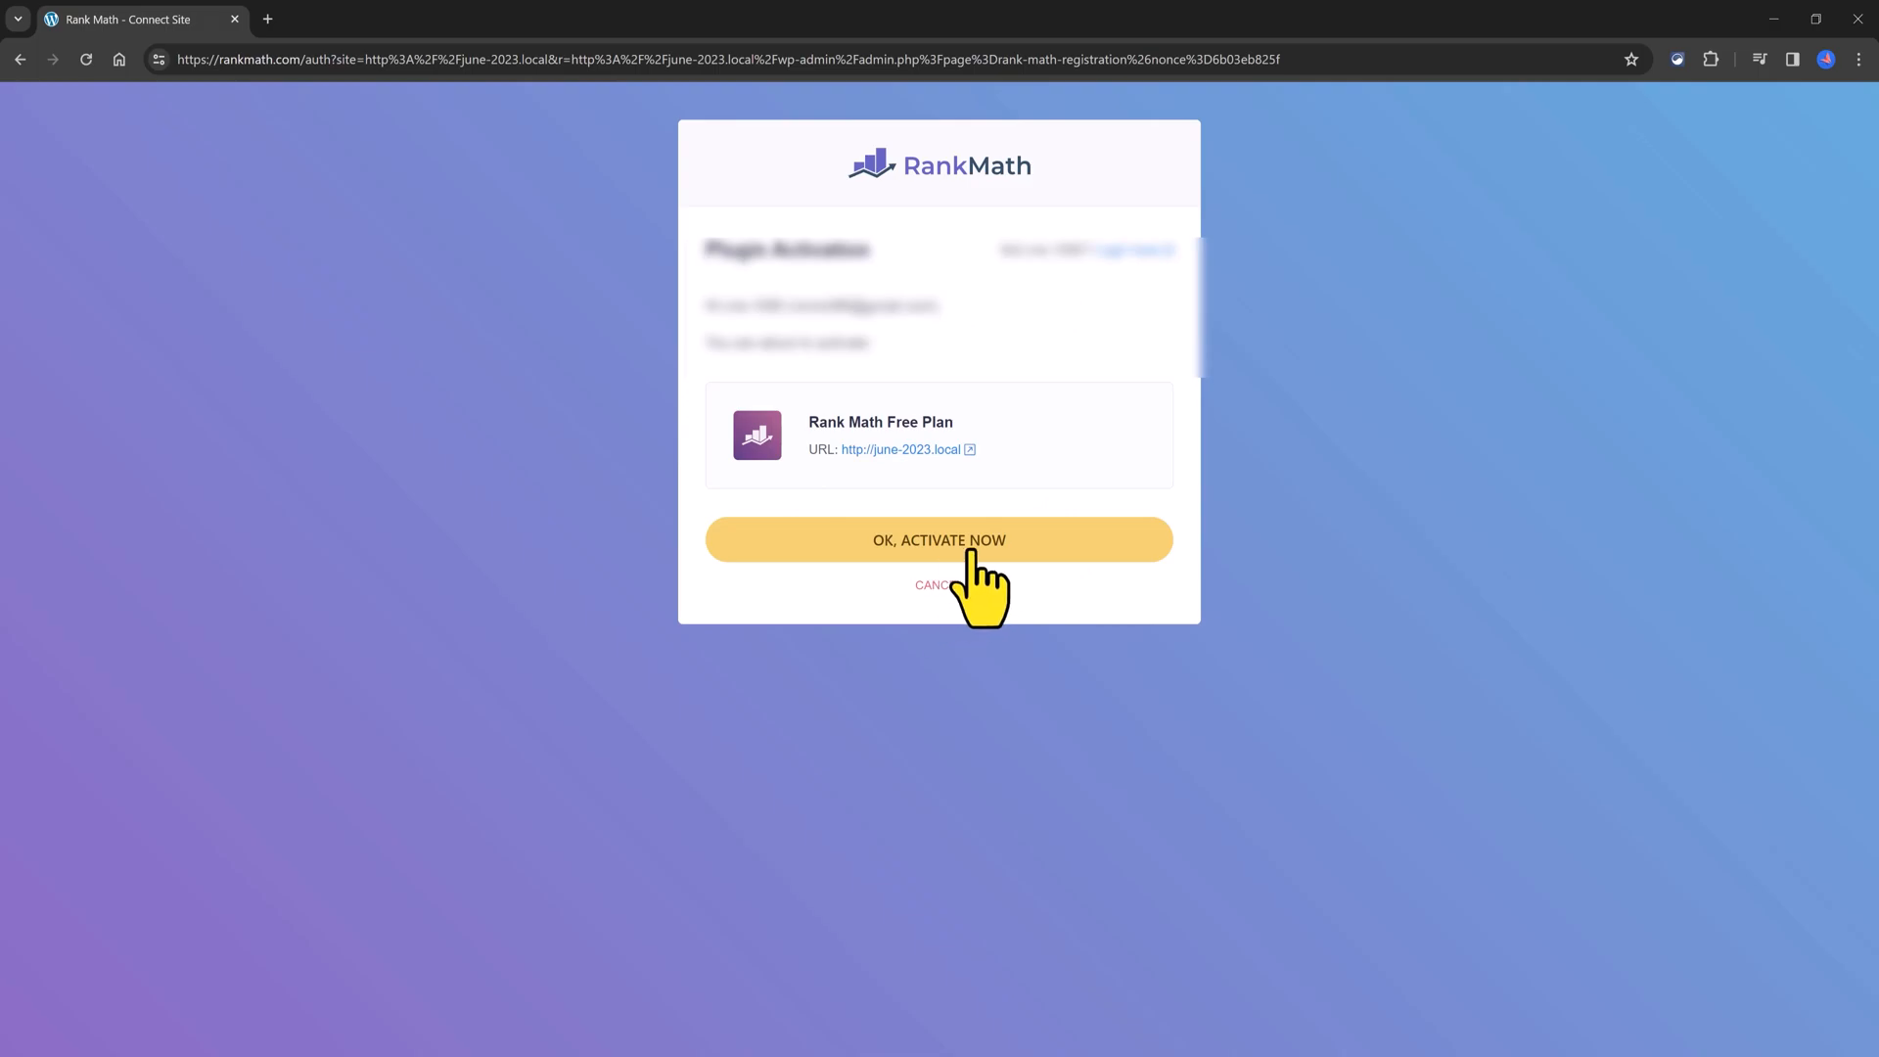
click(937, 540)
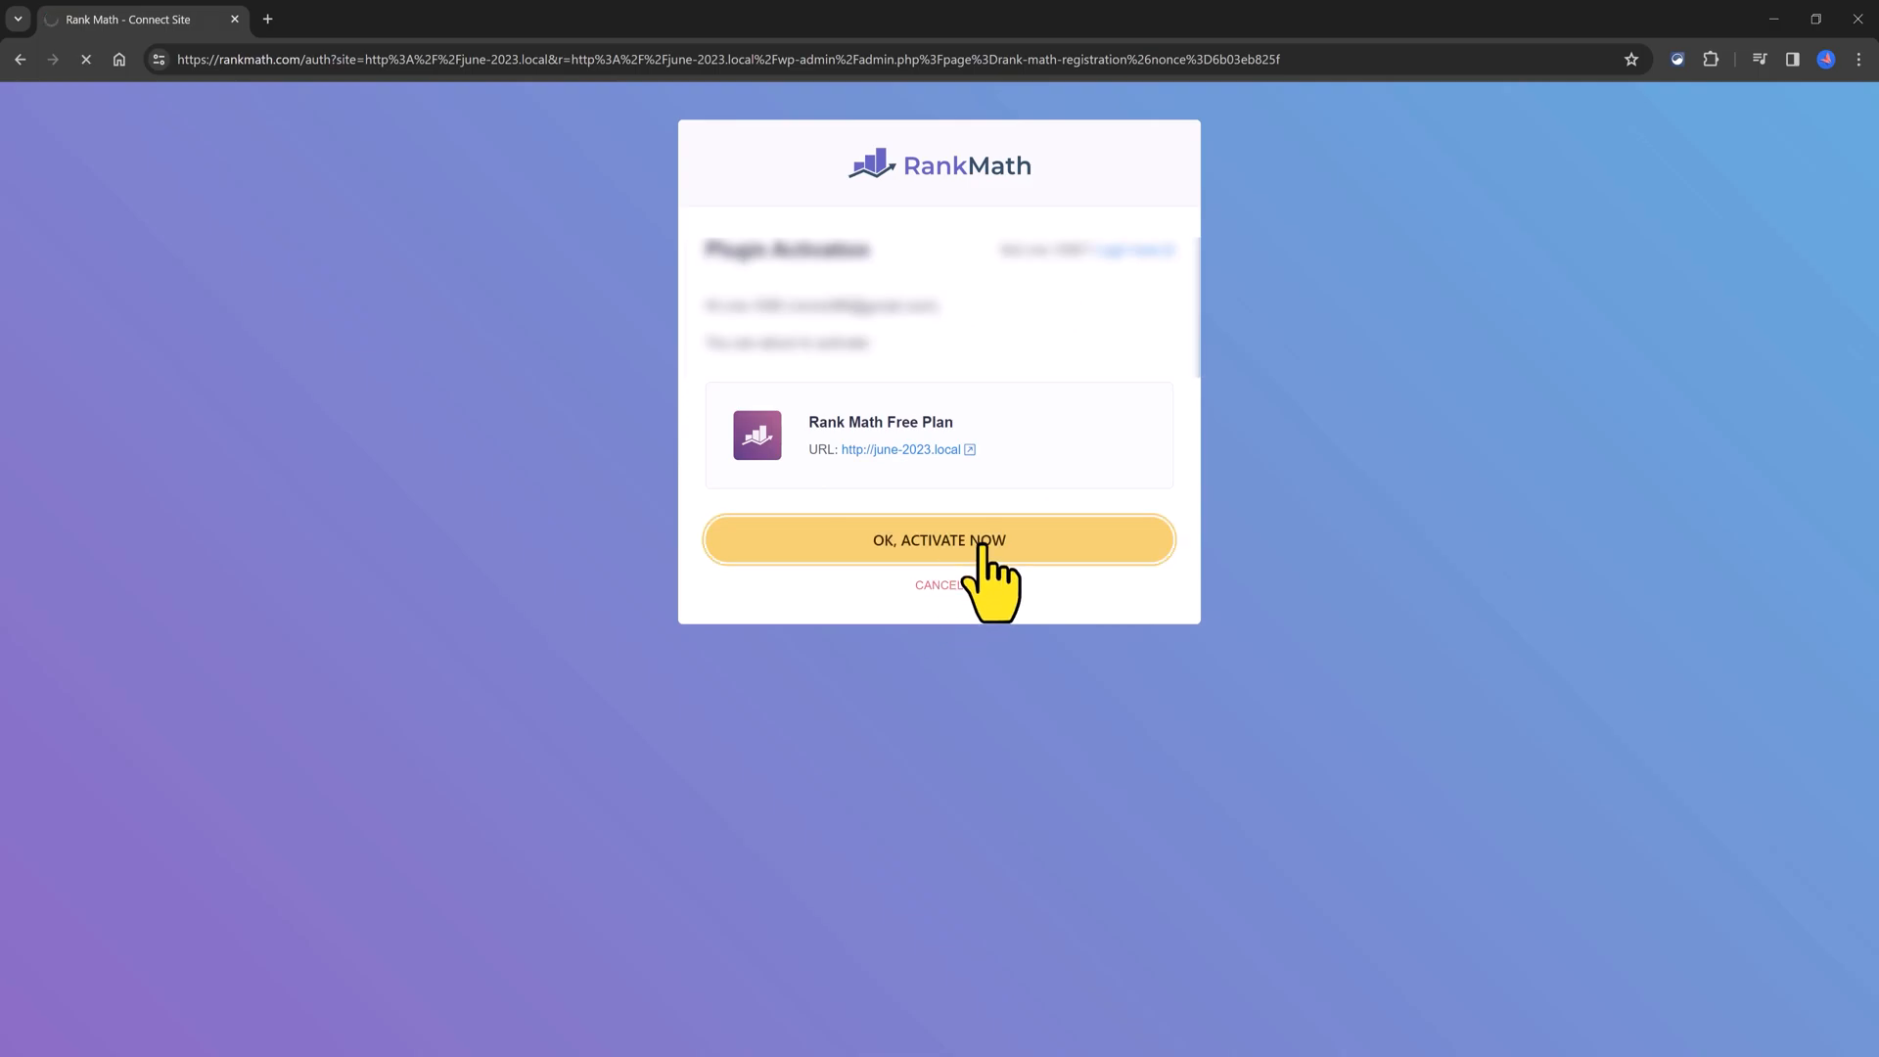
click(938, 540)
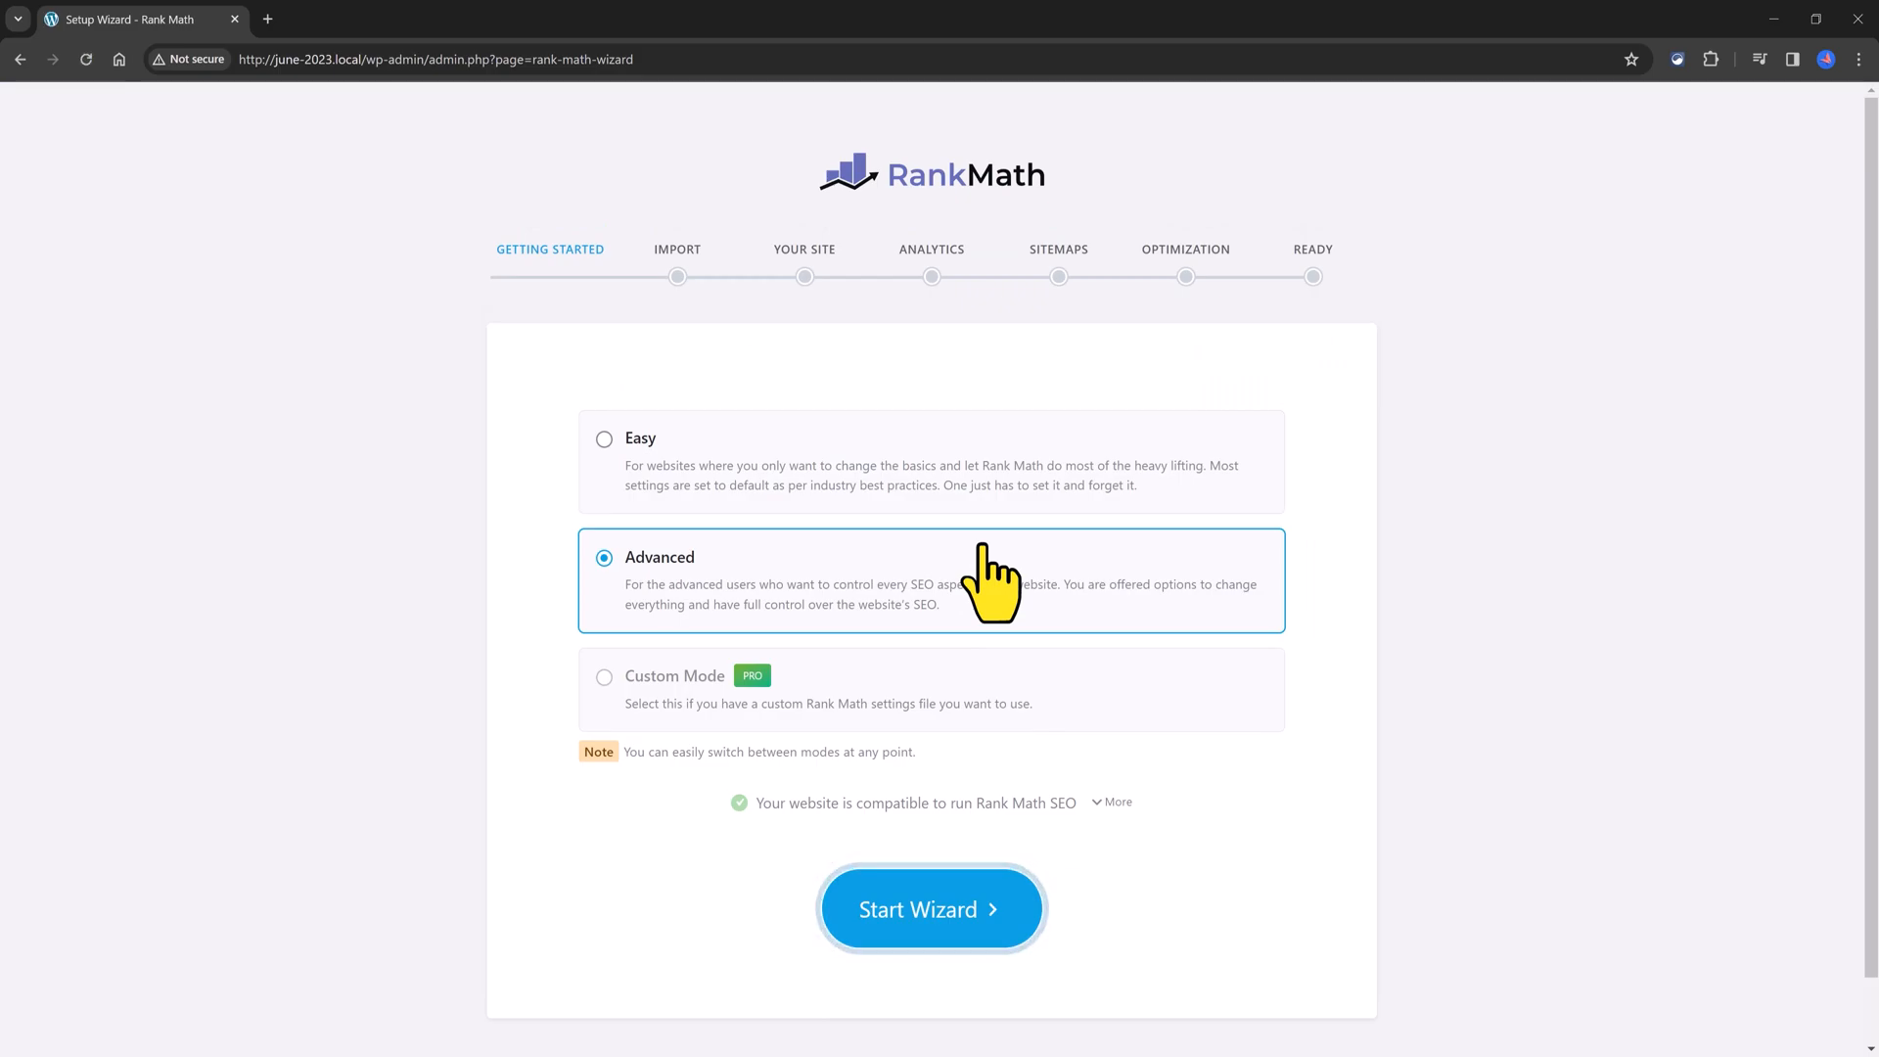
mouse_move(981, 579)
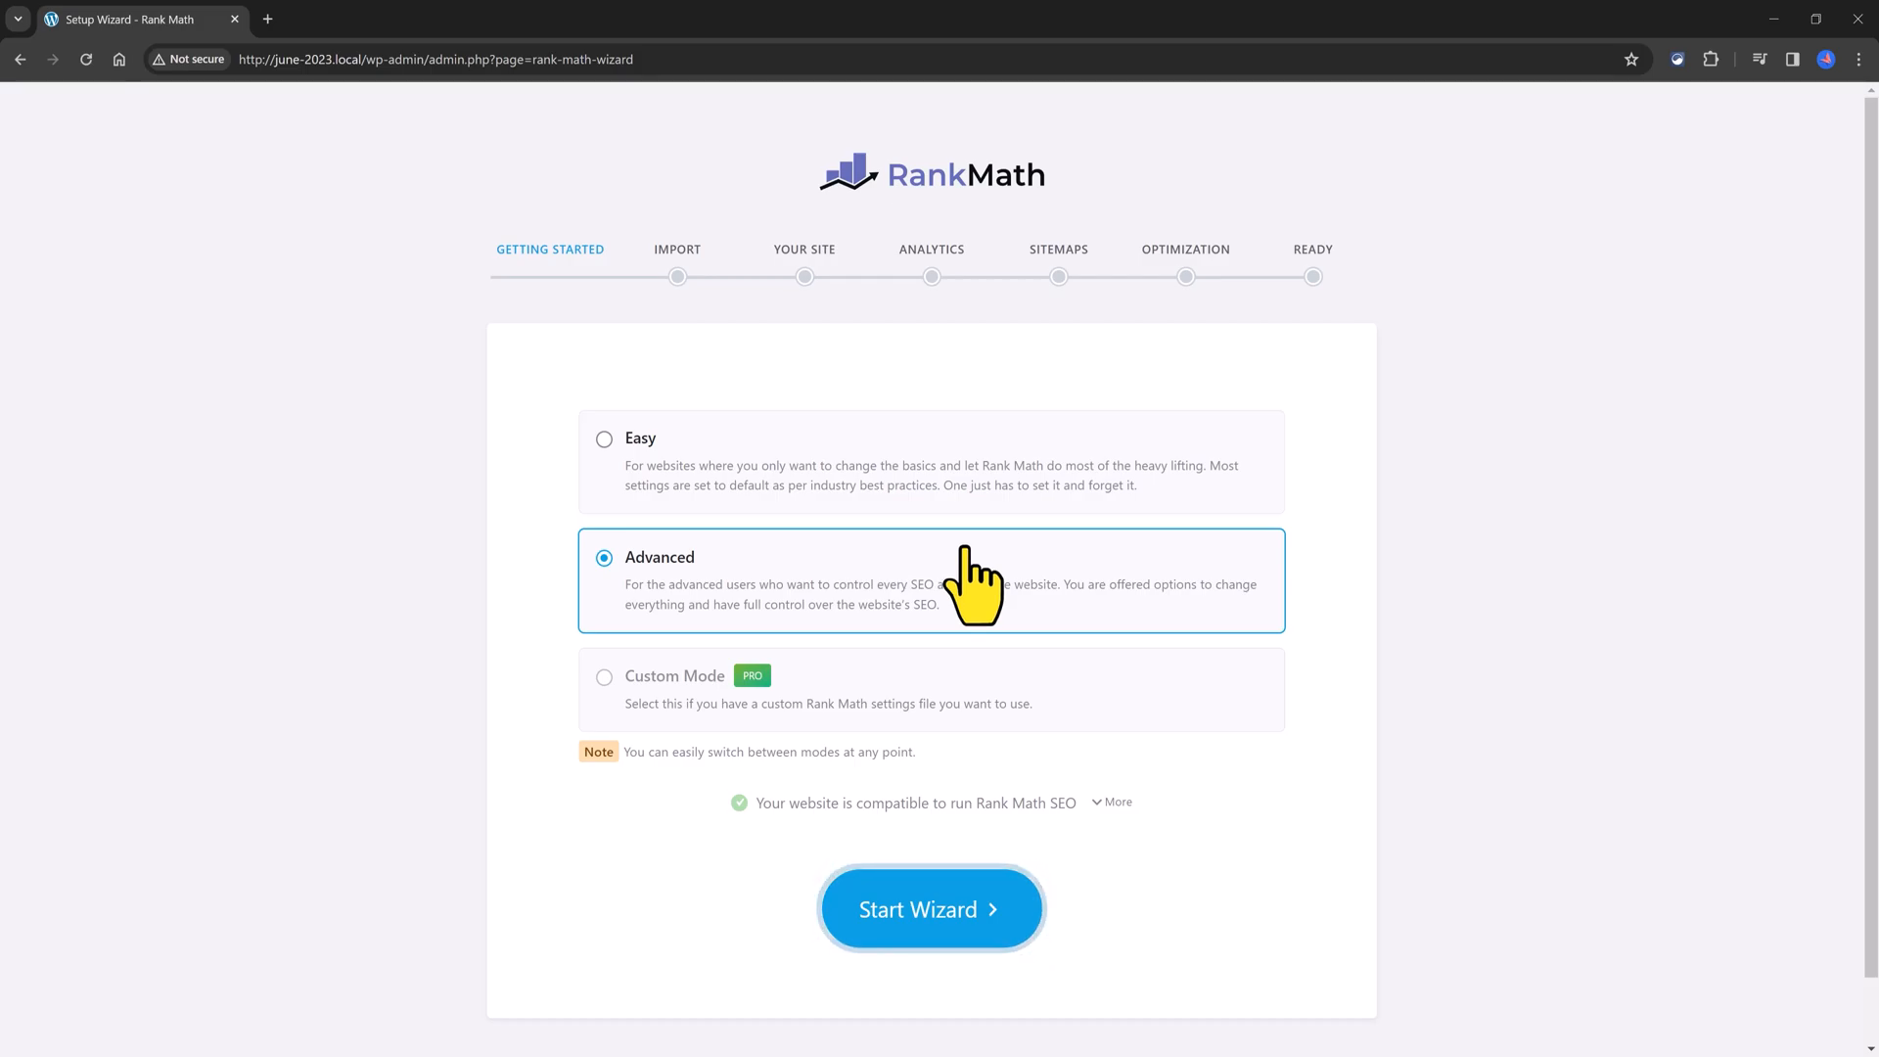
mouse_move(434, 425)
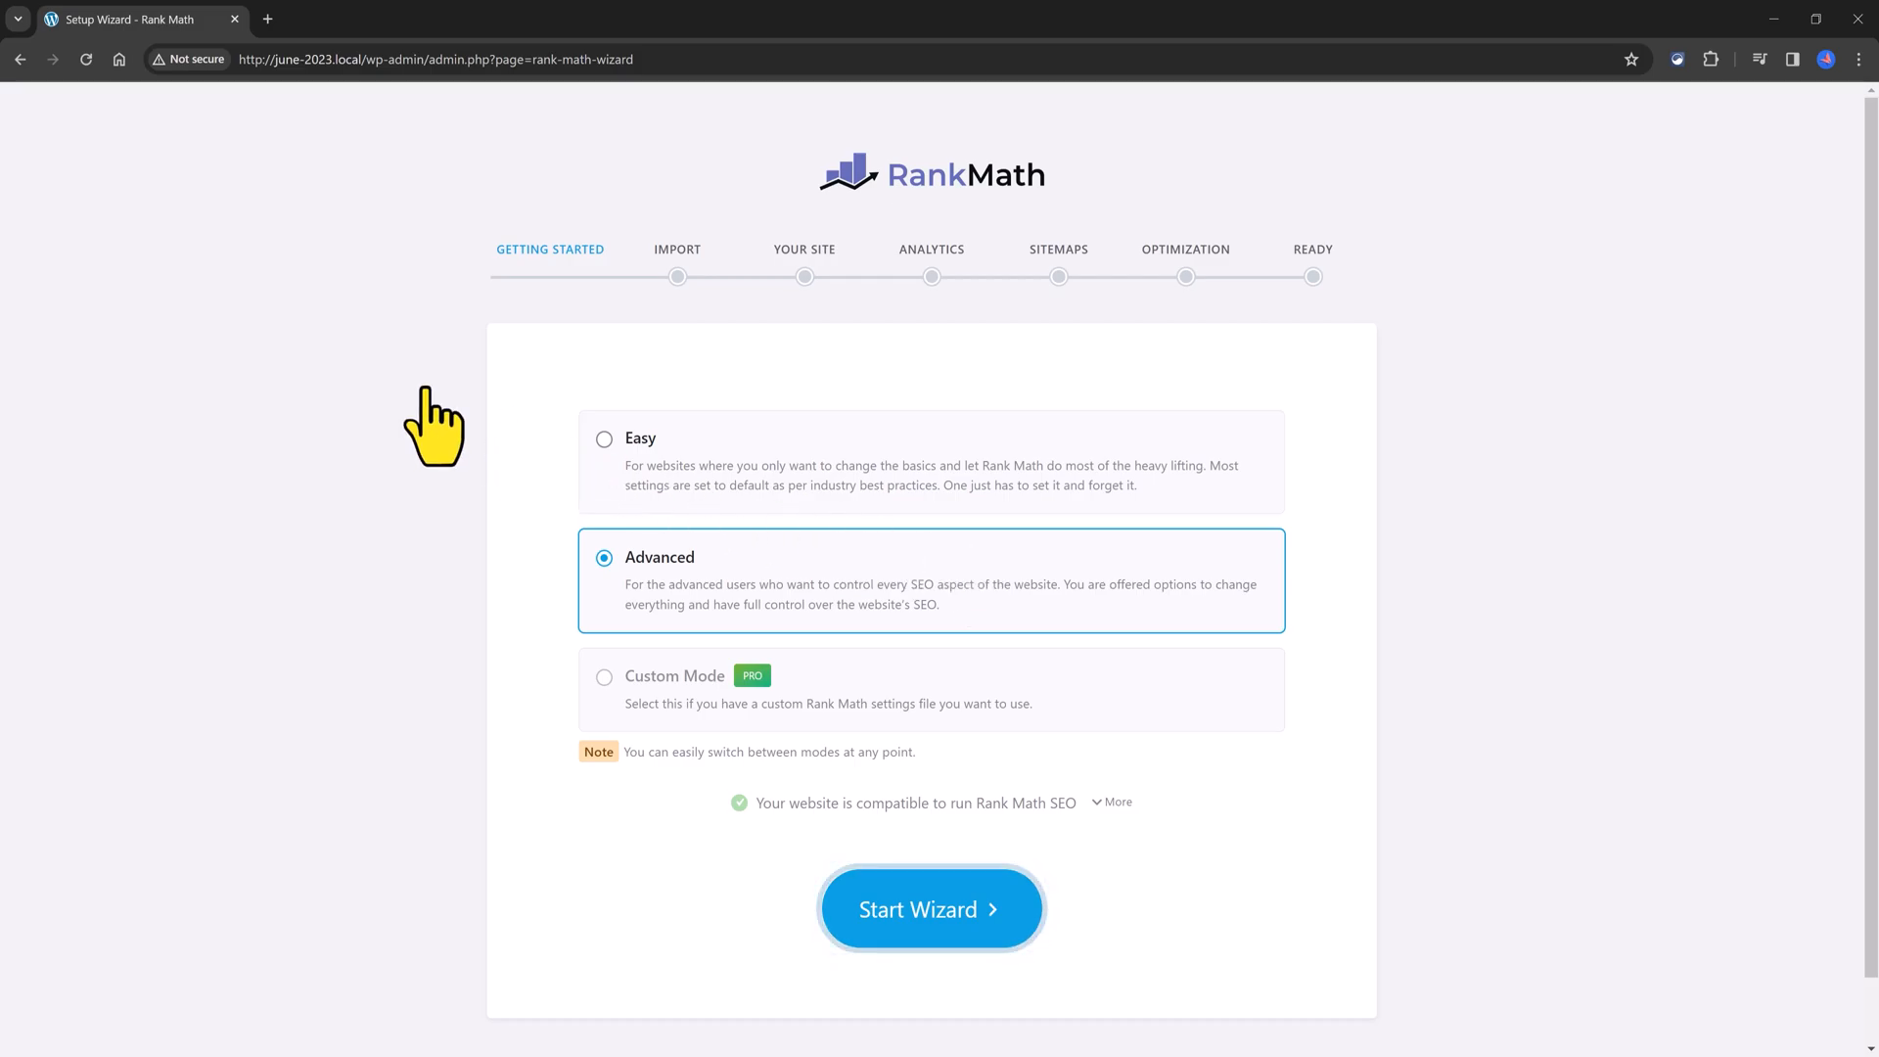
mouse_move(372, 707)
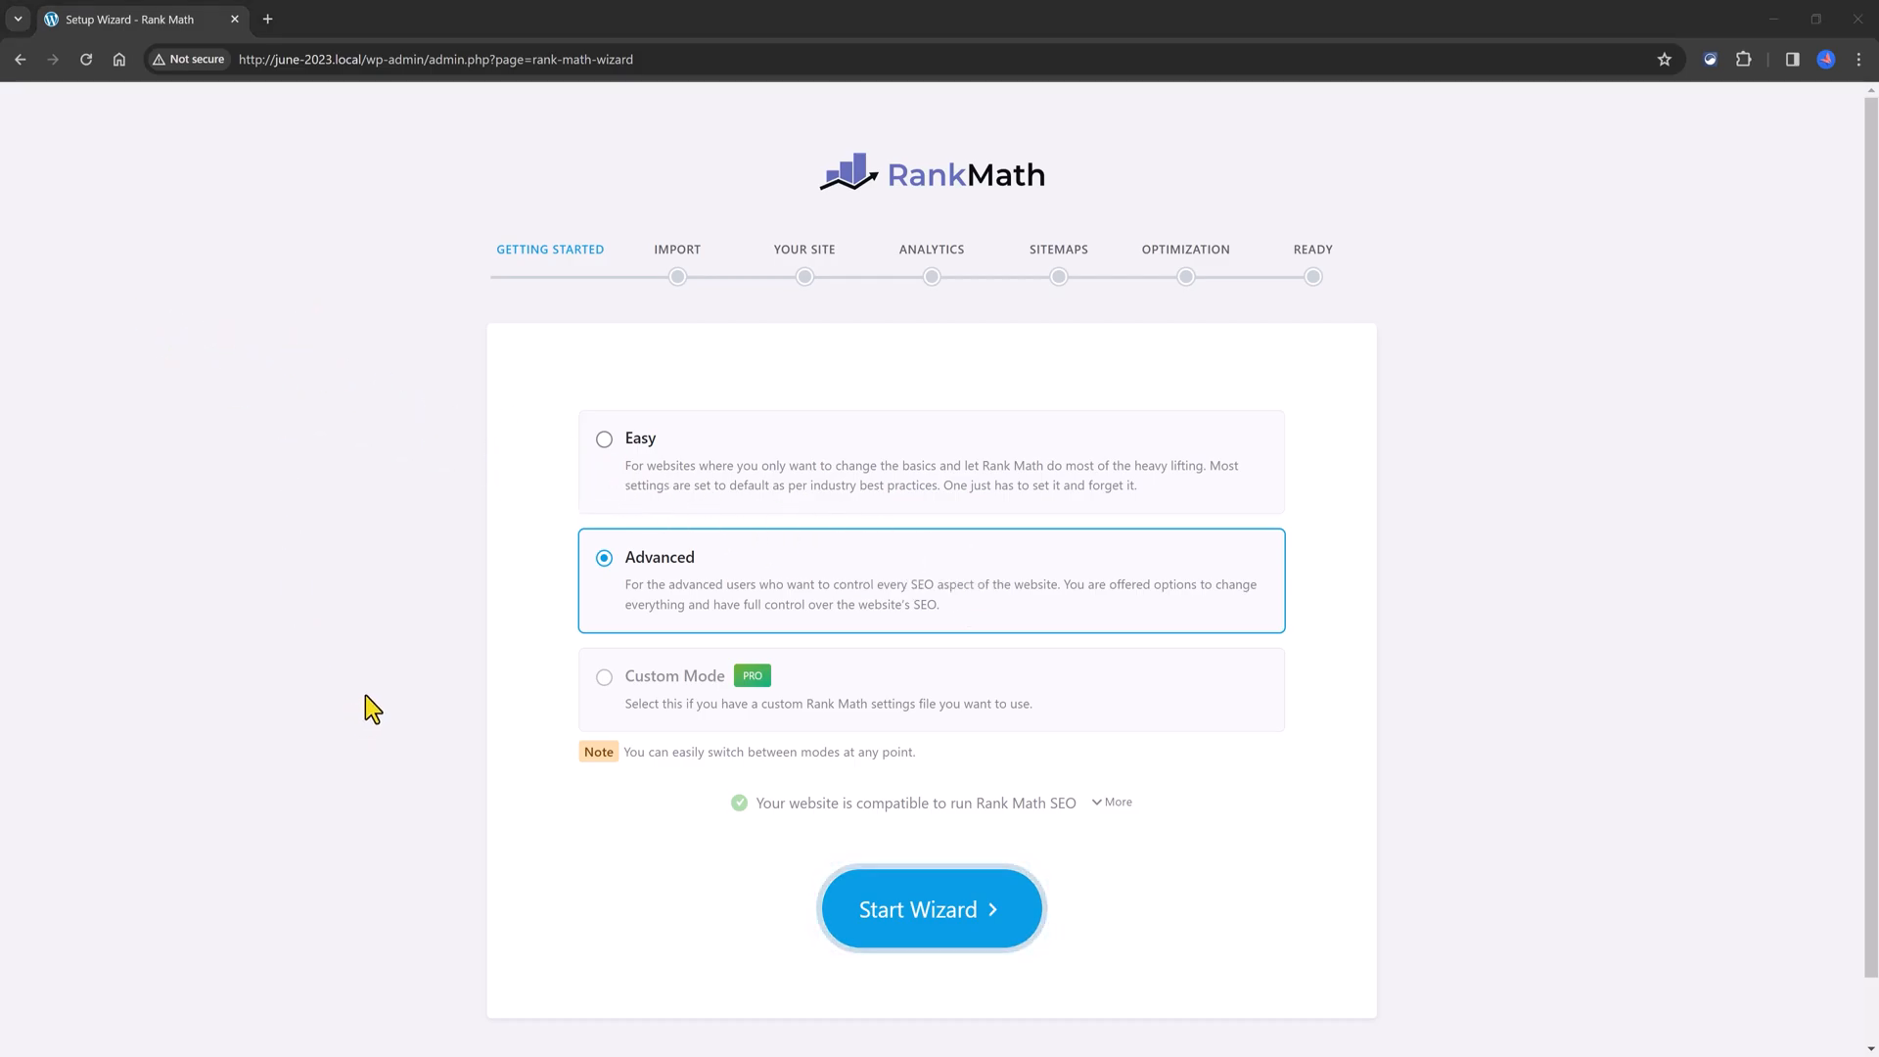
mouse_move(399, 654)
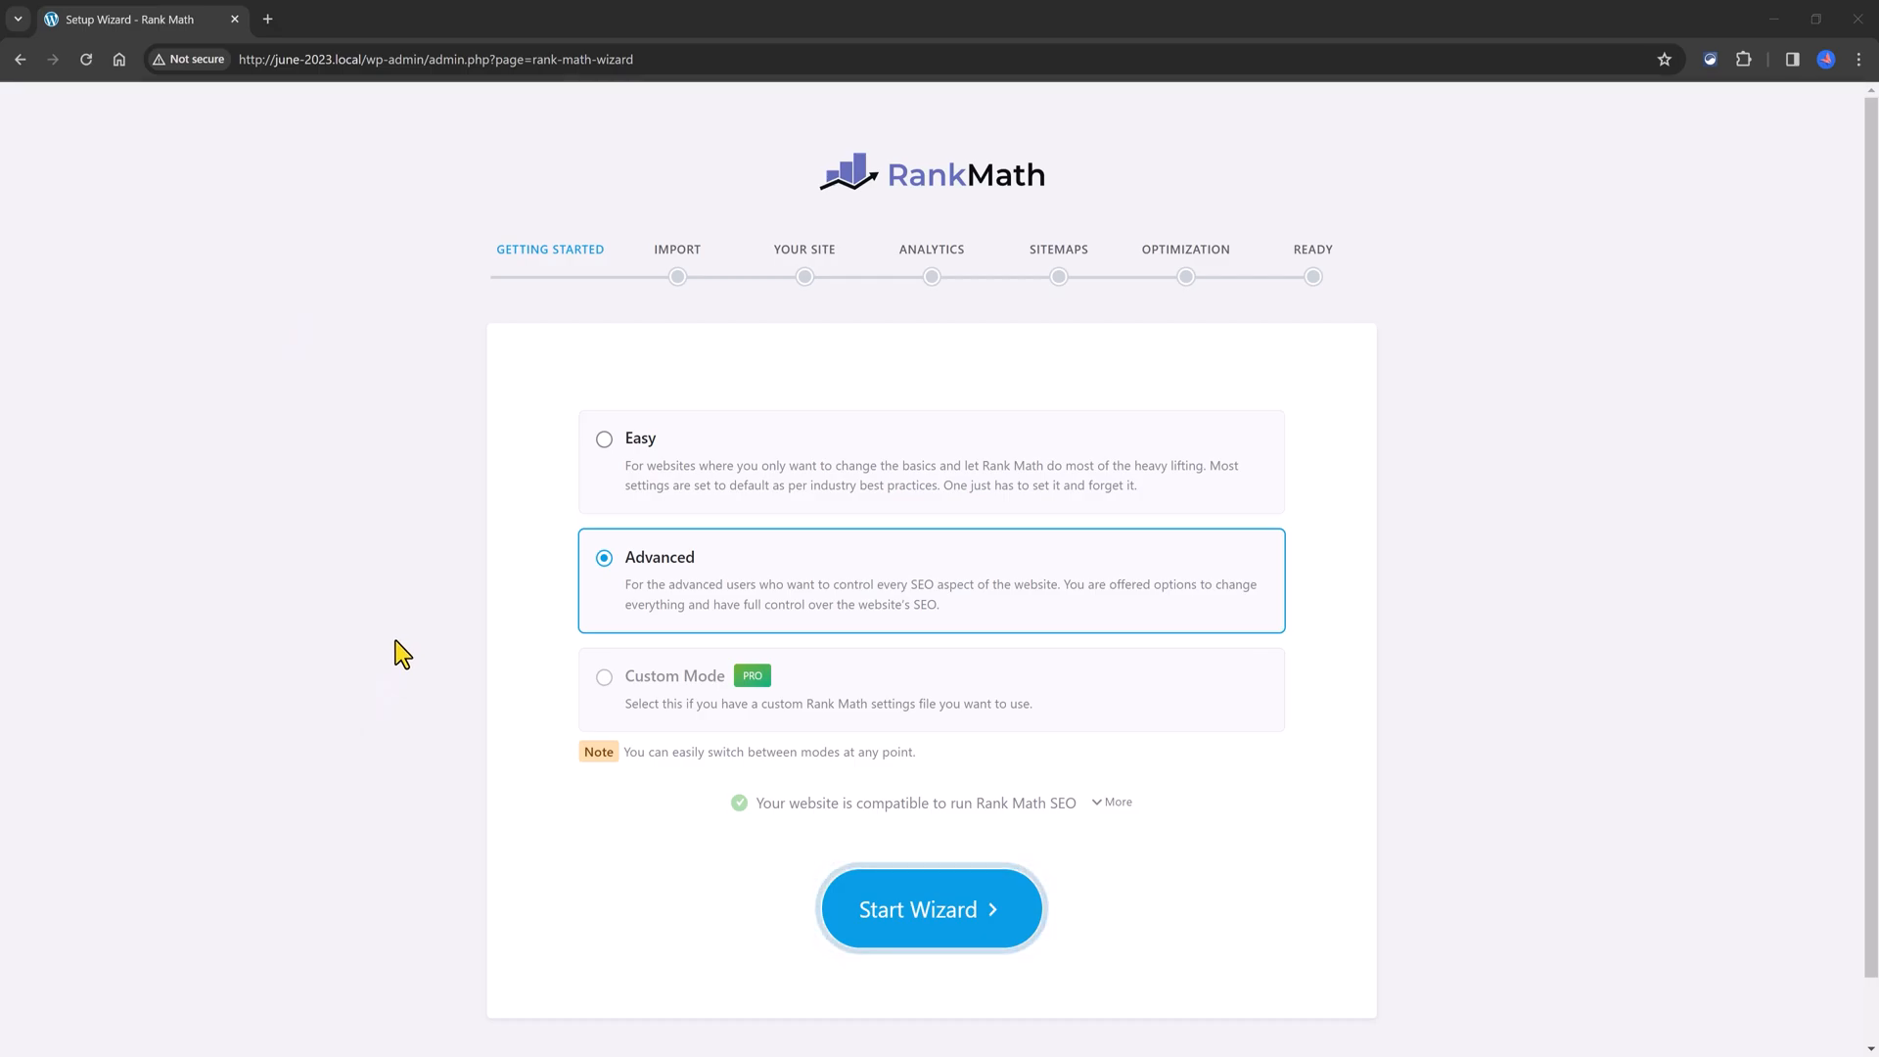
mouse_move(381, 834)
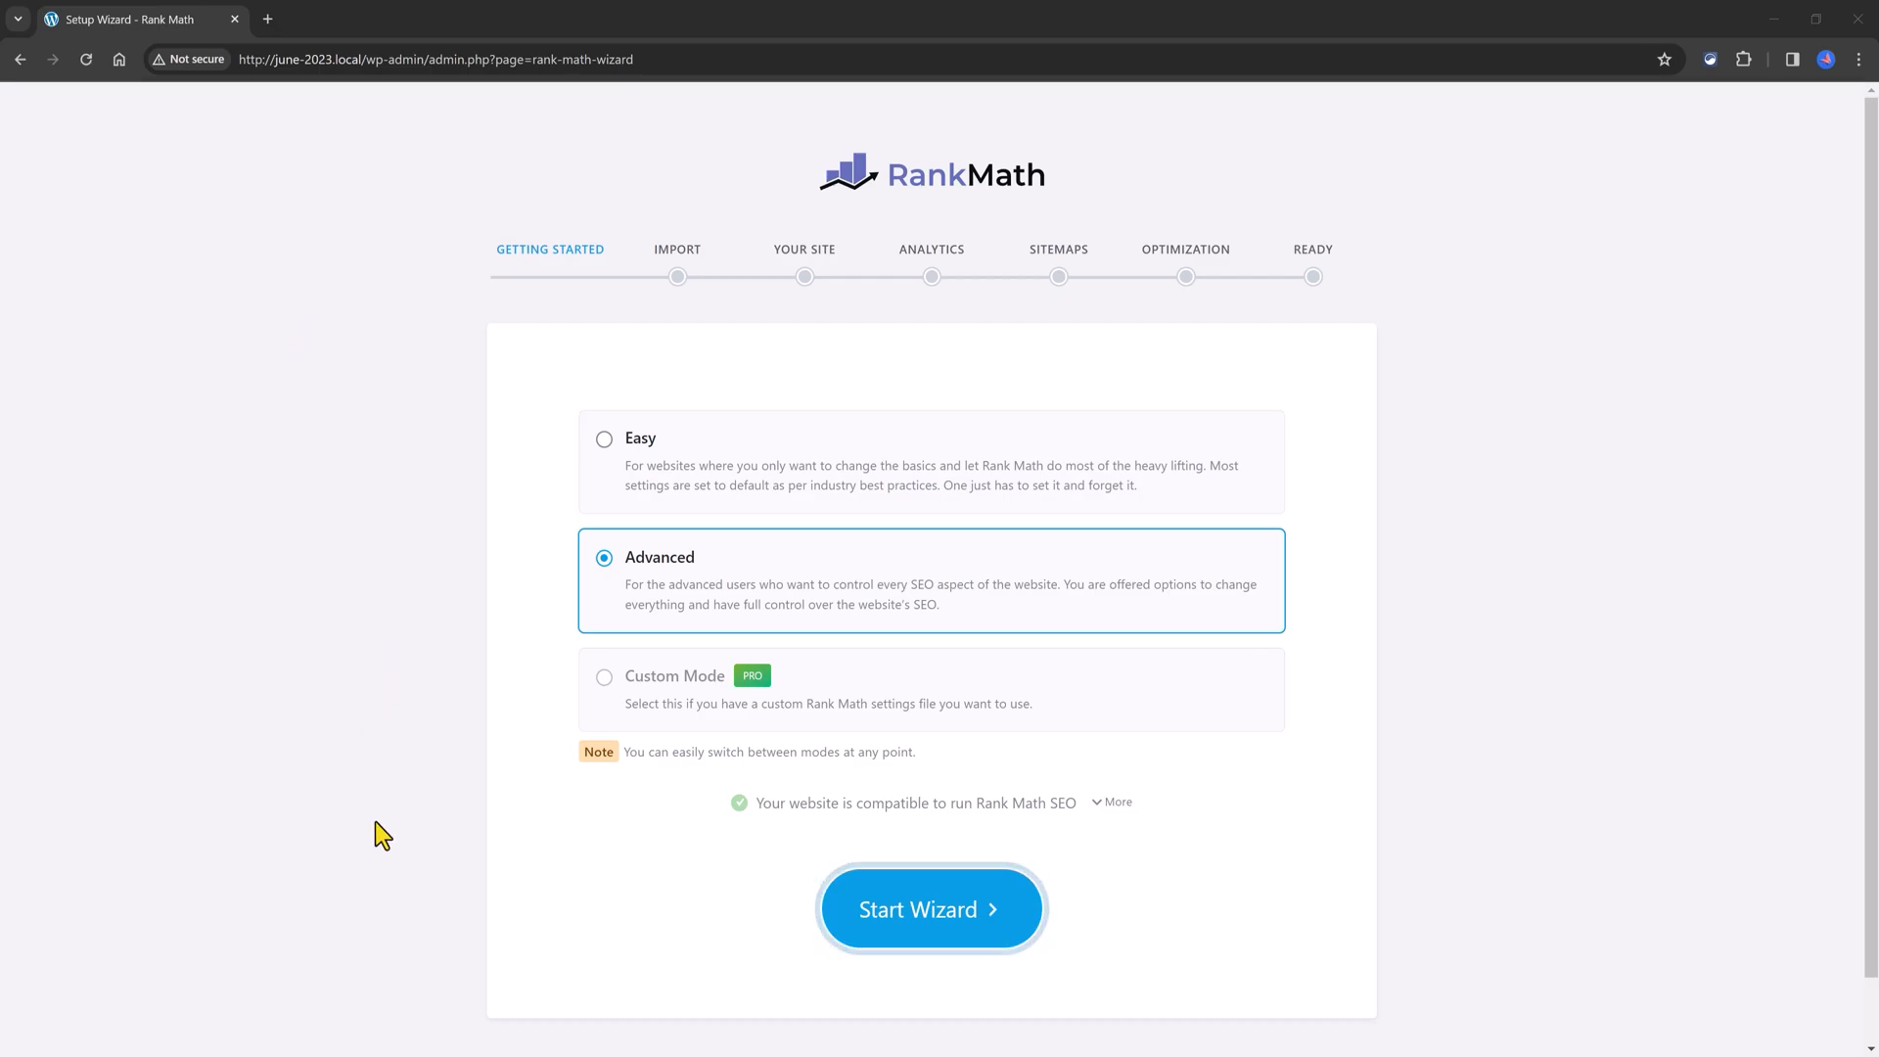
Step: Start the setup wizard with Advanced options selected
click(931, 908)
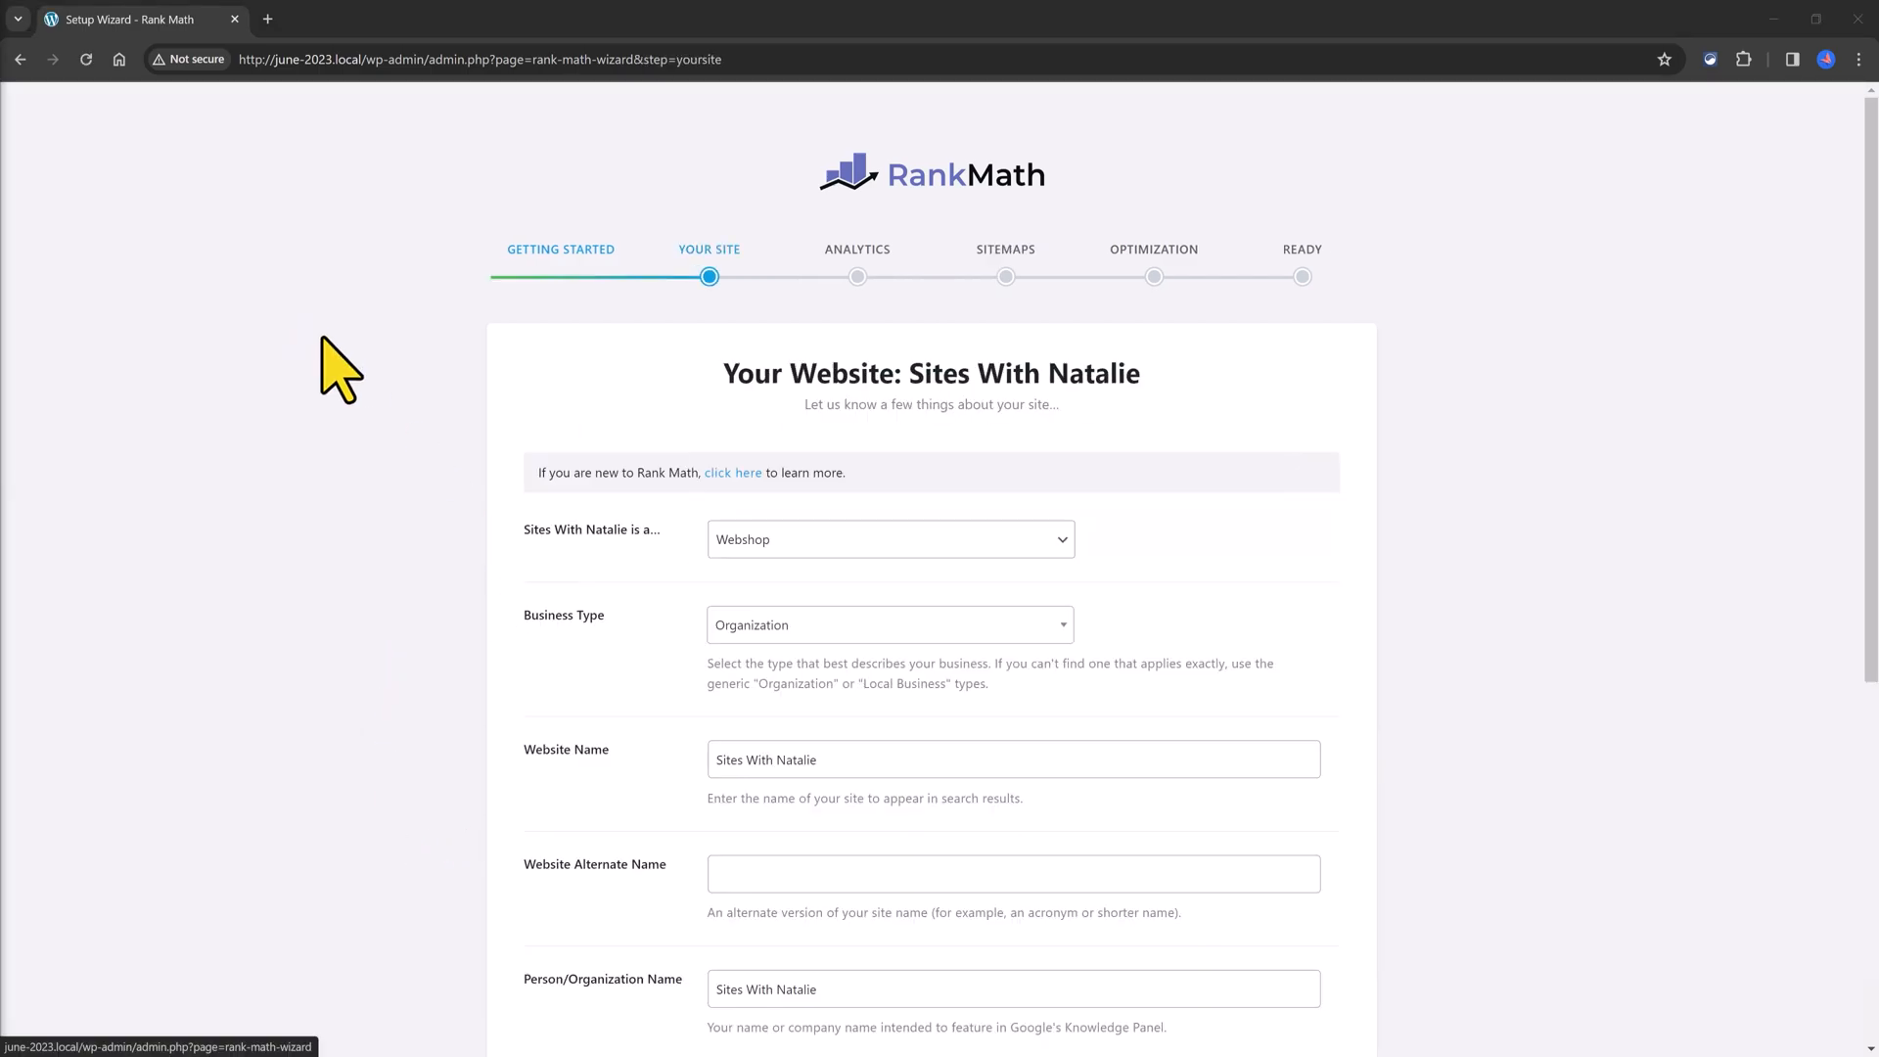
mouse_move(332, 381)
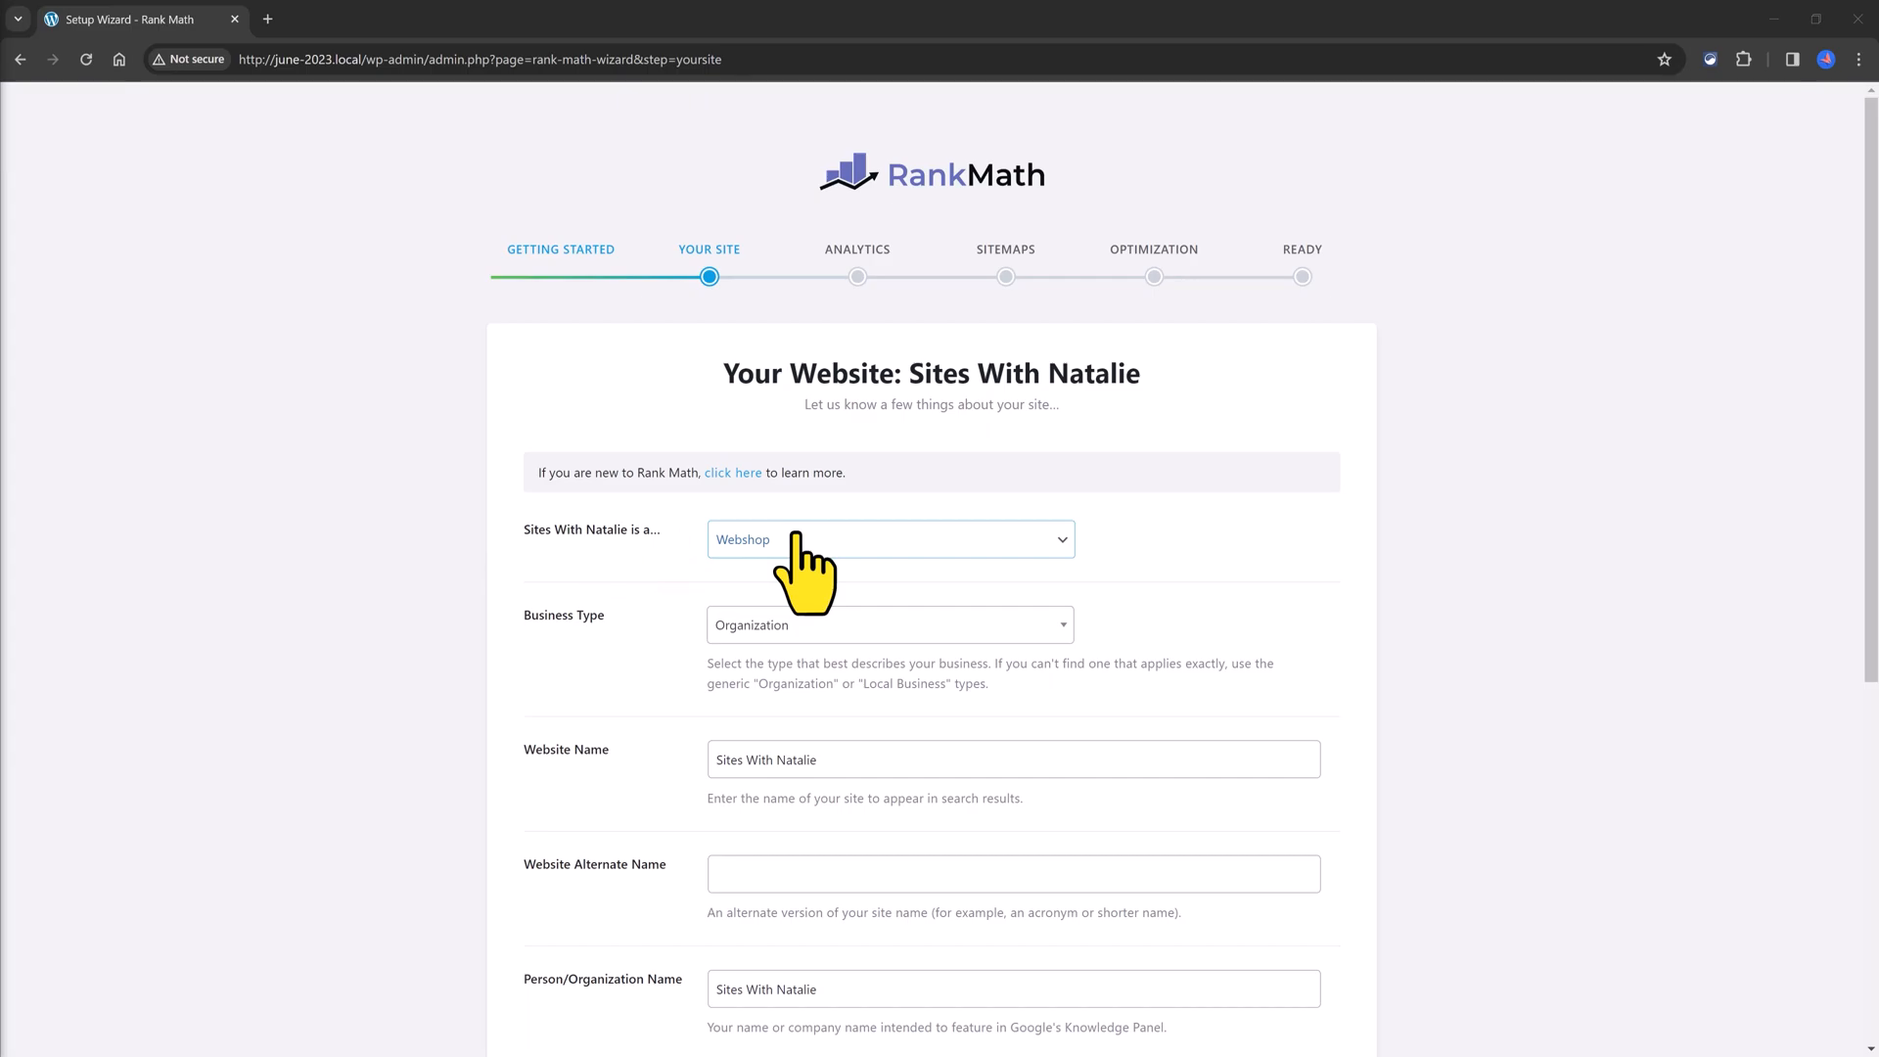
Step: Review site and business type lists, keeping Webshop run by an Organization
click(889, 538)
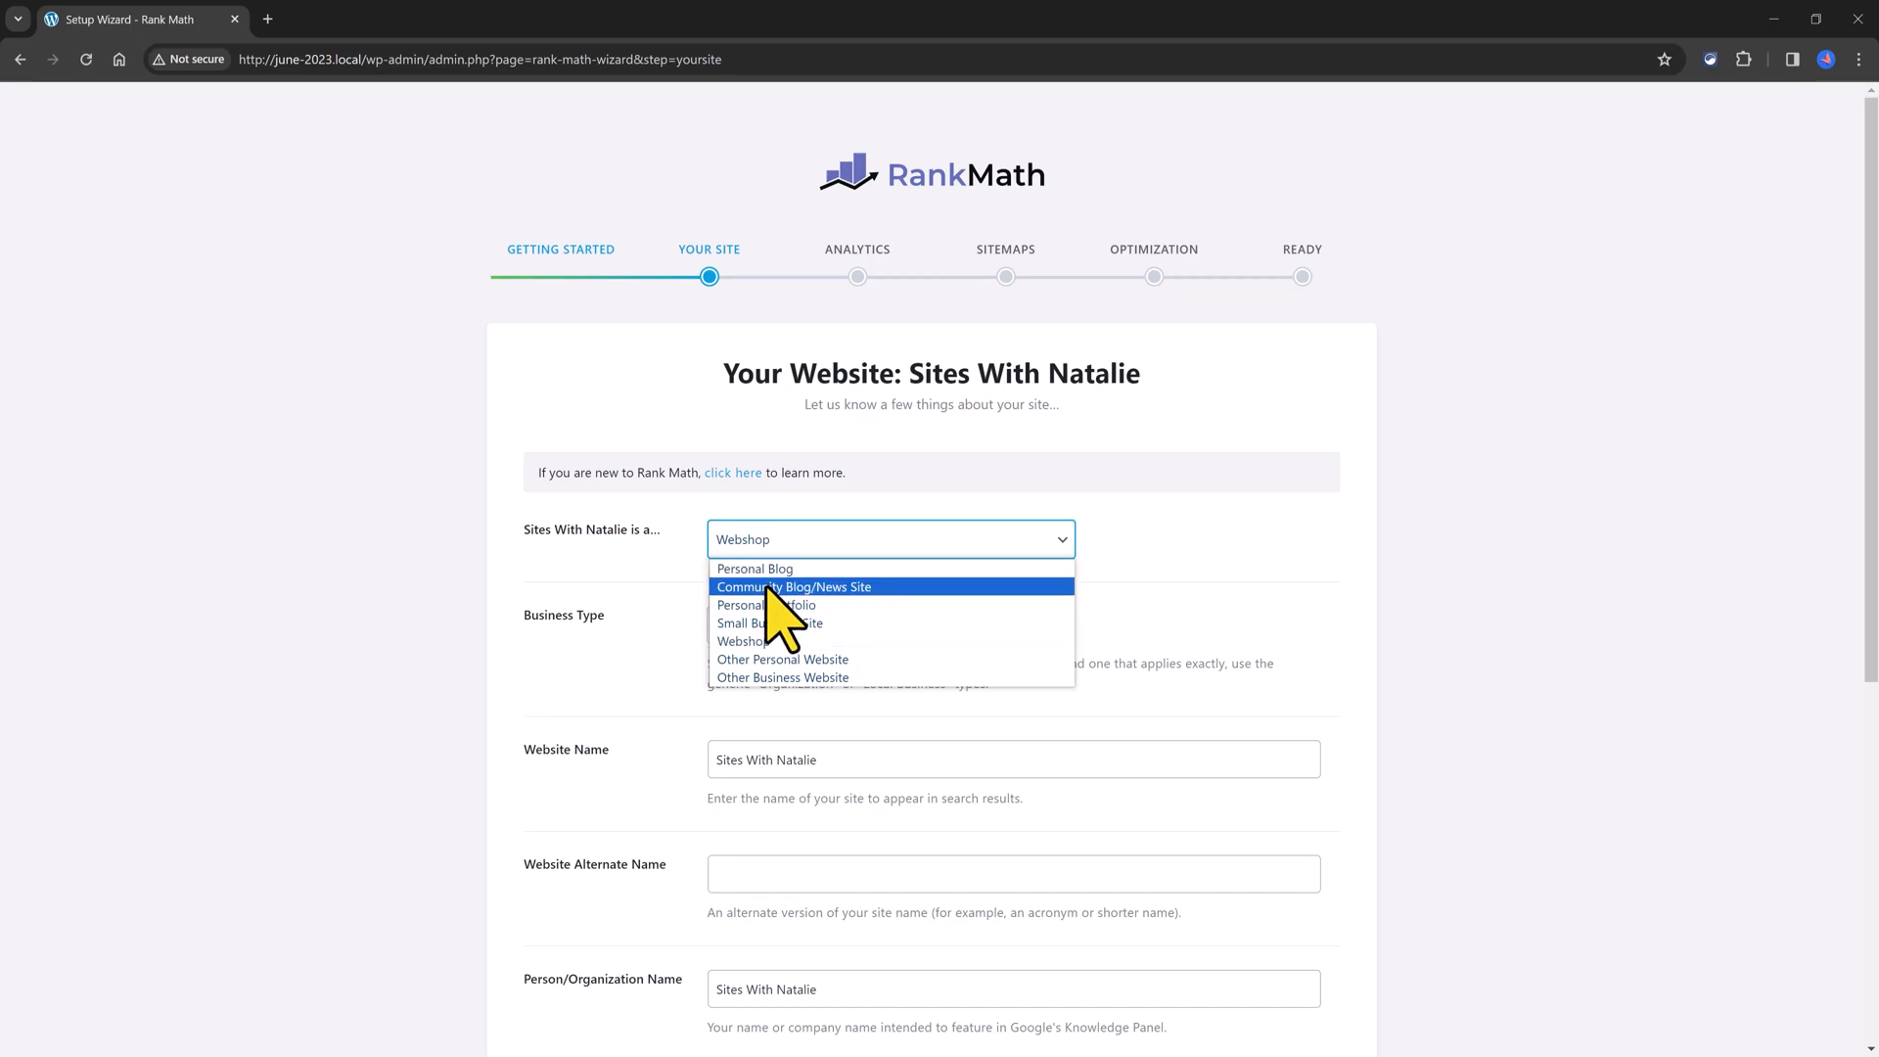
mouse_move(773, 605)
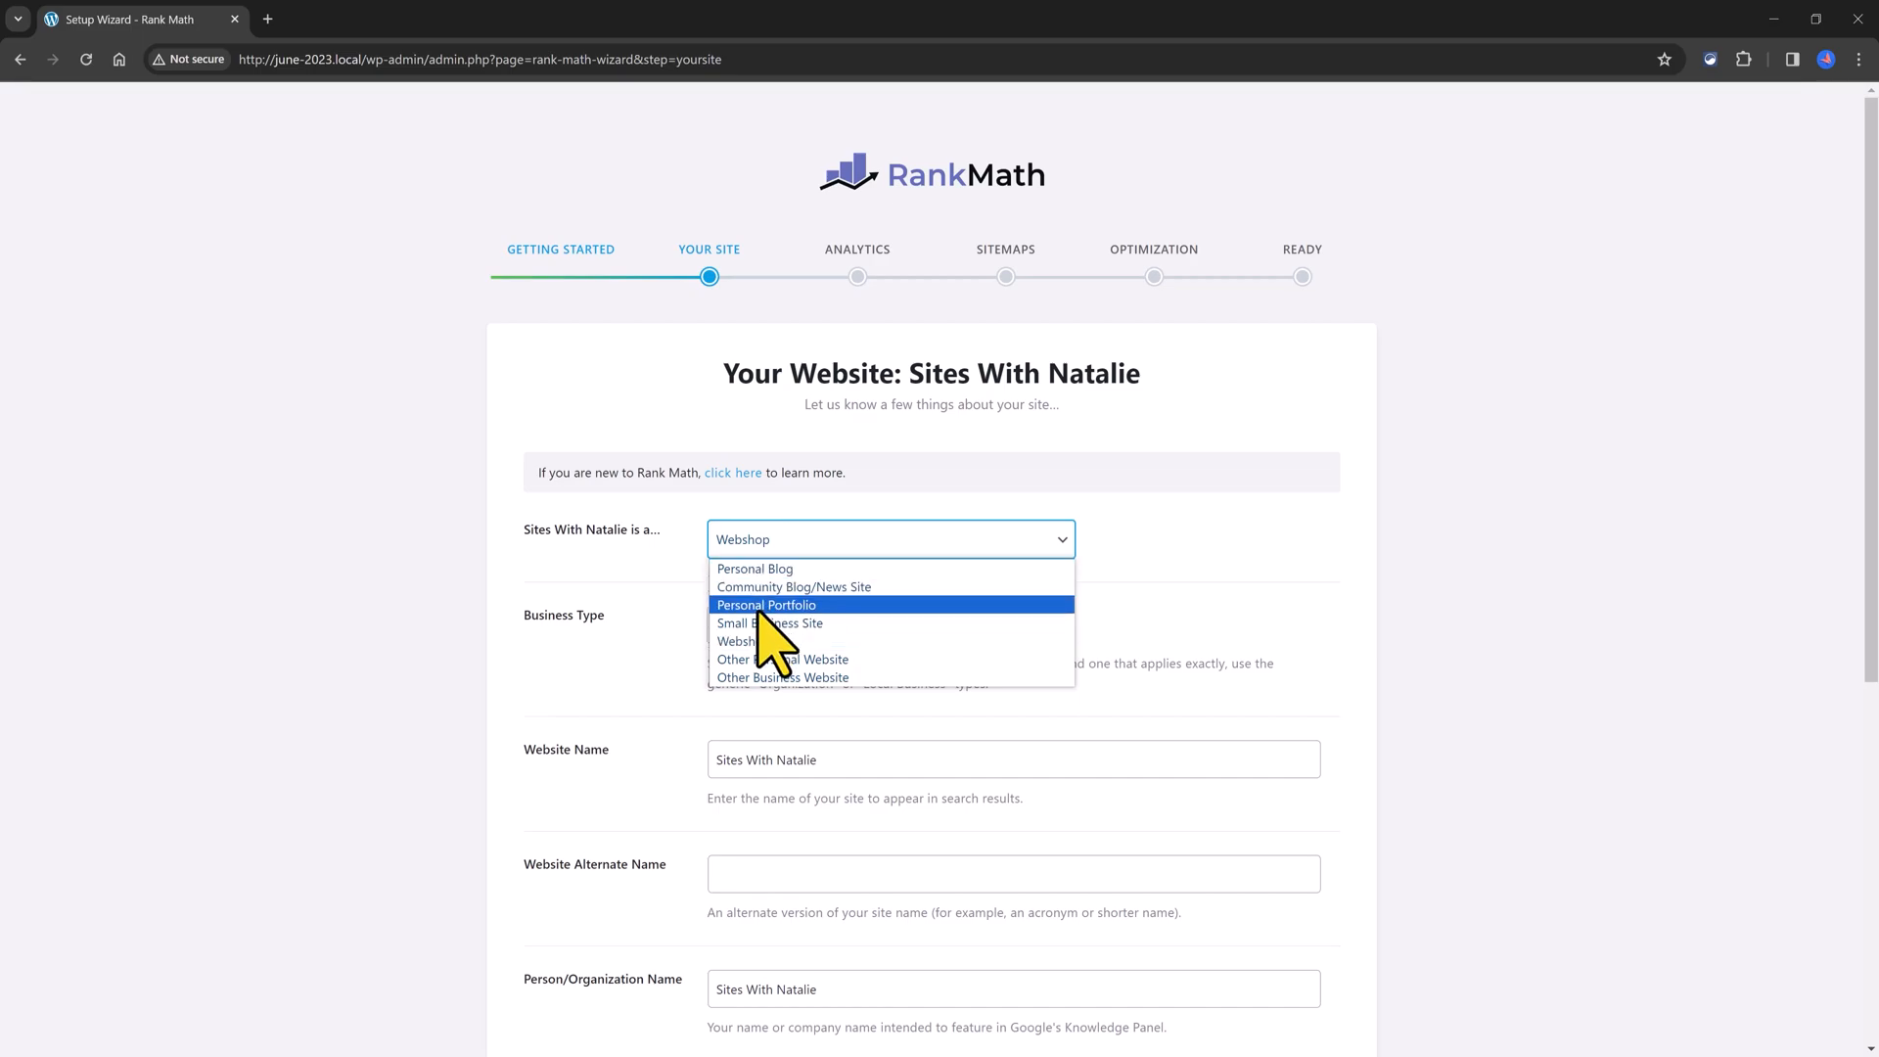
mouse_move(773, 623)
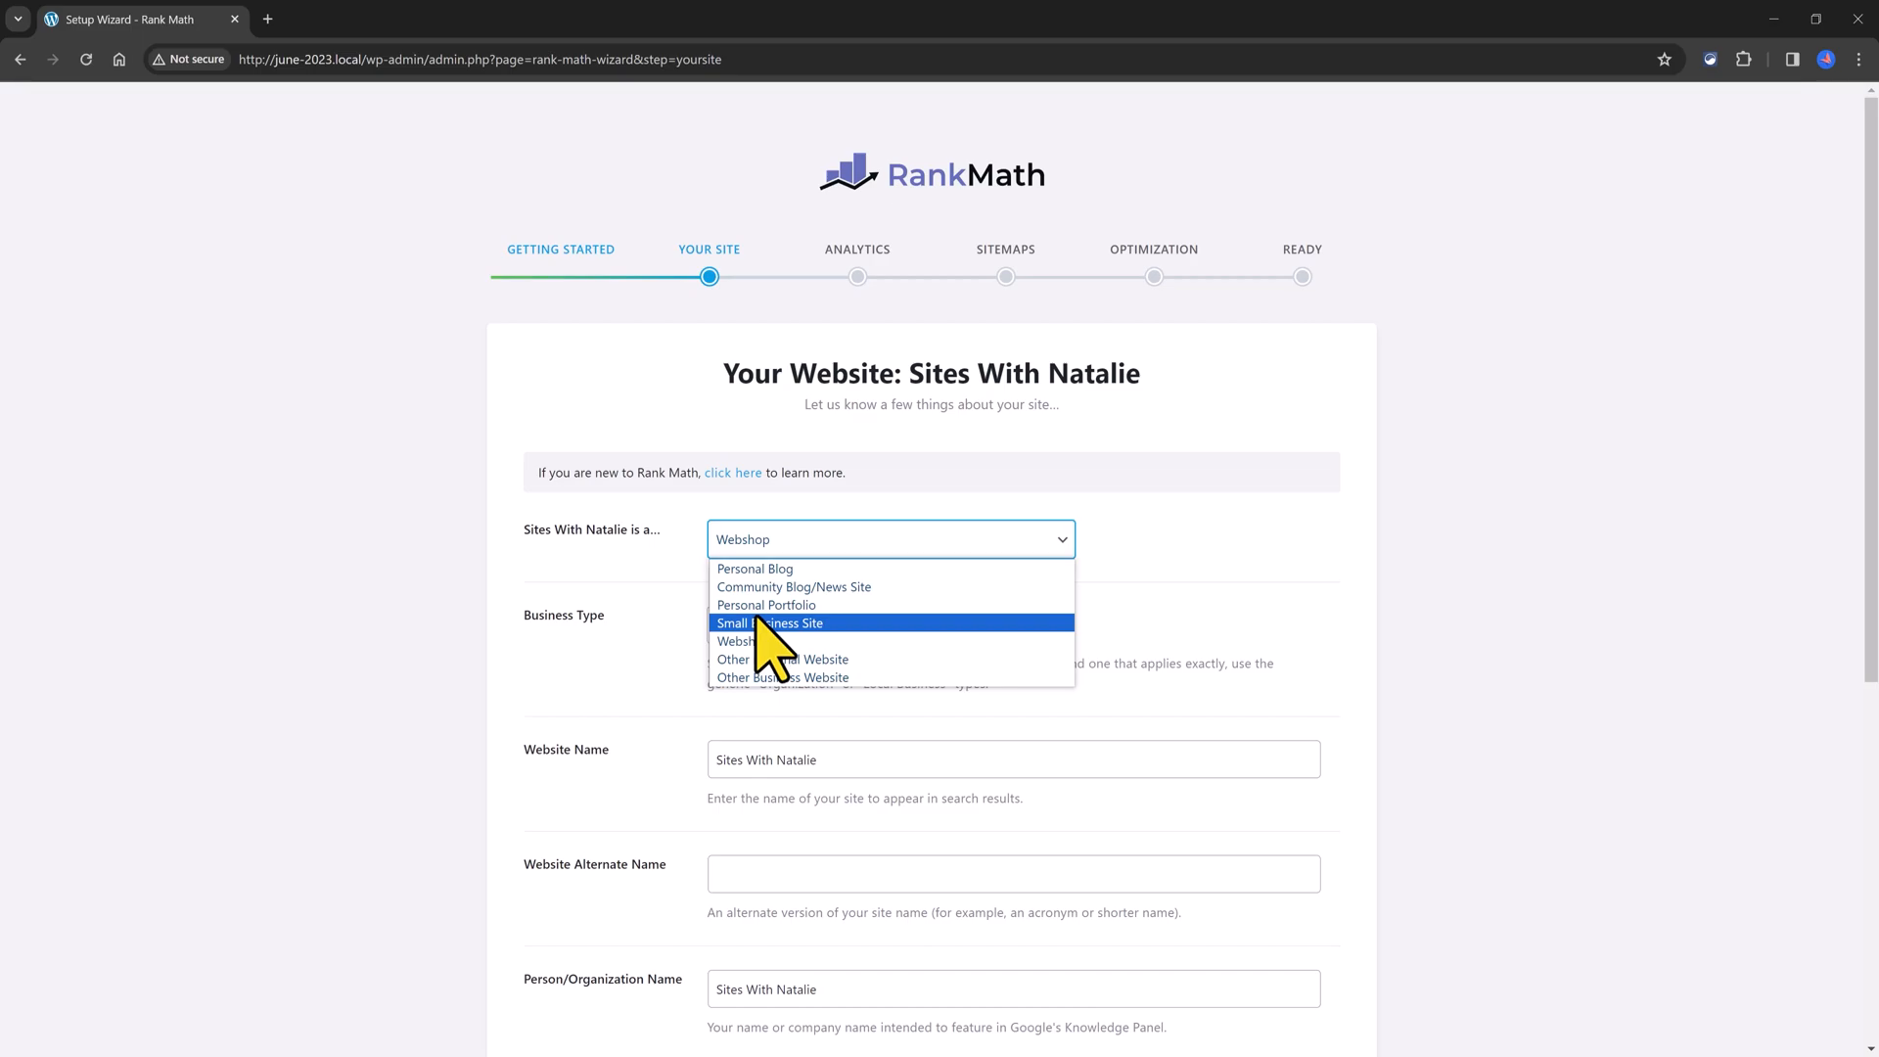
mouse_move(765, 605)
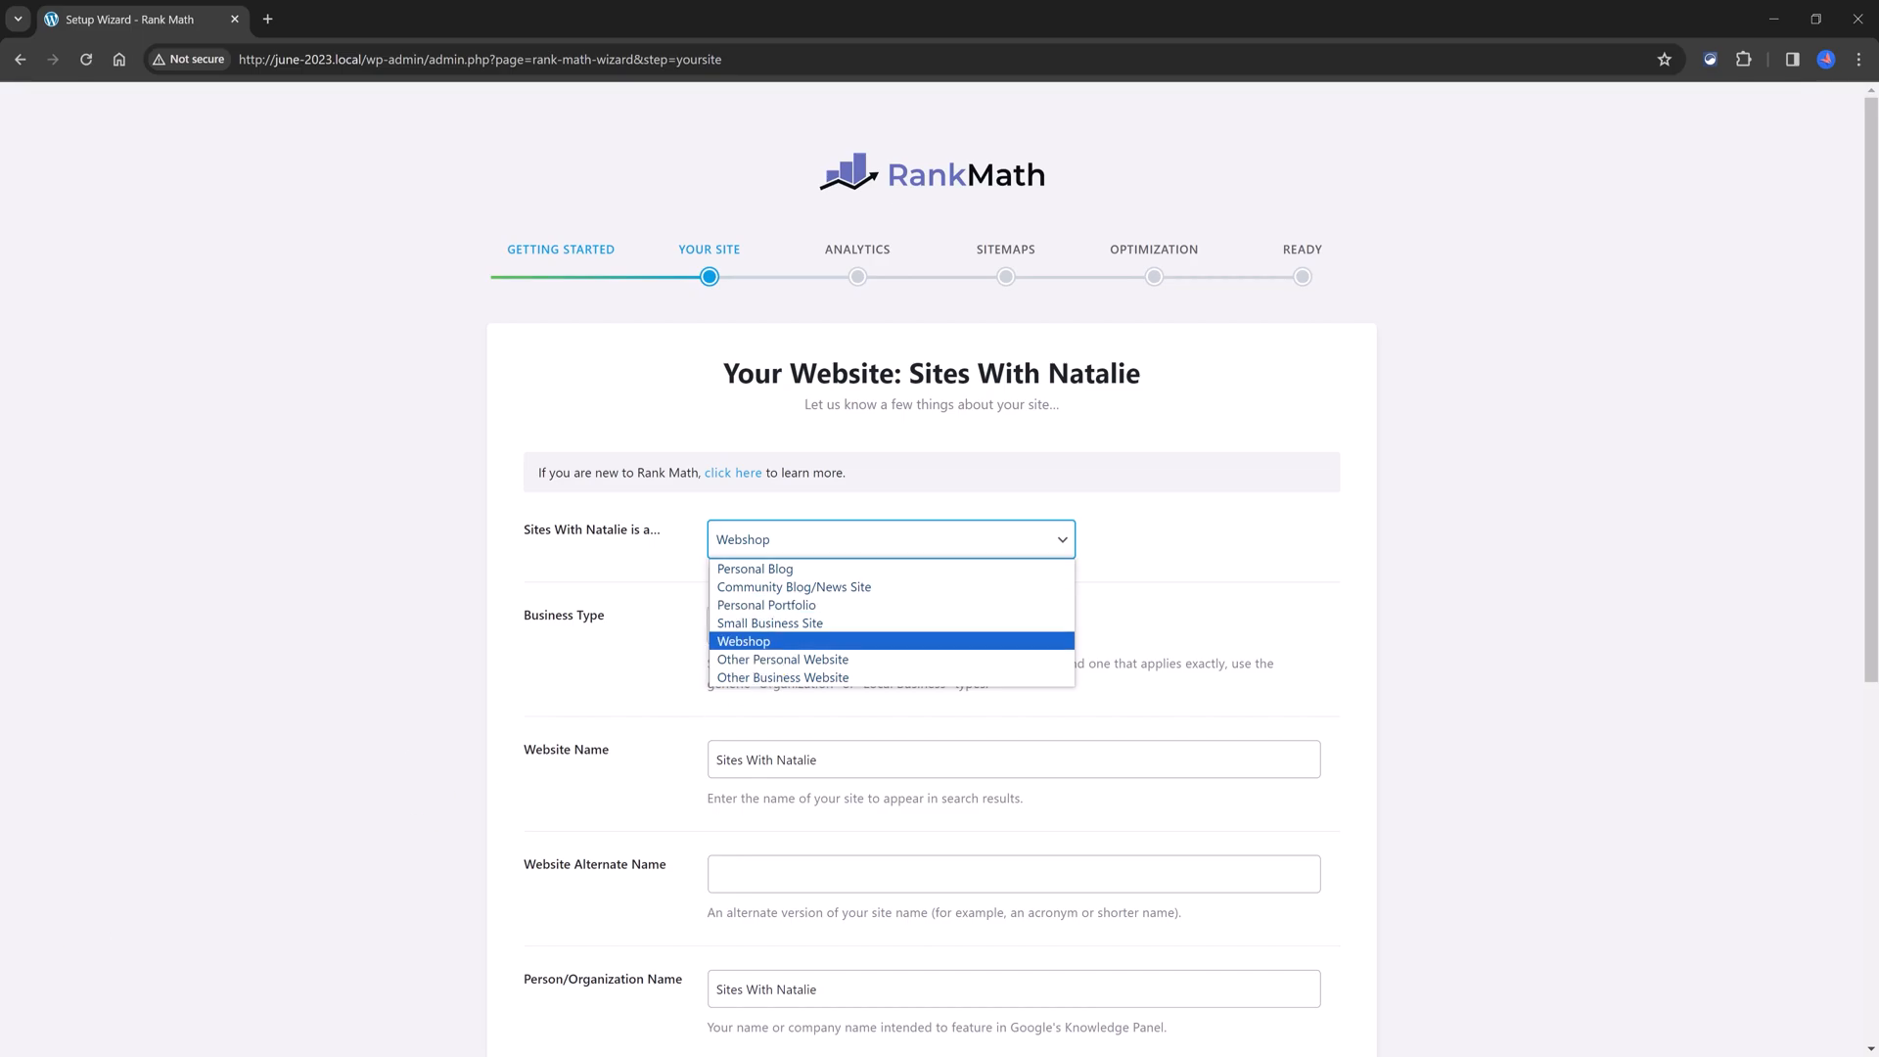
mouse_move(749, 575)
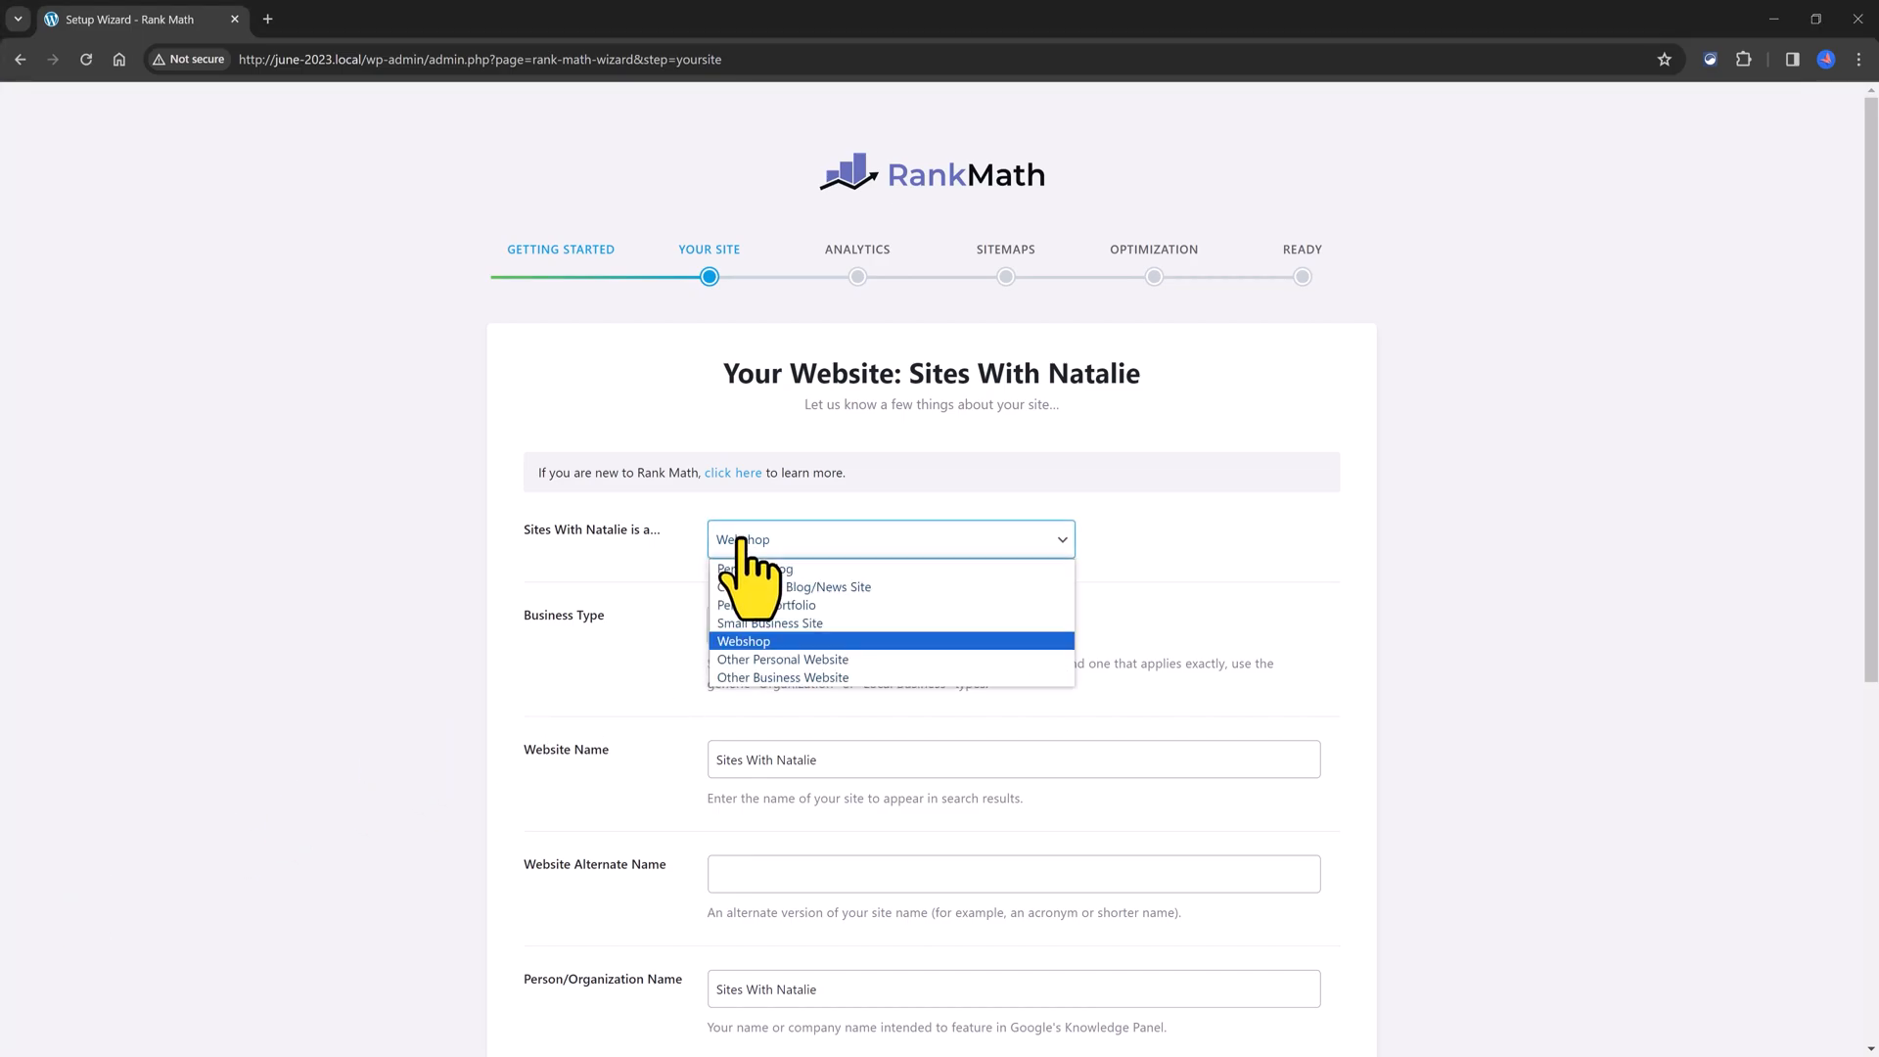
mouse_move(755, 623)
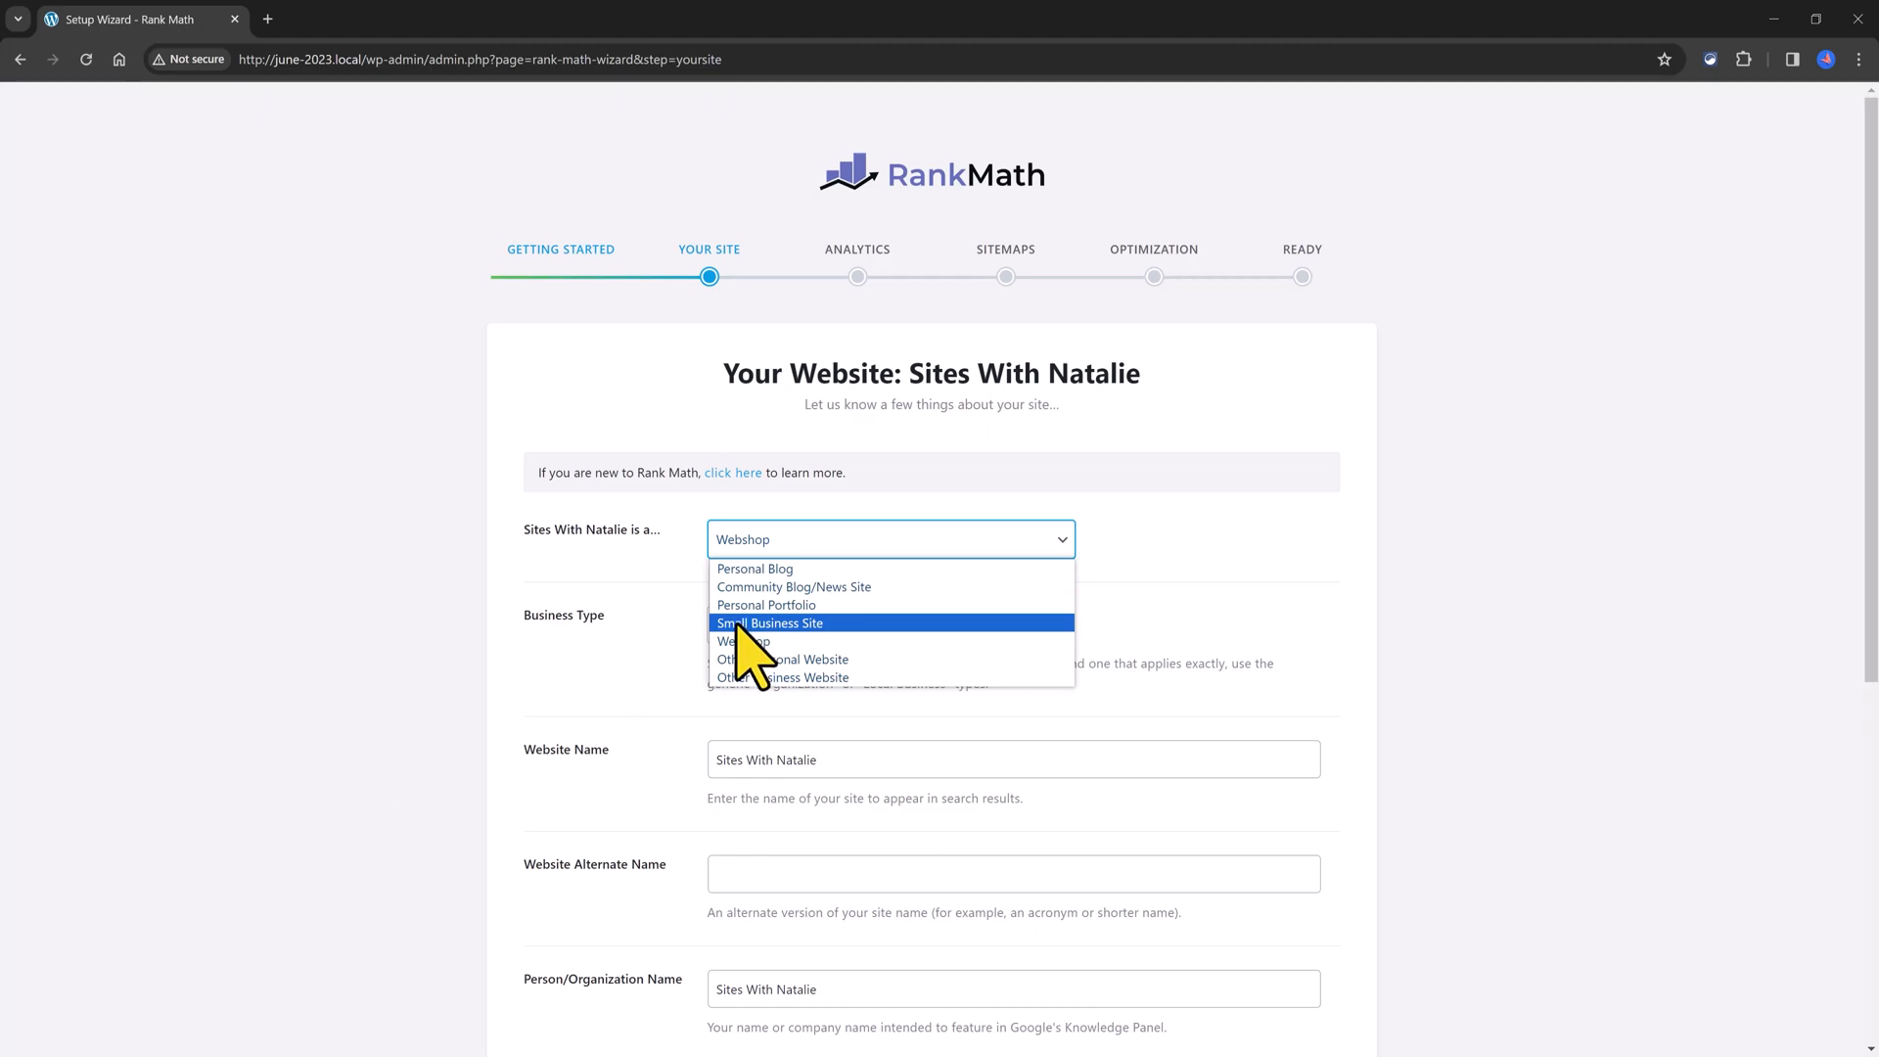
mouse_move(741, 642)
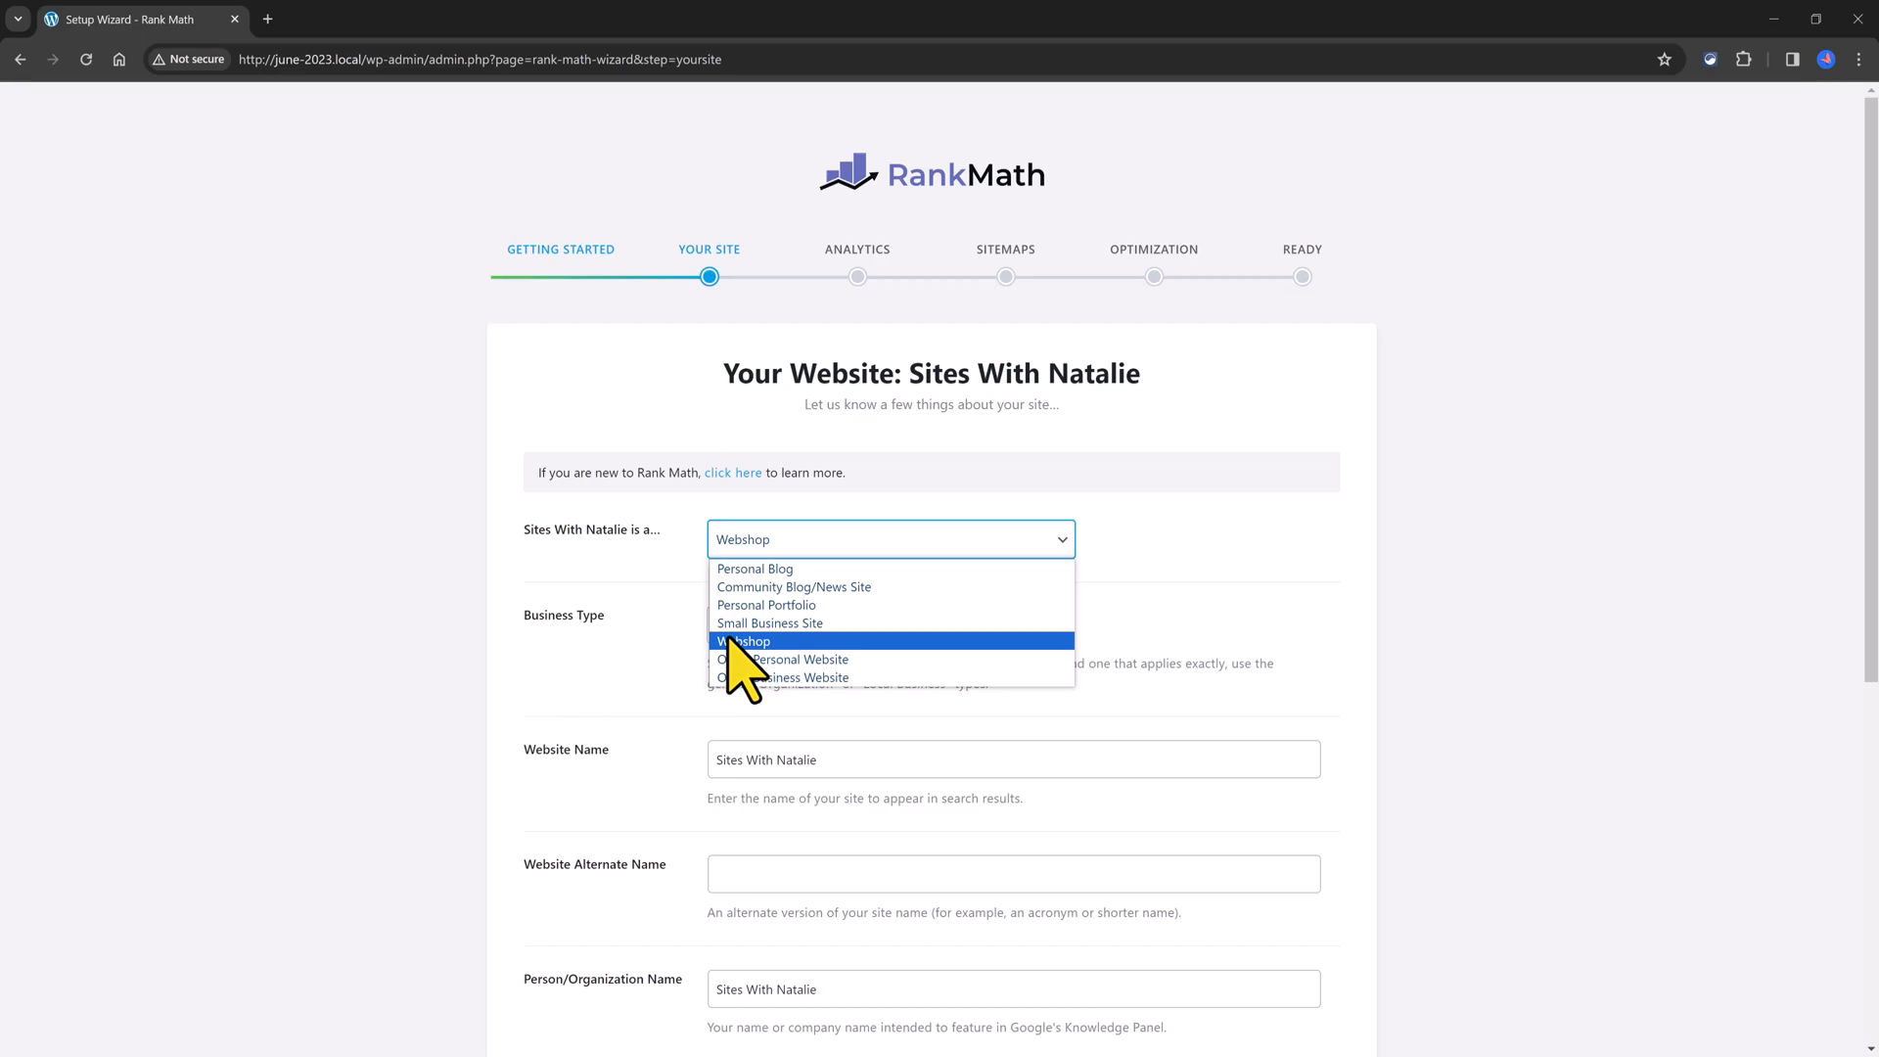
click(744, 640)
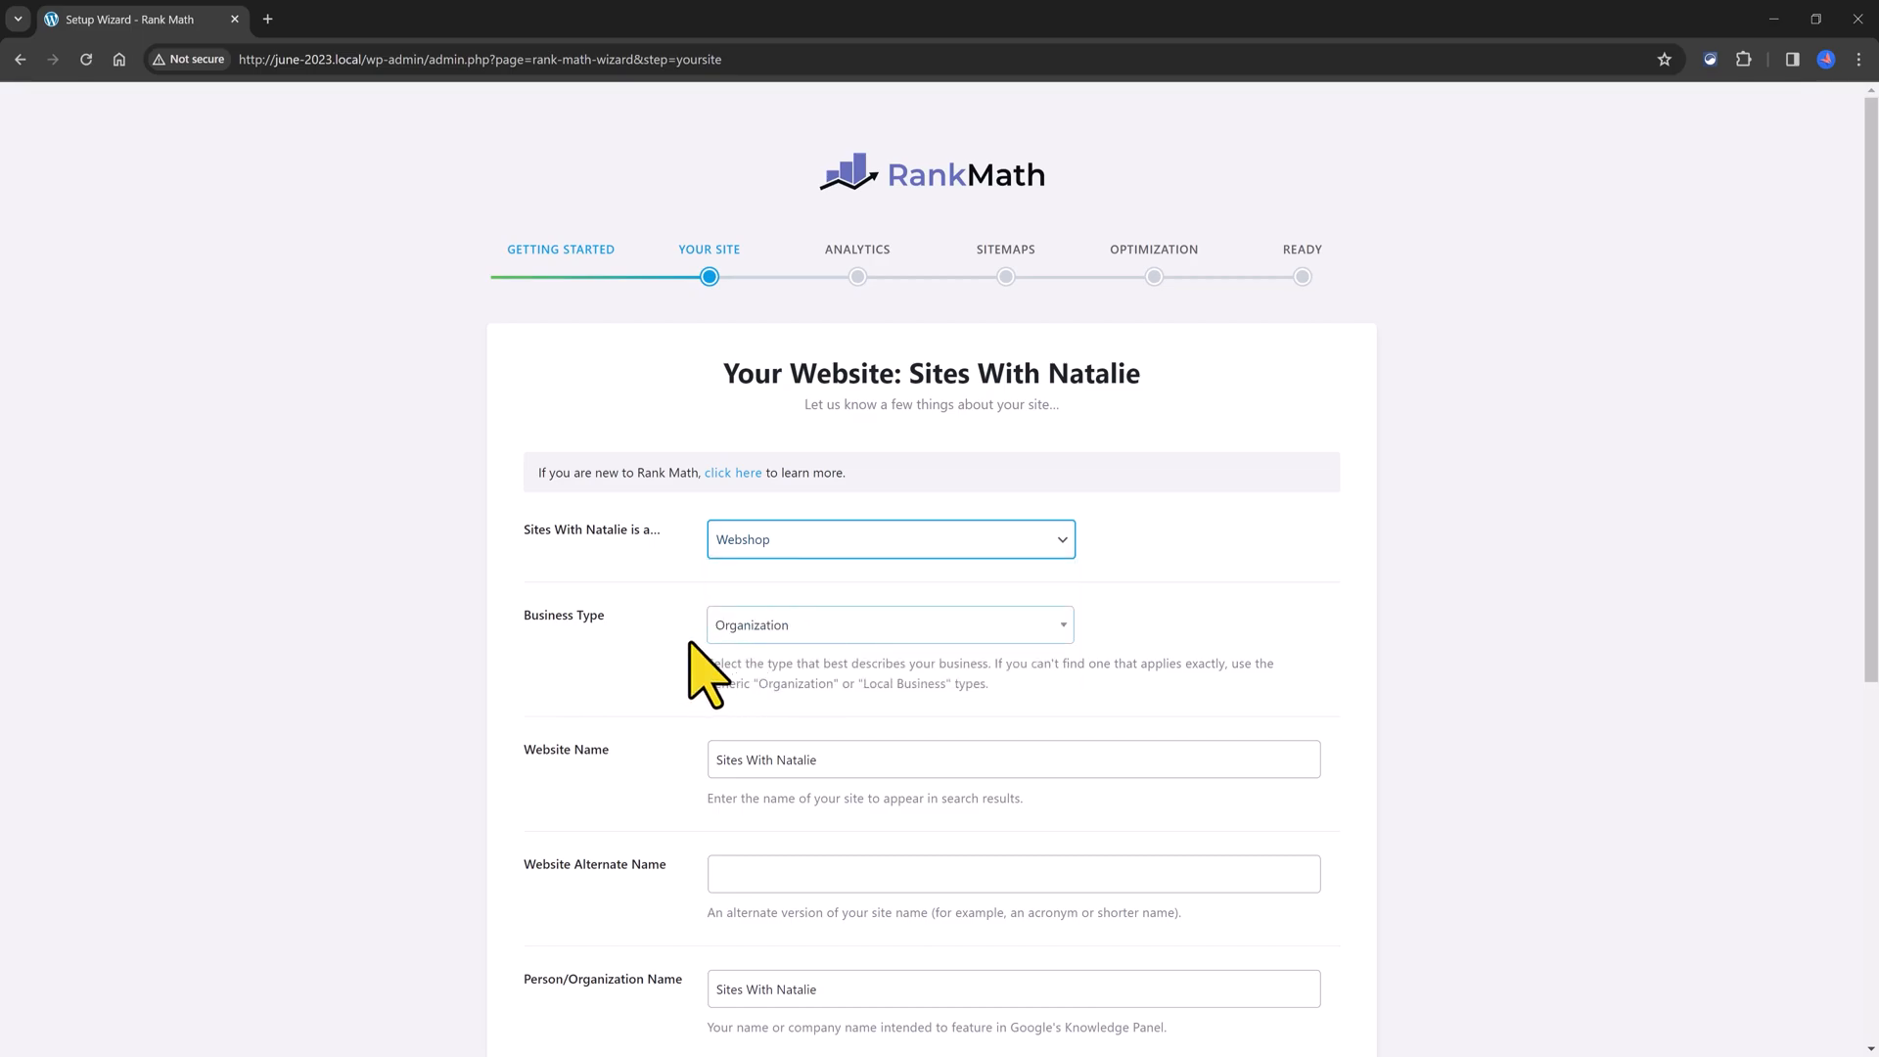
mouse_move(653, 666)
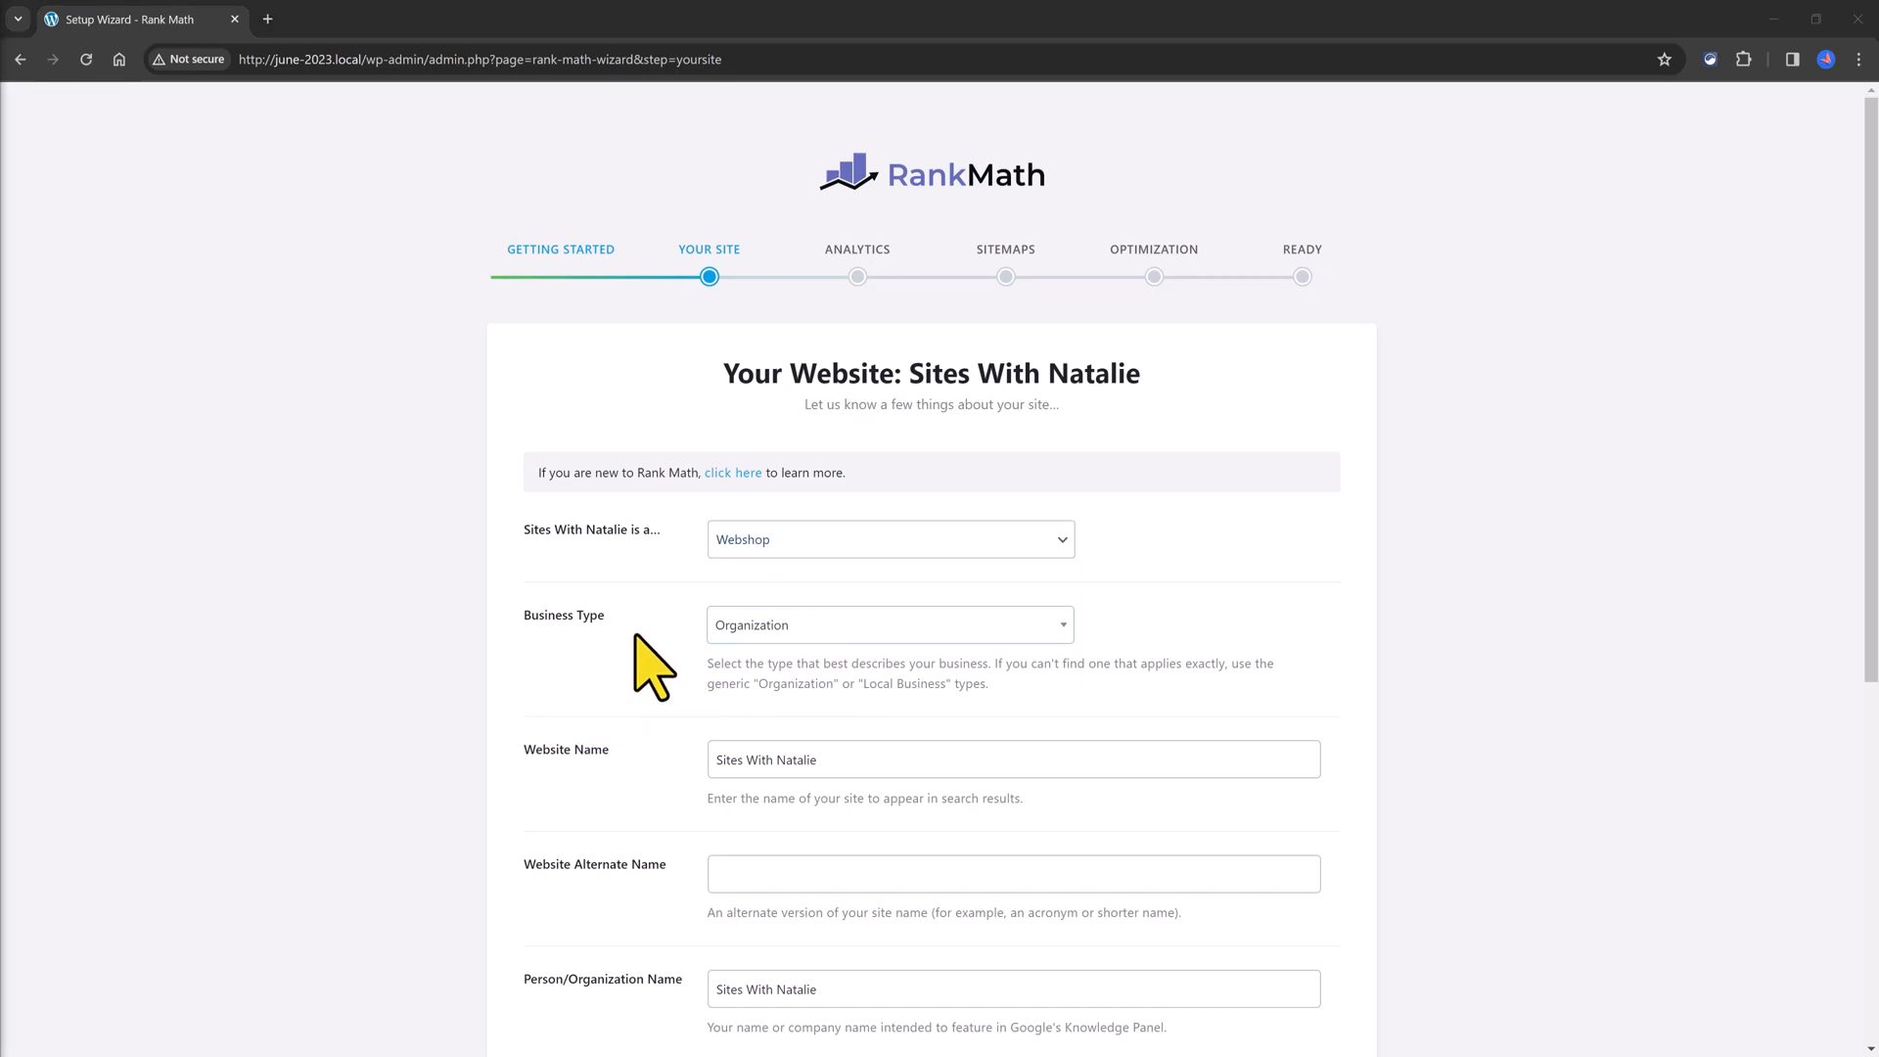
click(889, 624)
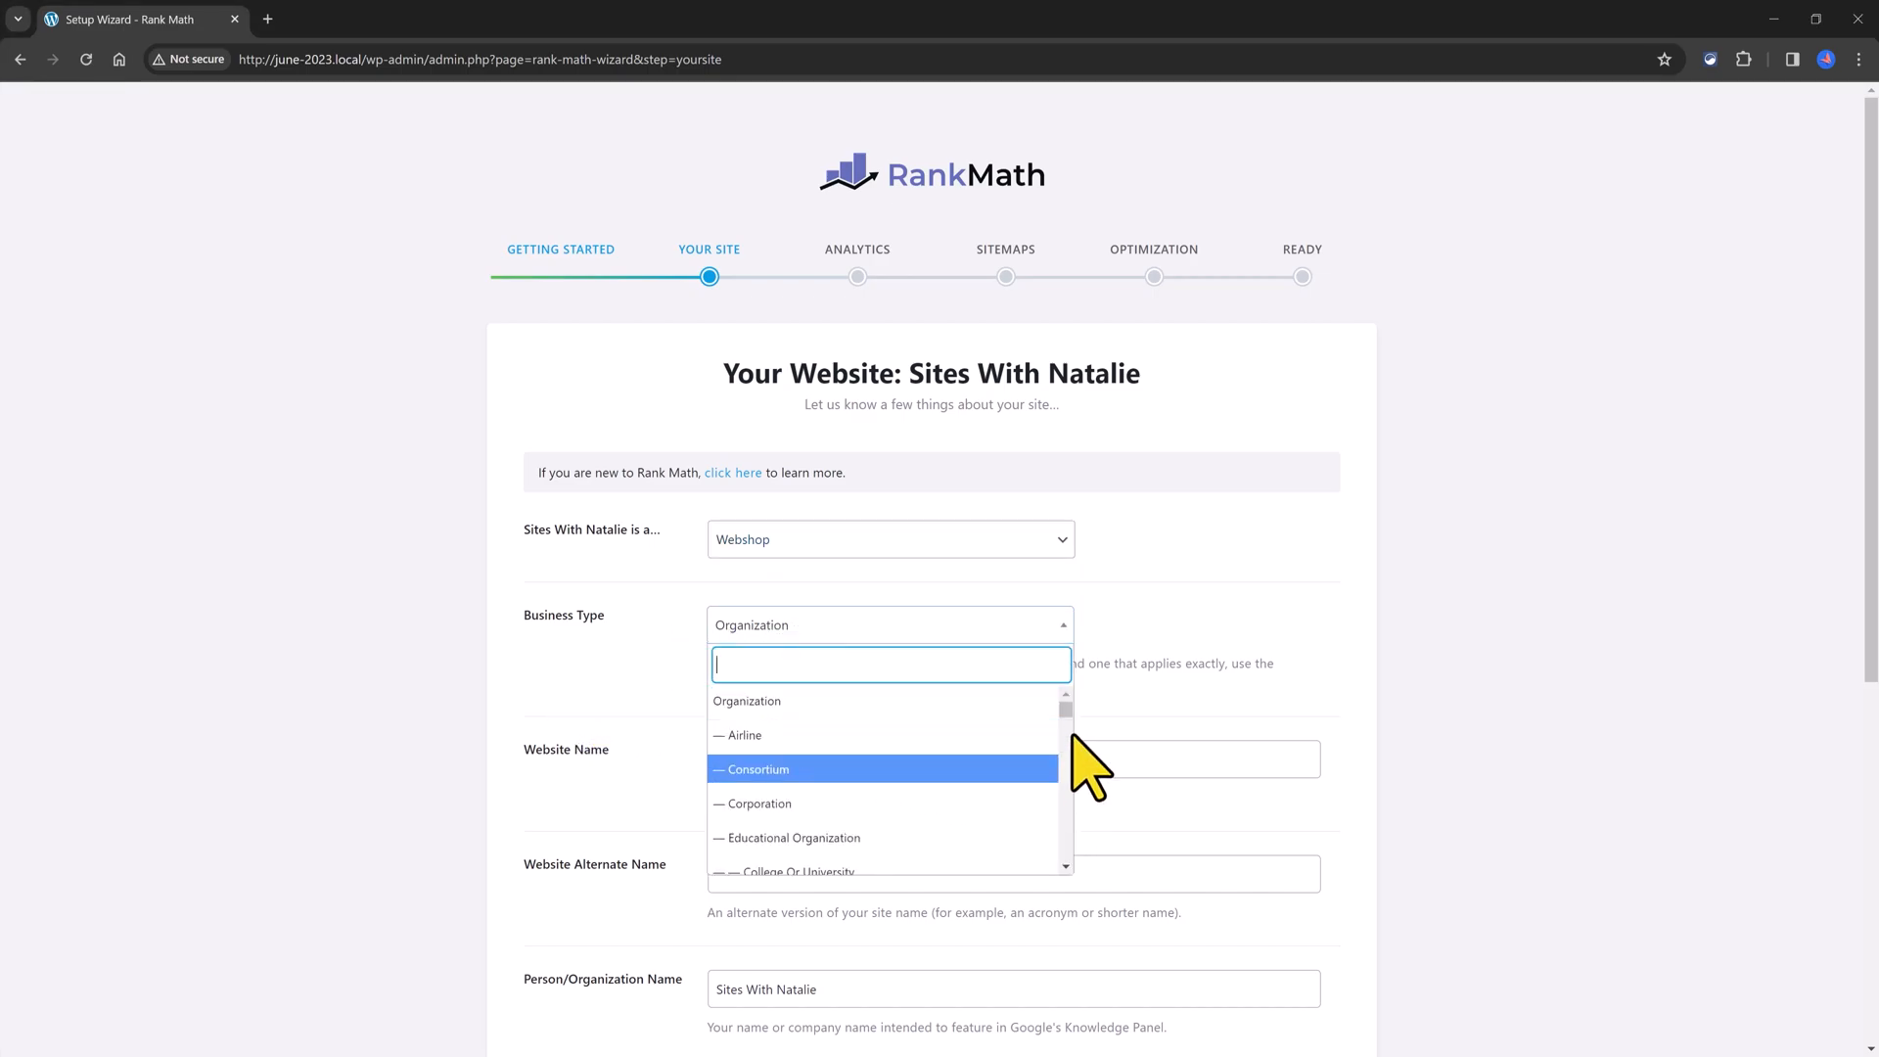
scroll(down, 3)
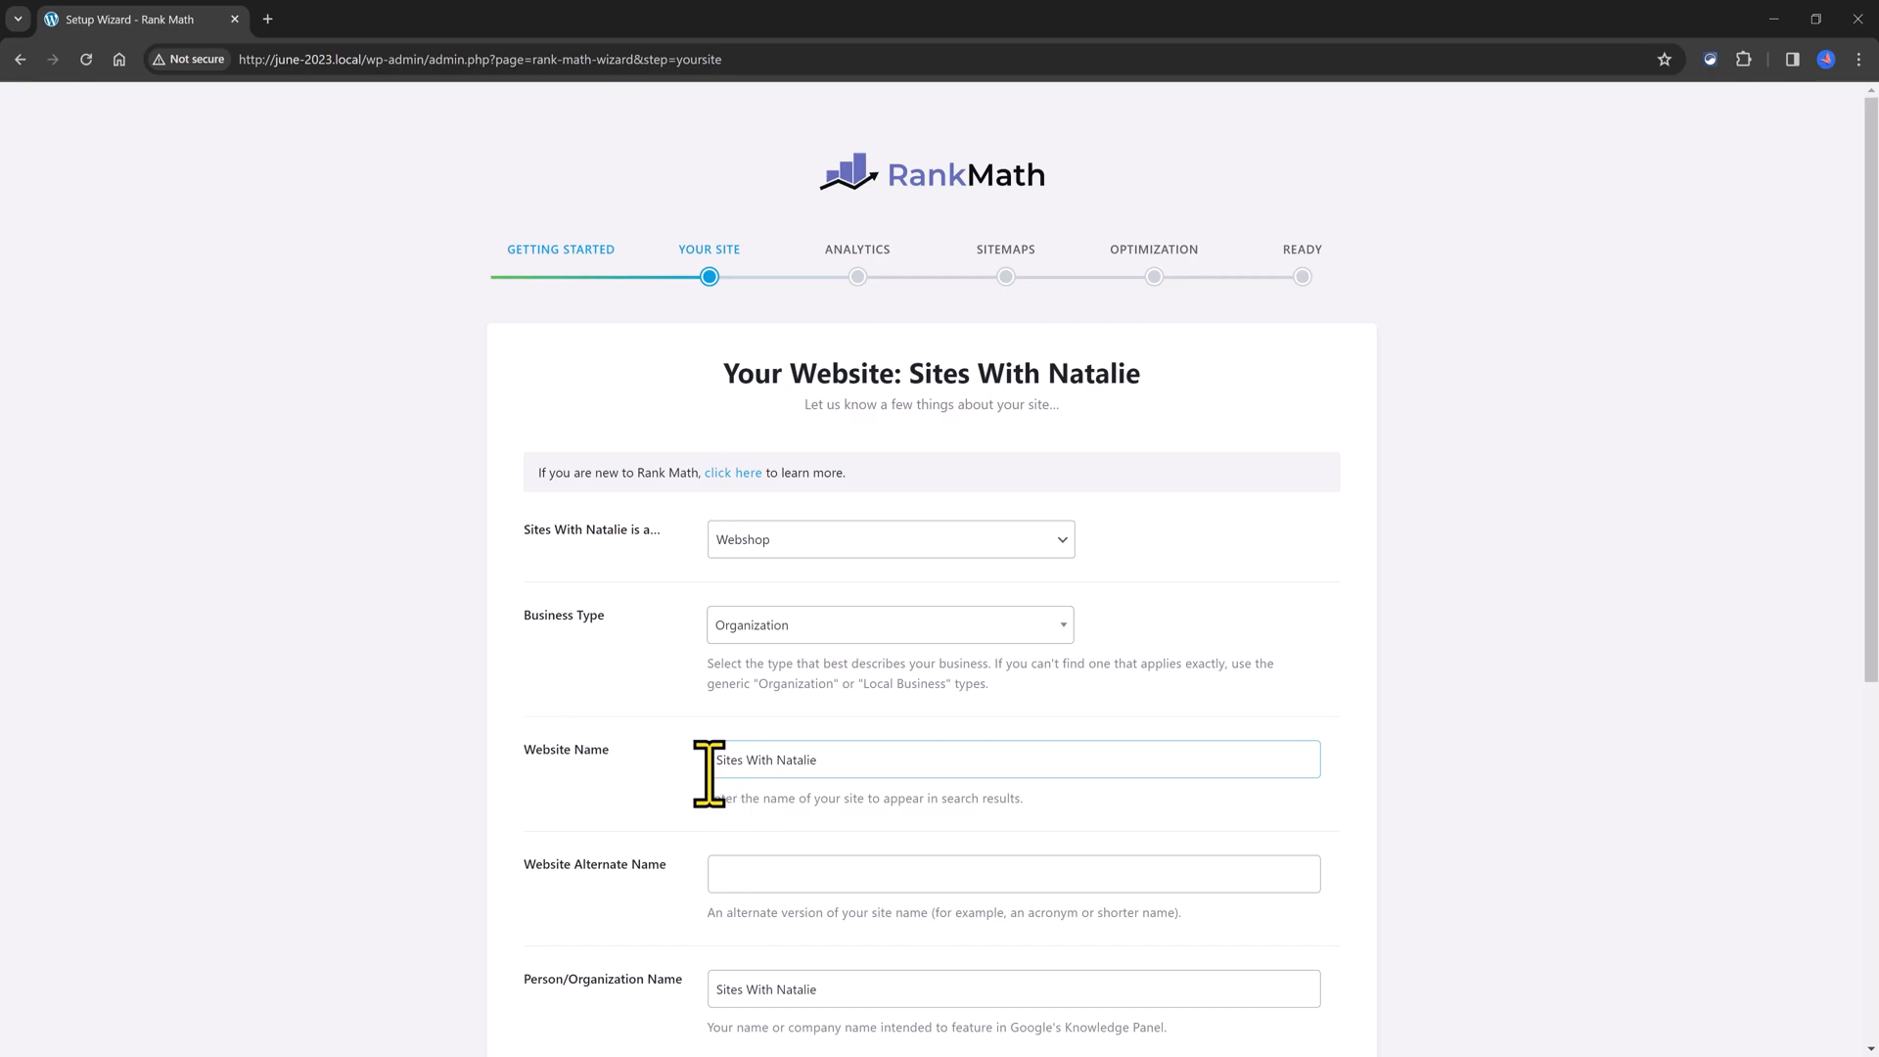
double_click(595, 863)
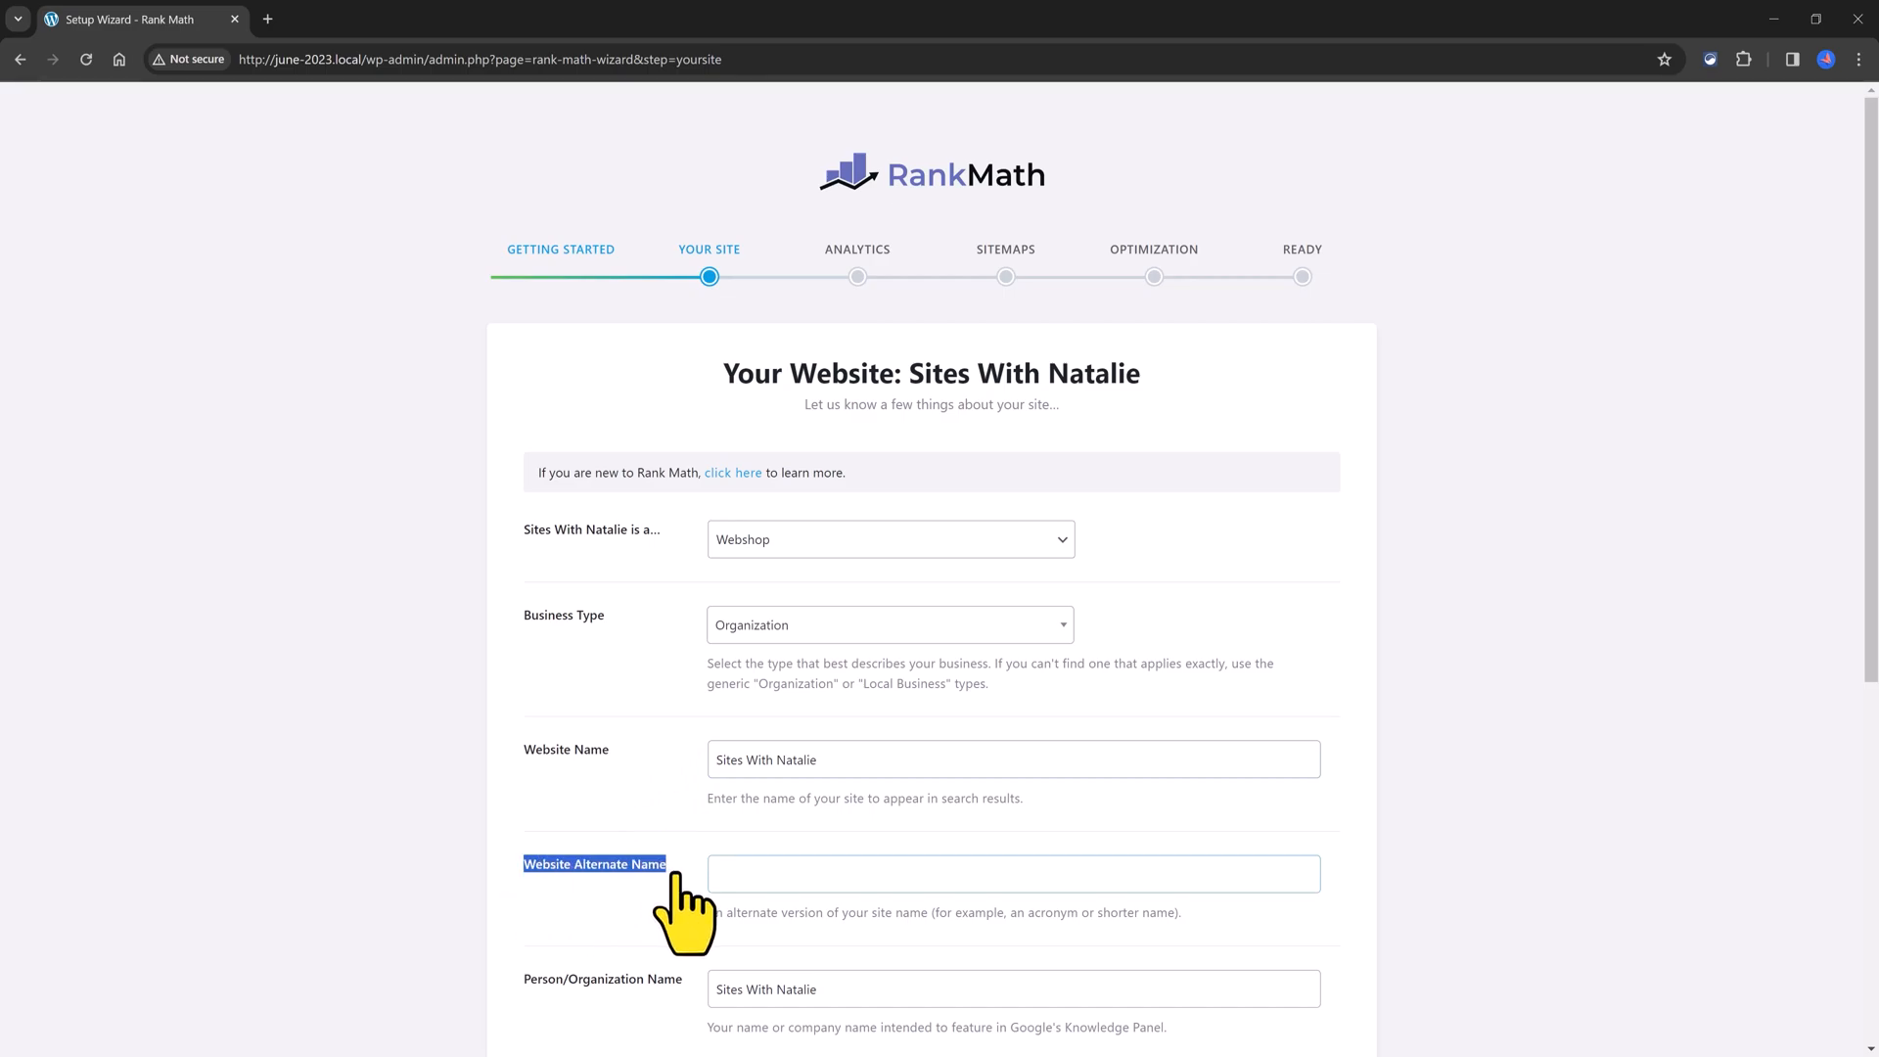
scroll(down, 3)
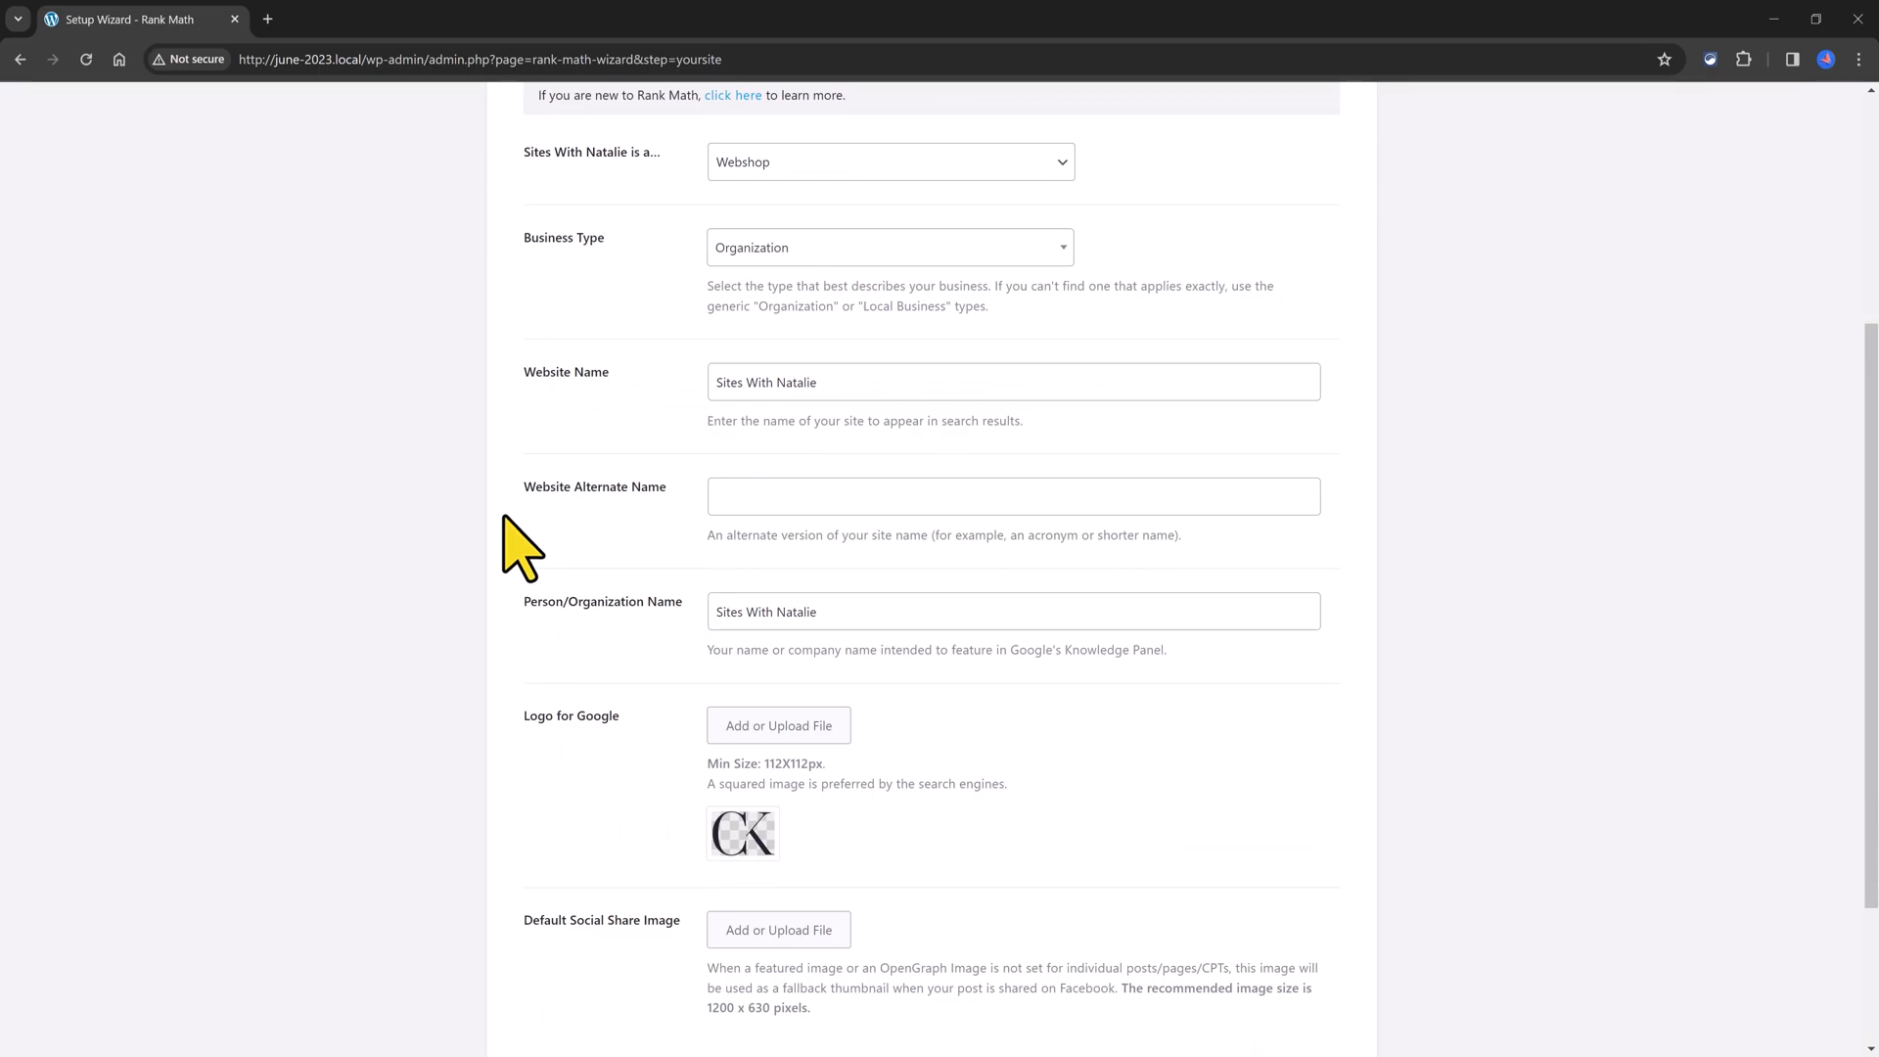
mouse_move(516, 546)
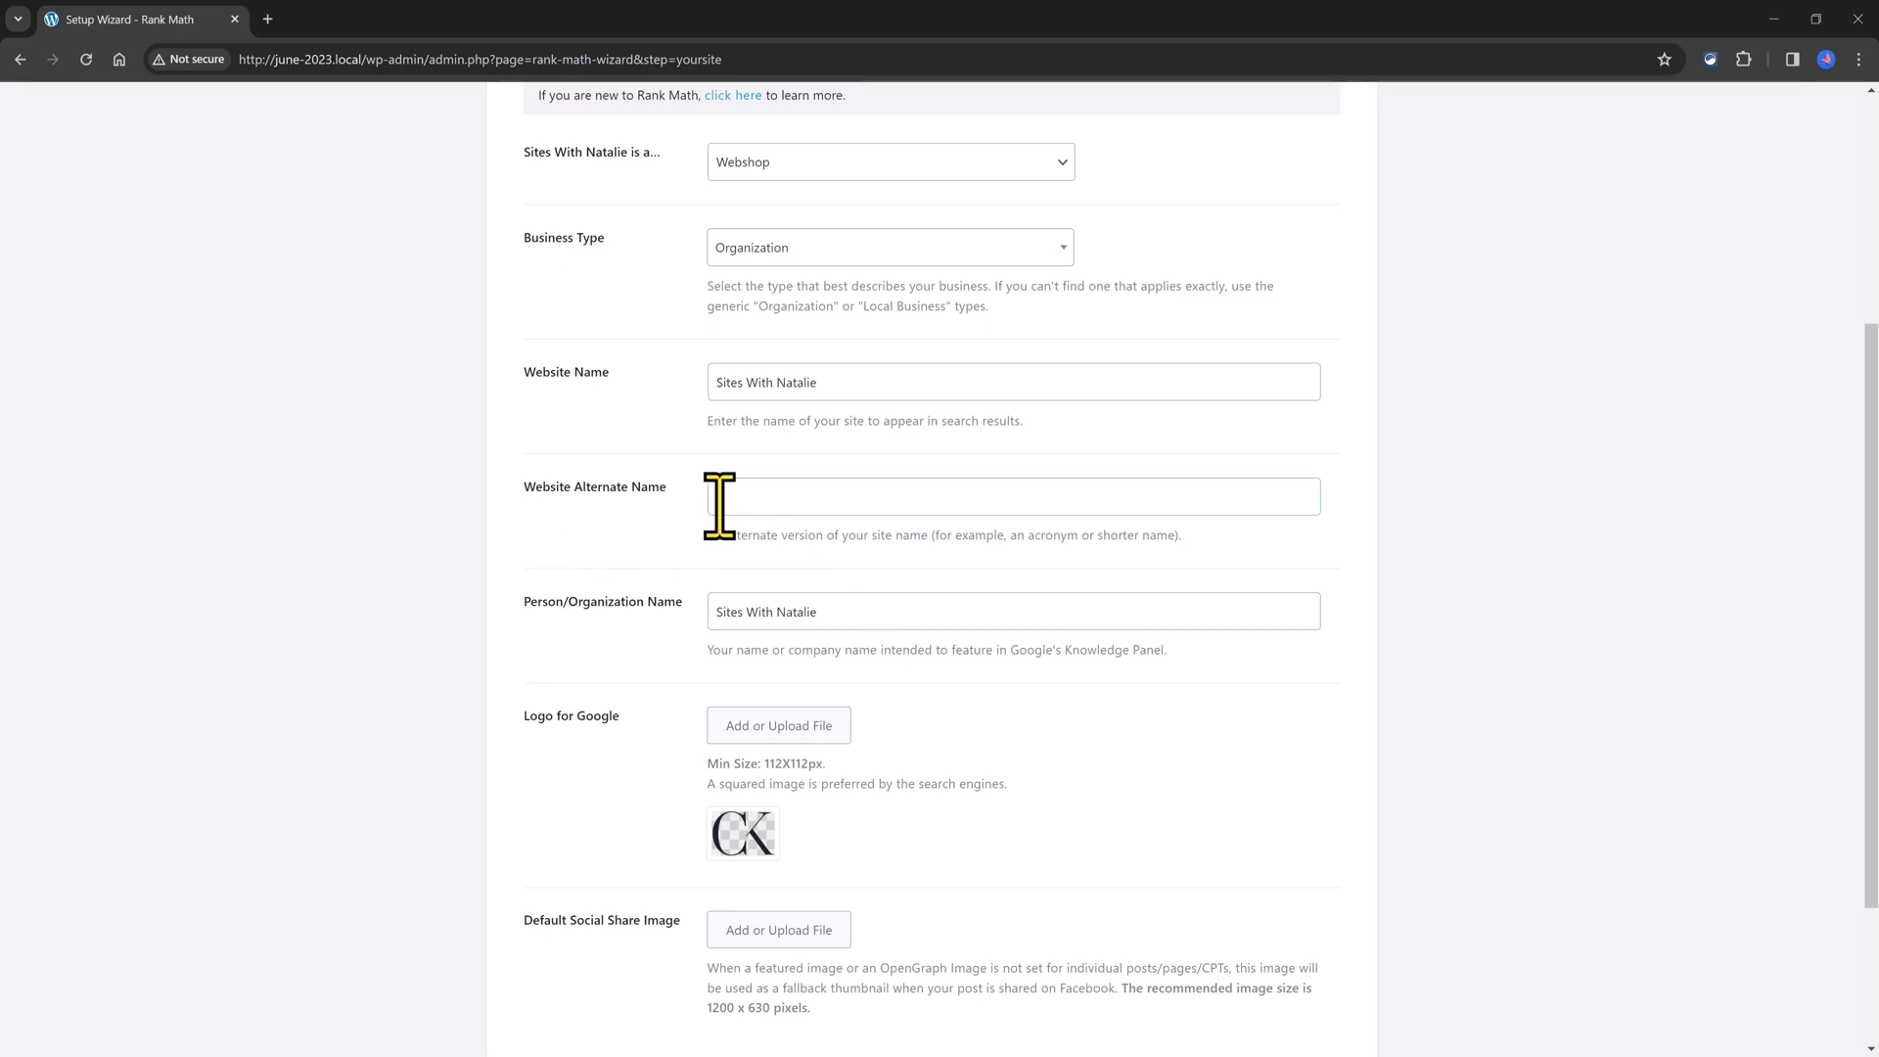
Step: Enter SWN as the website's alternate name
click(1012, 495)
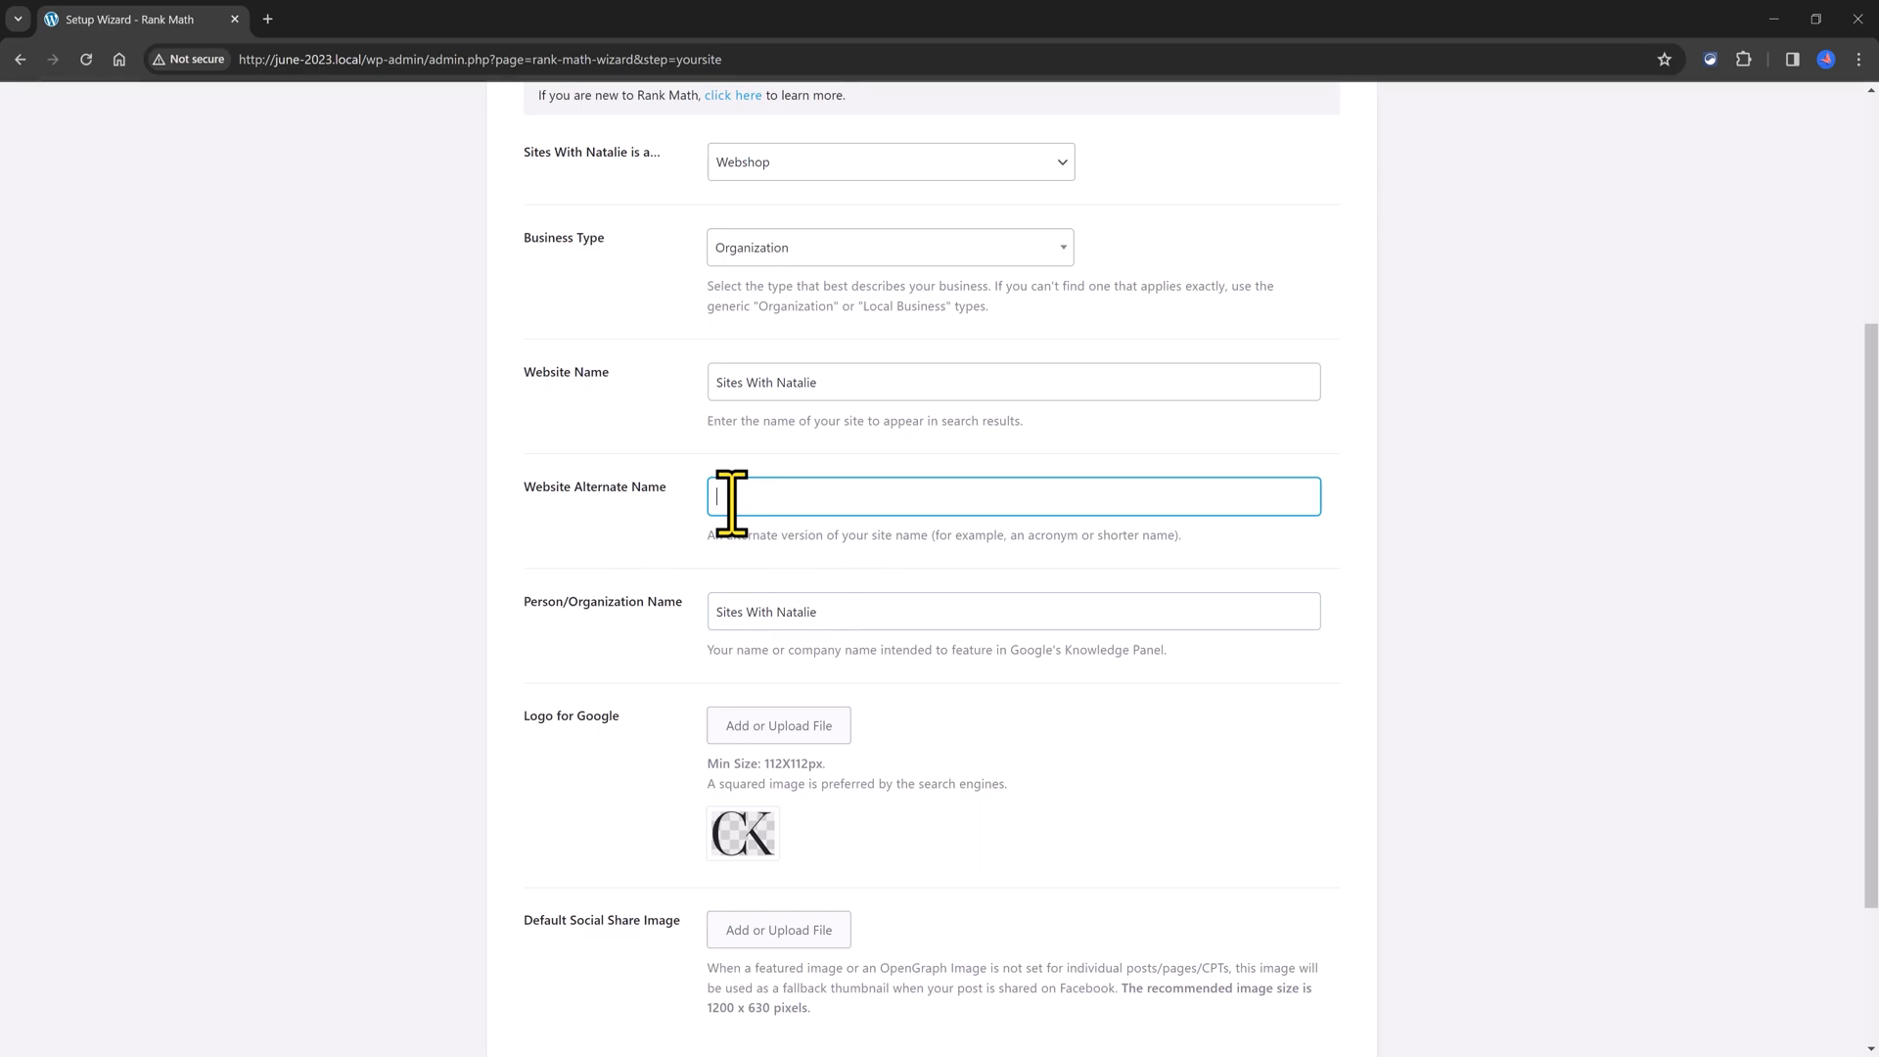
mouse_move(599, 599)
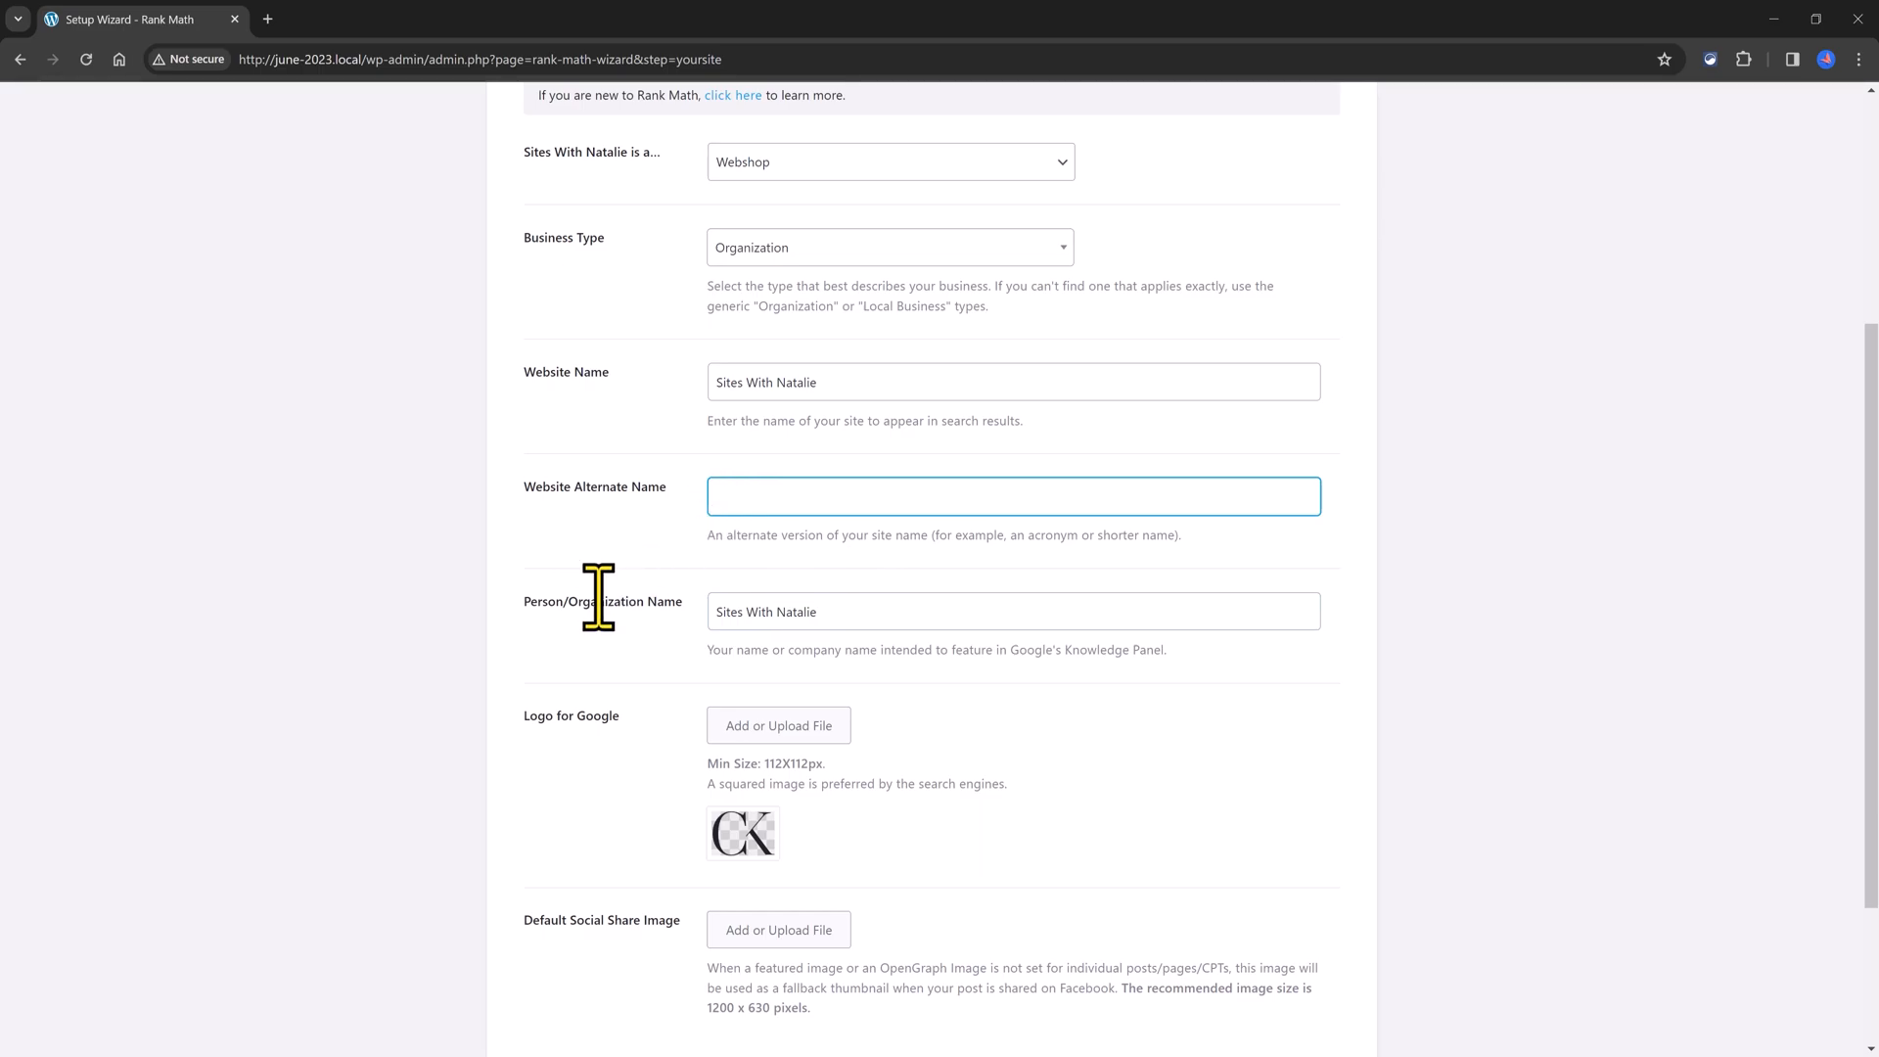
text(SWN)
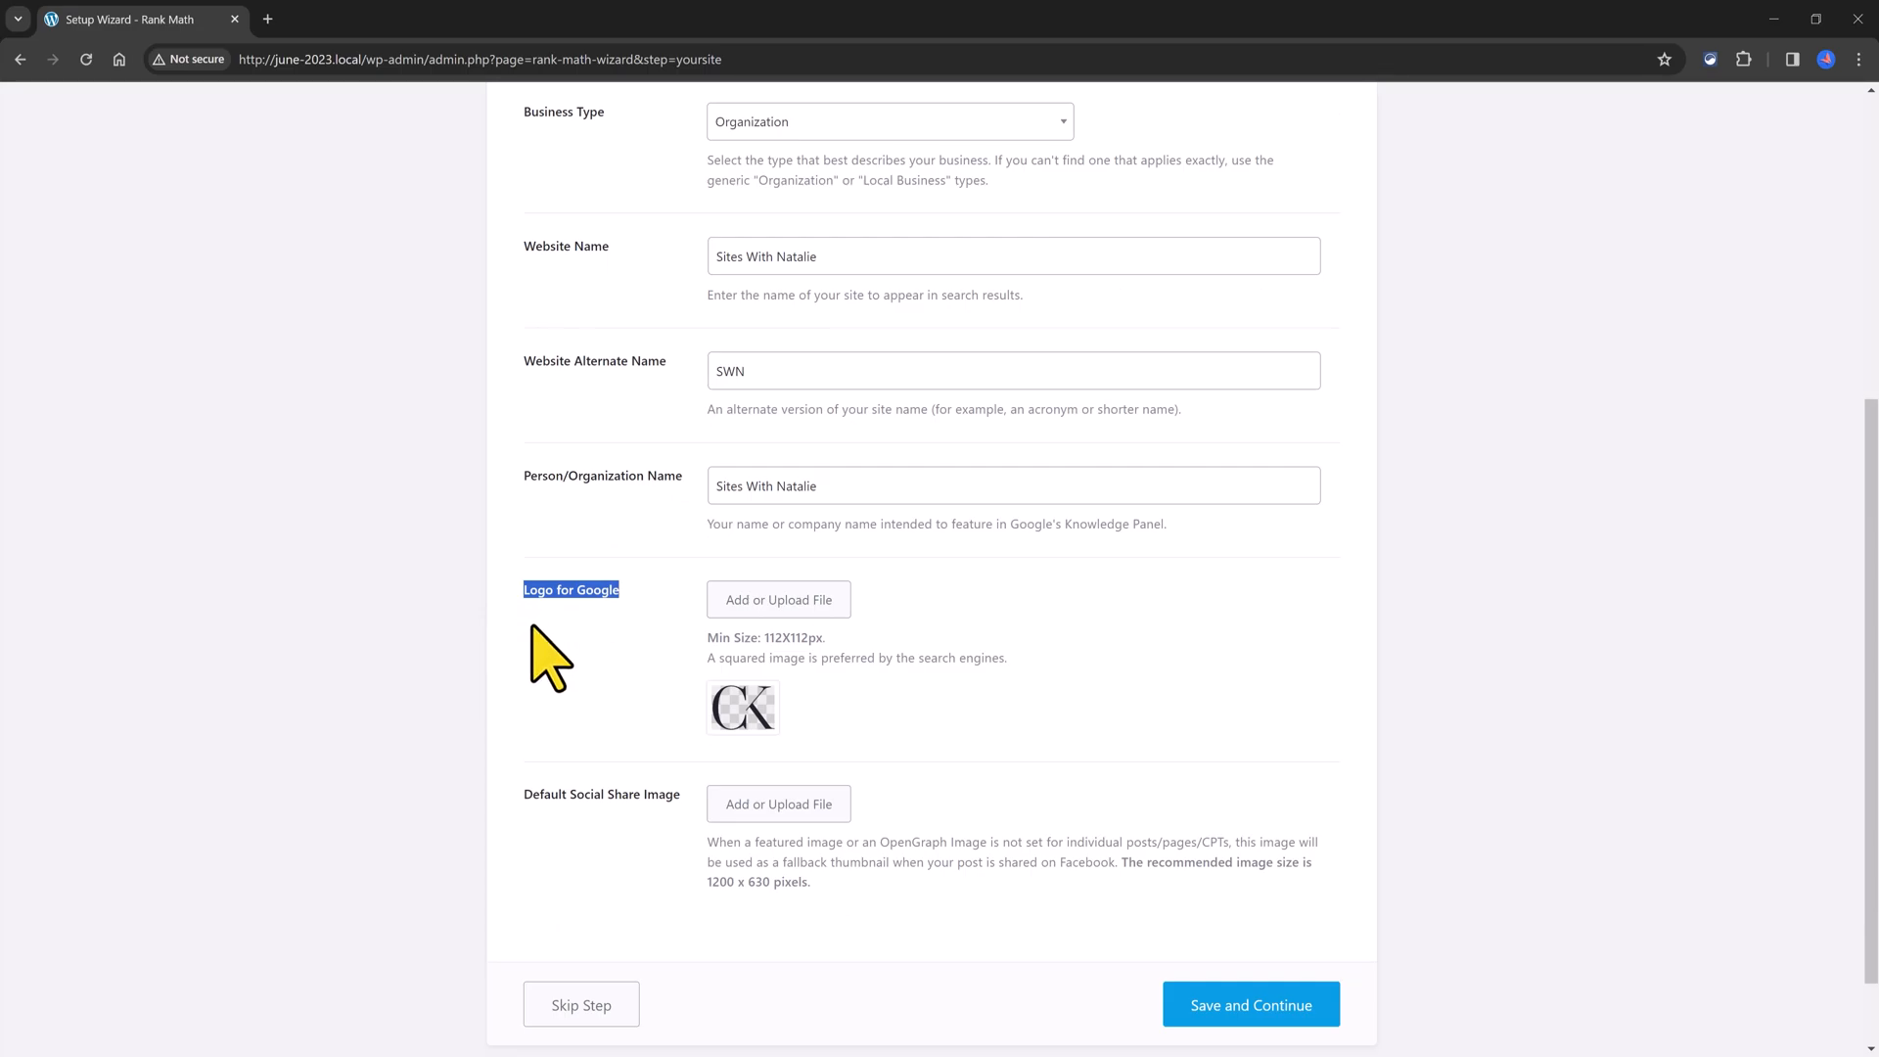
mouse_move(722, 642)
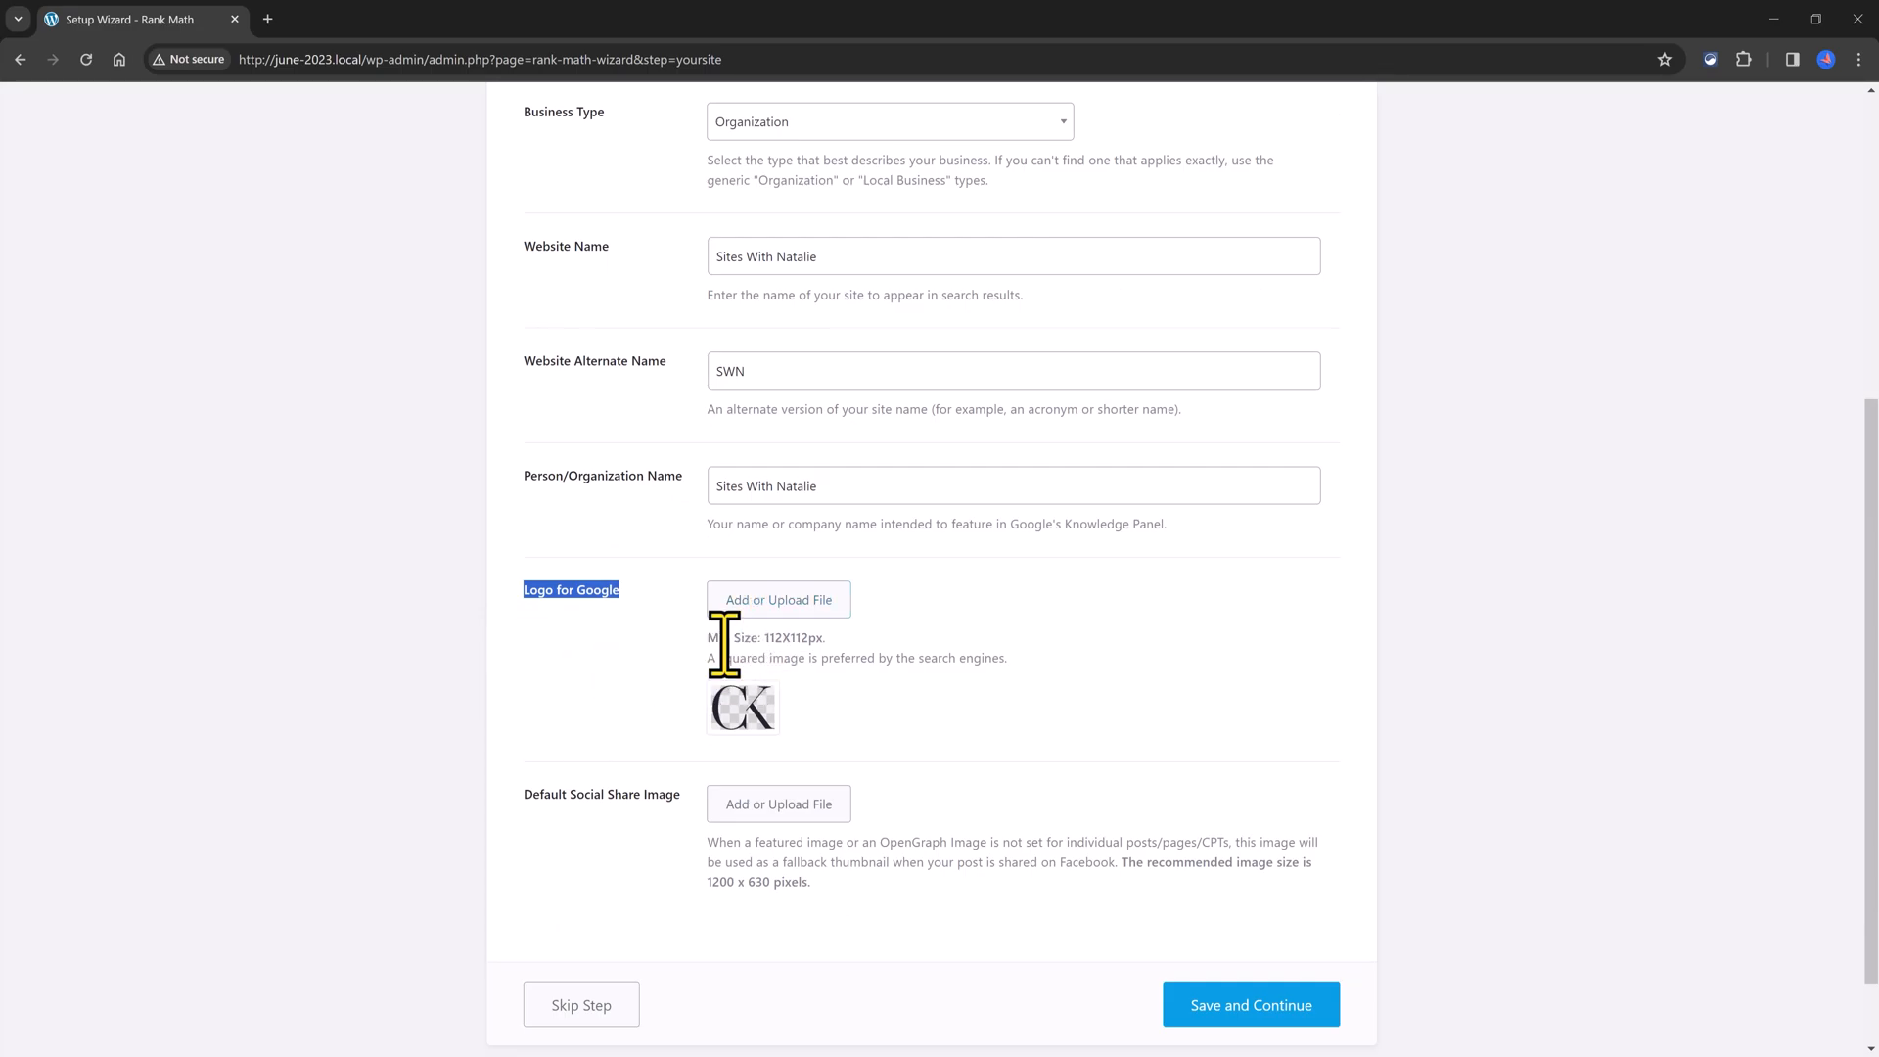
double_click(759, 657)
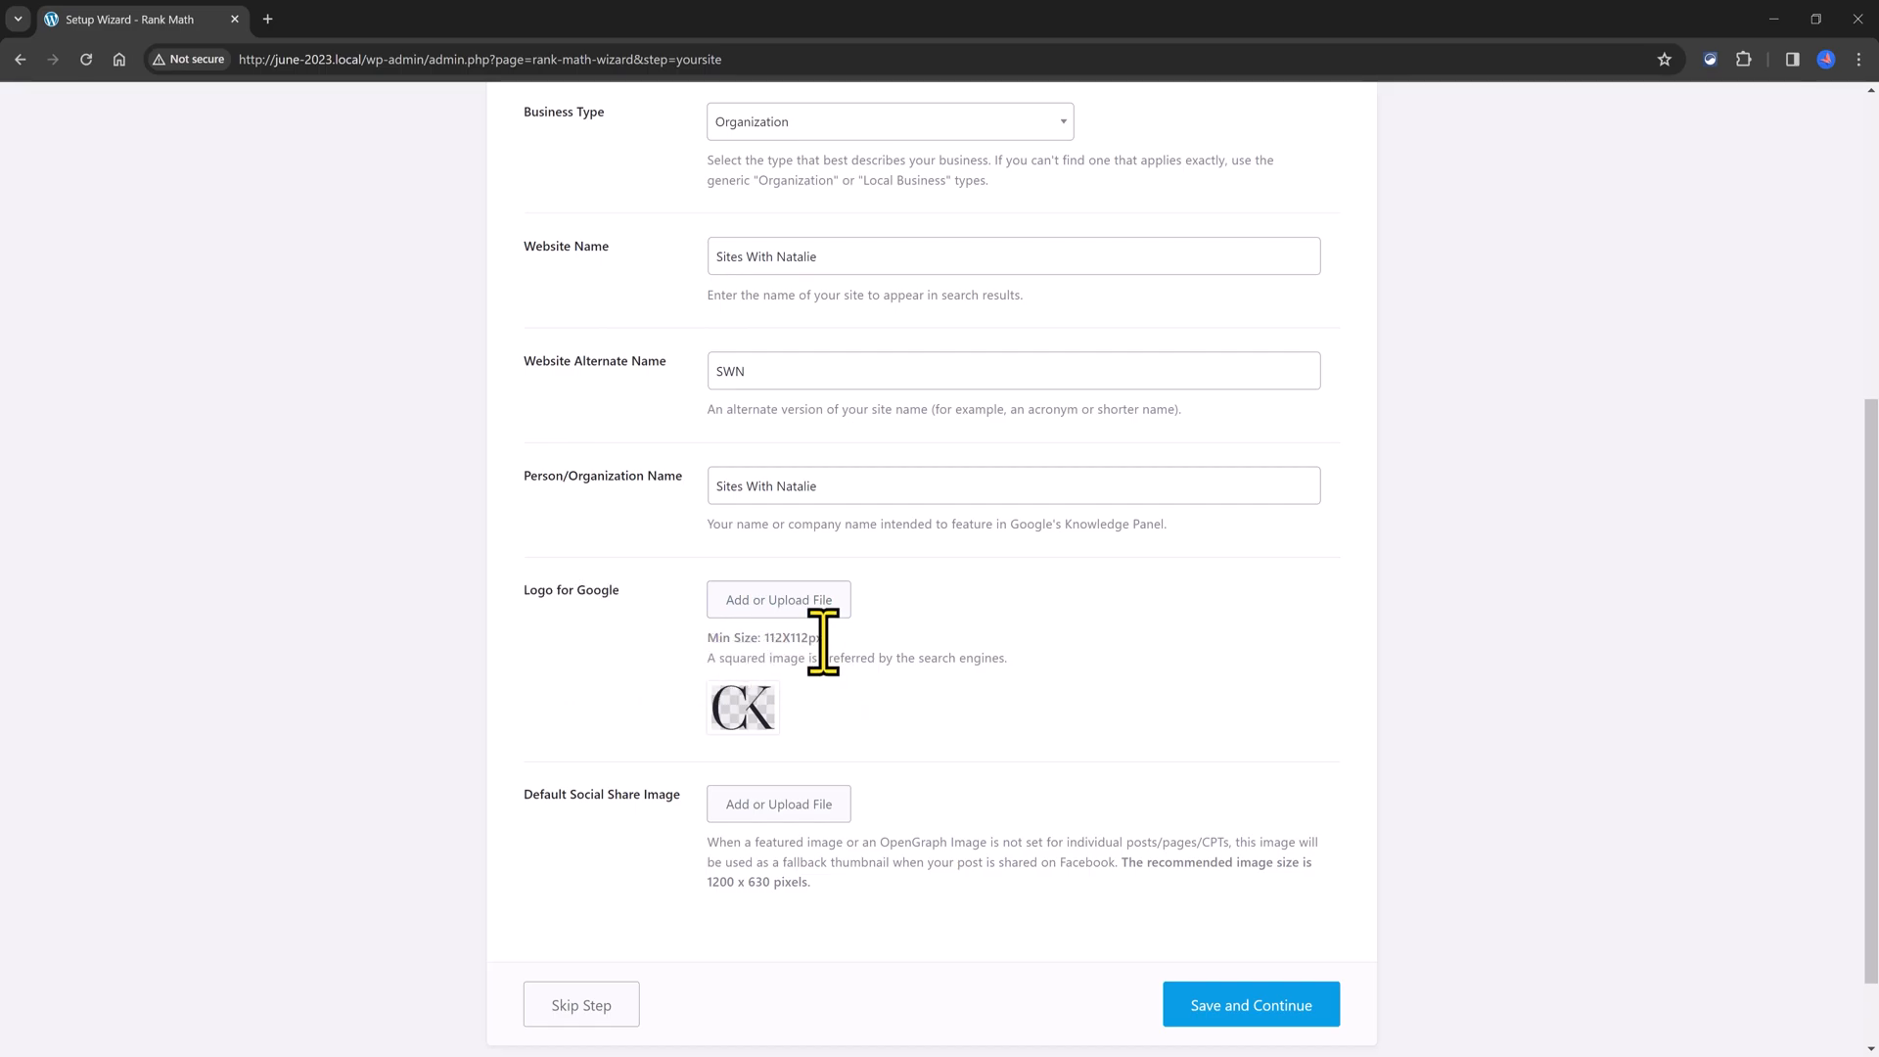
mouse_move(587, 704)
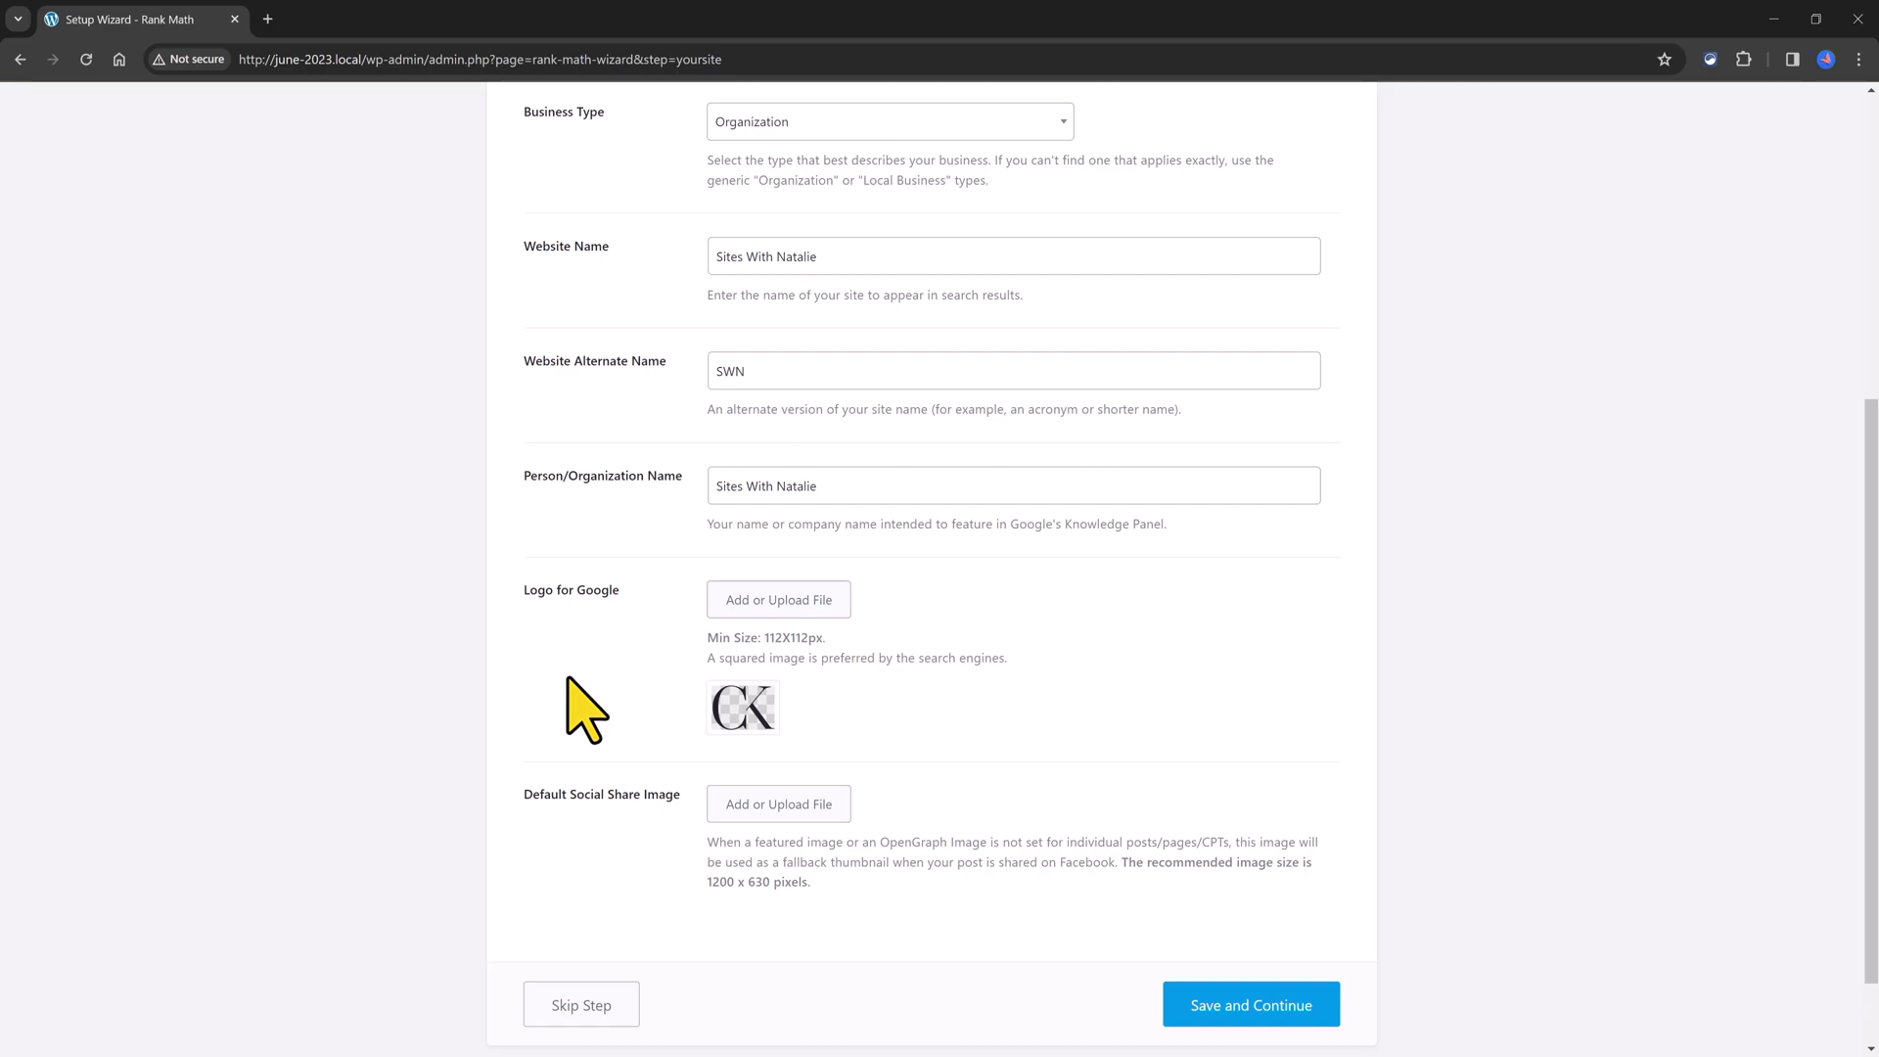
mouse_move(211, 430)
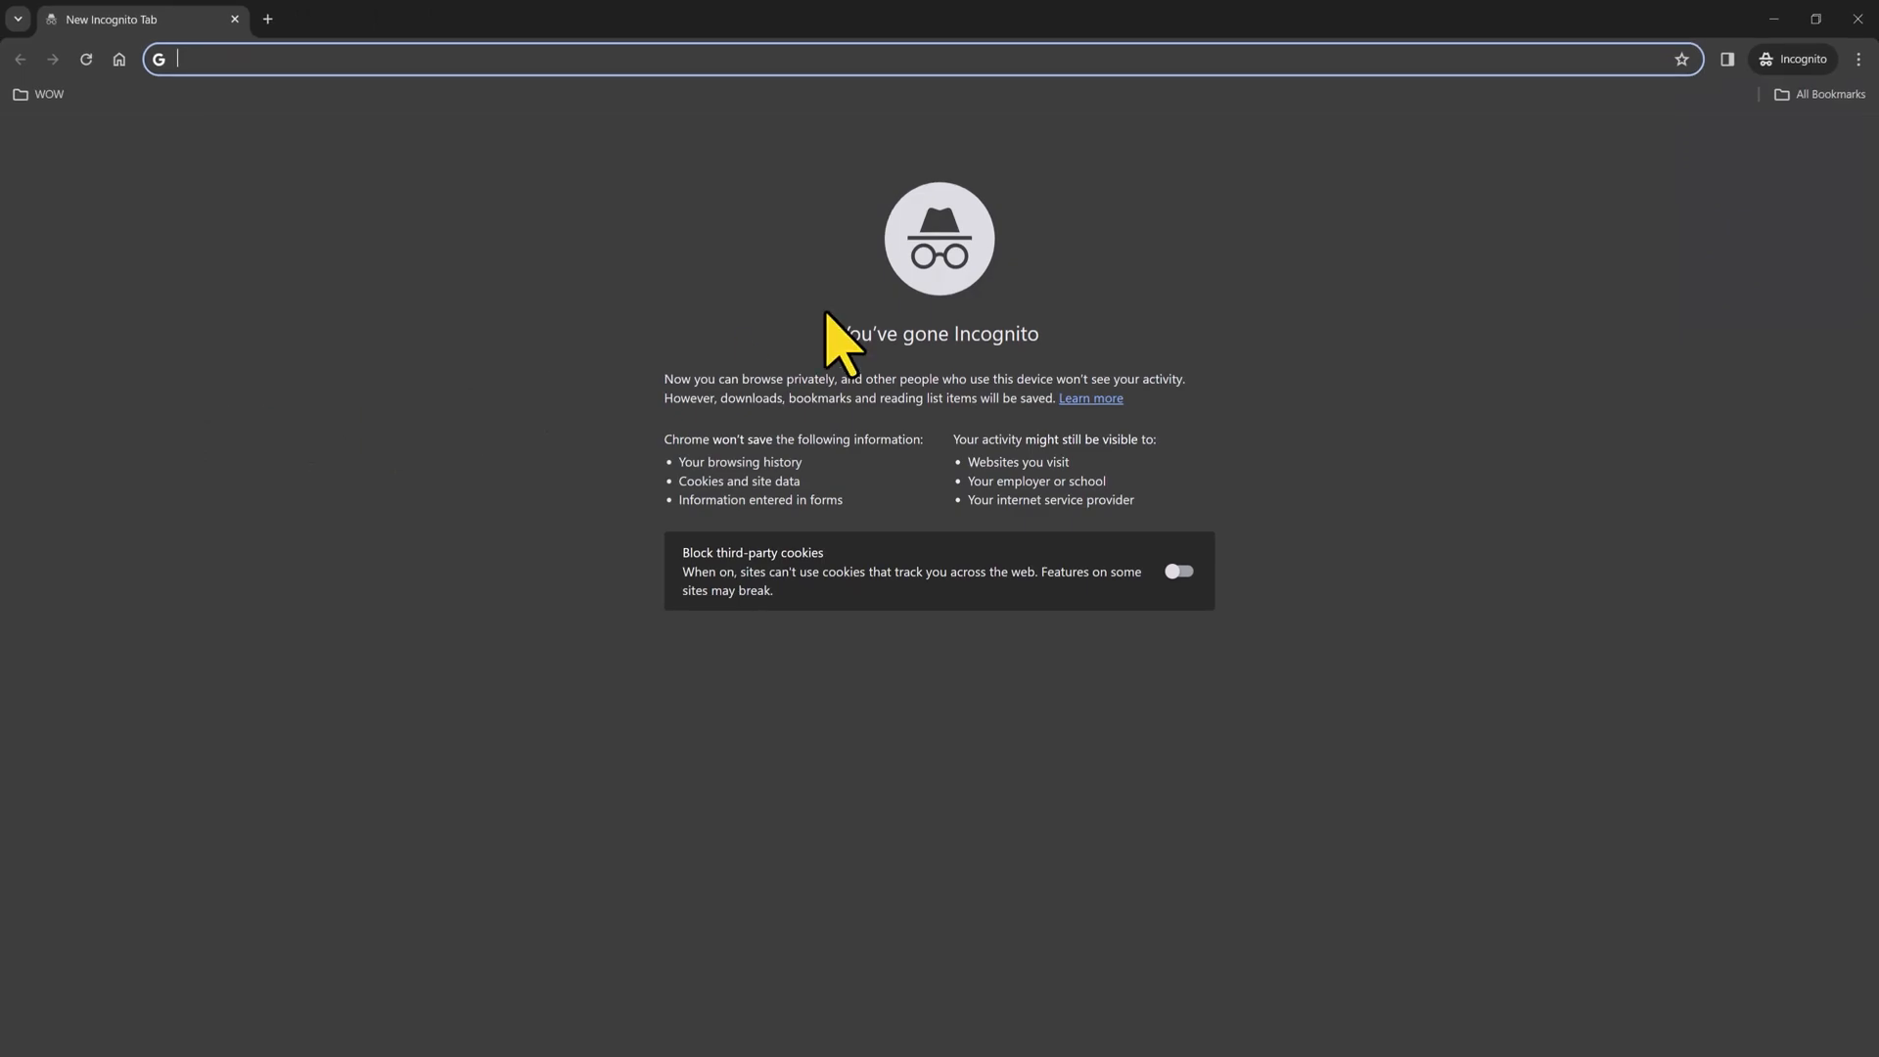
mouse_move(260, 59)
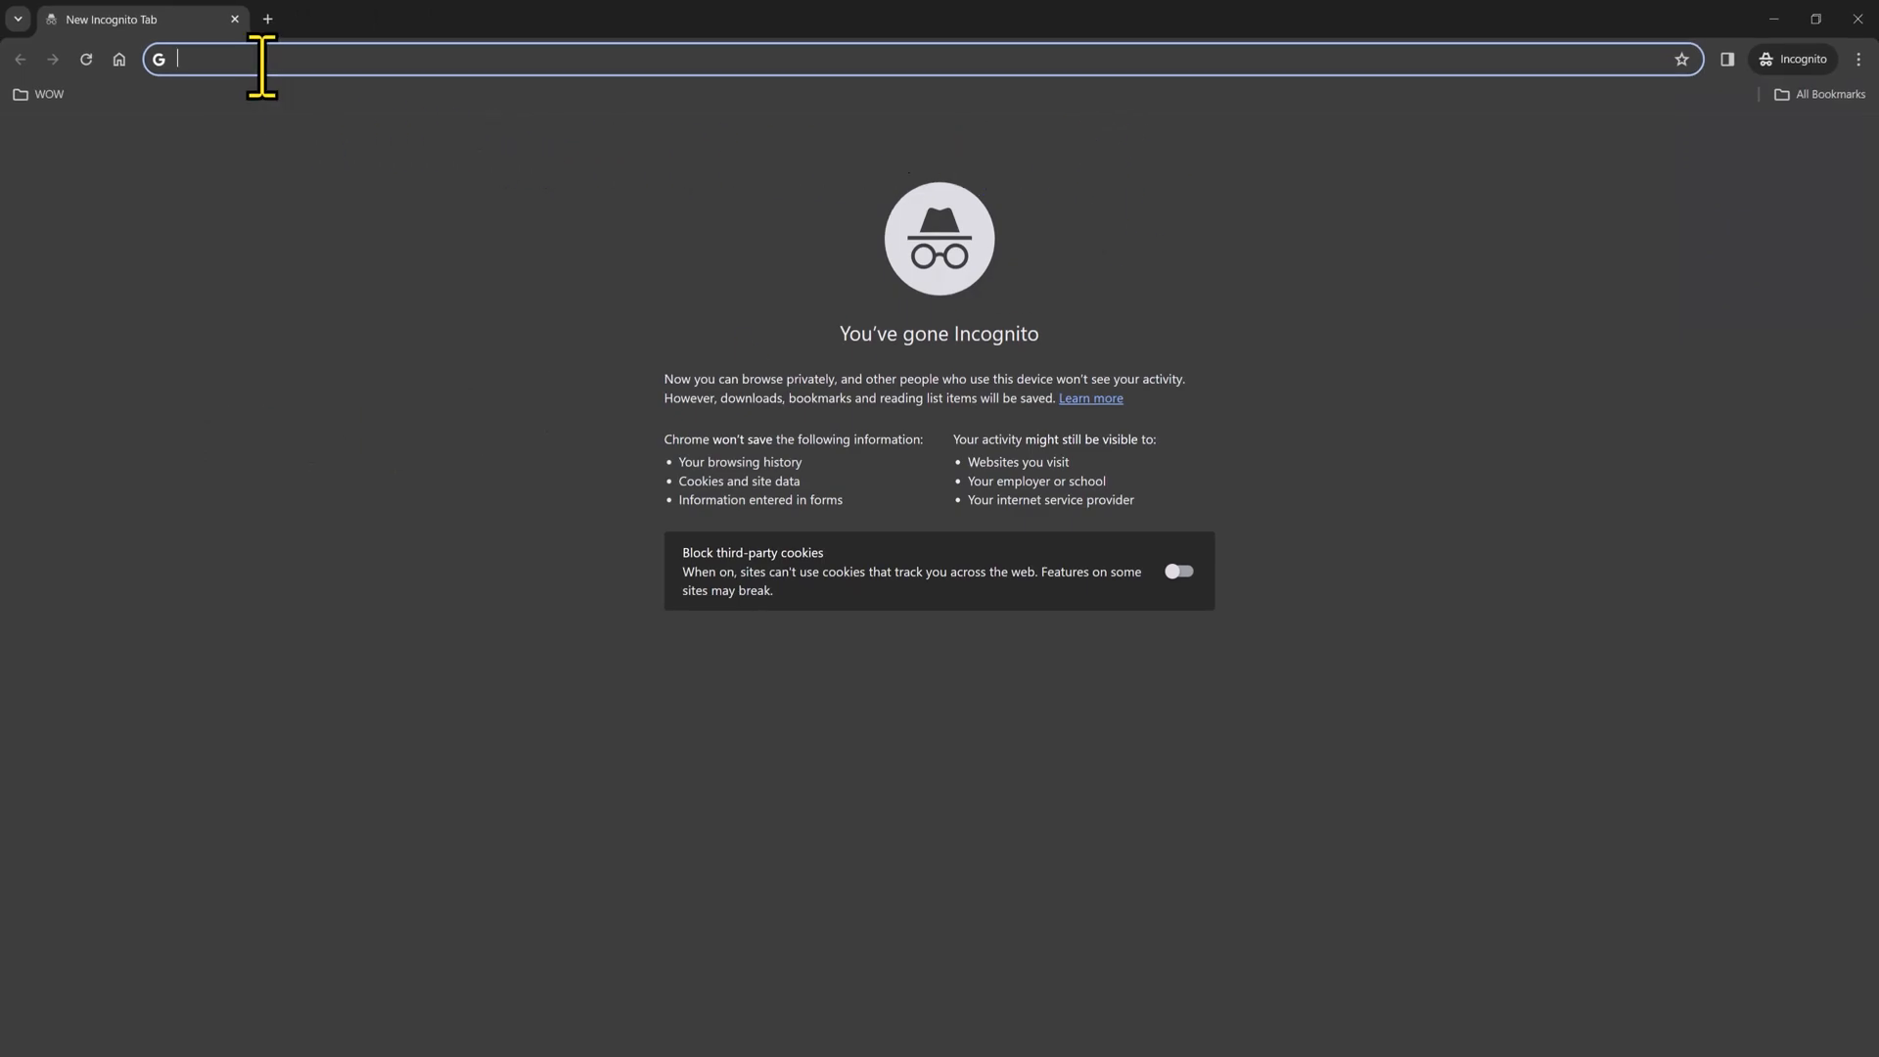
text(https://trip advisor.com)
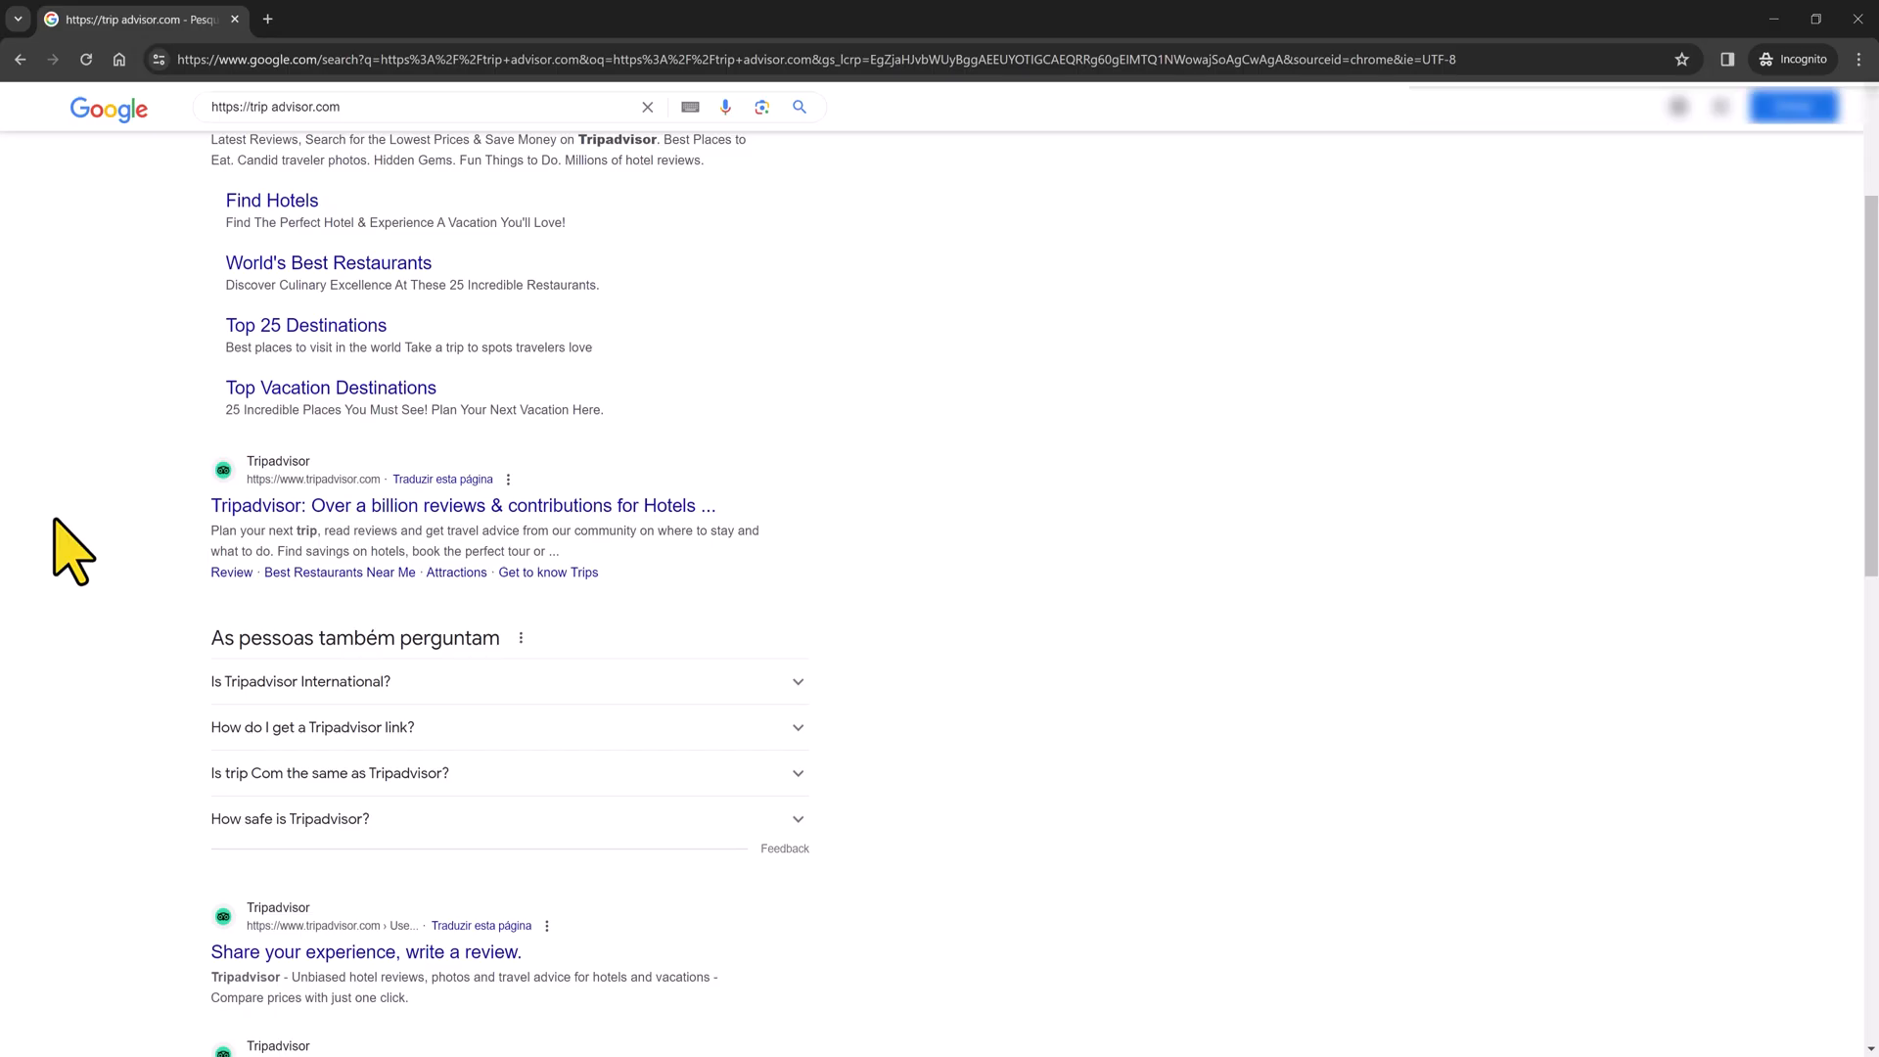
mouse_move(216, 485)
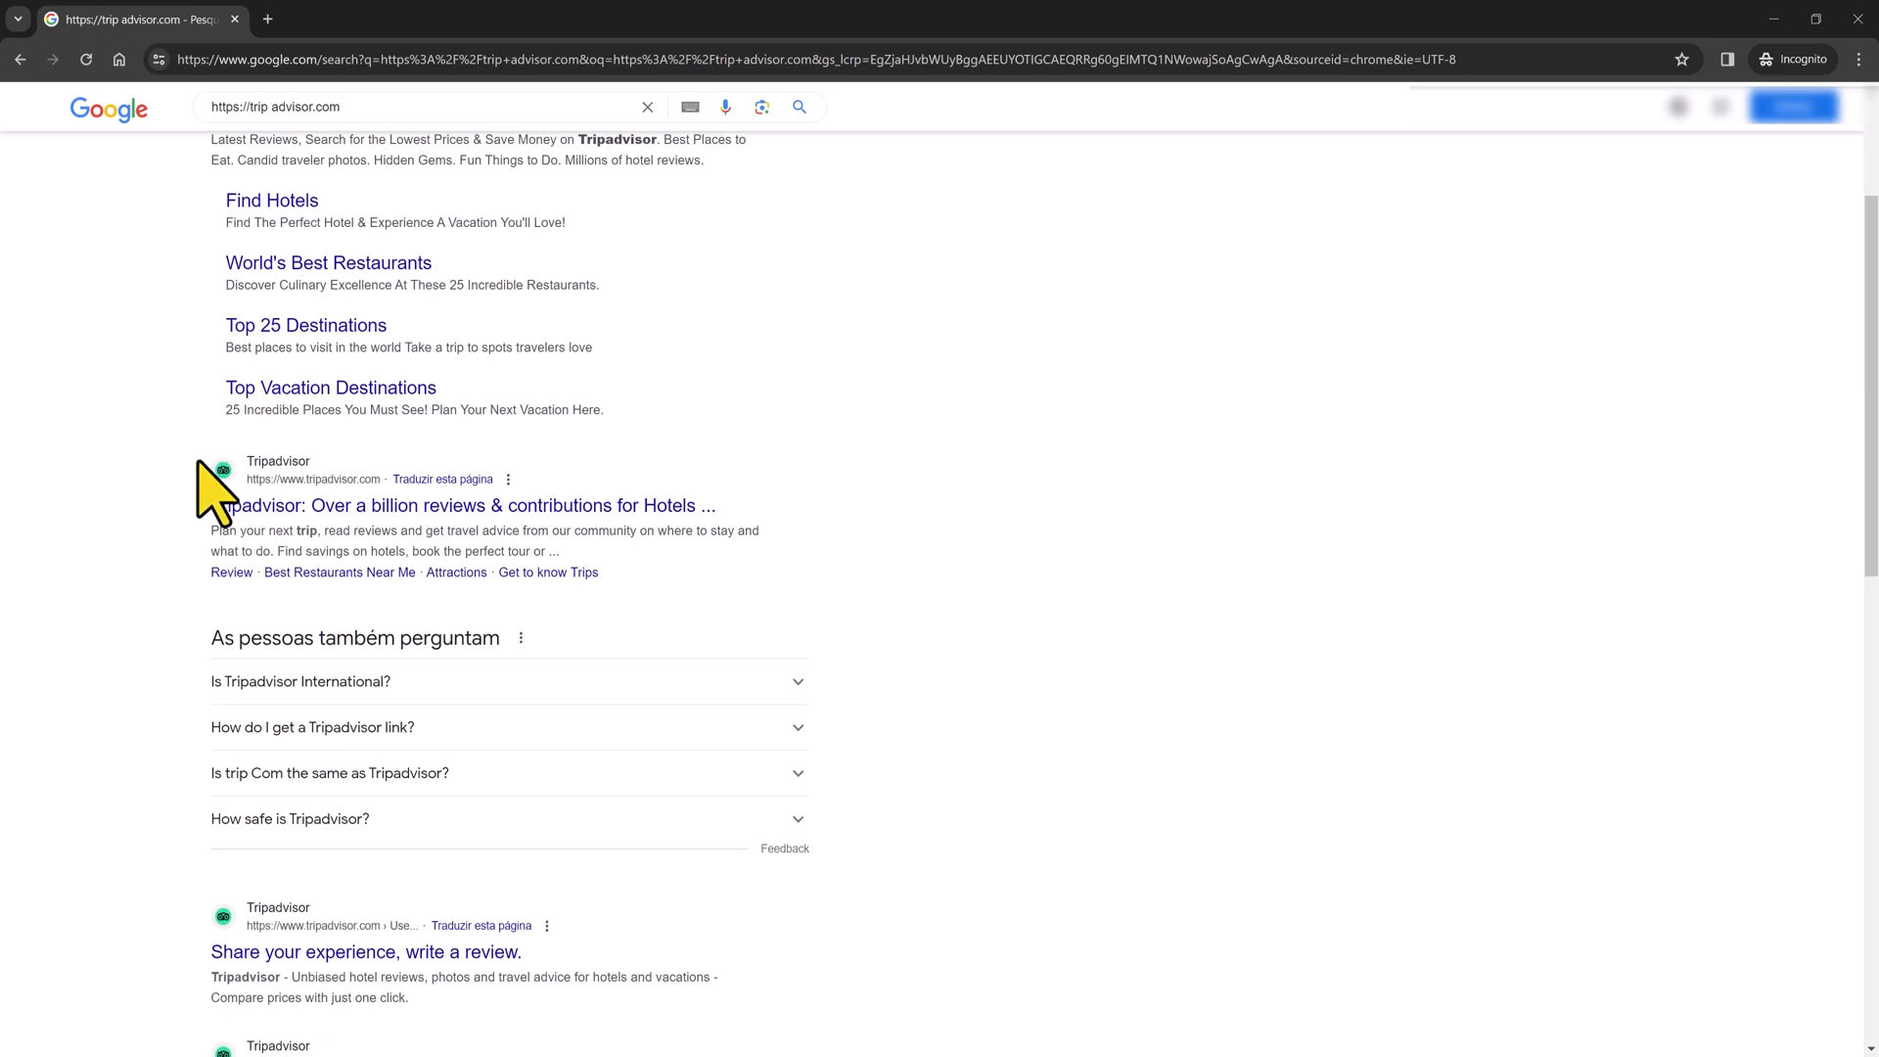
mouse_move(215, 526)
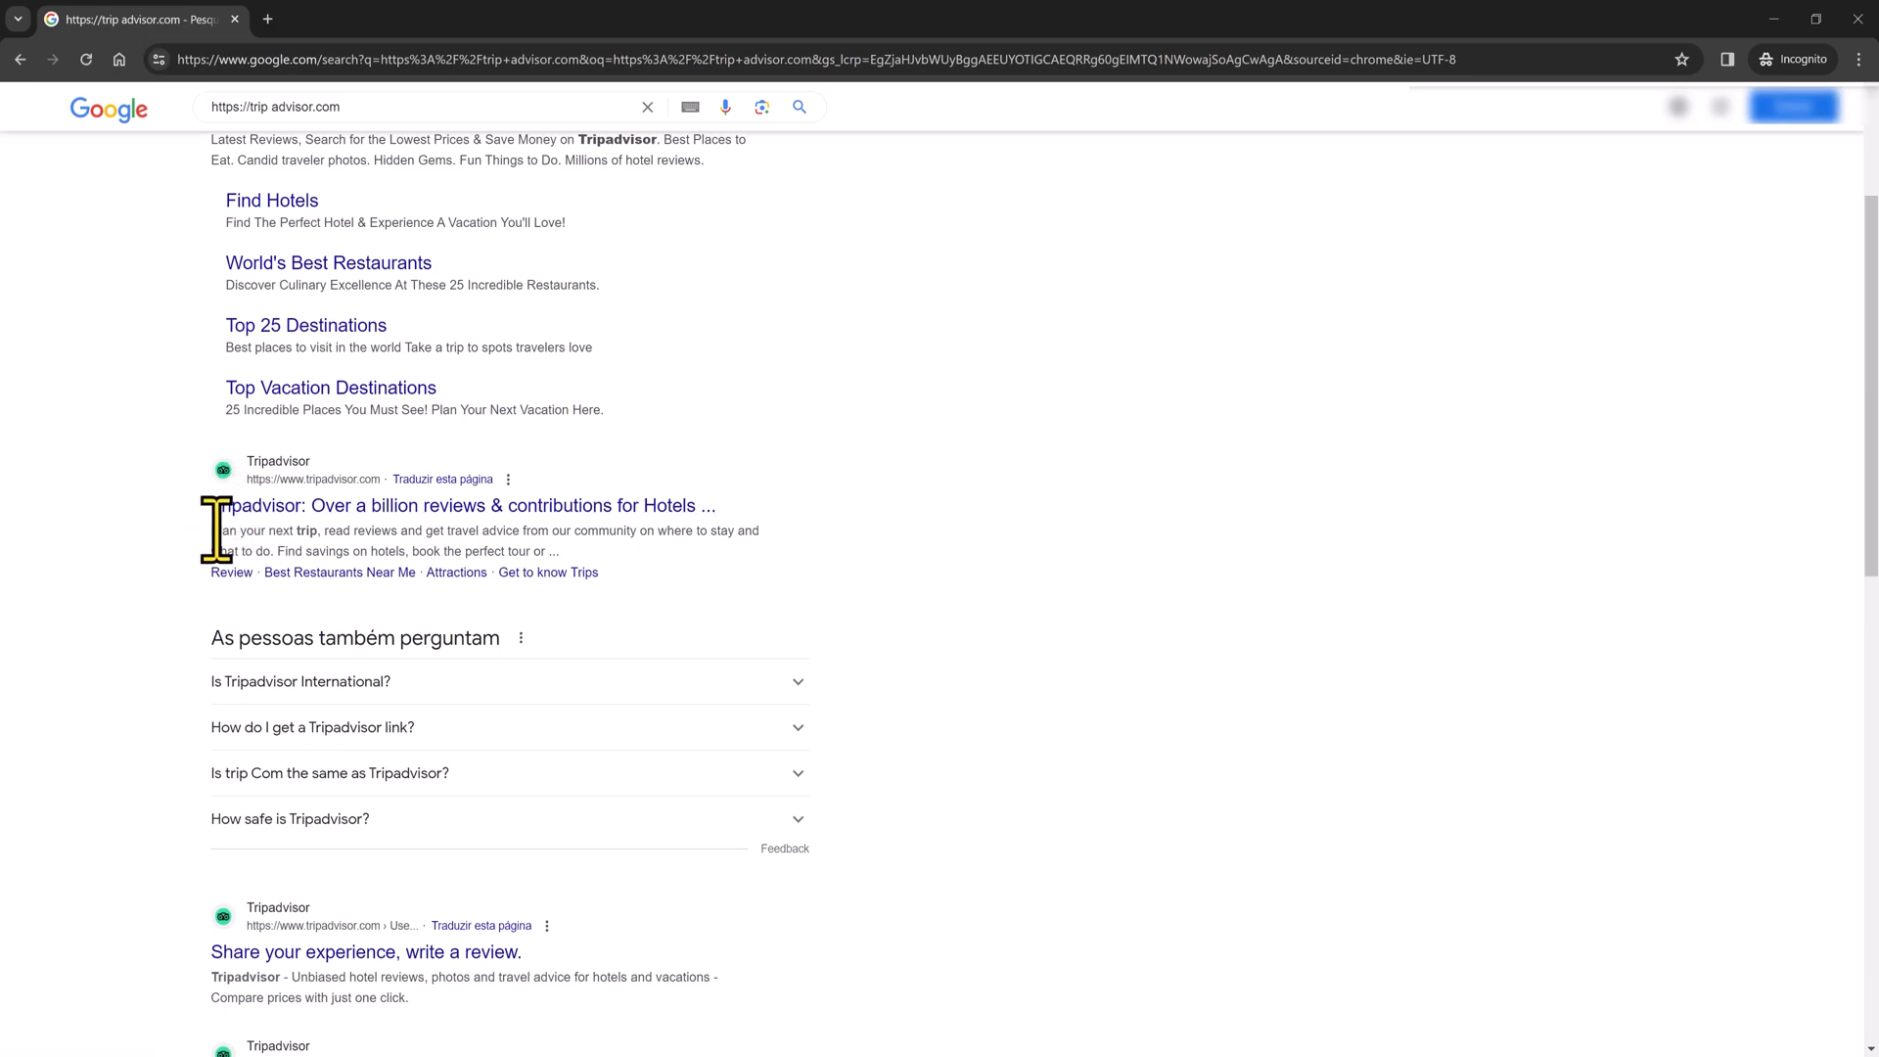
mouse_move(163, 521)
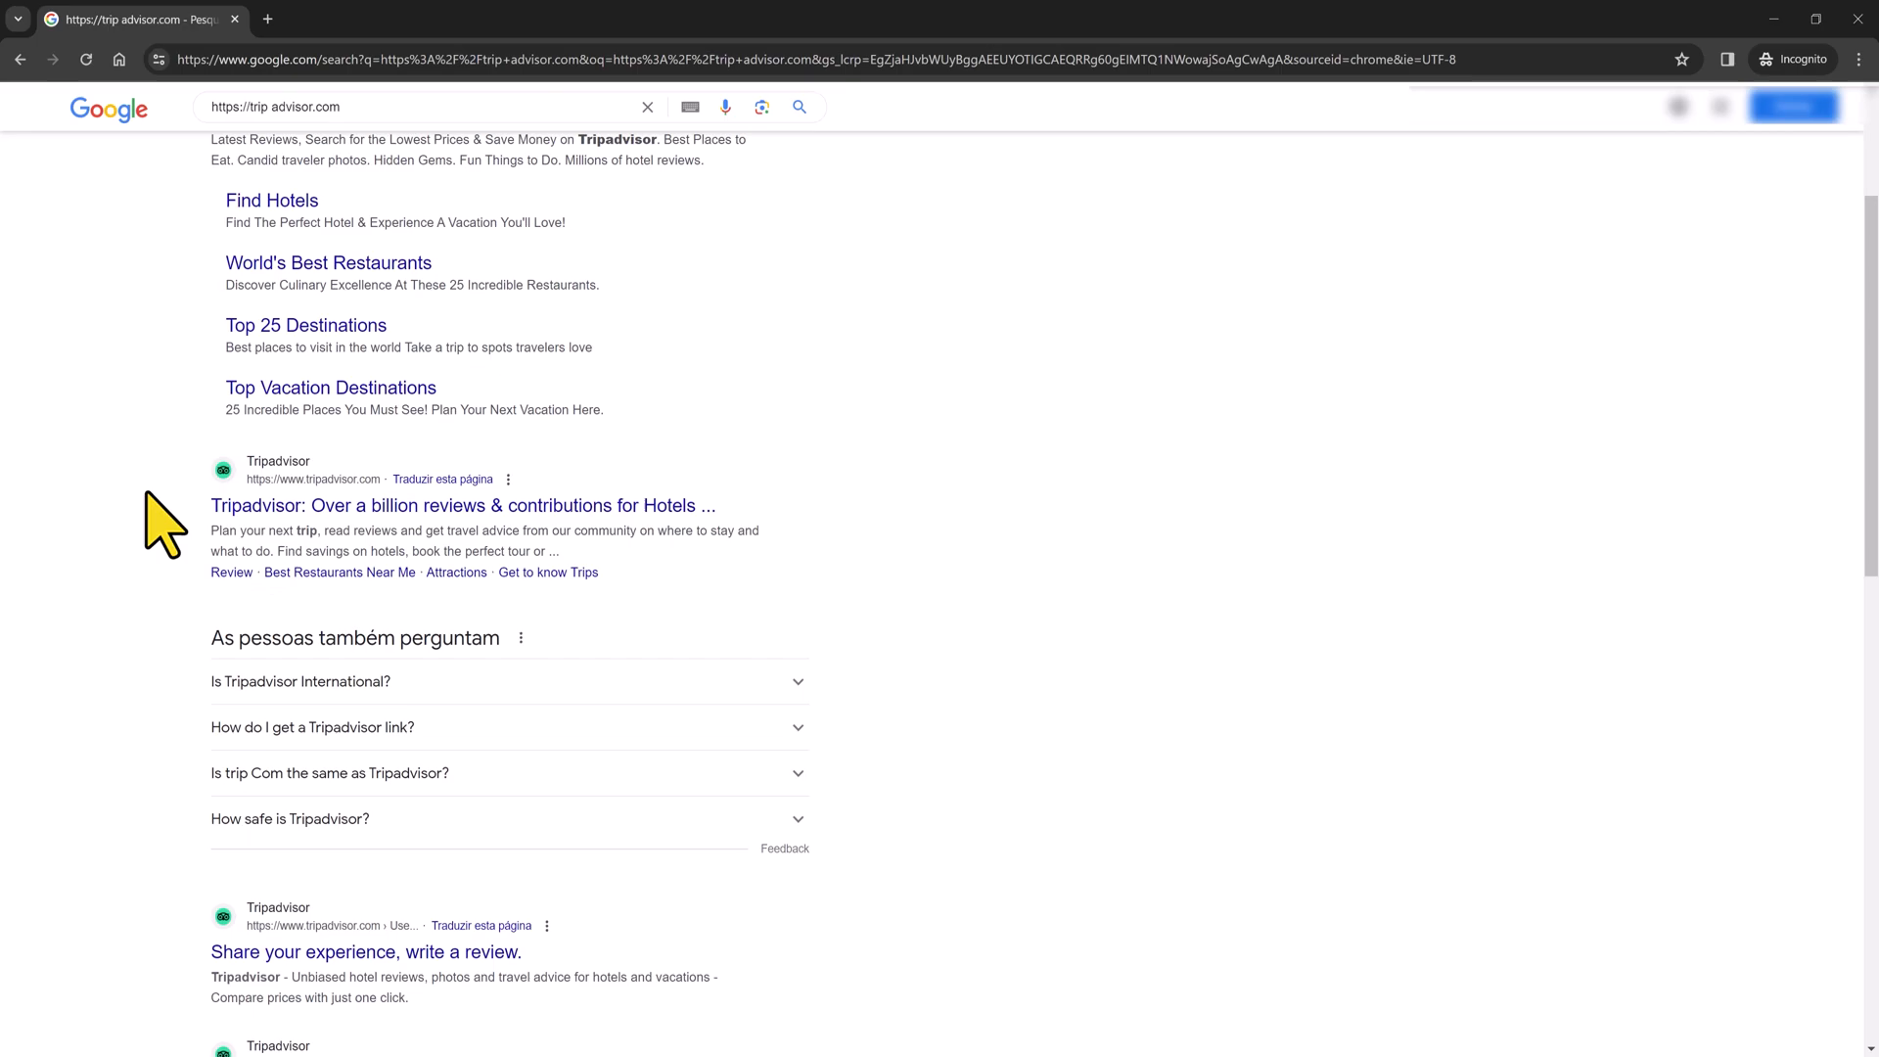
mouse_move(78, 546)
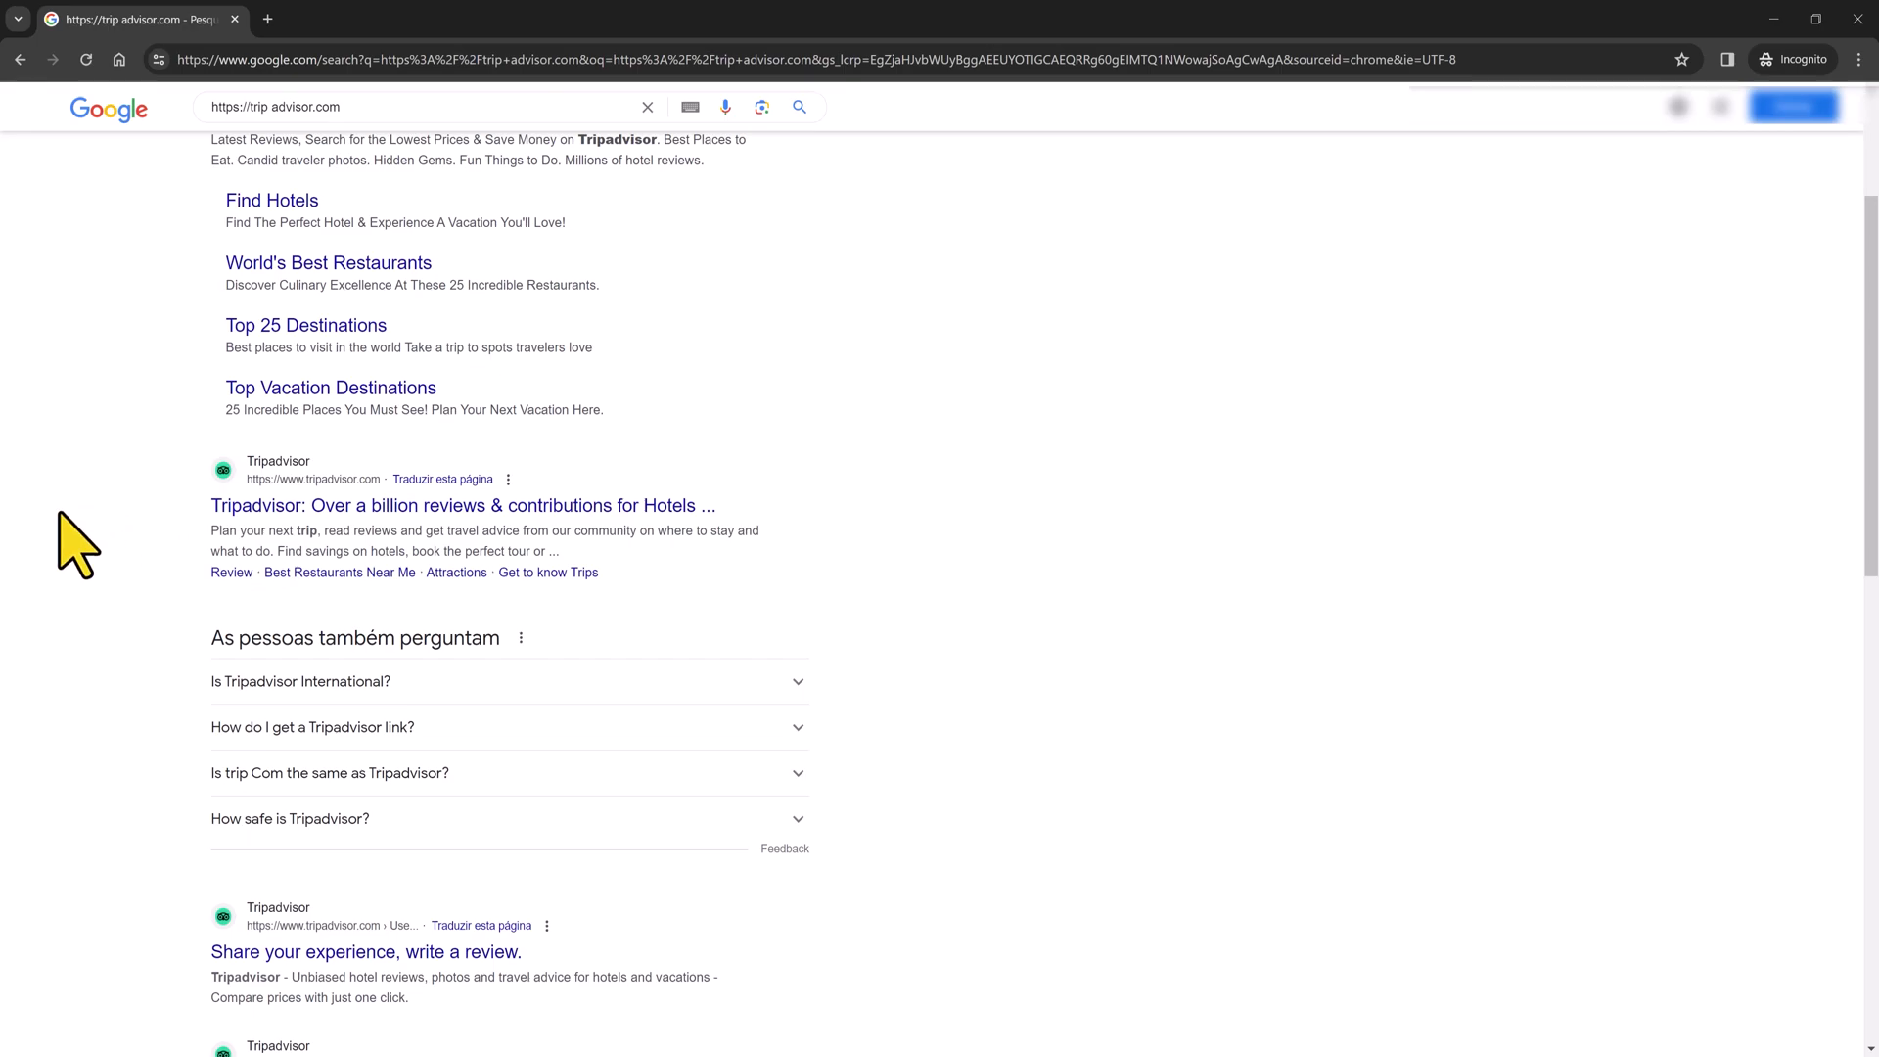
mouse_move(174, 491)
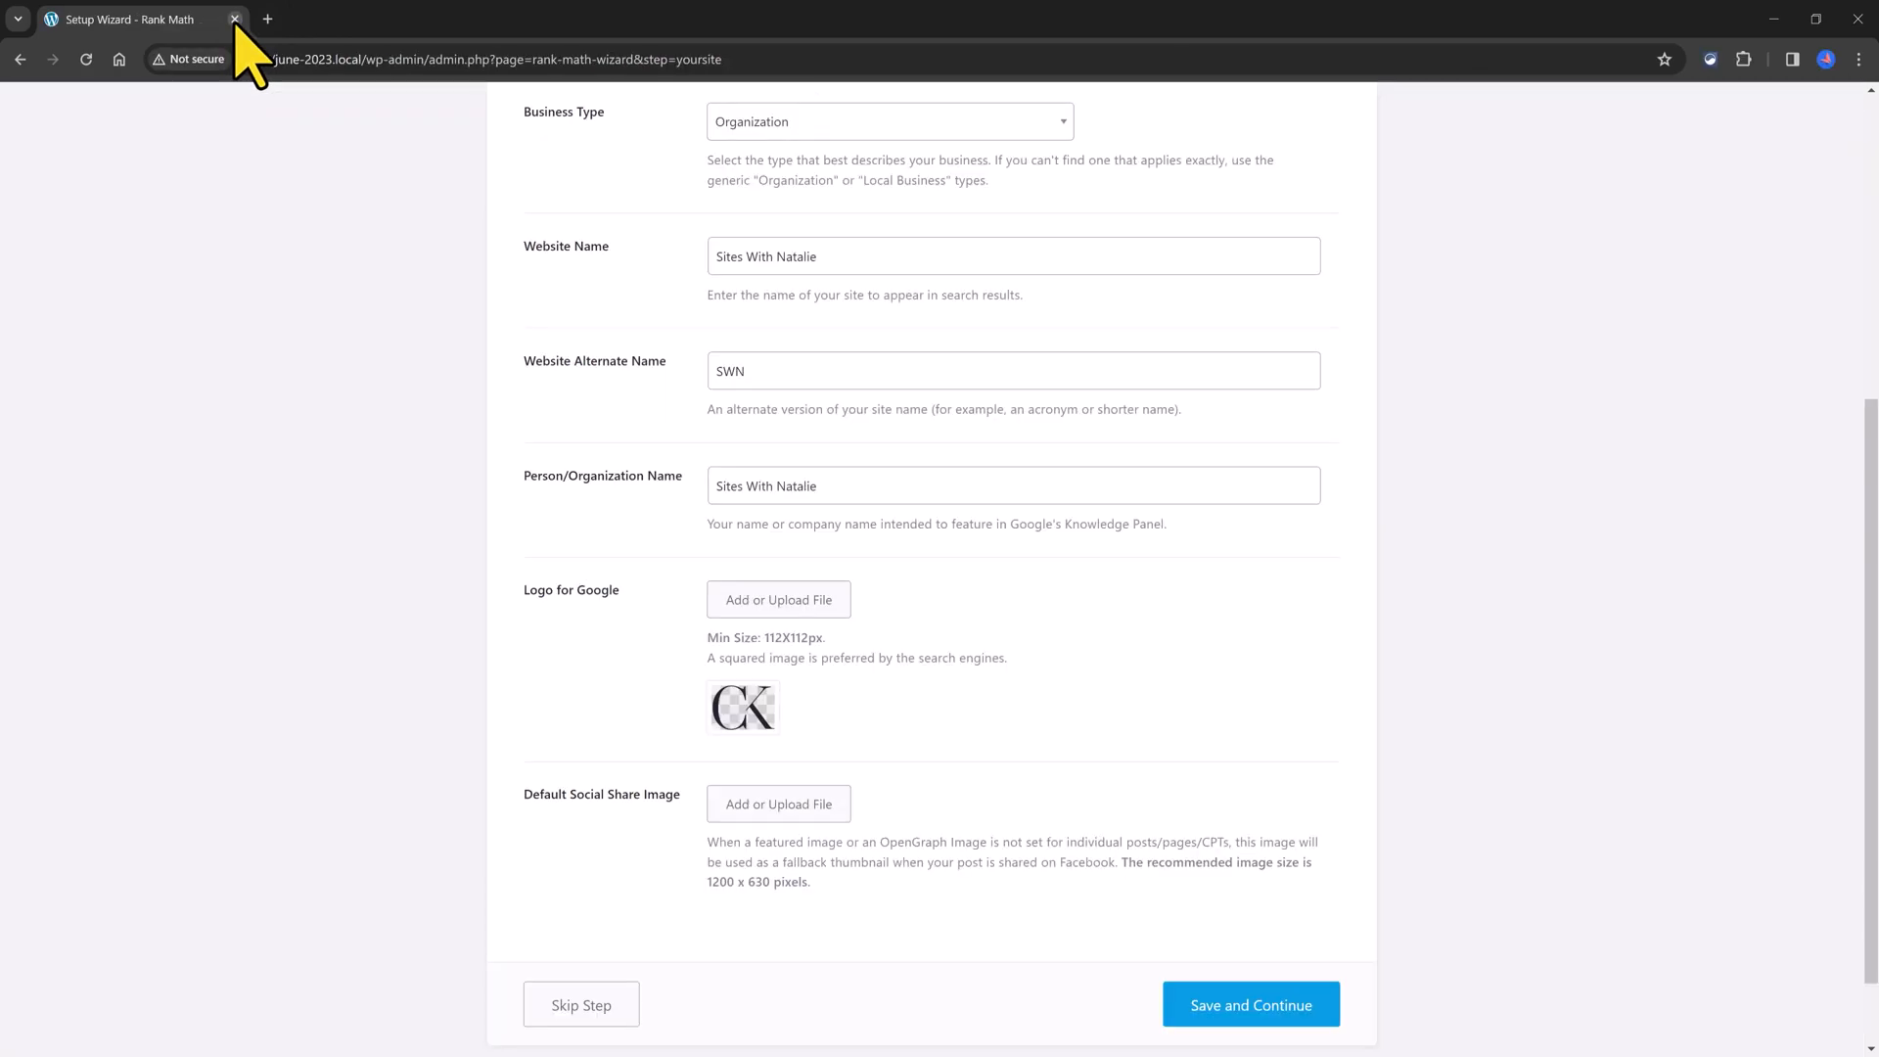
mouse_move(886, 669)
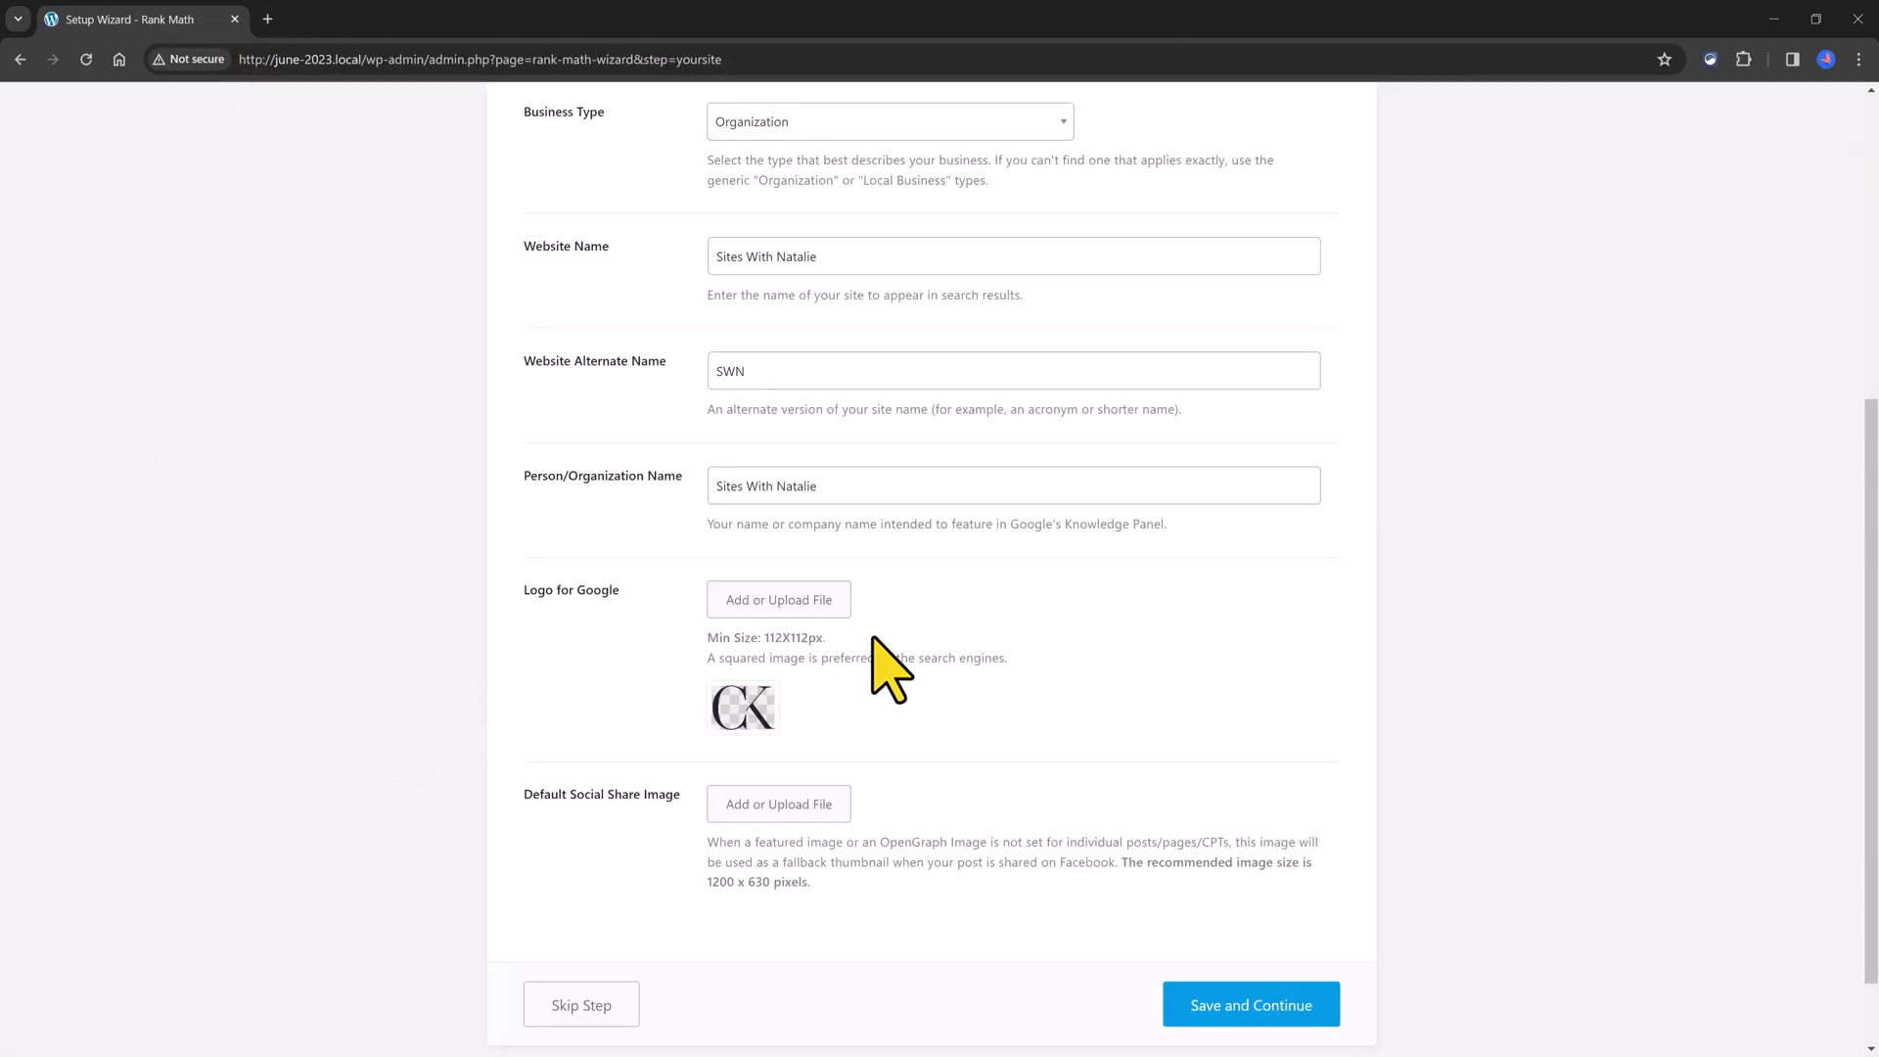
scroll(down, 3)
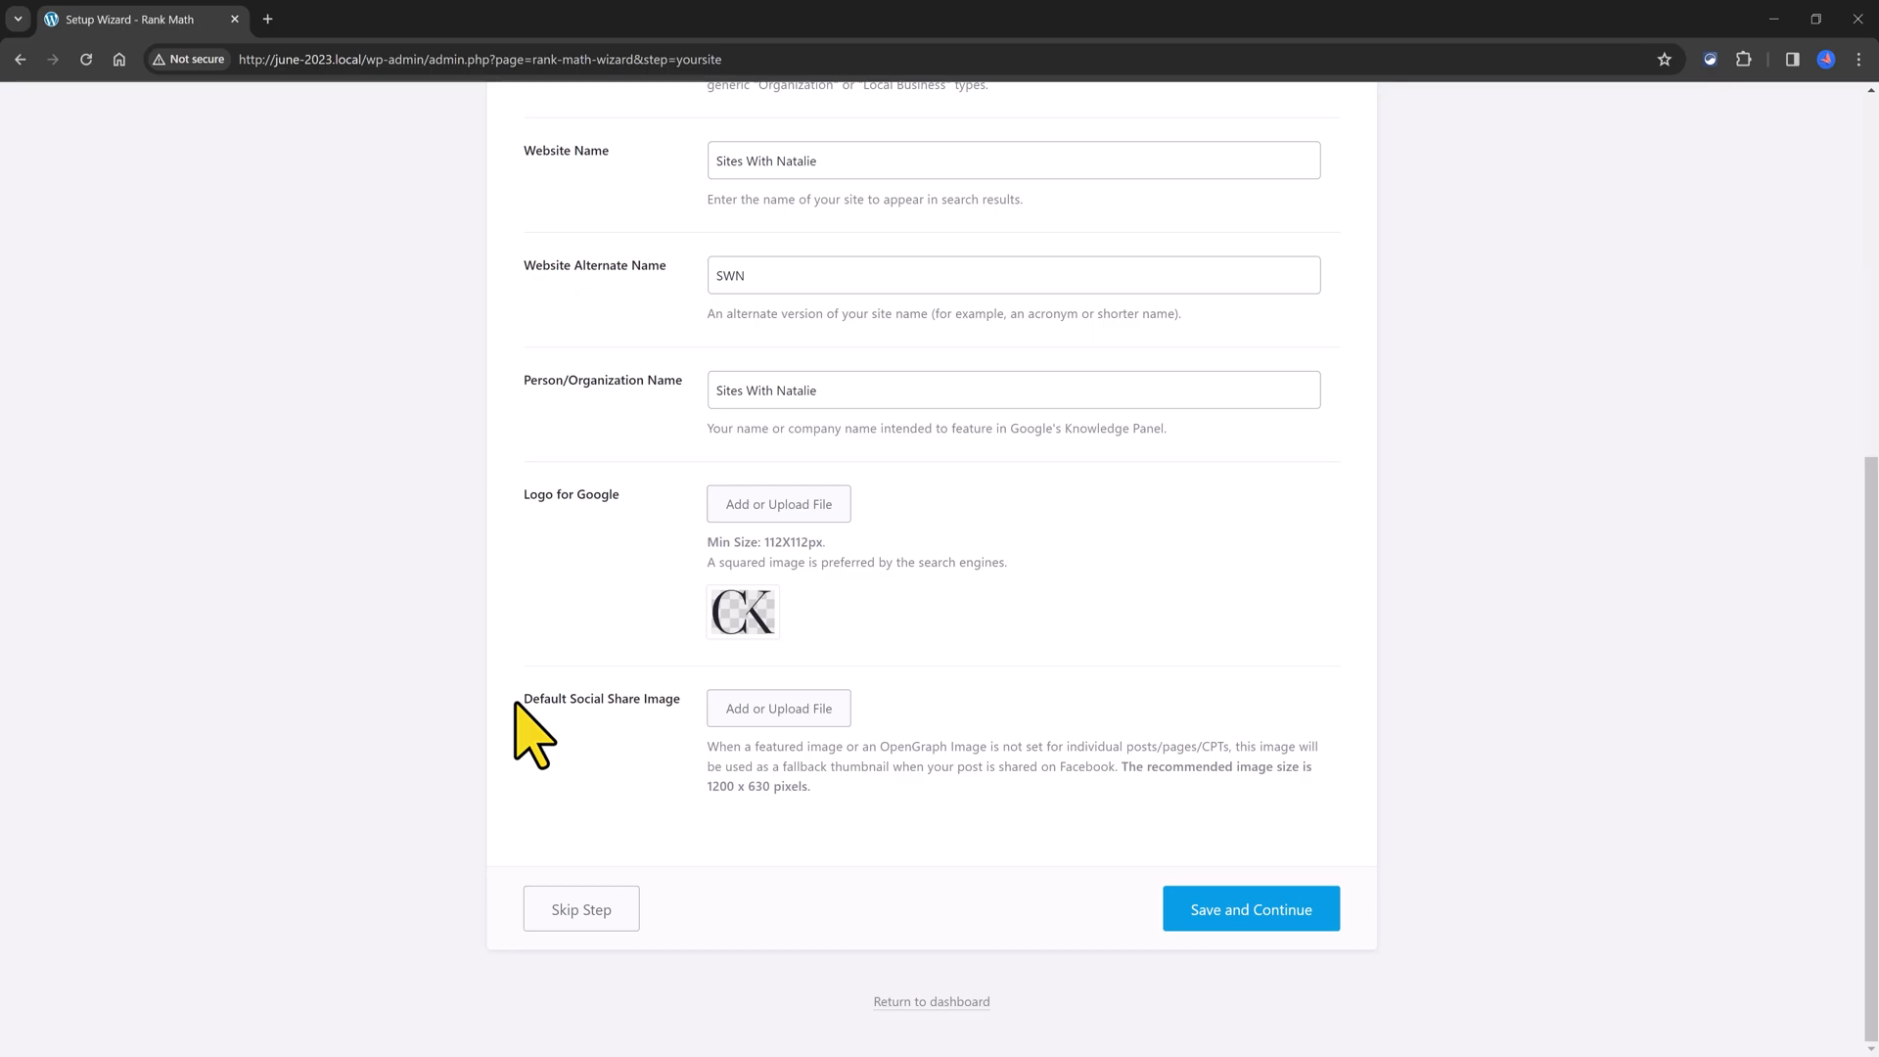
mouse_move(679, 740)
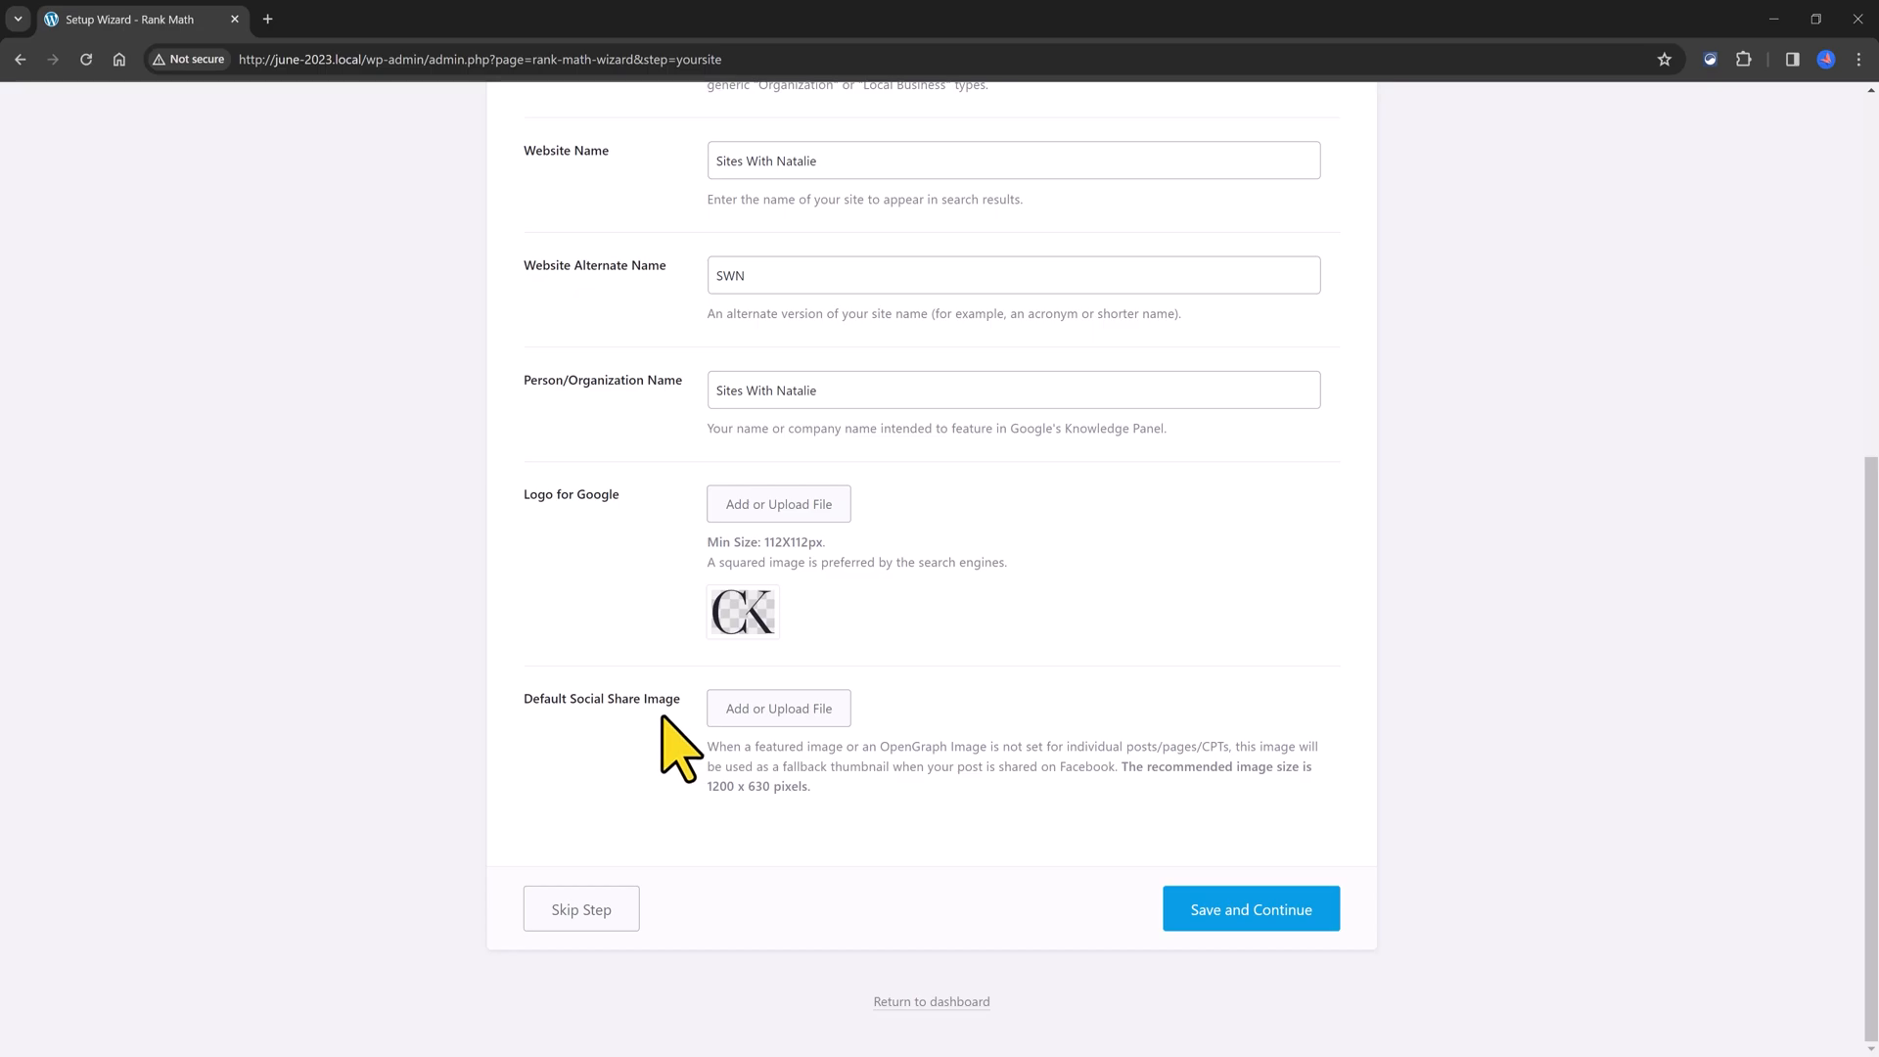
mouse_move(621, 778)
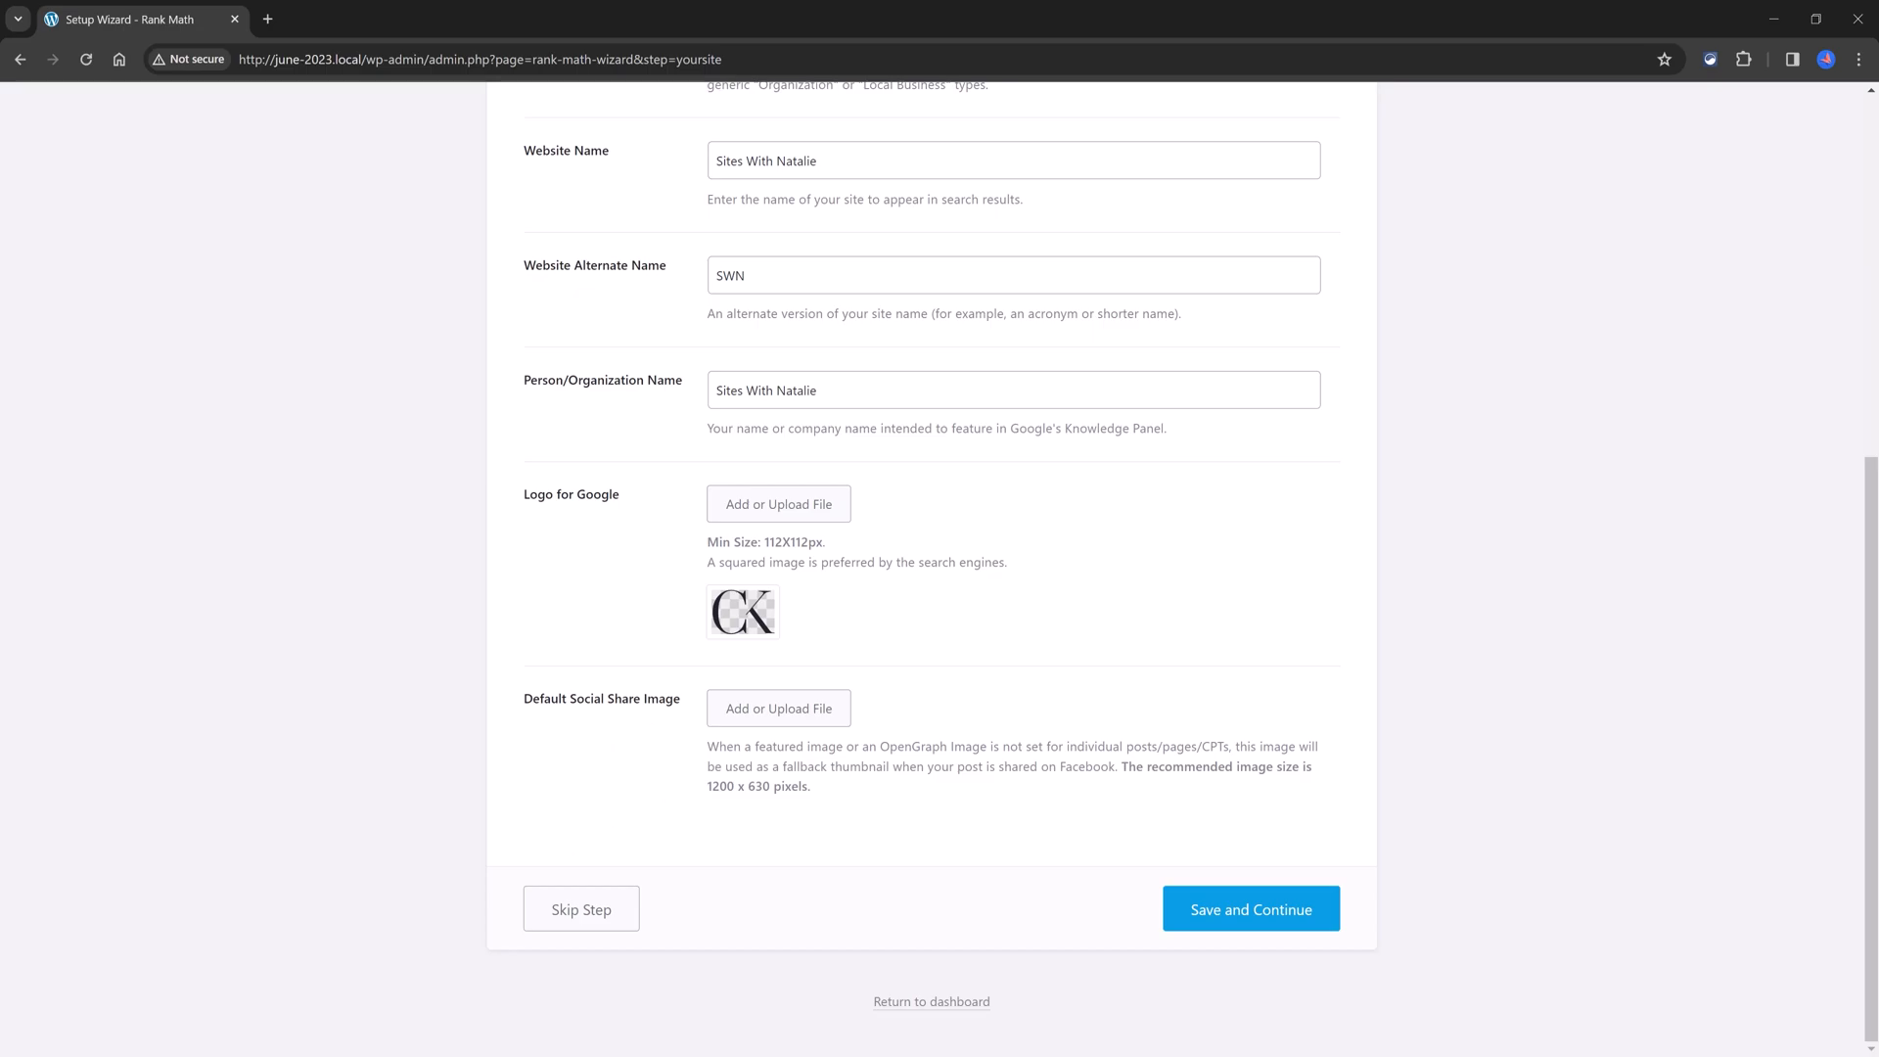
mouse_move(104, 874)
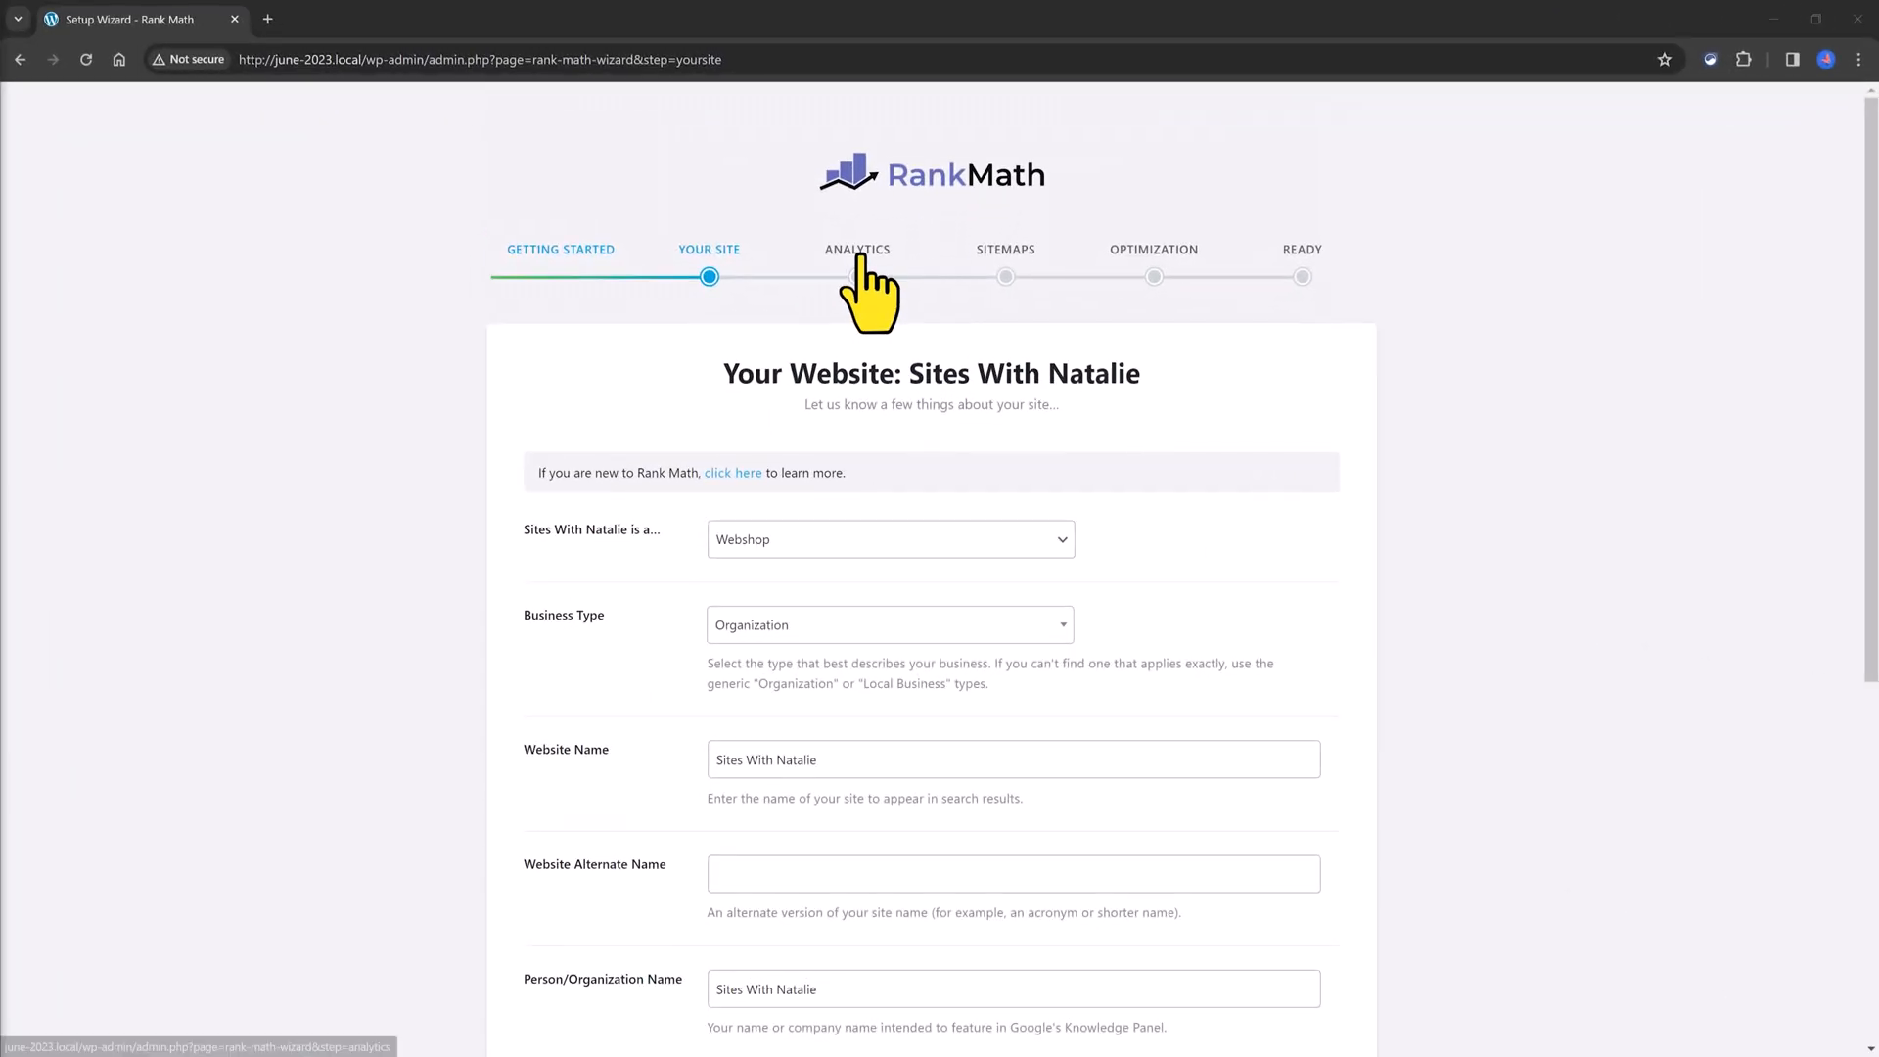
Step: Skip the Analytics step without connecting Google and move to the Sitemap step
click(857, 249)
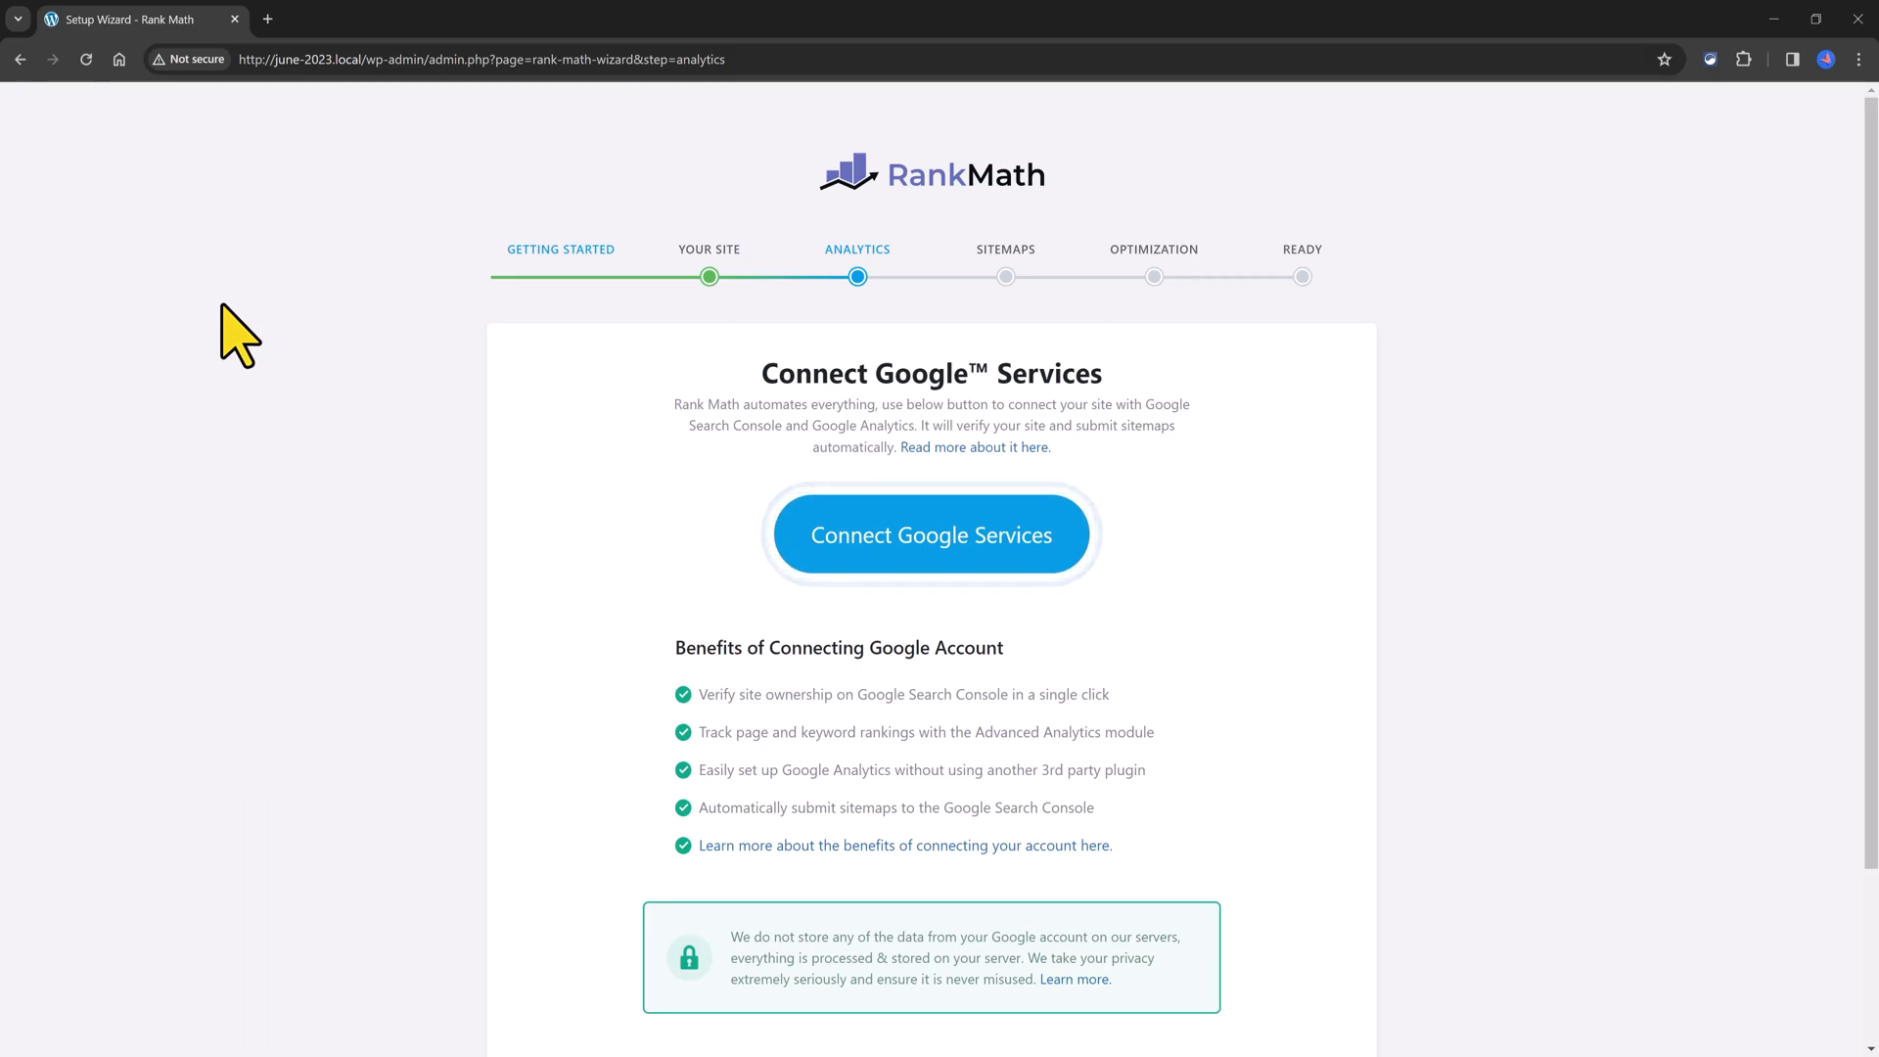
mouse_move(712, 569)
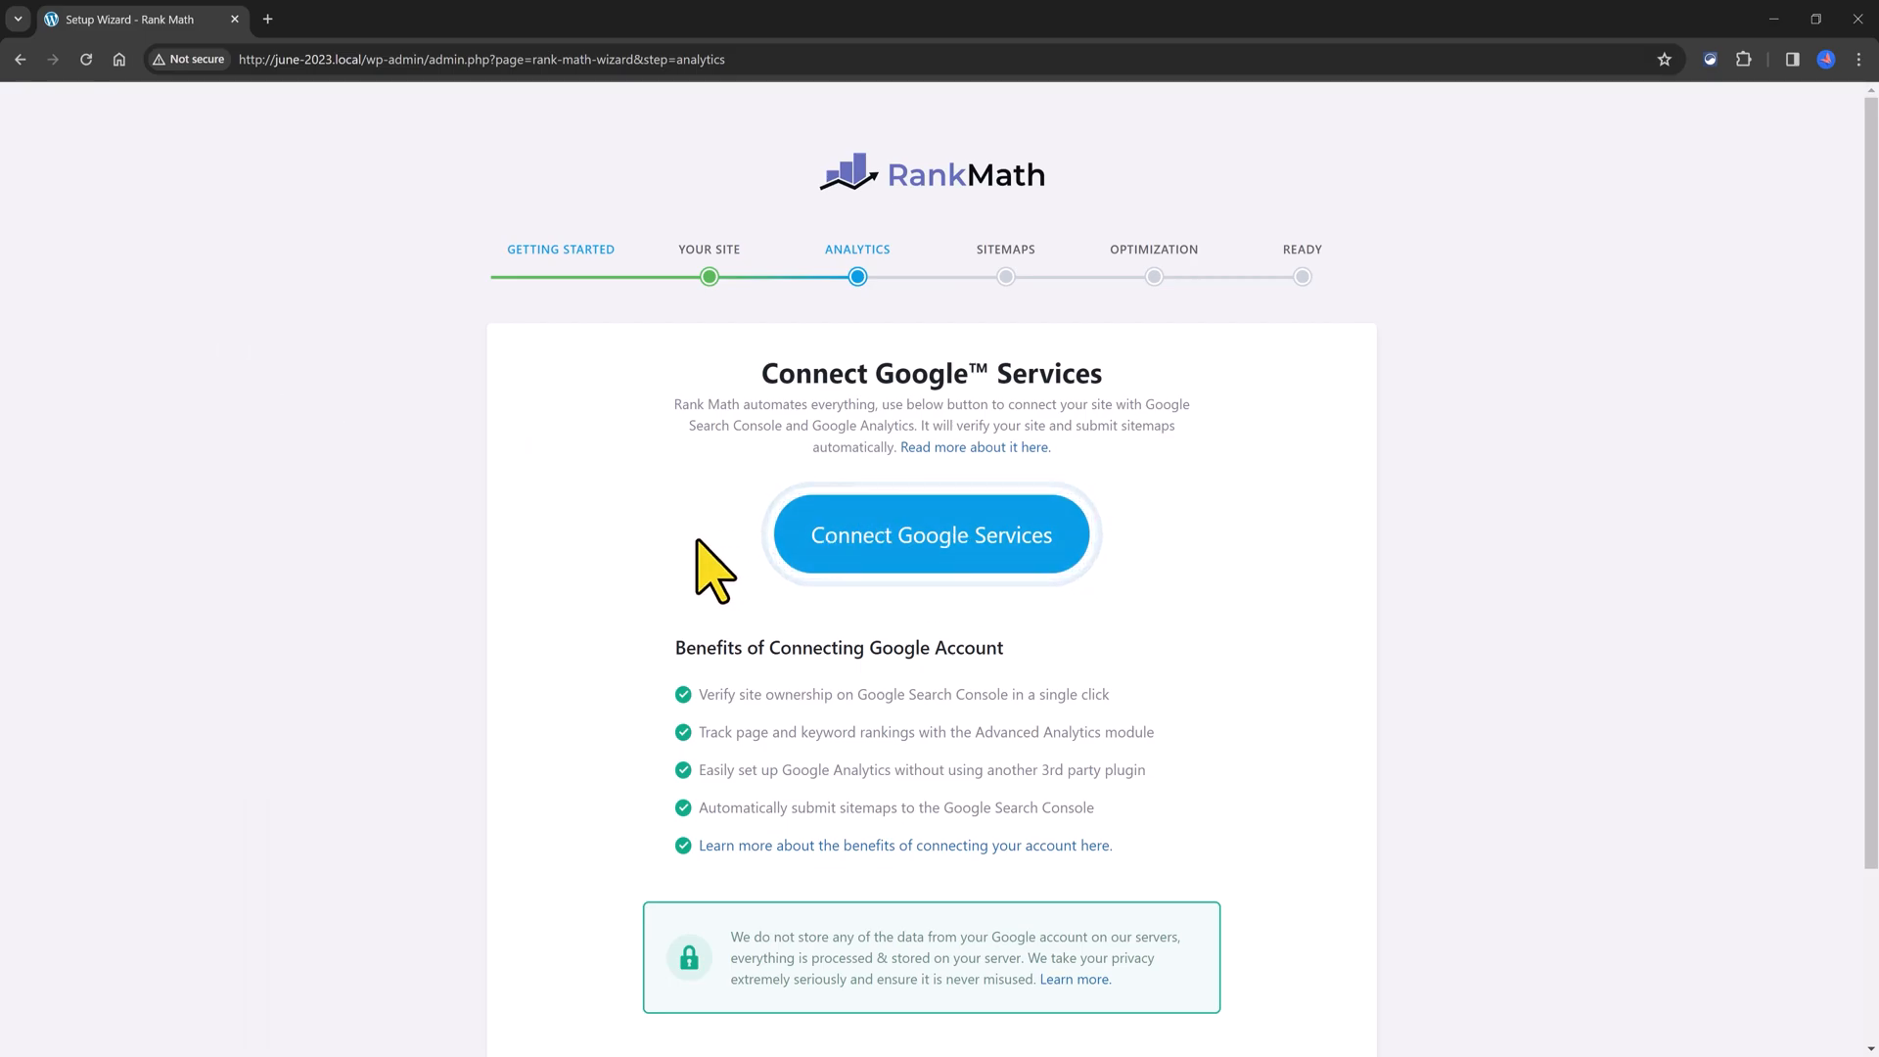
mouse_move(712, 563)
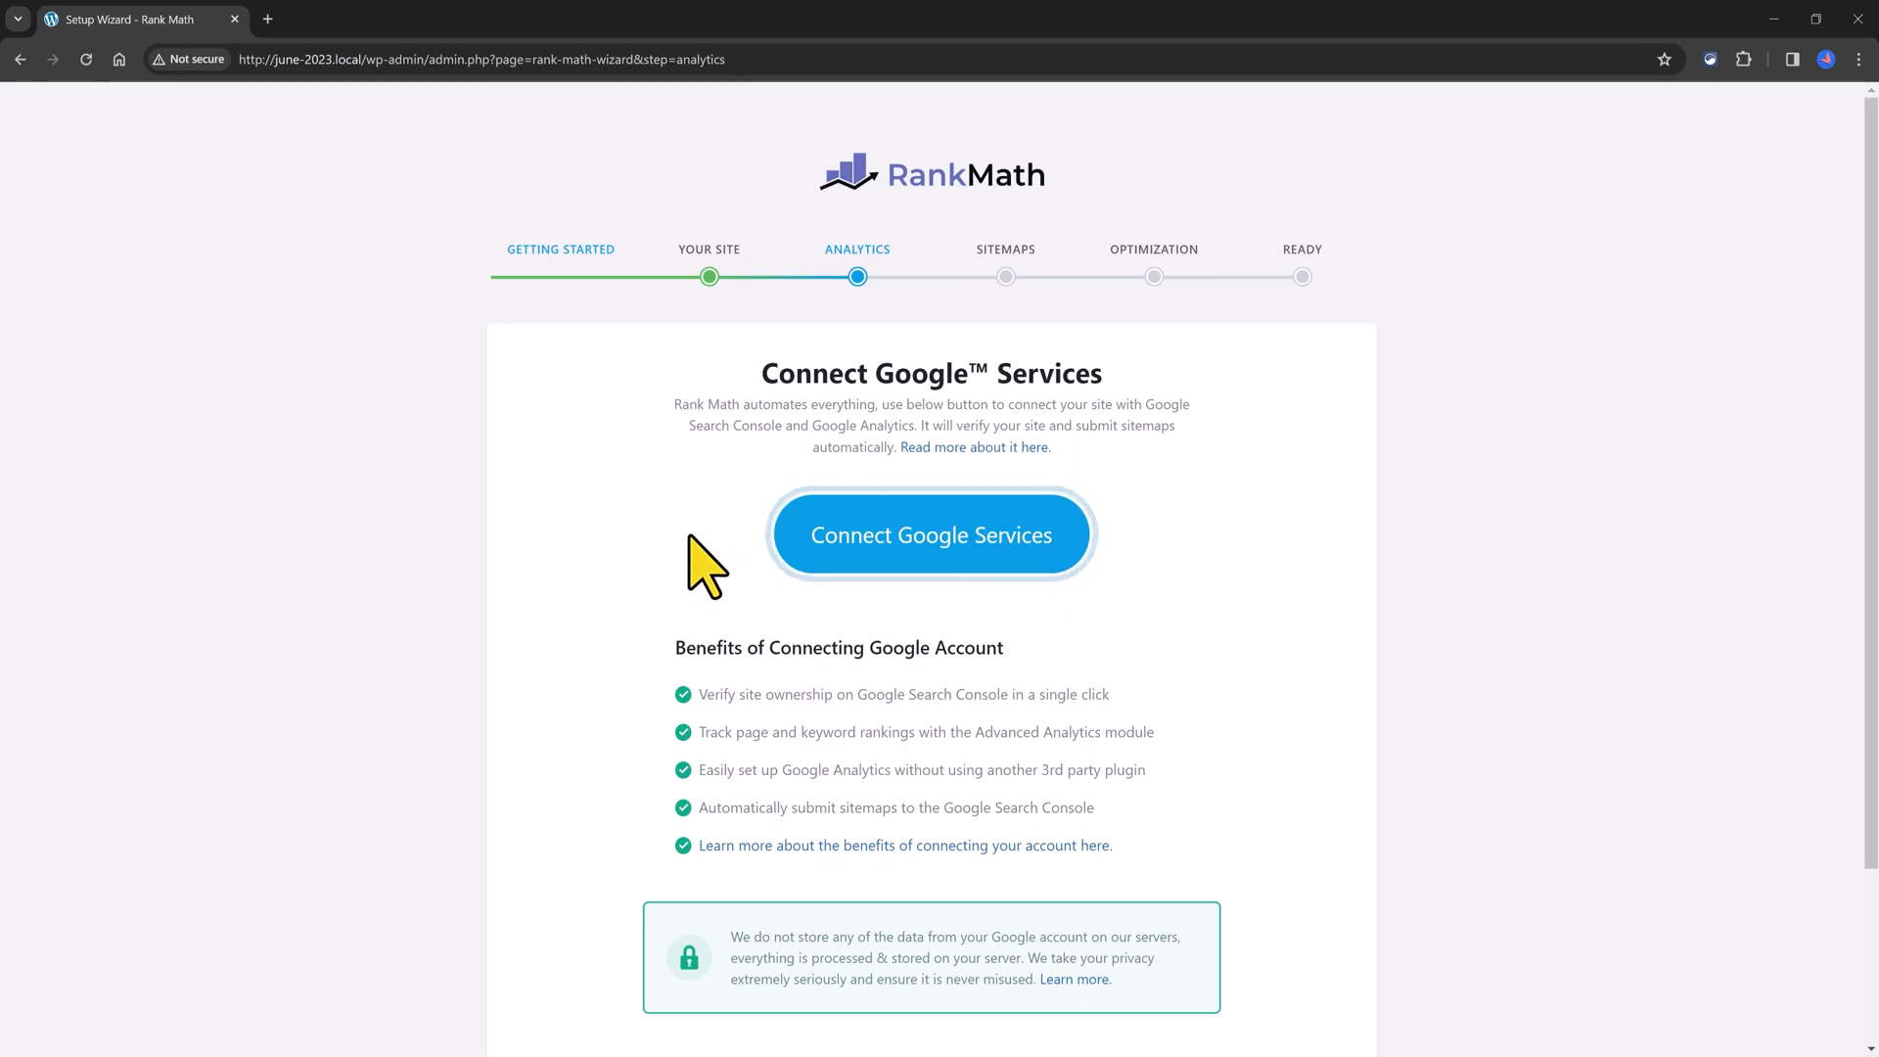
mouse_move(683, 558)
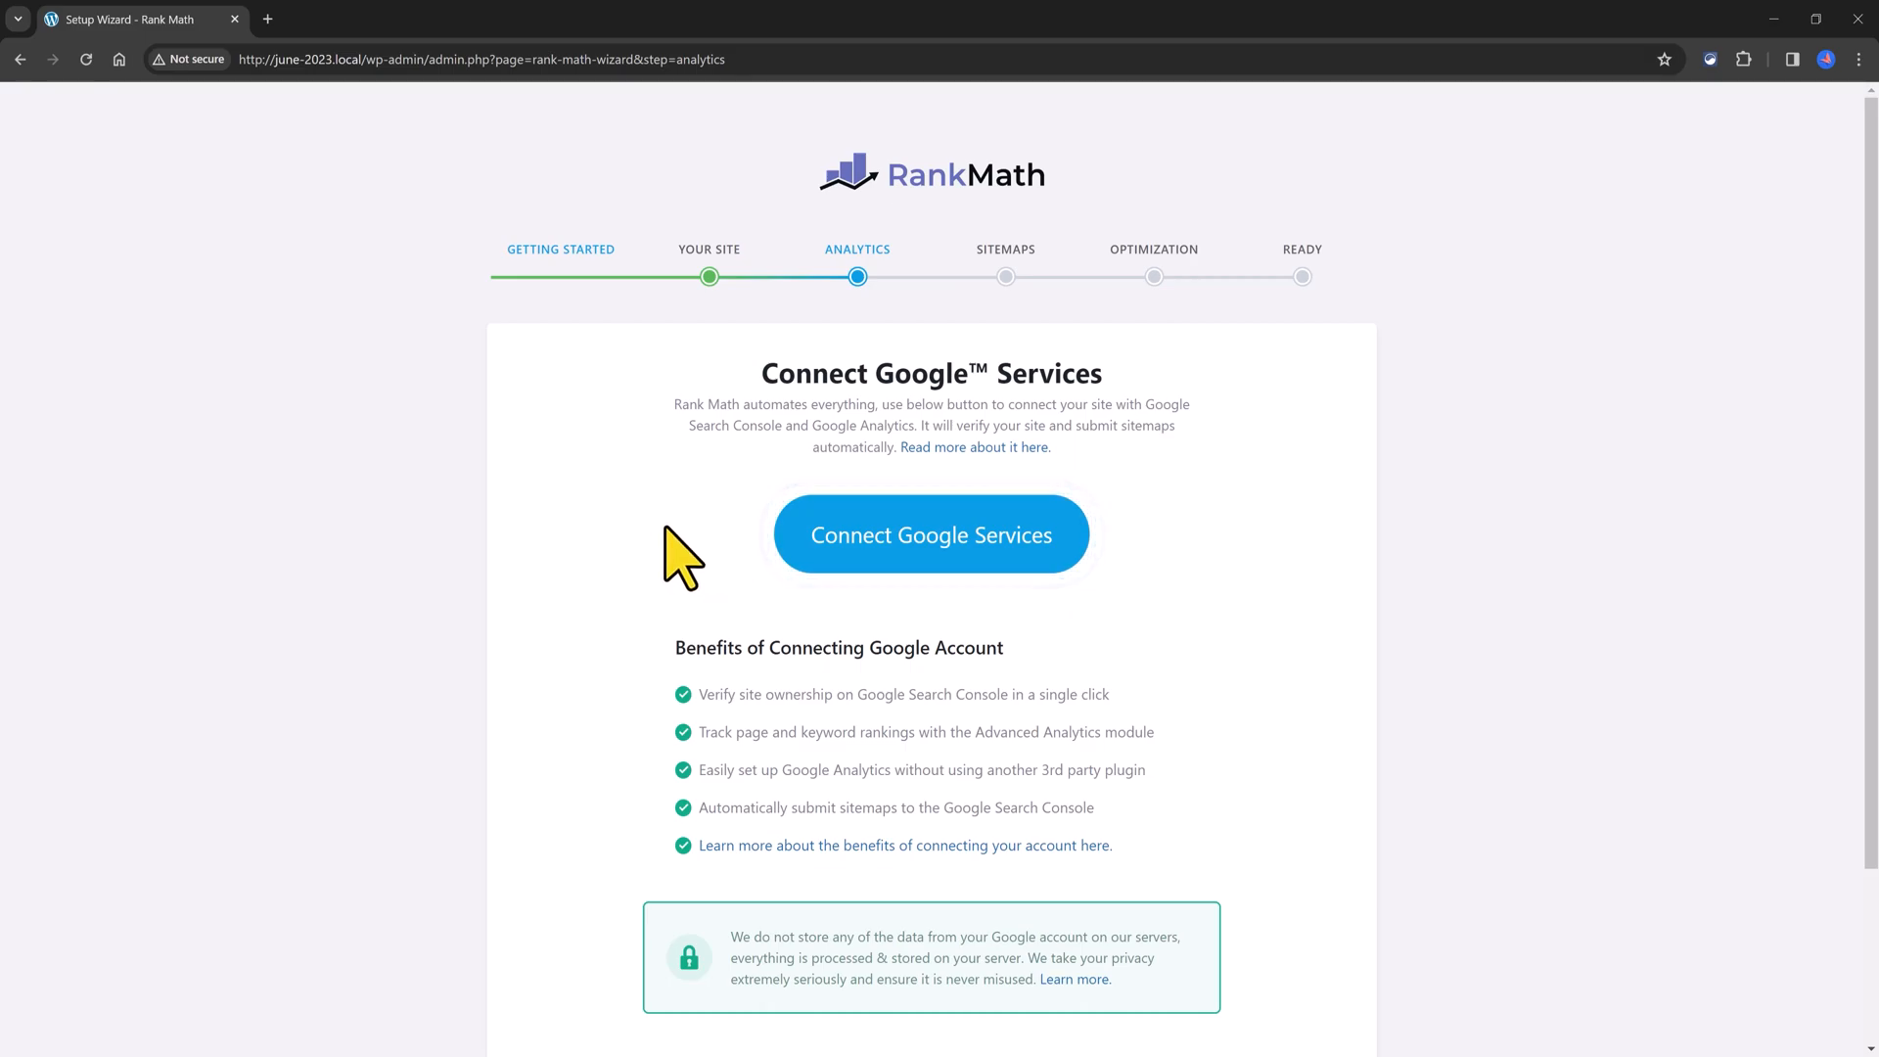
click(1004, 249)
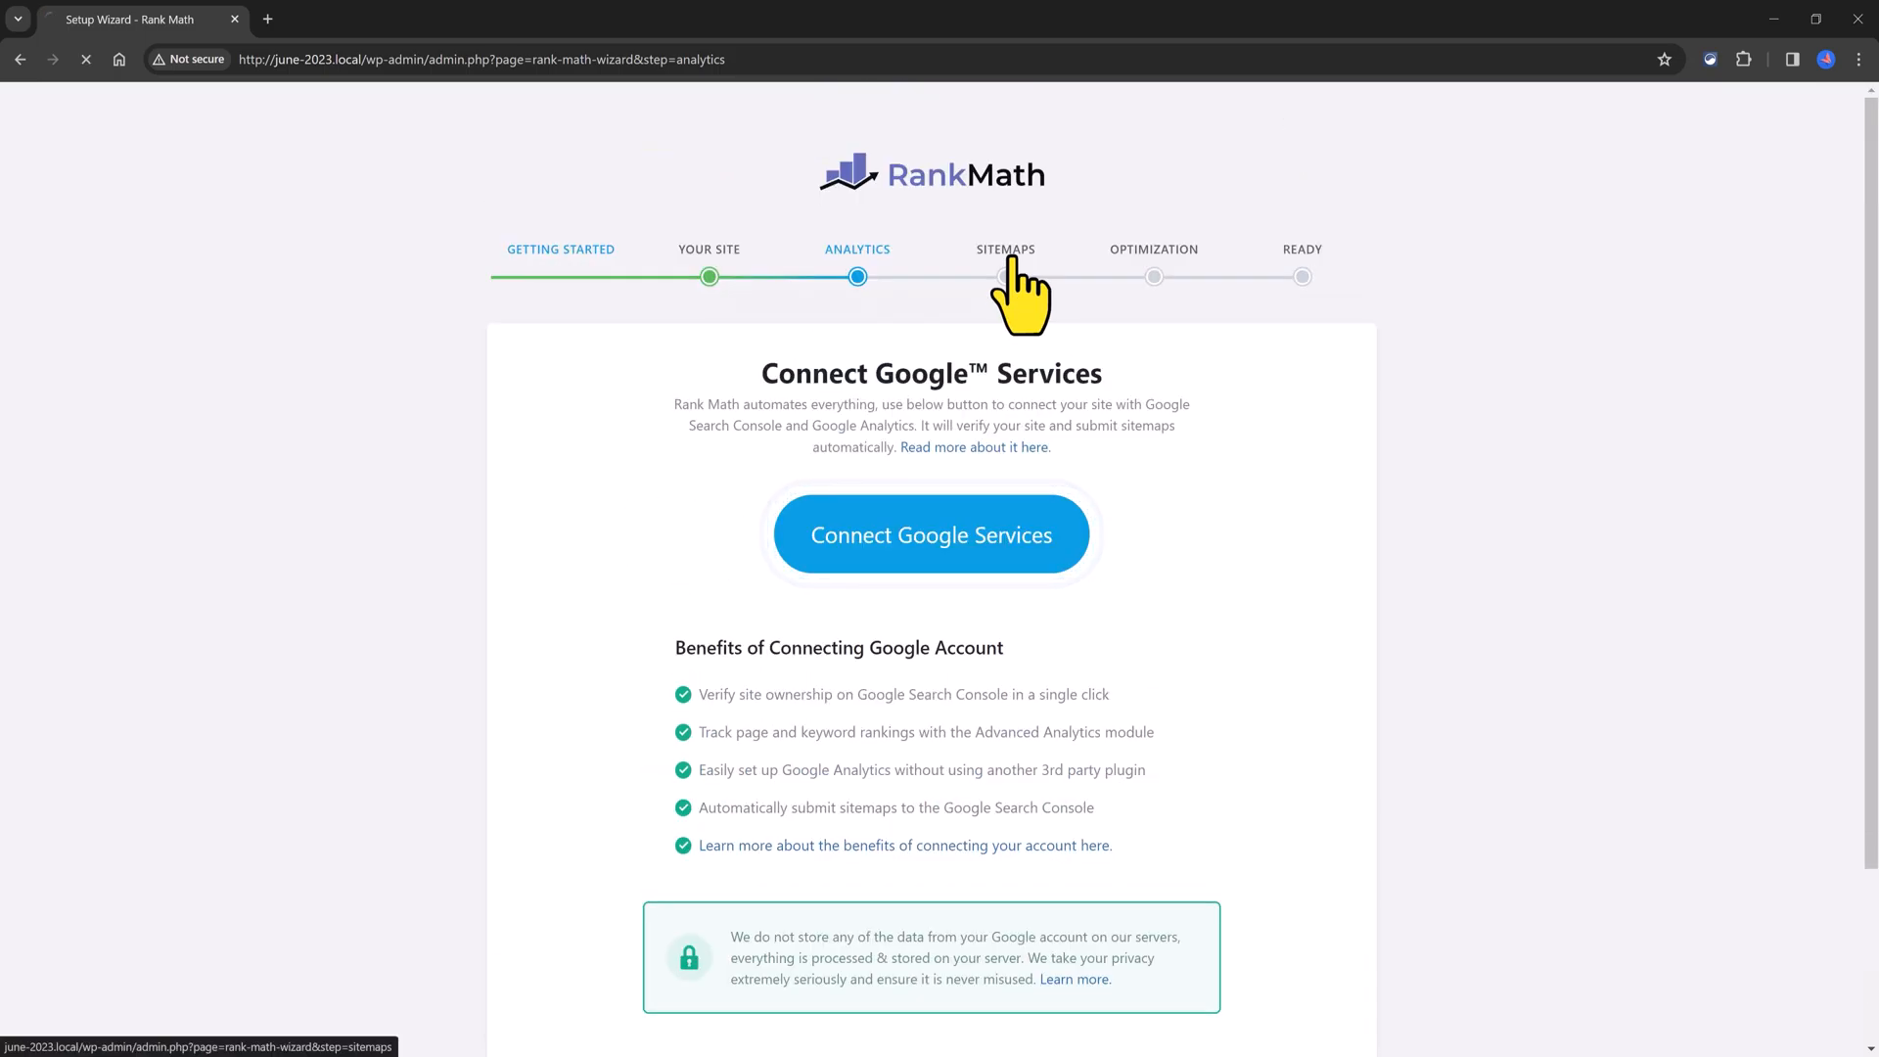
click(1004, 249)
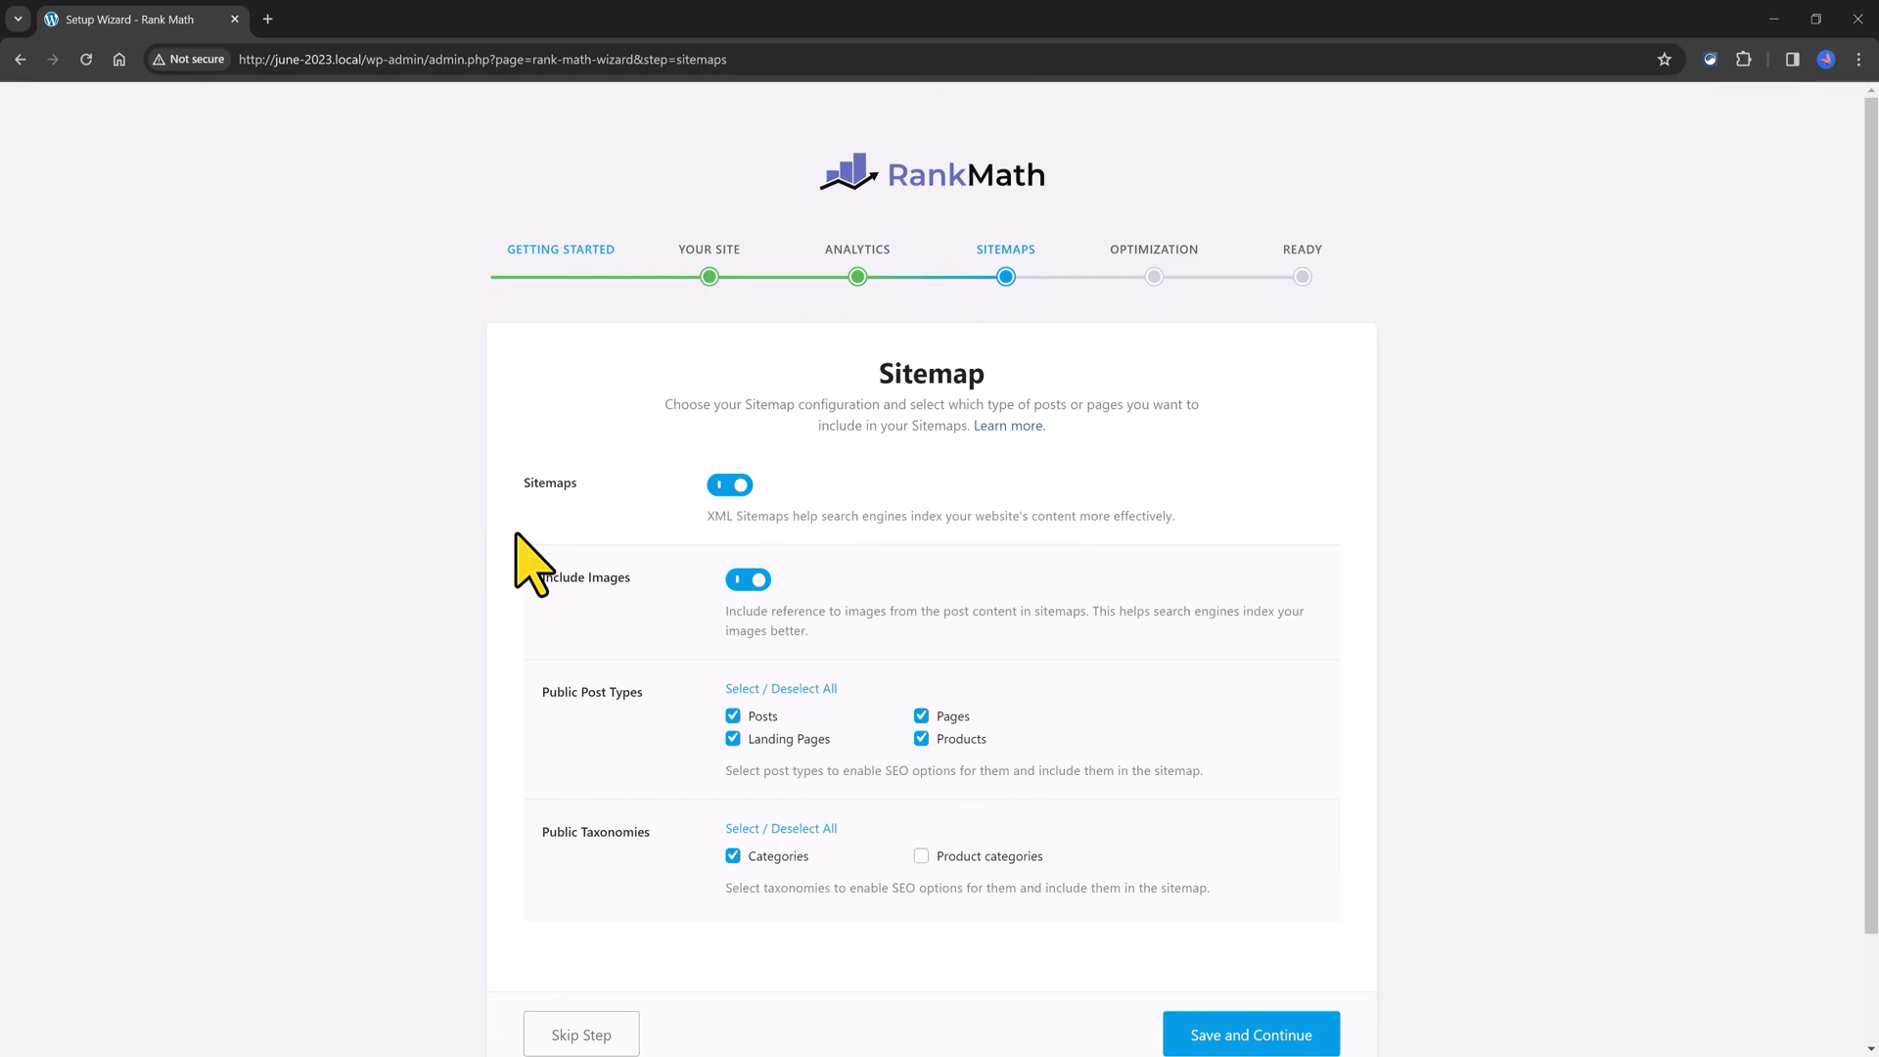
mouse_move(501, 532)
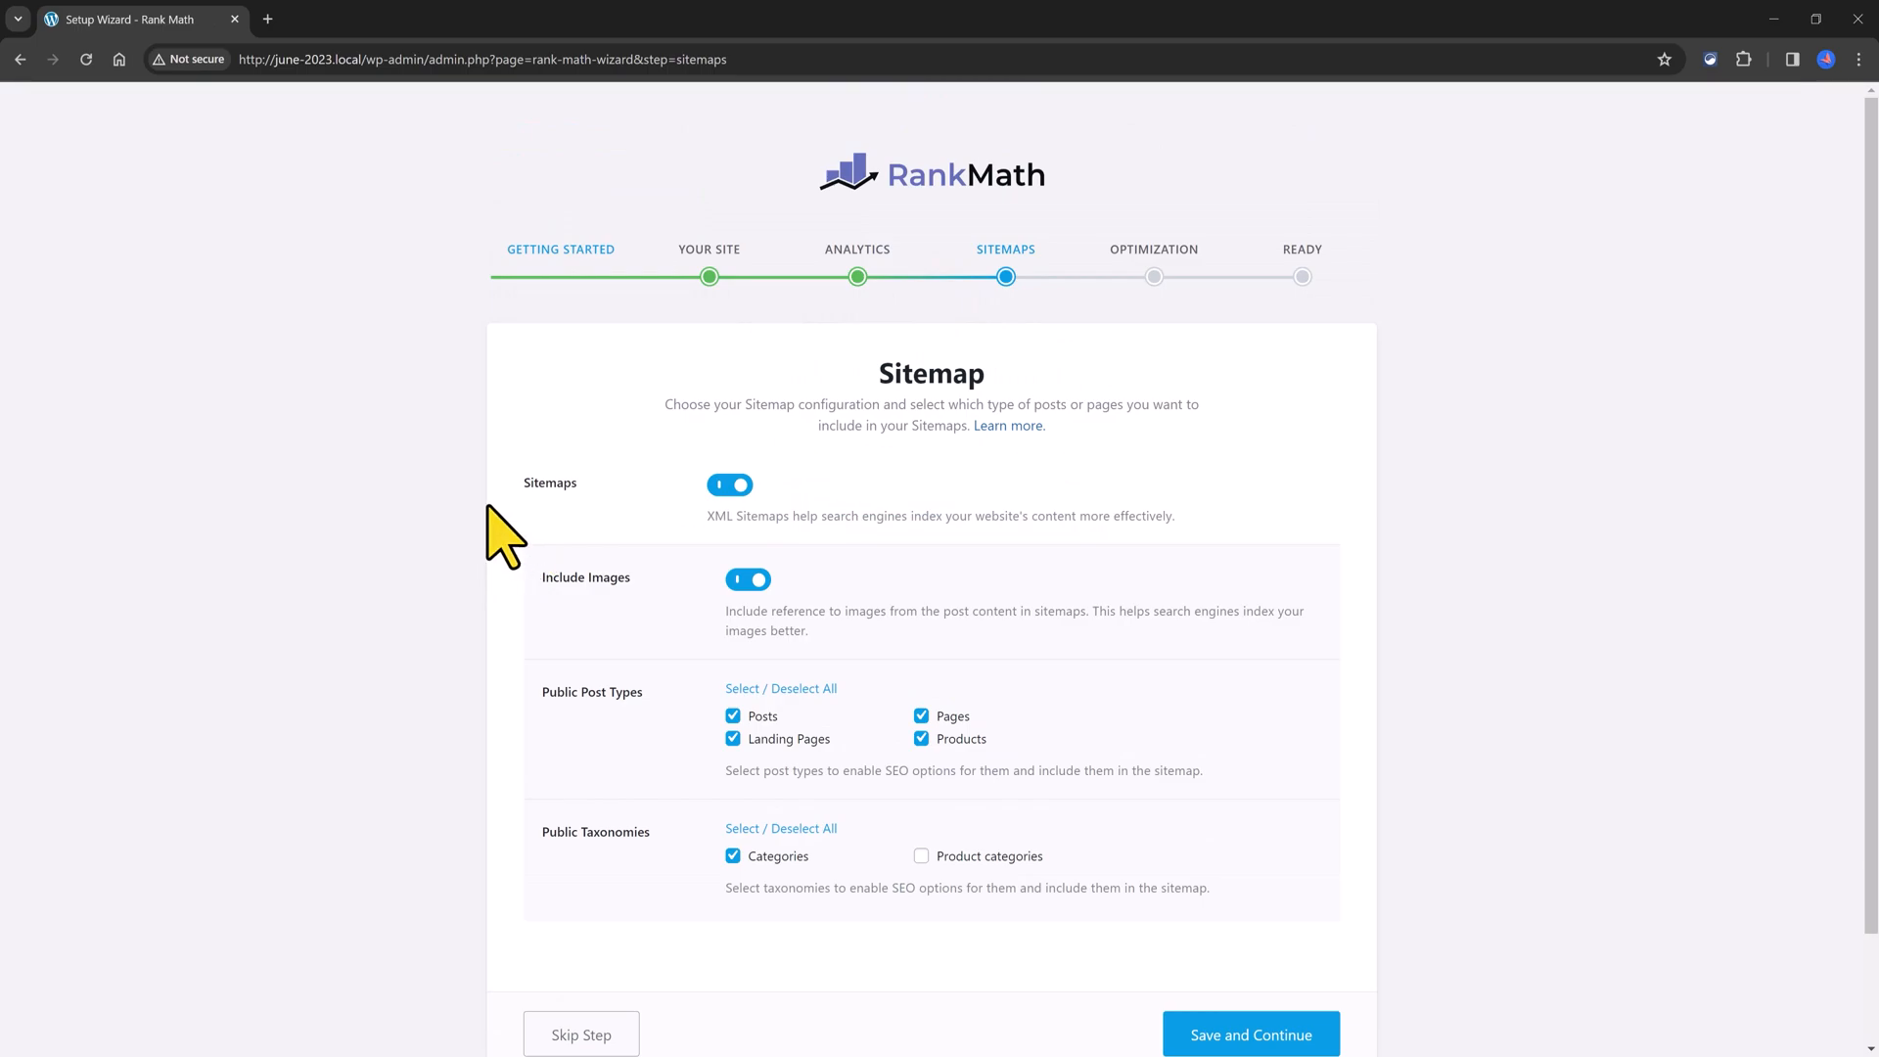
mouse_move(587, 407)
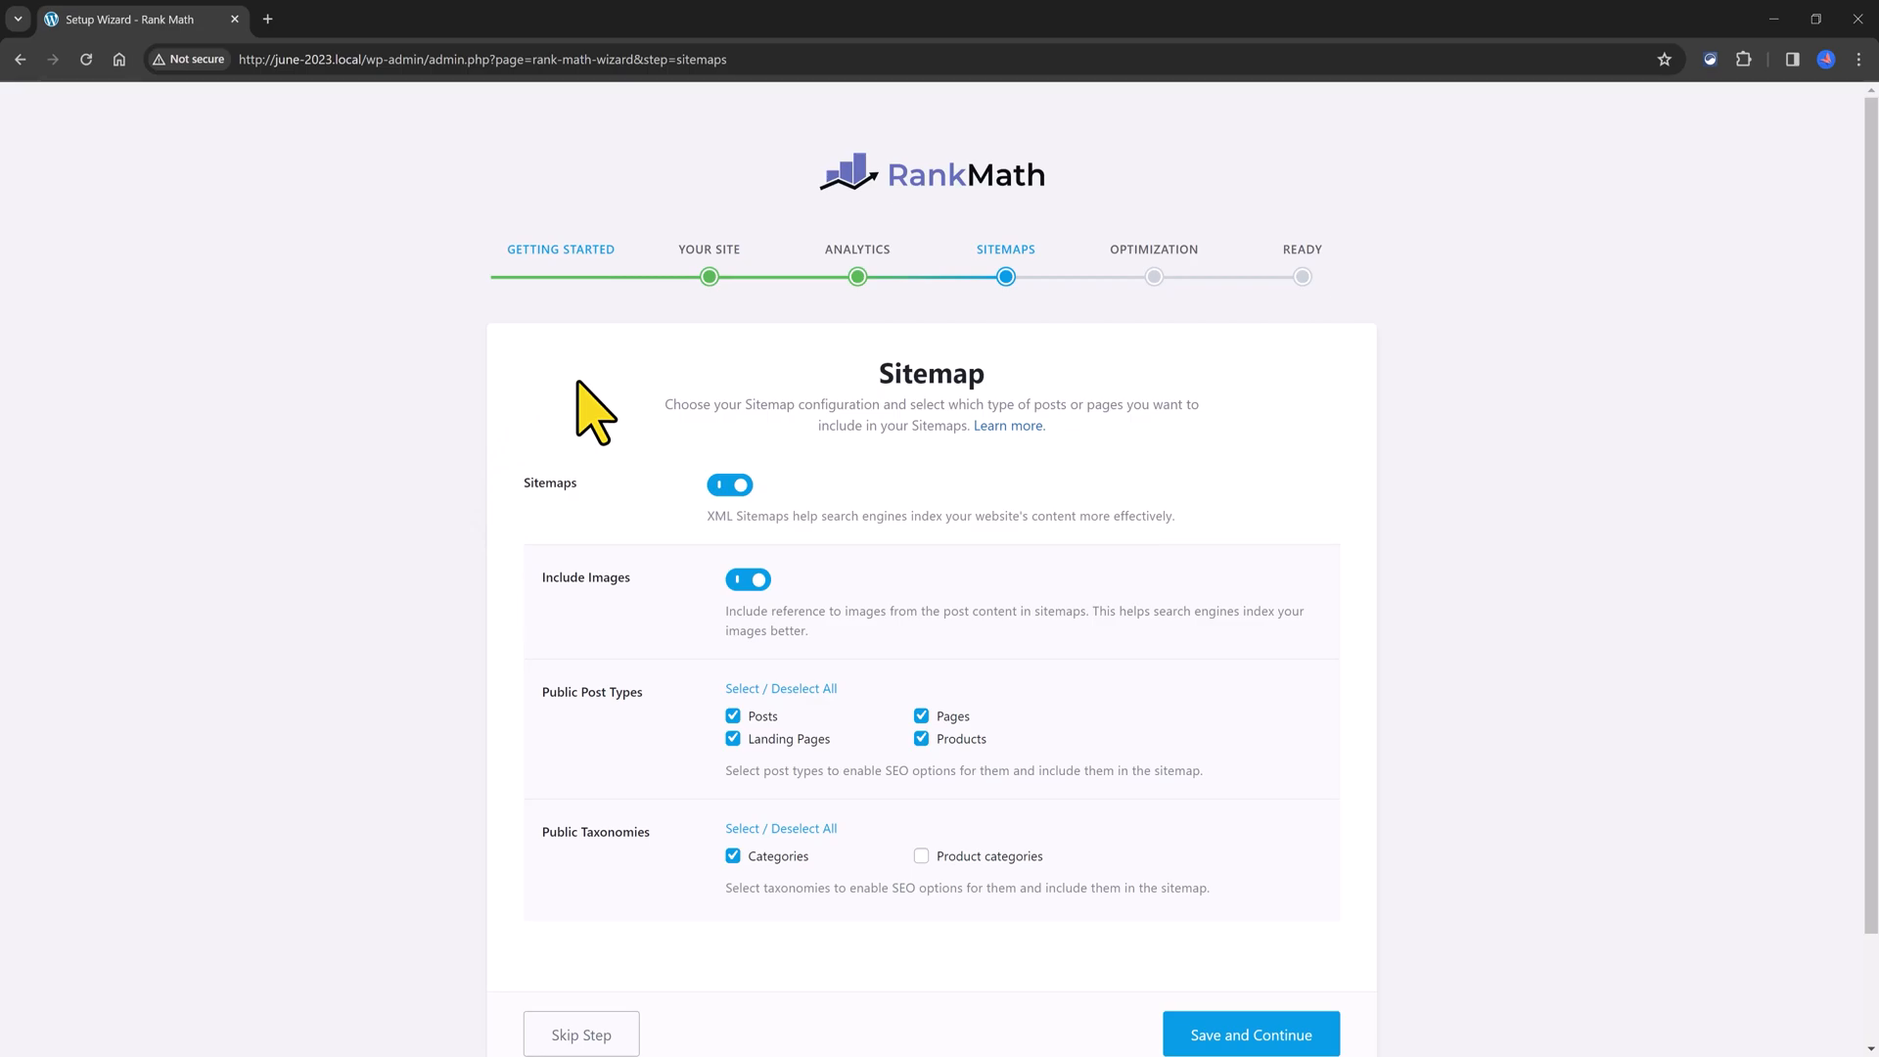
Step: Save the sitemap settings and advance to the Optimization step's SEO Tweaks
click(1250, 1033)
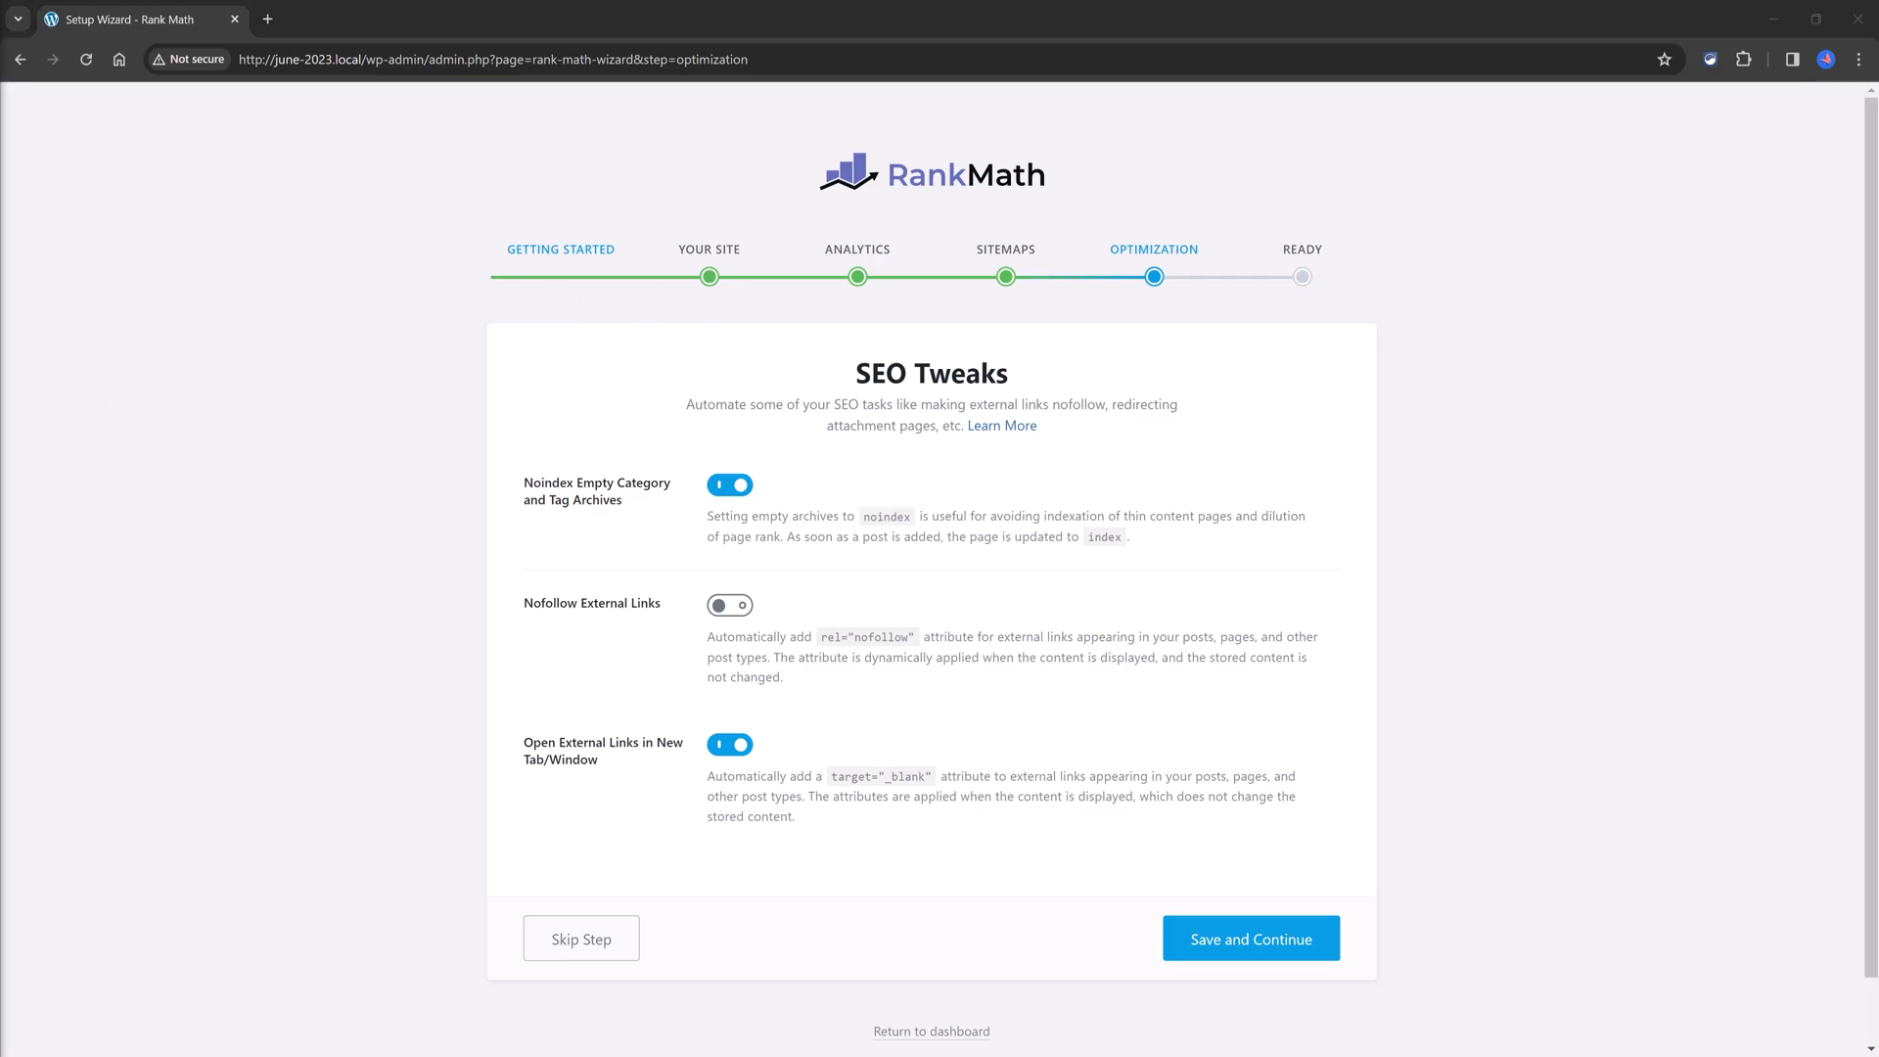
mouse_move(156, 536)
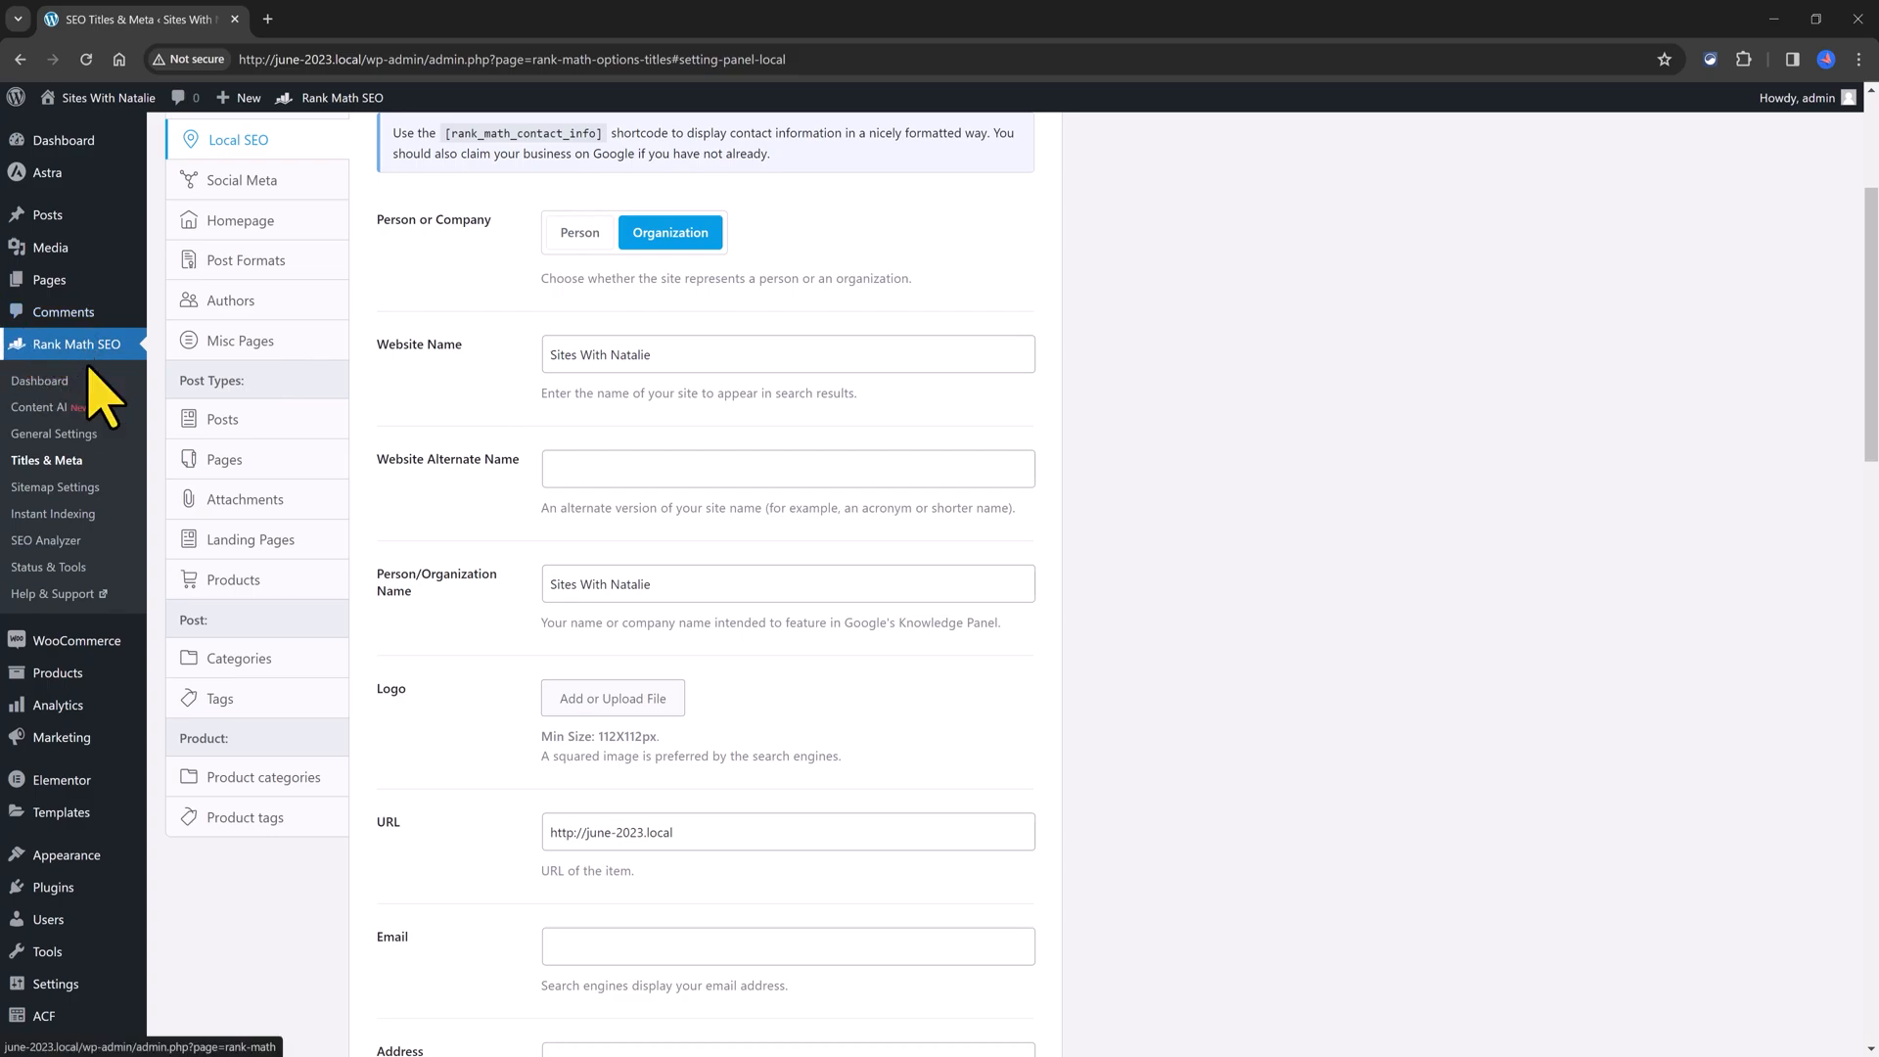
mouse_move(51, 593)
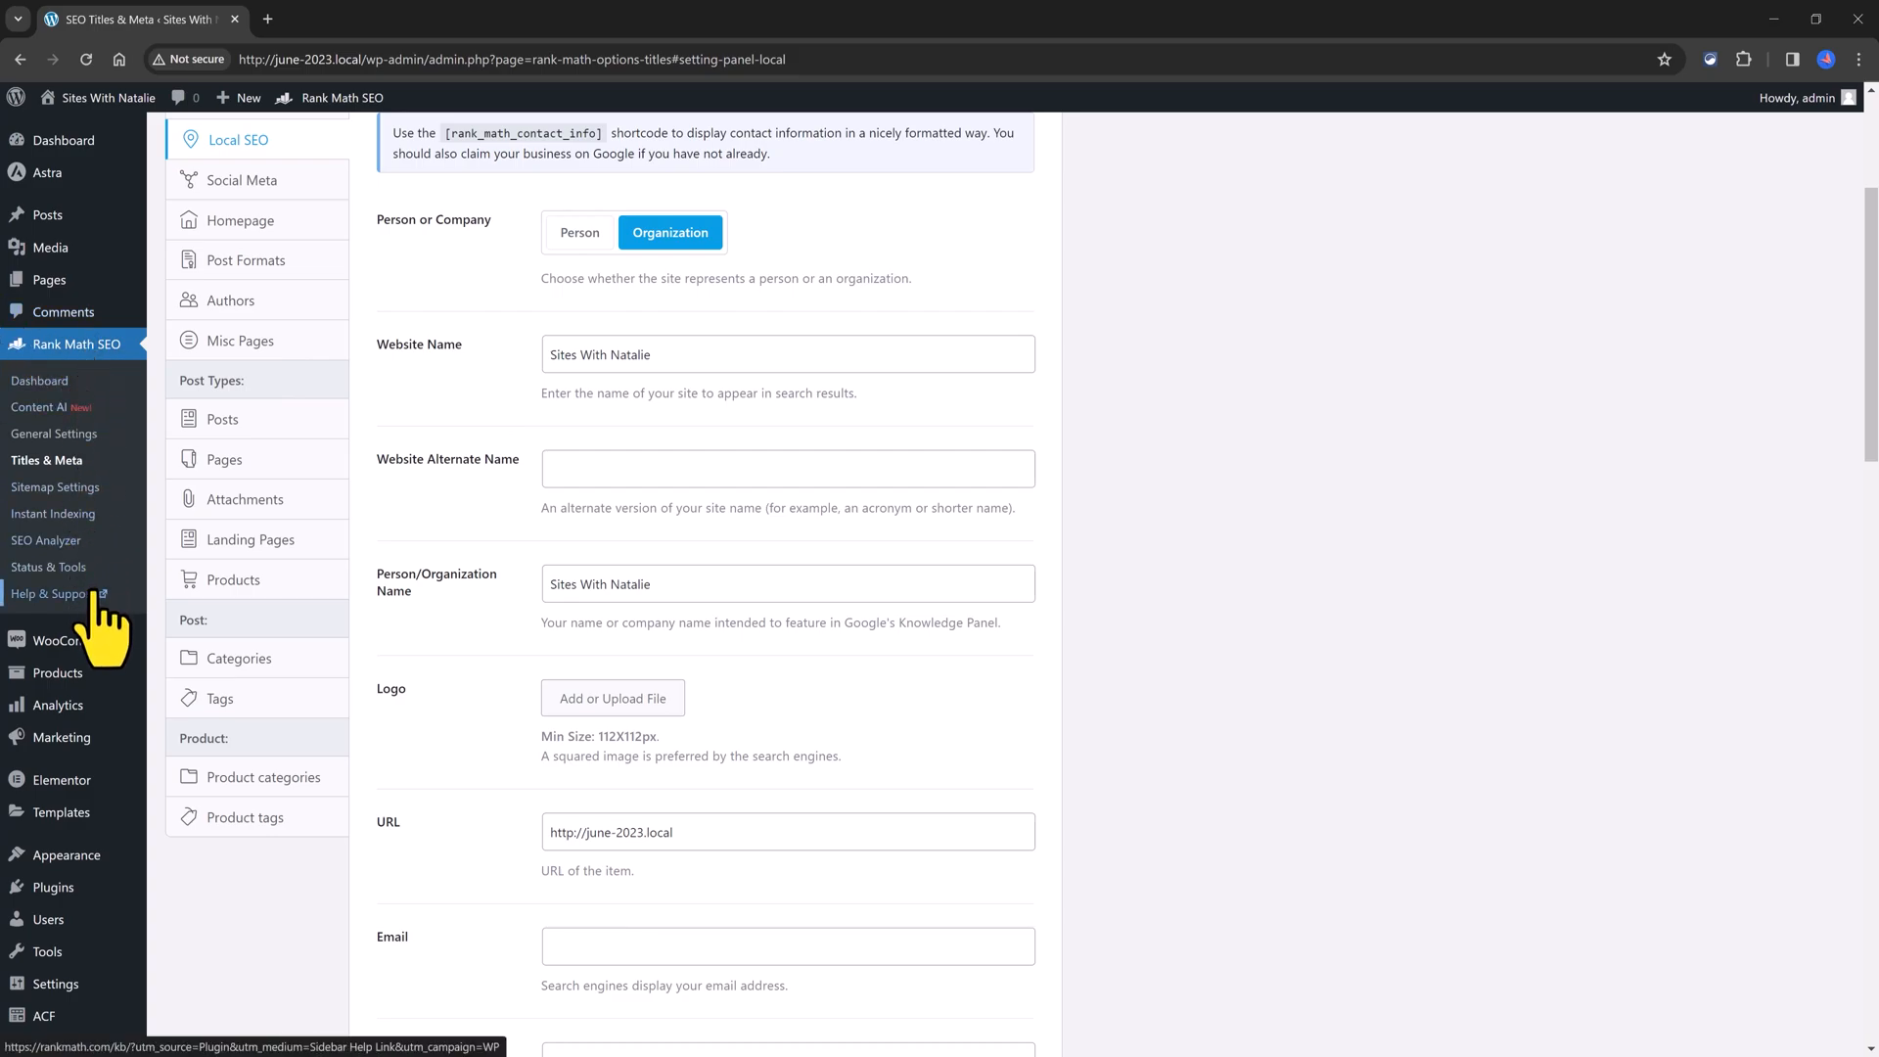
Step: Open the admin profile's Rank Math social snippet preview, then return to the Modules dashboard
click(39, 380)
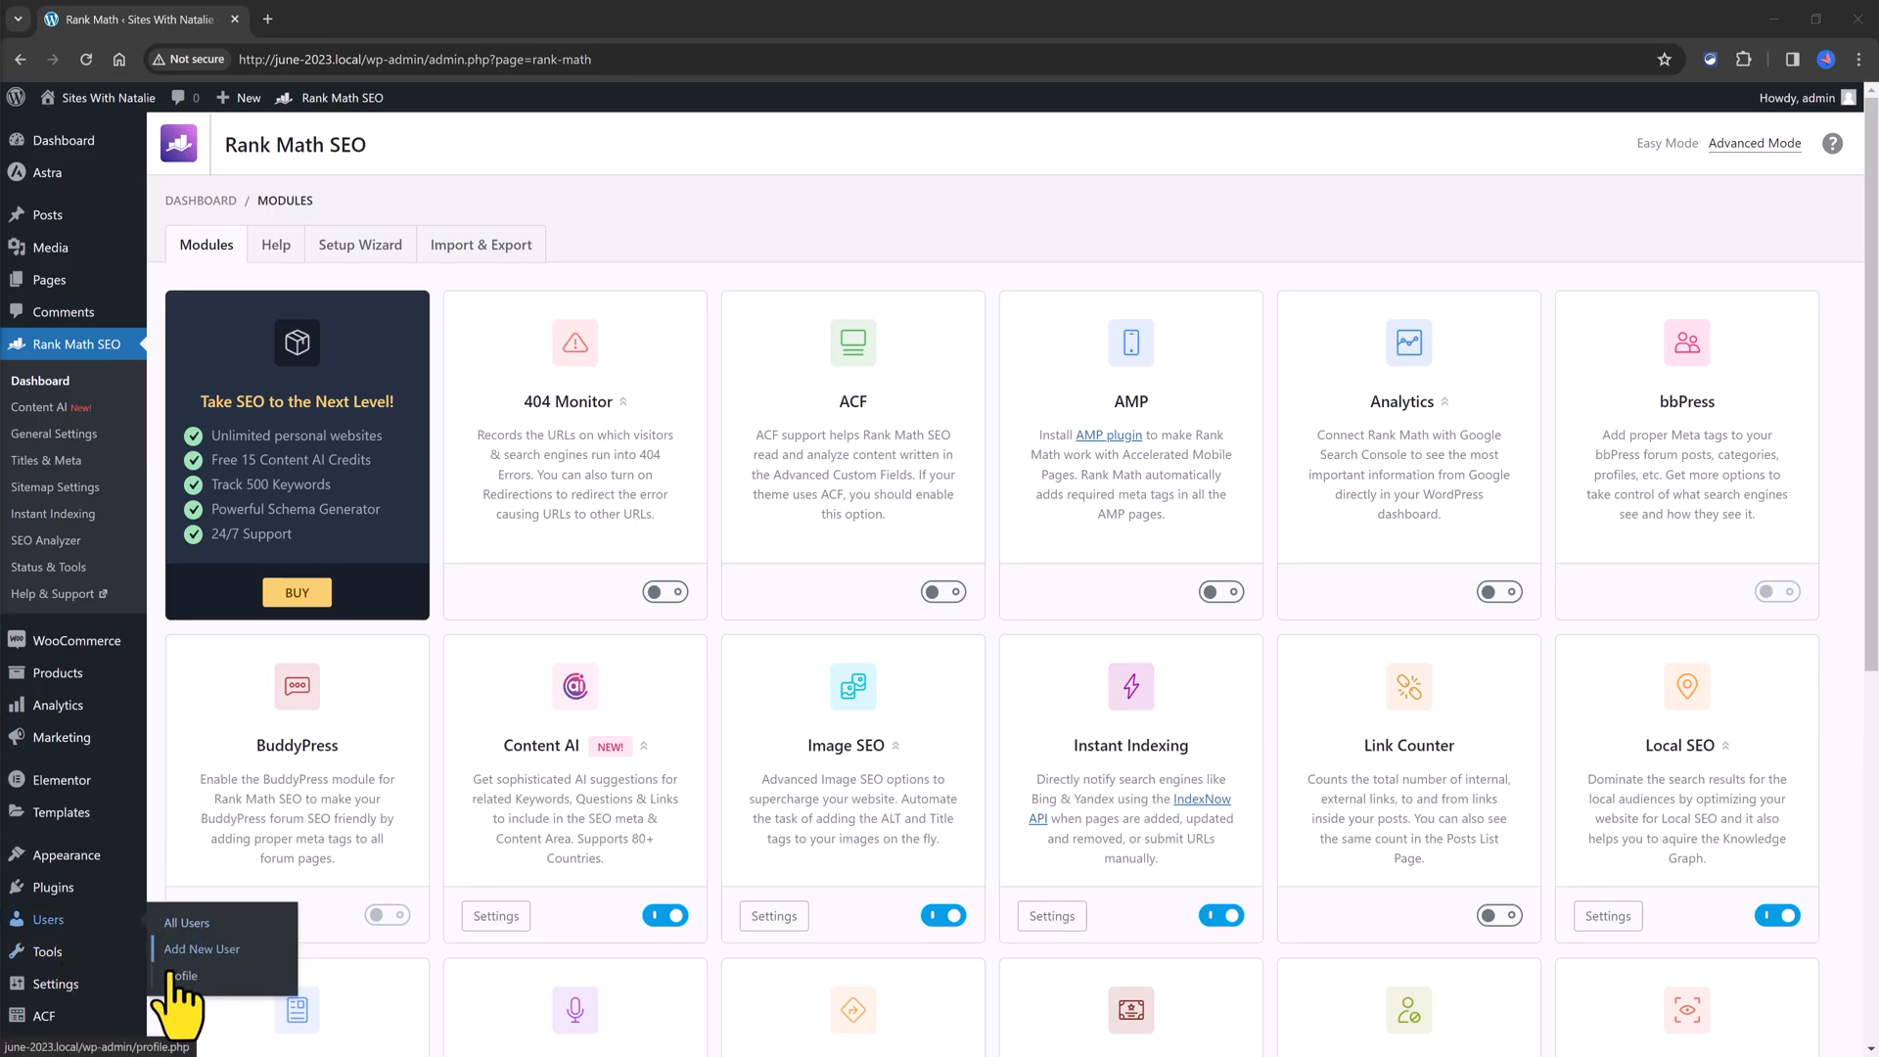
click(186, 974)
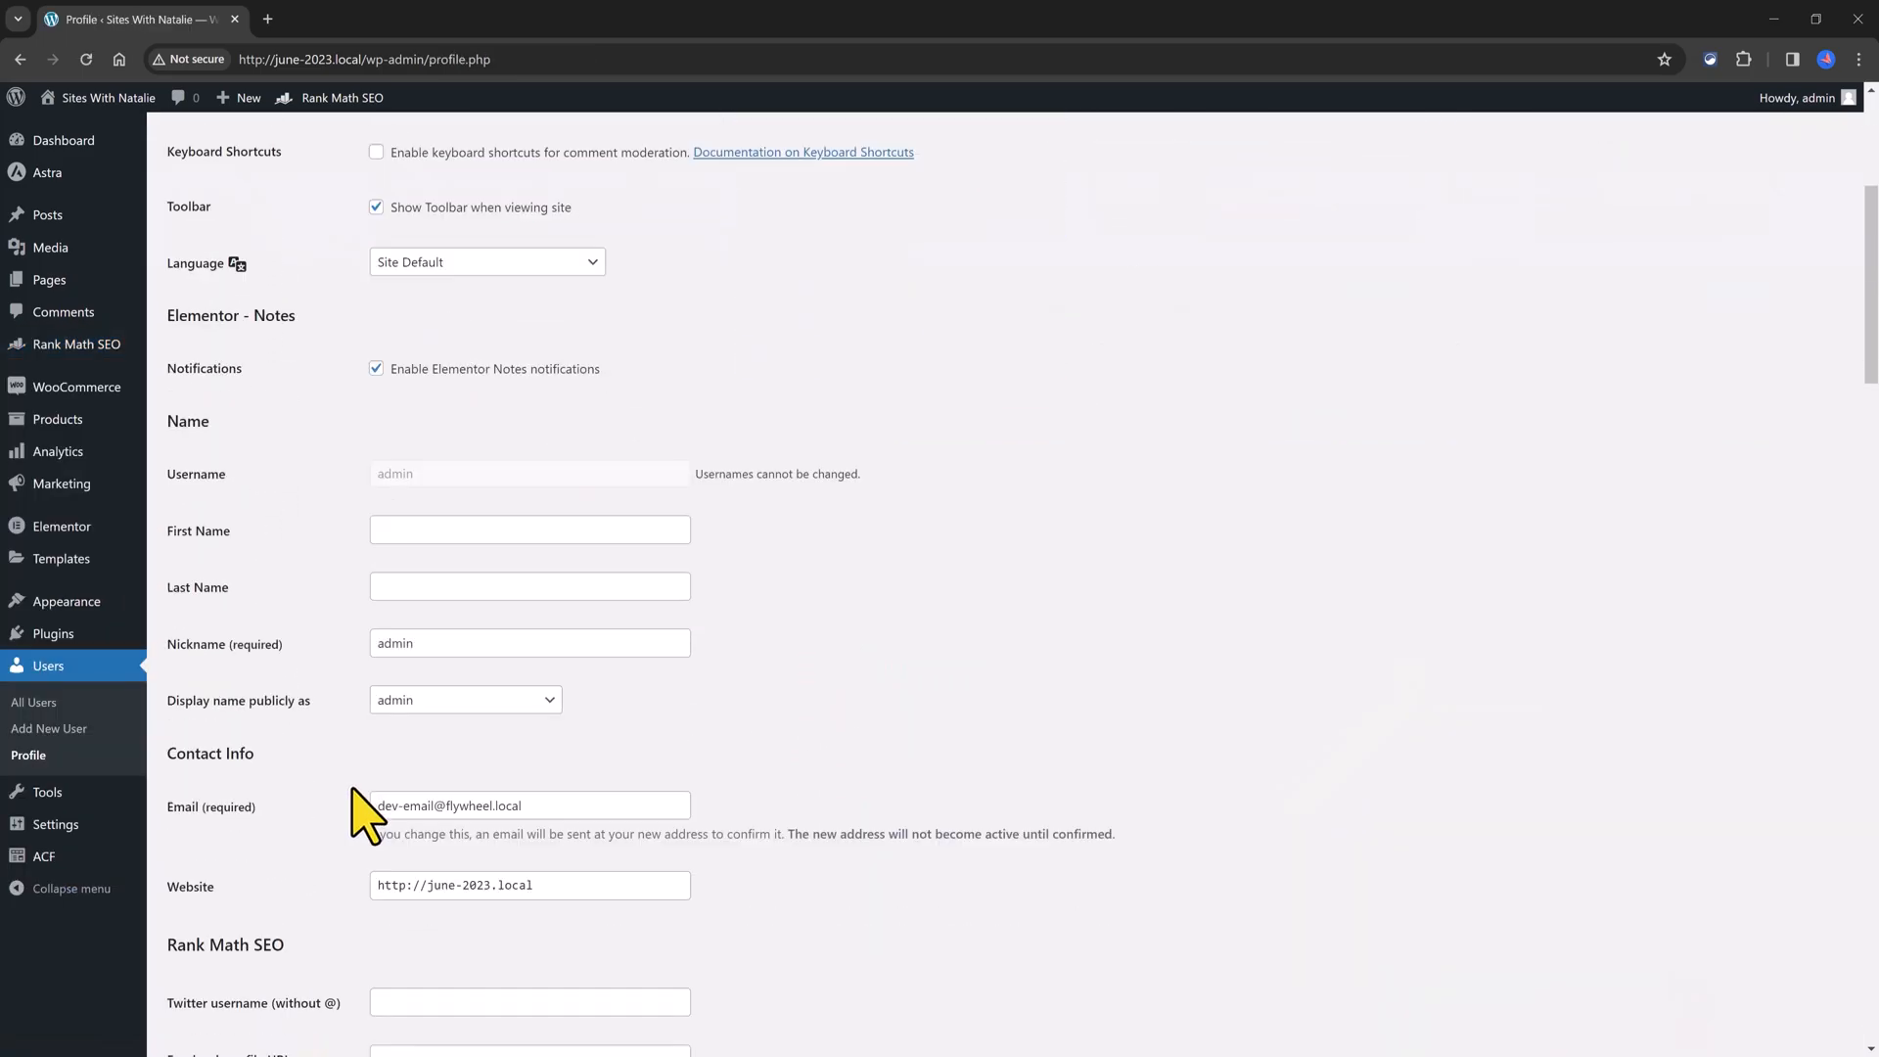
scroll(down, 3)
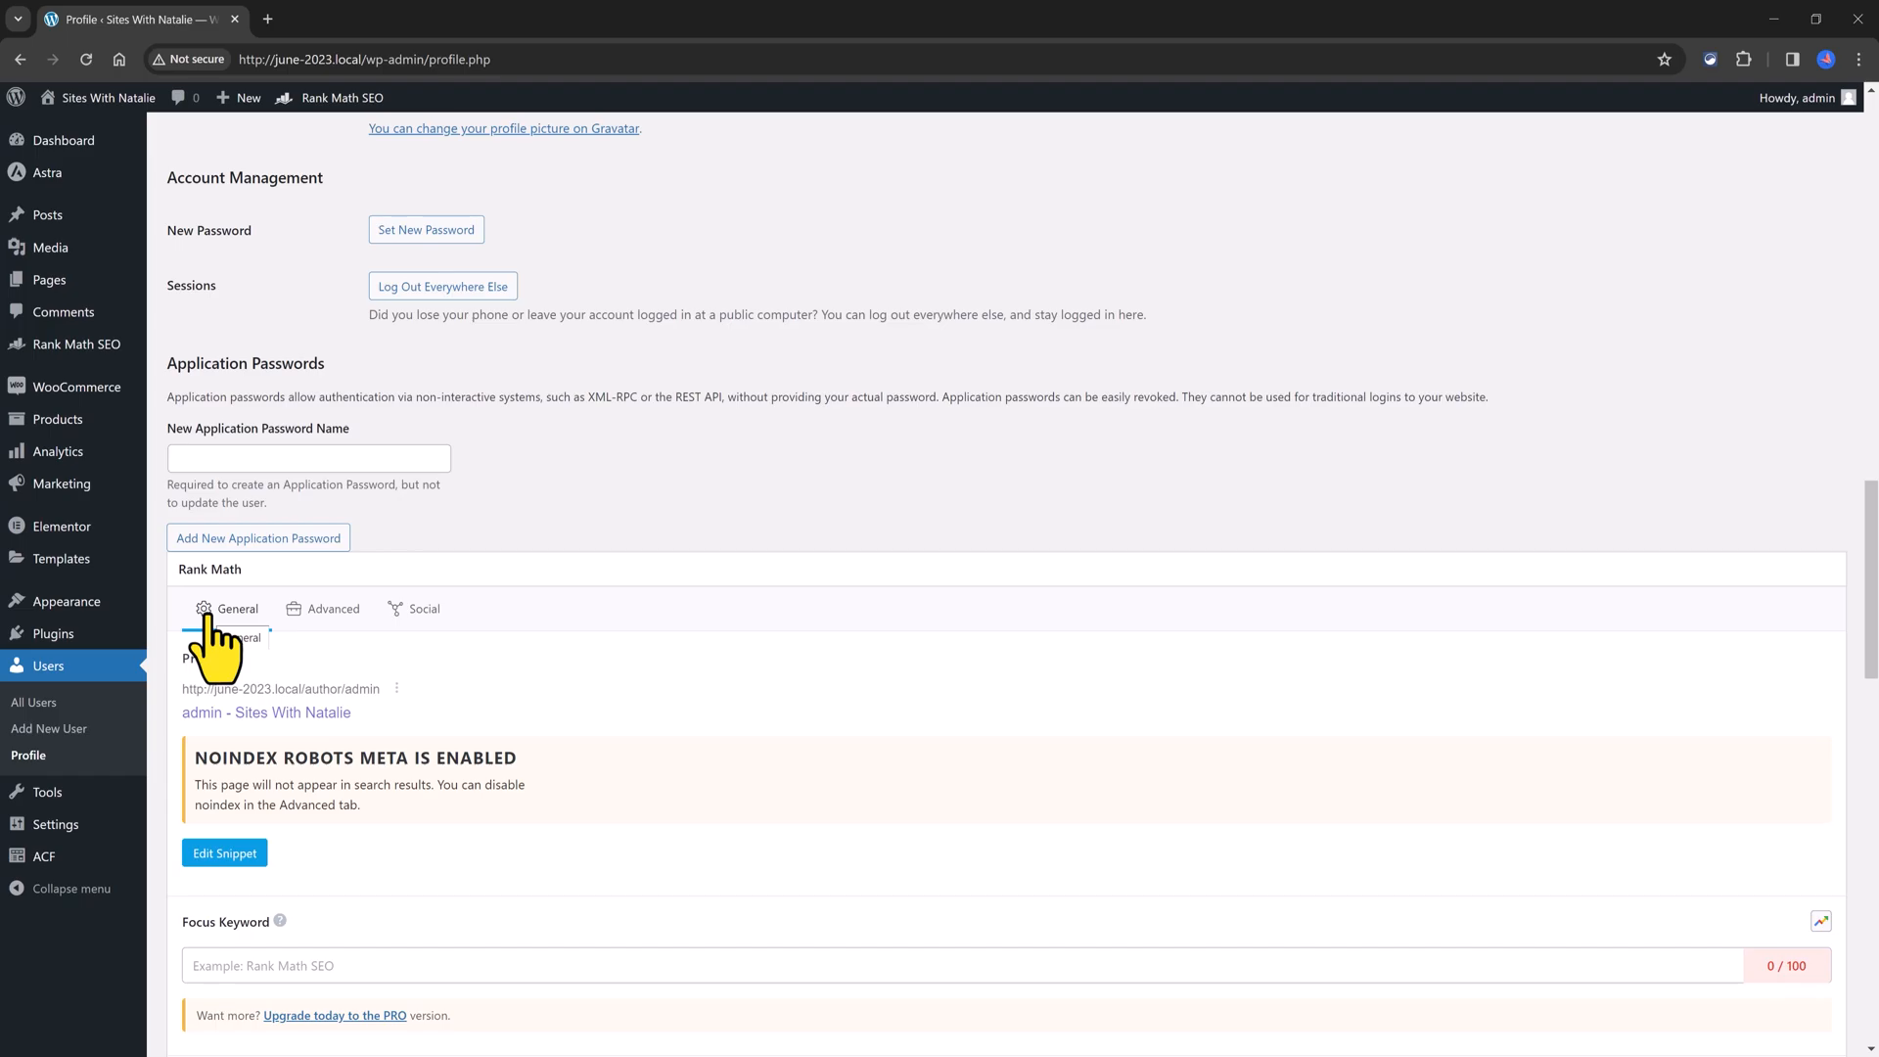
mouse_move(472, 704)
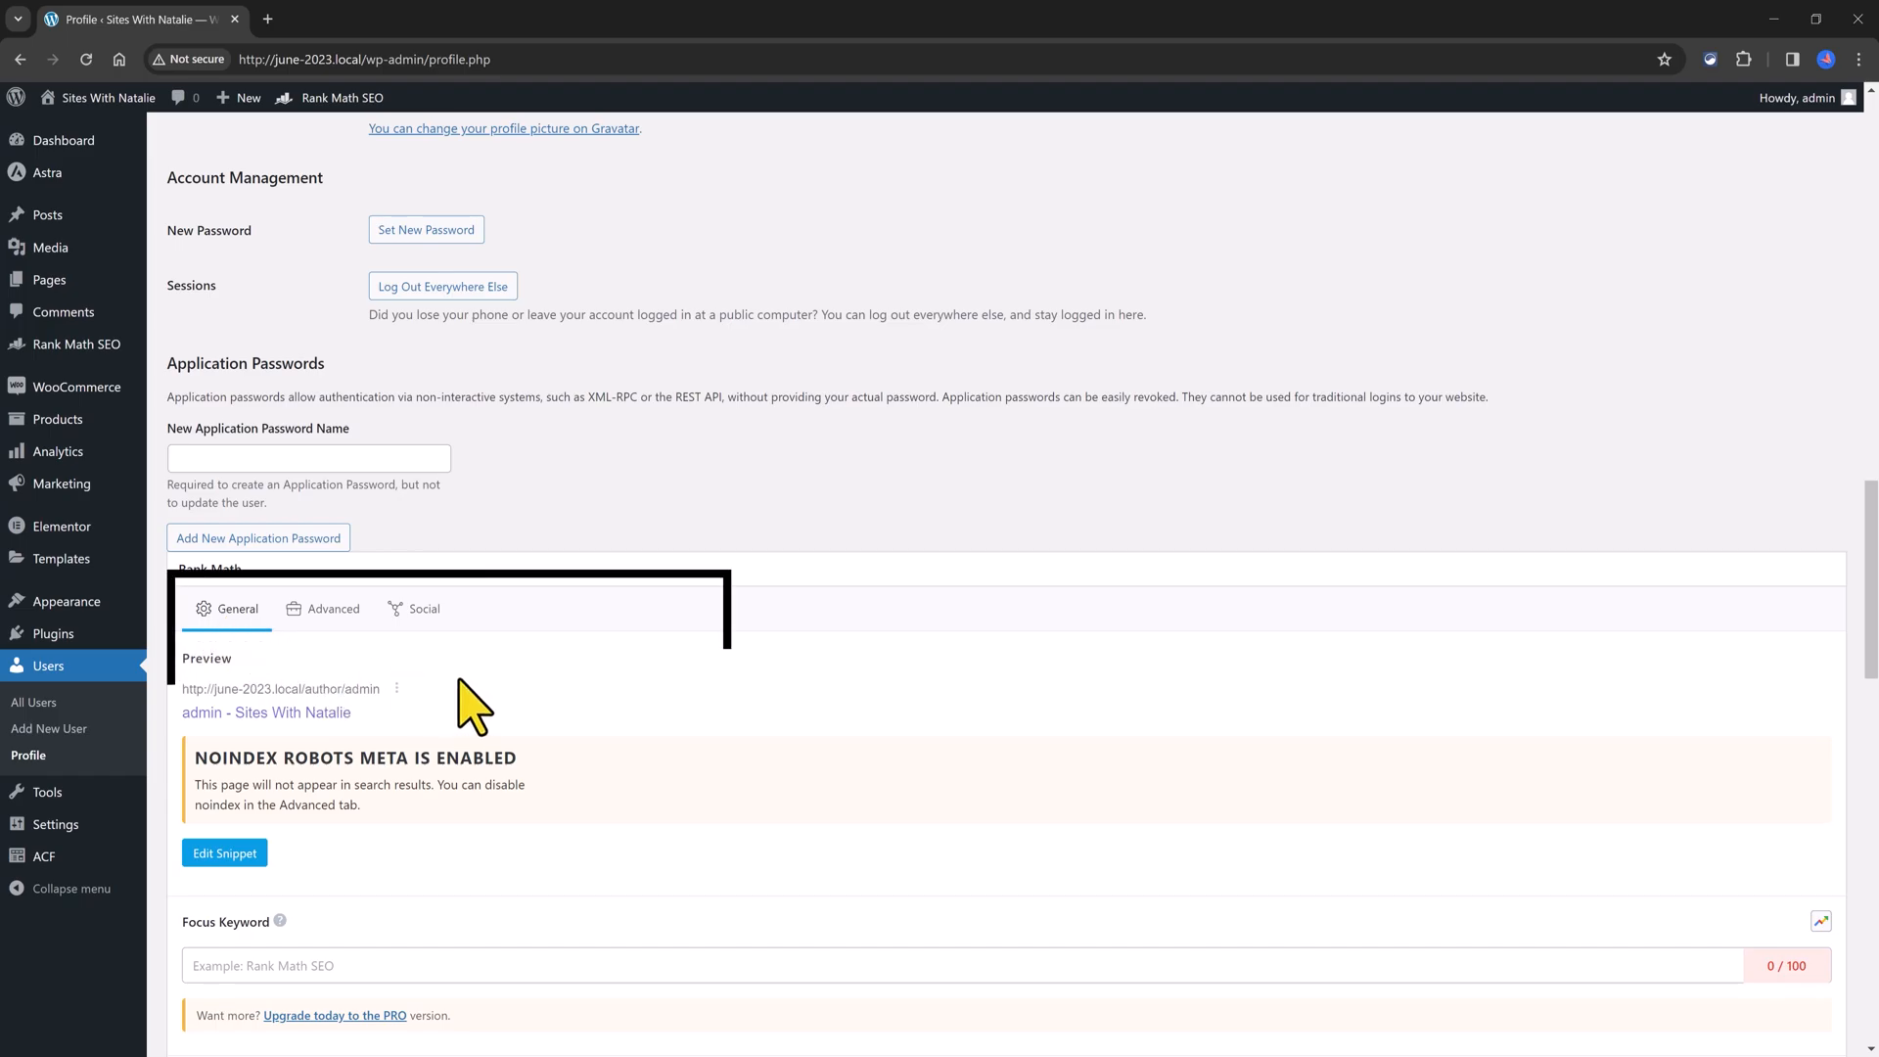
scroll(down, 3)
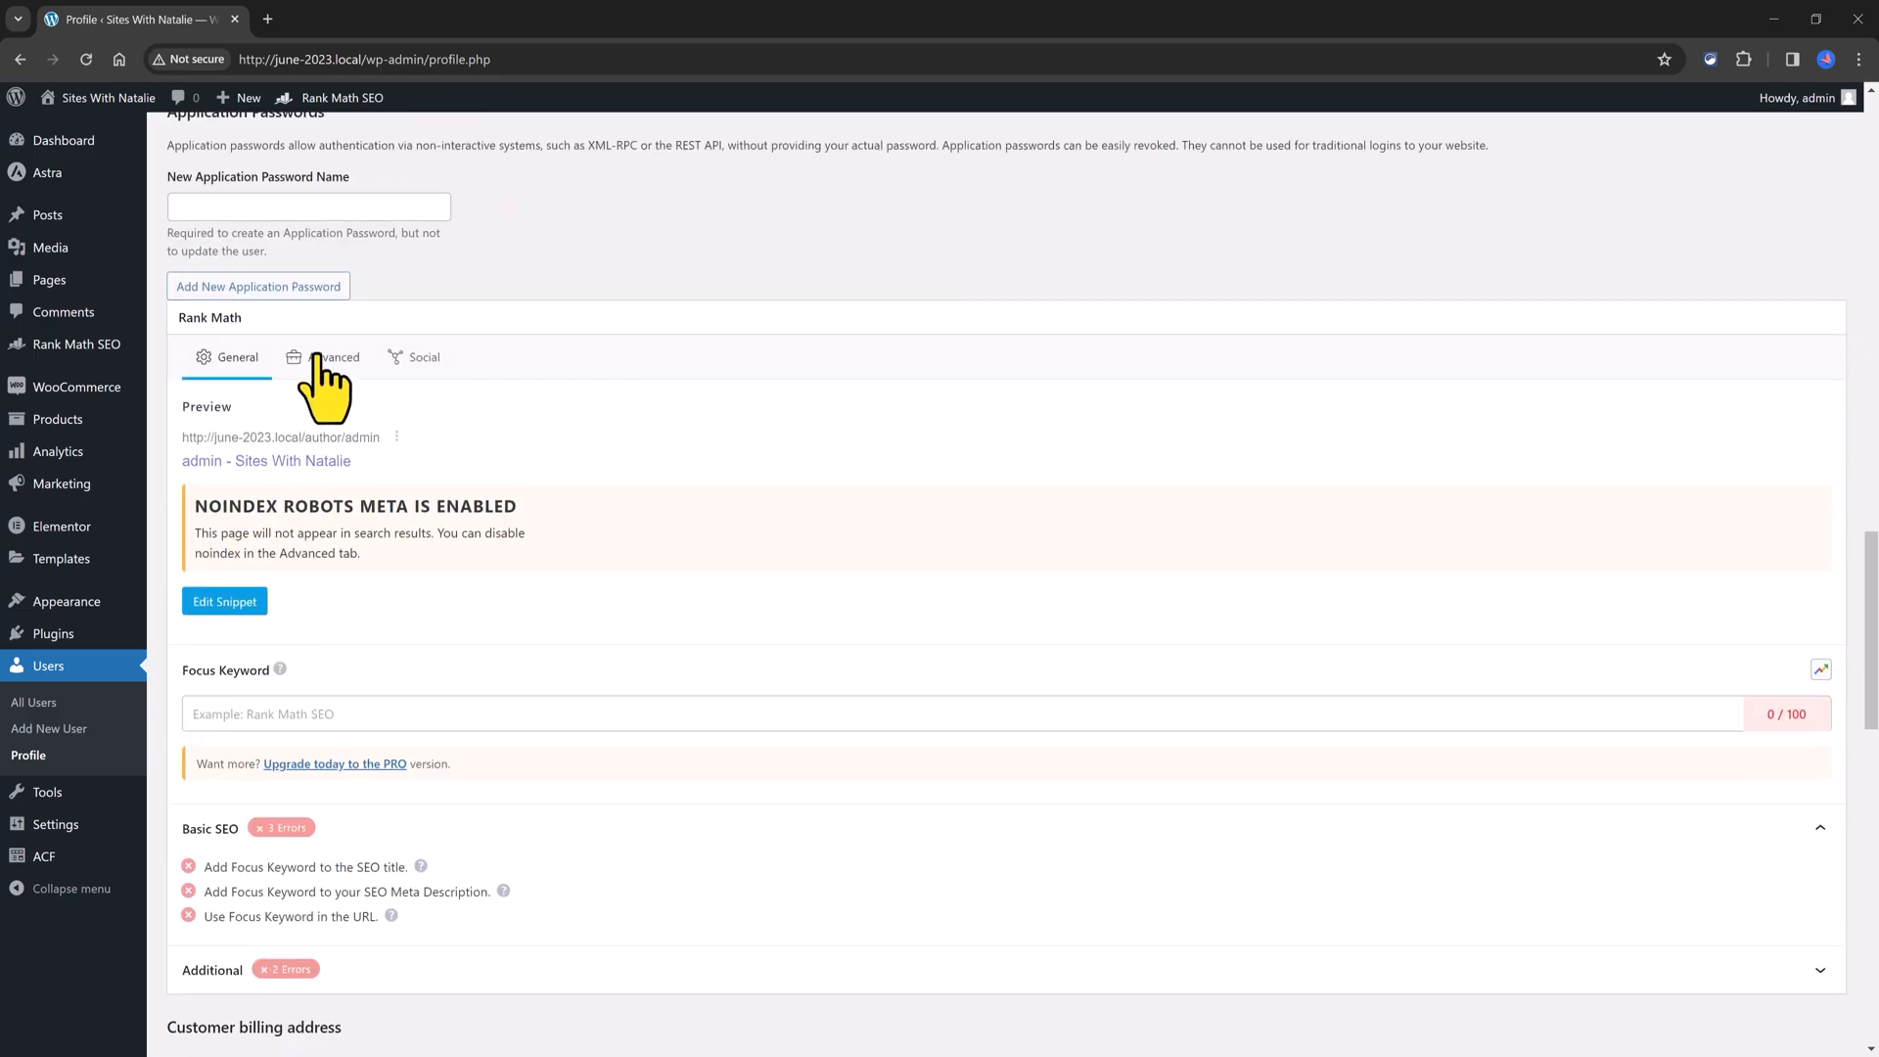
click(223, 601)
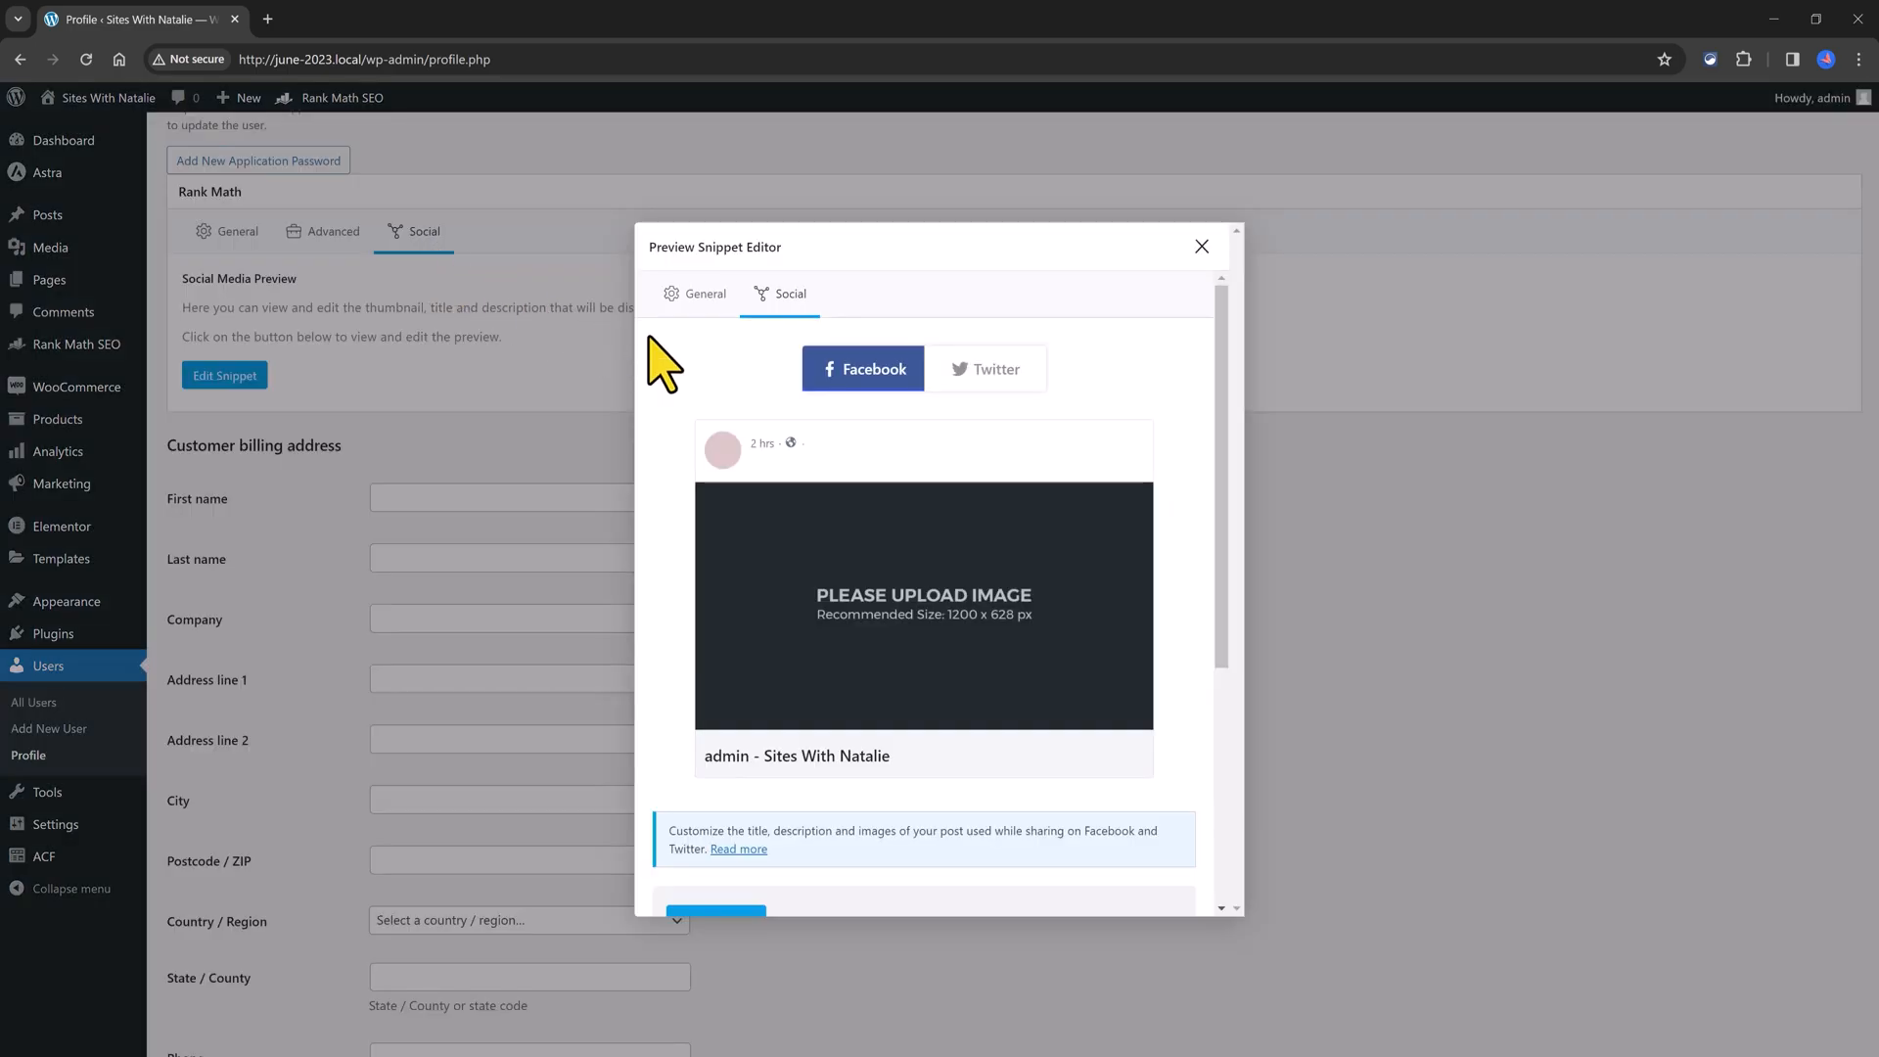
scroll(down, 3)
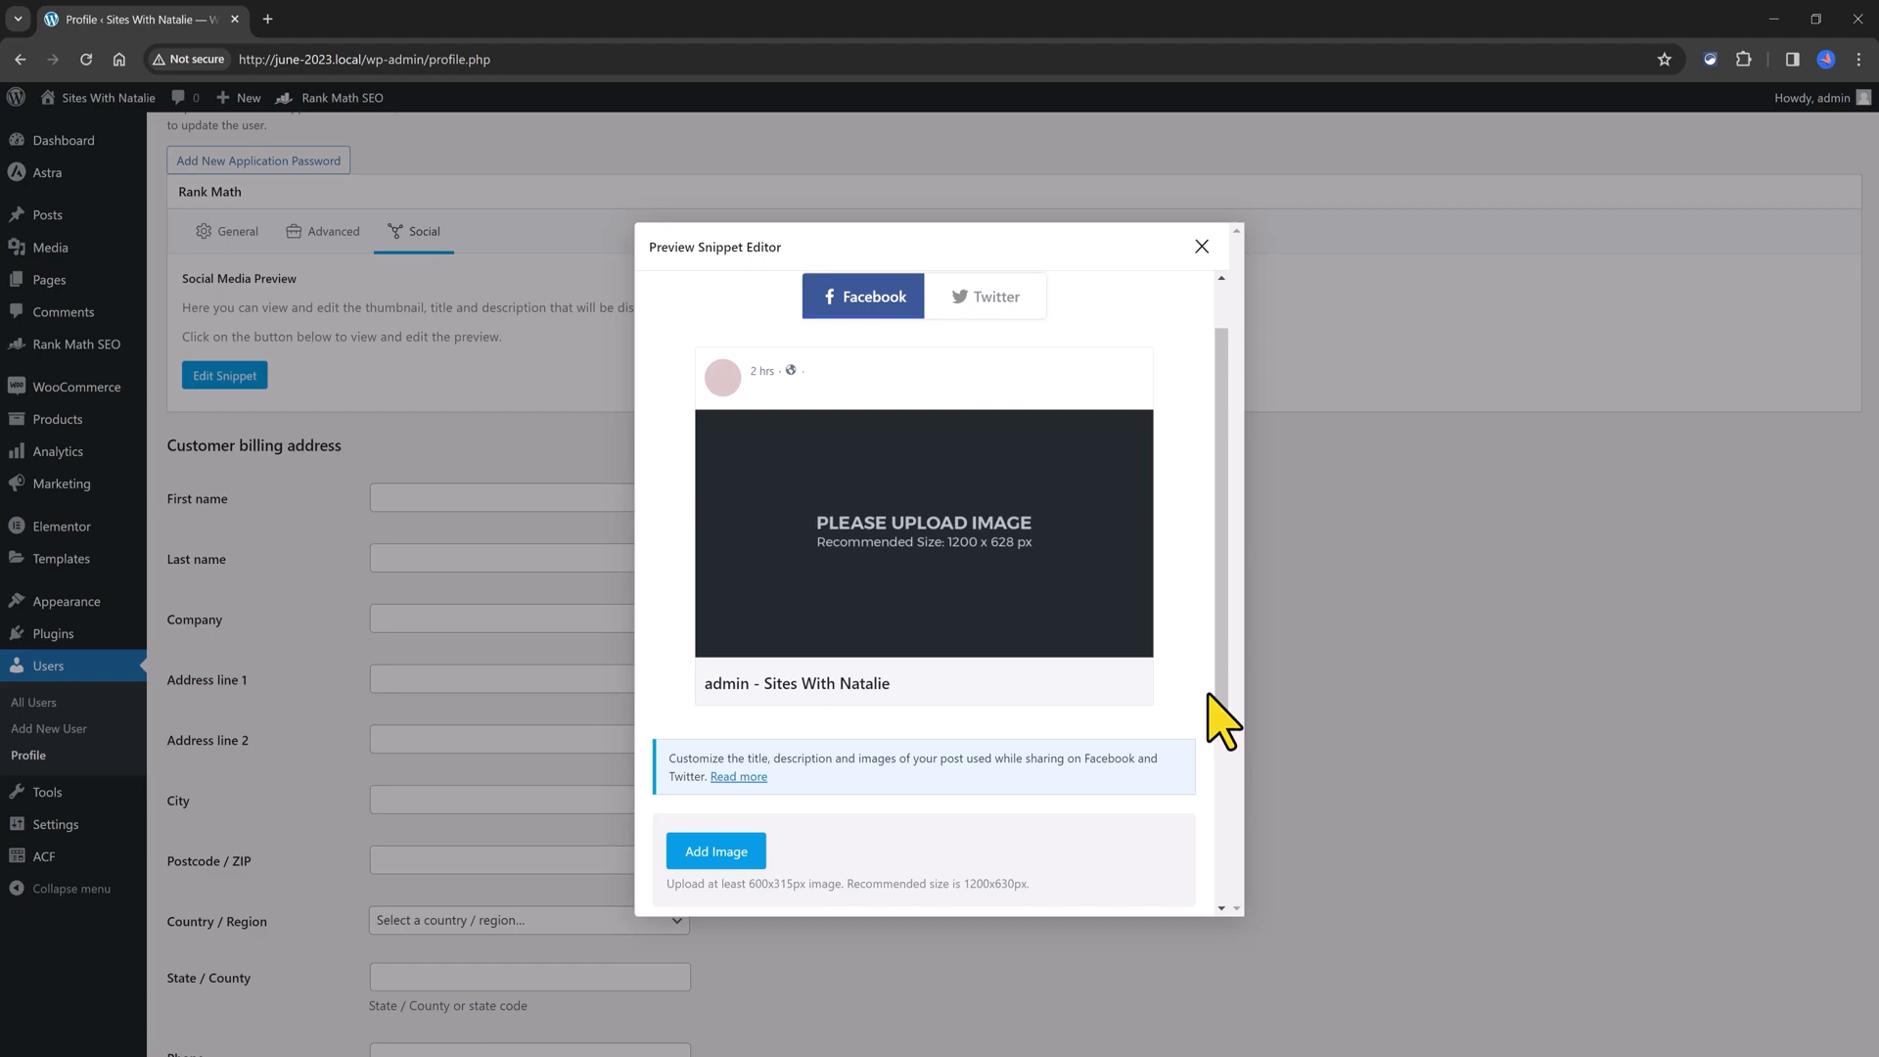
mouse_move(1234, 717)
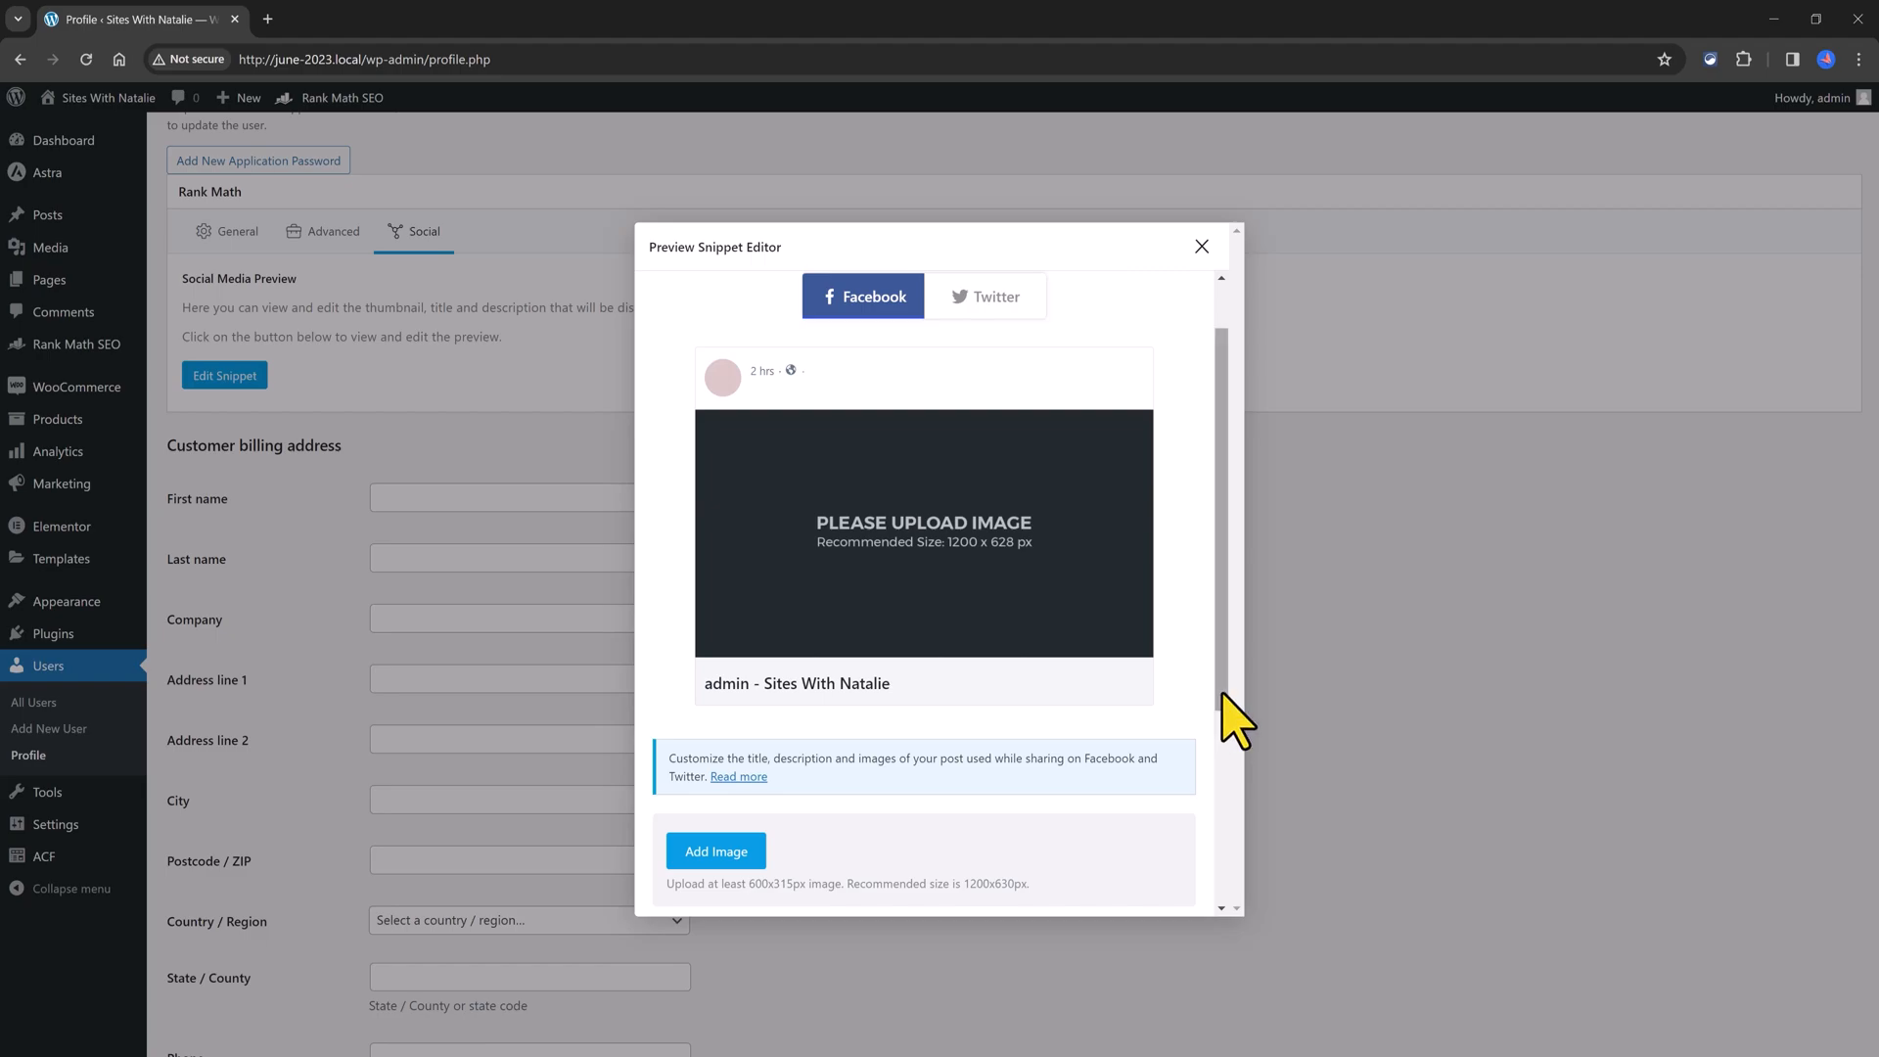
scroll(down, 3)
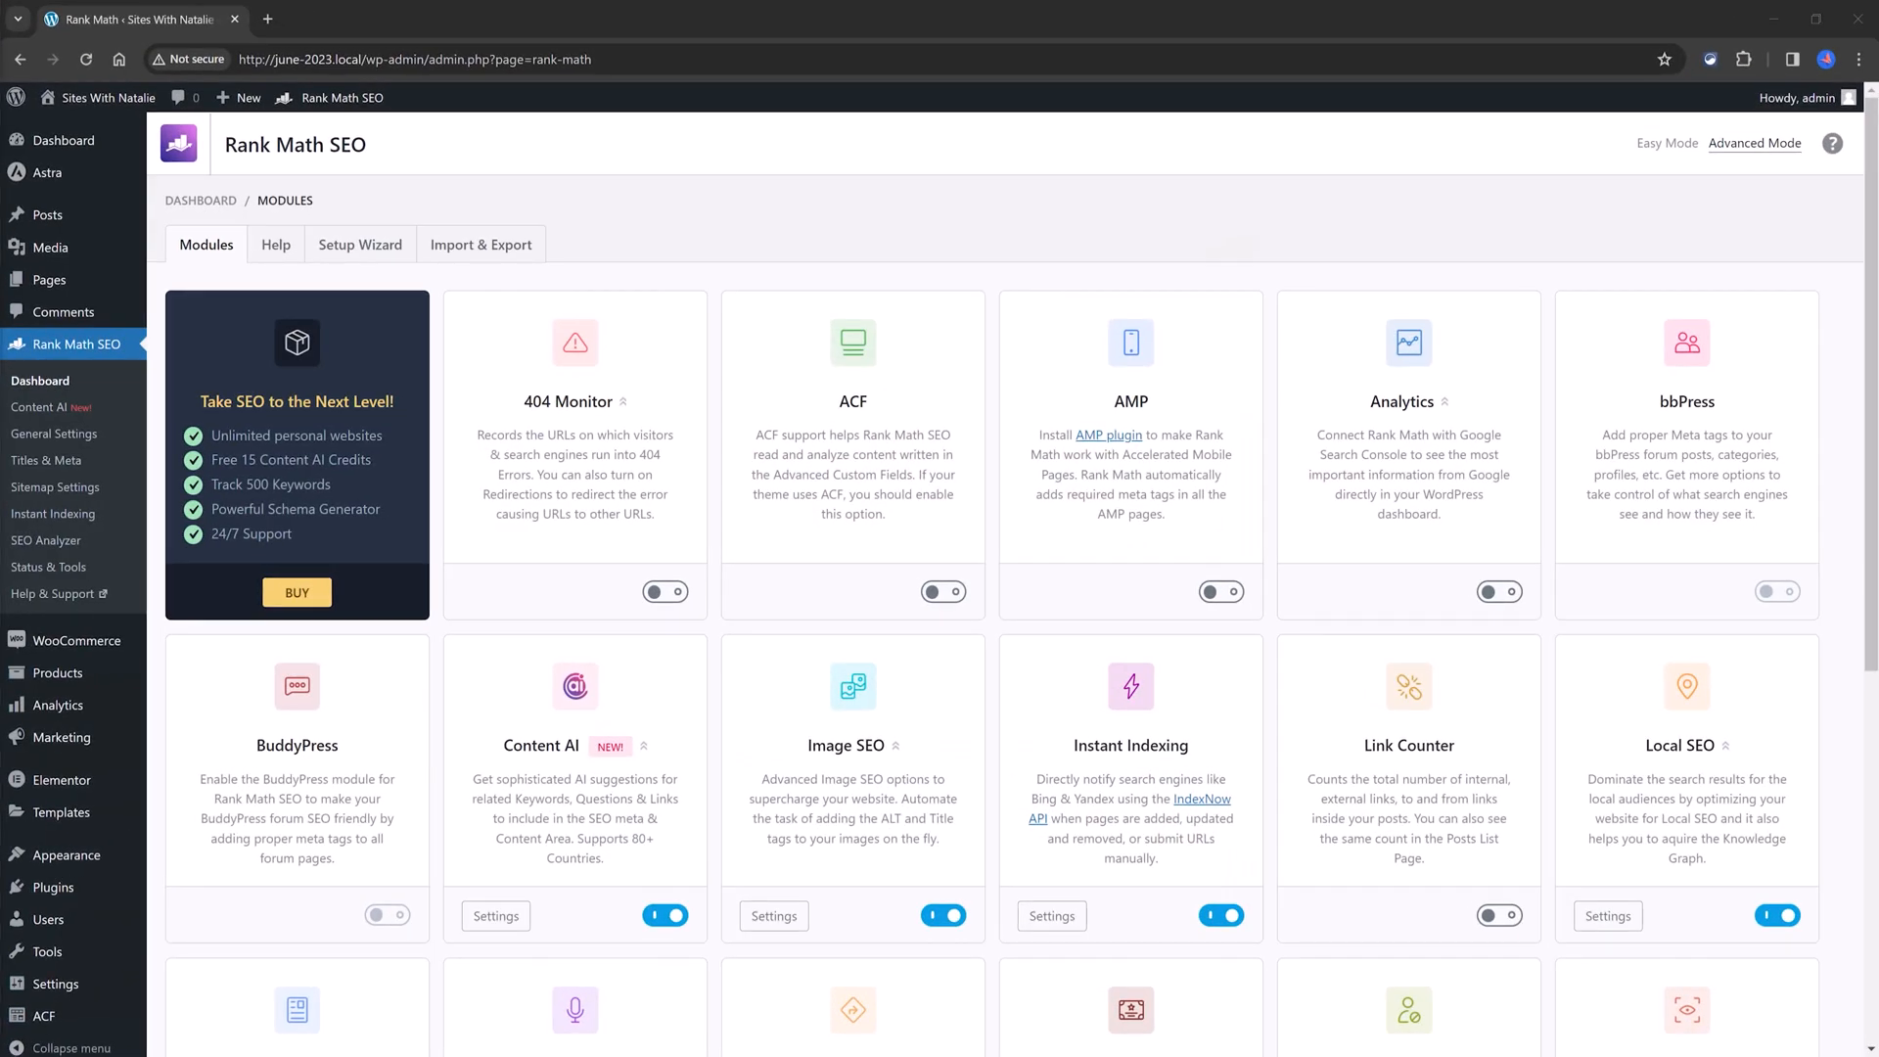
mouse_move(796, 489)
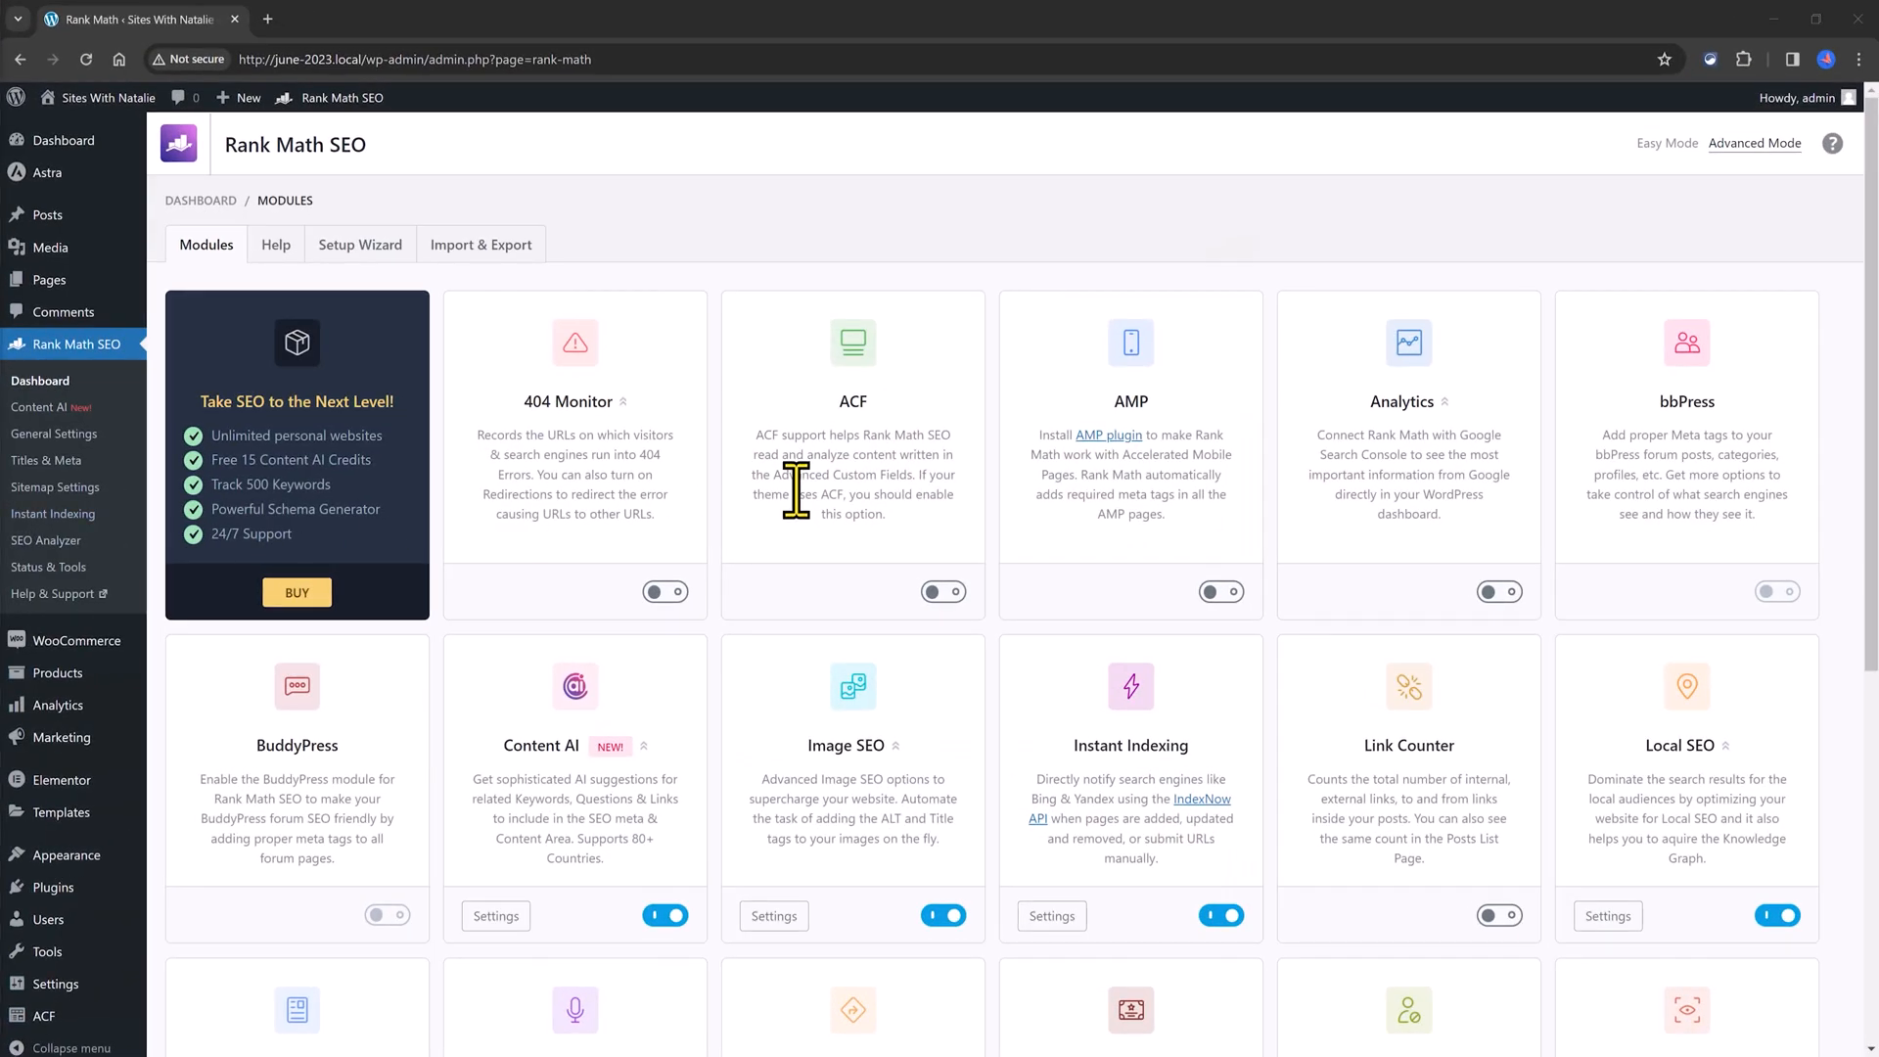
Step: Review the enabled Rank Math modules and open the Local SEO module's settings
scroll(down, 3)
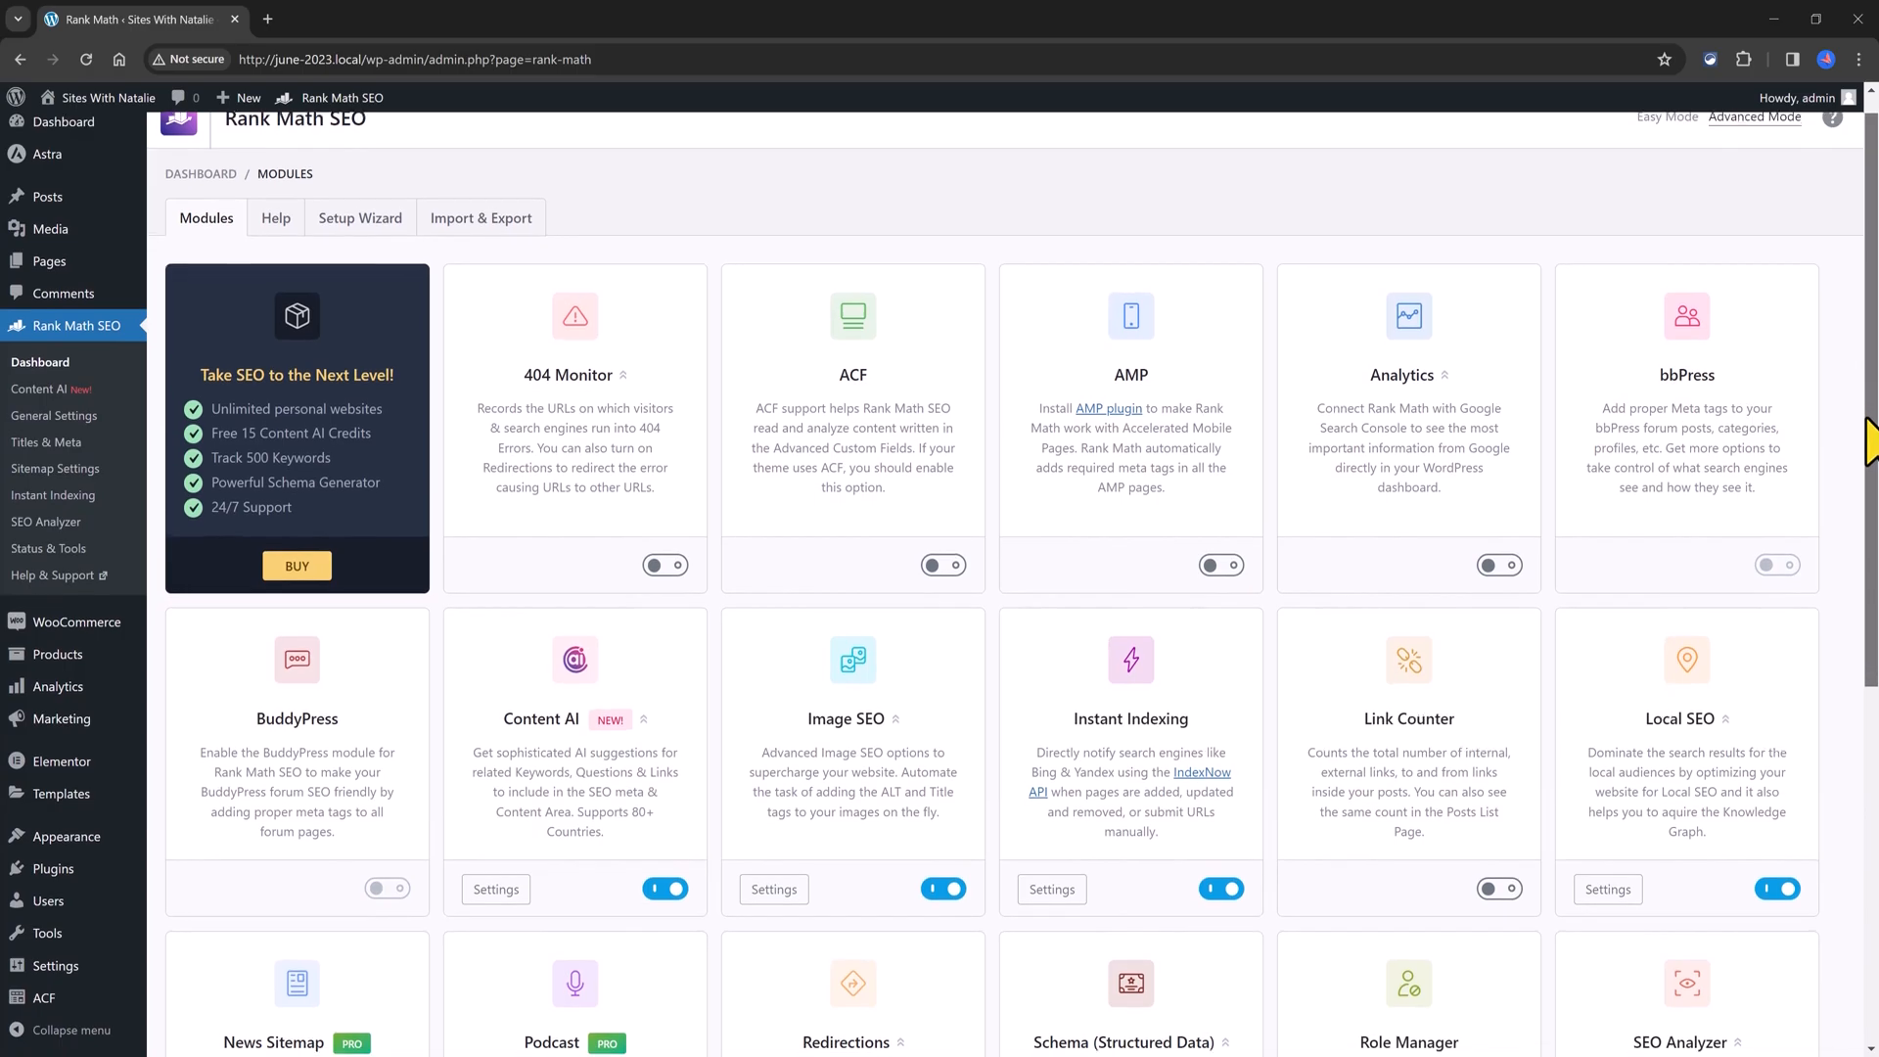
scroll(down, 3)
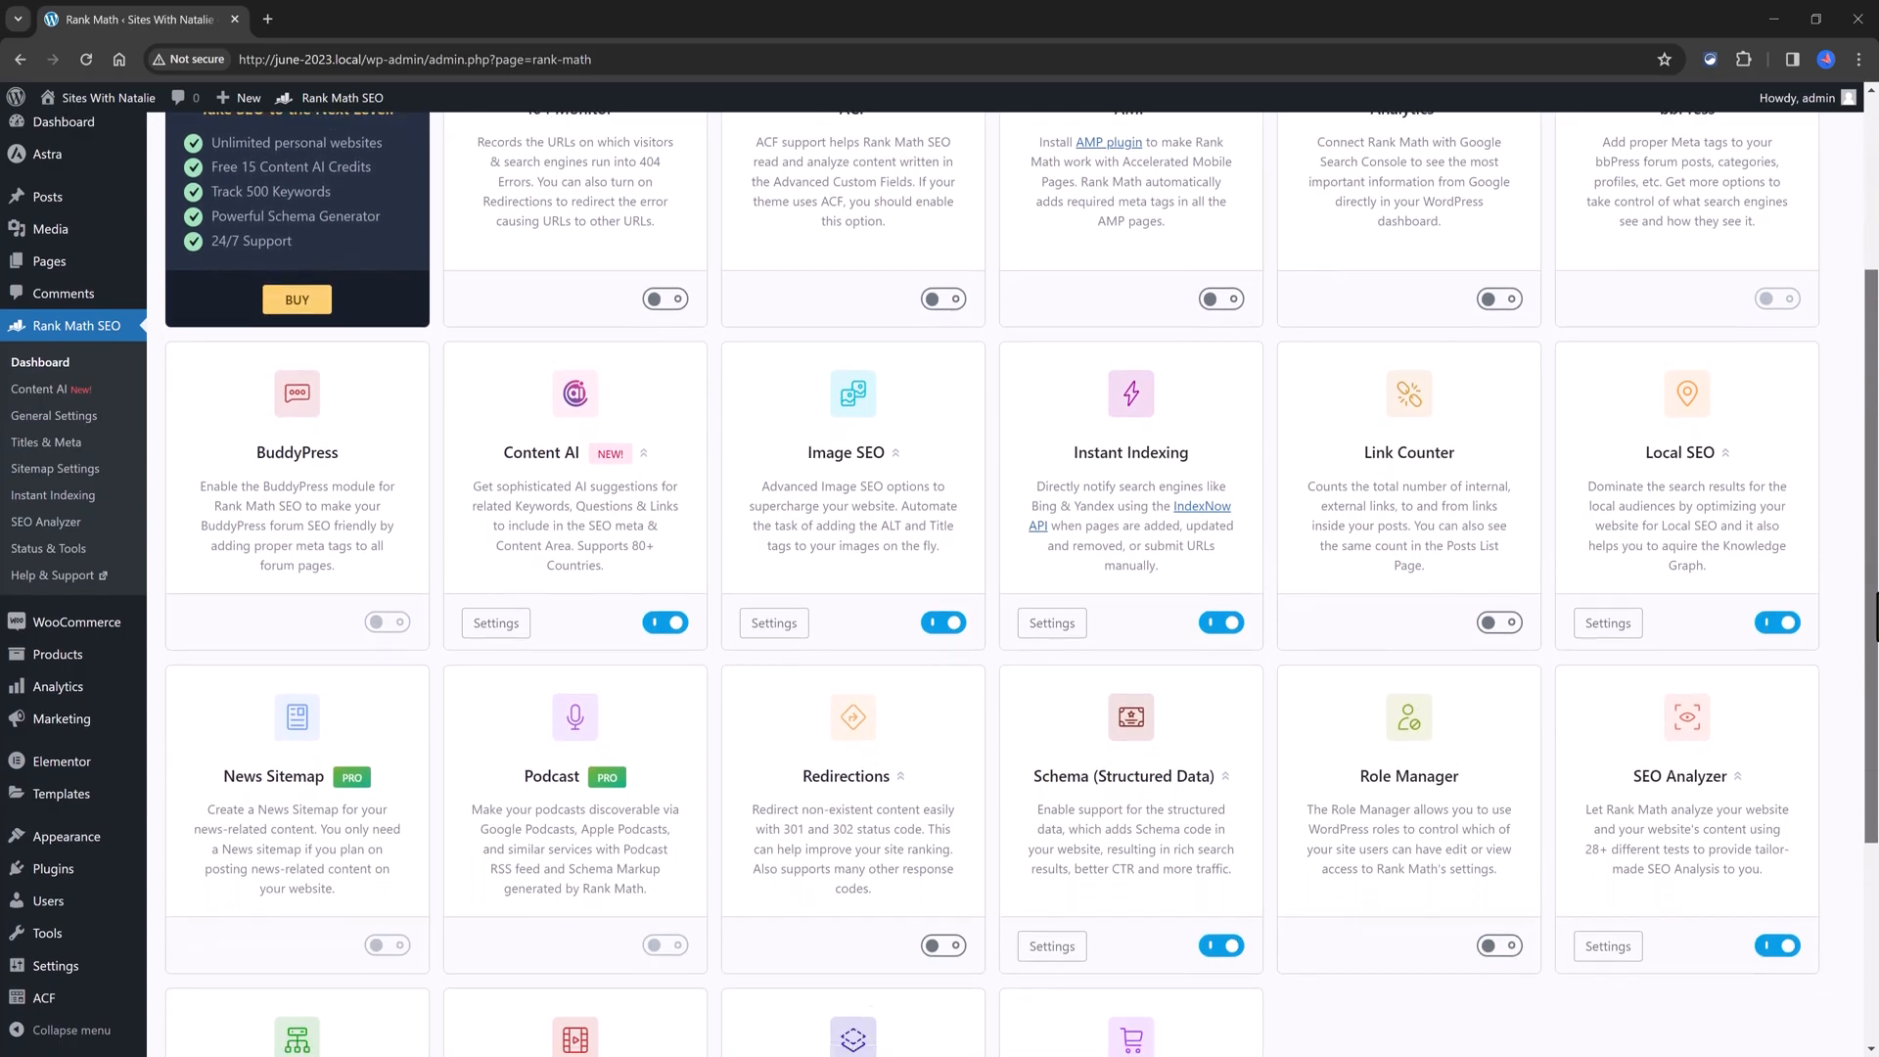
scroll(down, 3)
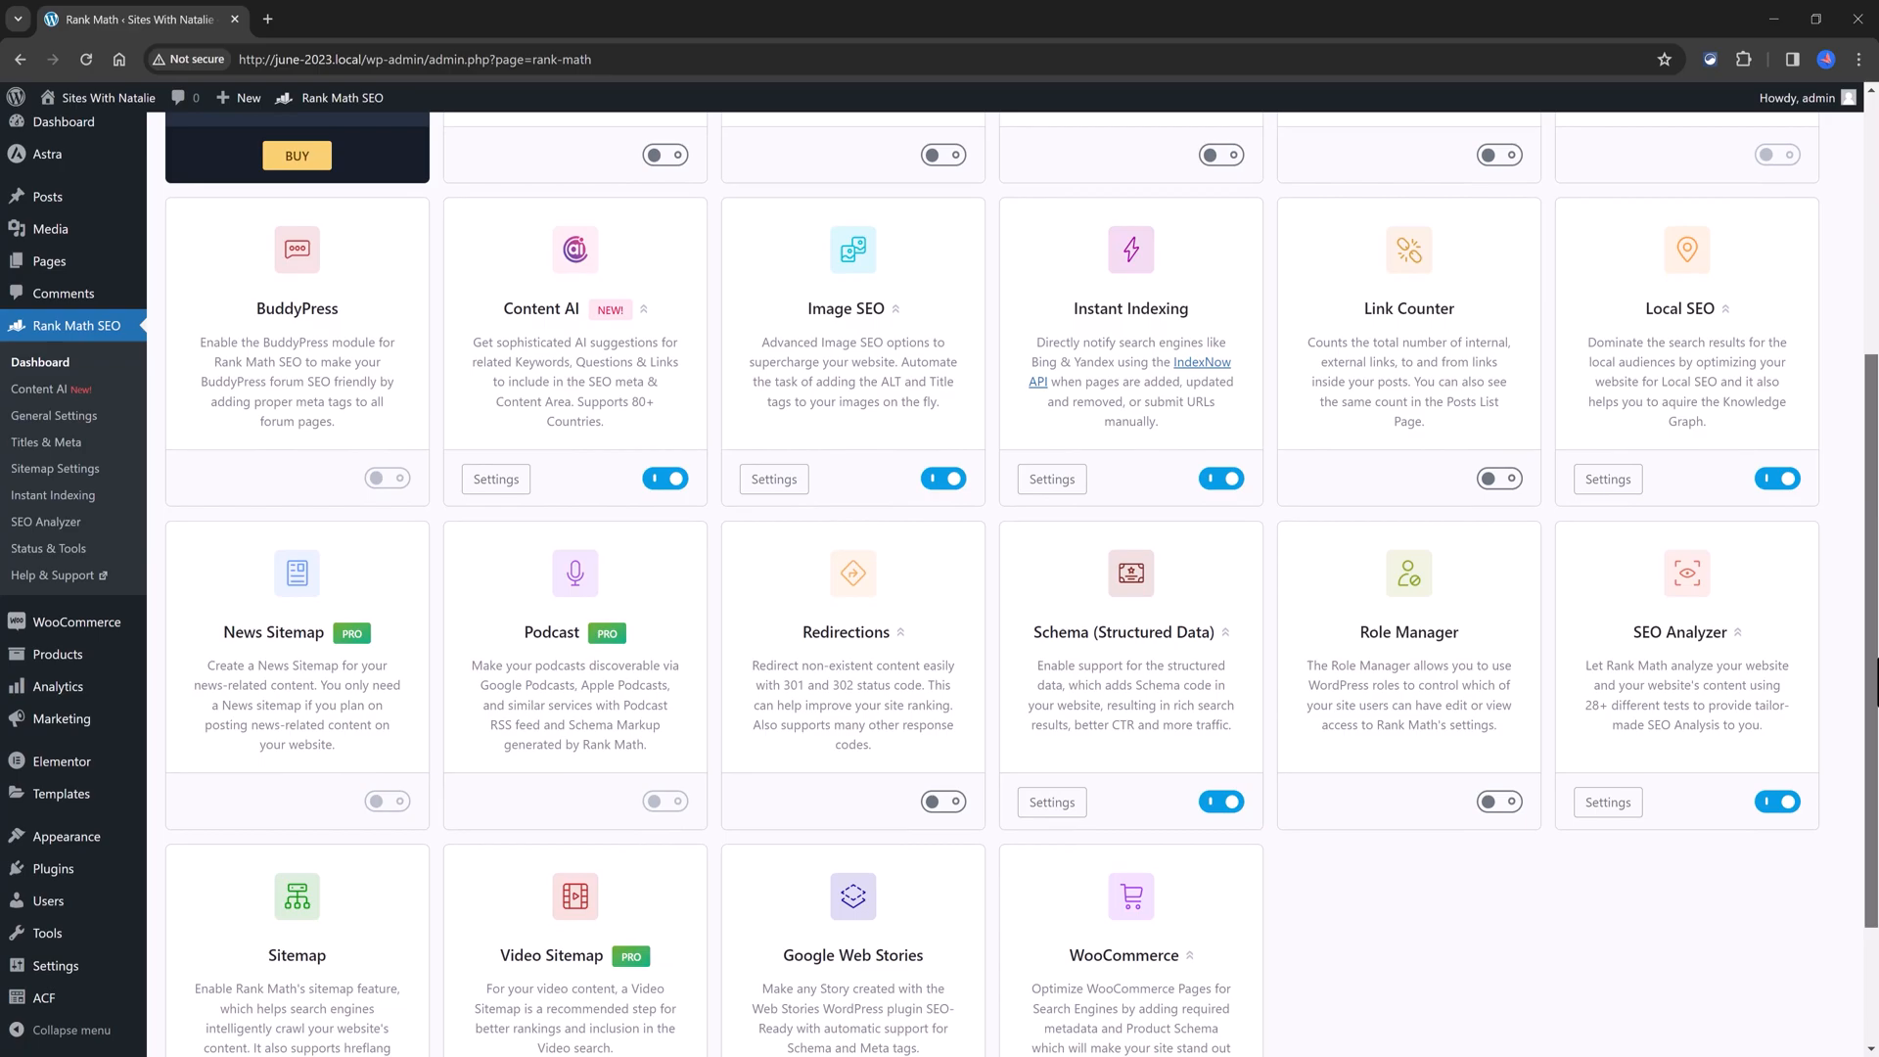
mouse_move(1866, 660)
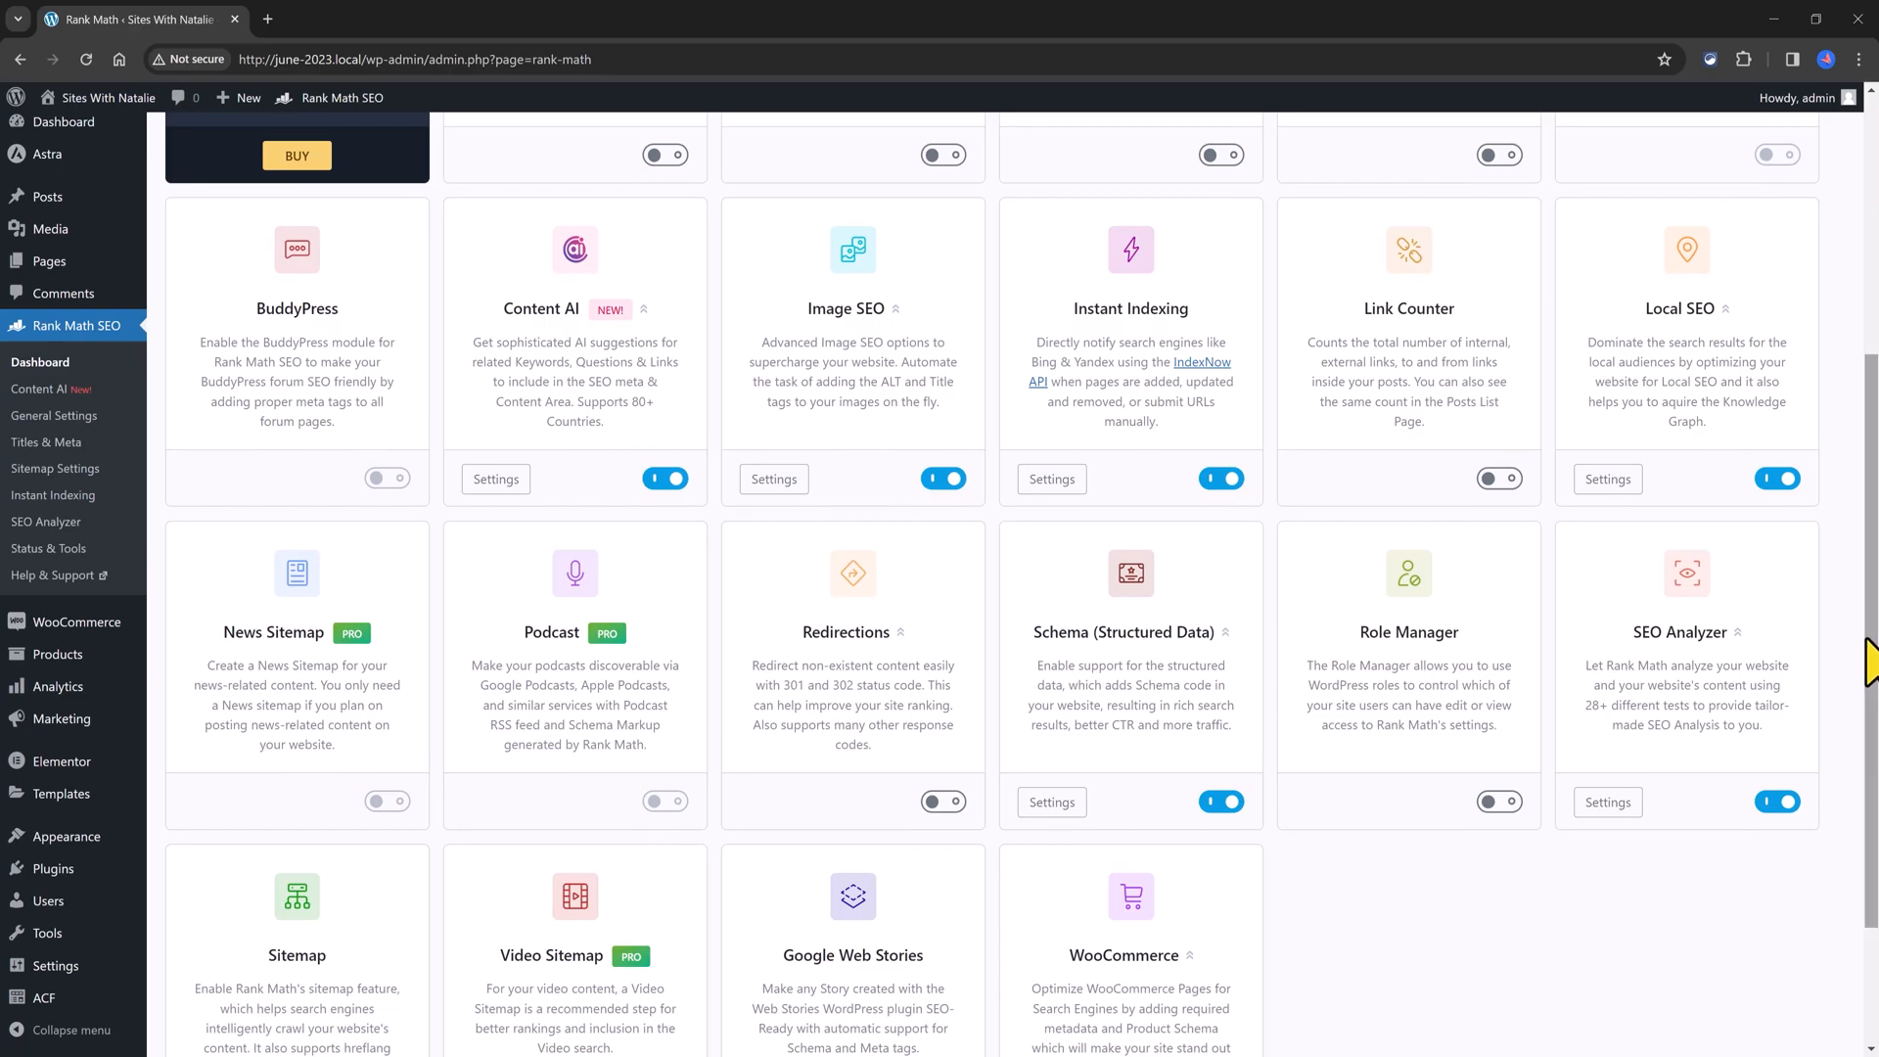
scroll(down, 3)
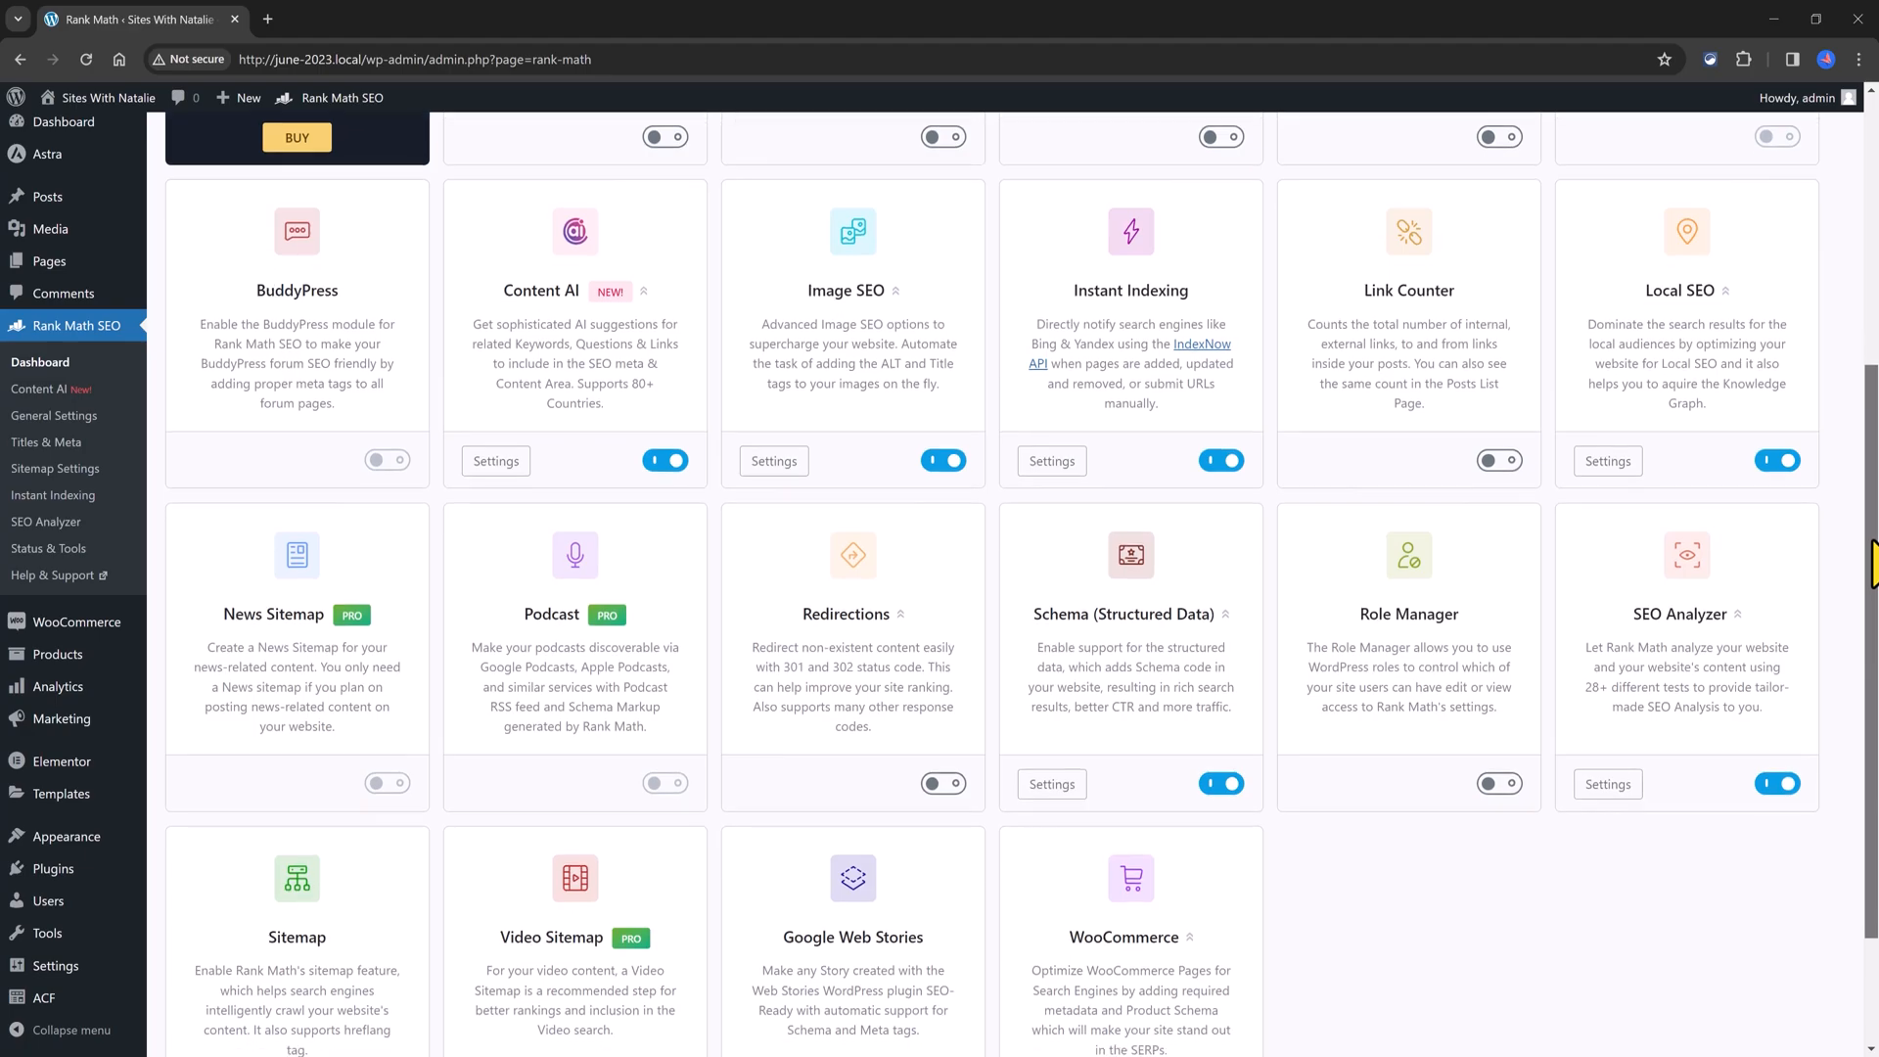
scroll(down, 3)
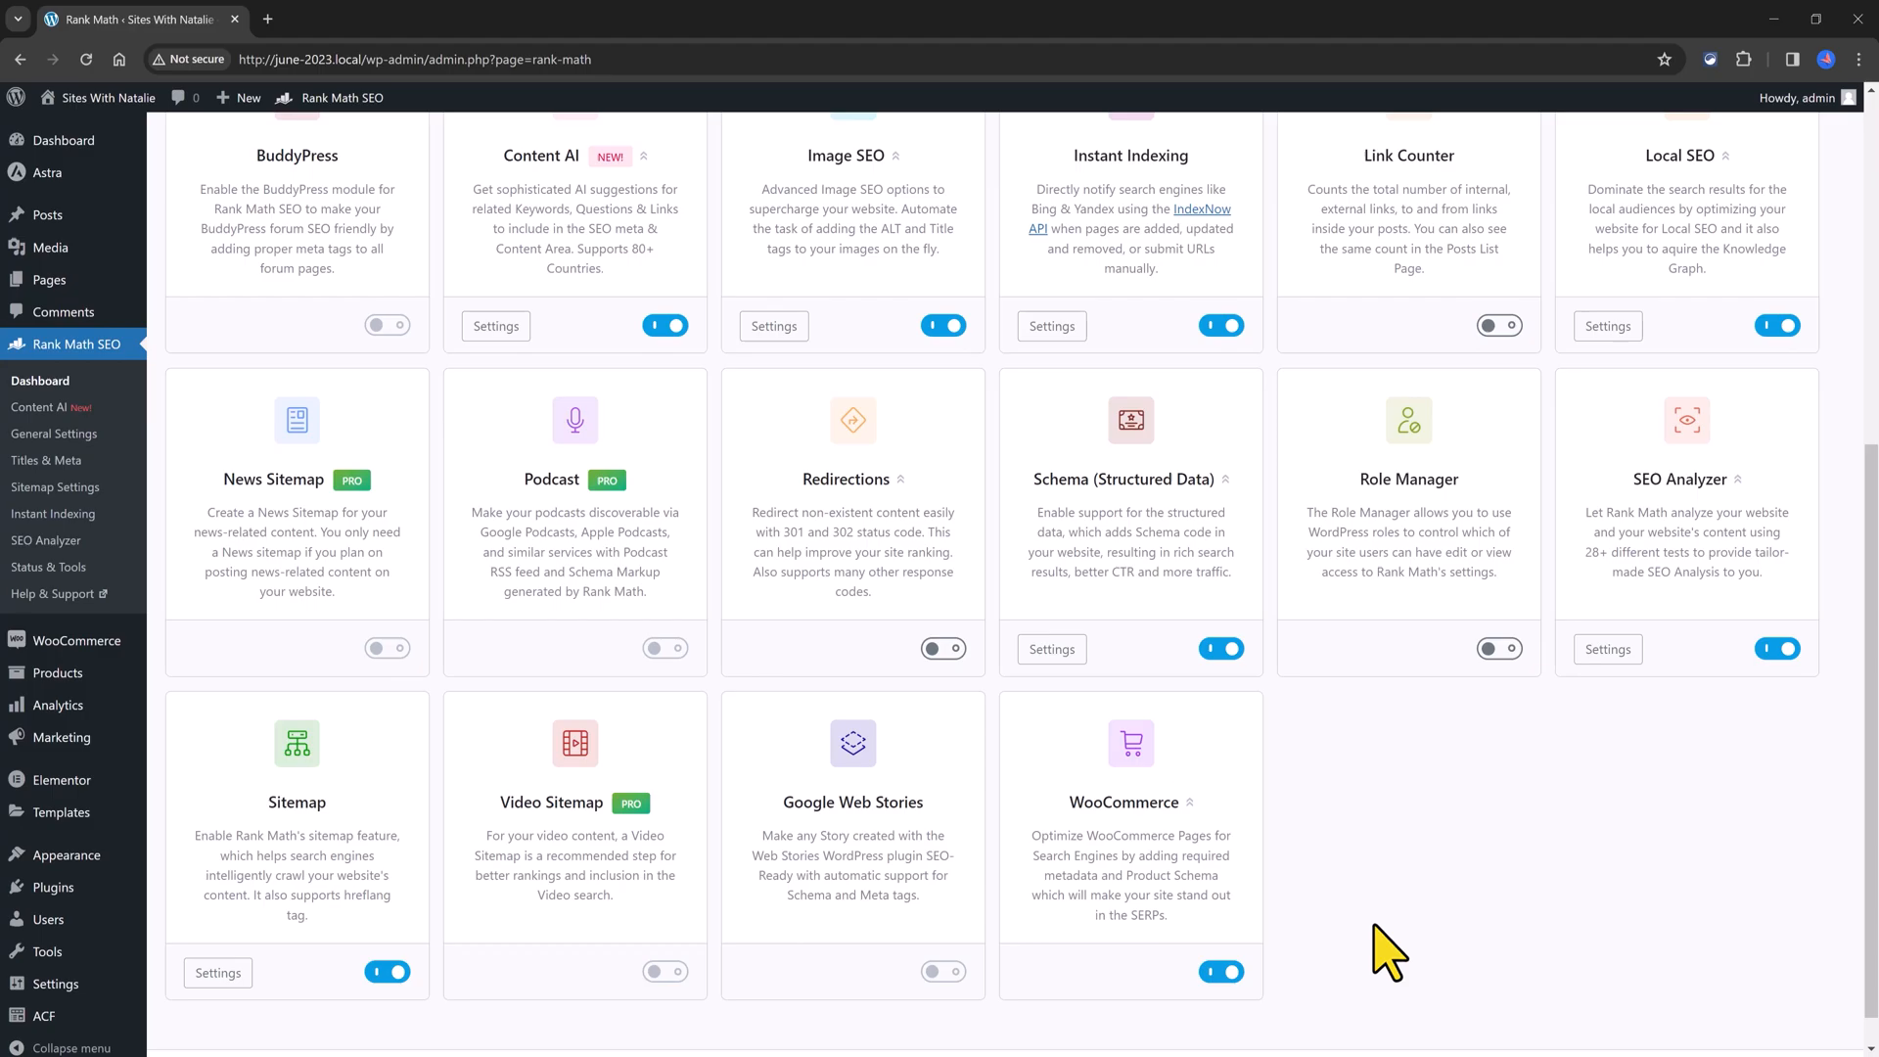
mouse_move(1573, 403)
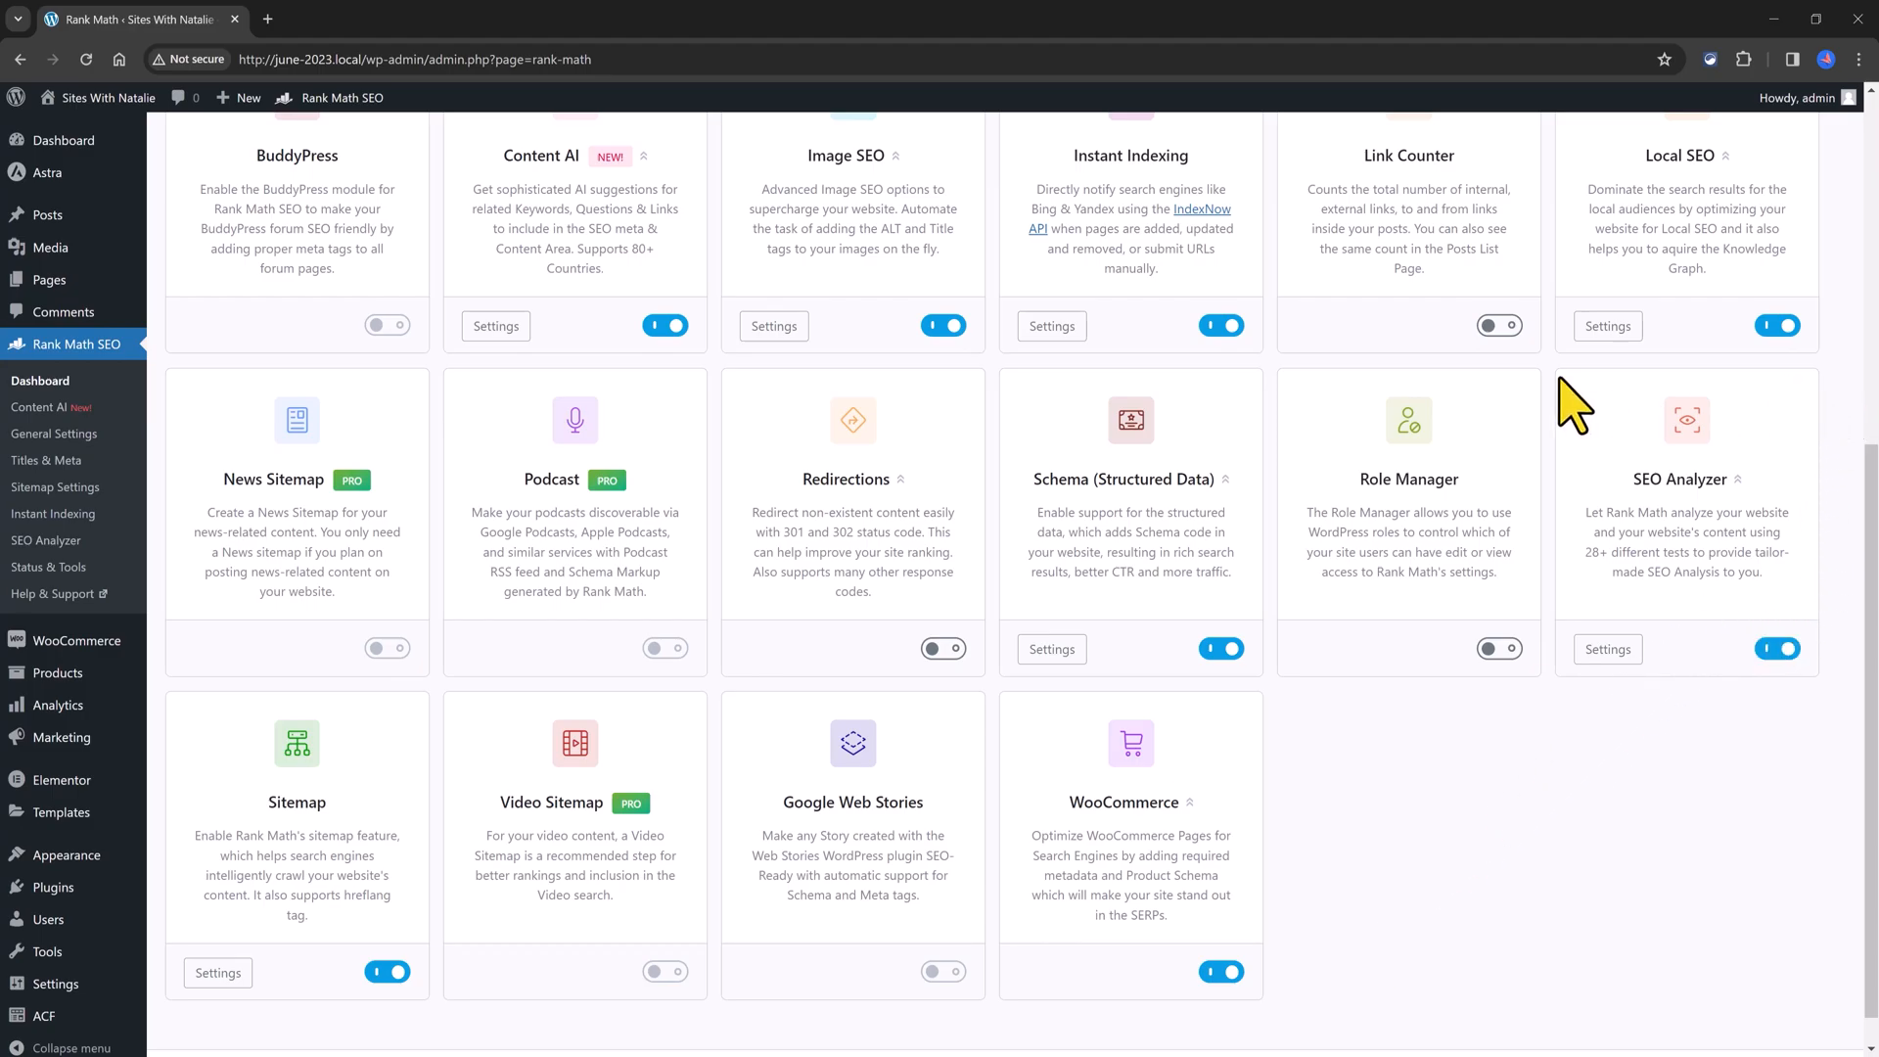
mouse_move(1391, 863)
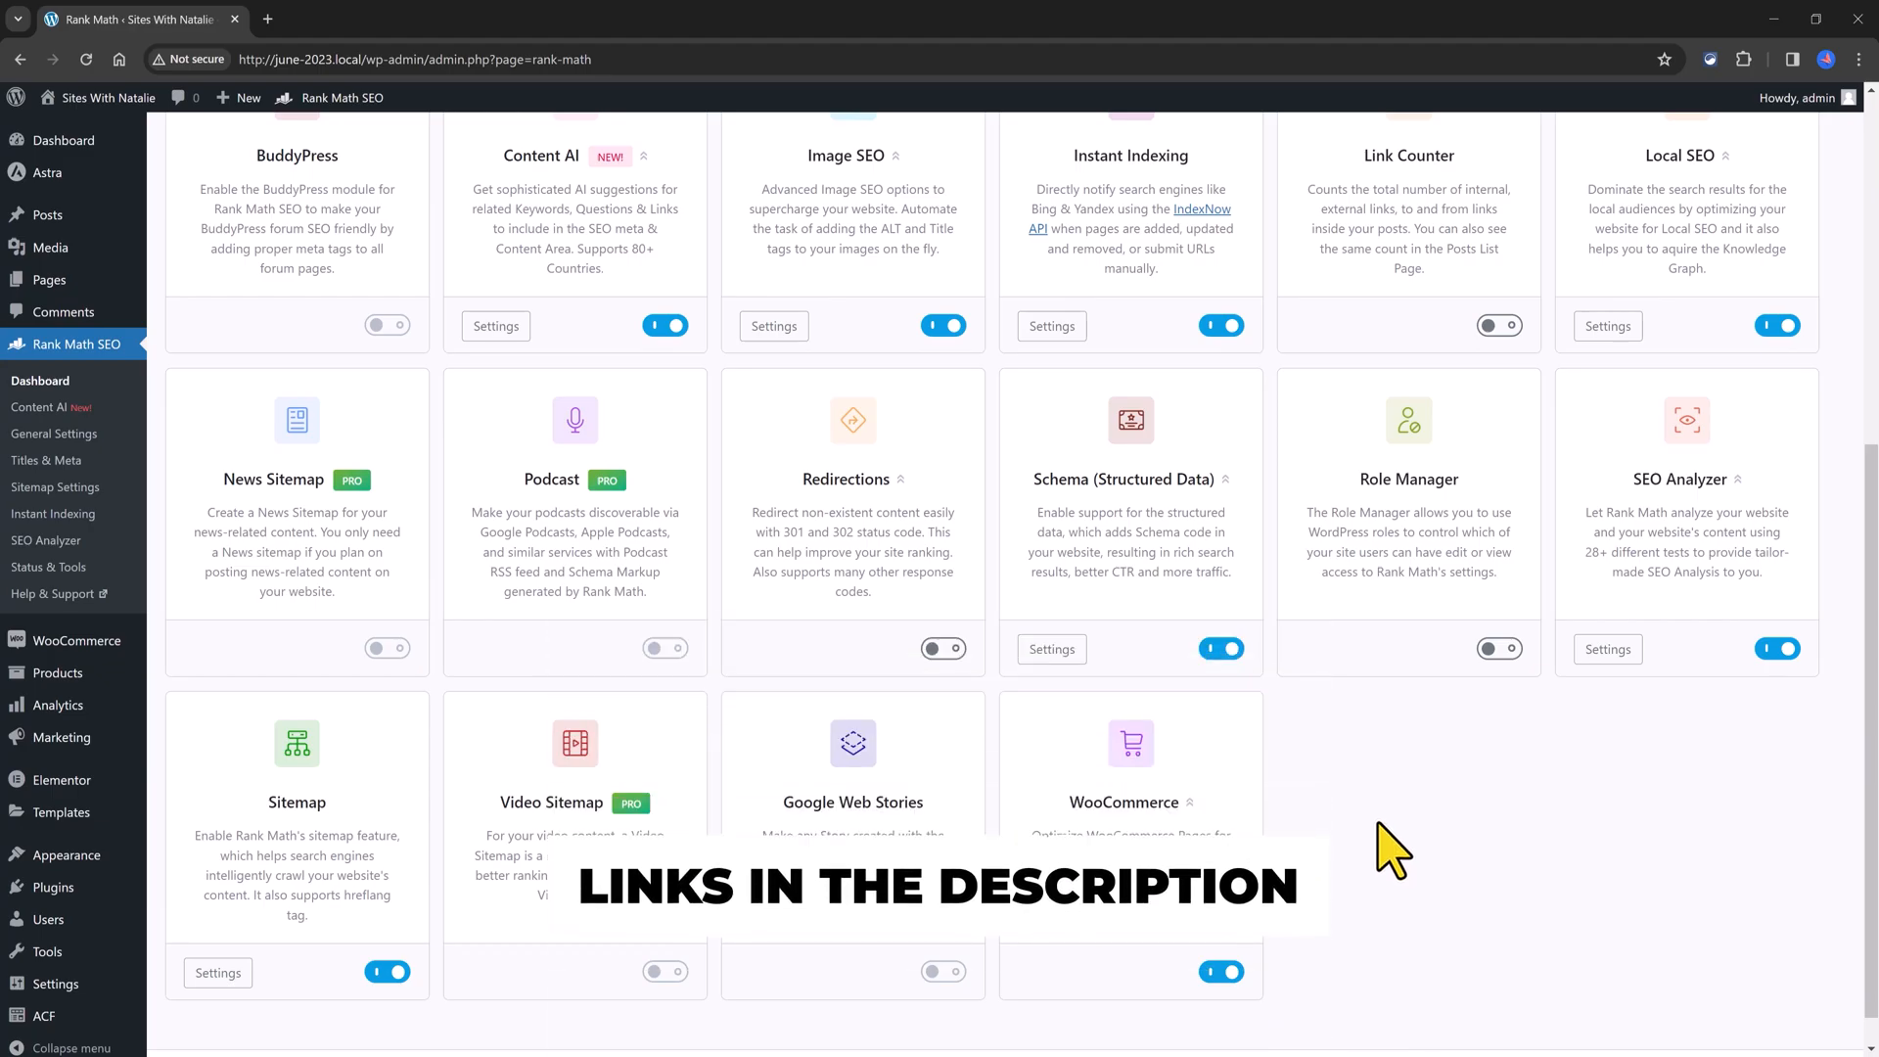
scroll(up, 3)
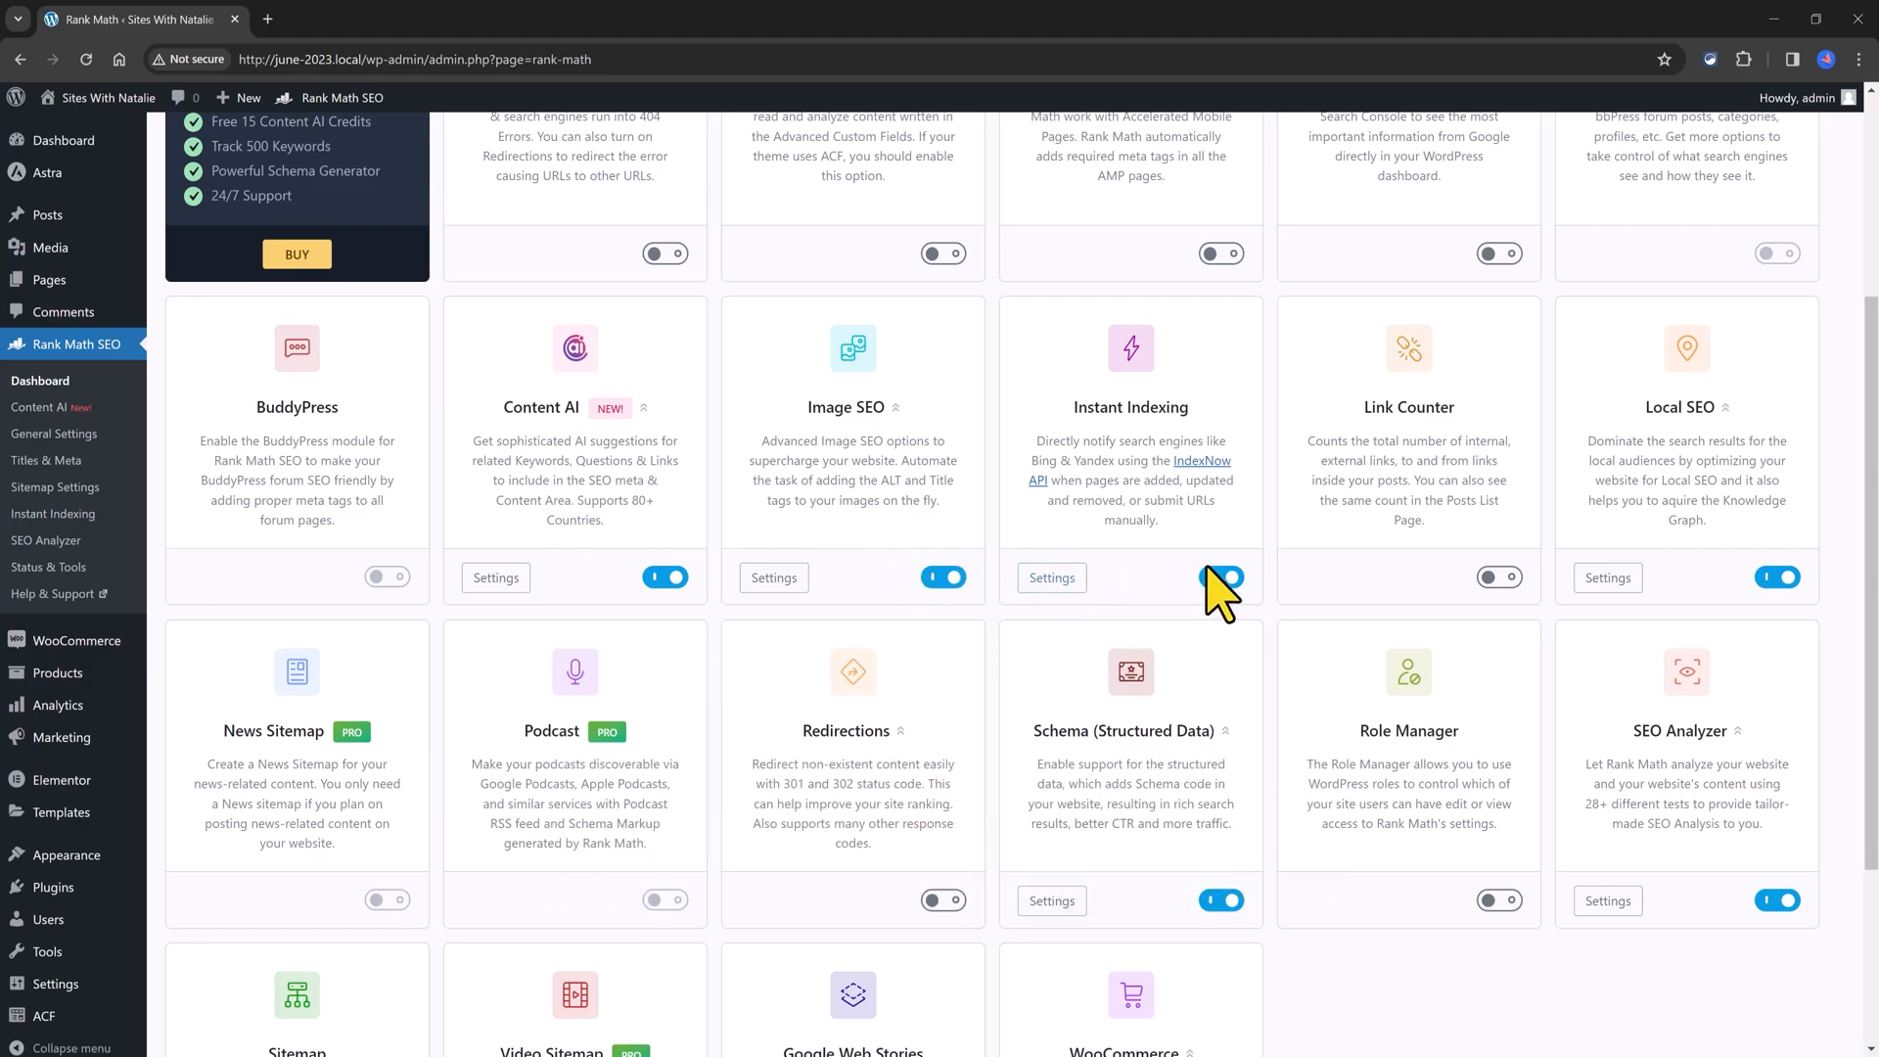
mouse_move(1151, 598)
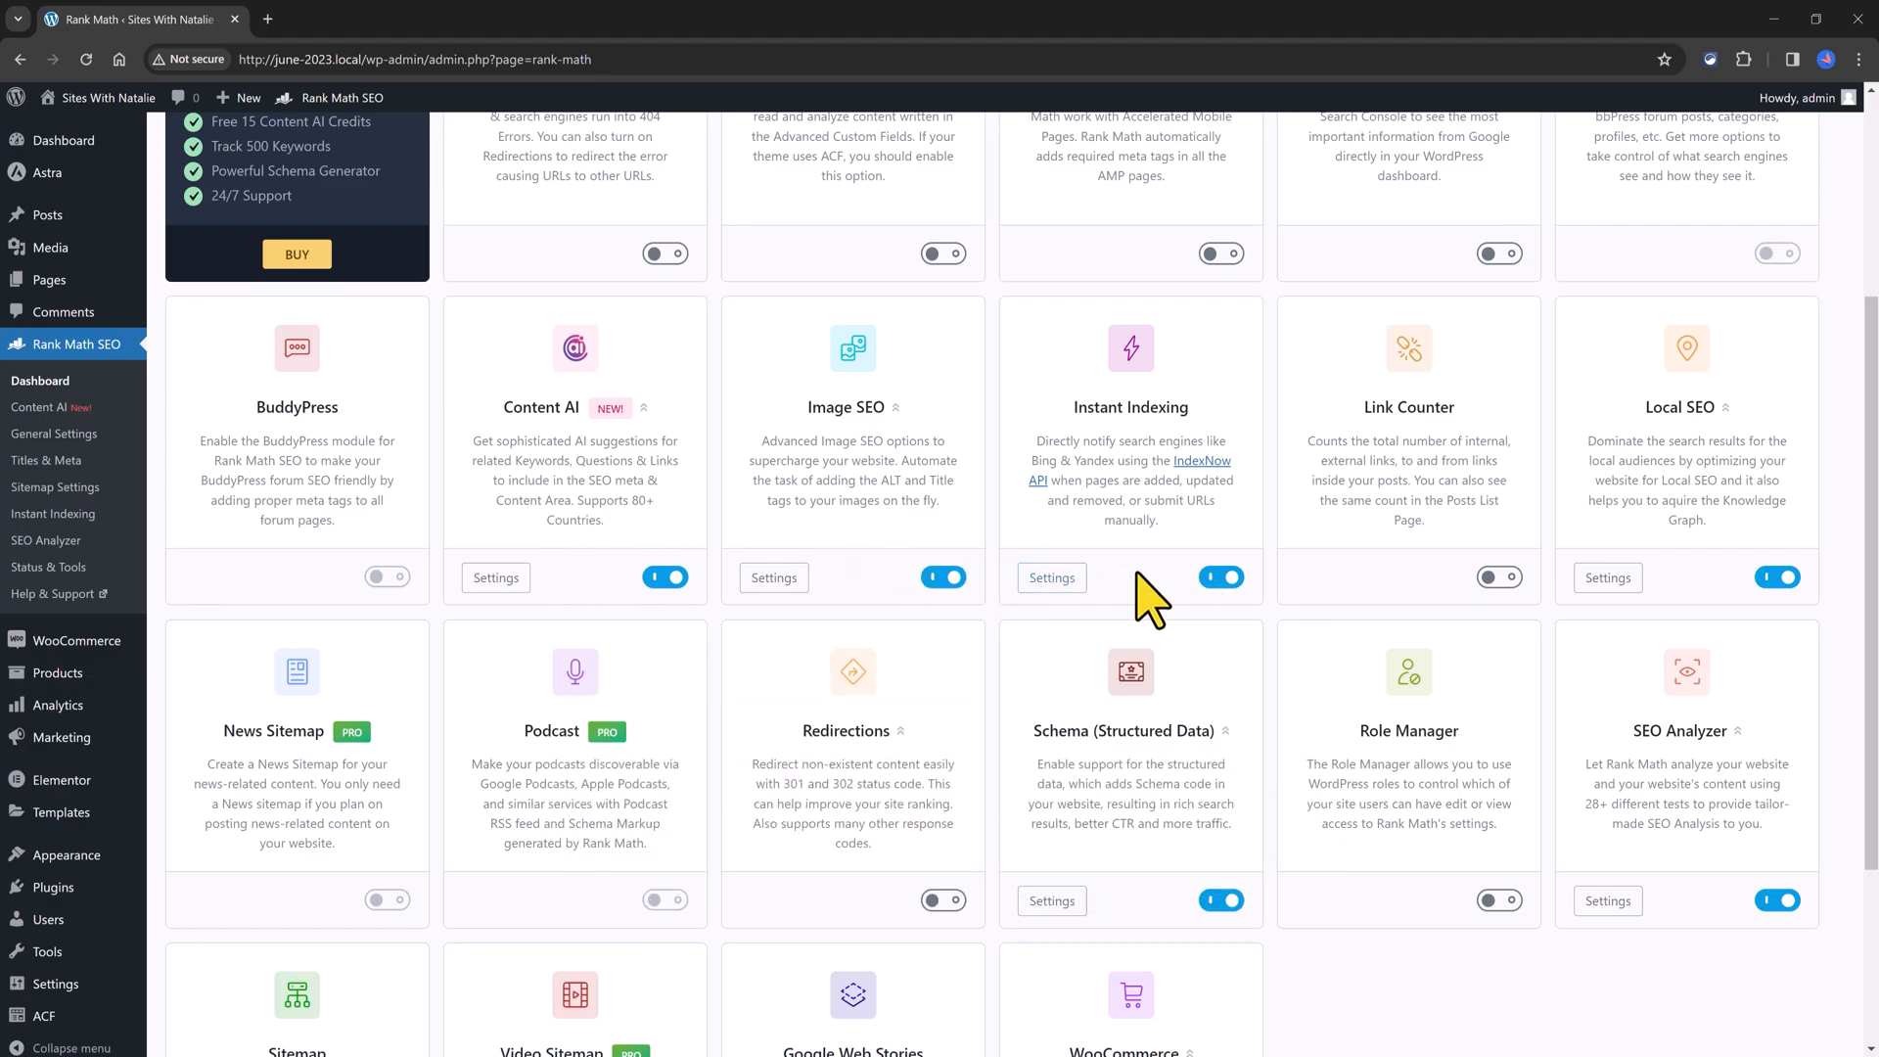
scroll(up, 3)
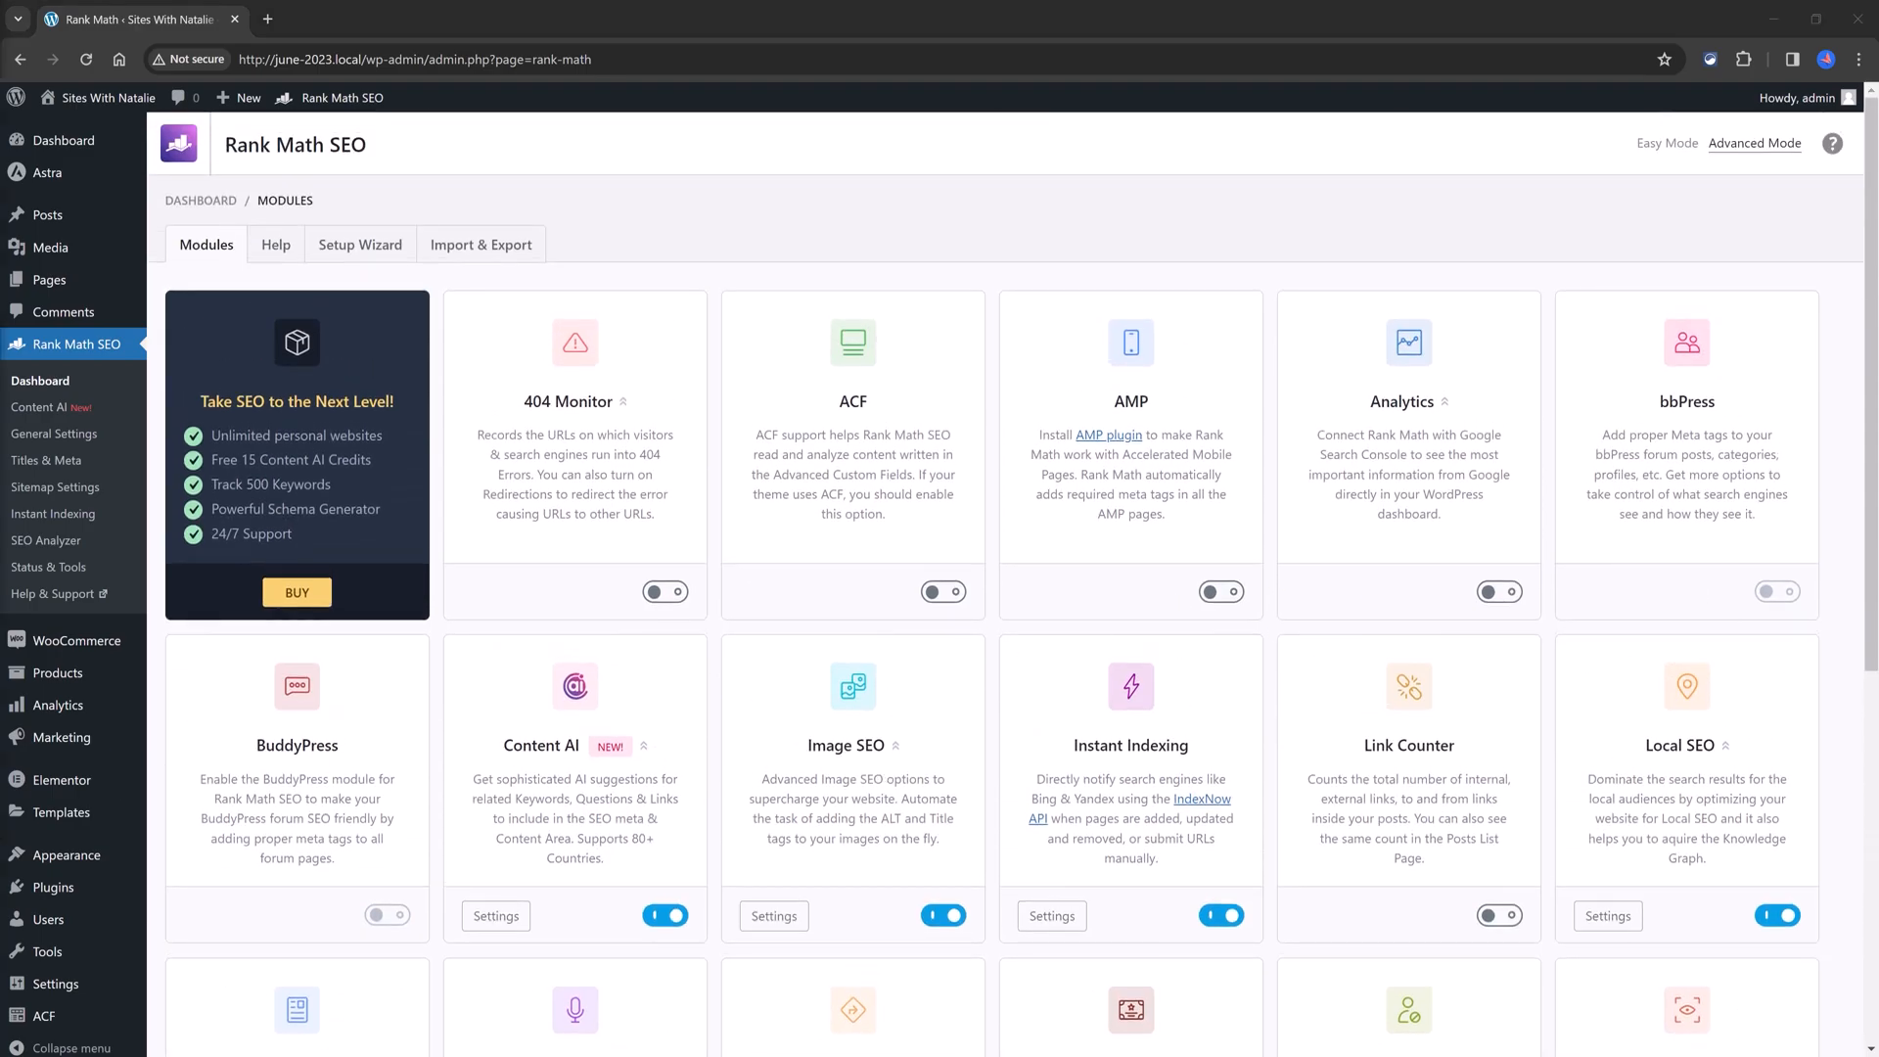
scroll(down, 3)
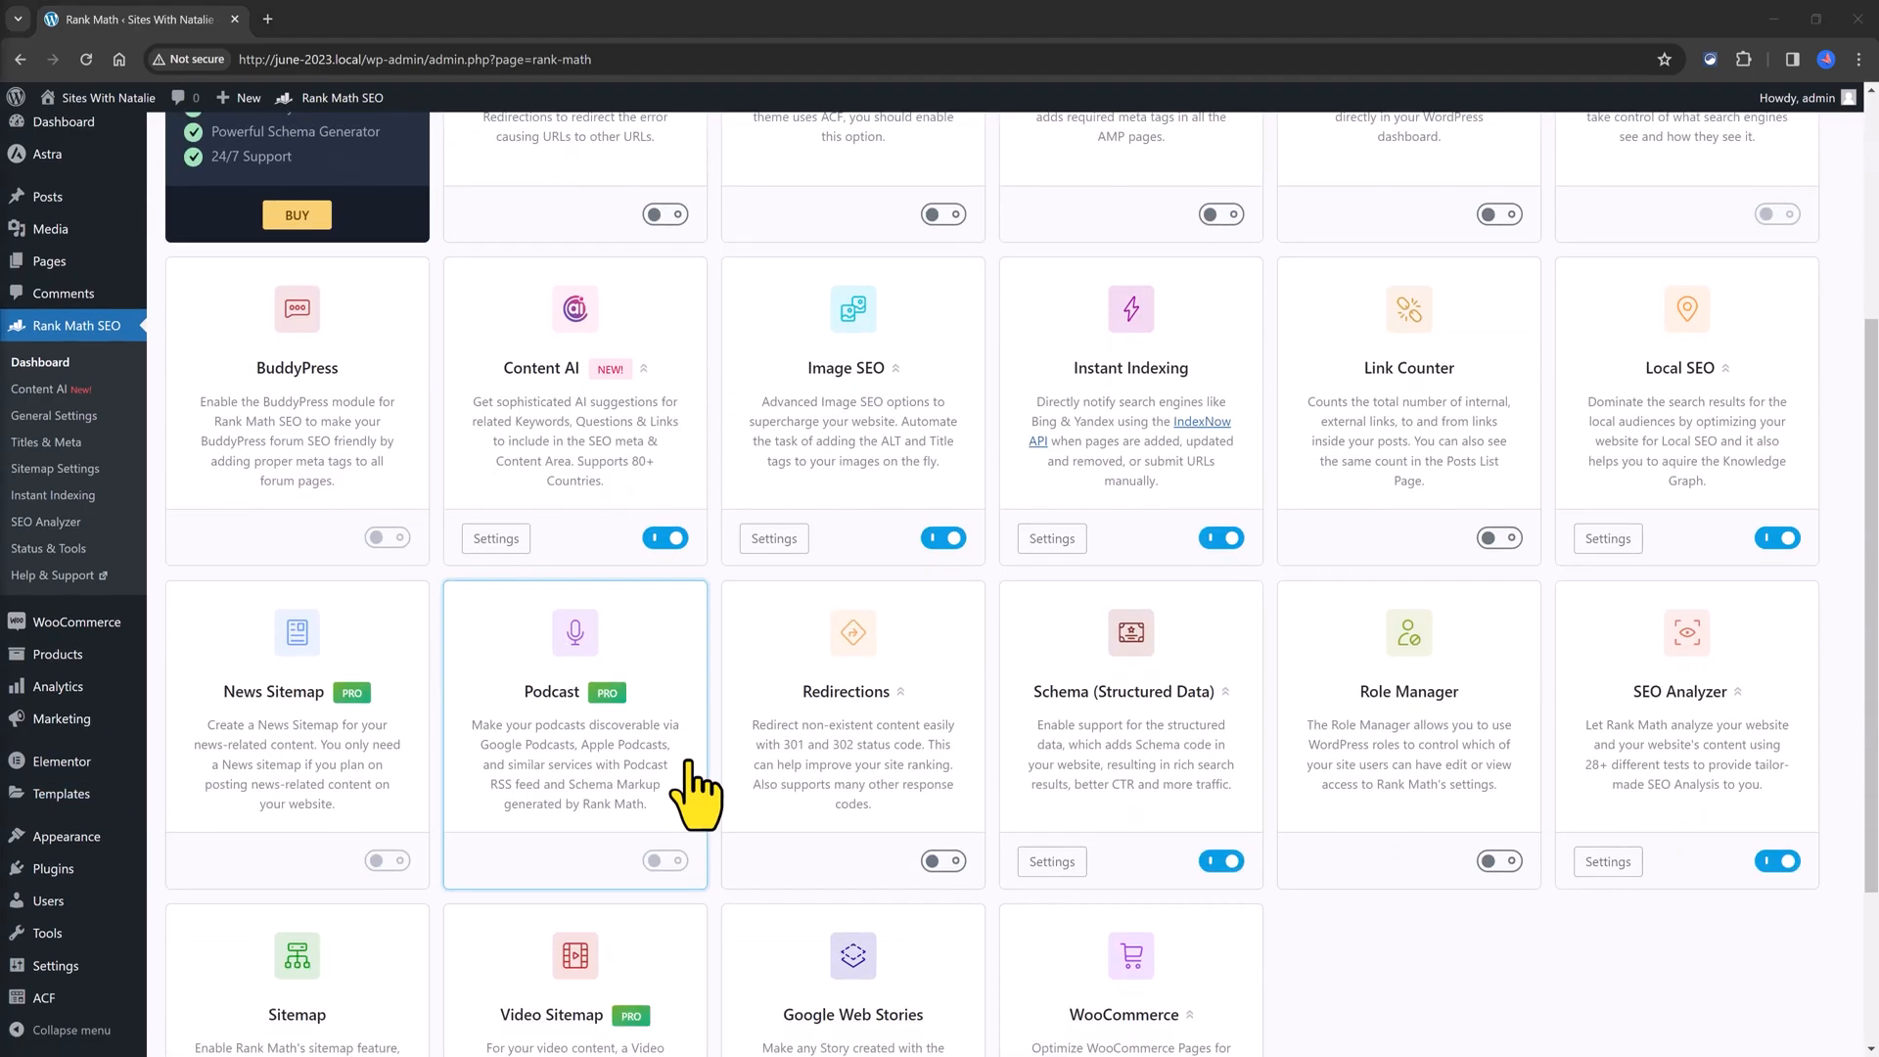
mouse_move(285, 530)
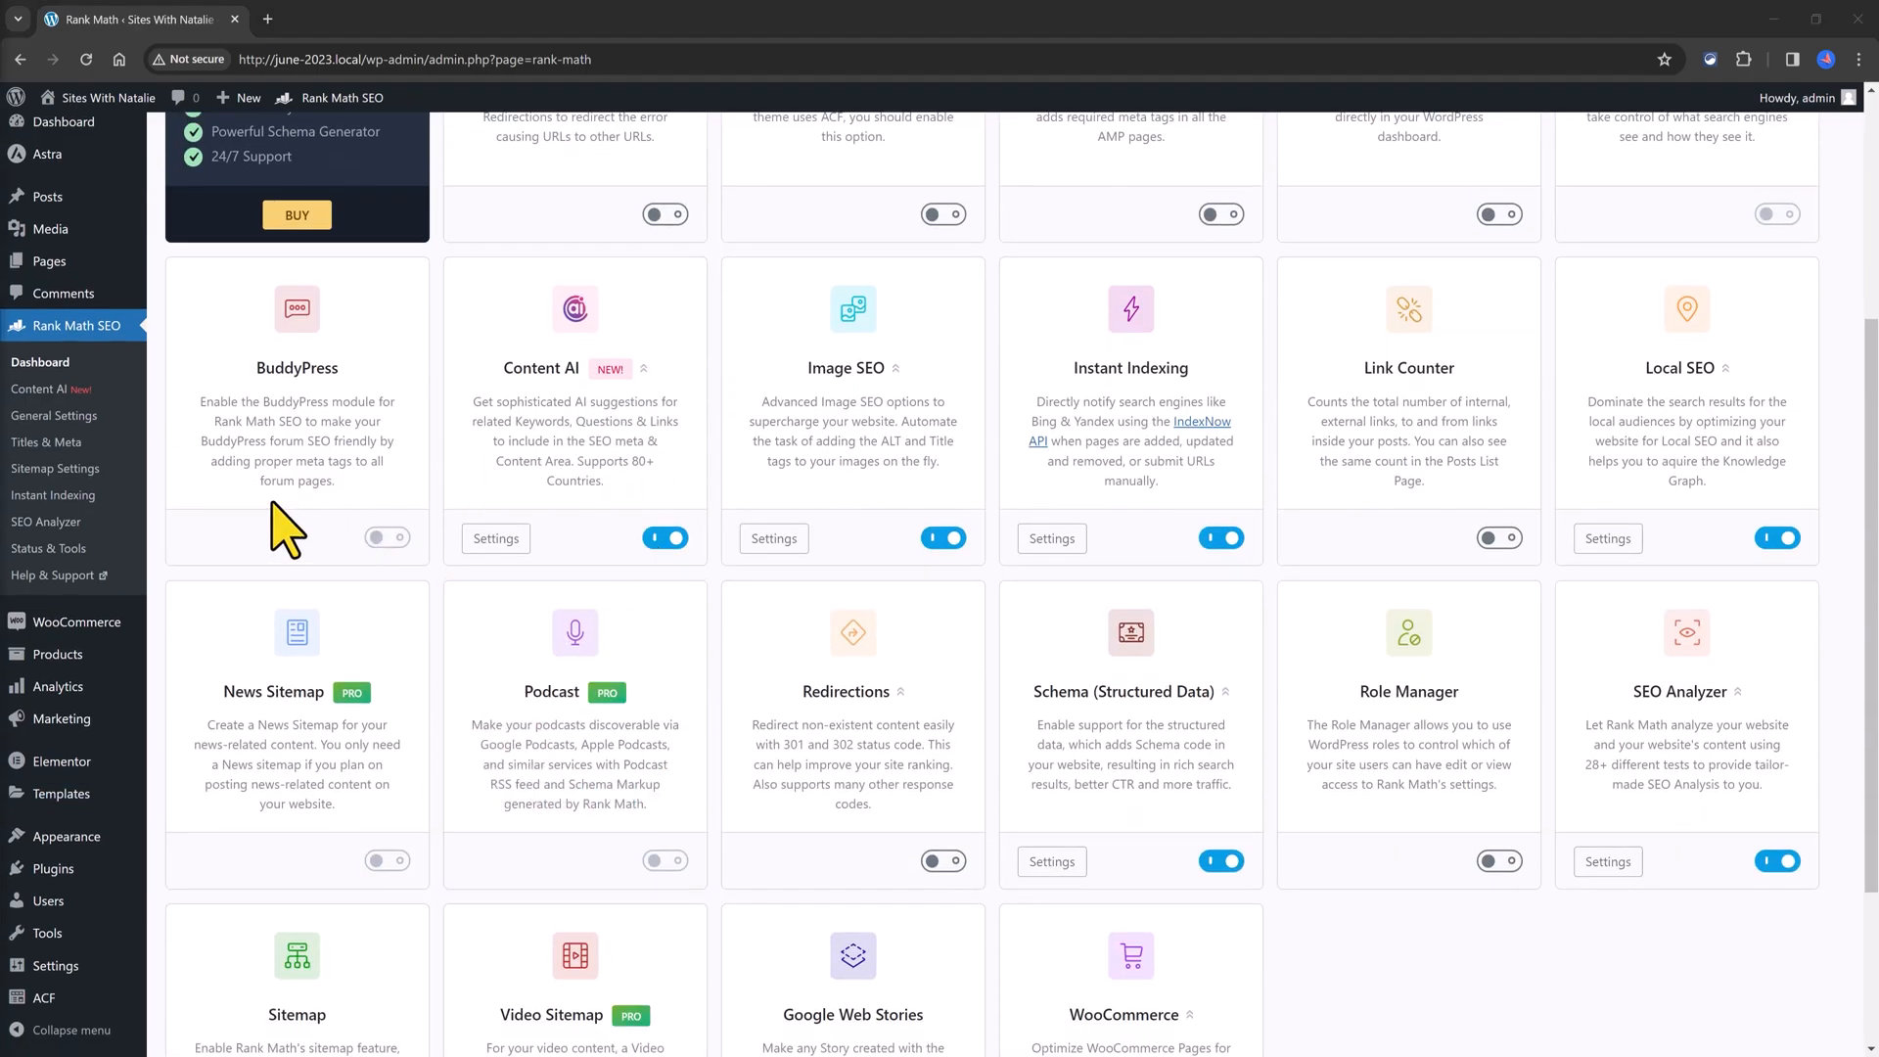
click(76, 487)
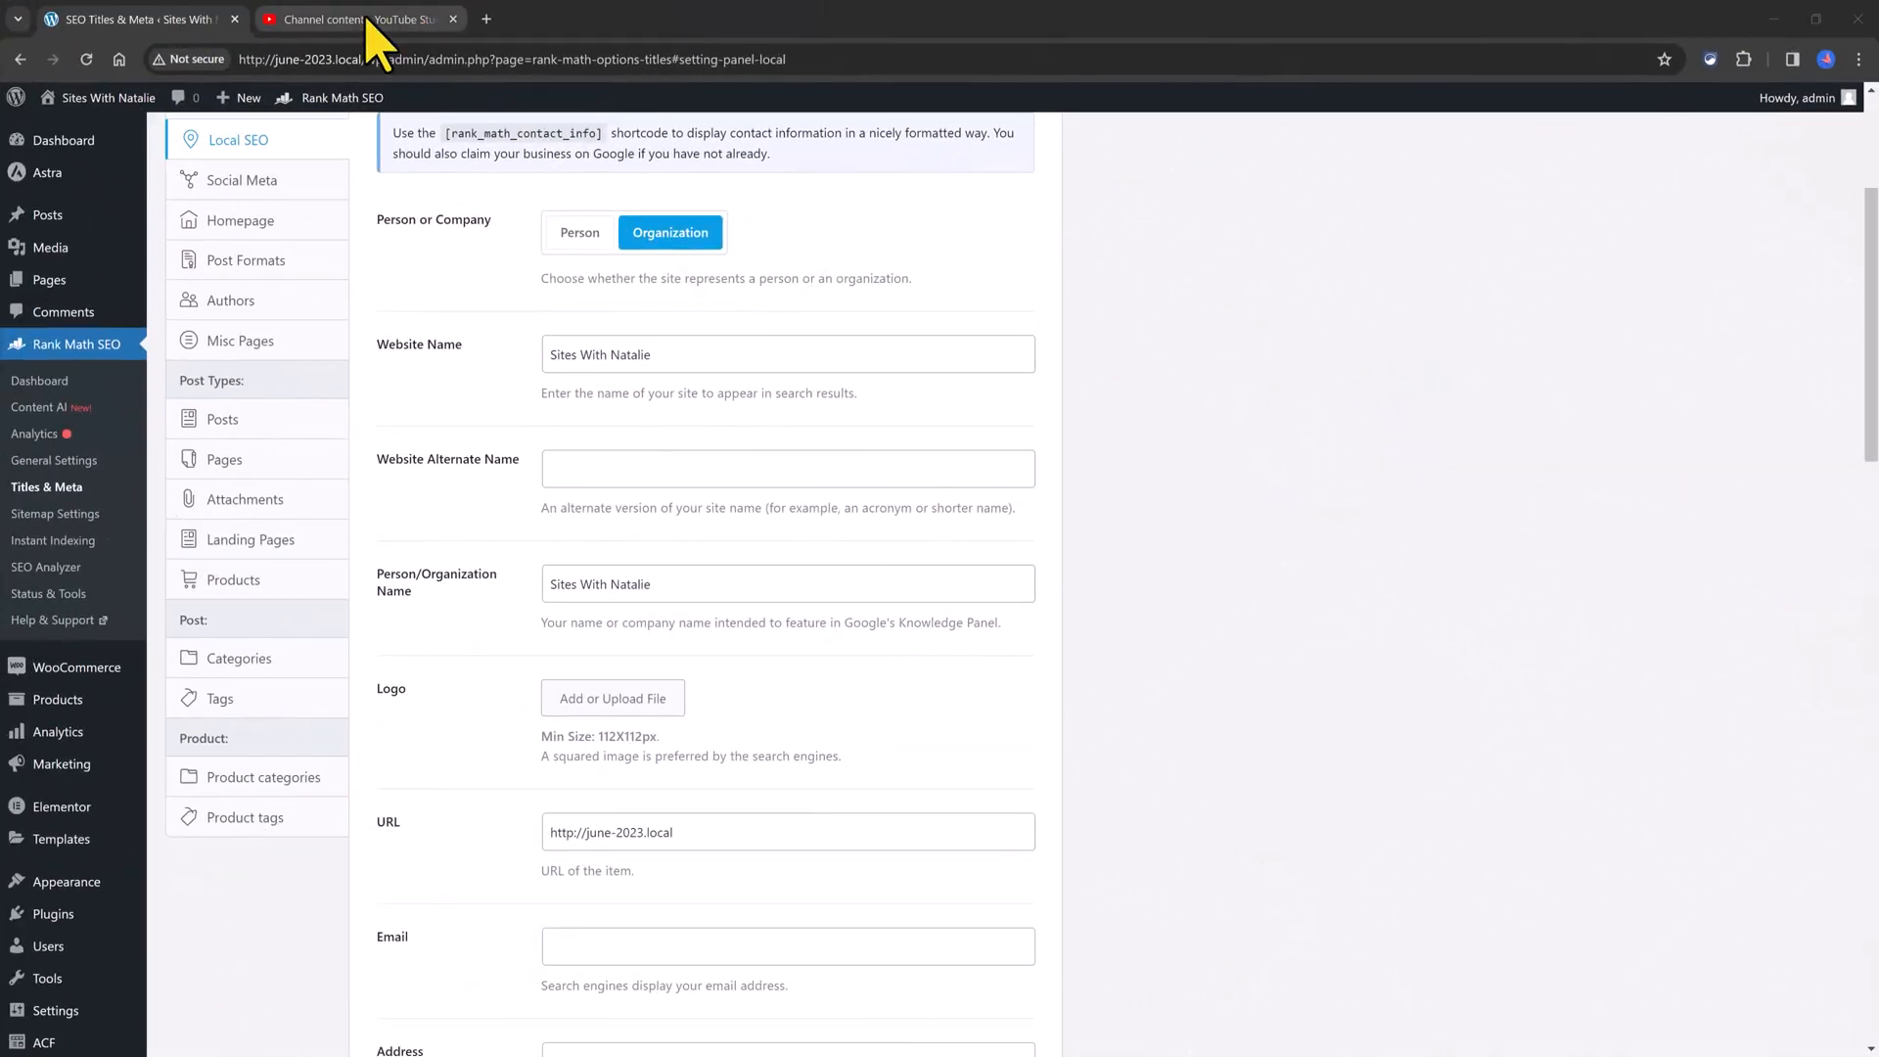
Step: Find the earlier Rank Math tutorial in YouTube Studio by searching 'rank Mat' and play it
click(360, 20)
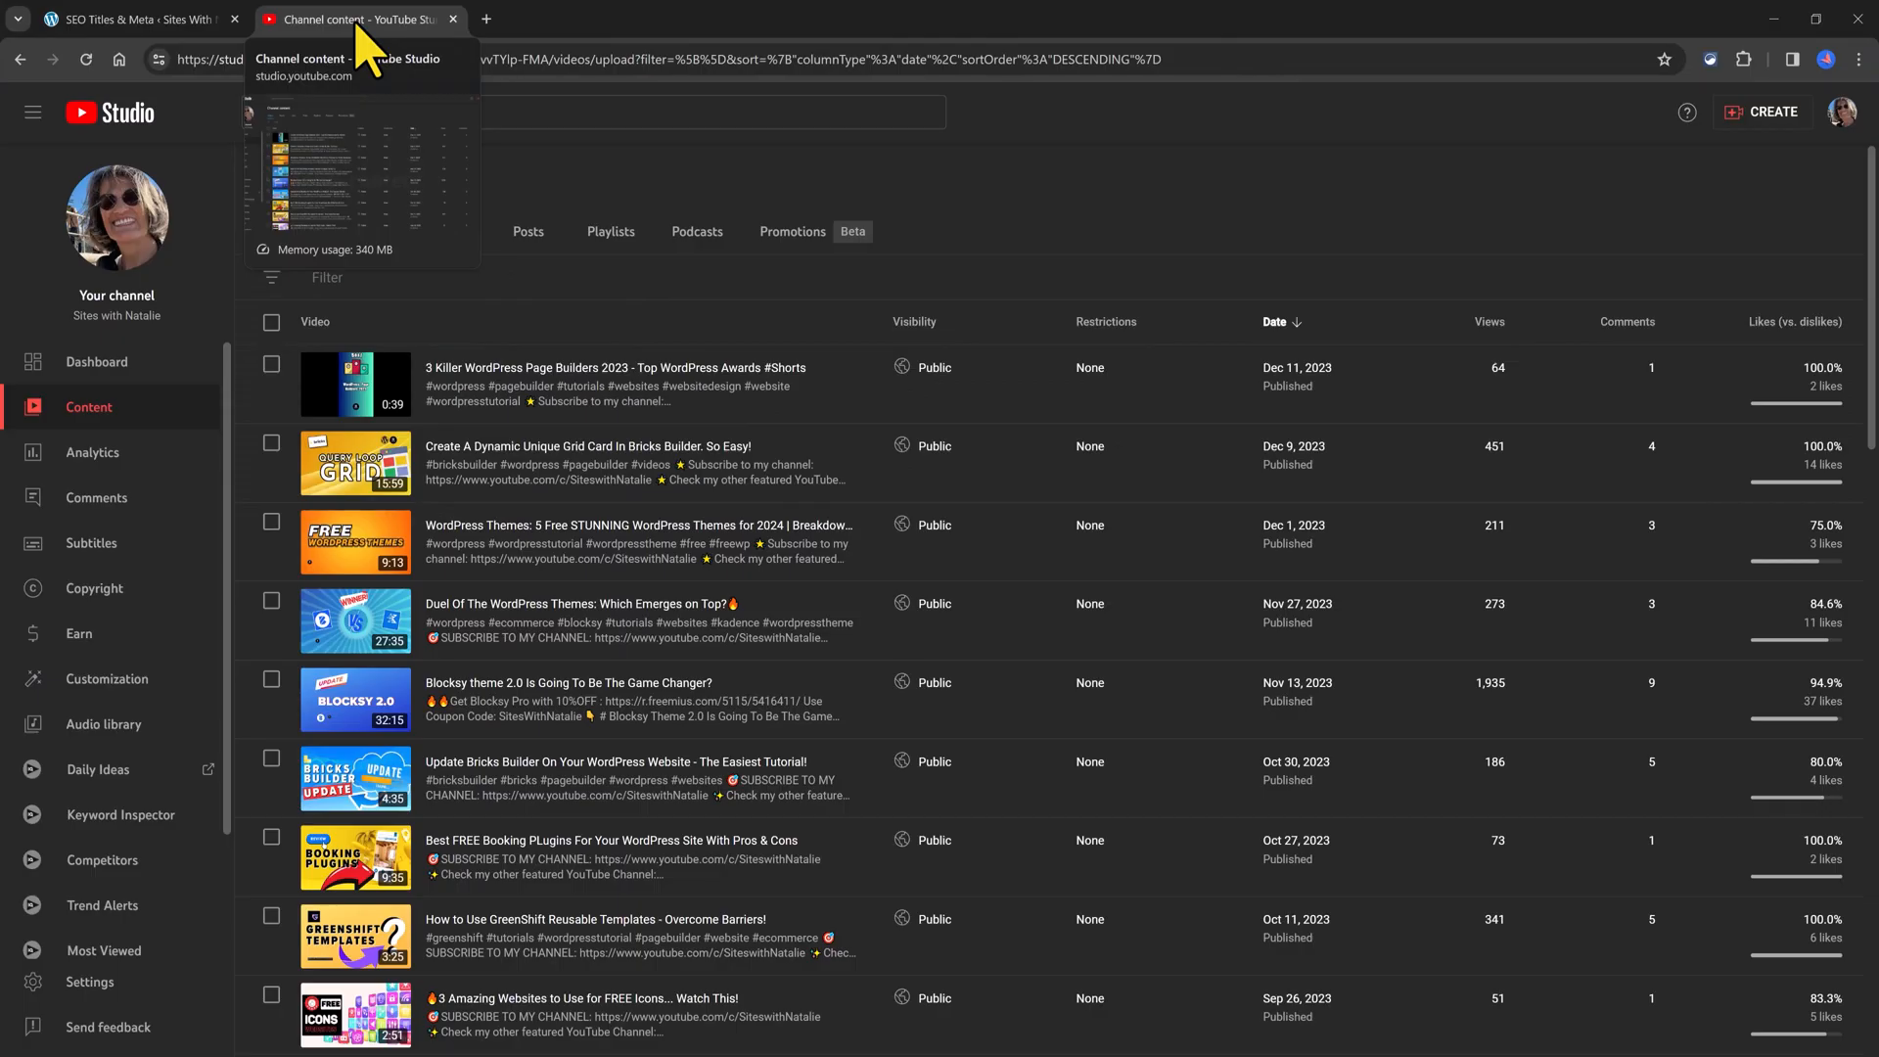
text(rank Math)
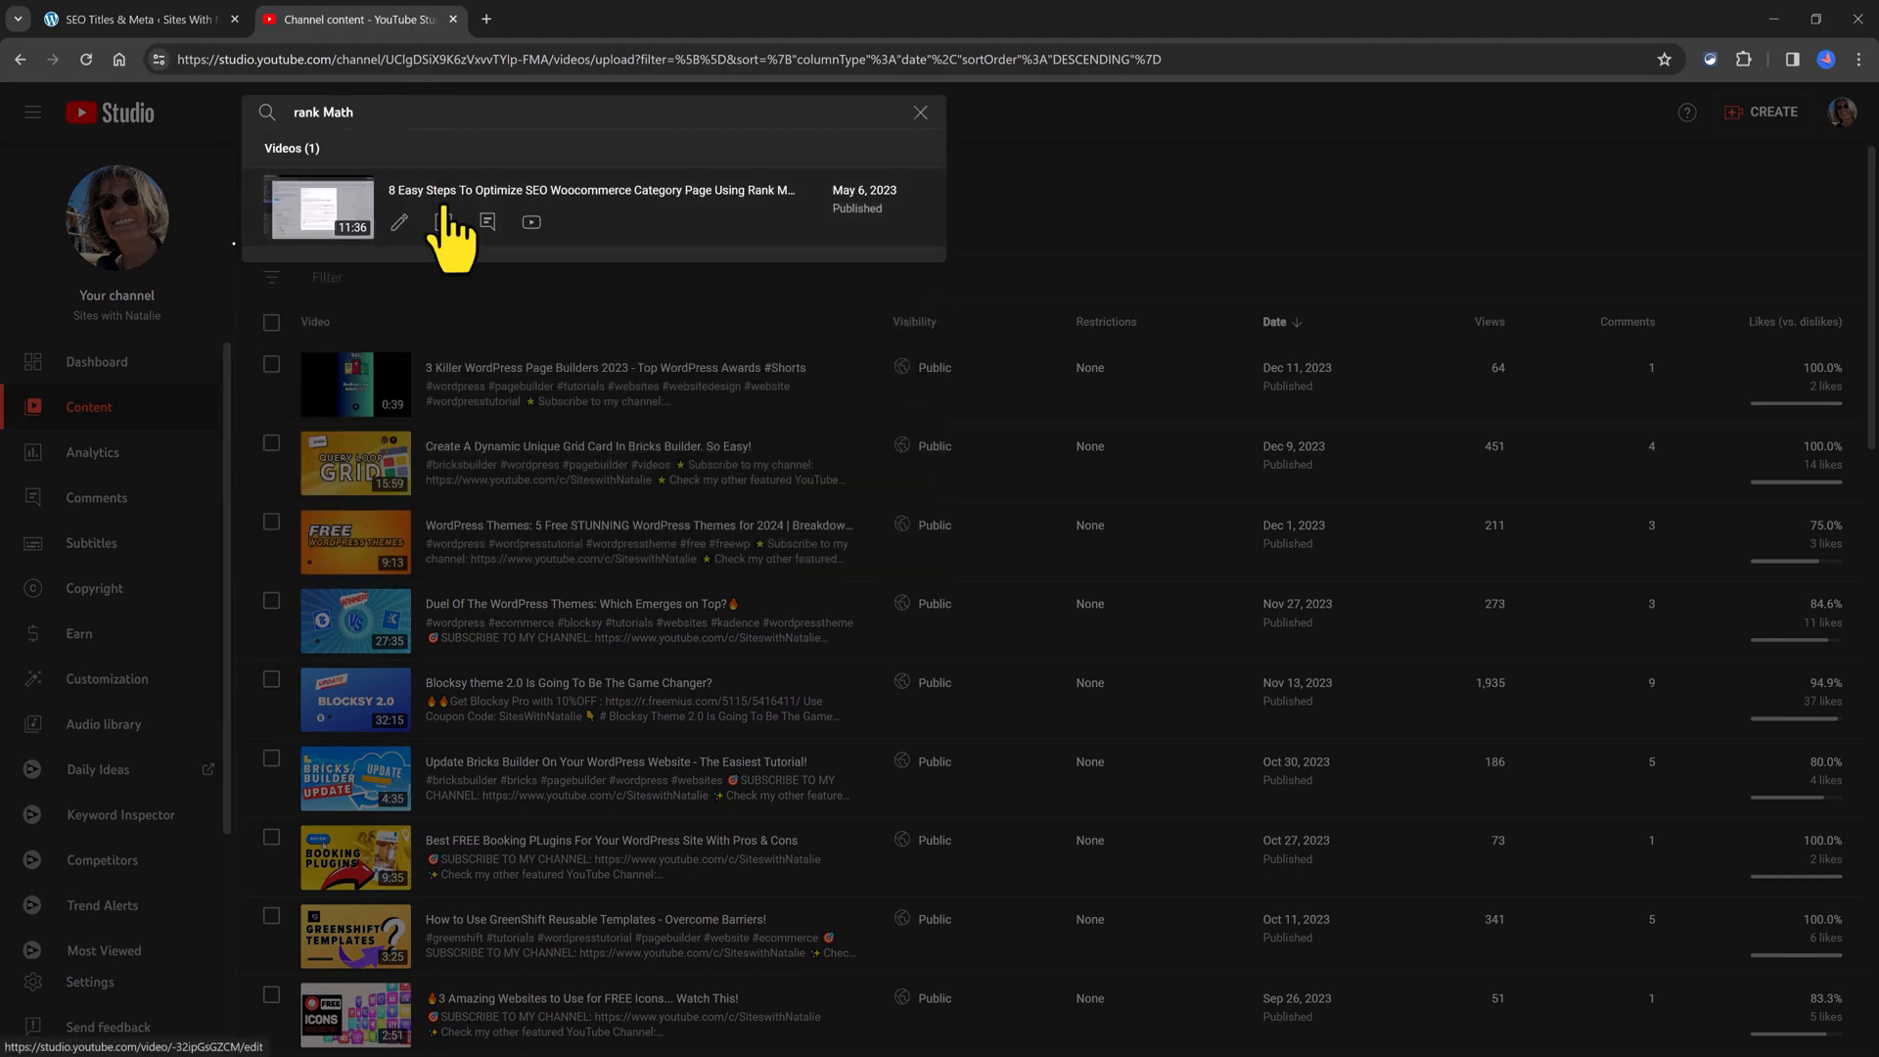
click(530, 221)
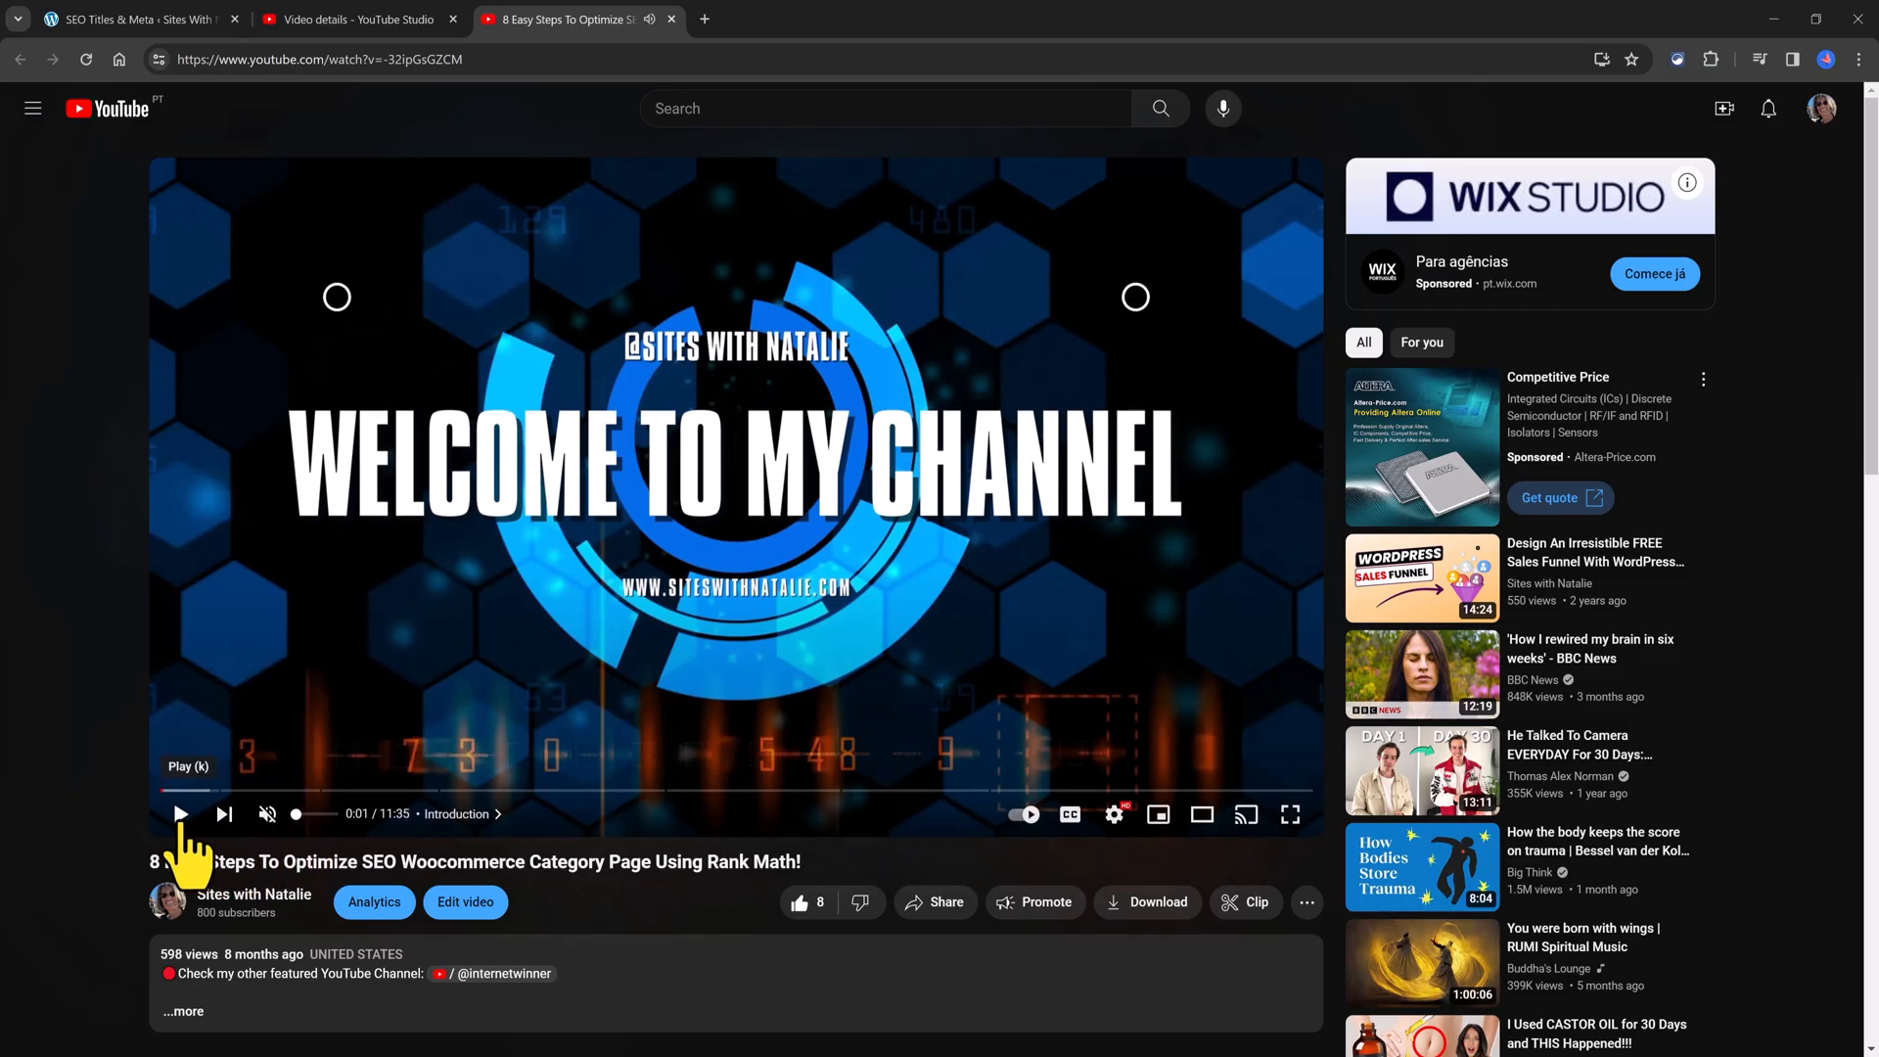
click(180, 814)
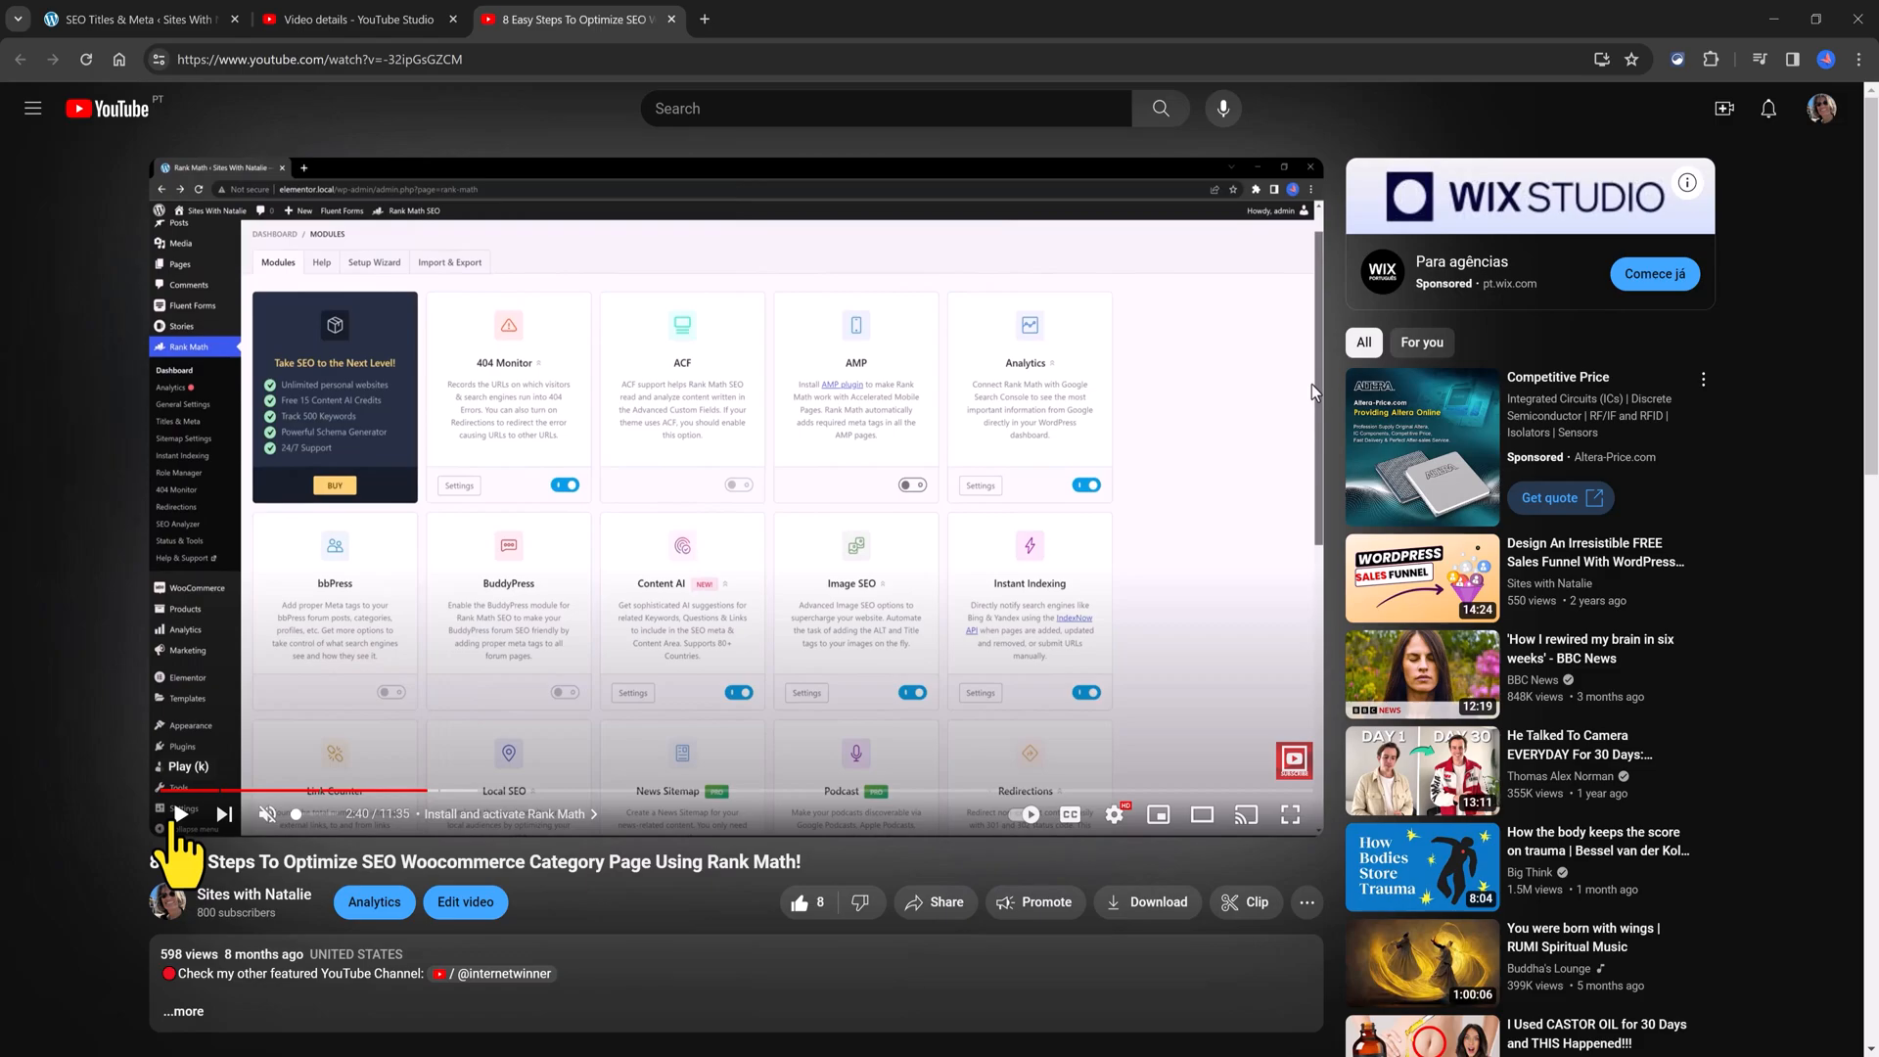
click(178, 814)
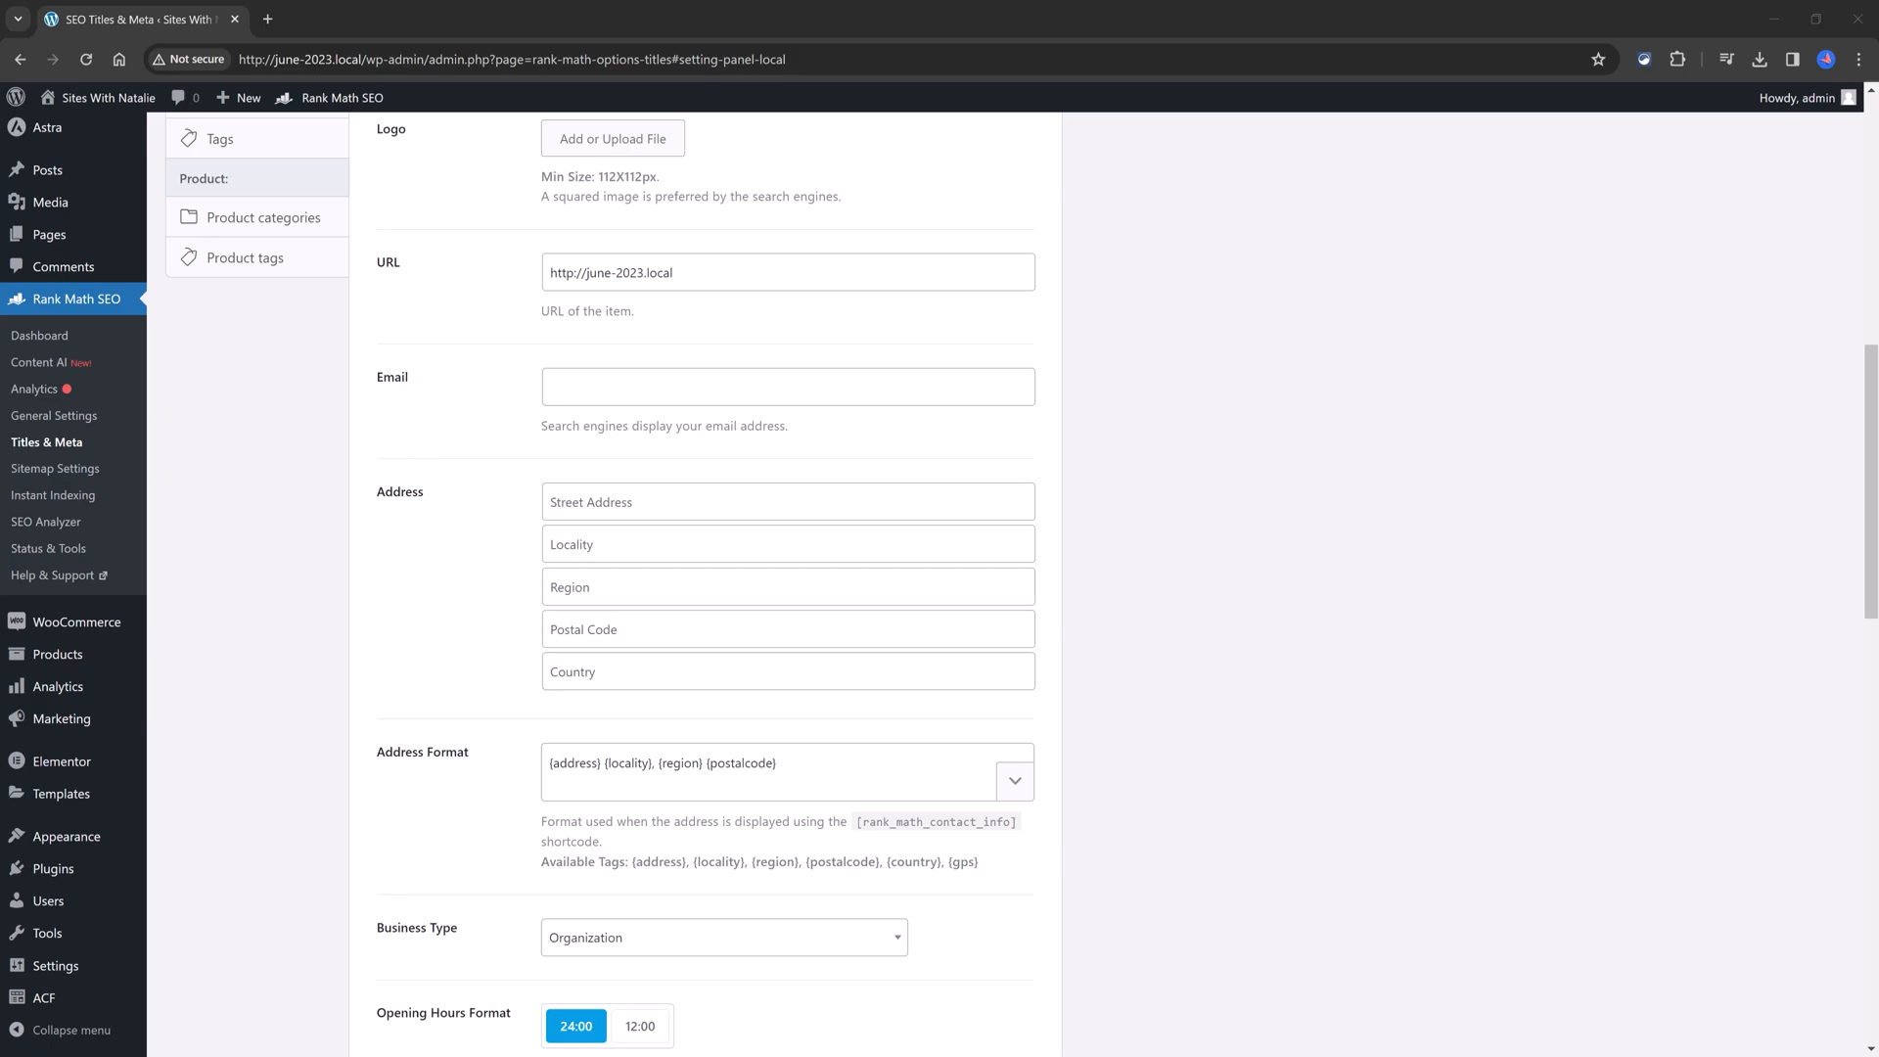
mouse_move(268, 20)
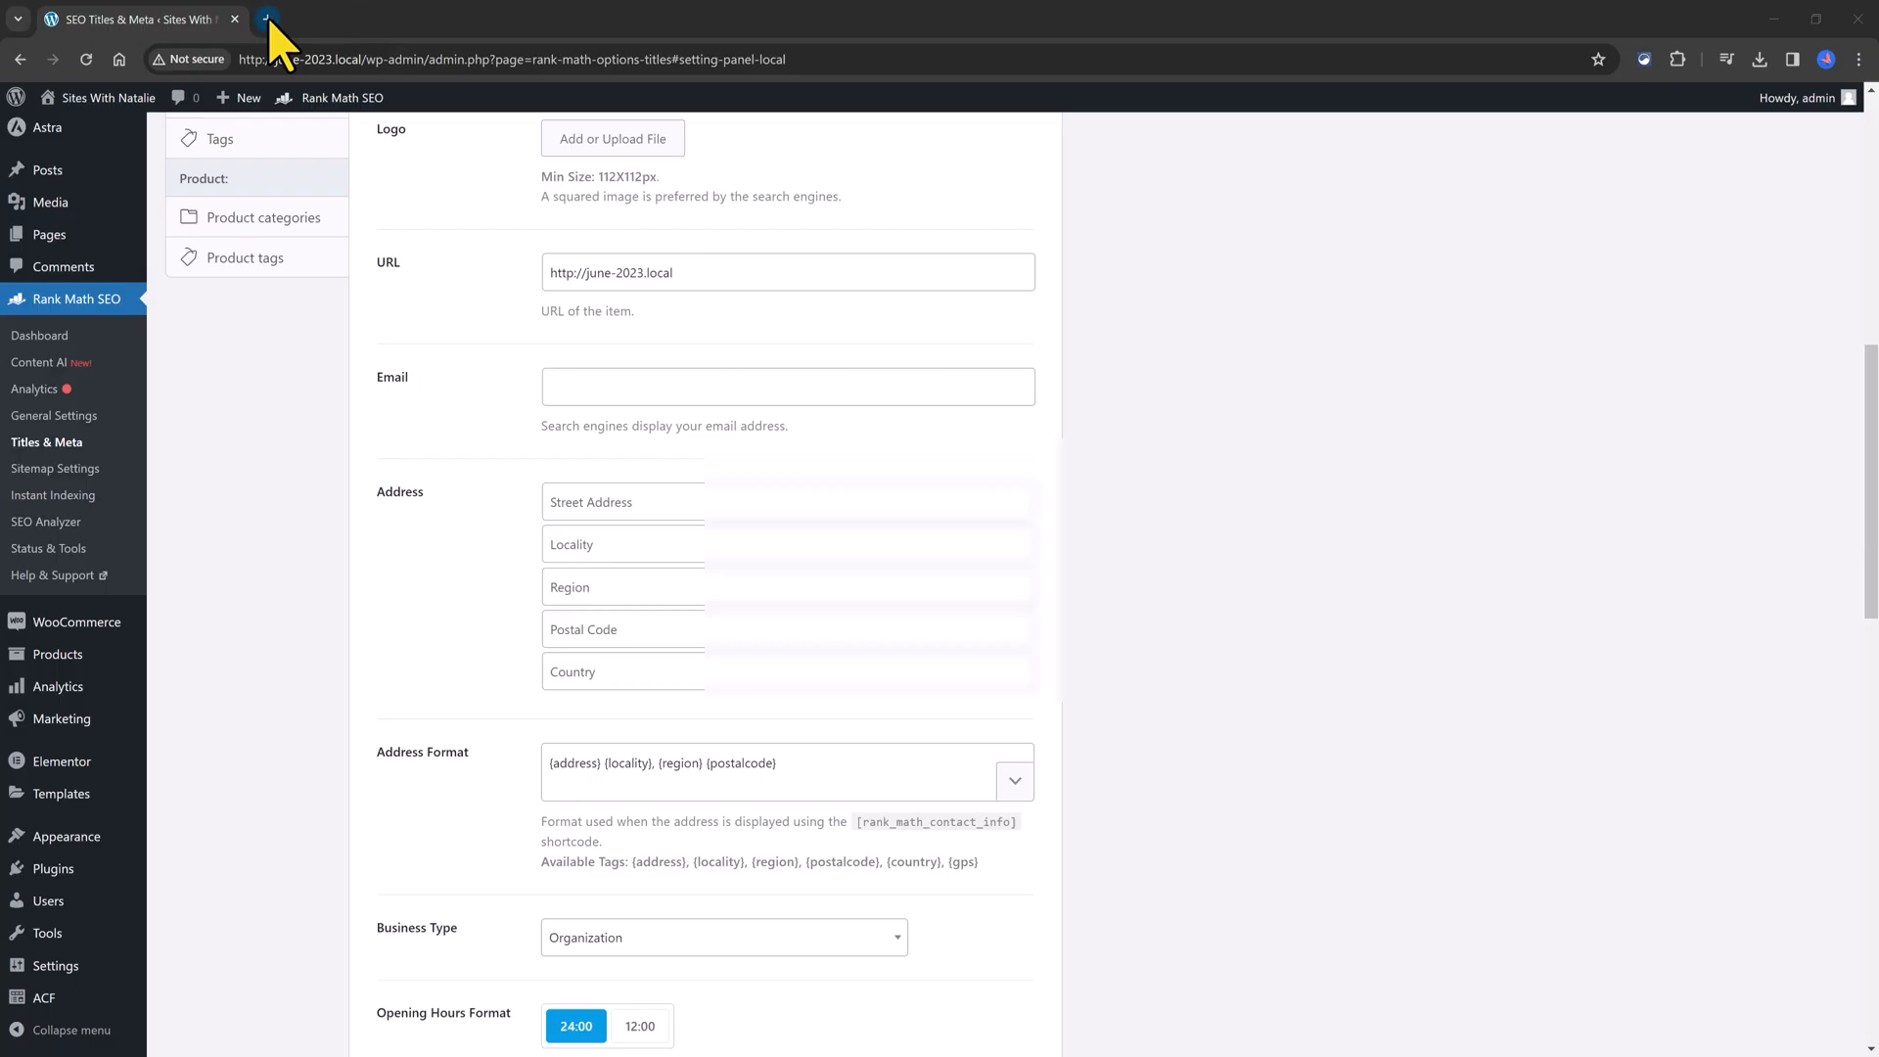
Step: Search Google for 'italian olive oil' in a new tab and look through the results
click(268, 20)
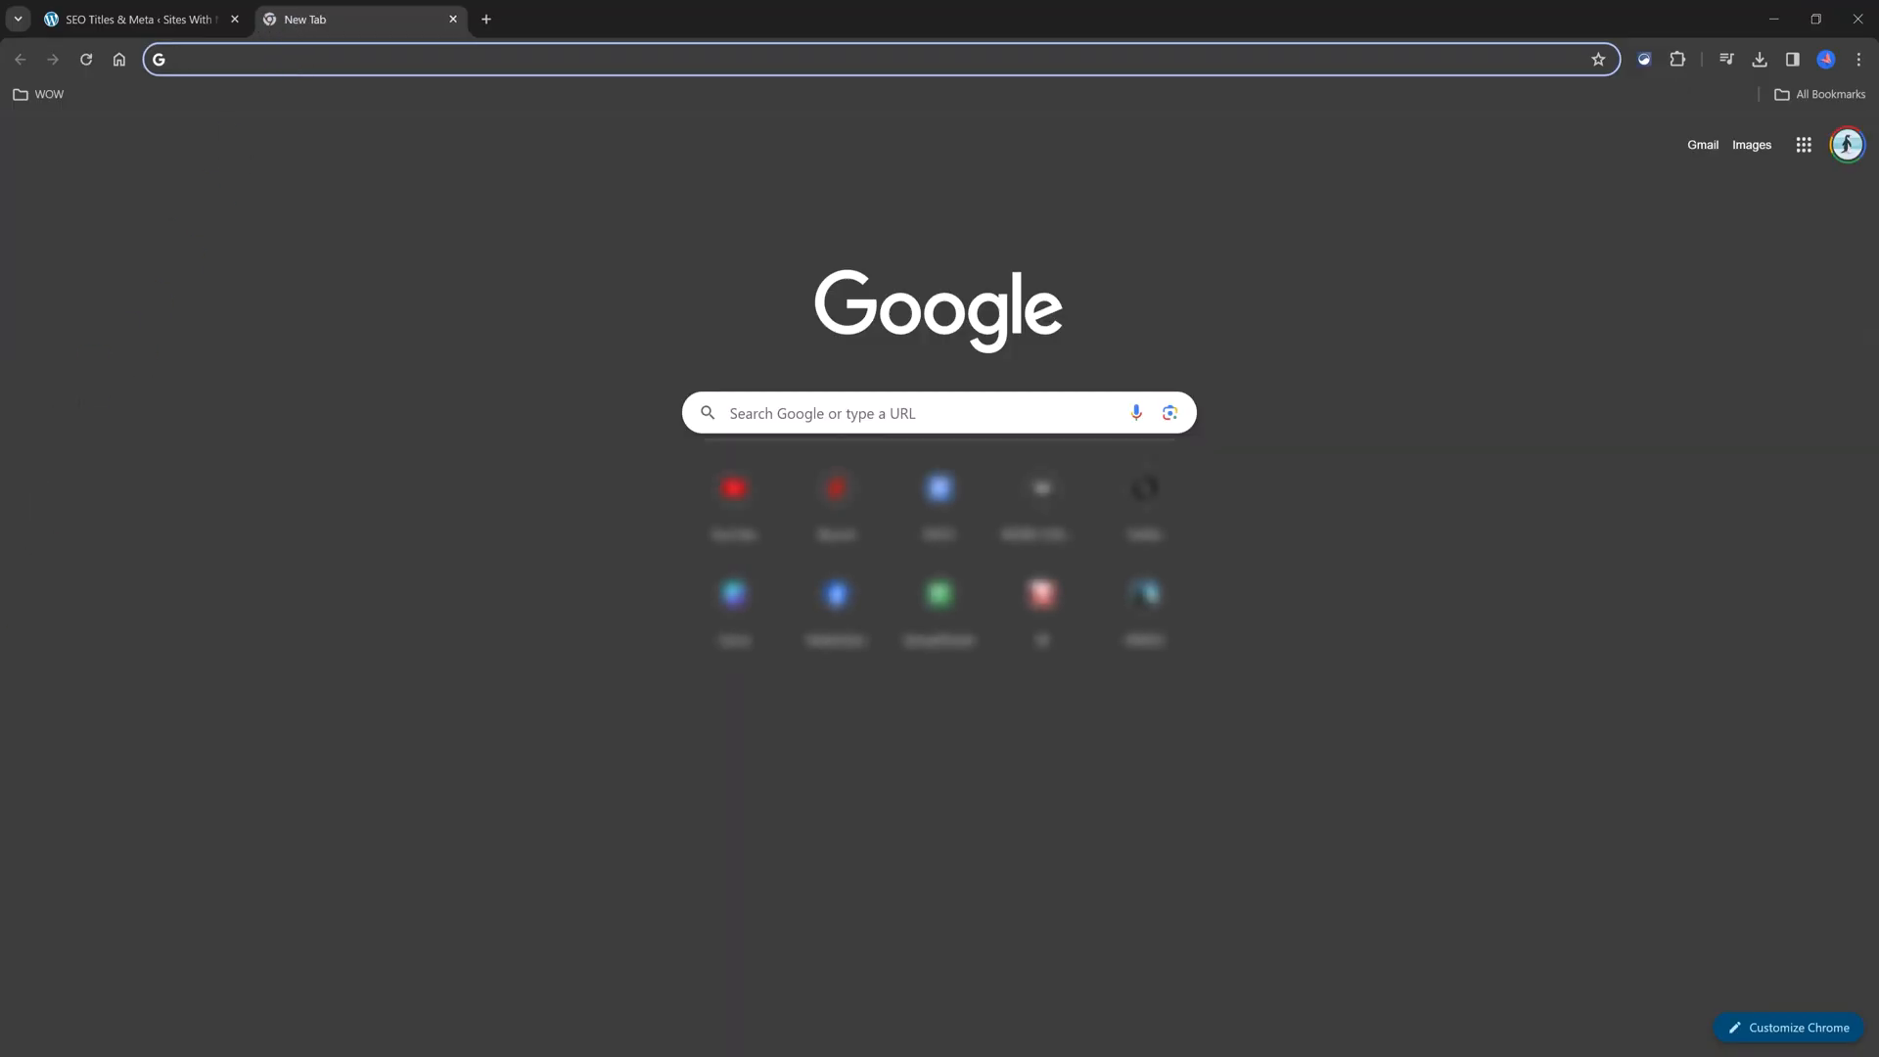
text(italian olive oil)
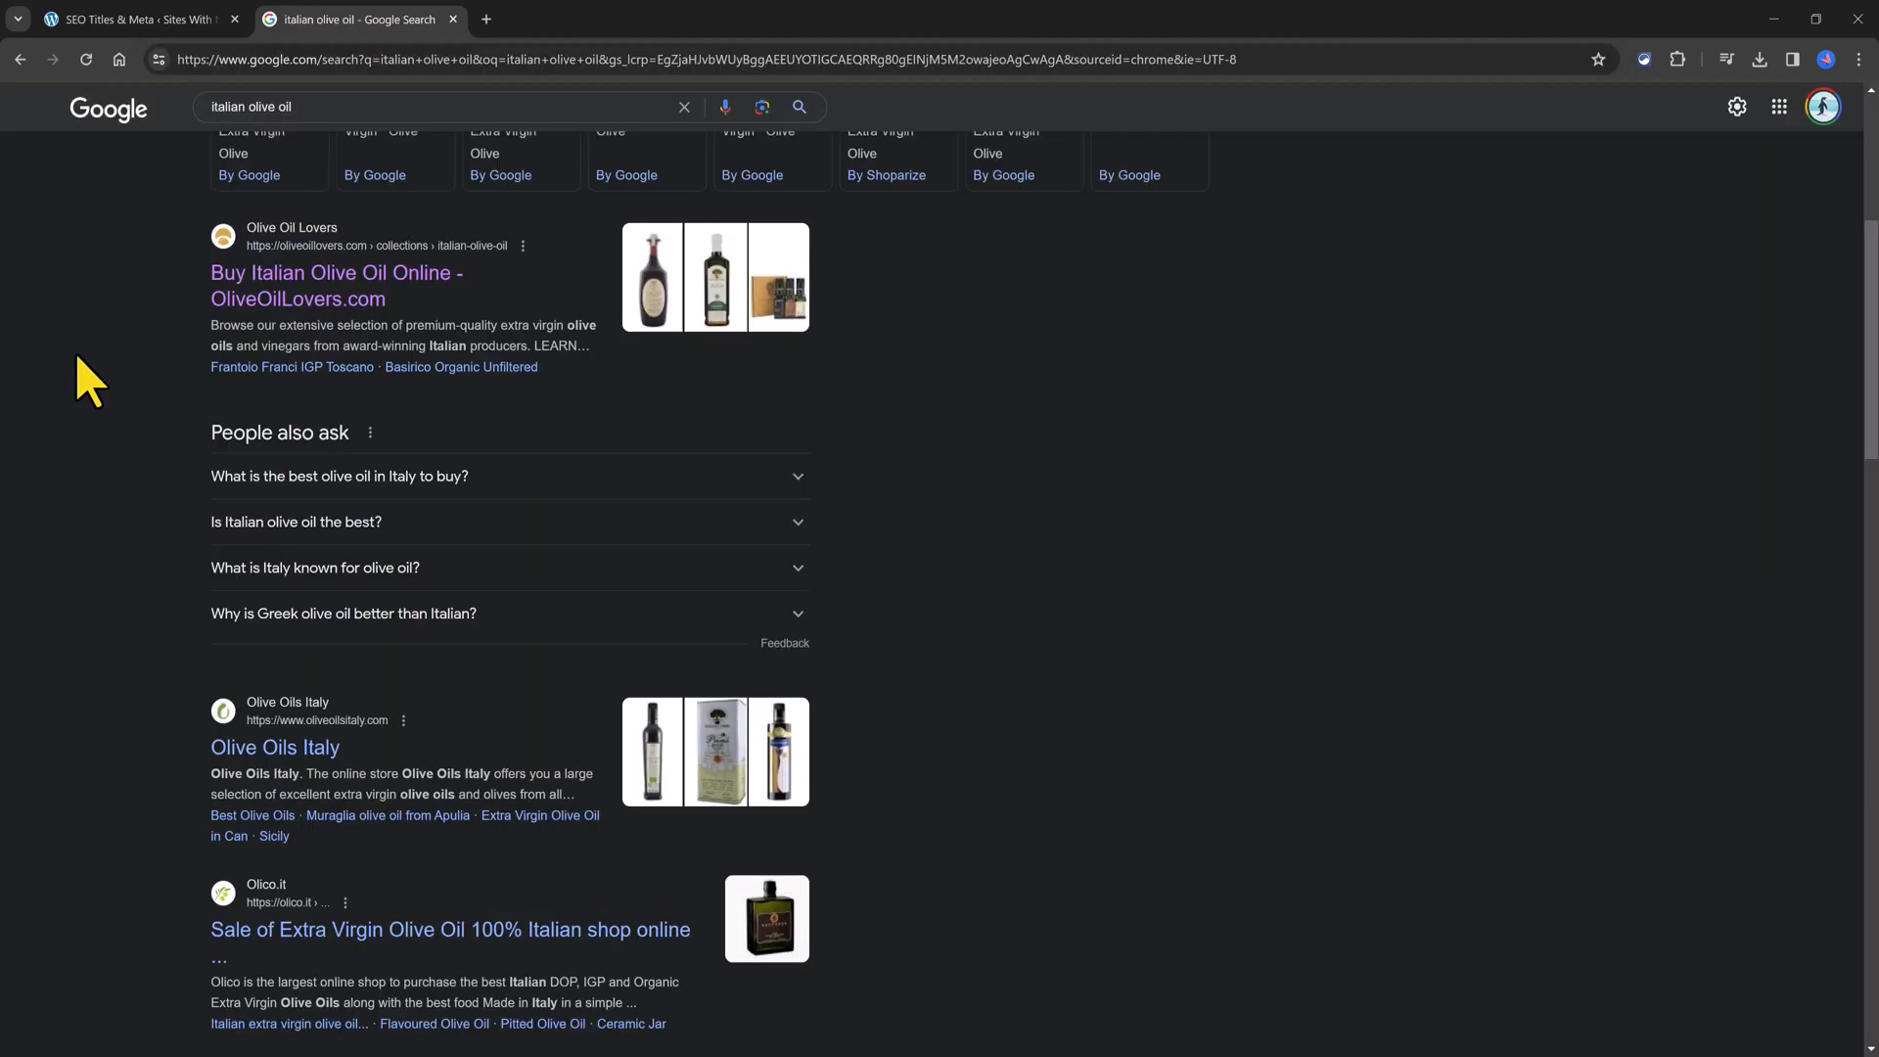
scroll(down, 3)
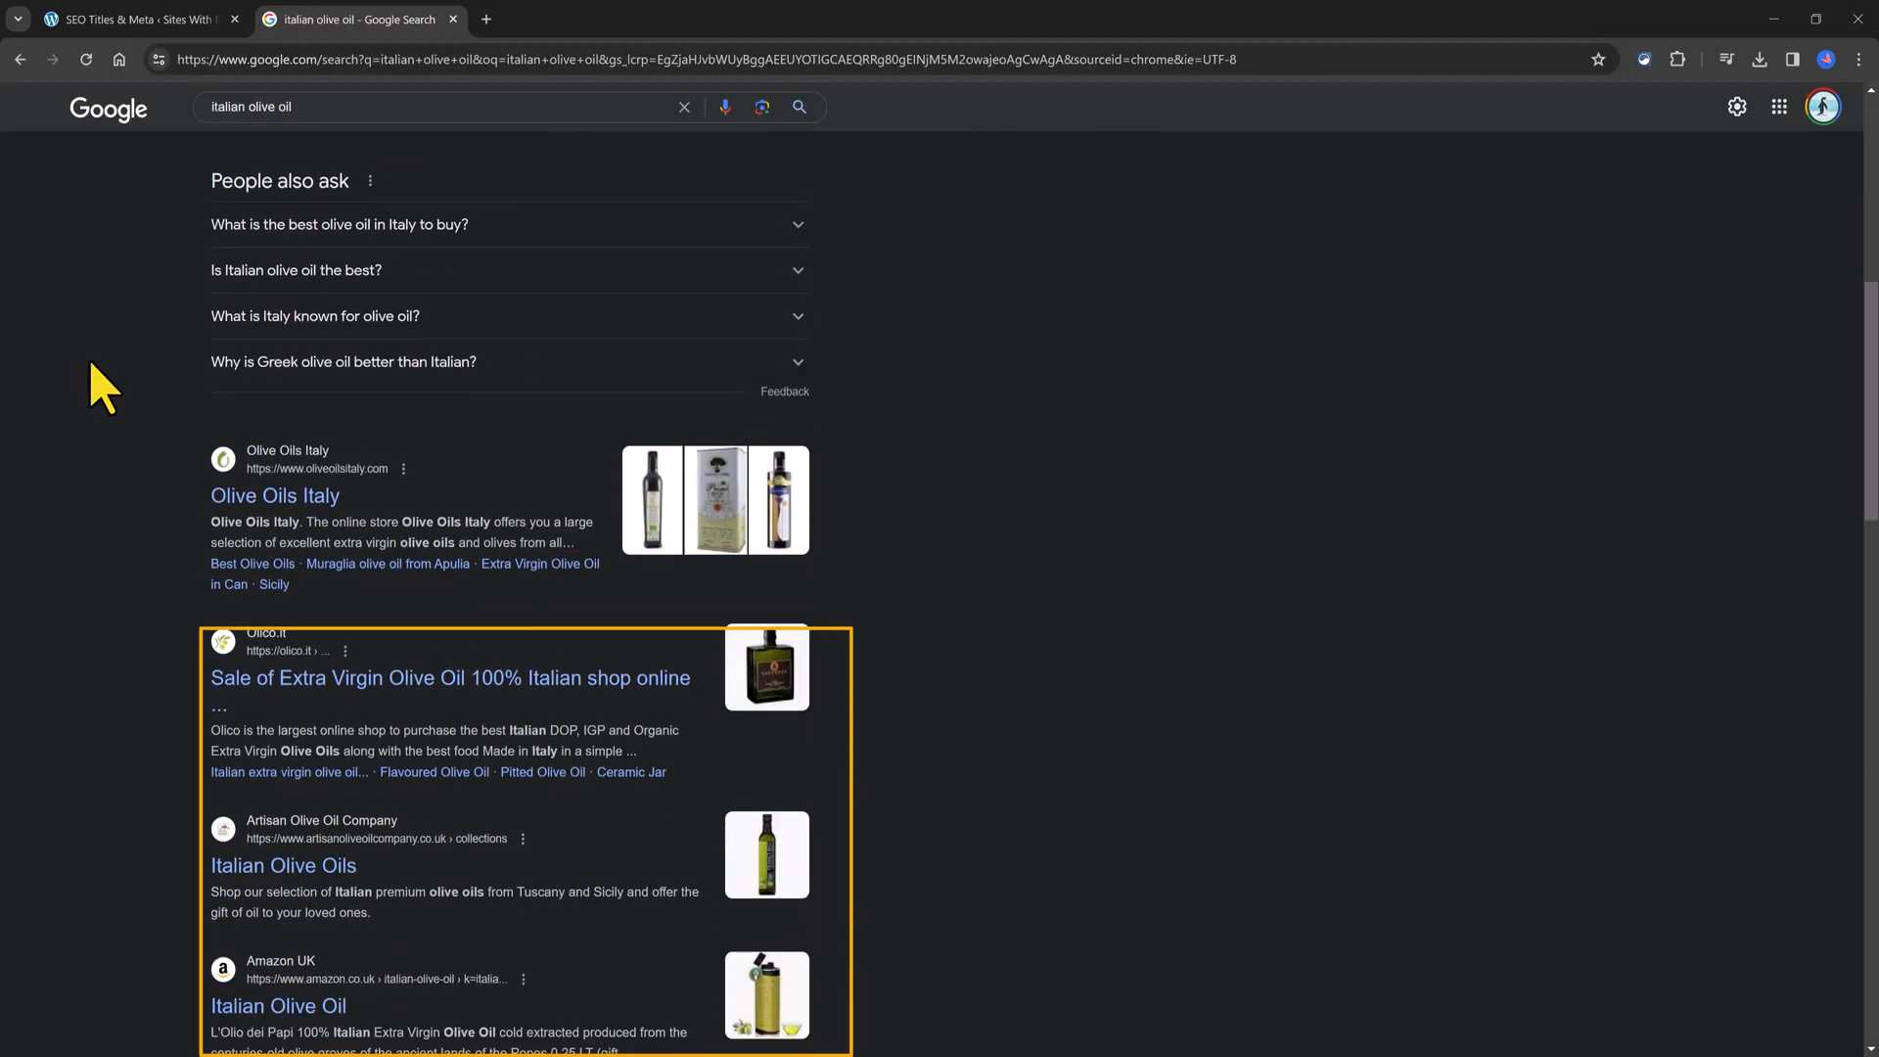
scroll(down, 3)
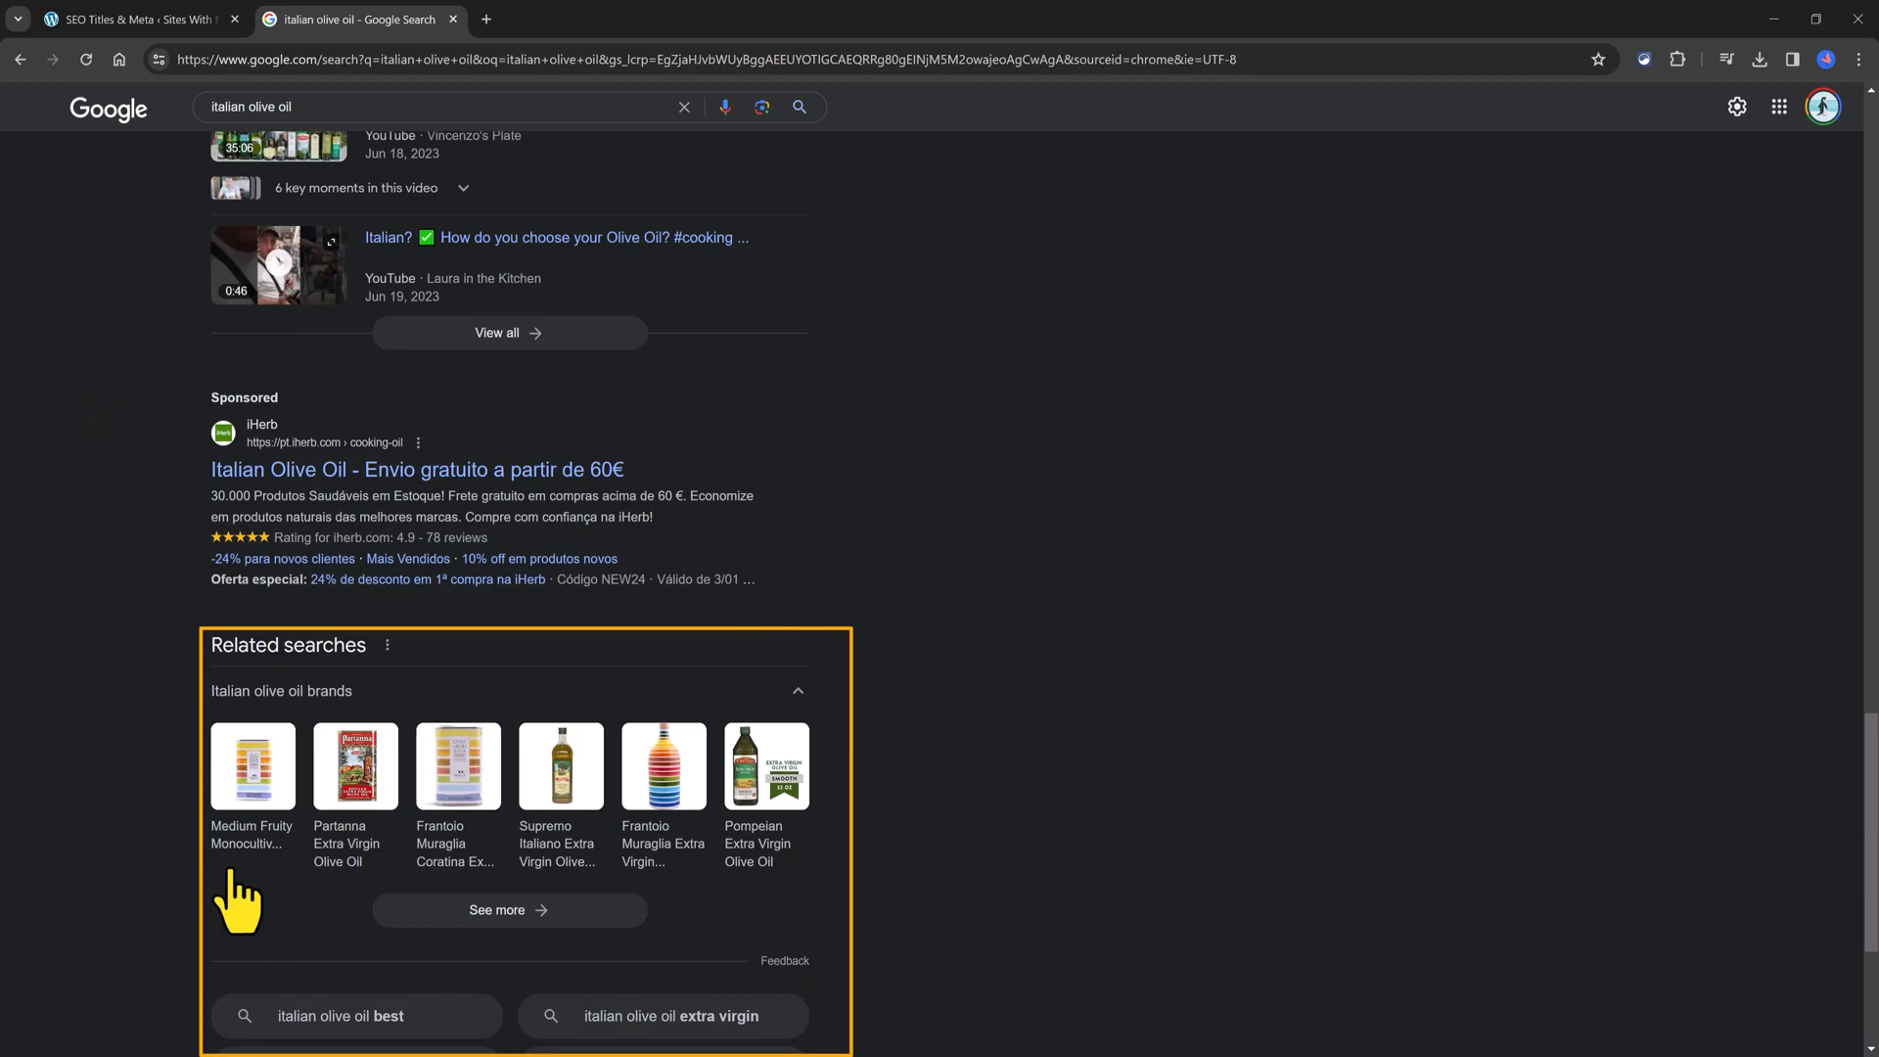
mouse_move(84, 778)
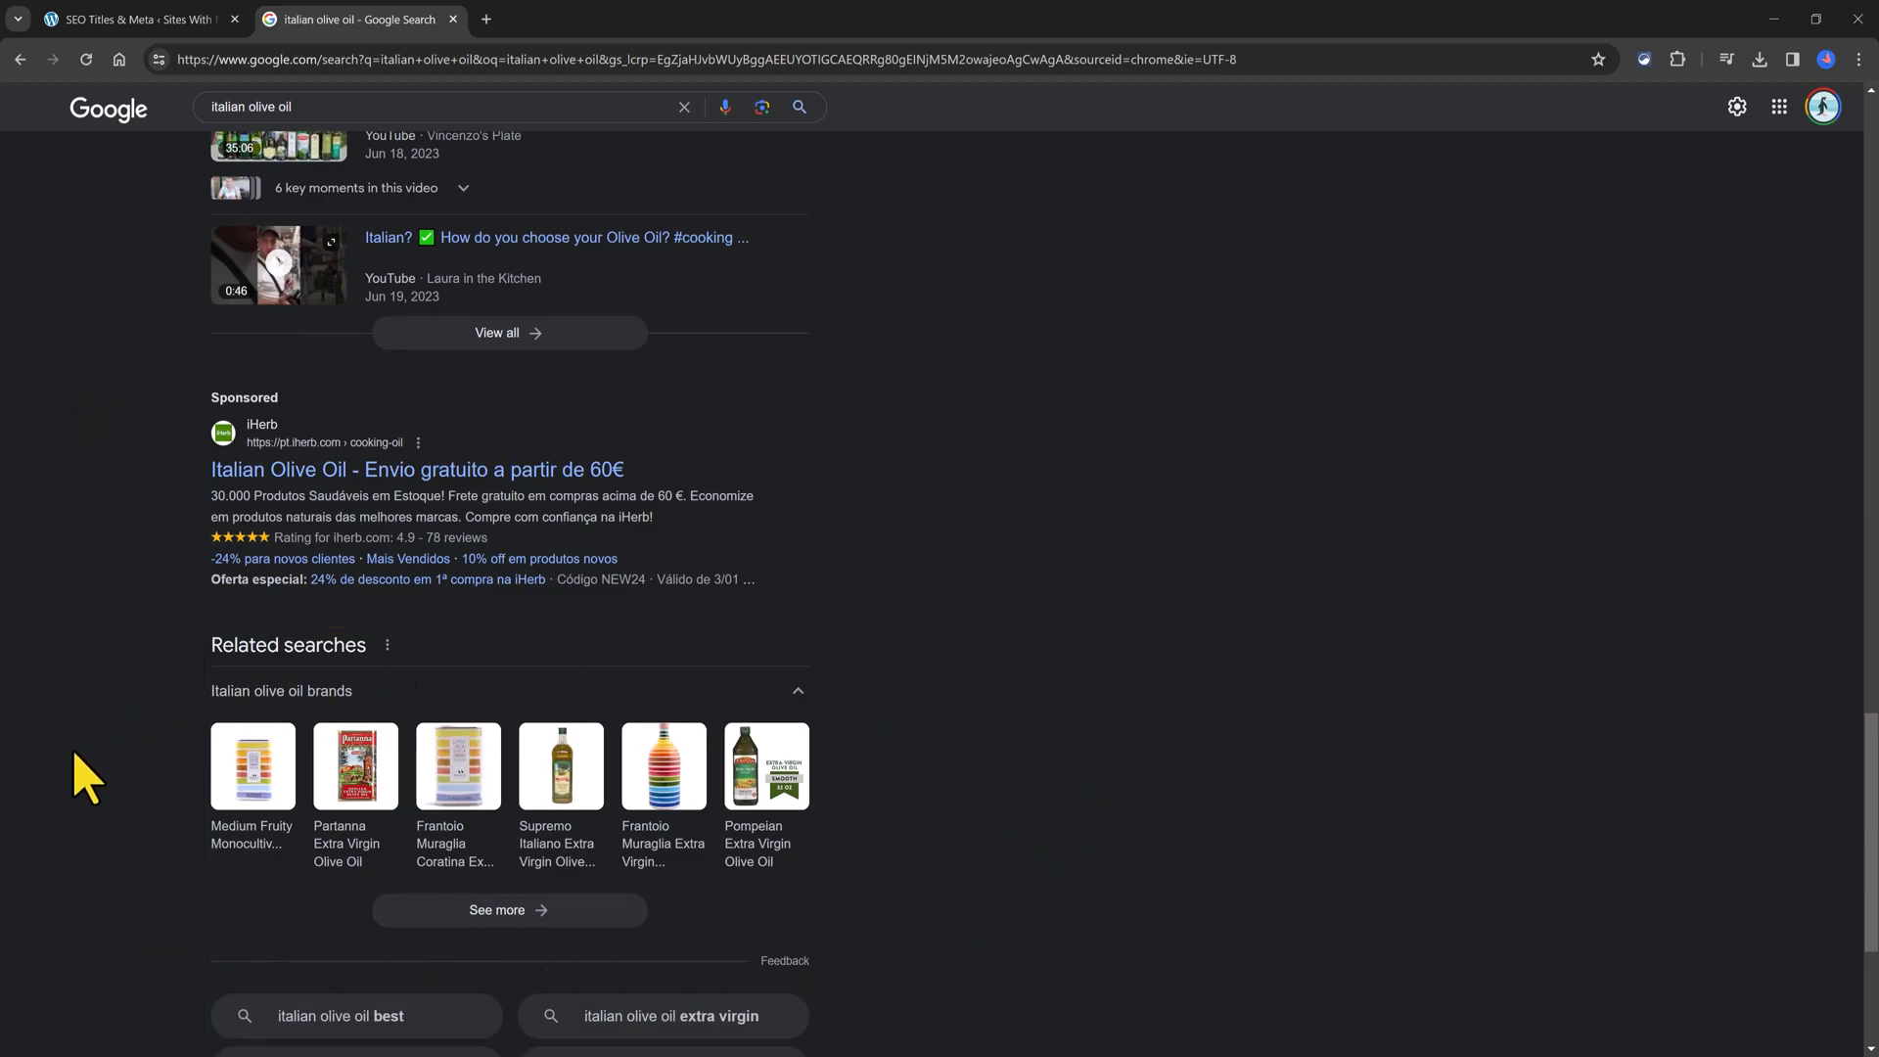
mouse_move(869, 874)
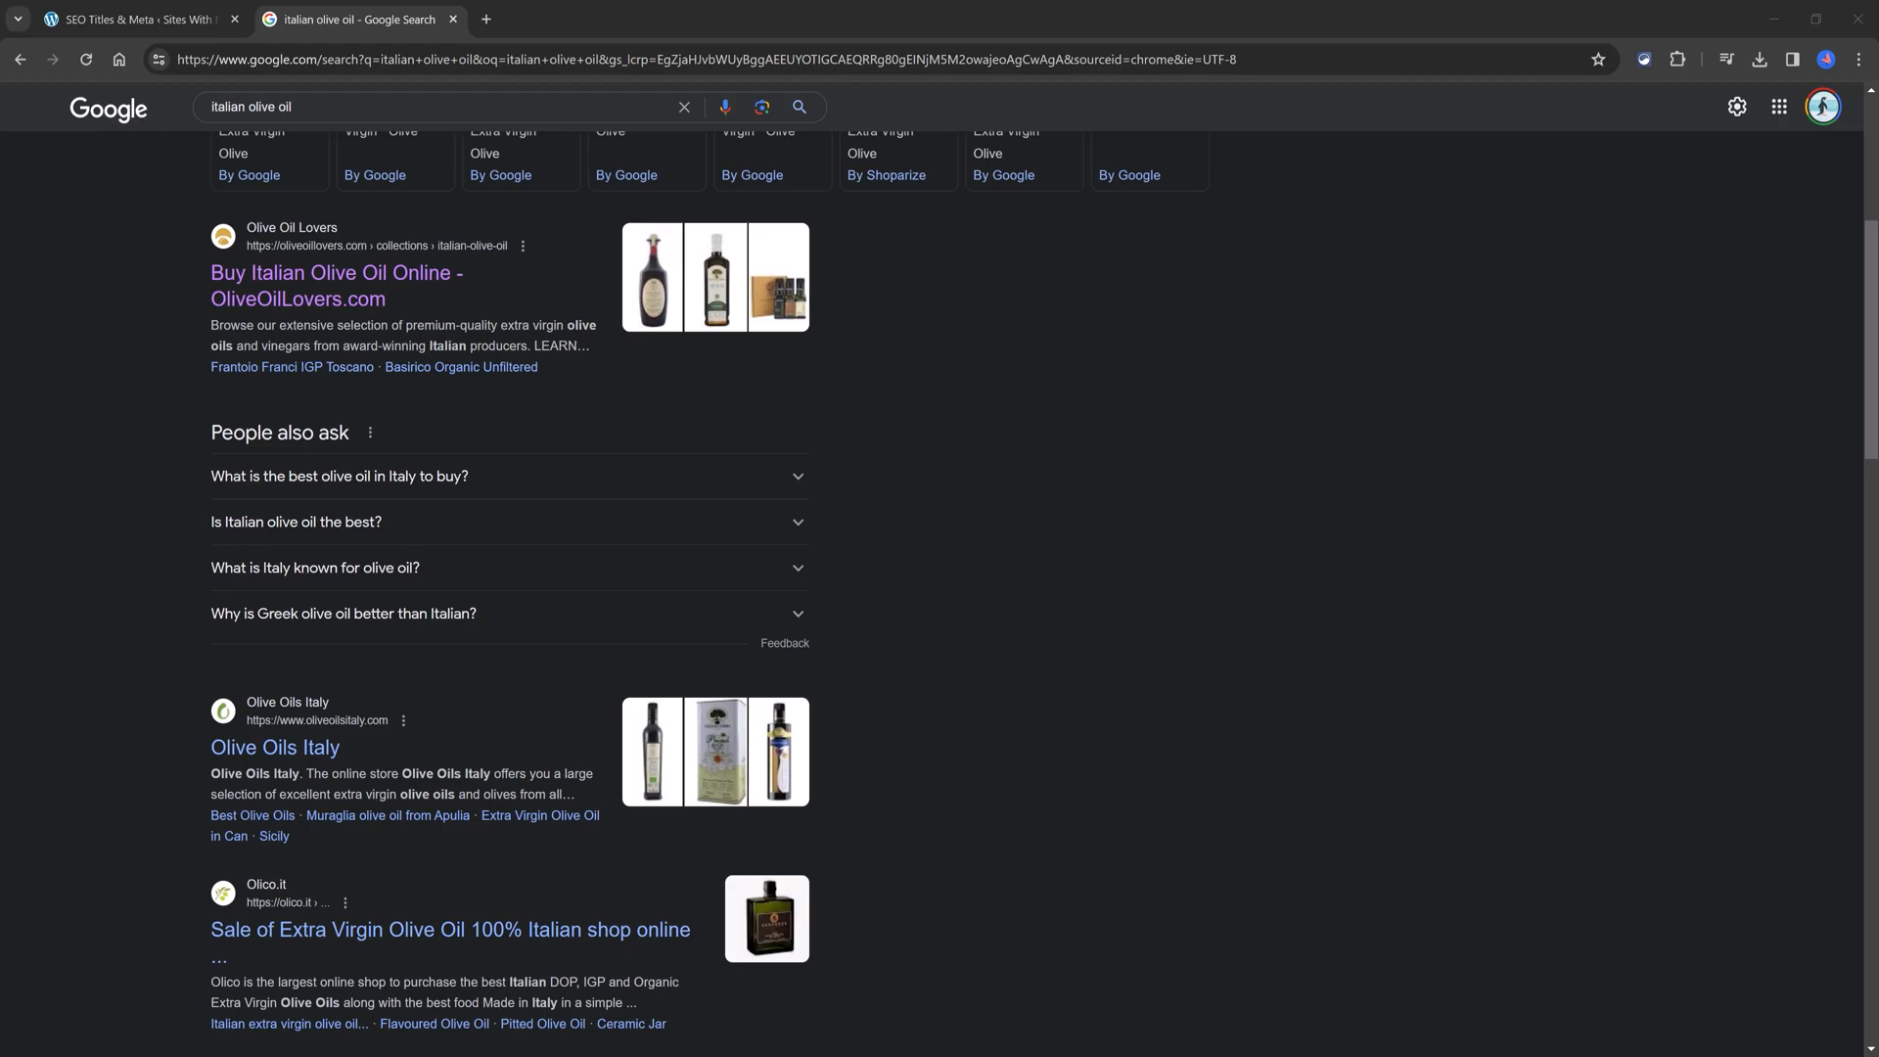
mouse_move(374, 110)
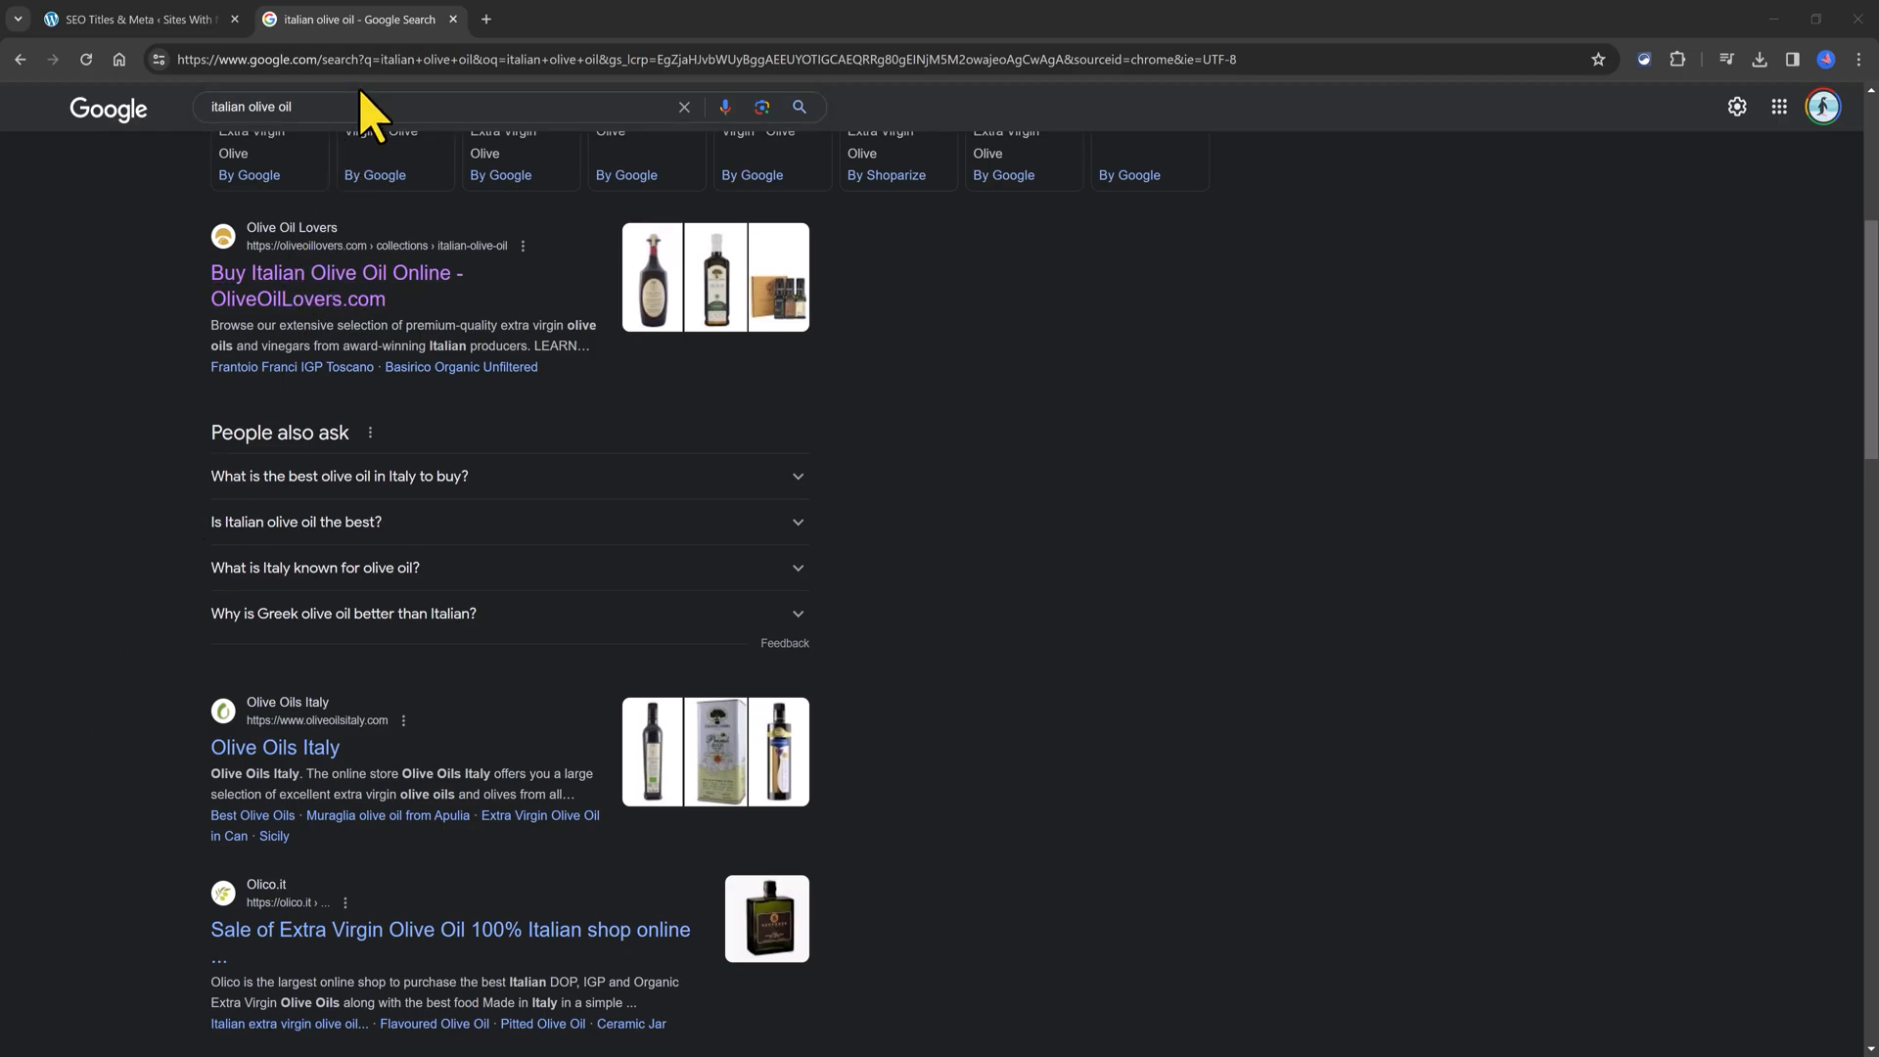
Step: Open a new tab and browse the history entries for google planner
click(276, 106)
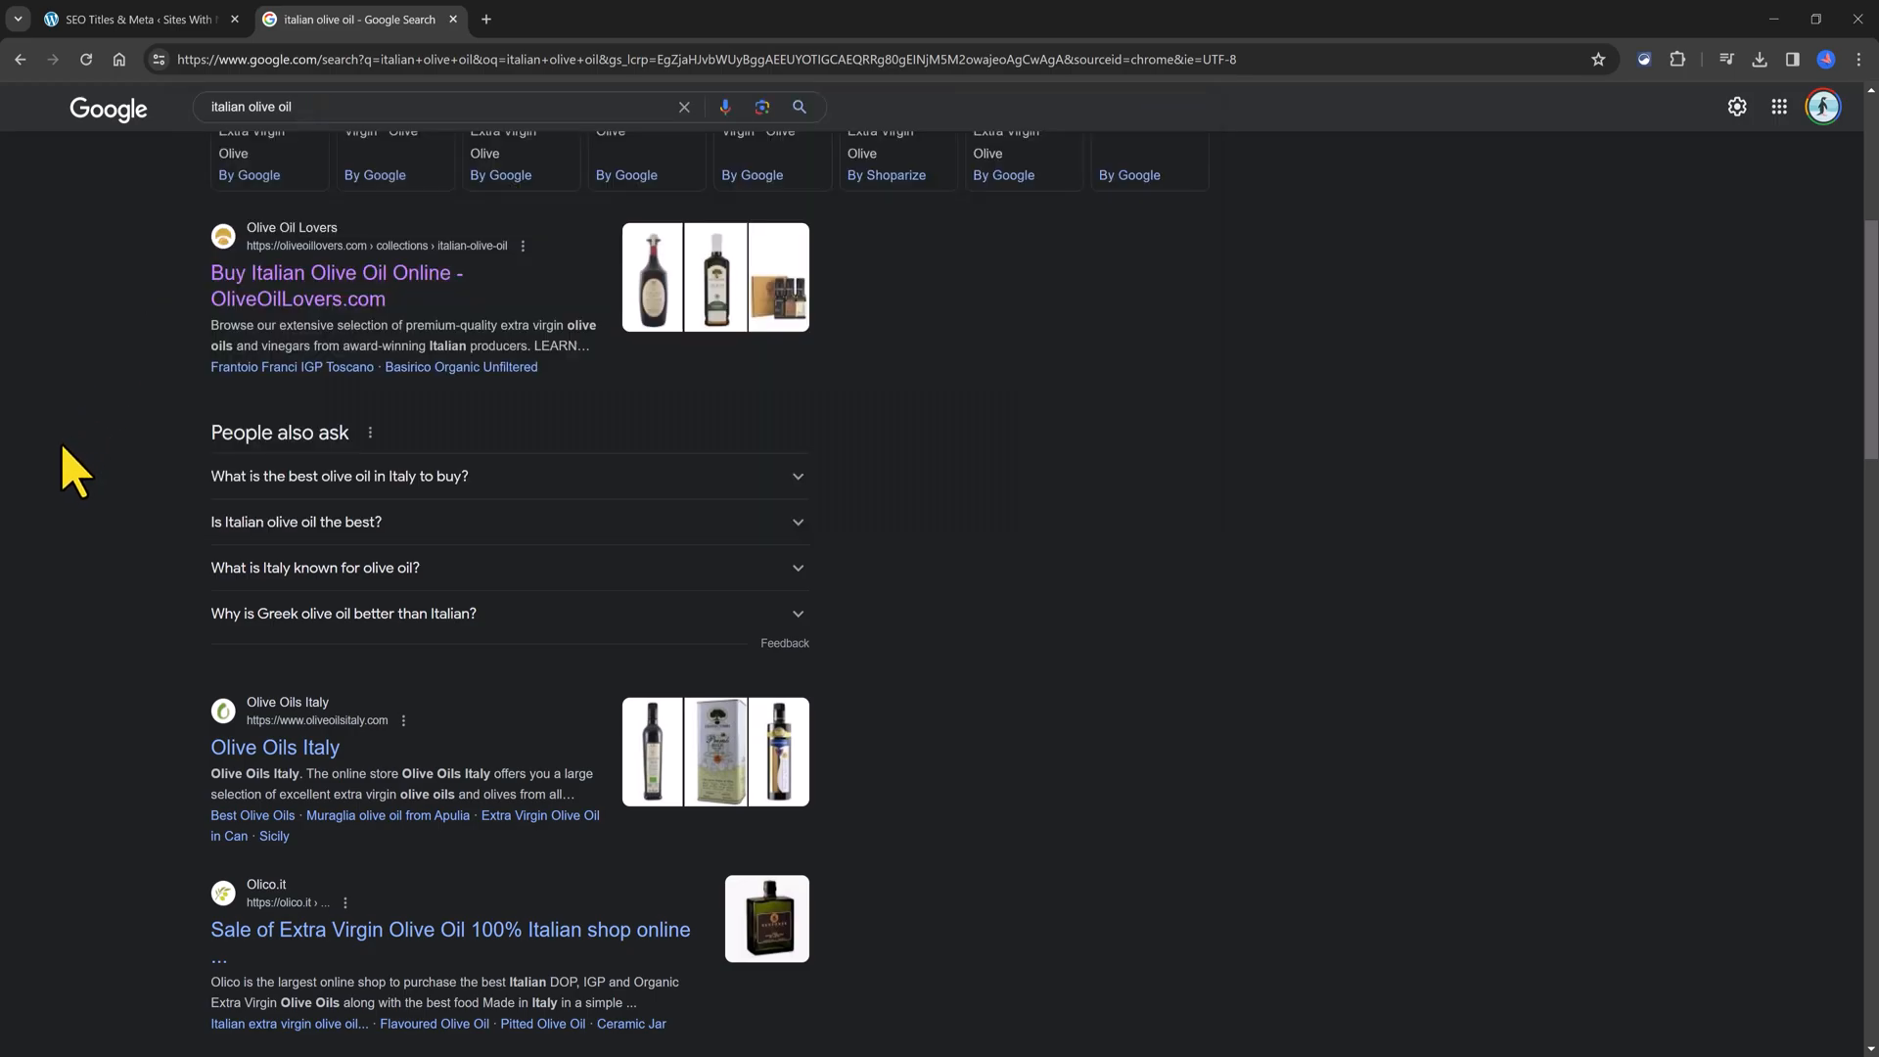
scroll(down, 3)
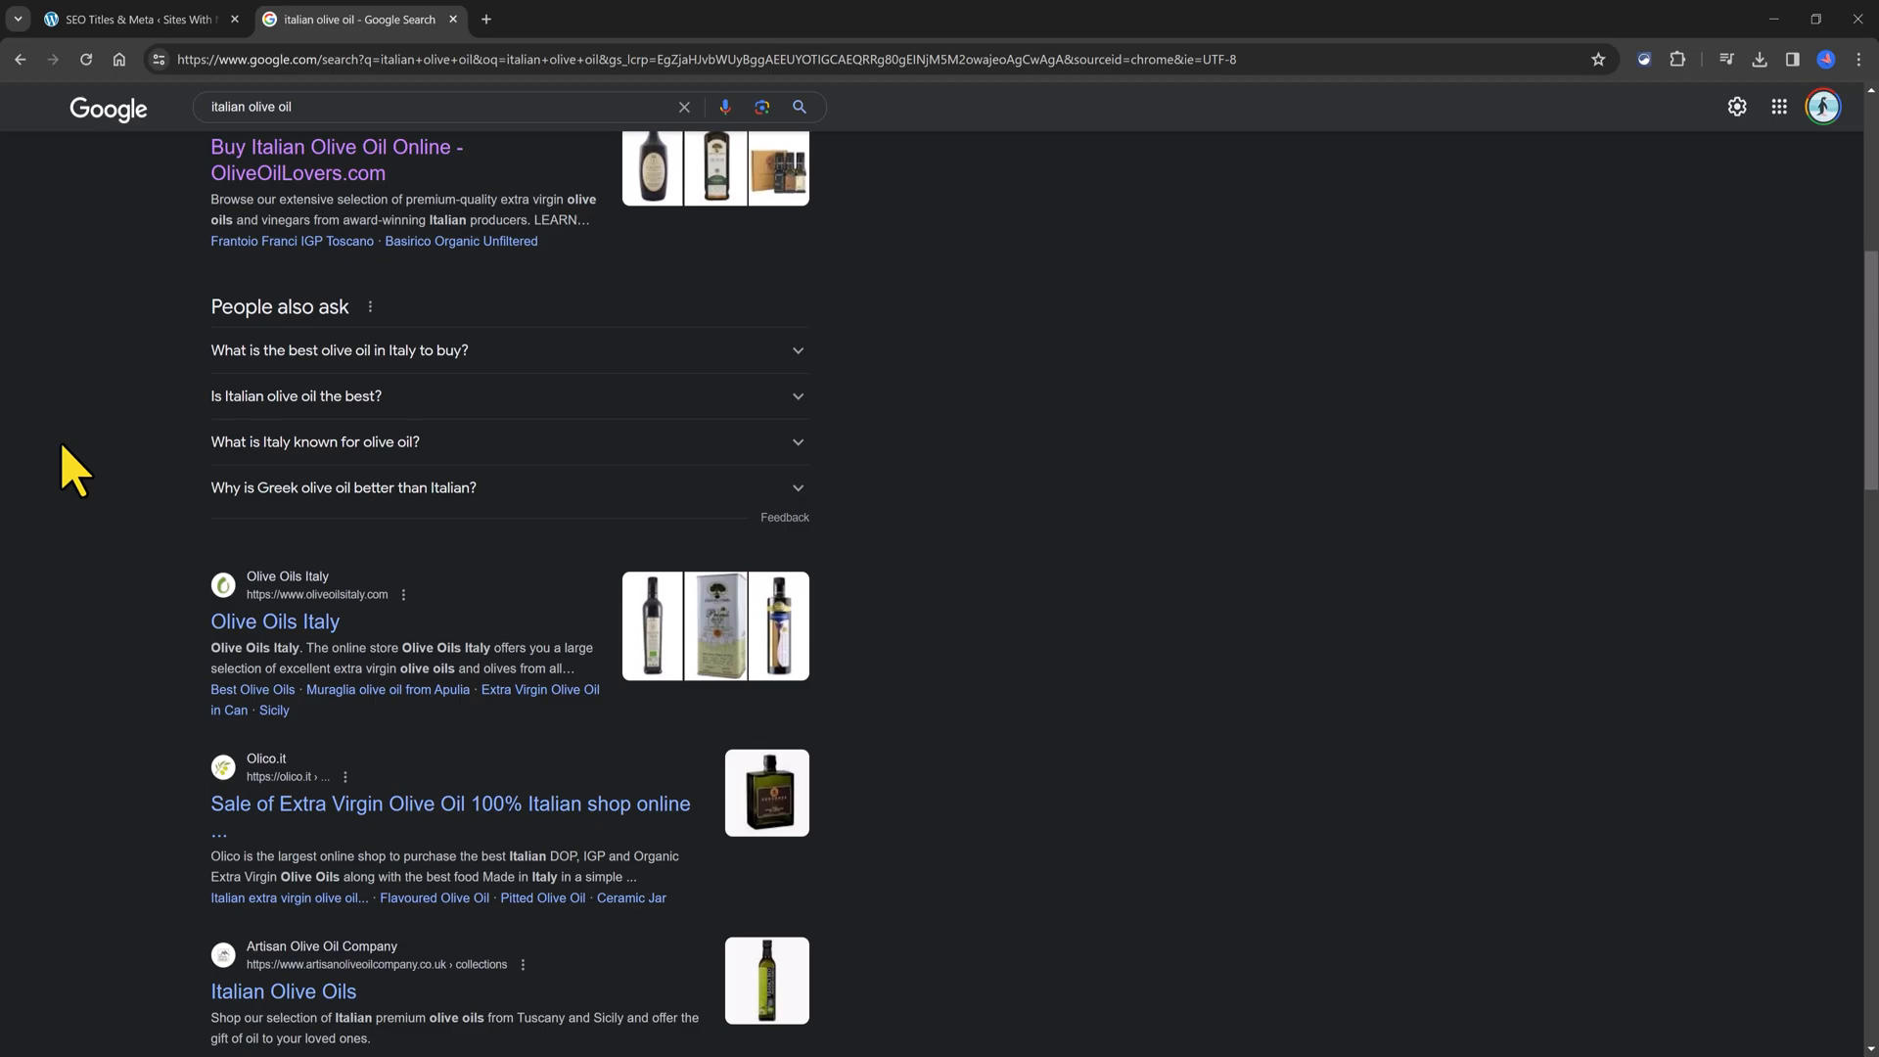
mouse_move(116, 260)
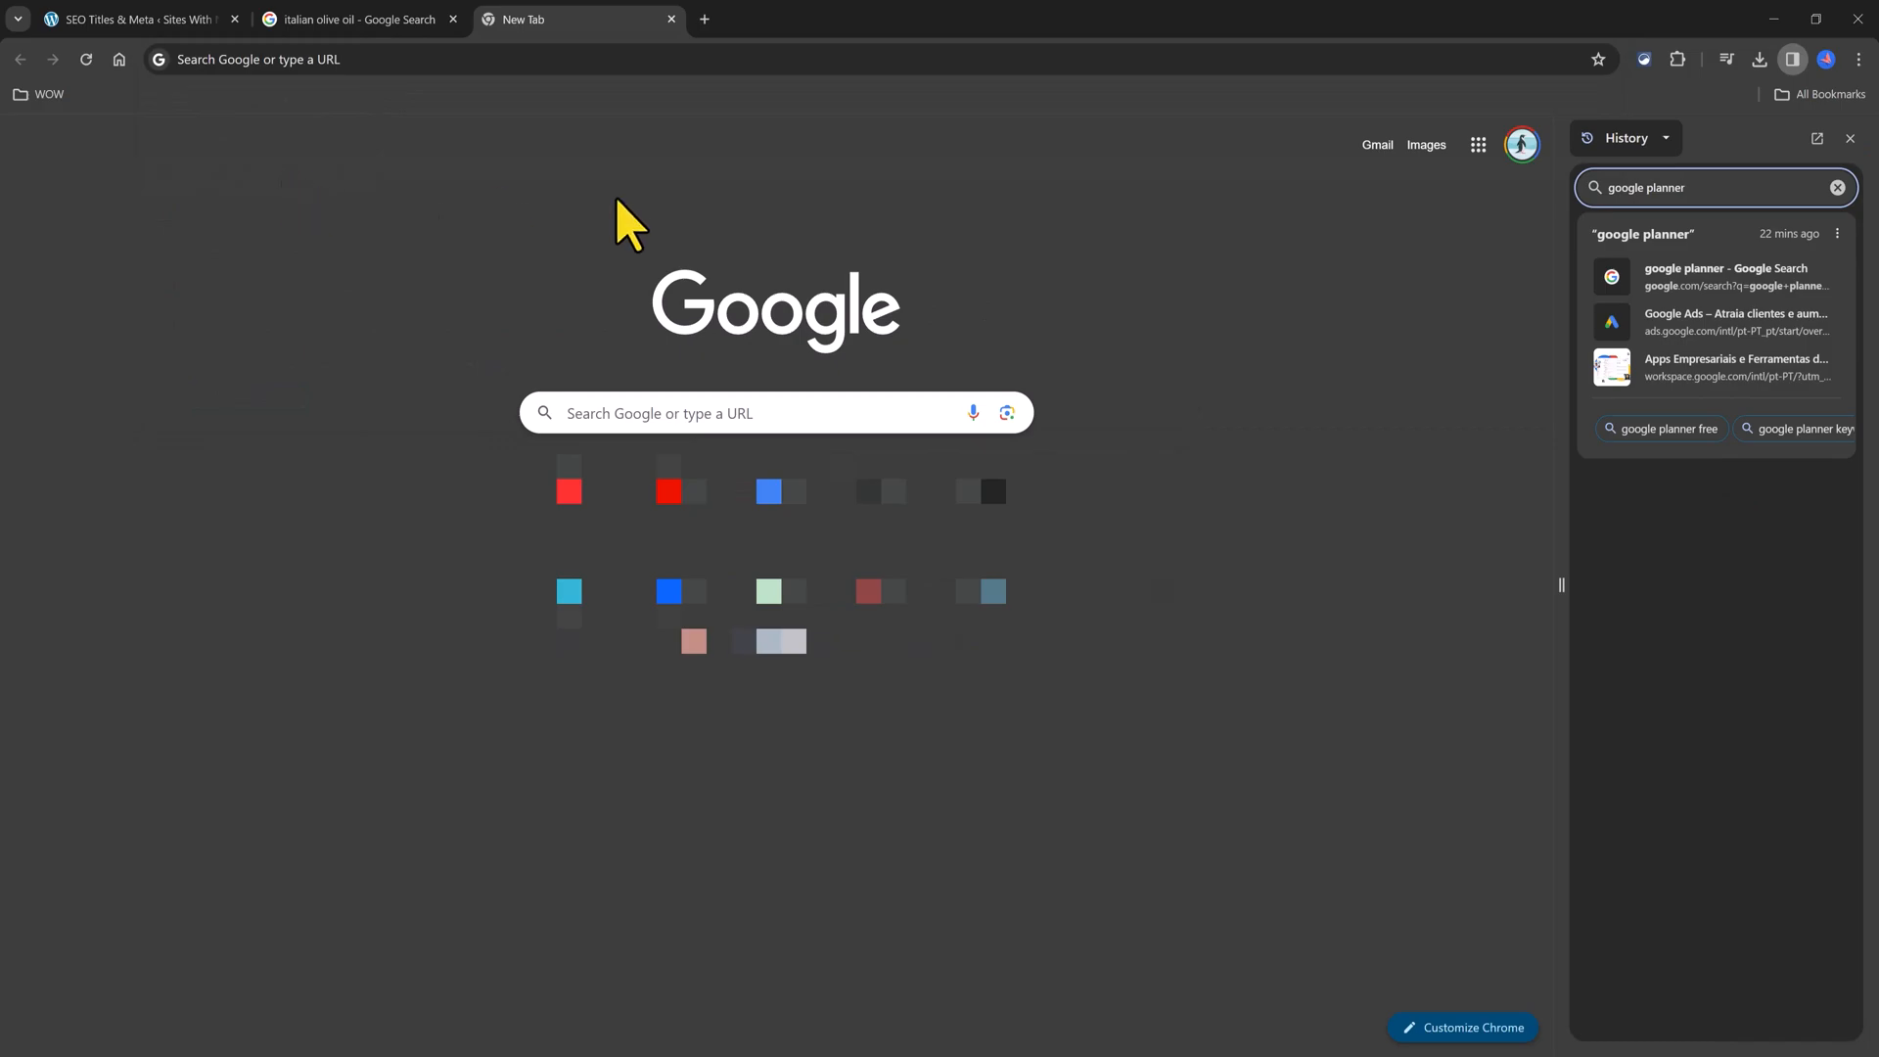
Step: Open Google Ads Keyword Planner from history, then show the Semrush and Ahrefs home pages
click(1726, 276)
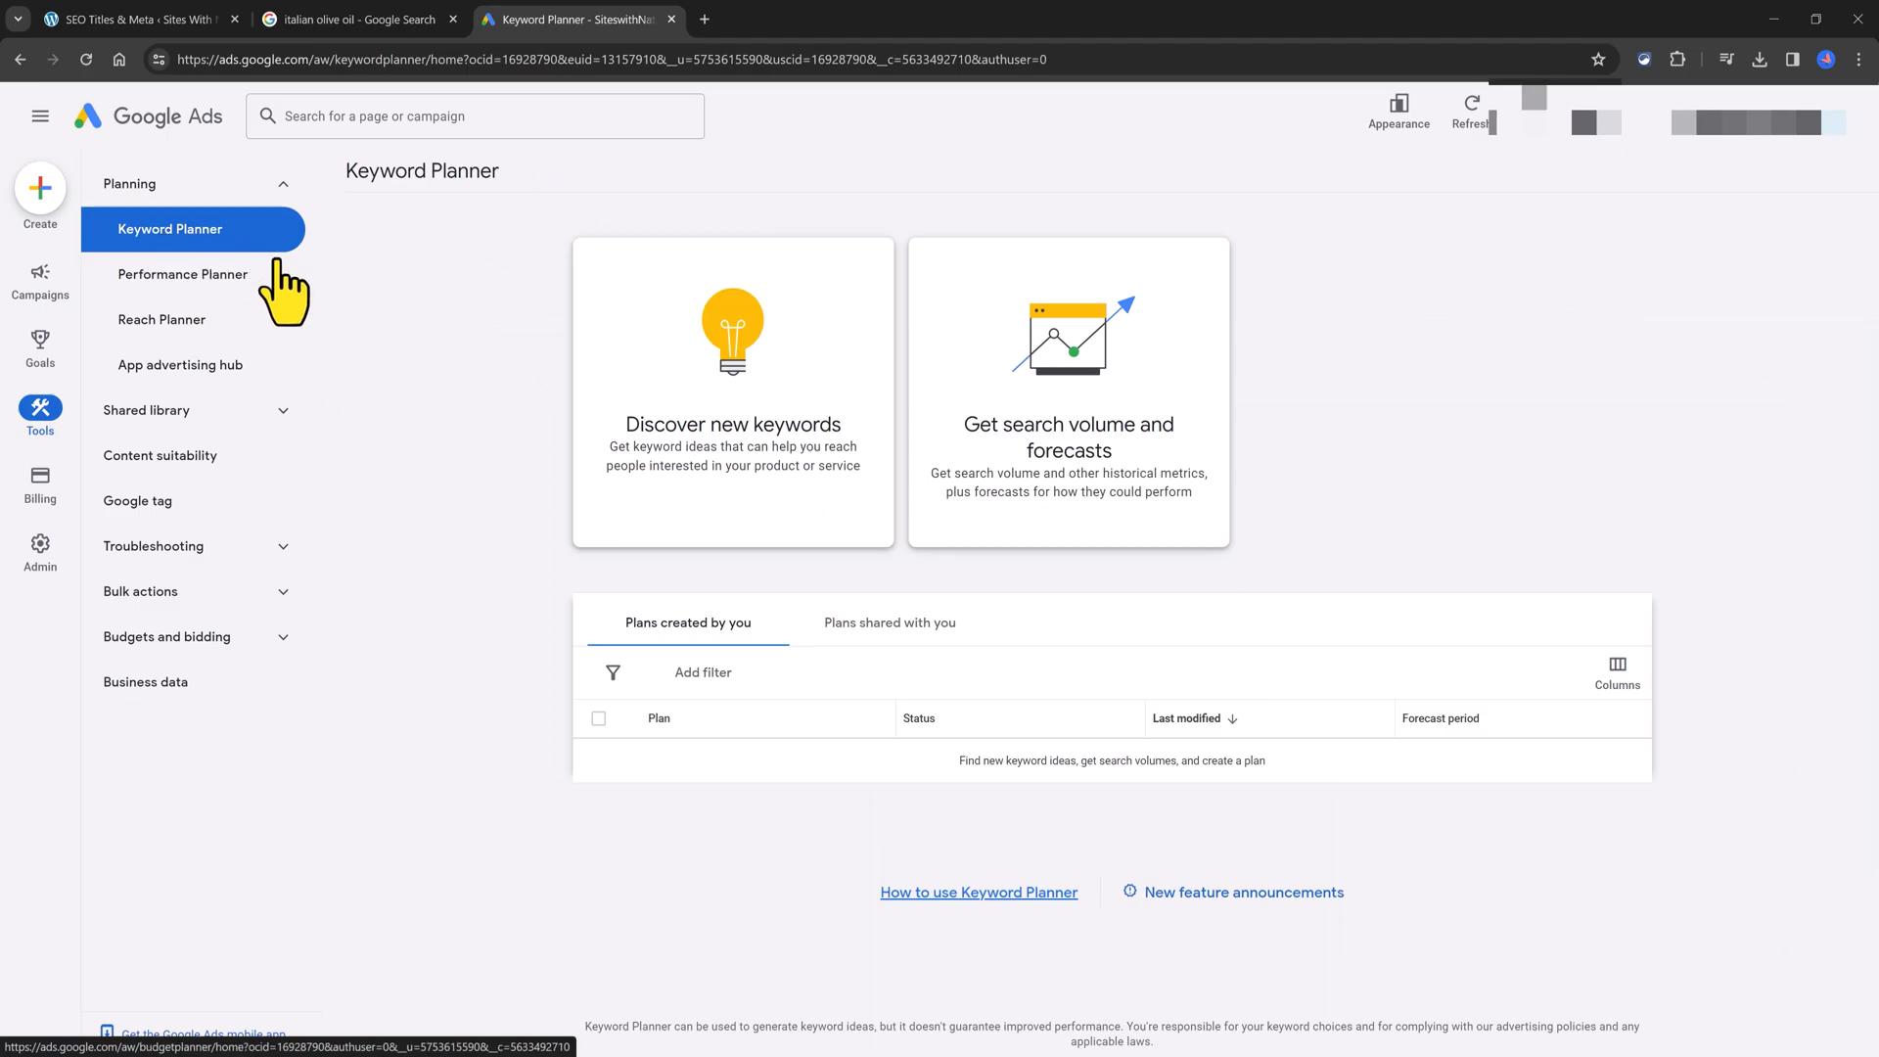
mouse_move(466, 225)
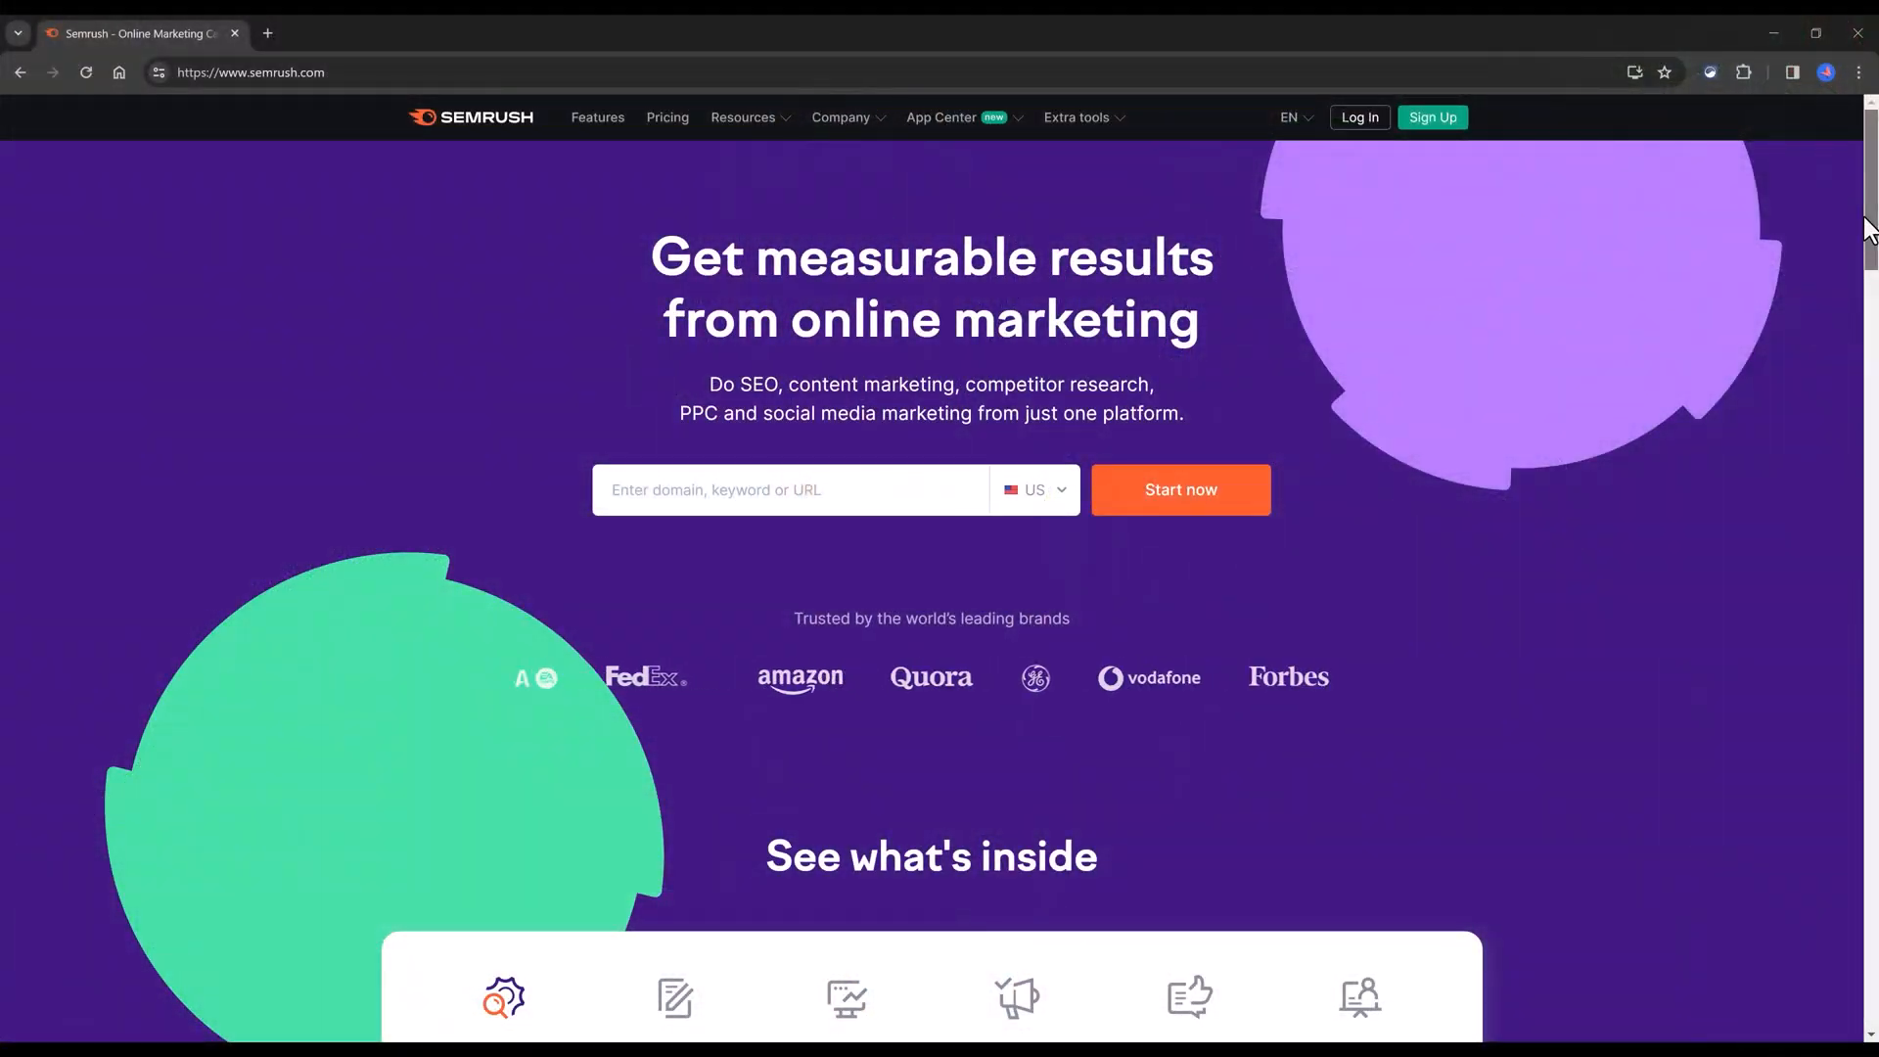
scroll(down, 3)
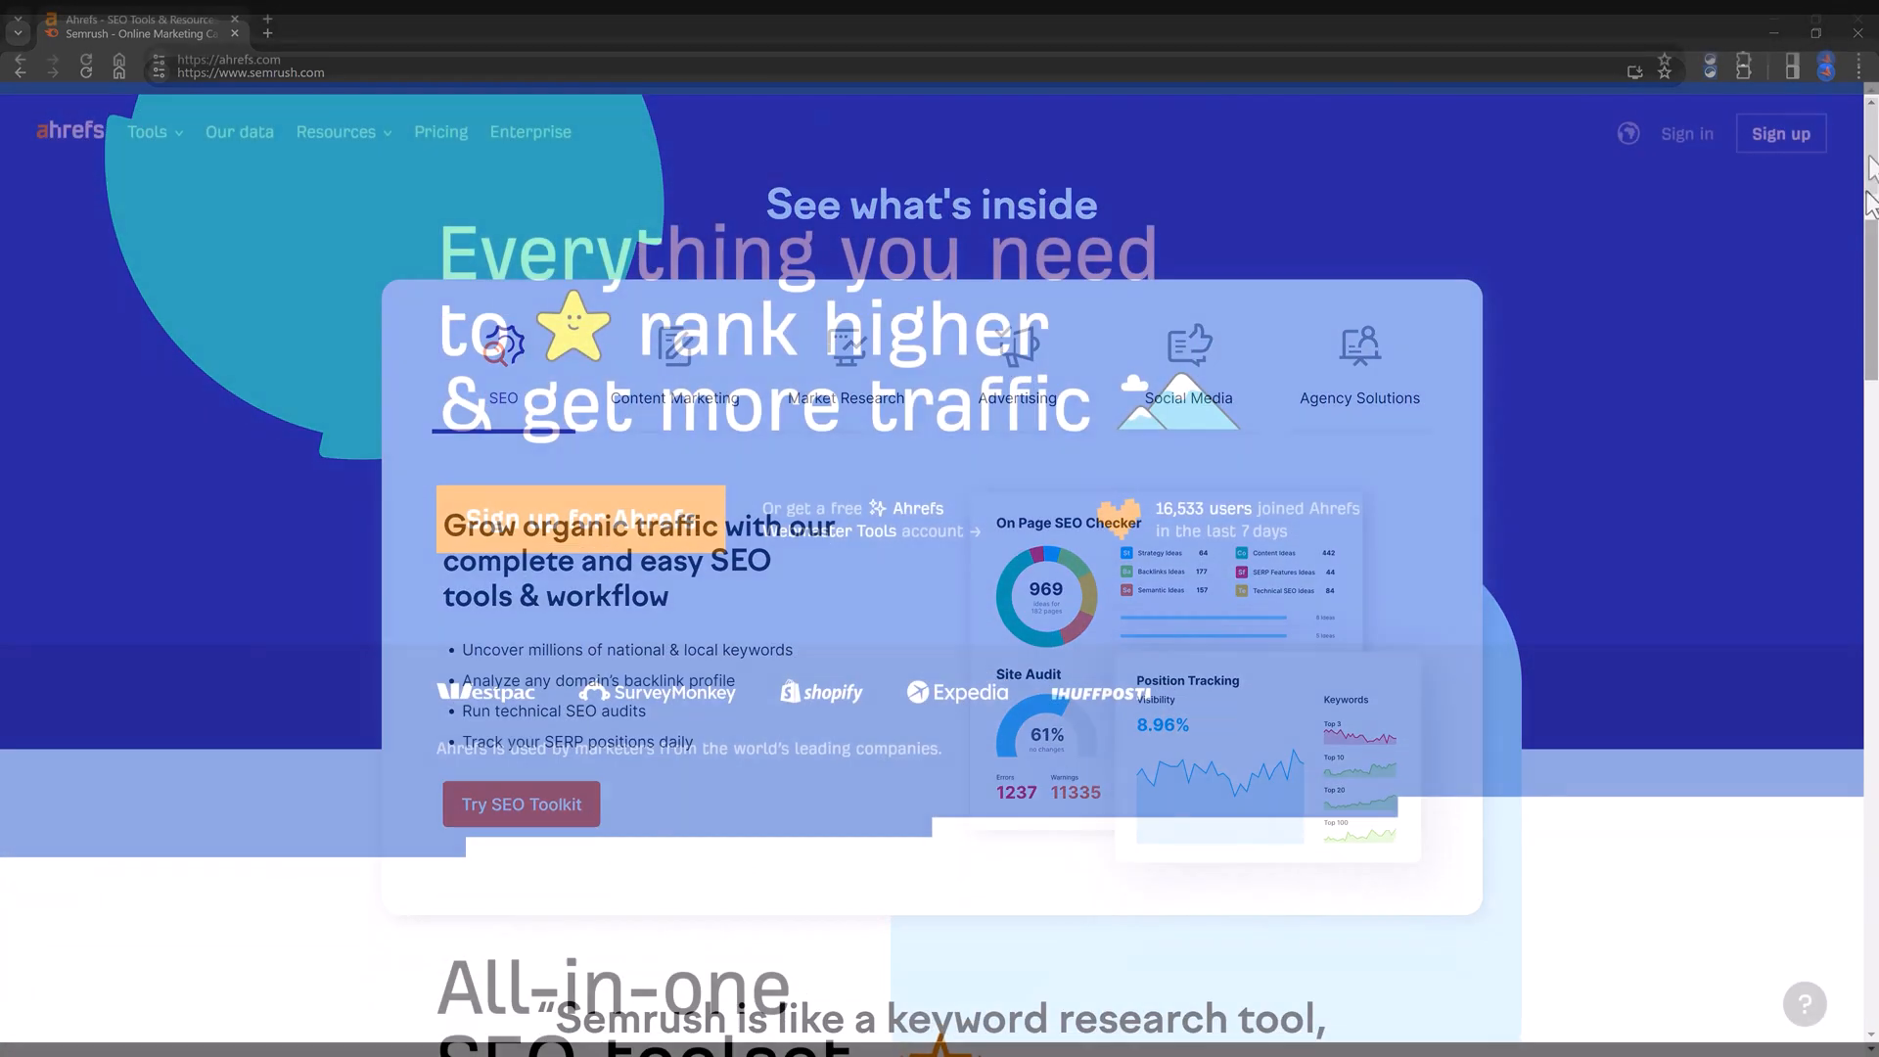
click(235, 33)
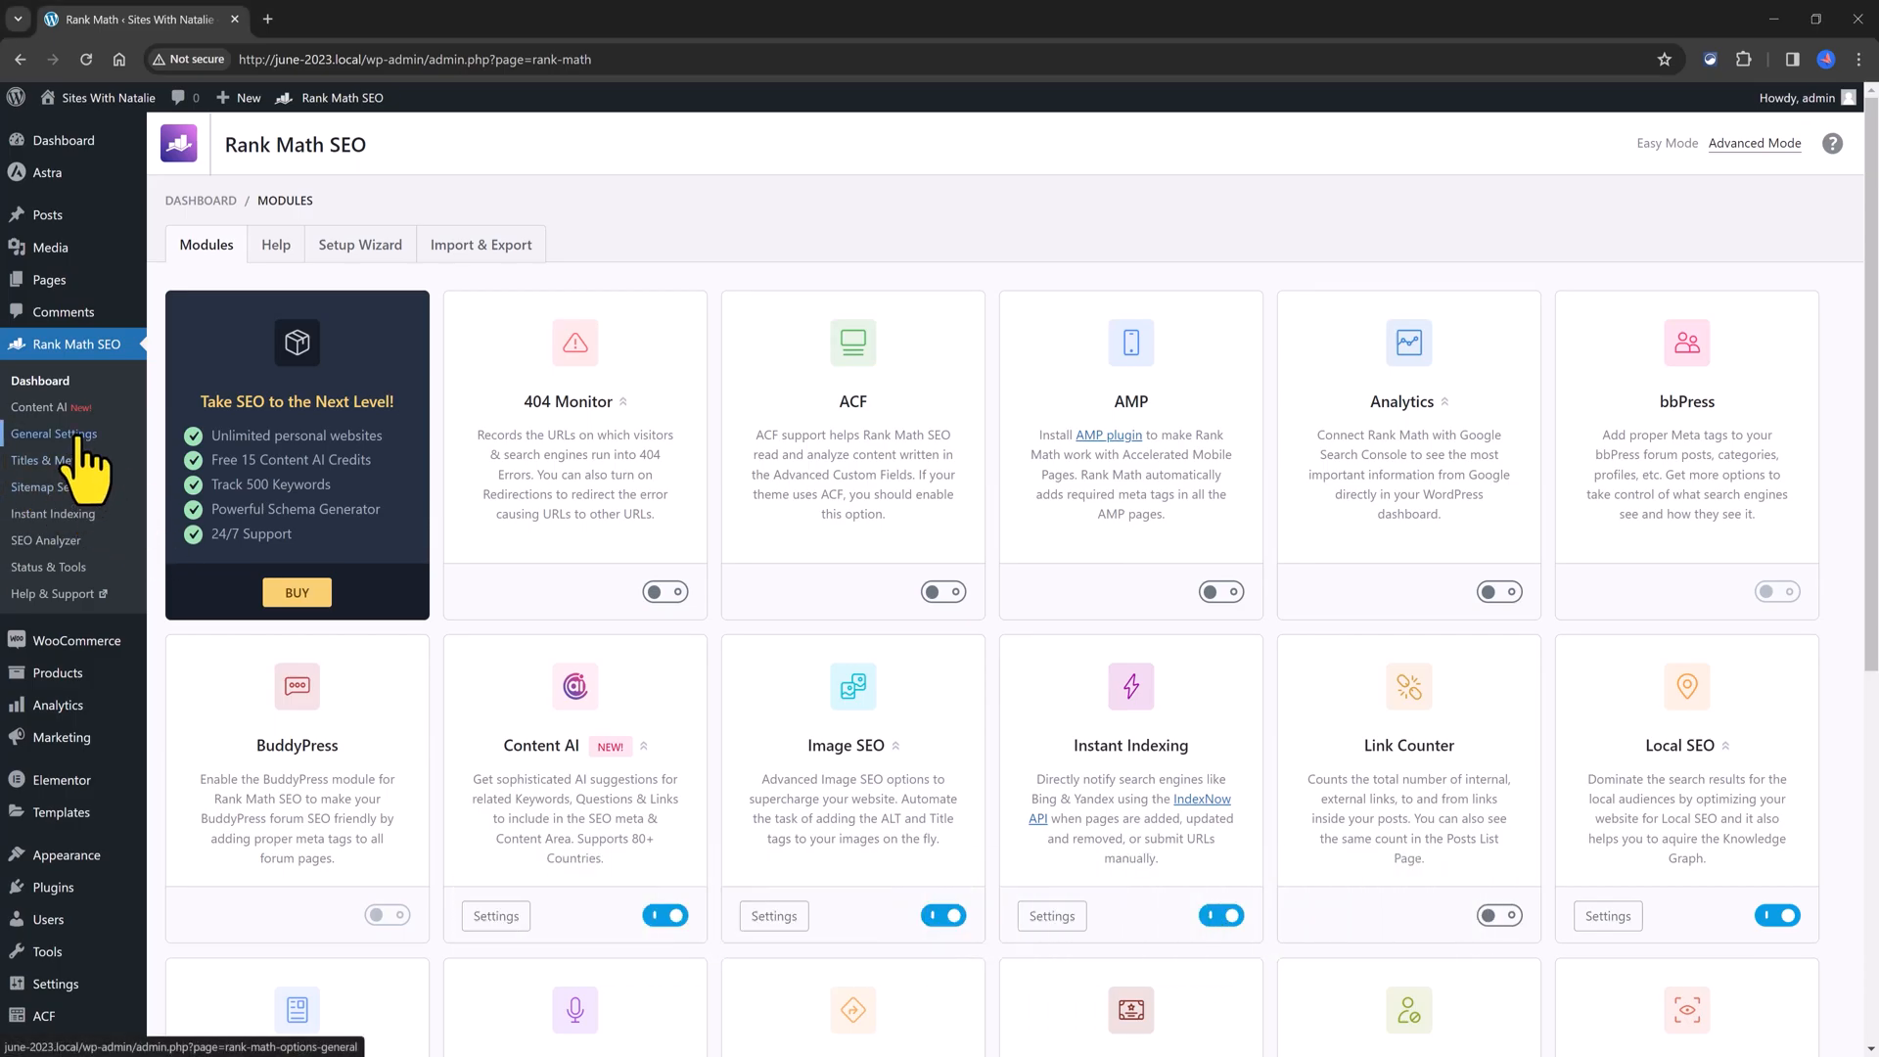
Step: In General Settings > Images, switch on 'Add missing ALT attributes' and 'Add missing TITLE attributes'
click(55, 435)
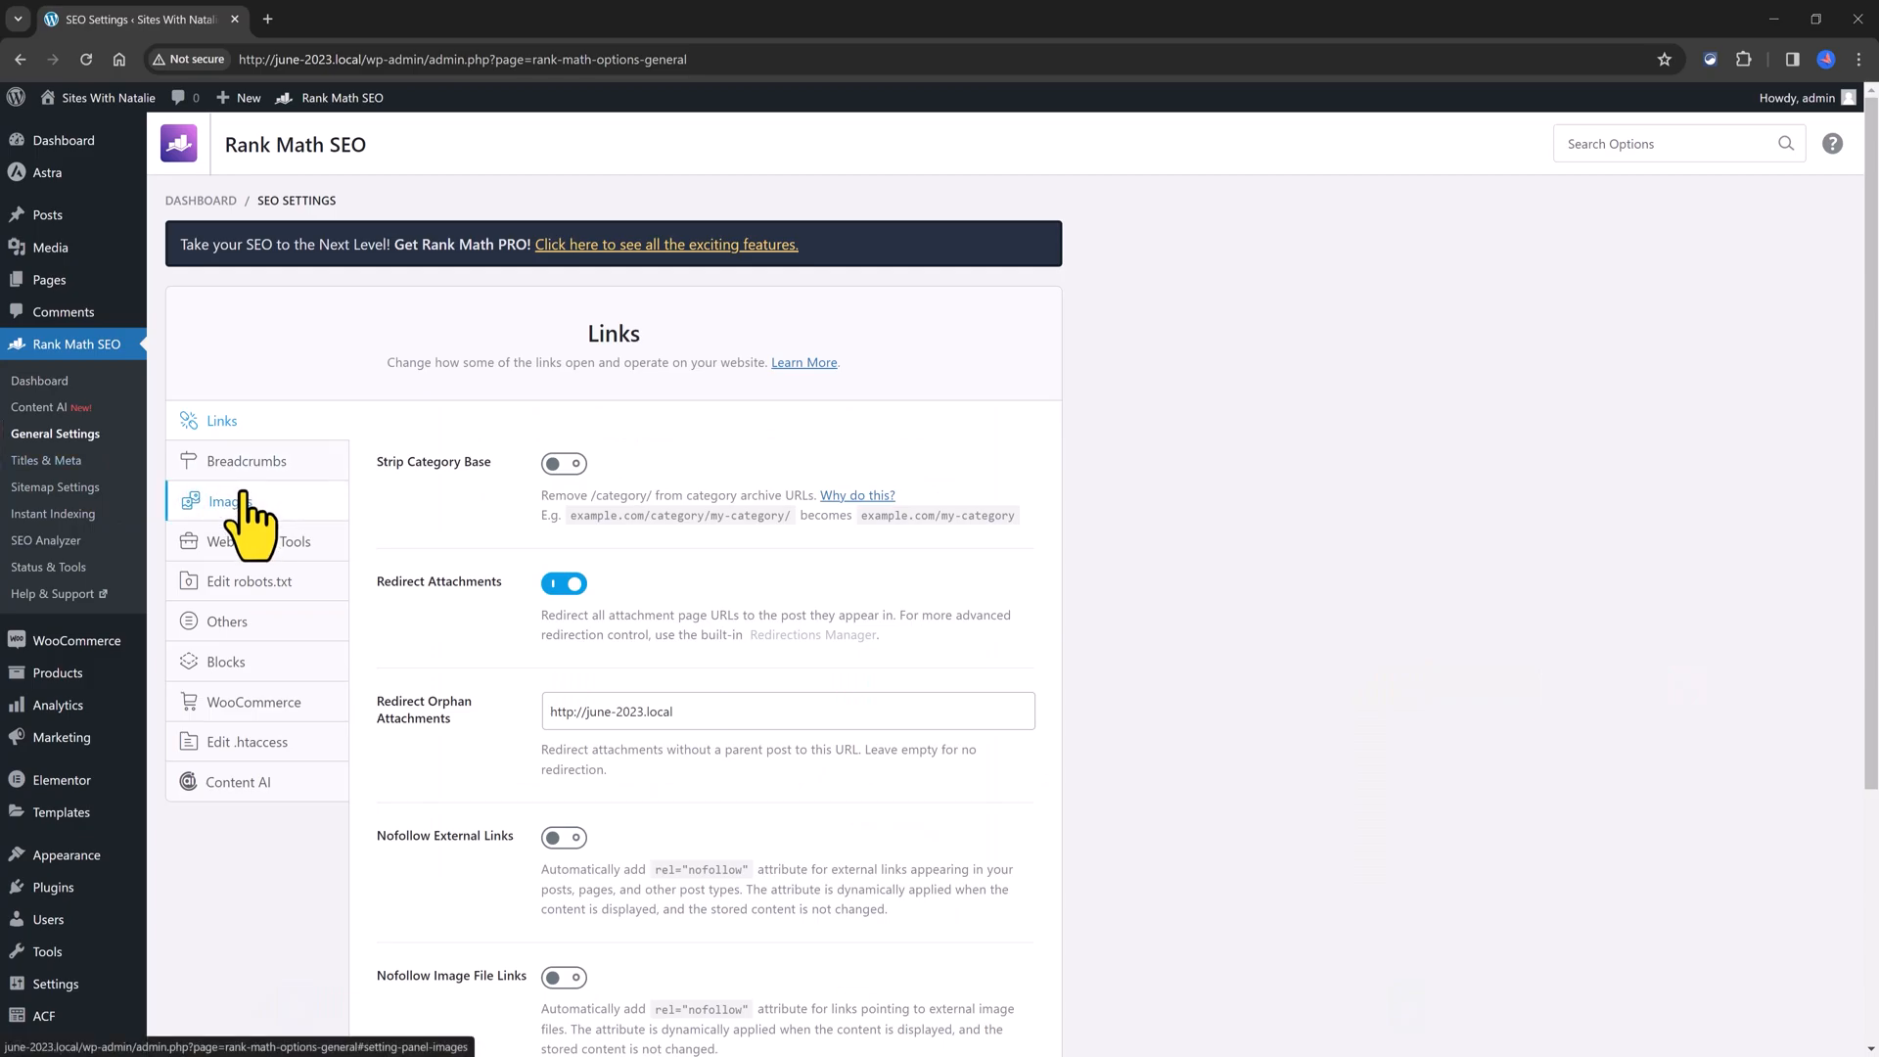
click(231, 501)
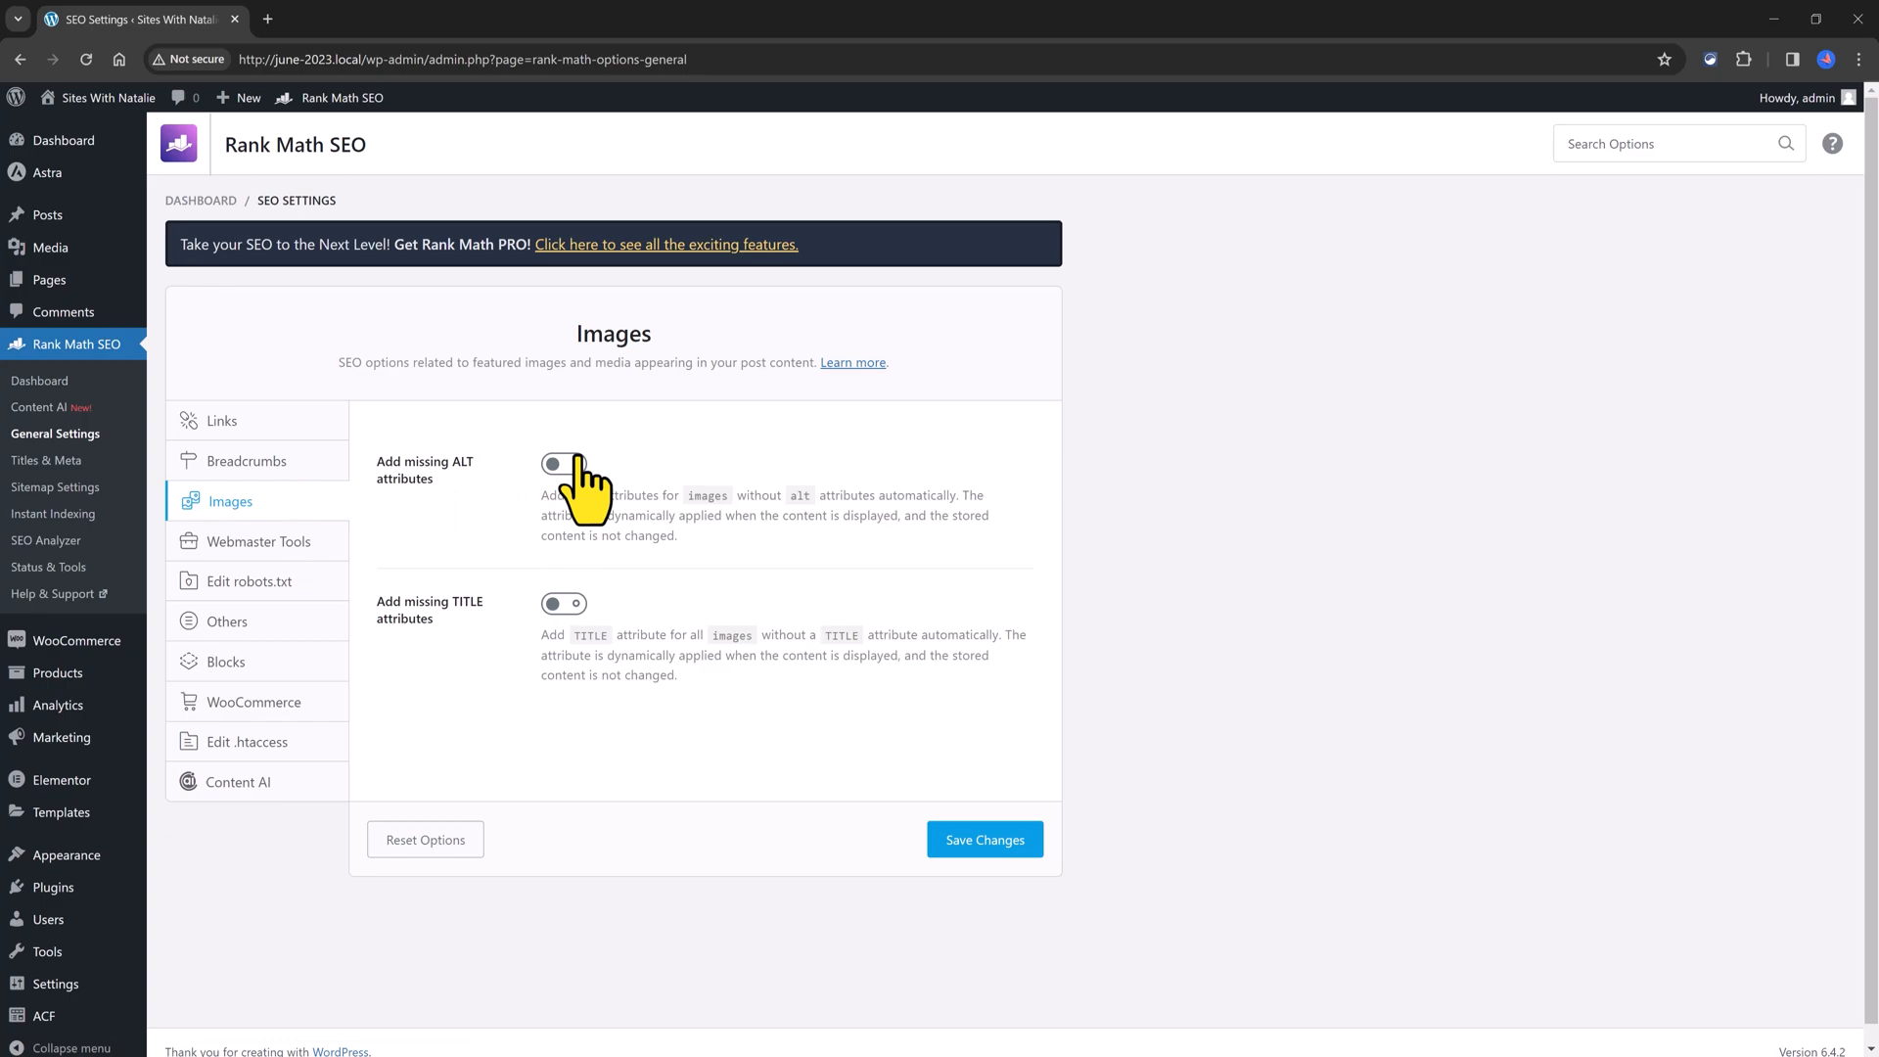
click(563, 466)
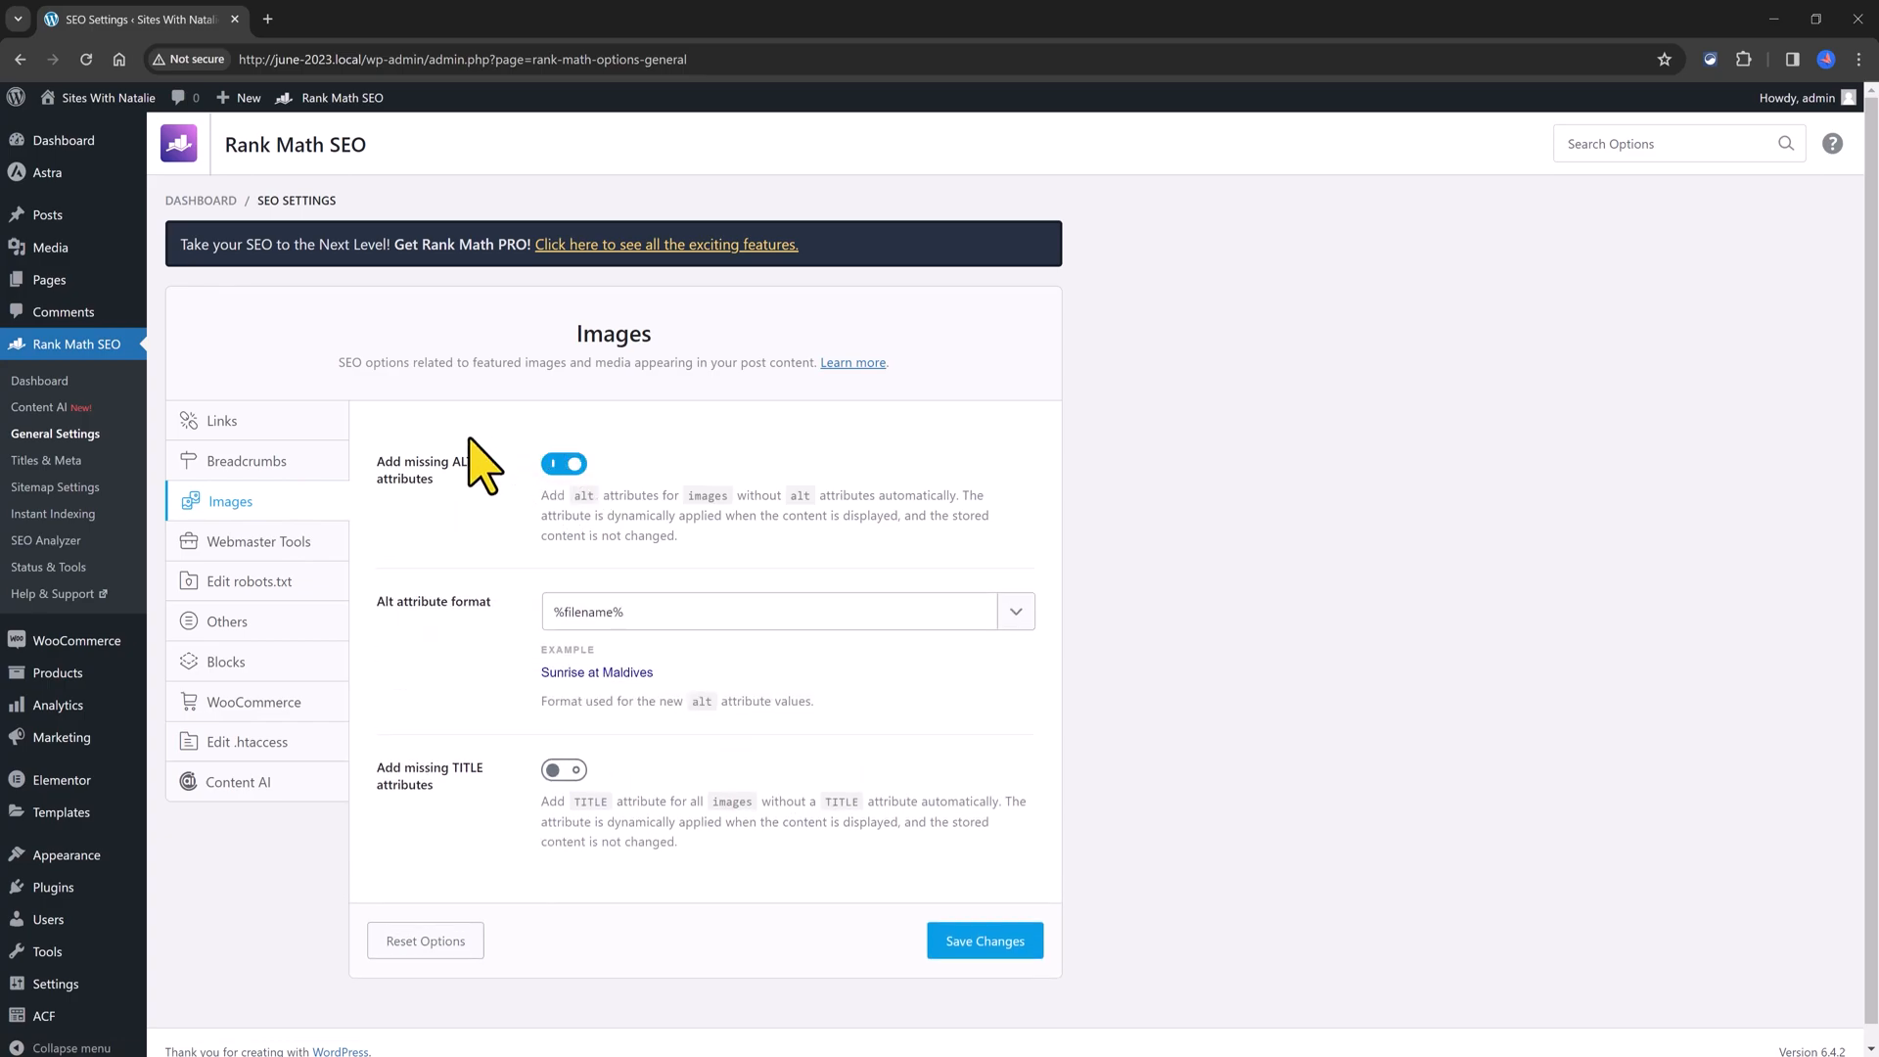
mouse_move(587, 611)
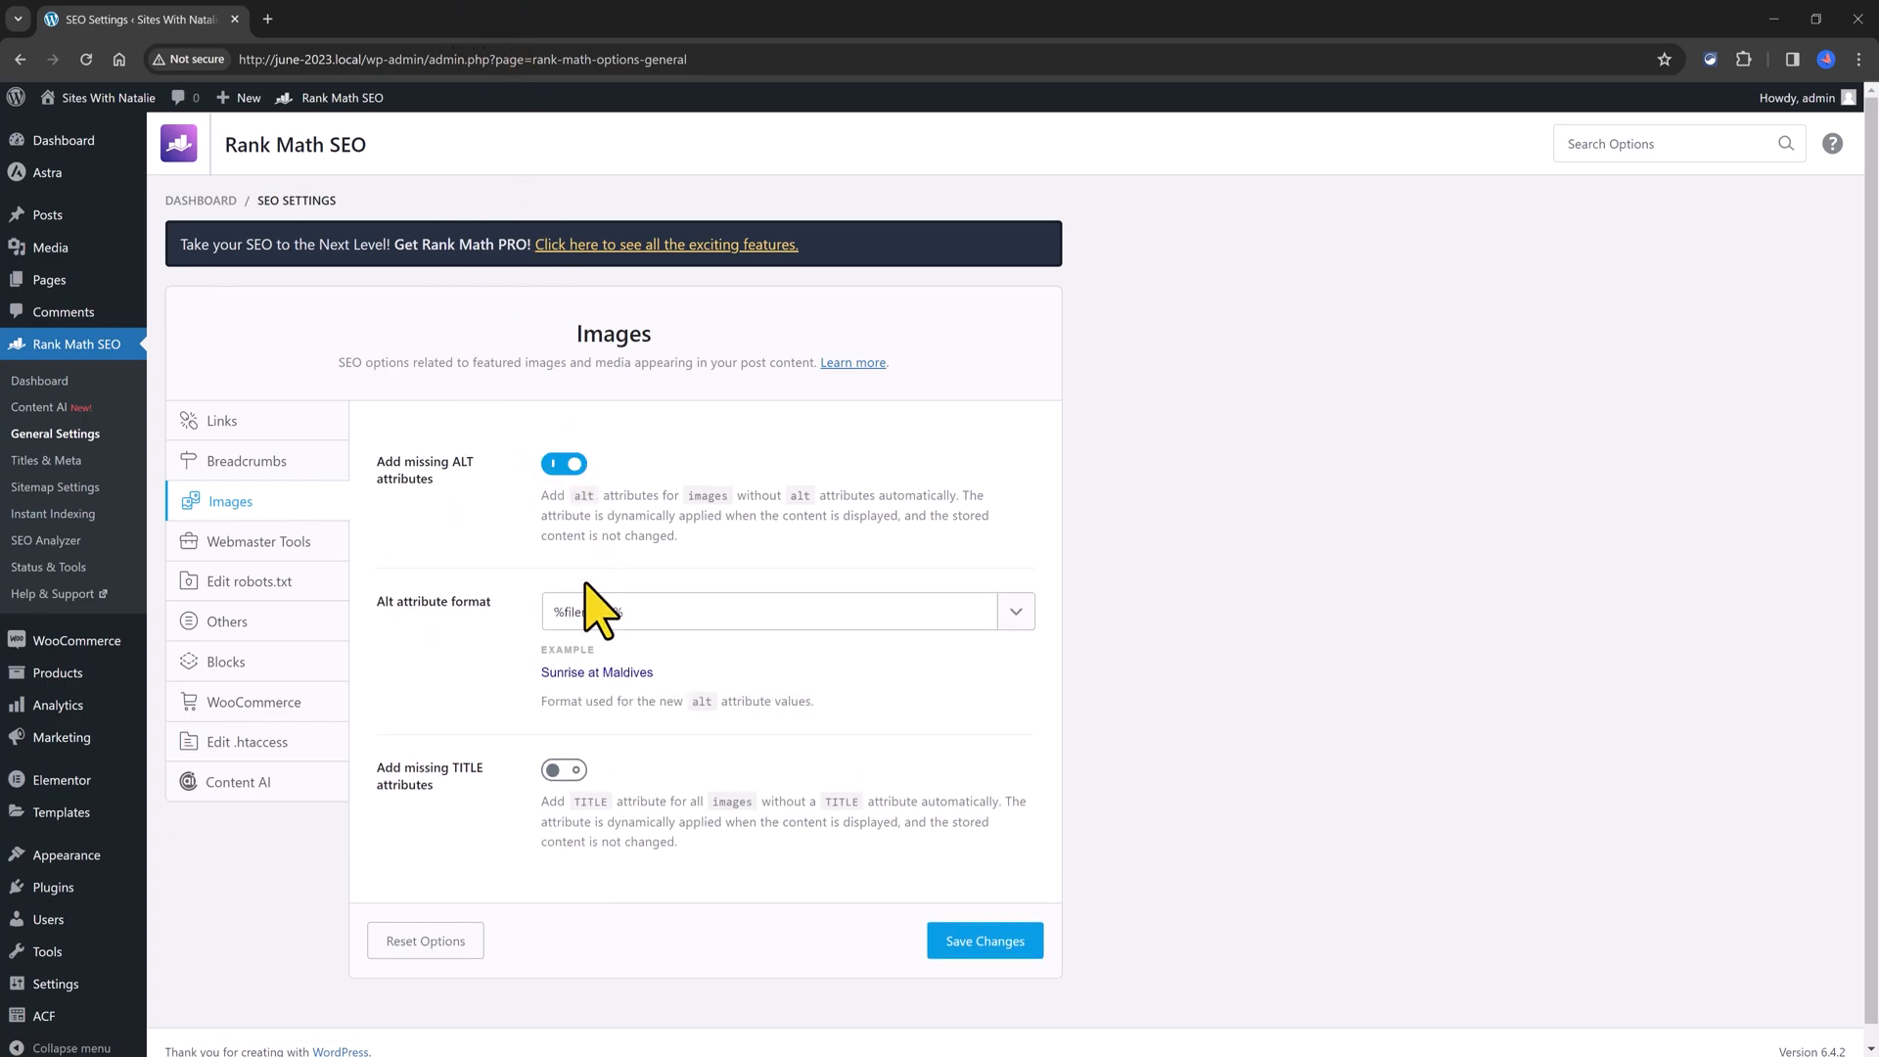
click(564, 767)
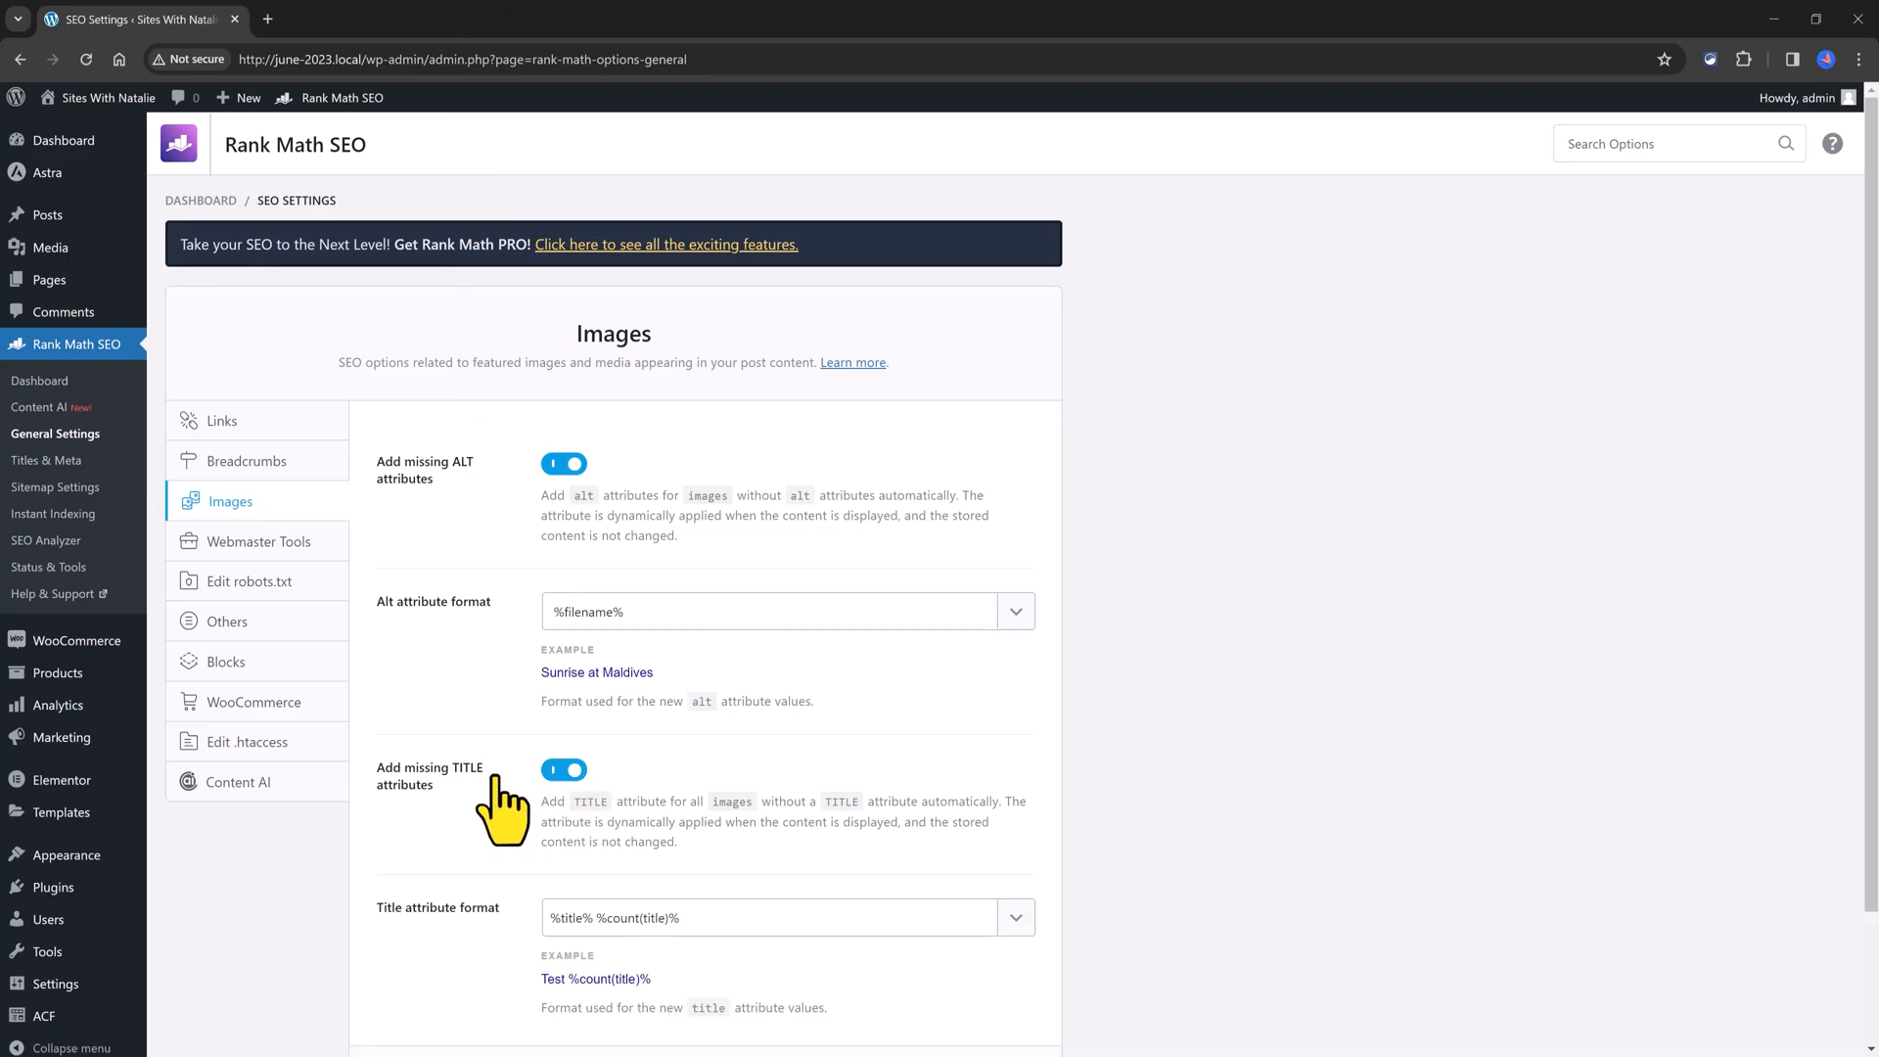
mouse_move(401, 790)
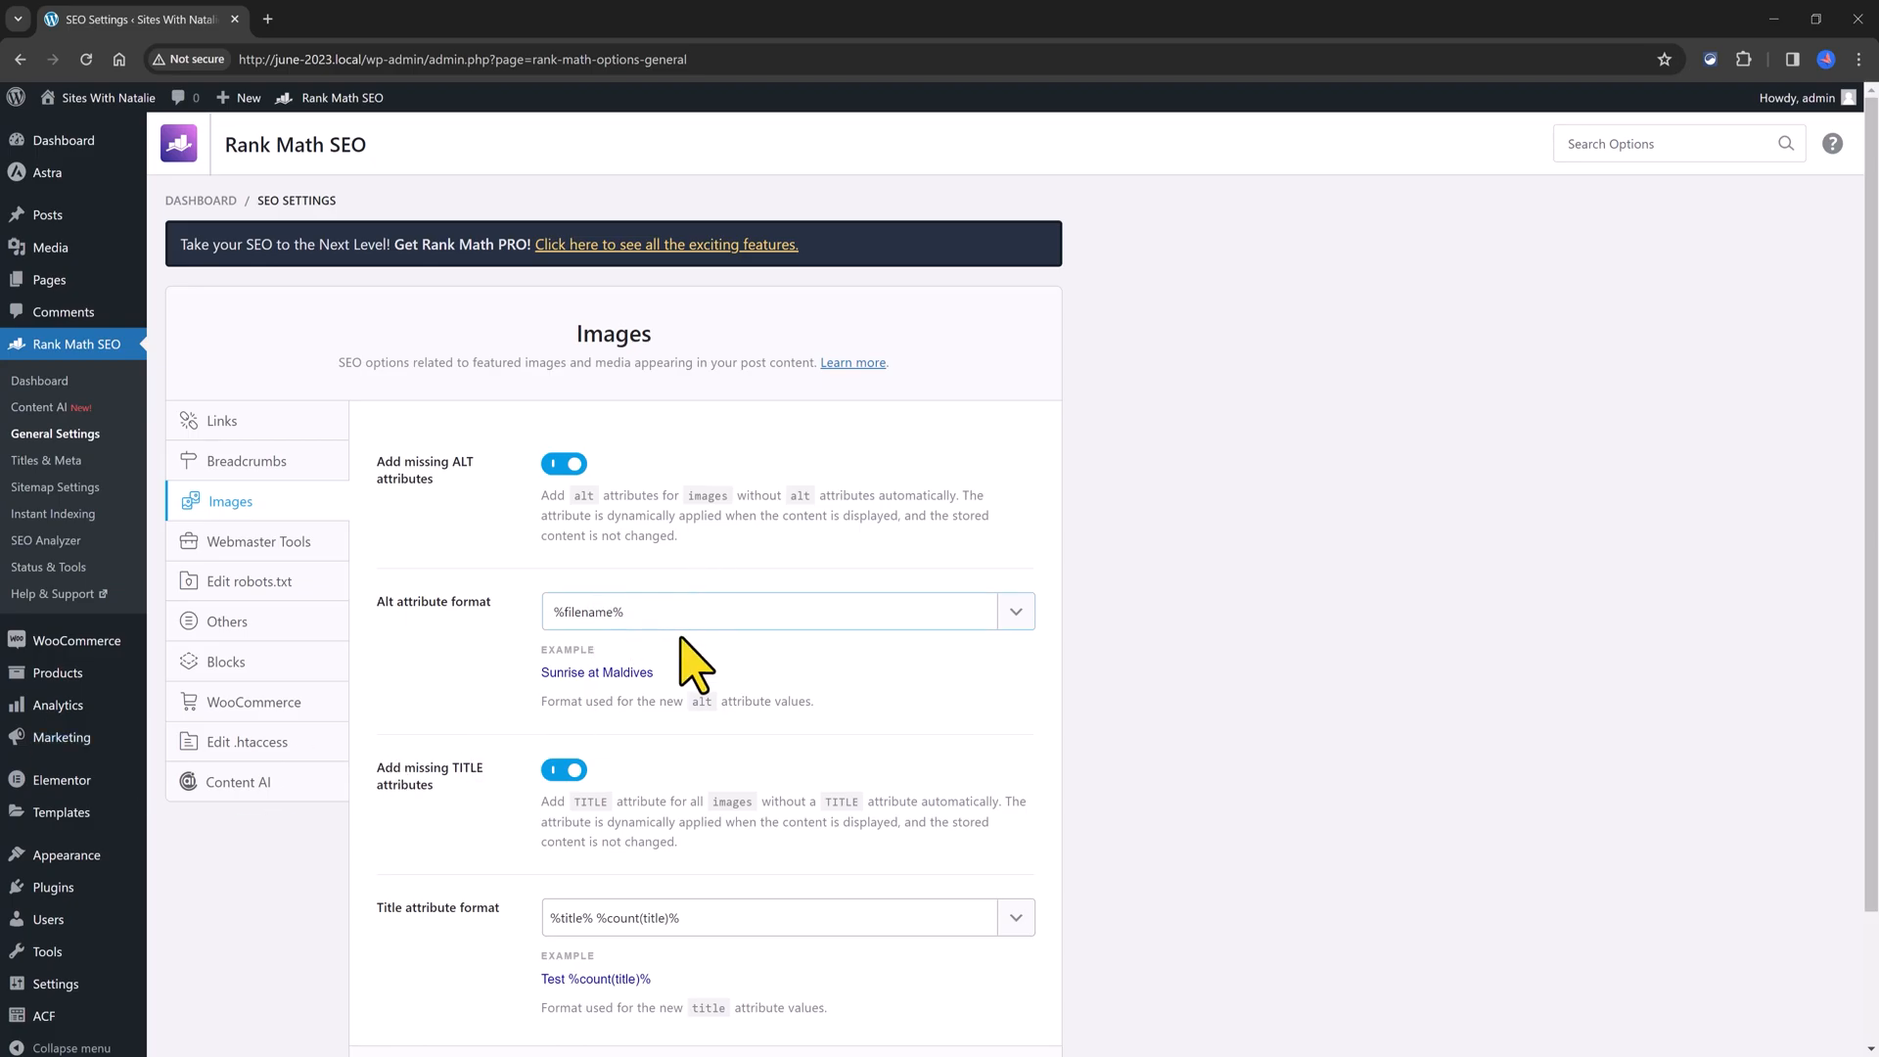
mouse_move(157, 916)
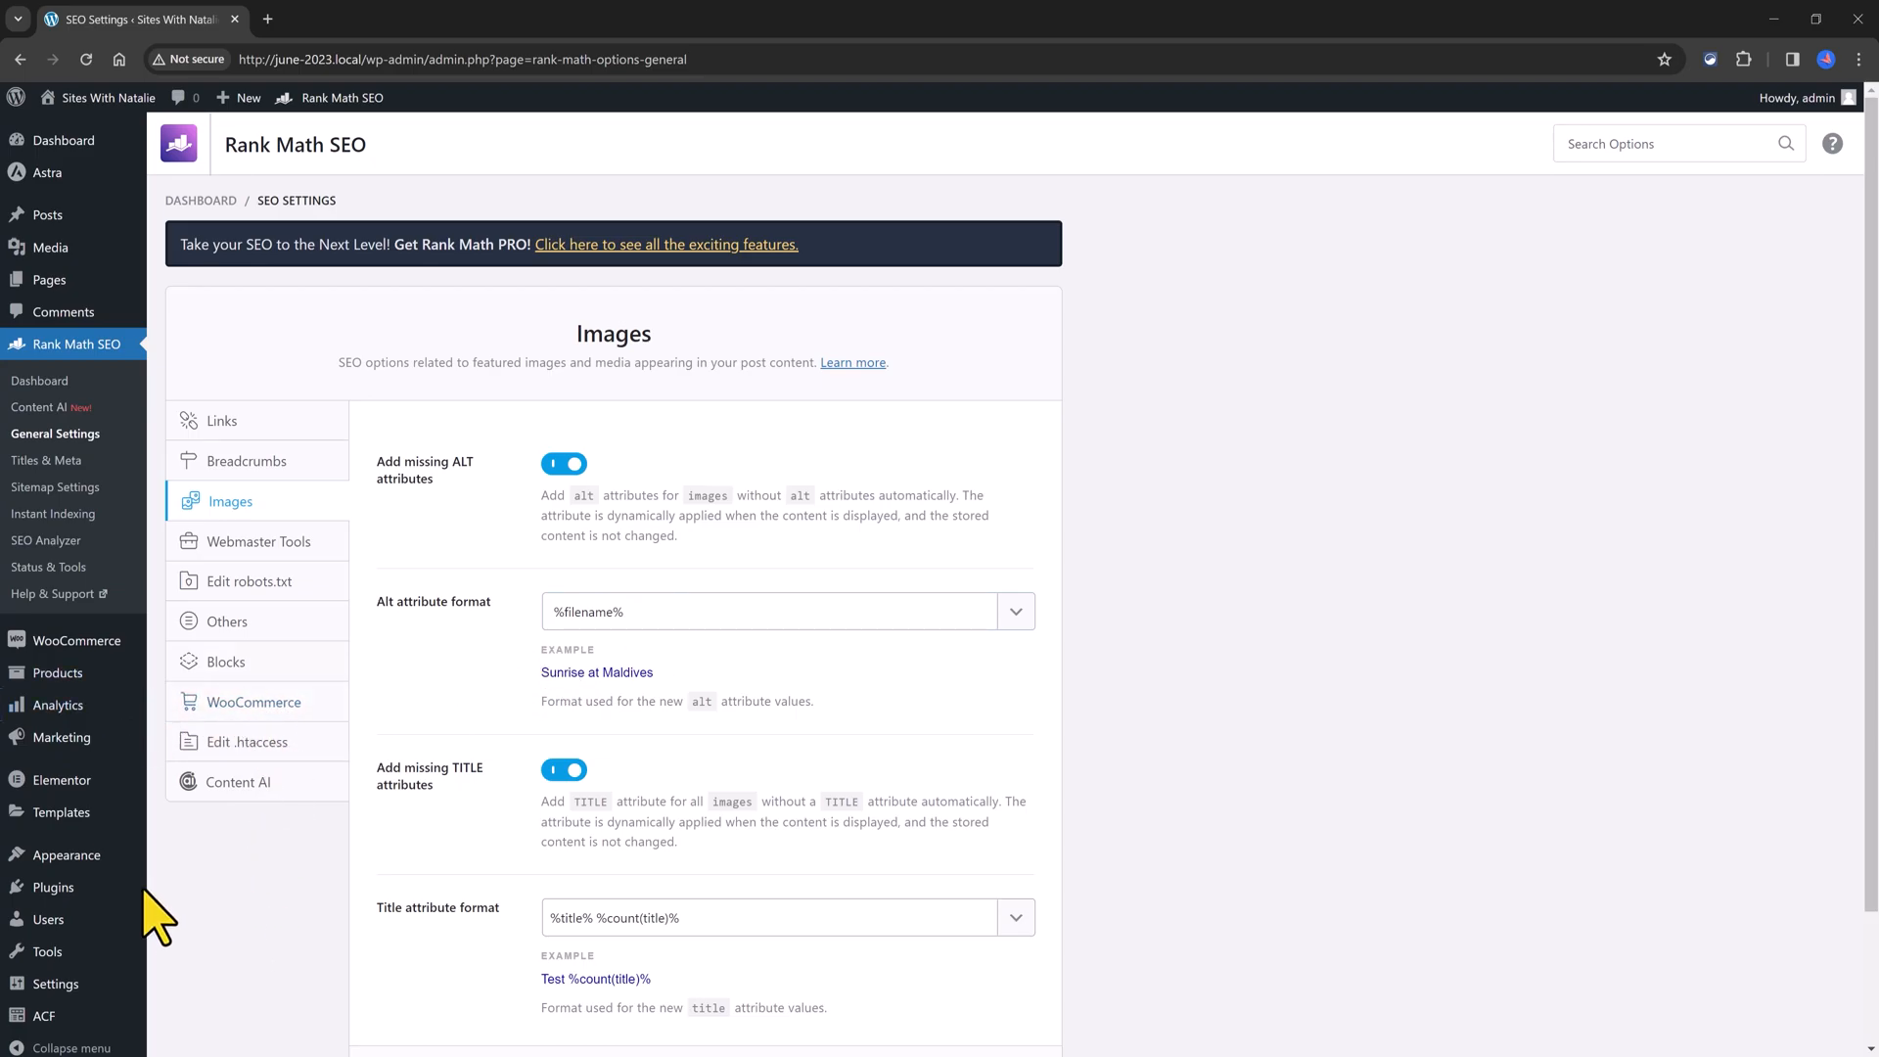
Step: Review the Breadcrumbs separator and homepage options, then head to Titles & Meta and answer the unsaved-changes warning
click(247, 460)
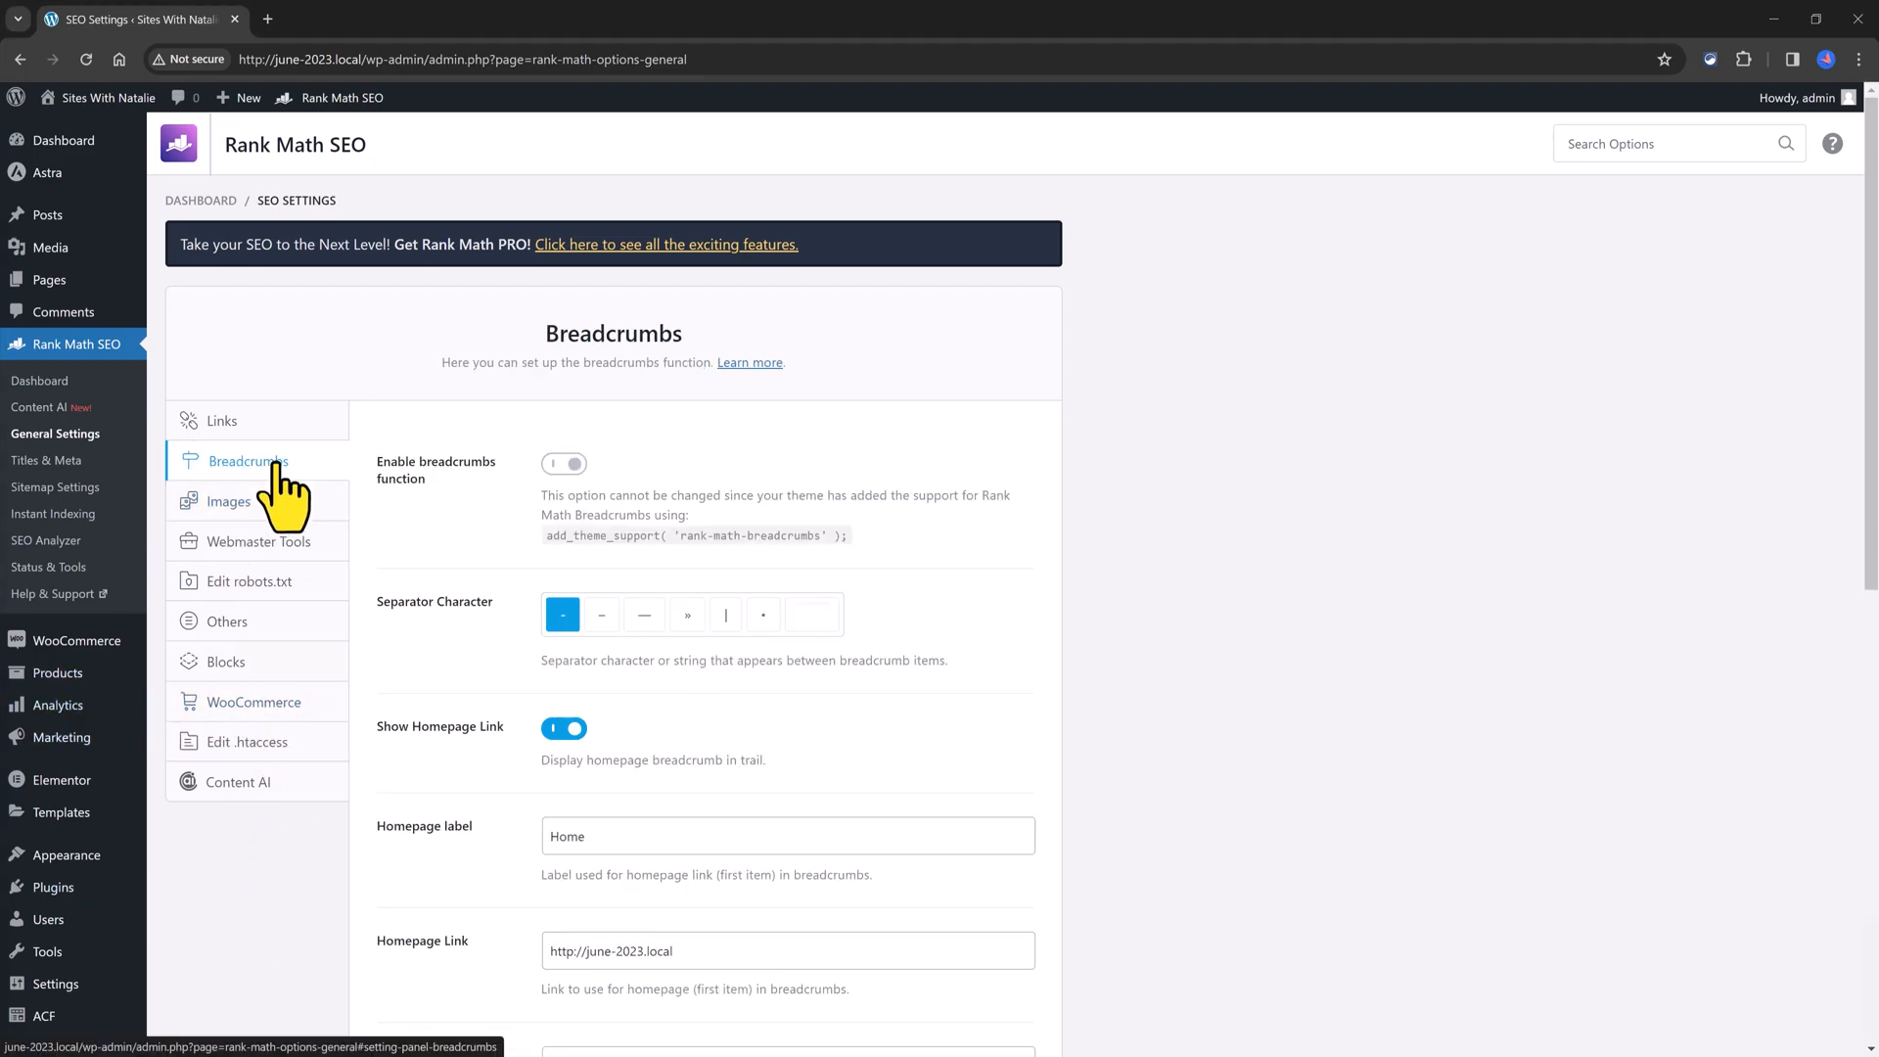
mouse_move(569, 485)
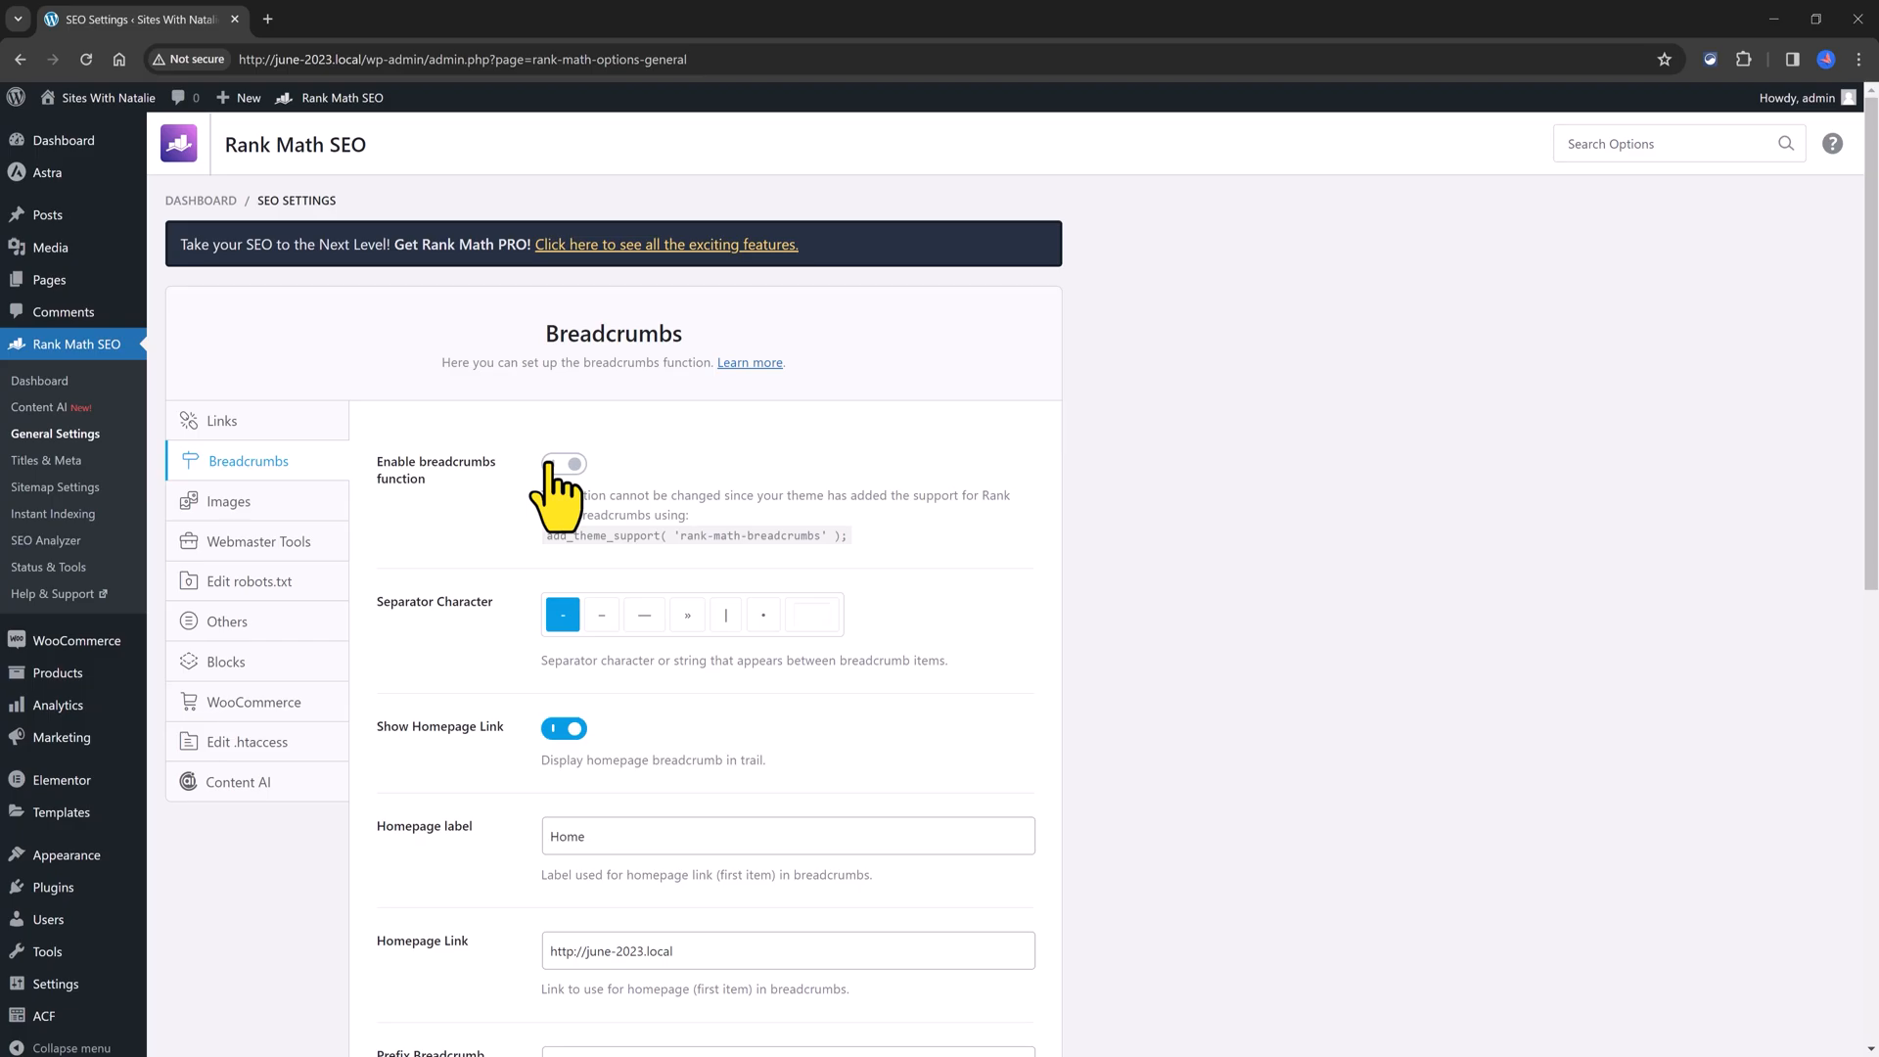
scroll(down, 3)
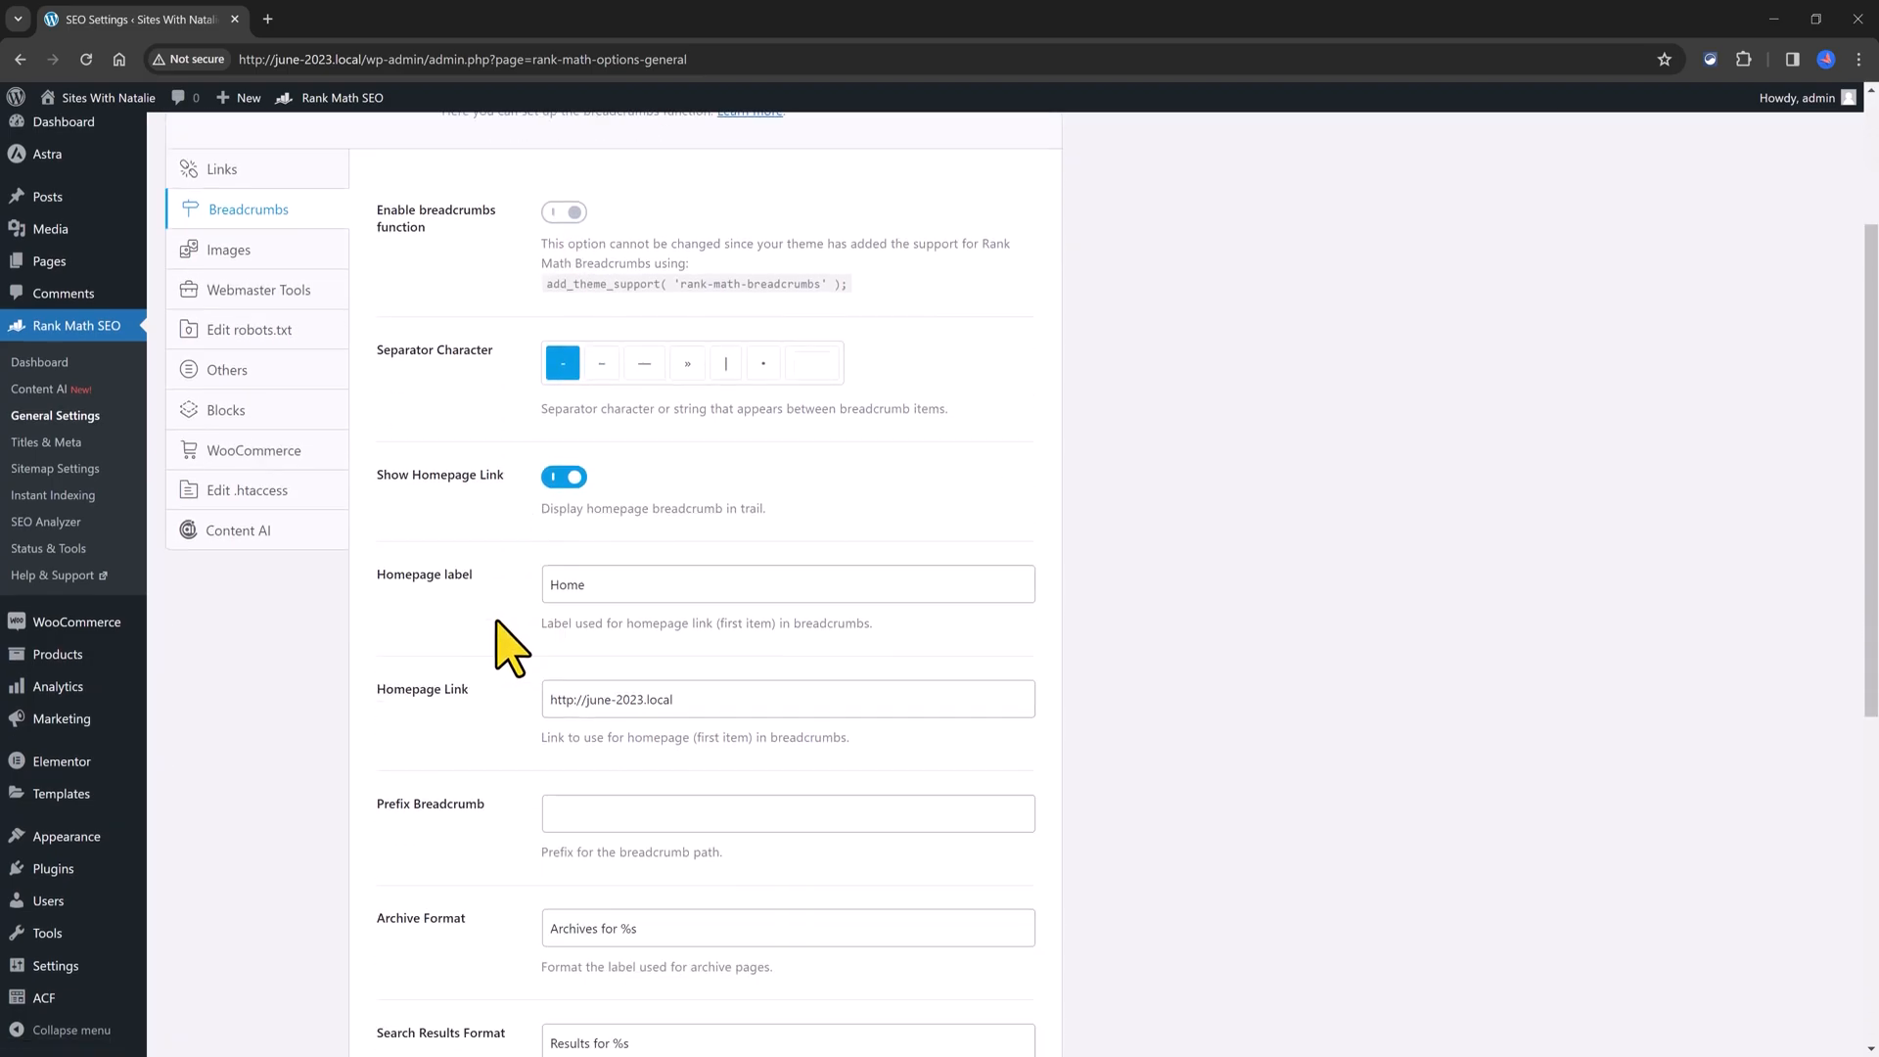
scroll(down, 3)
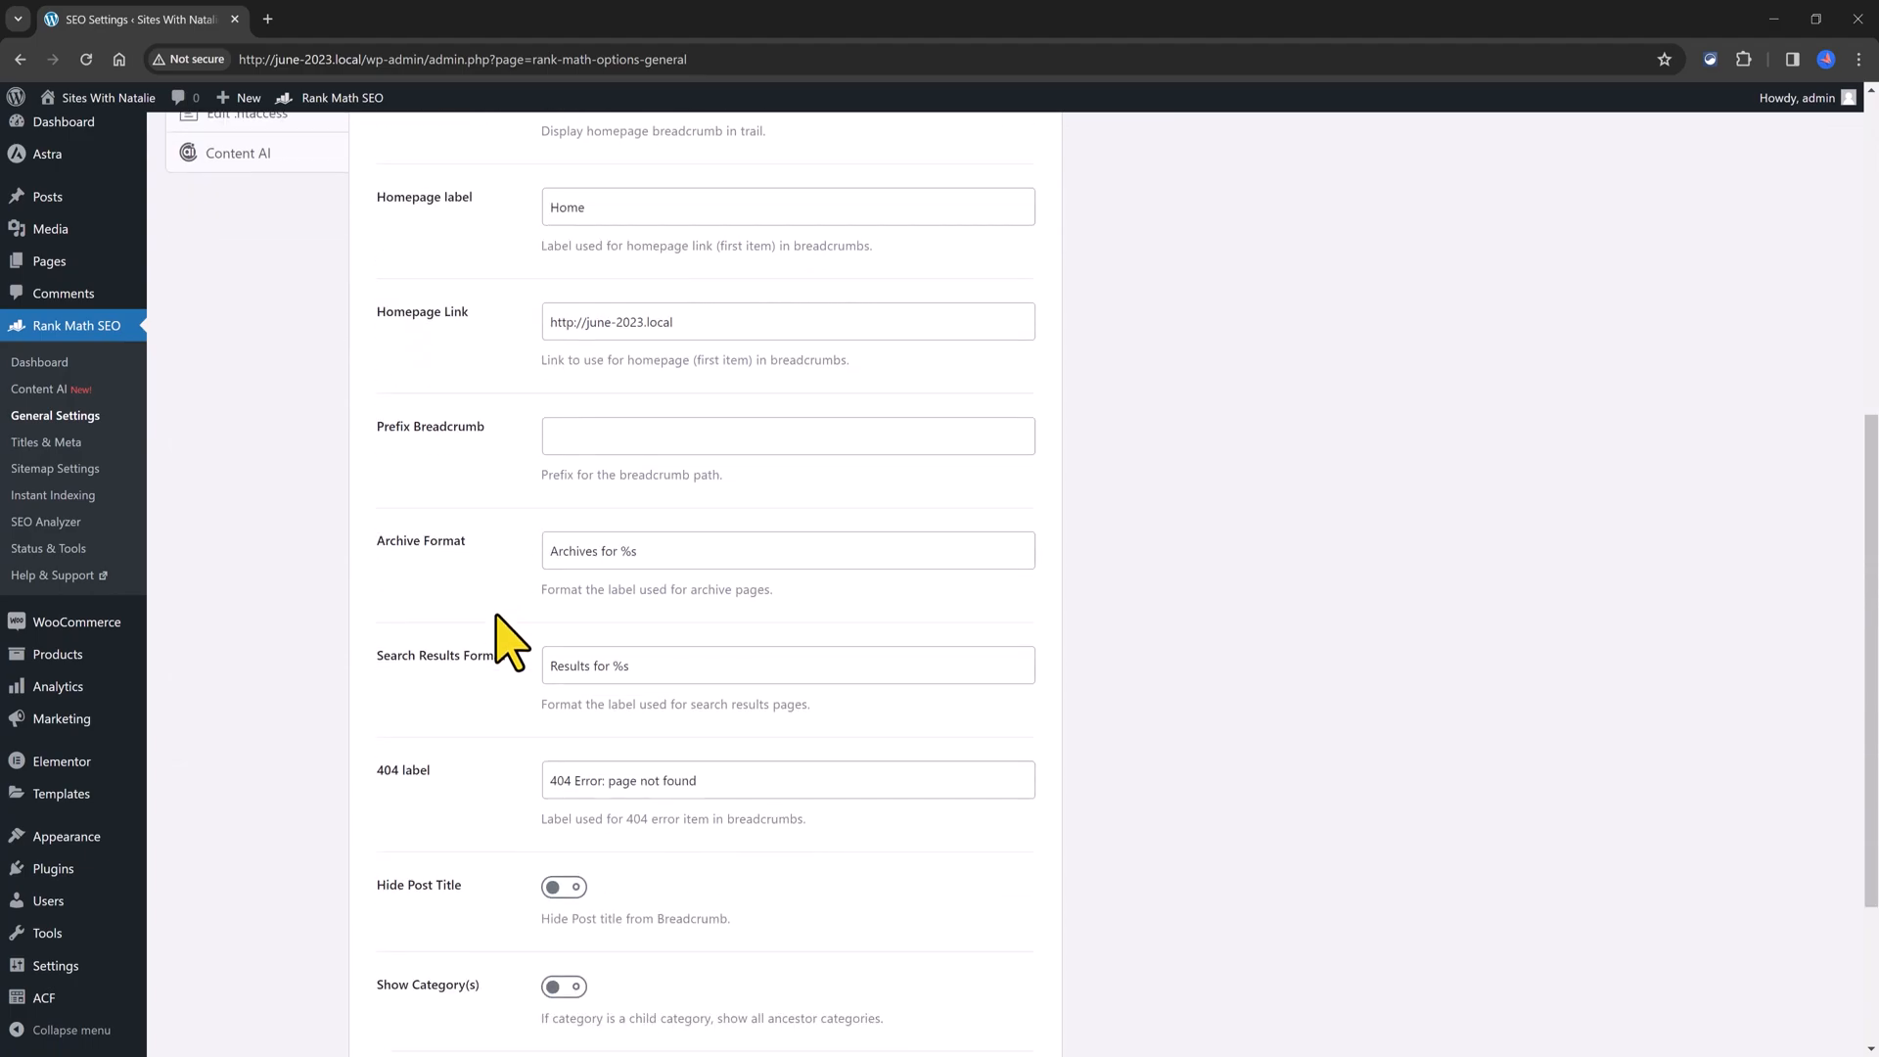
scroll(down, 3)
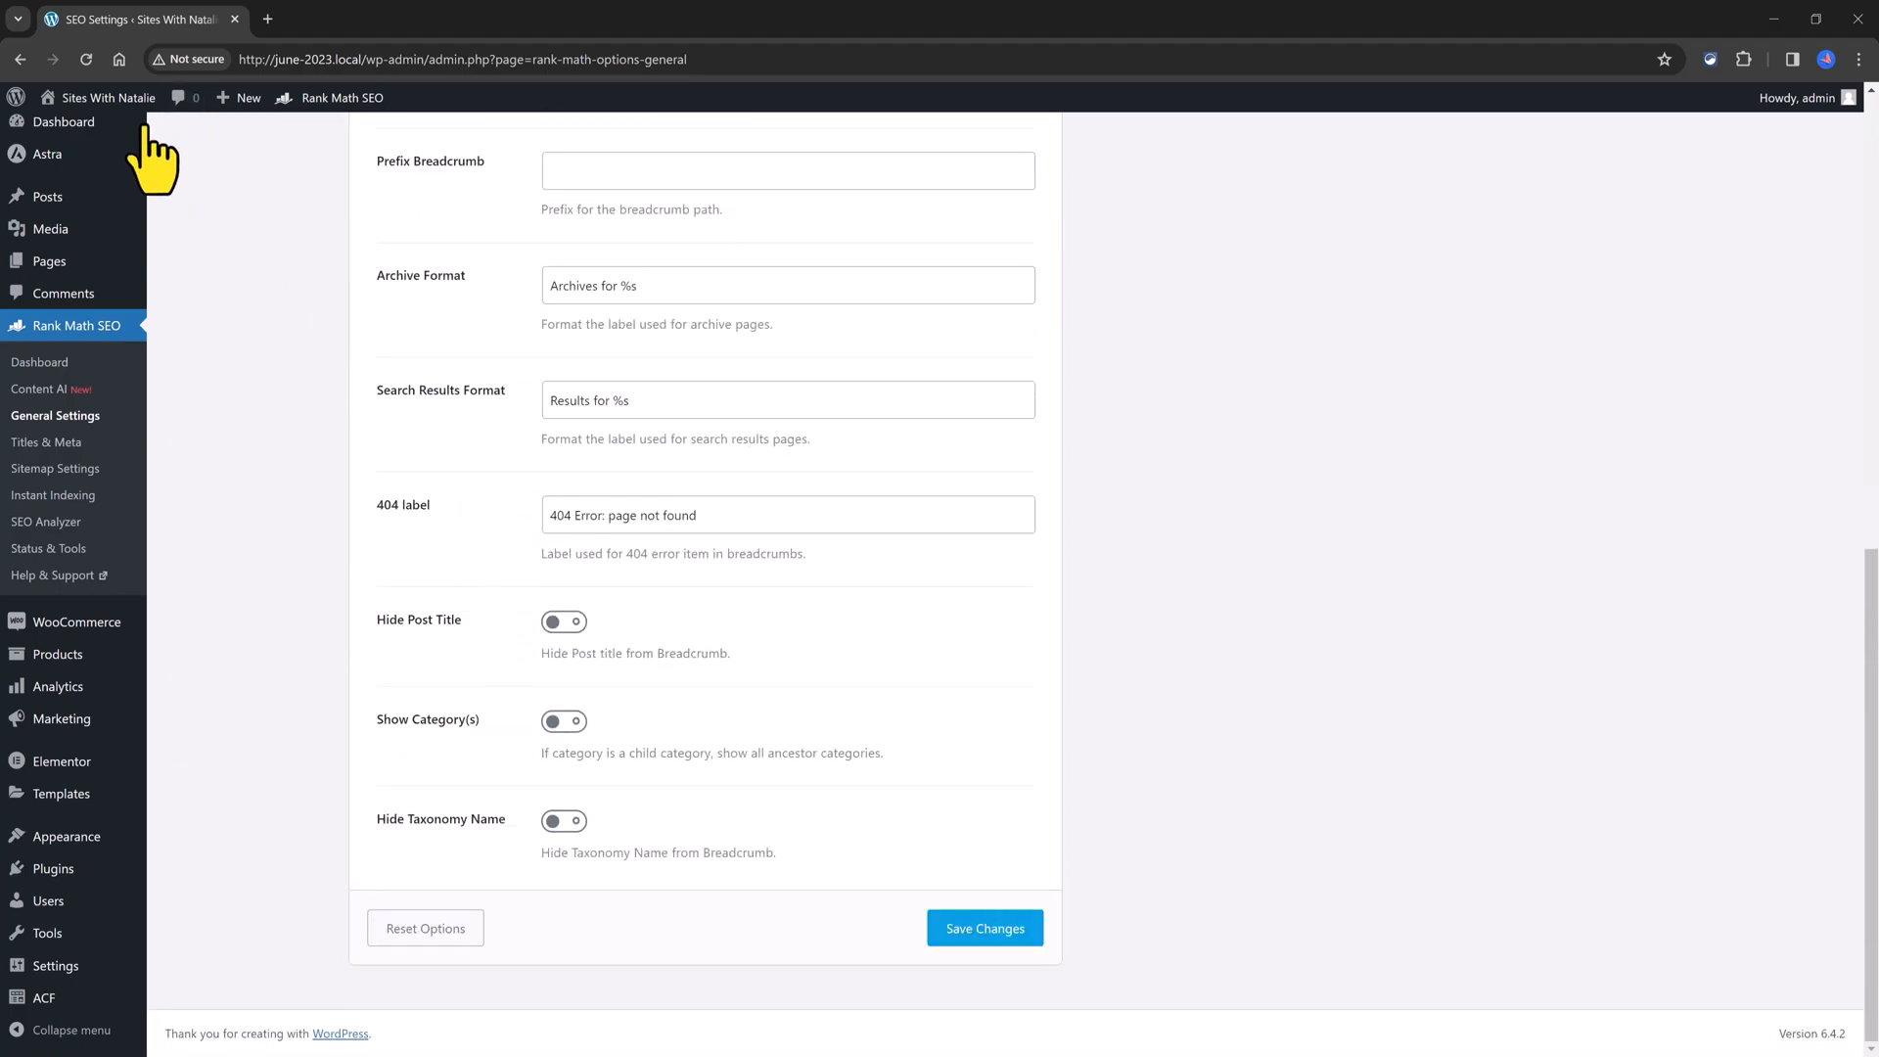
click(45, 440)
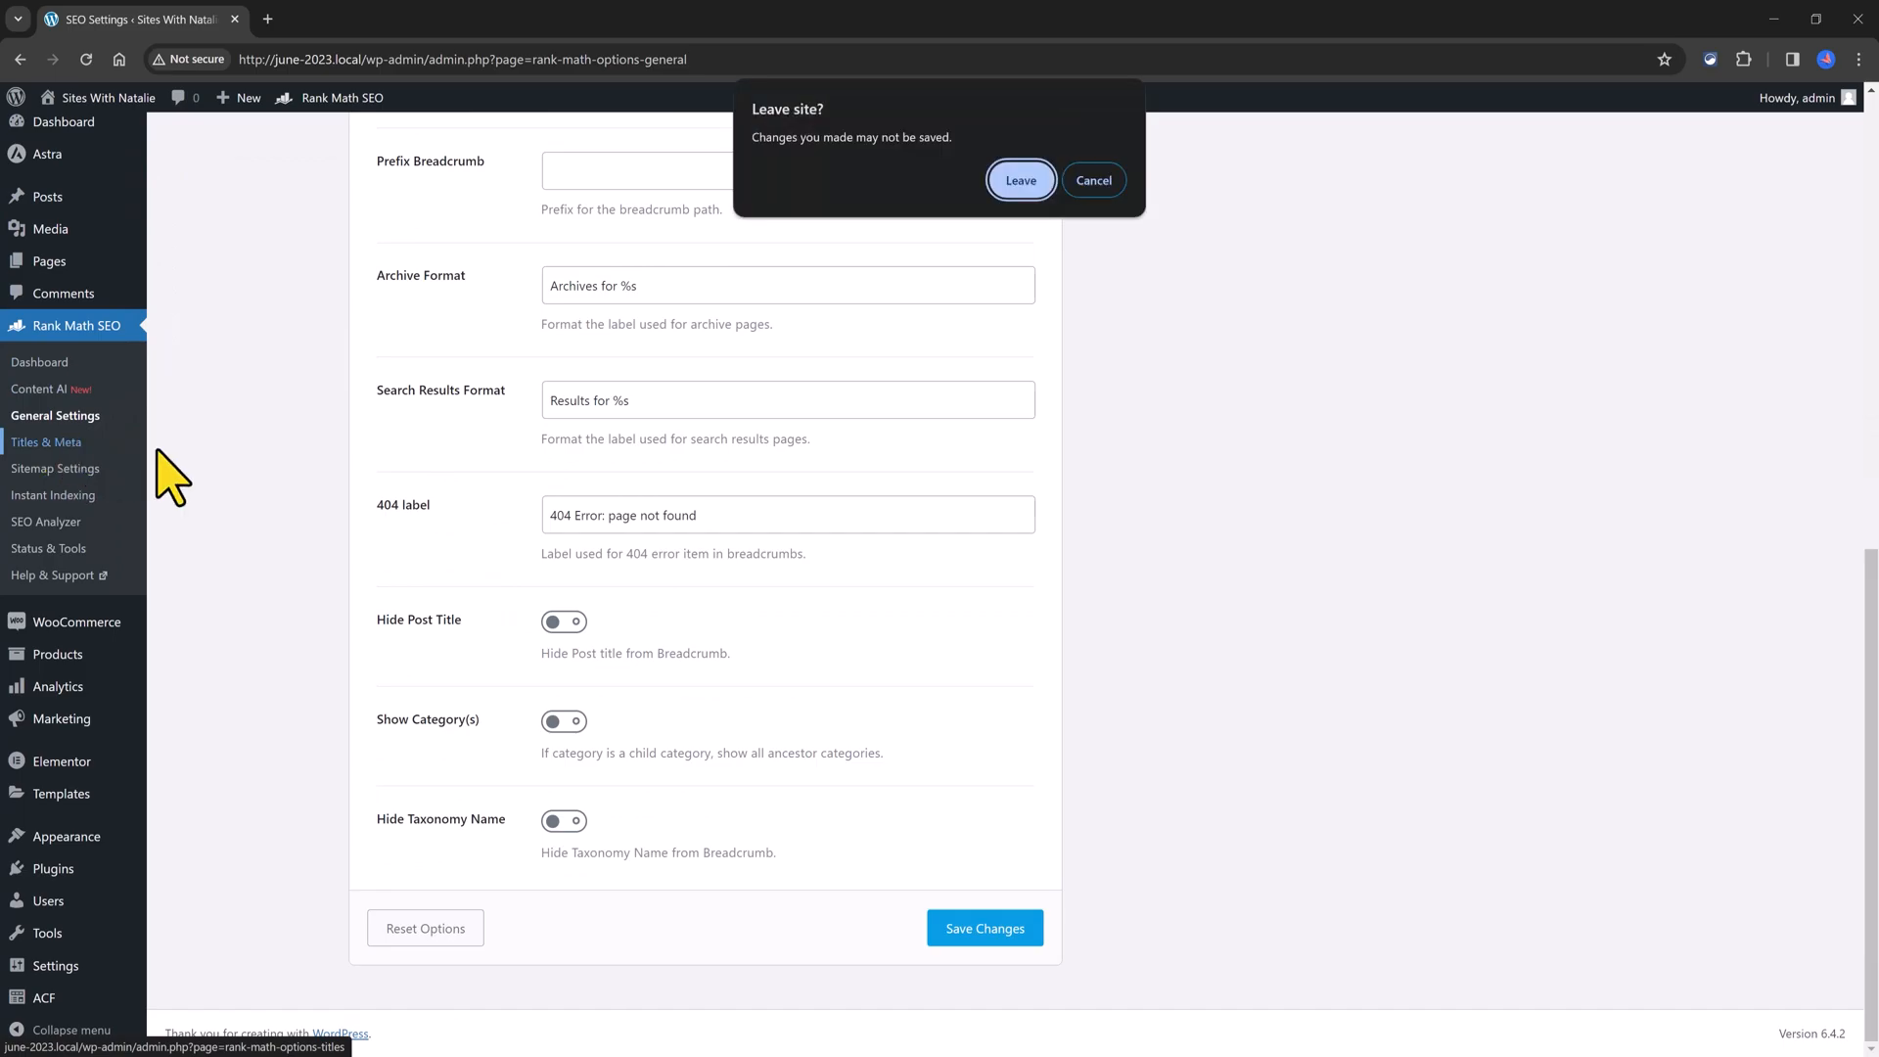
click(1020, 180)
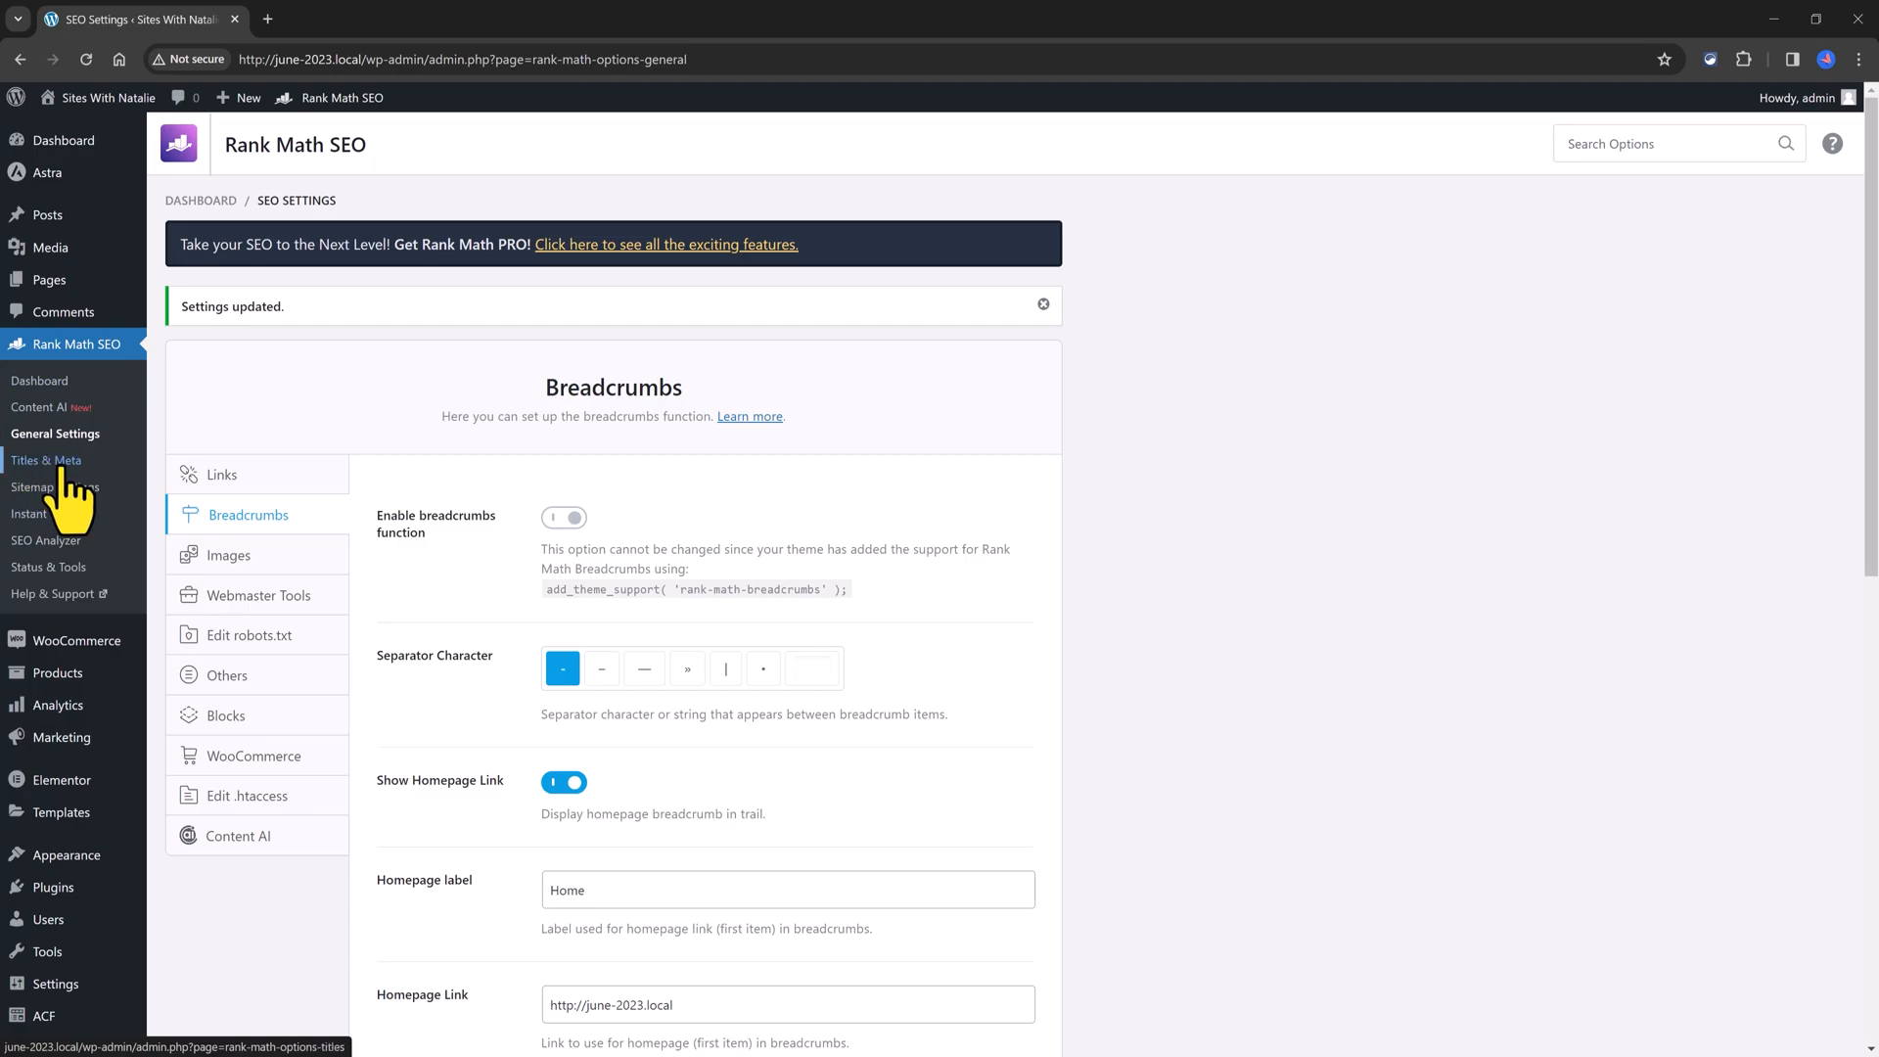
Step: In Titles & Meta > Products, review the Single Product title, description template and Schema Type settings
click(47, 459)
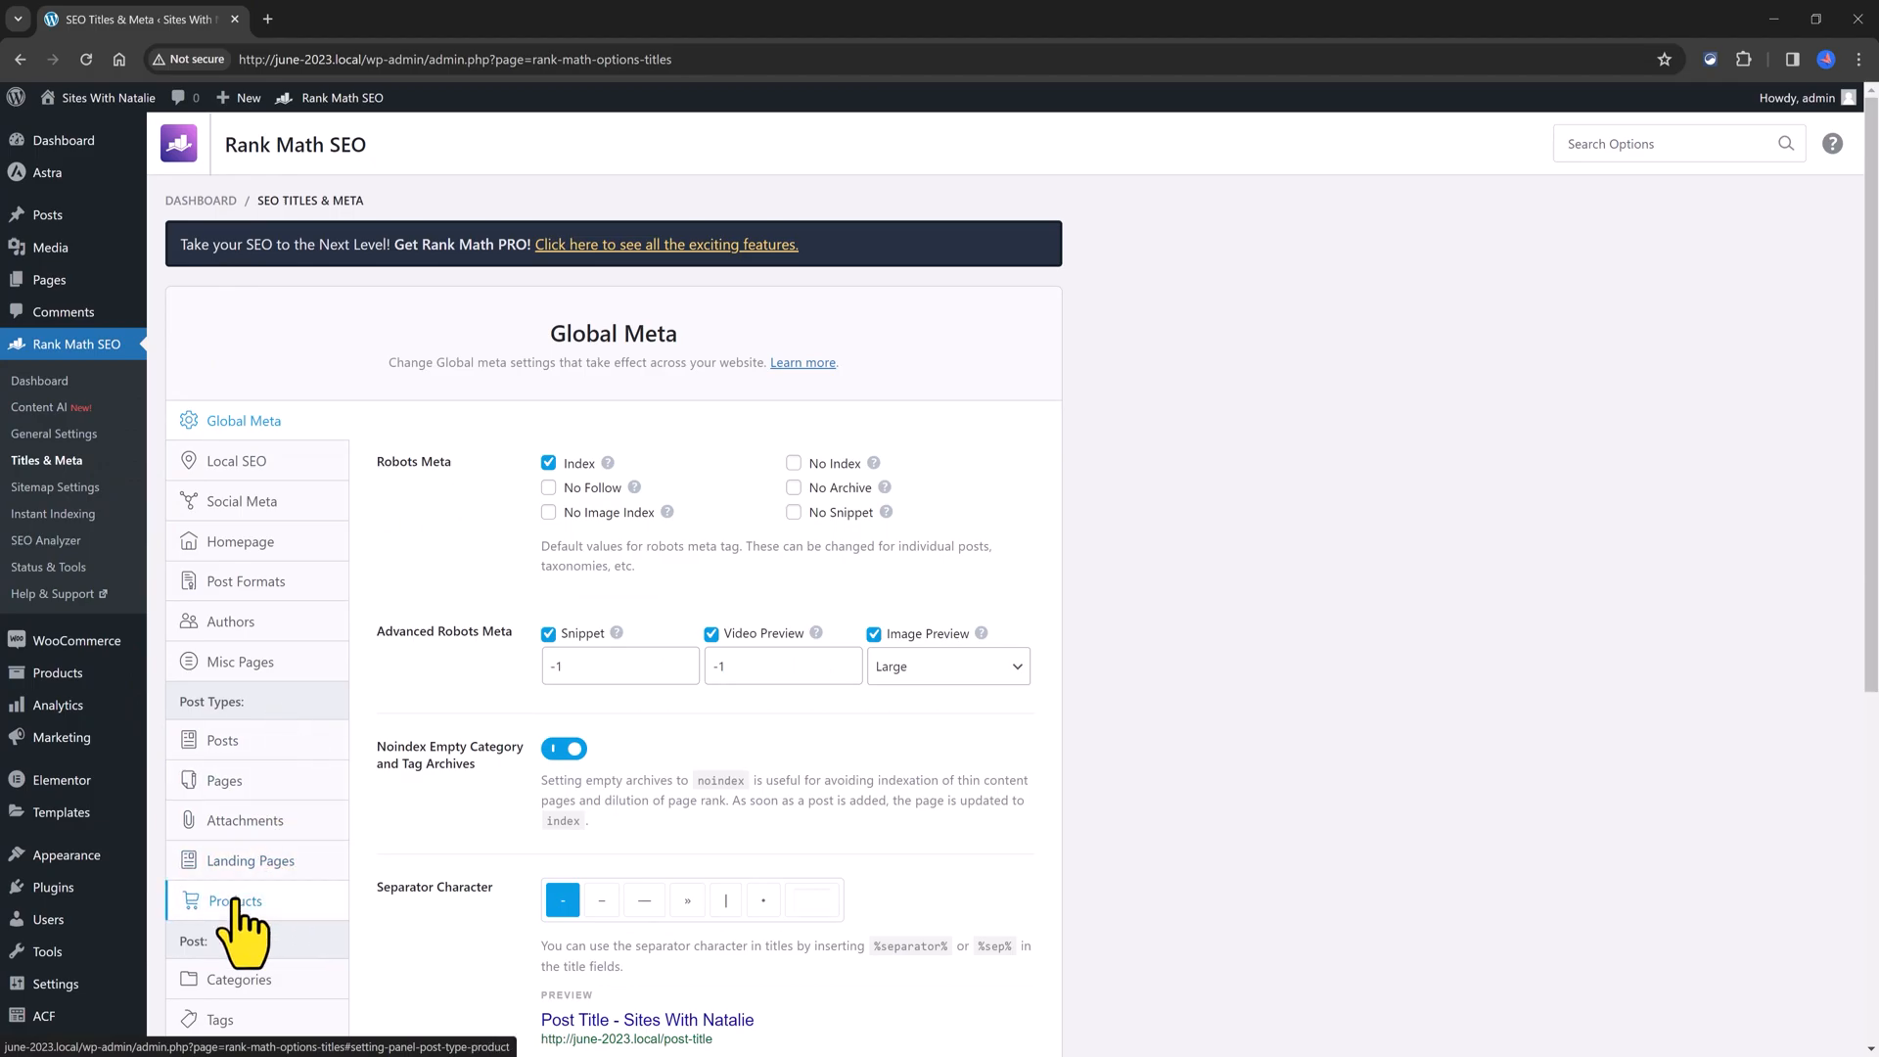
click(236, 900)
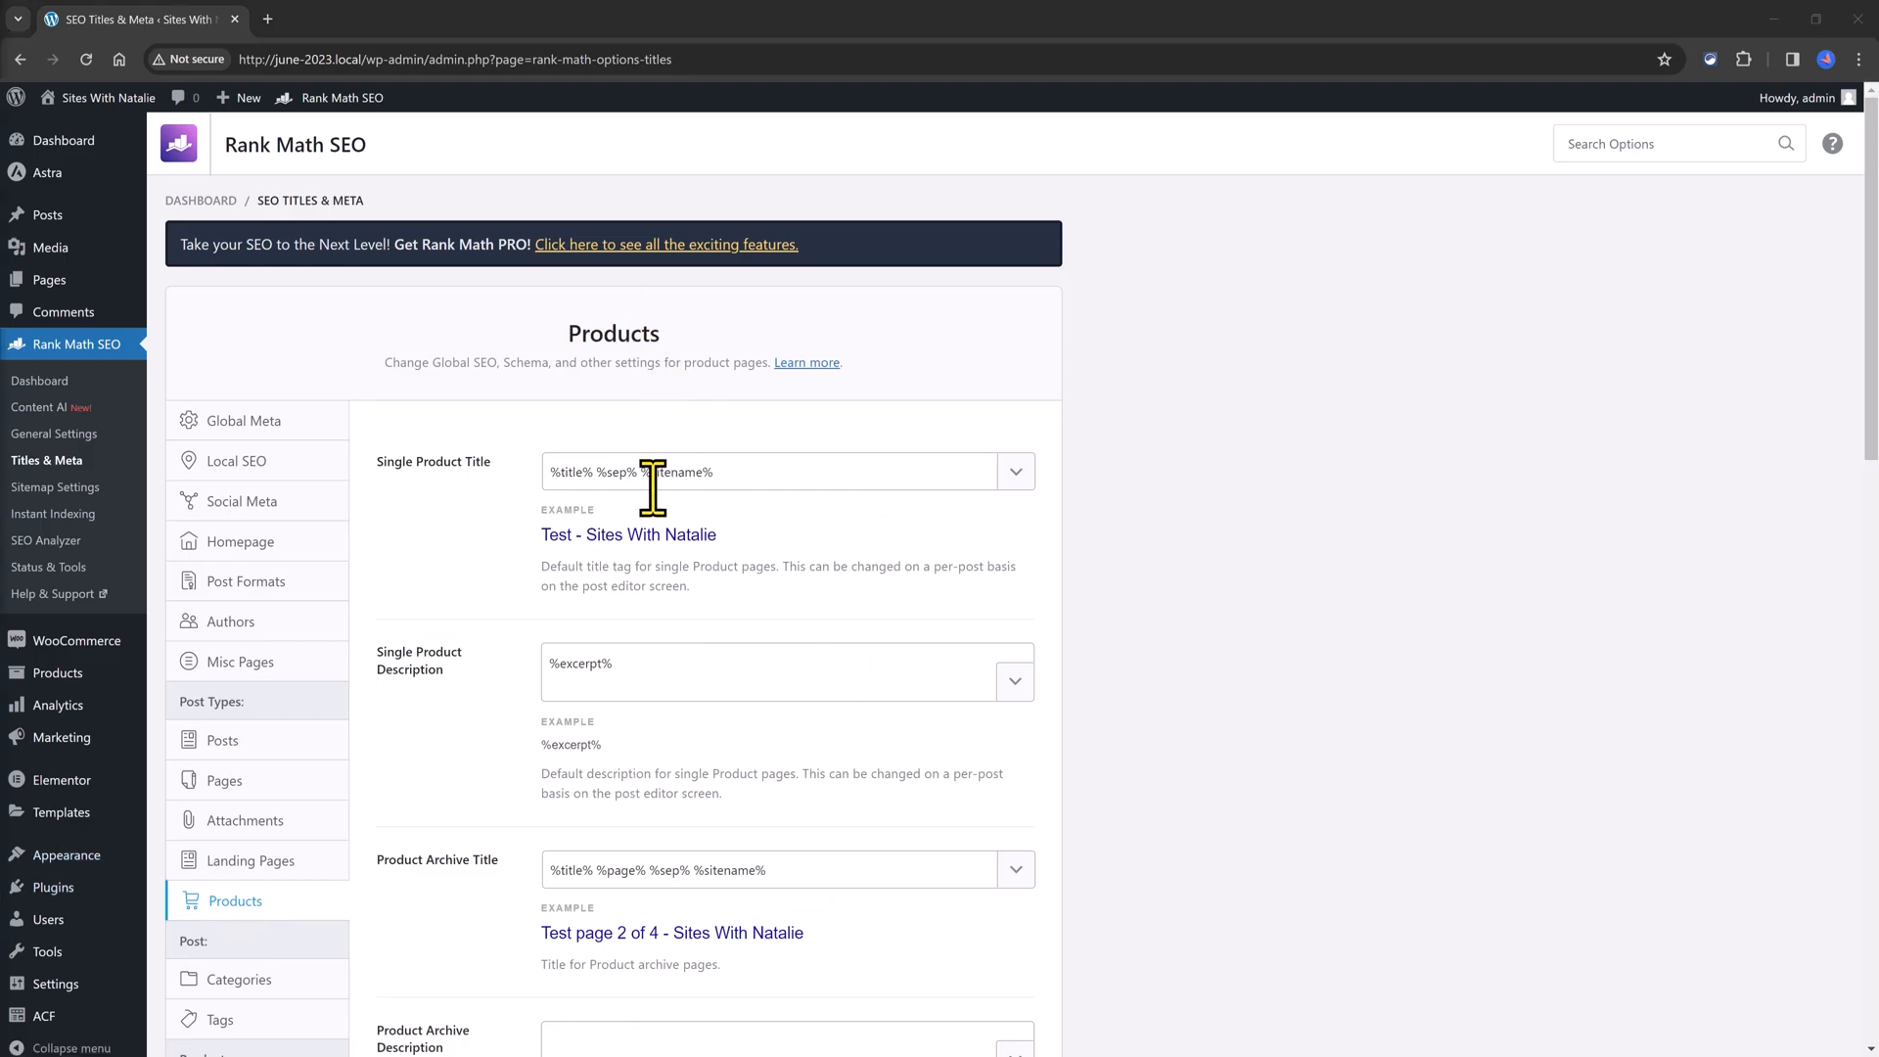
mouse_move(566, 785)
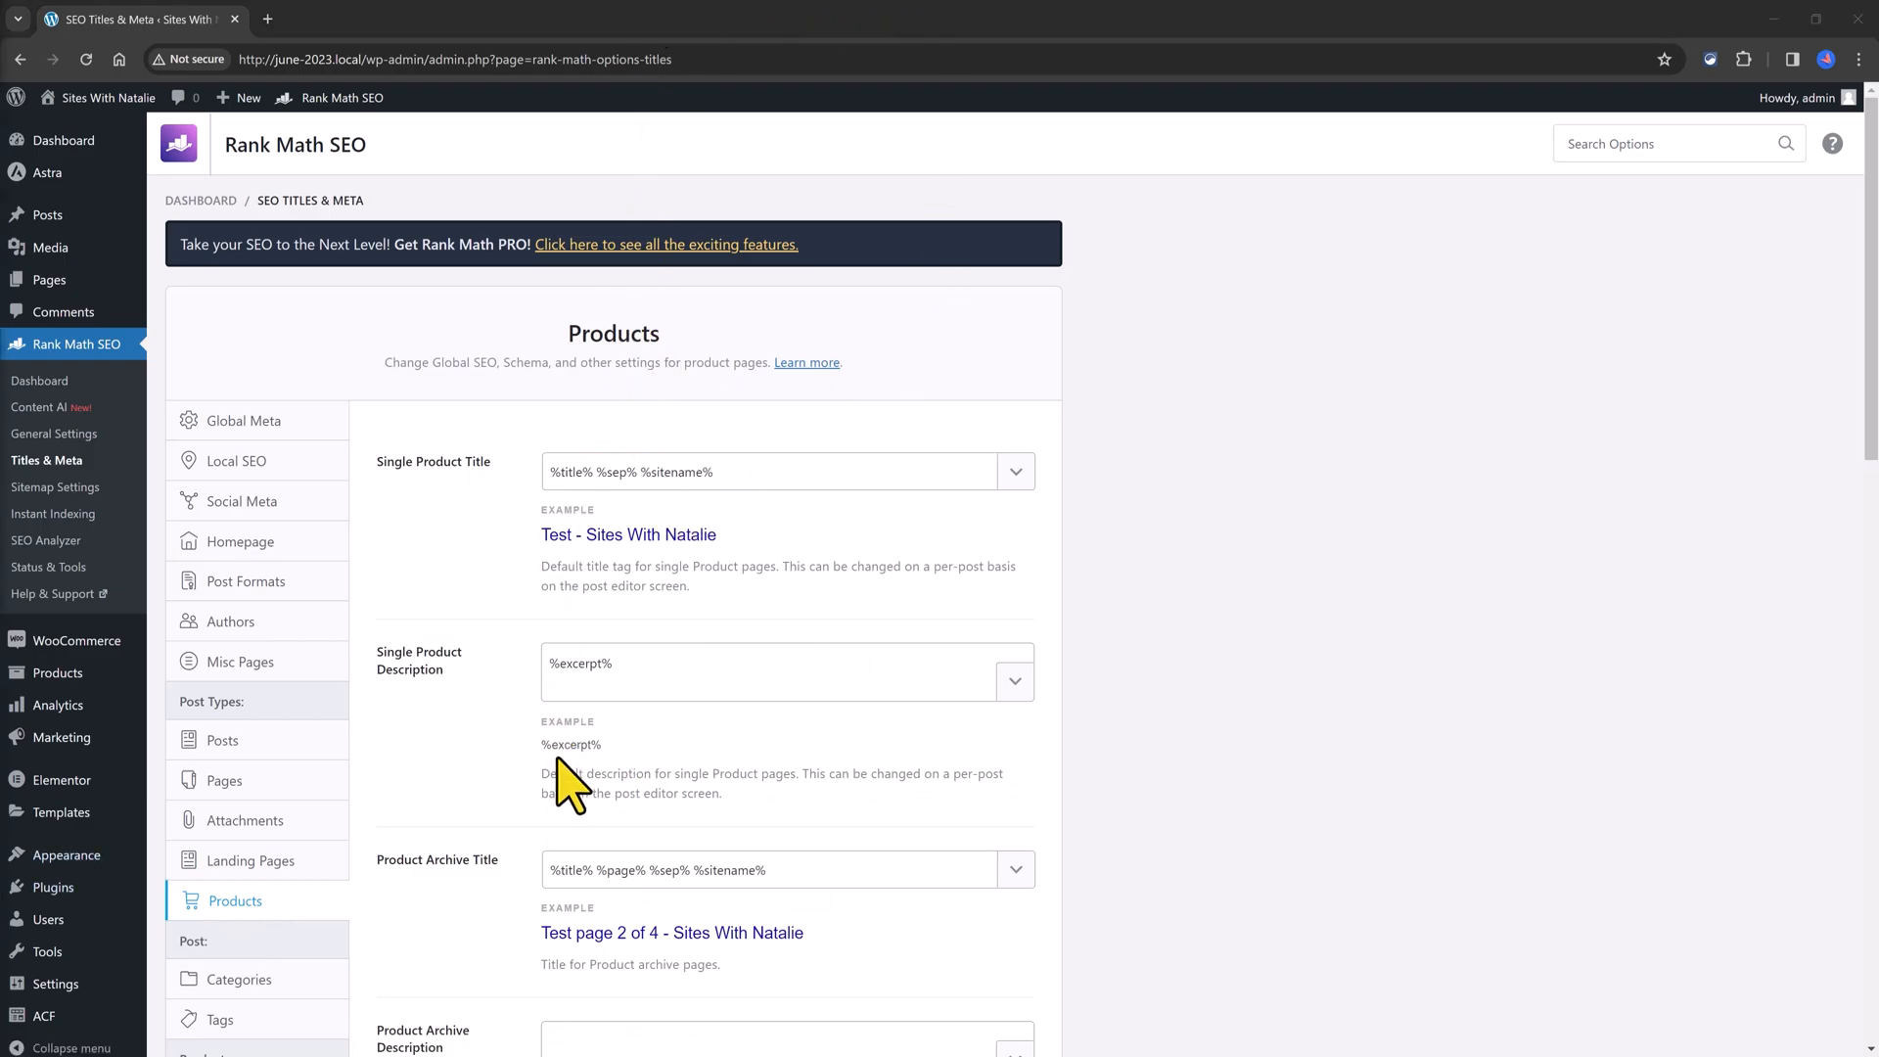
mouse_move(728, 628)
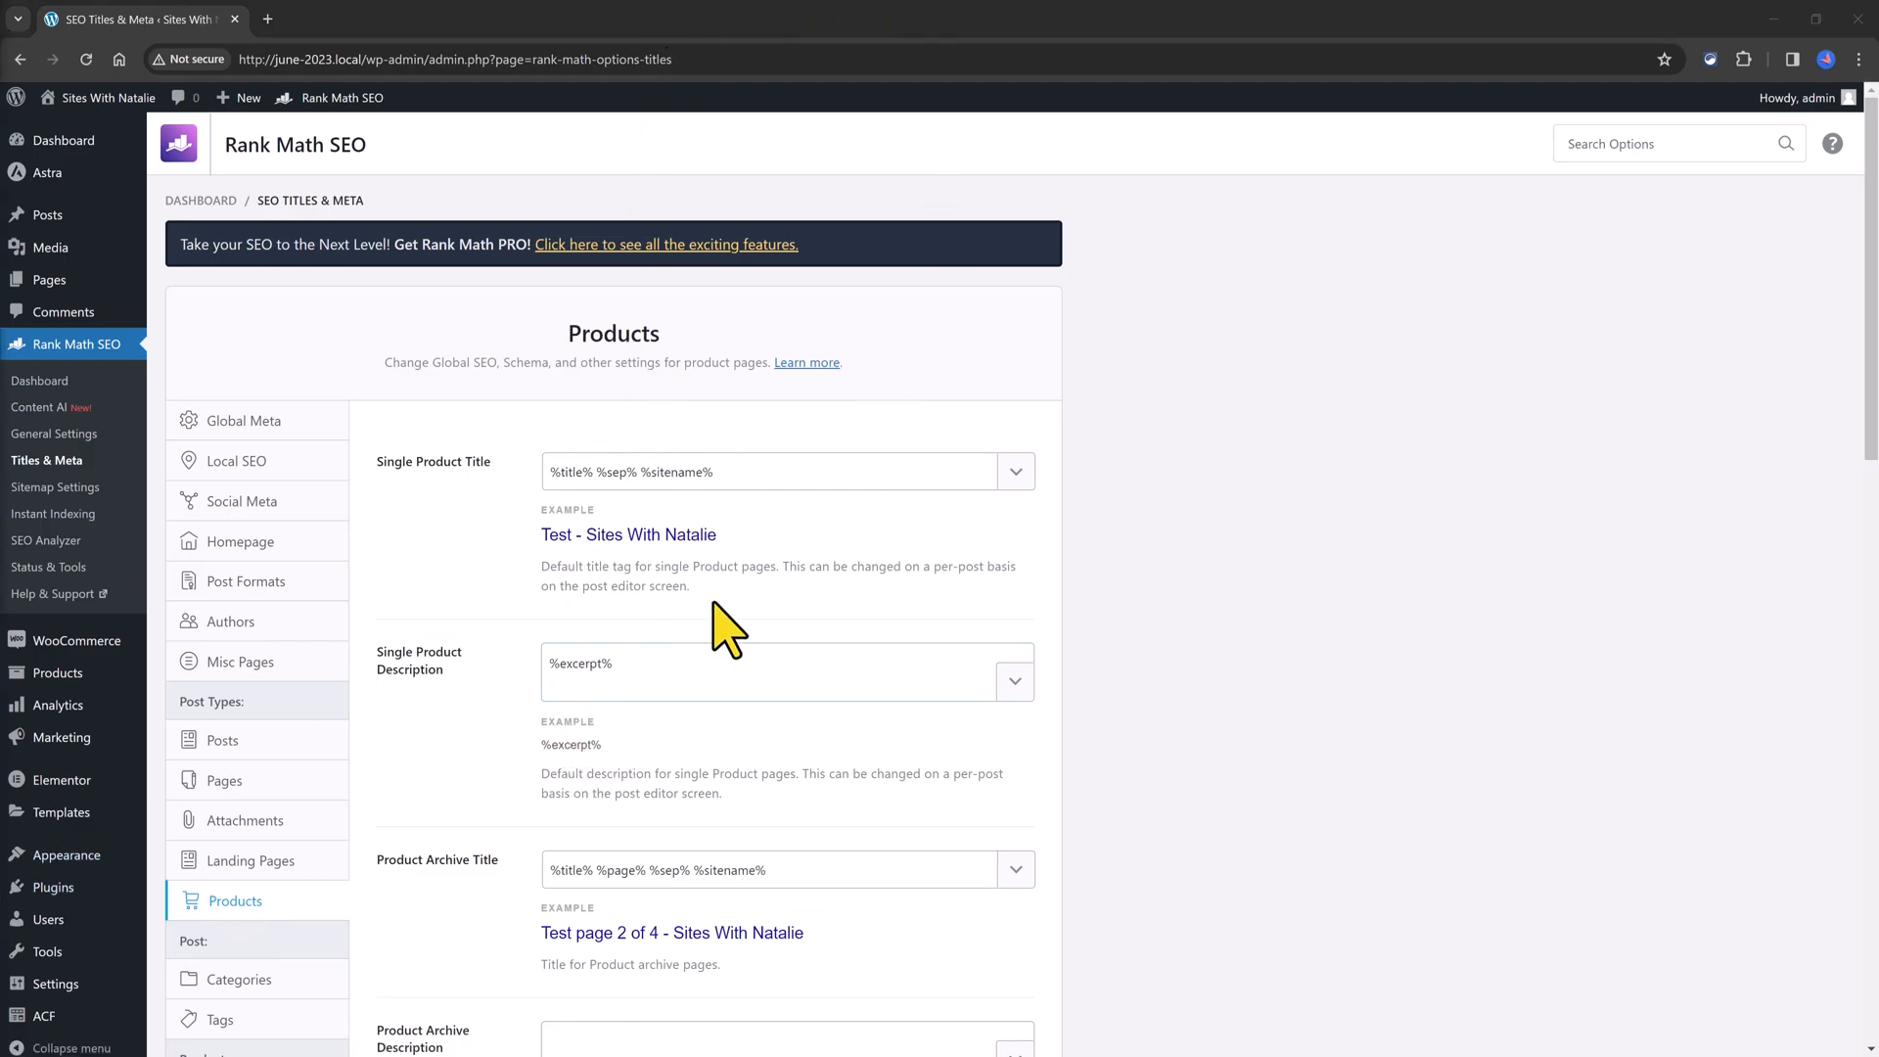
scroll(down, 3)
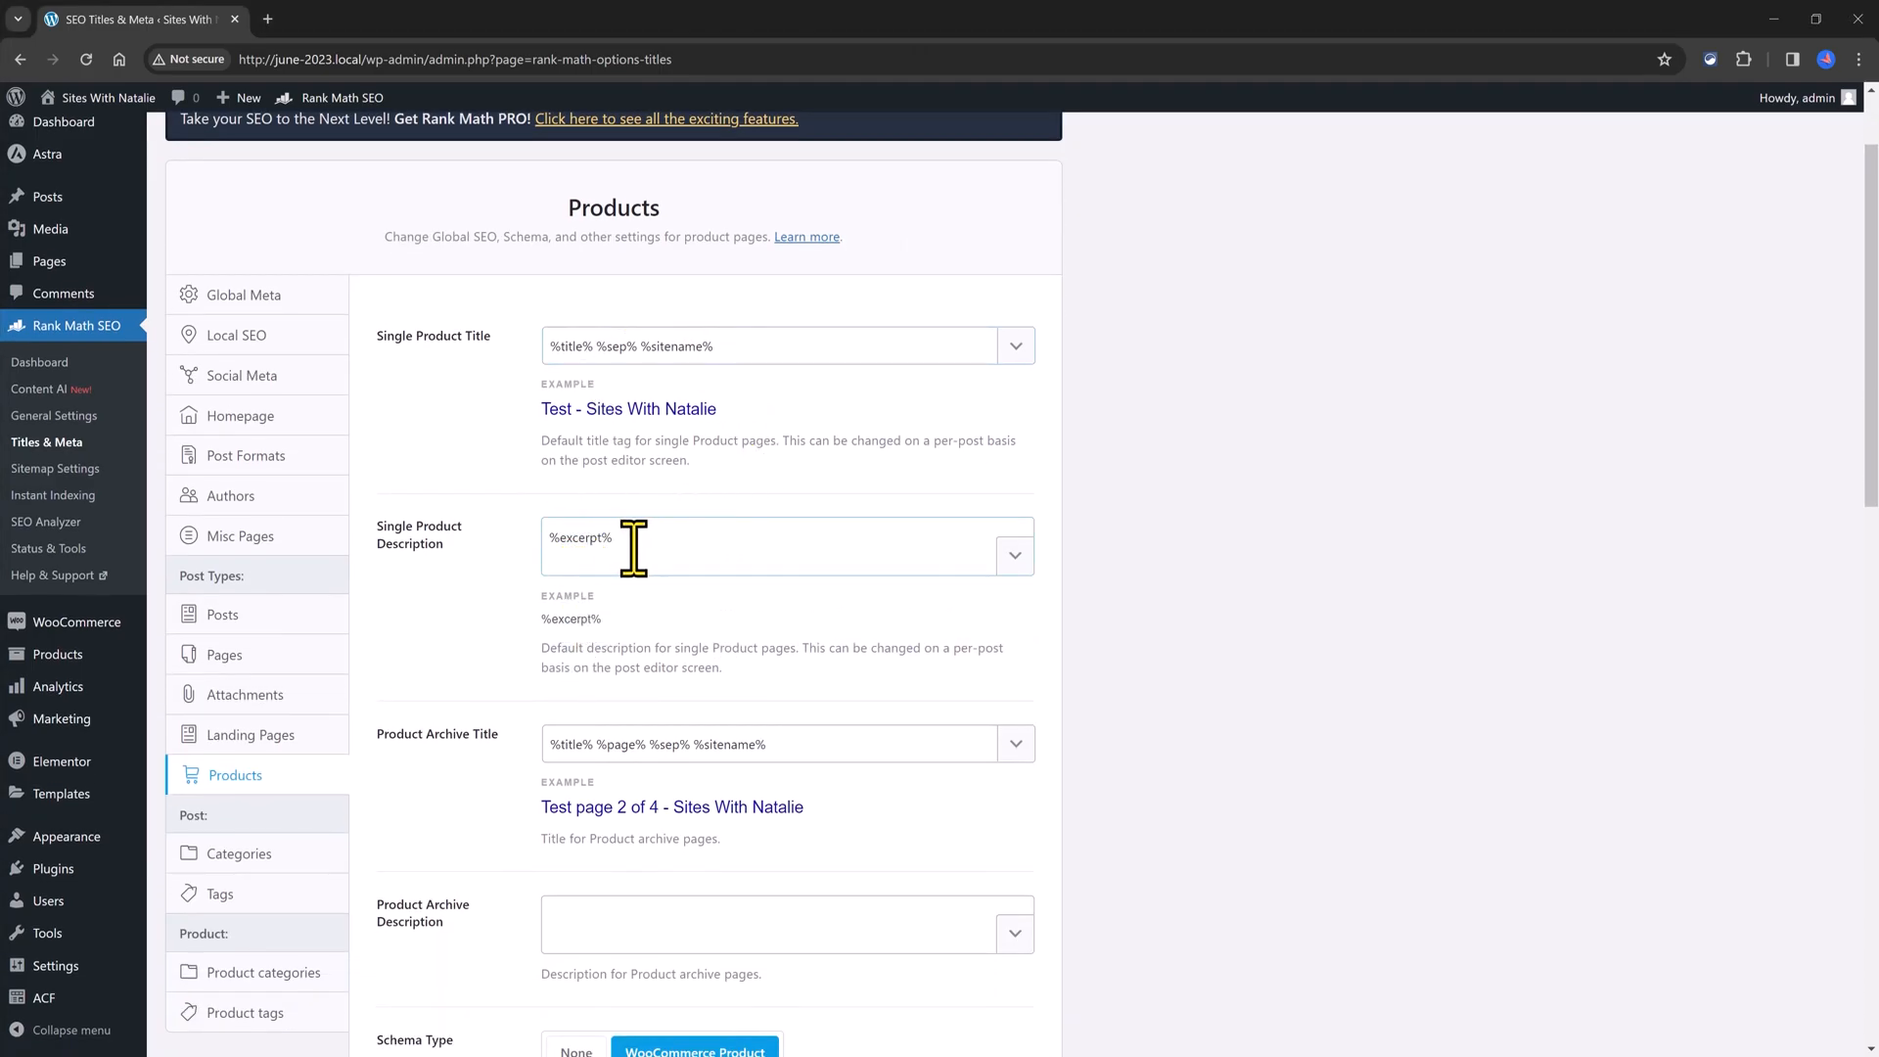
click(778, 546)
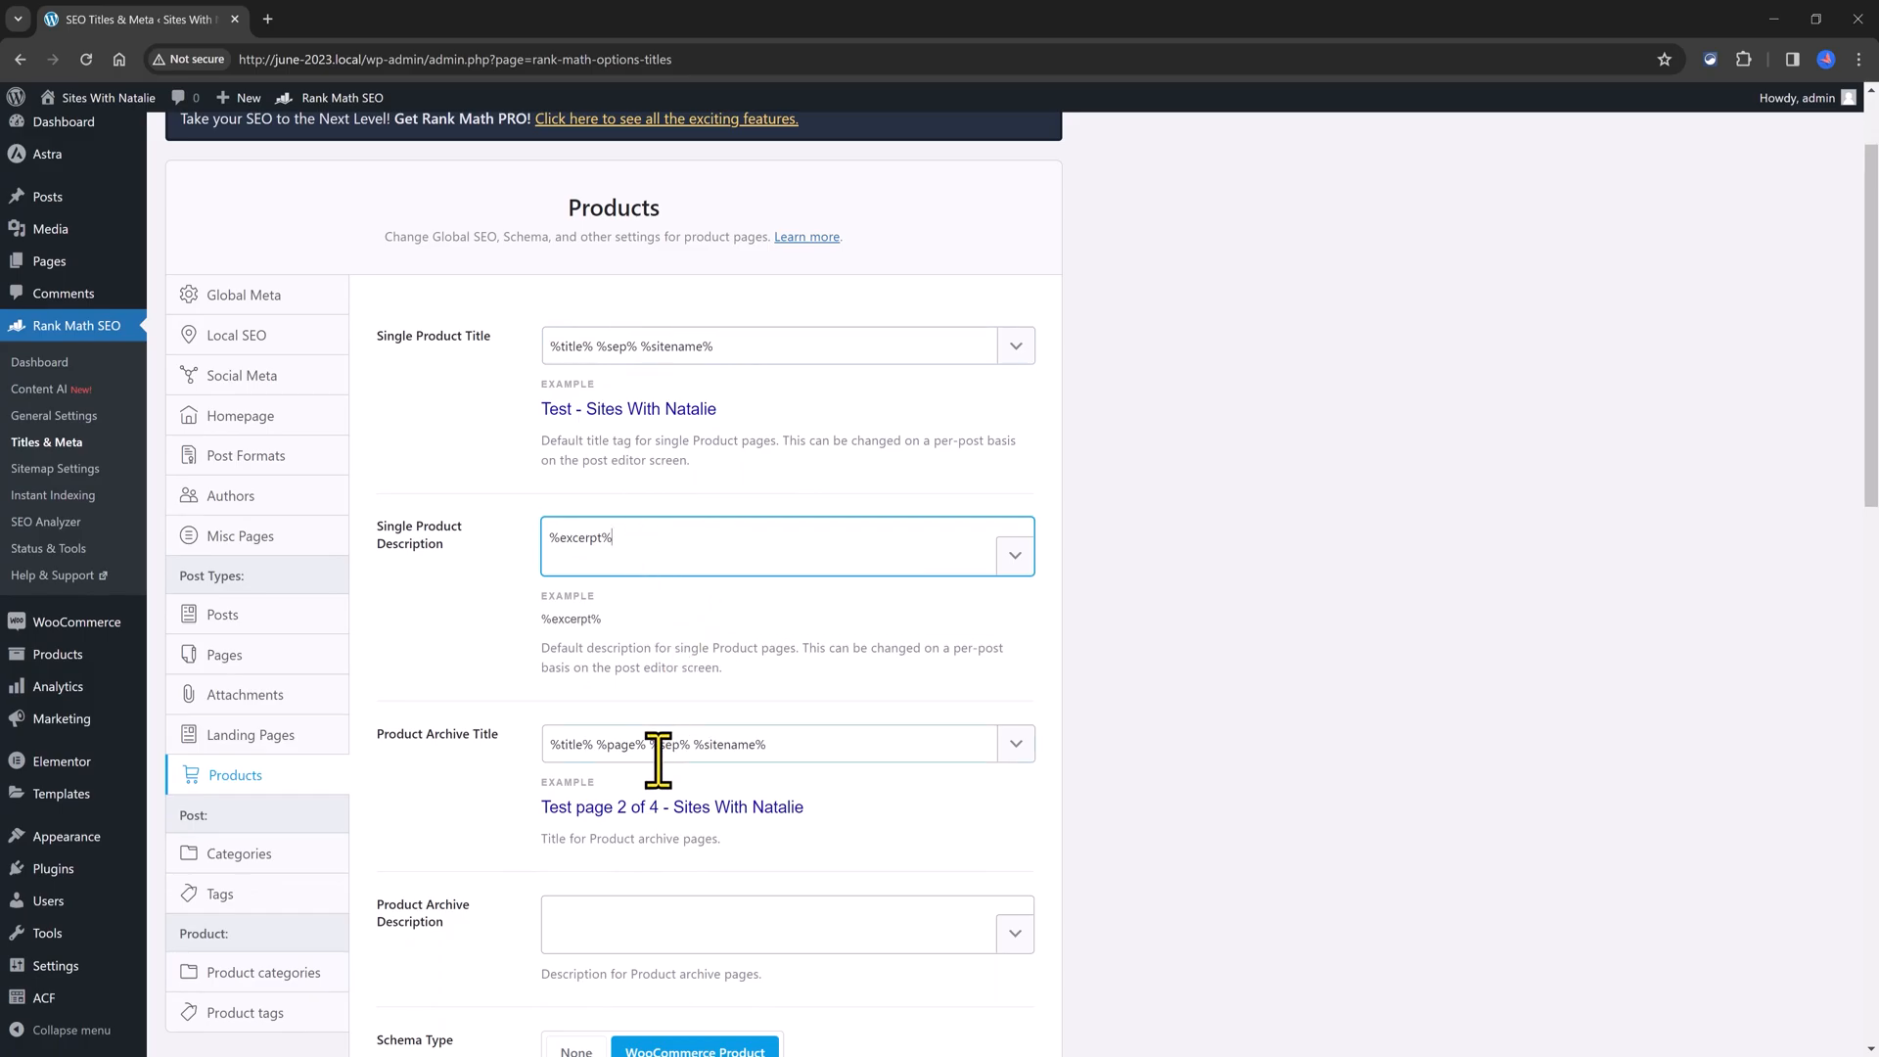
scroll(down, 3)
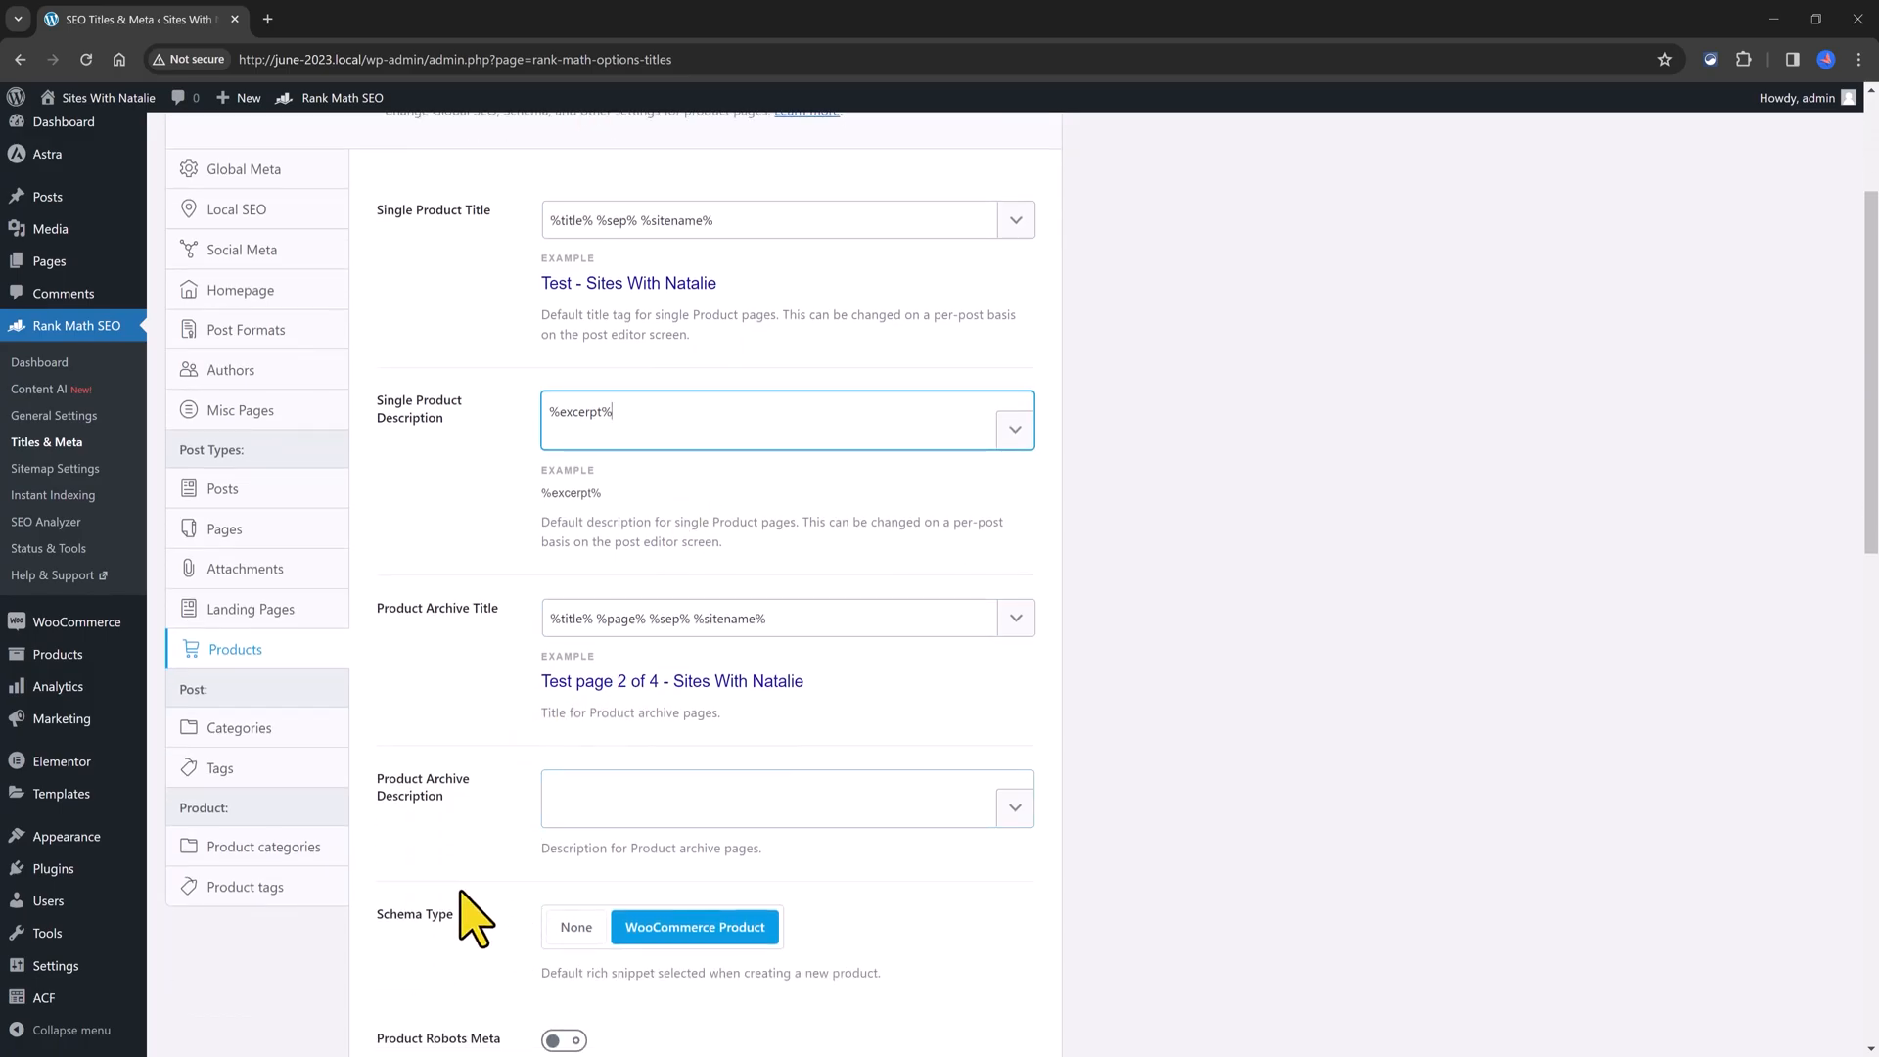
scroll(down, 3)
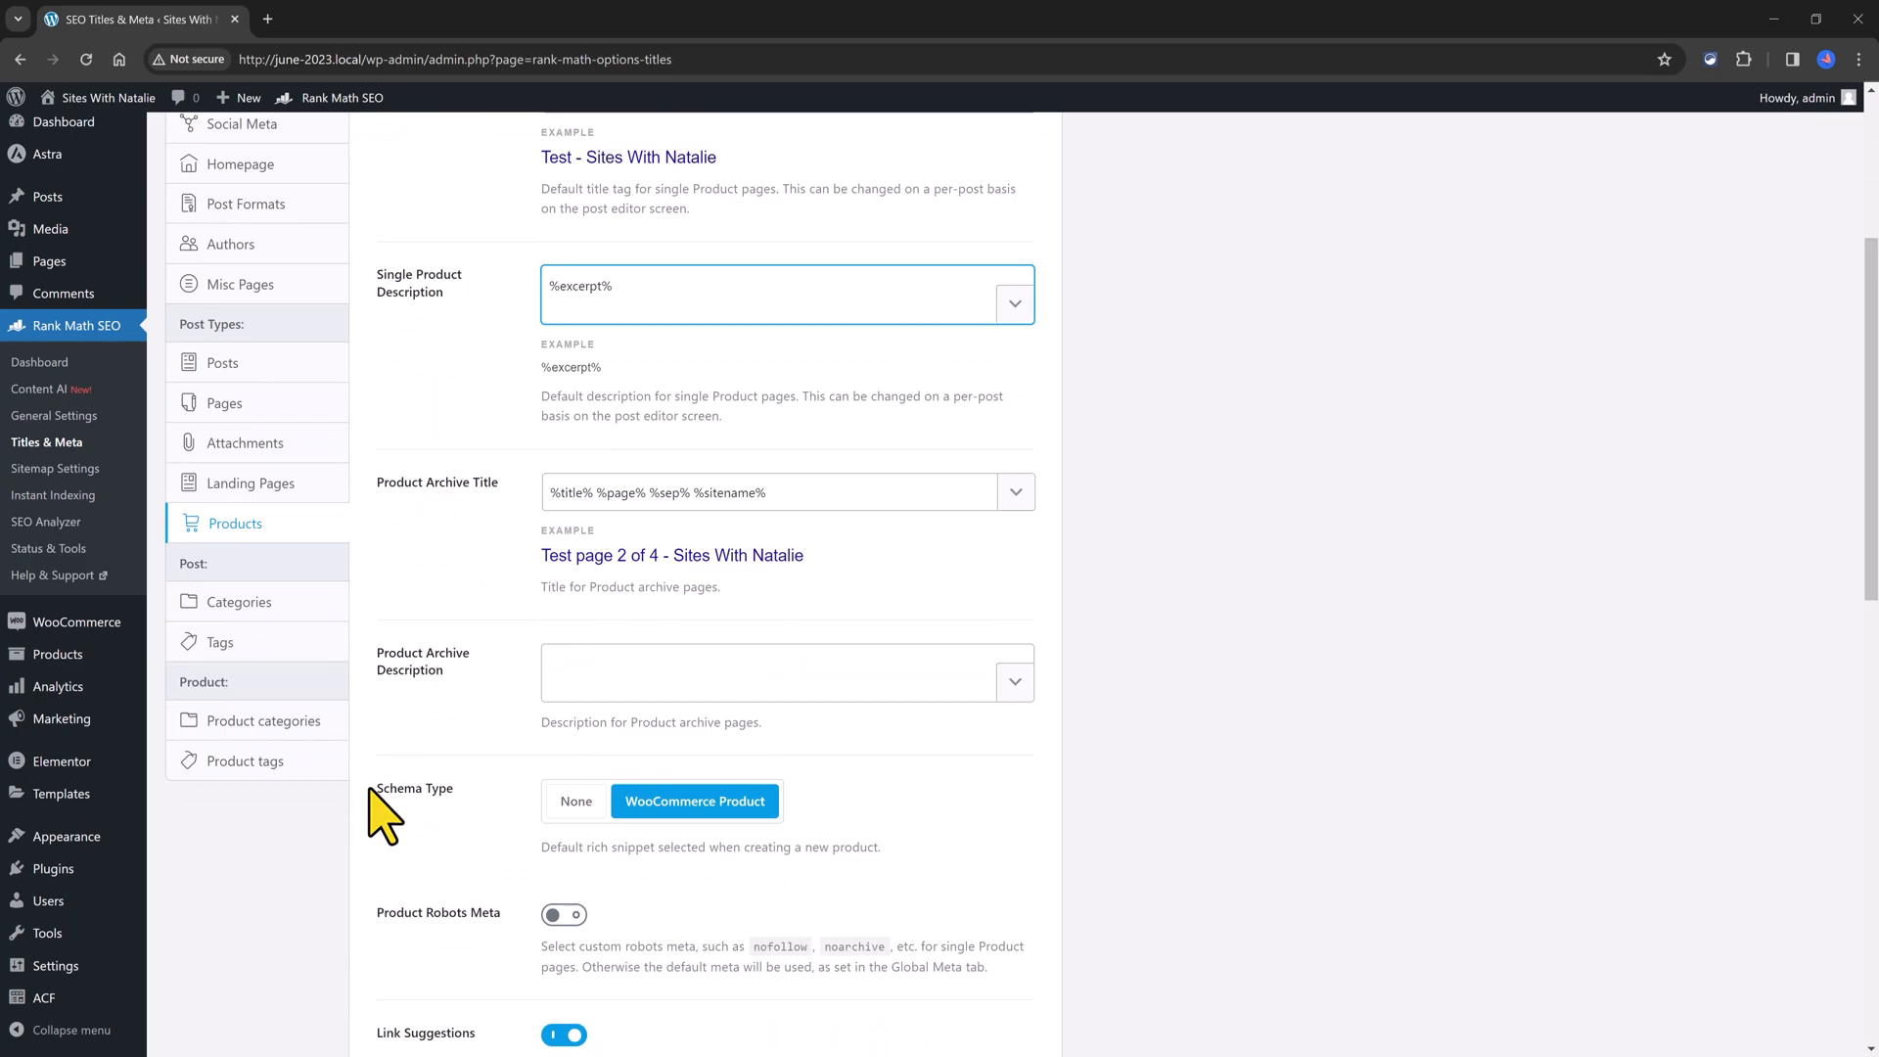
mouse_move(812, 854)
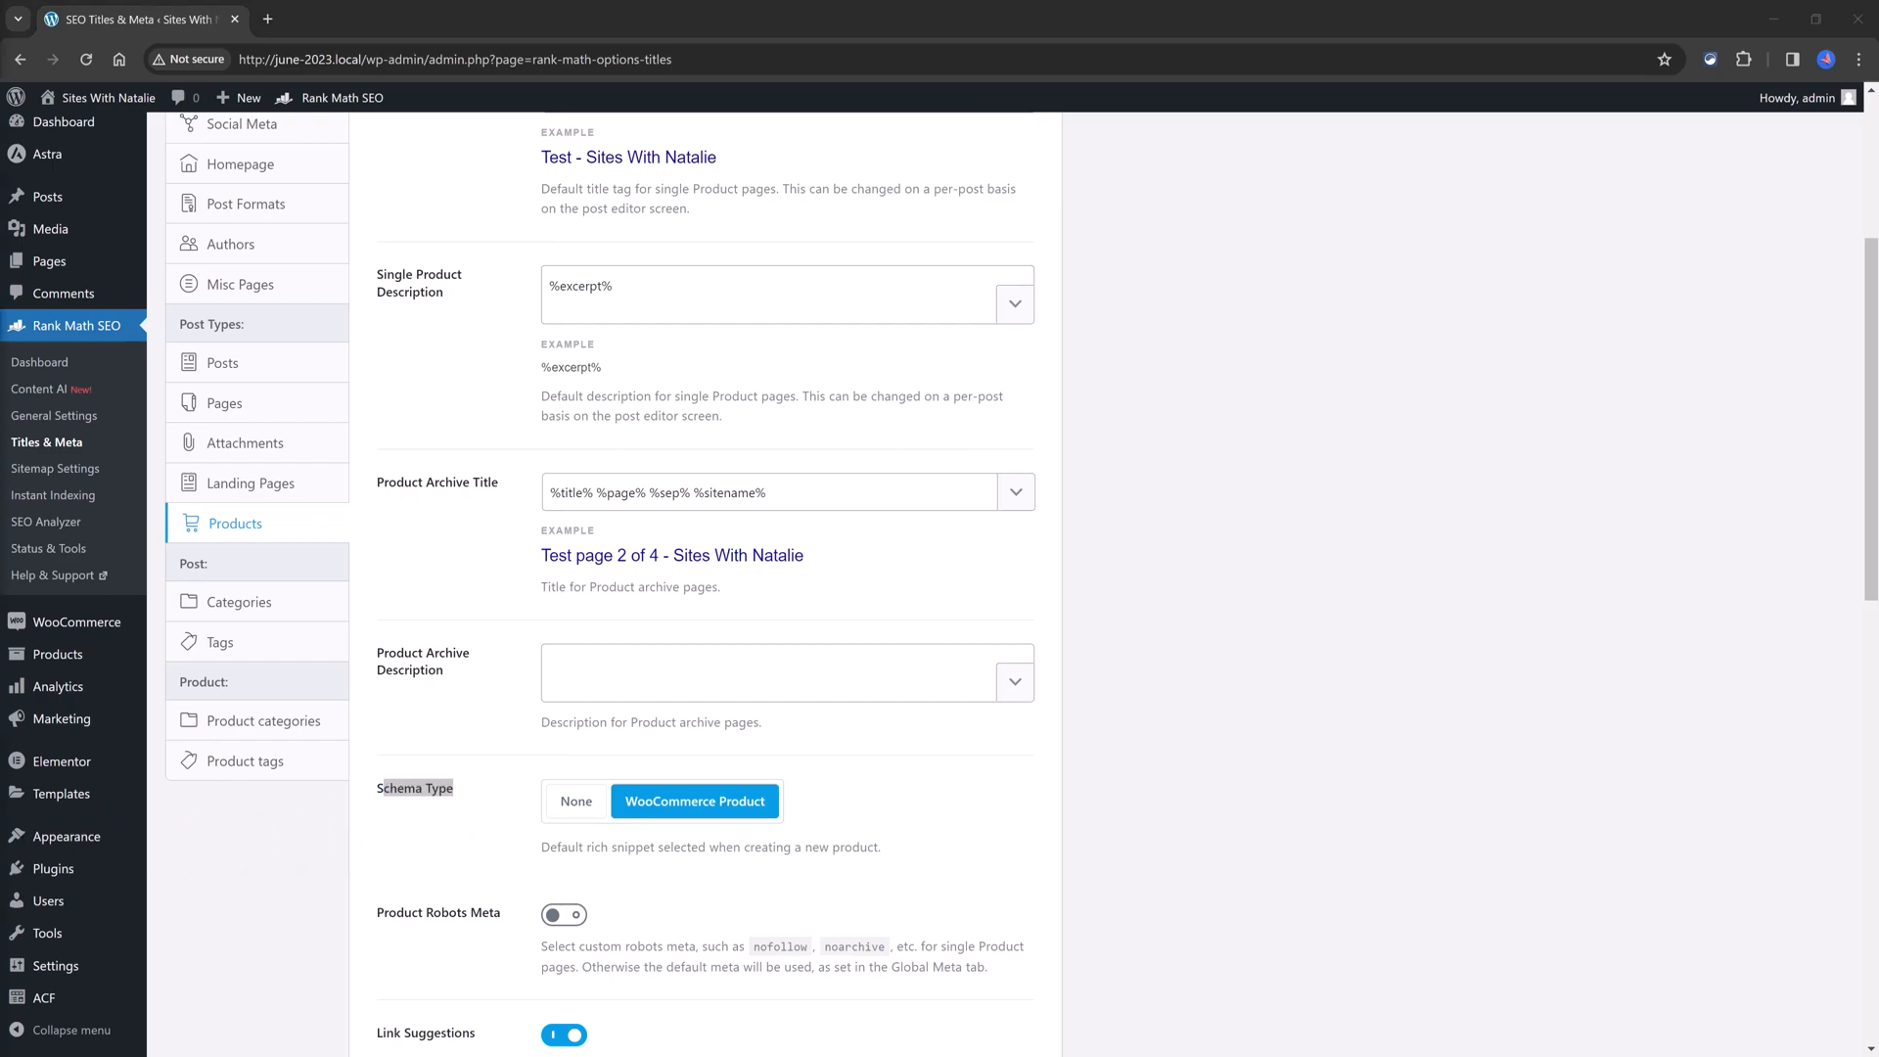
double_click(415, 786)
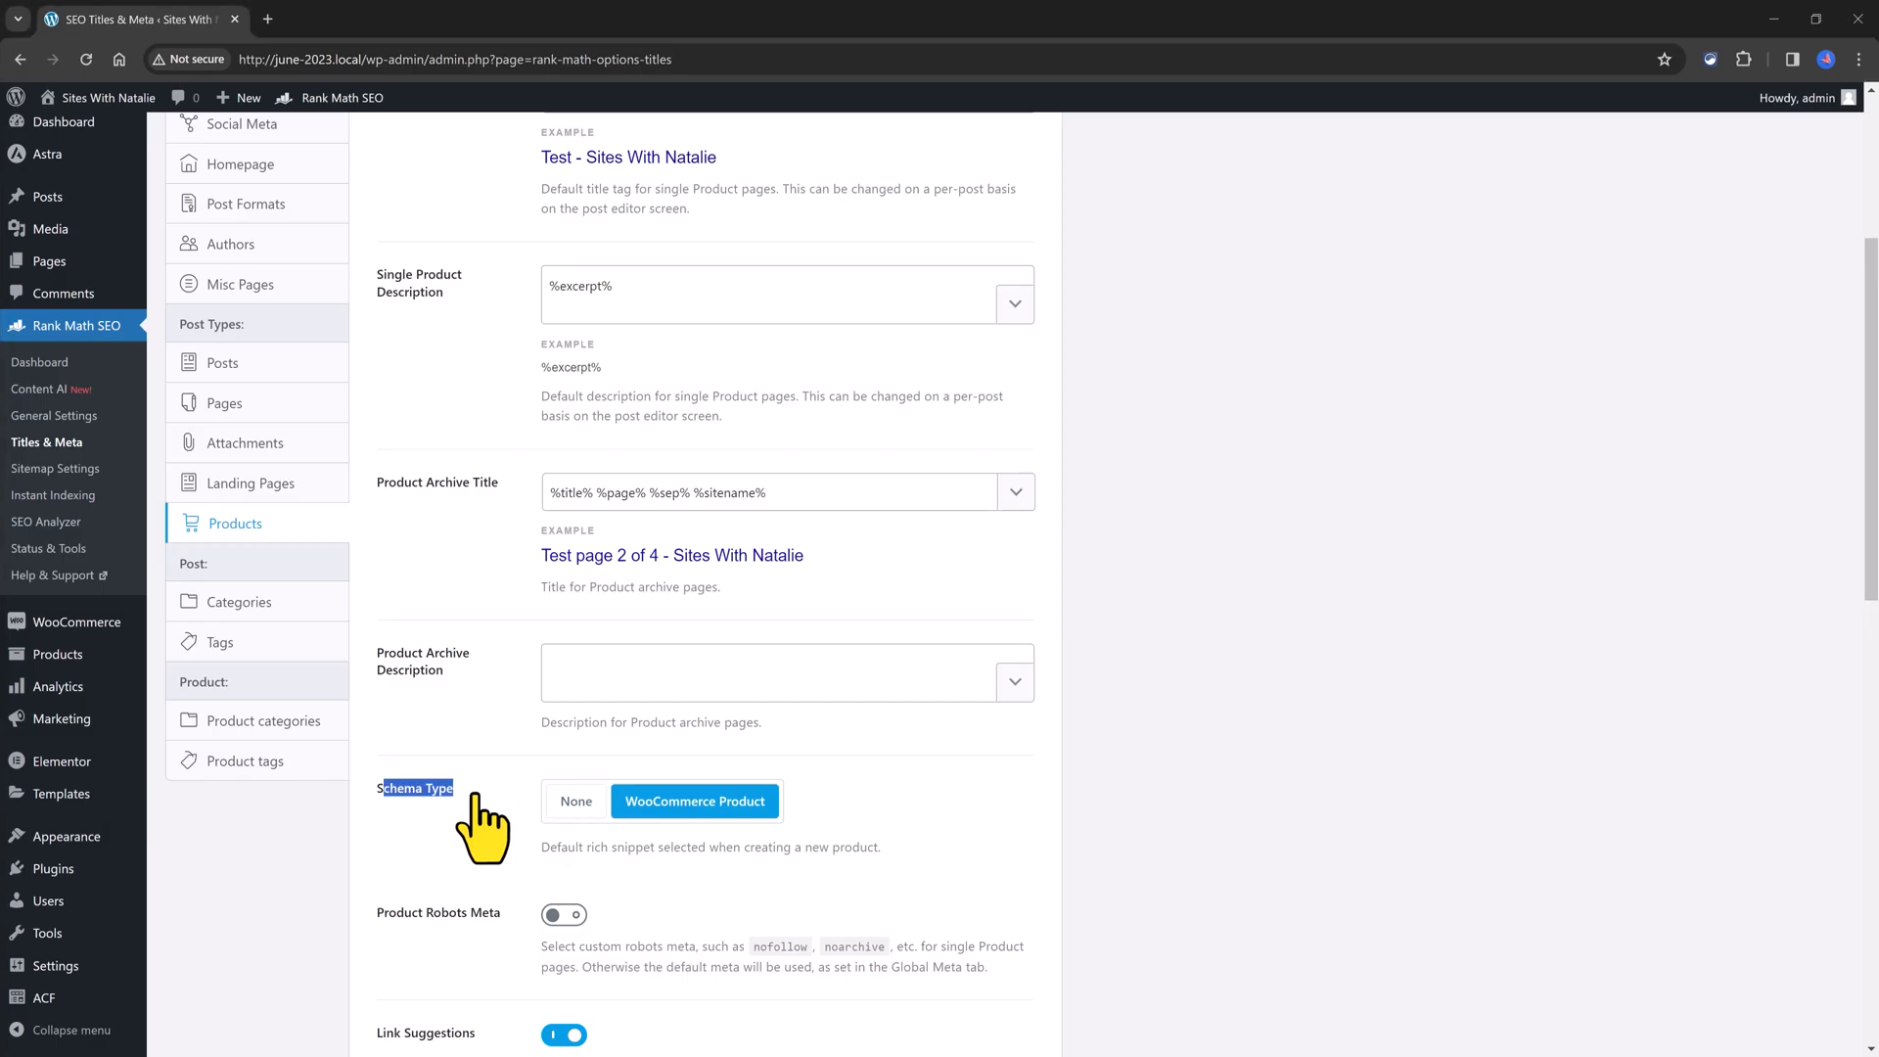
click(58, 122)
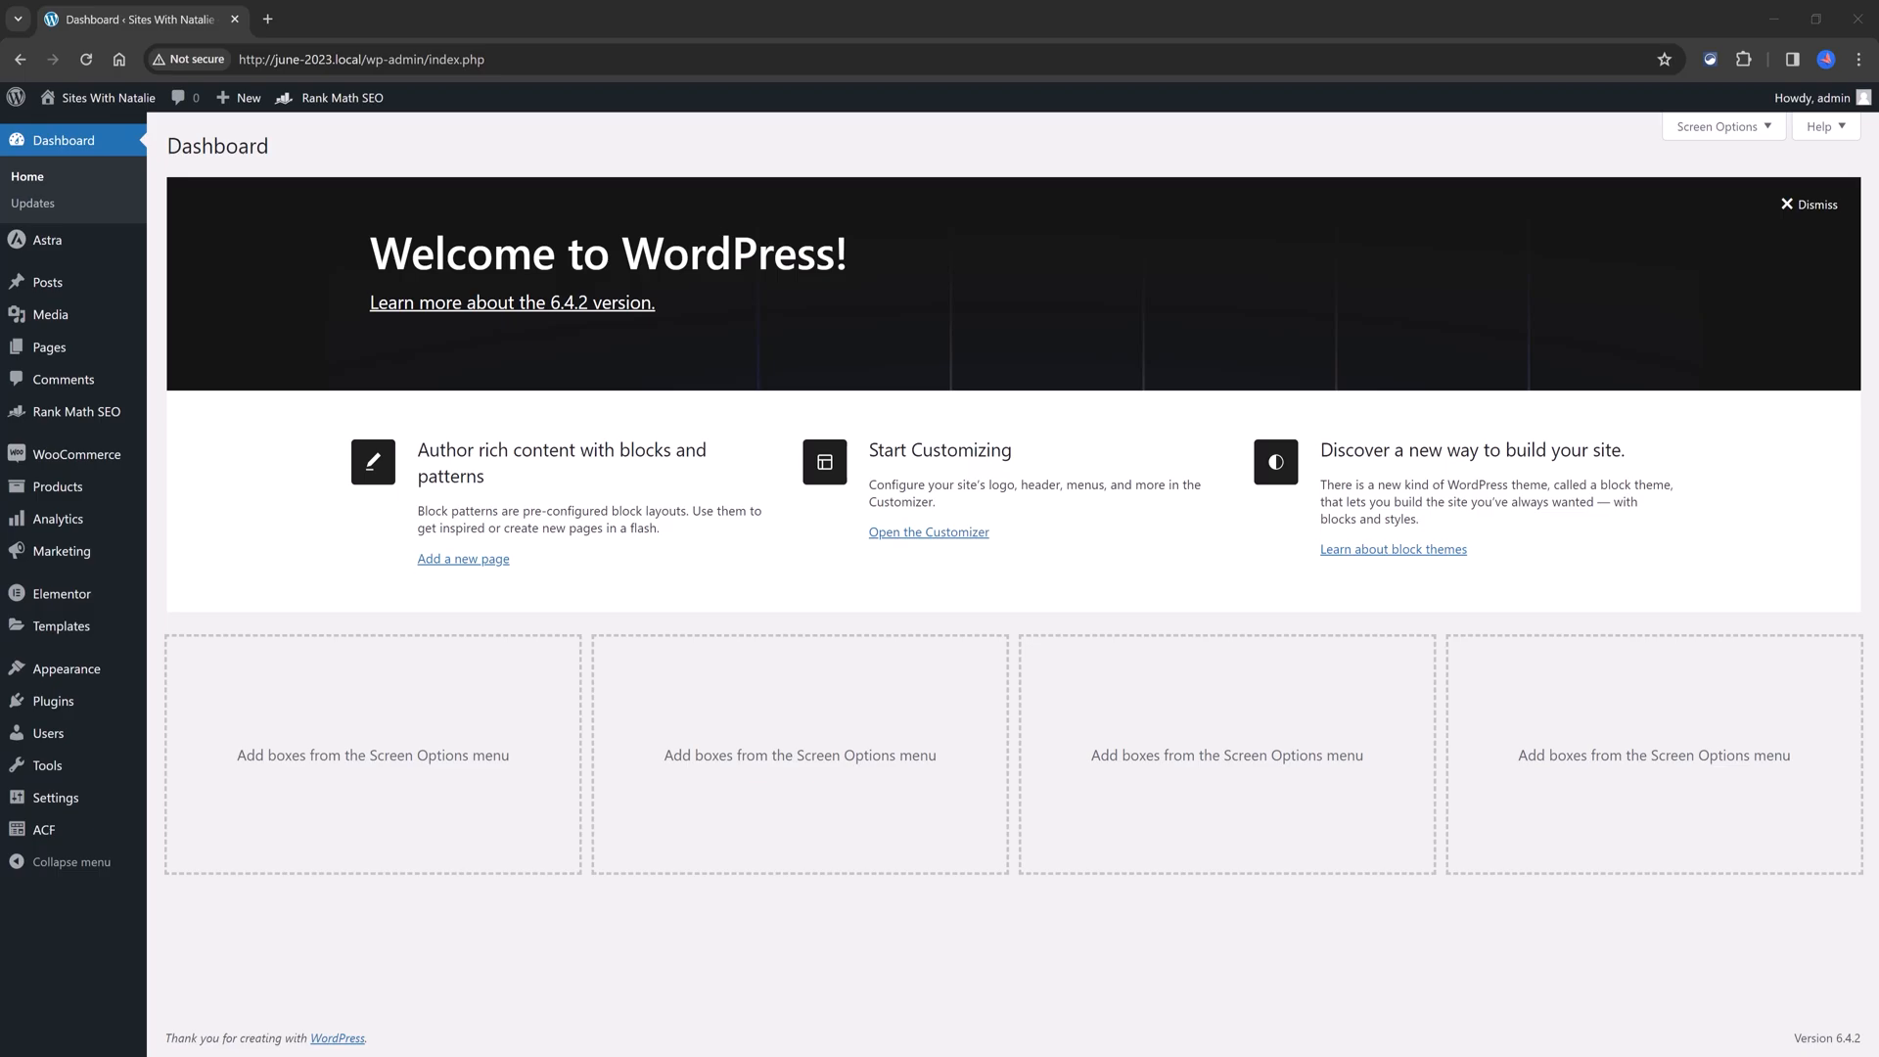
mouse_move(105, 401)
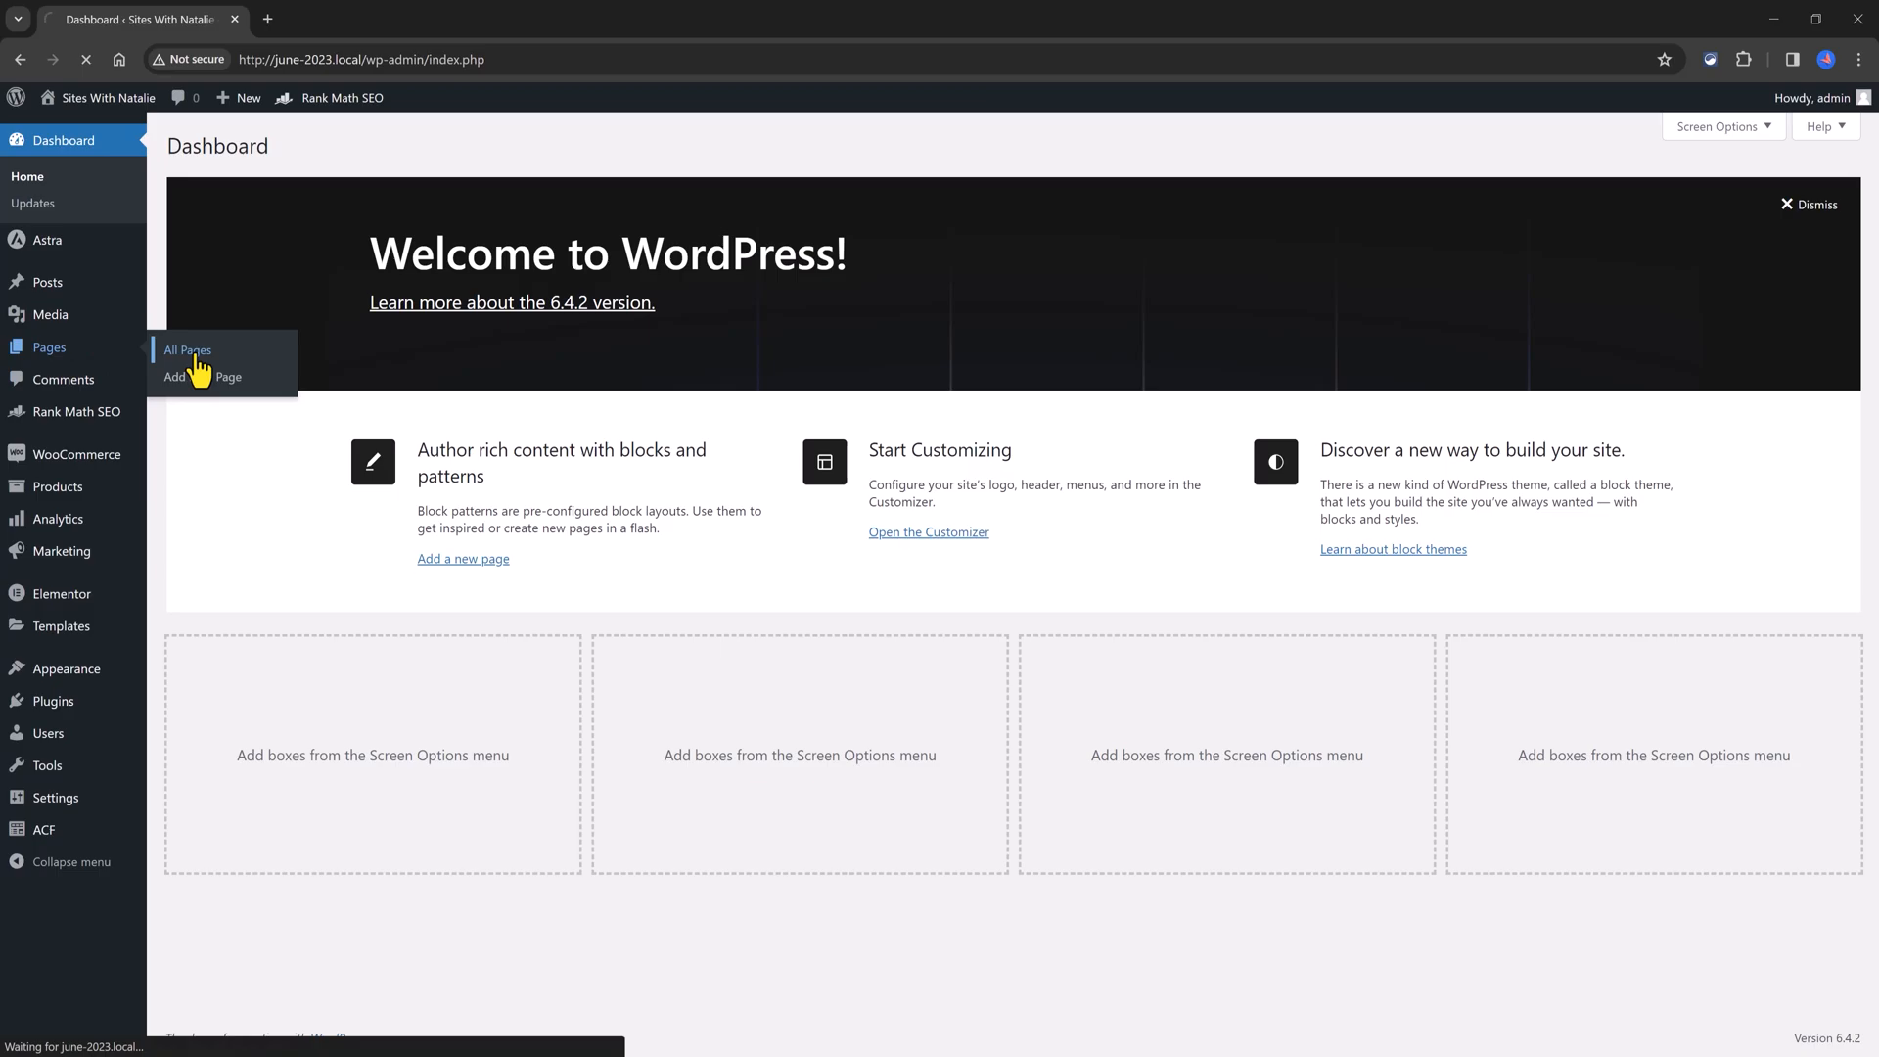
Step: From Pages > All Pages, open the Home page with Edit with Elementor
click(188, 350)
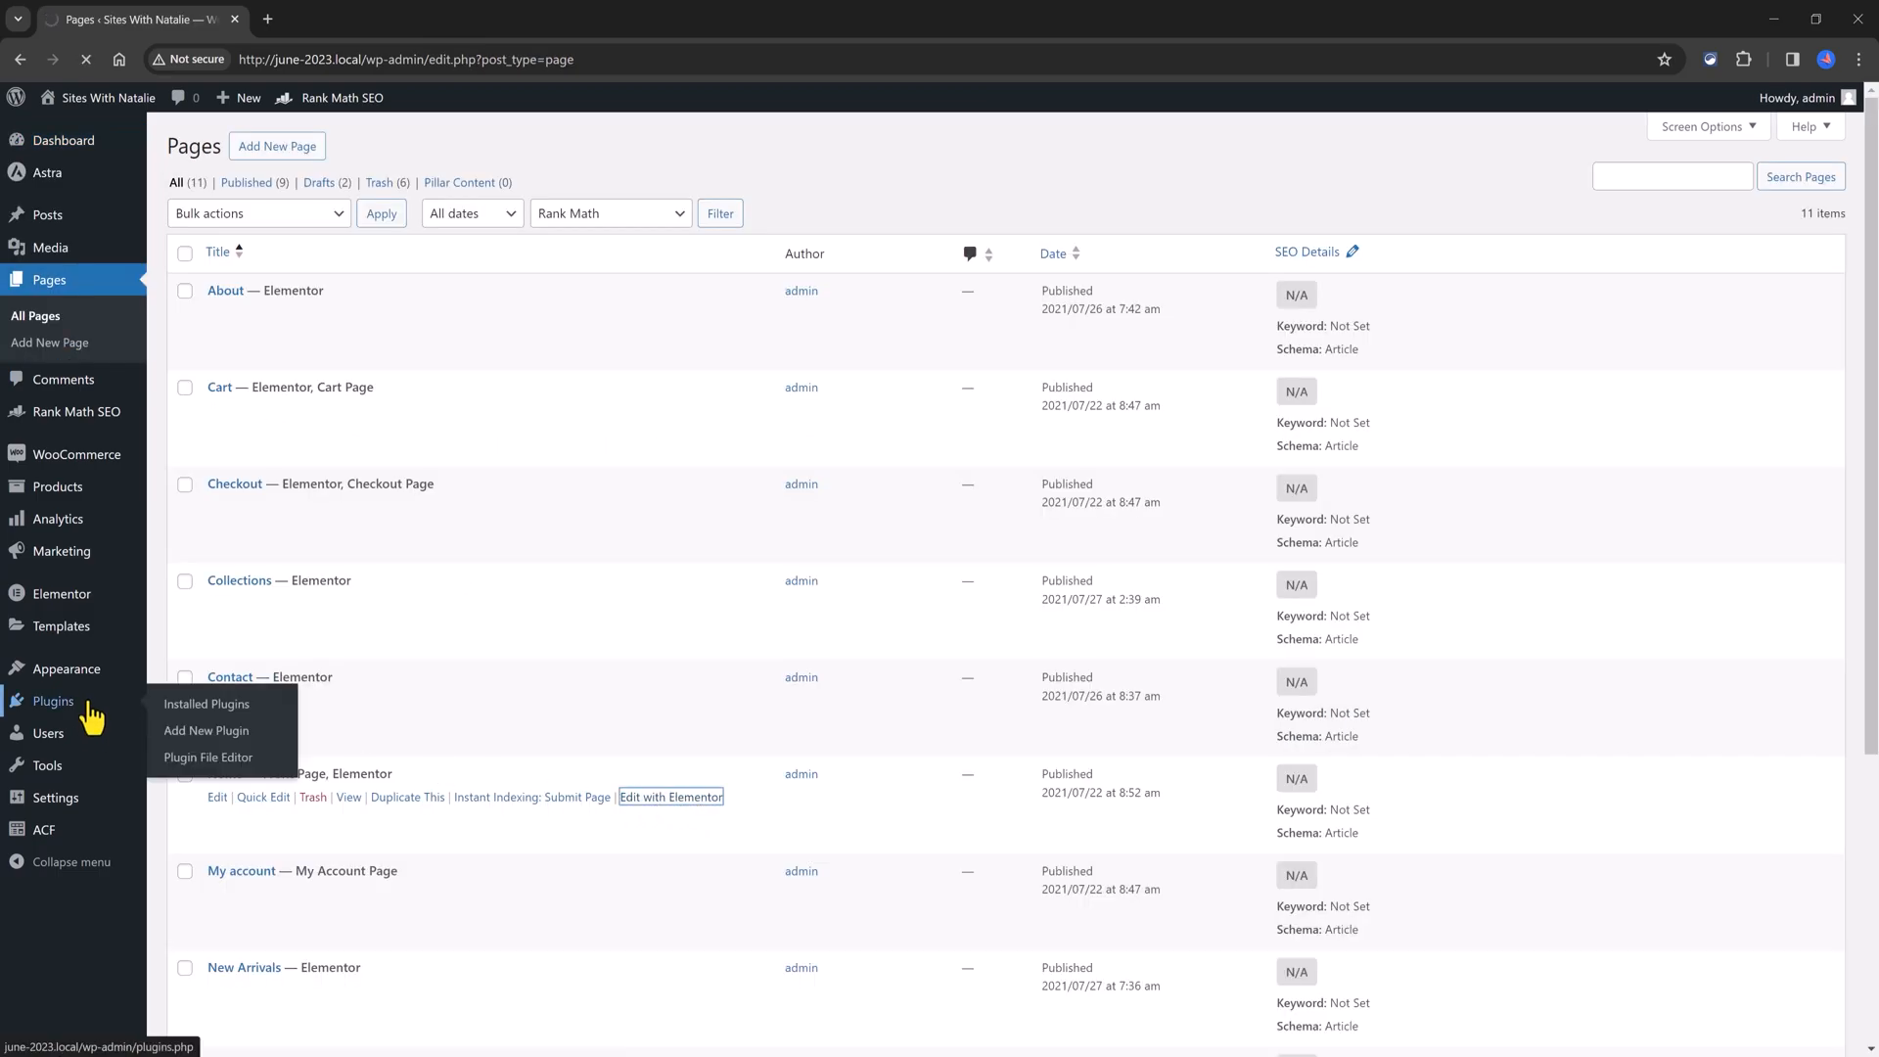
click(671, 796)
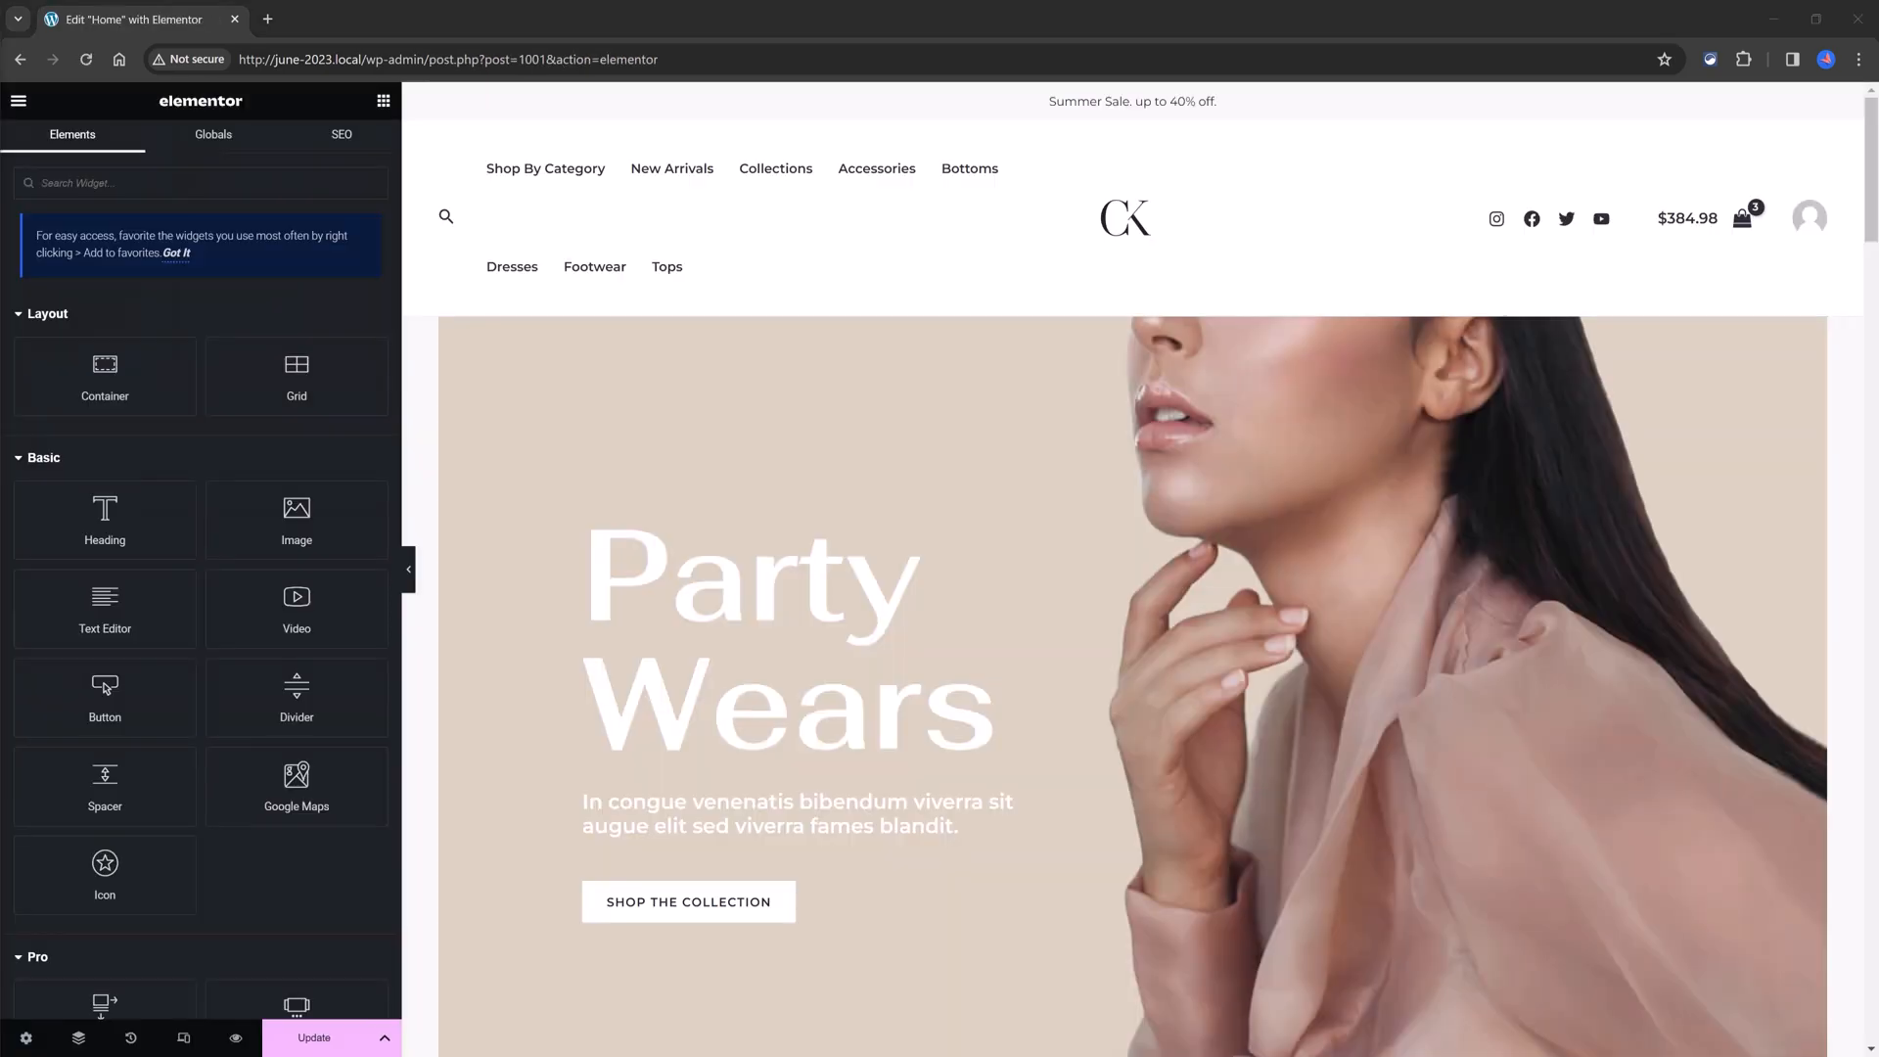
mouse_move(341, 135)
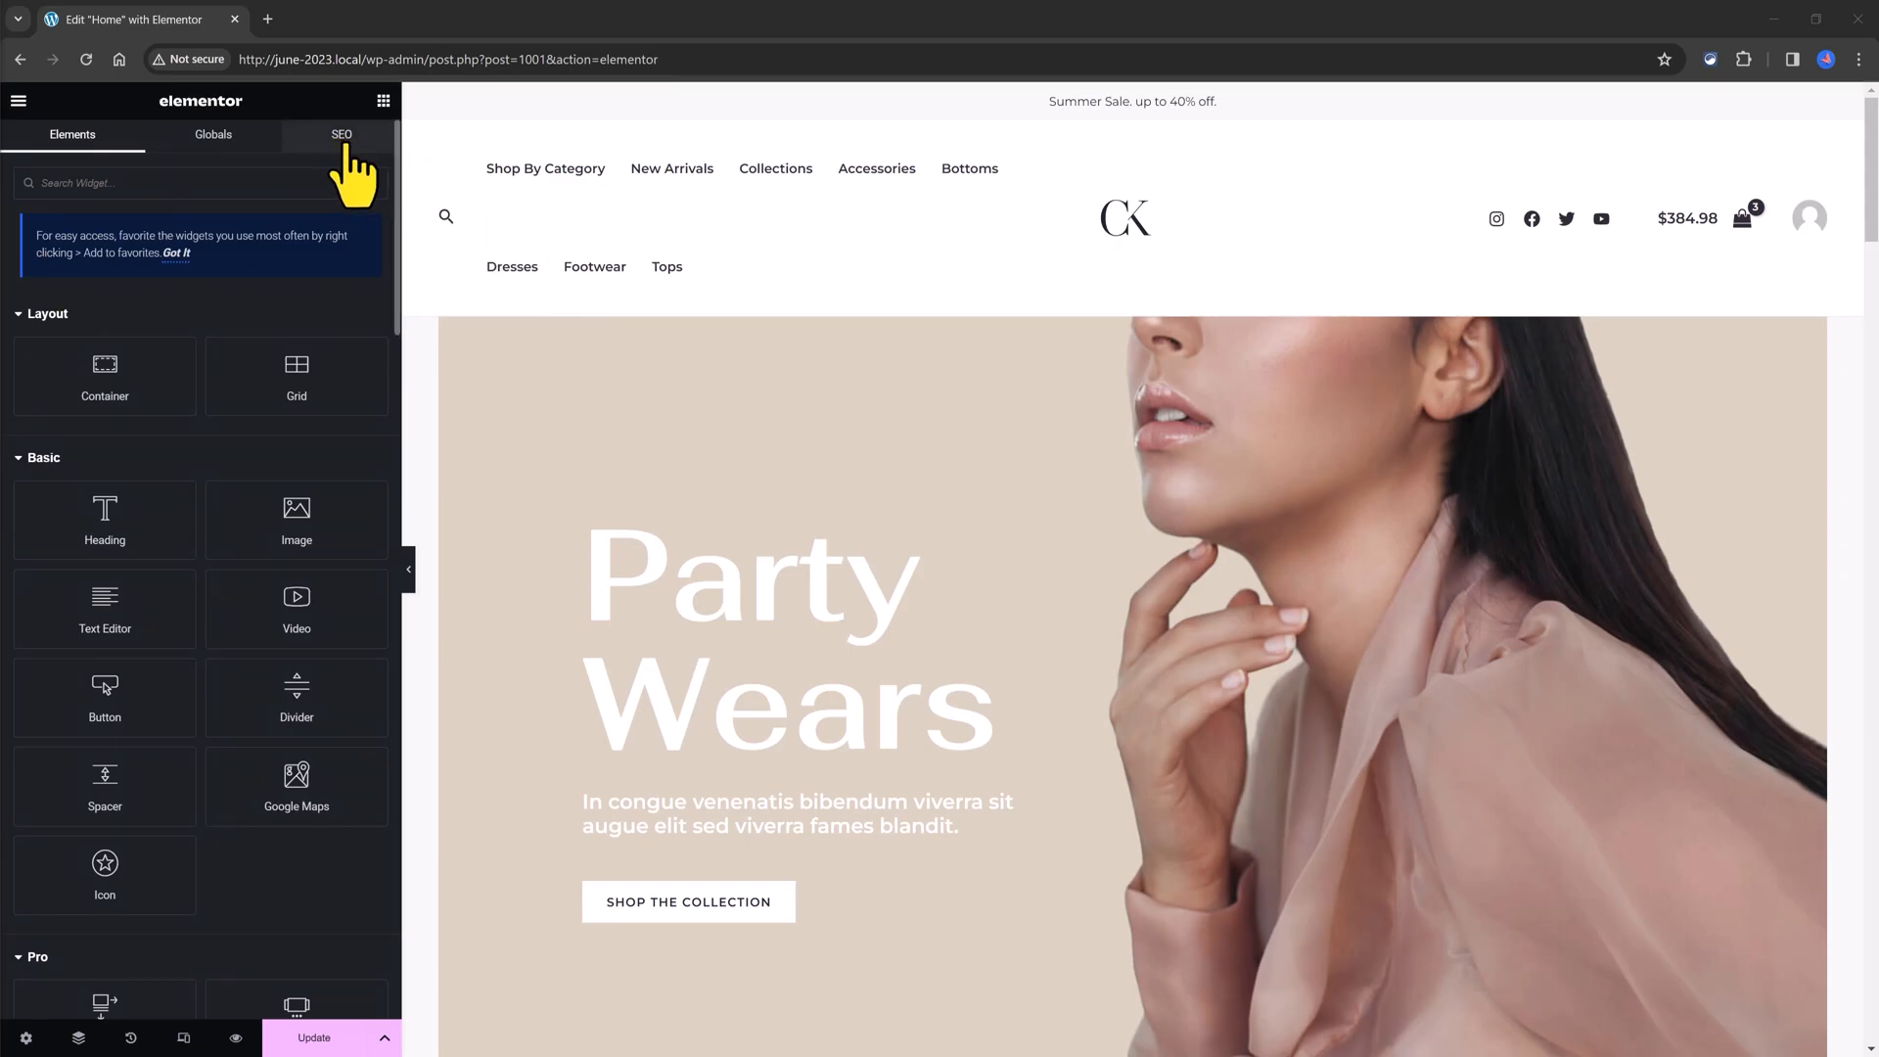
Step: Show the Home page's Rank Math SEO tab with its snippet preview and 22/100 score
click(341, 135)
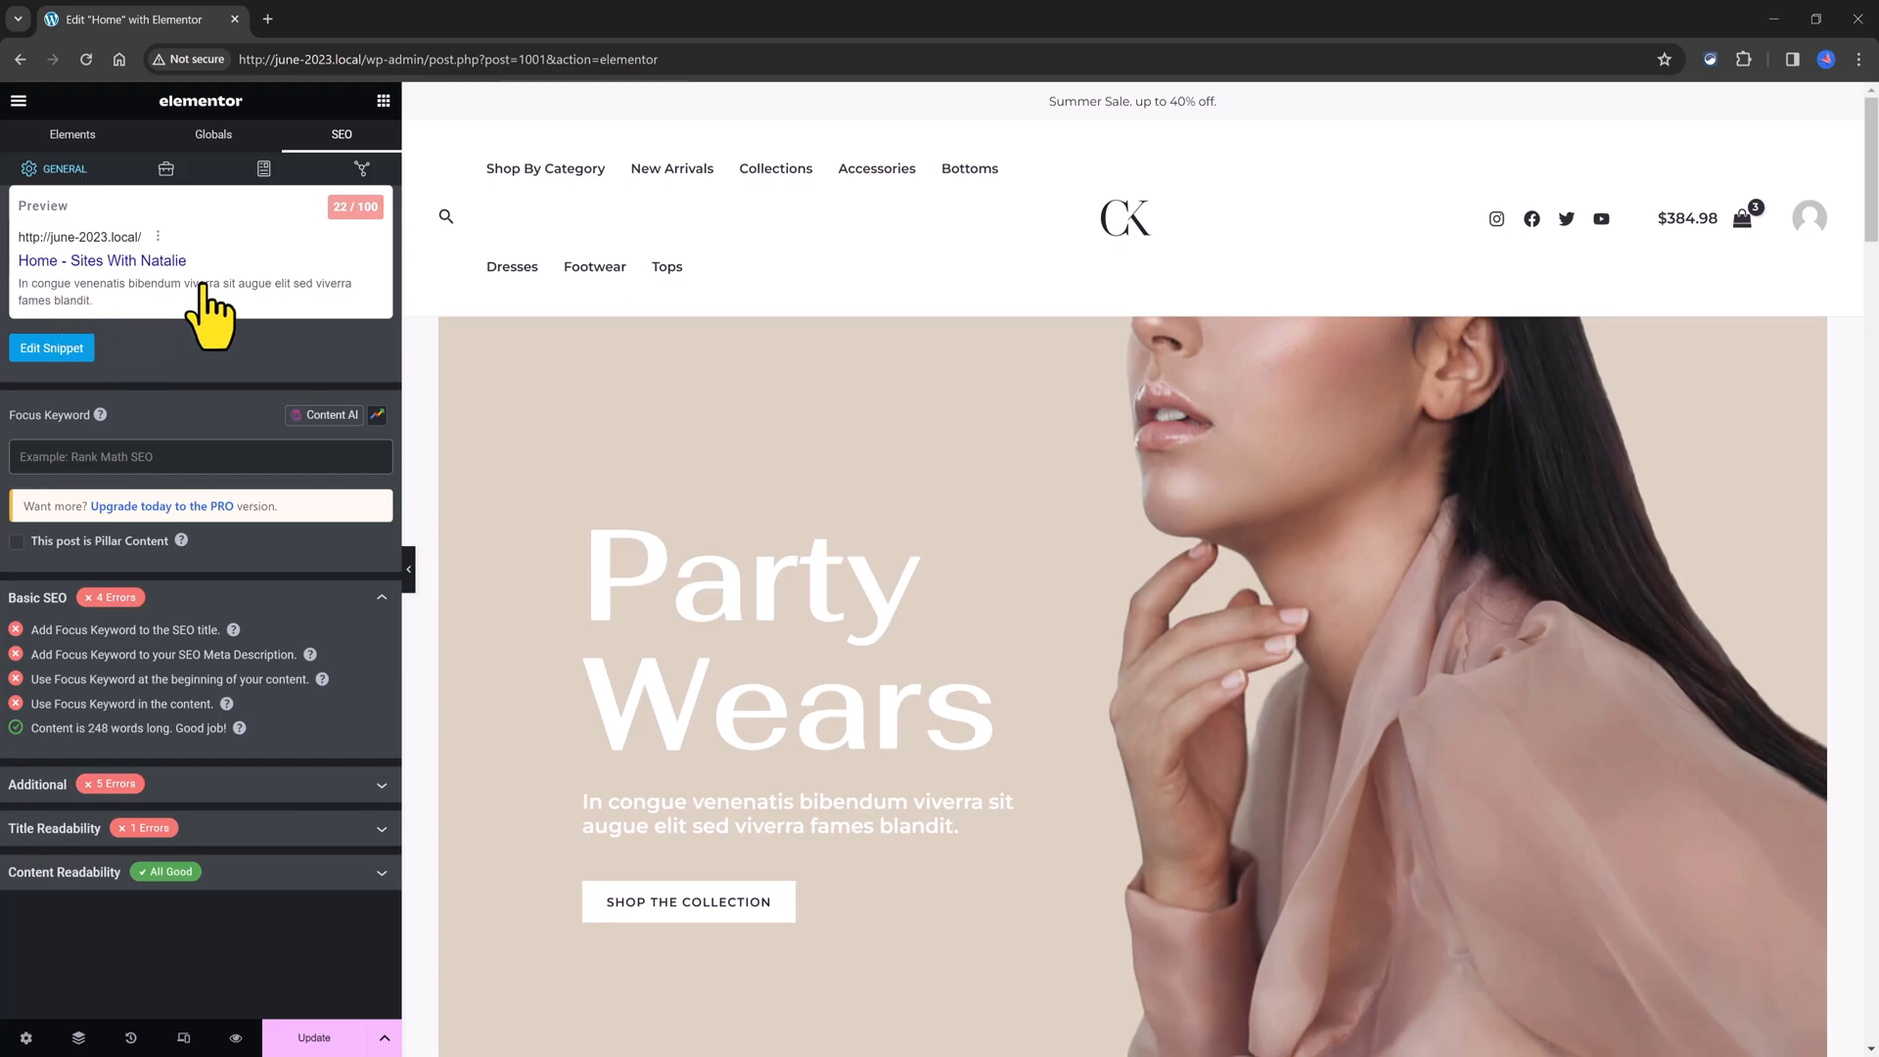
mouse_move(274, 294)
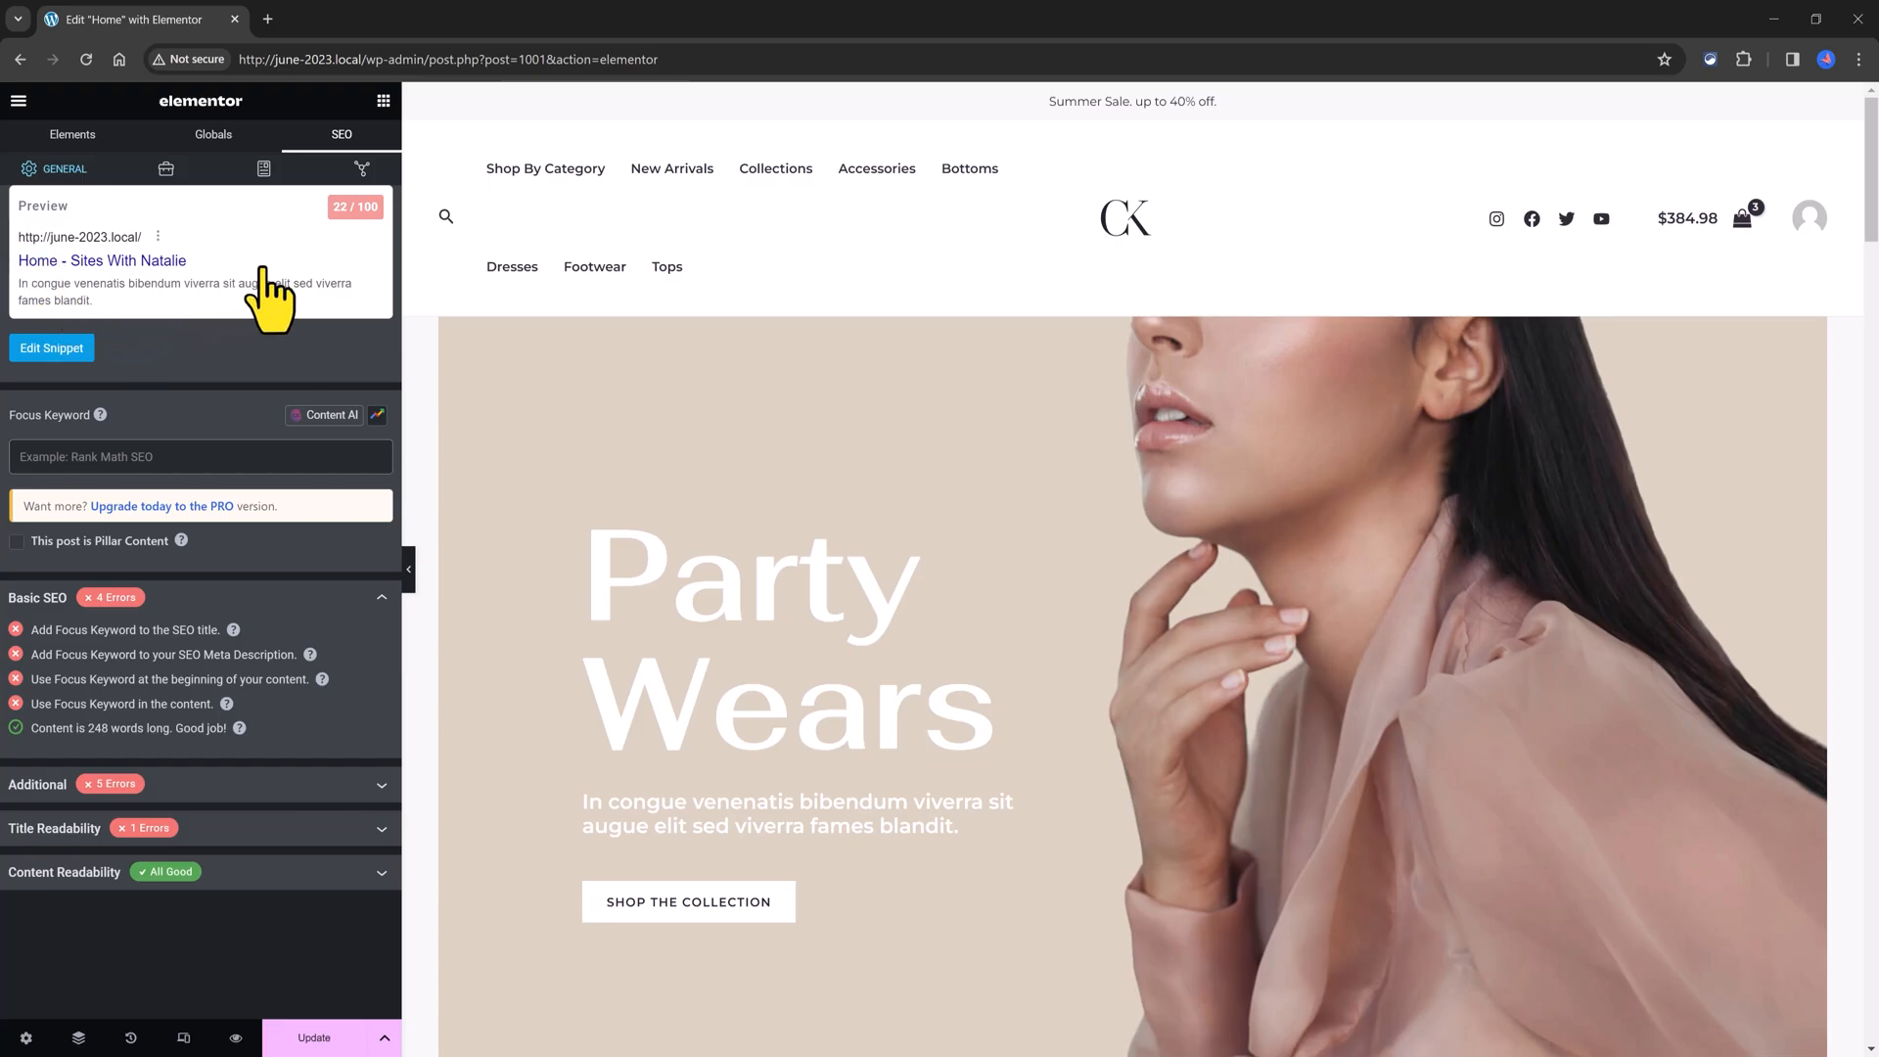
mouse_move(305, 323)
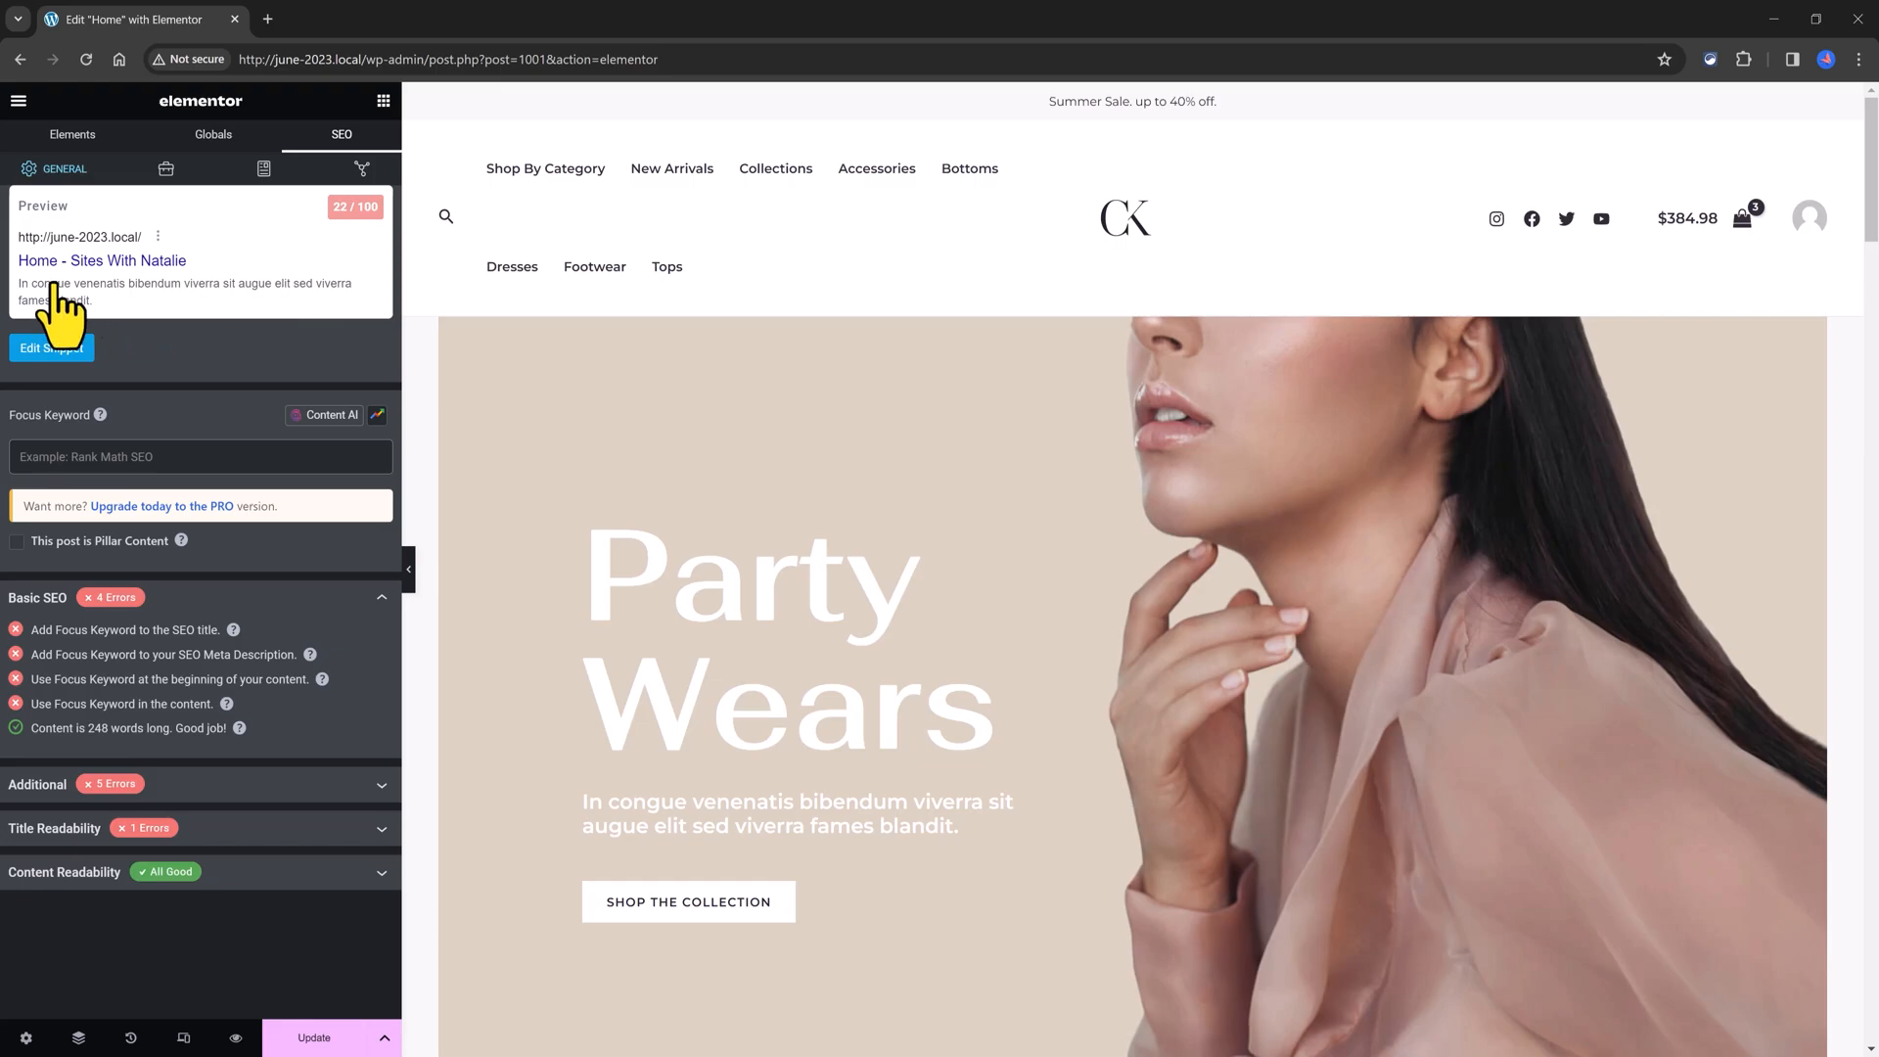
mouse_move(174, 299)
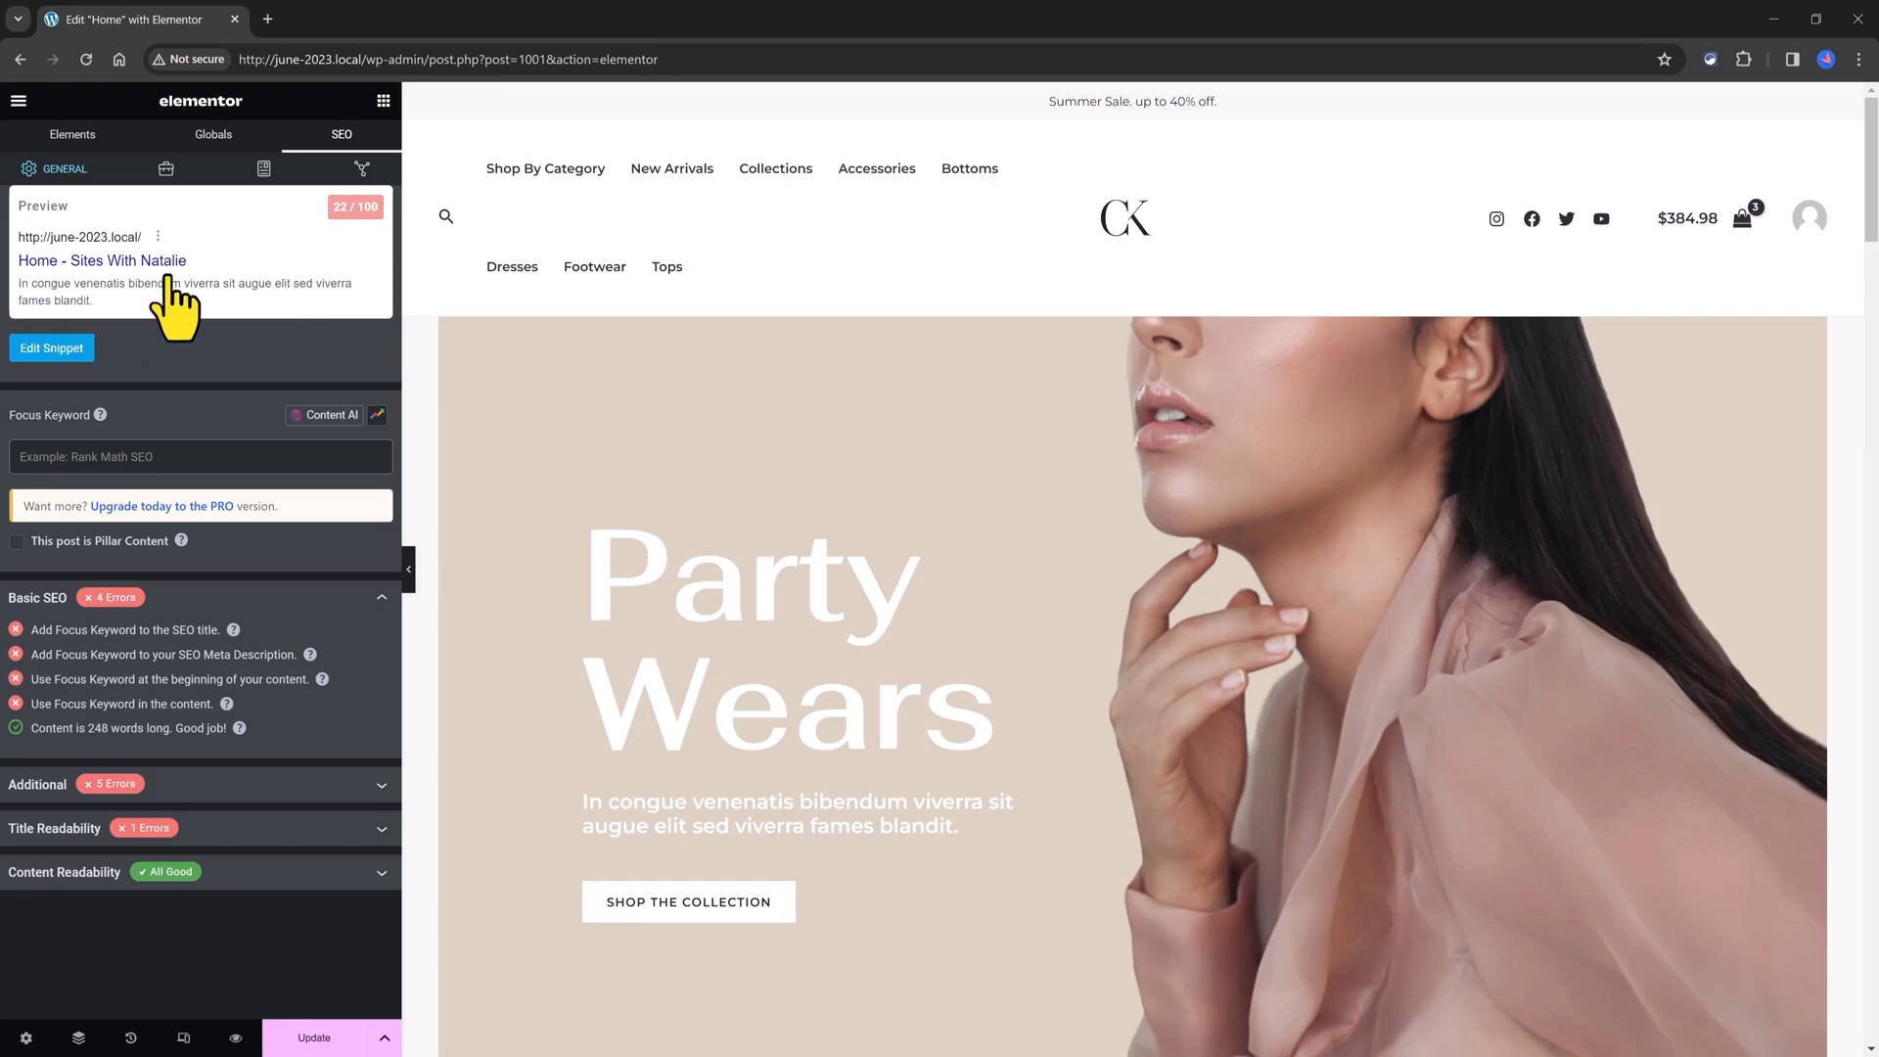
Step: Edit the snippet so the SEO title reads 'Elegant shirred modern ultimate Latest women shop online'
click(51, 349)
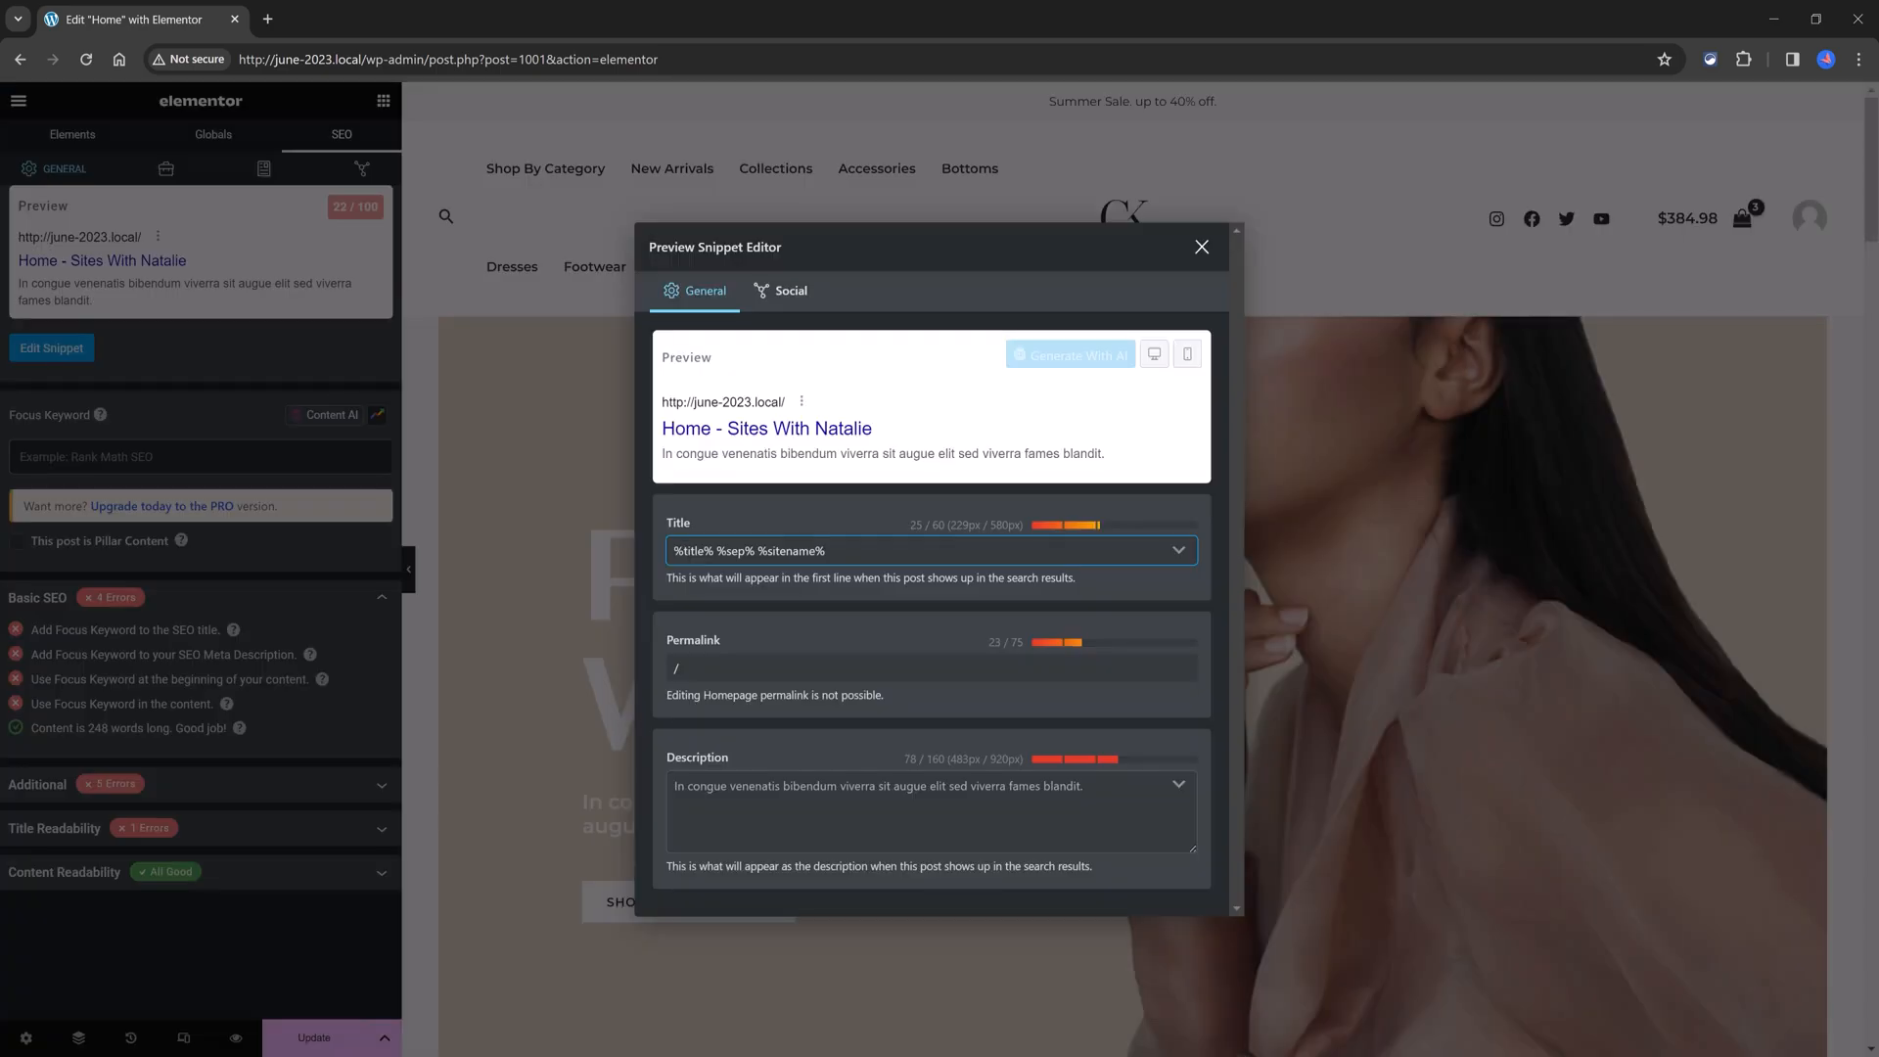
text(Latest women shop)
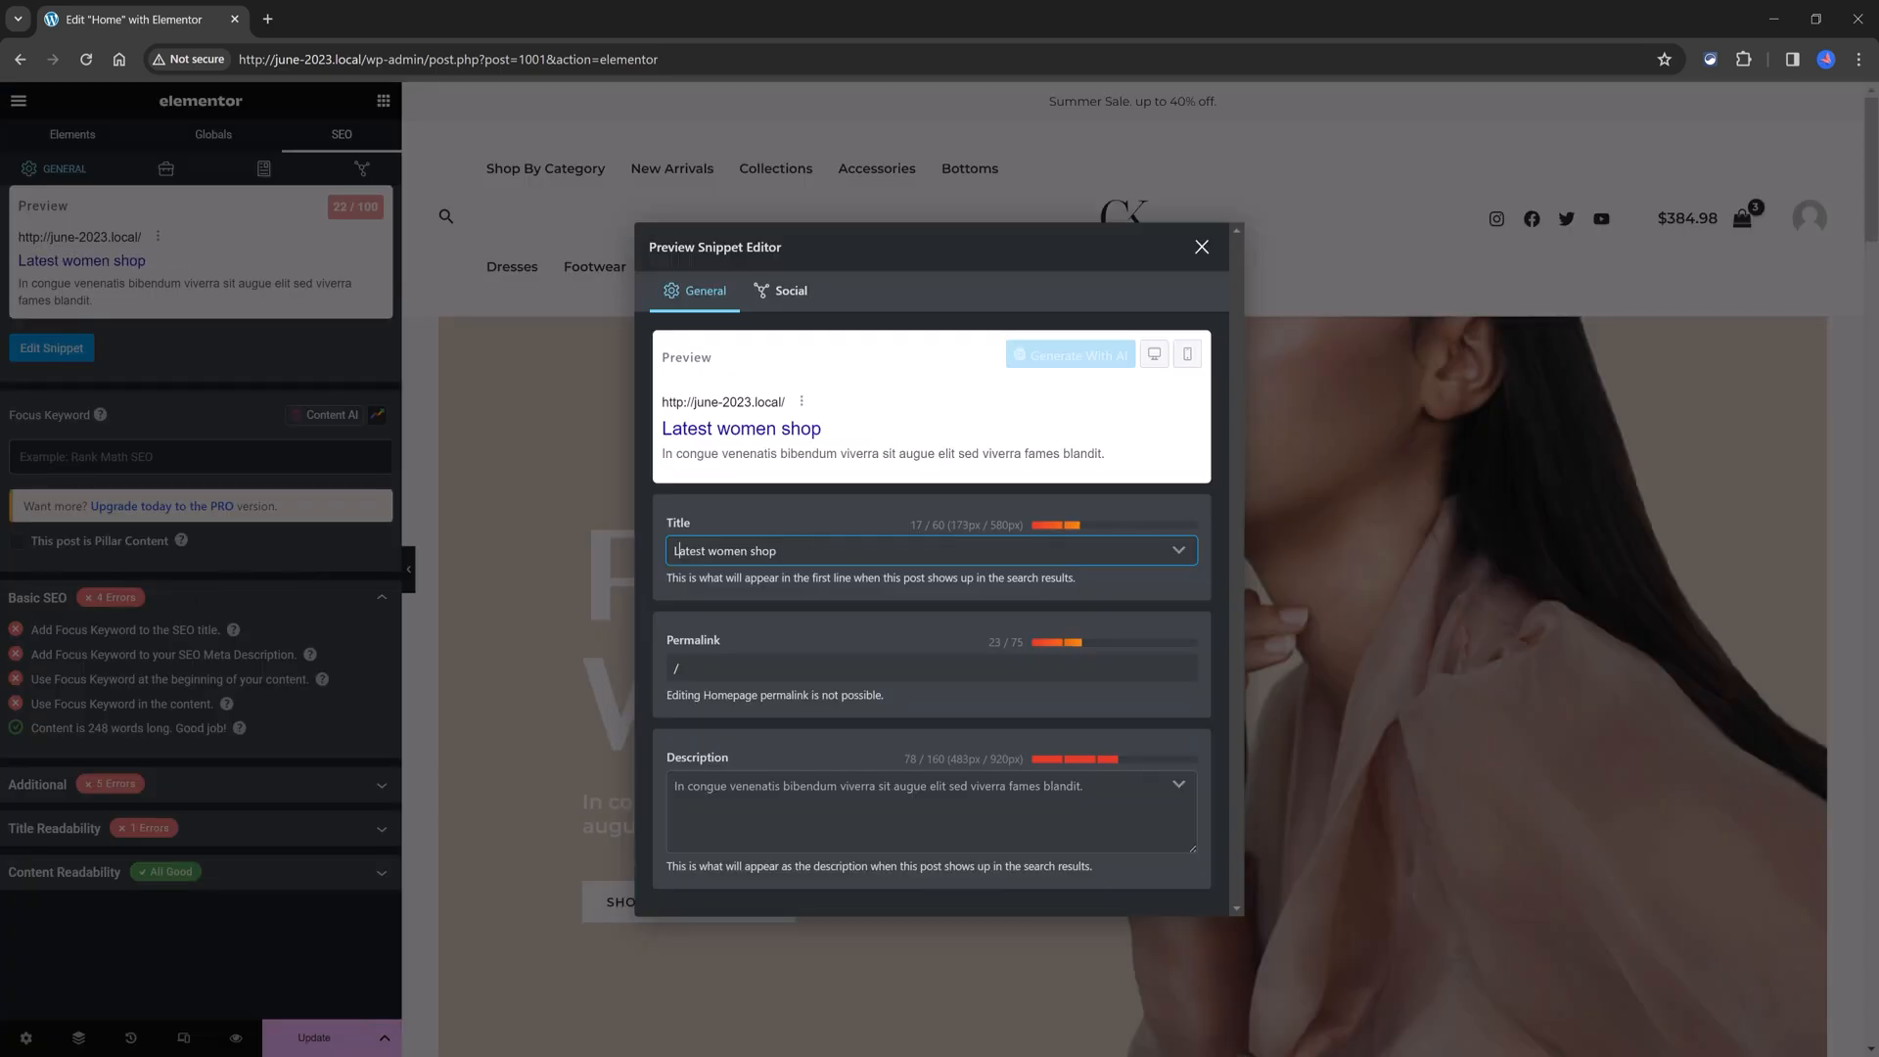
mouse_move(1058, 552)
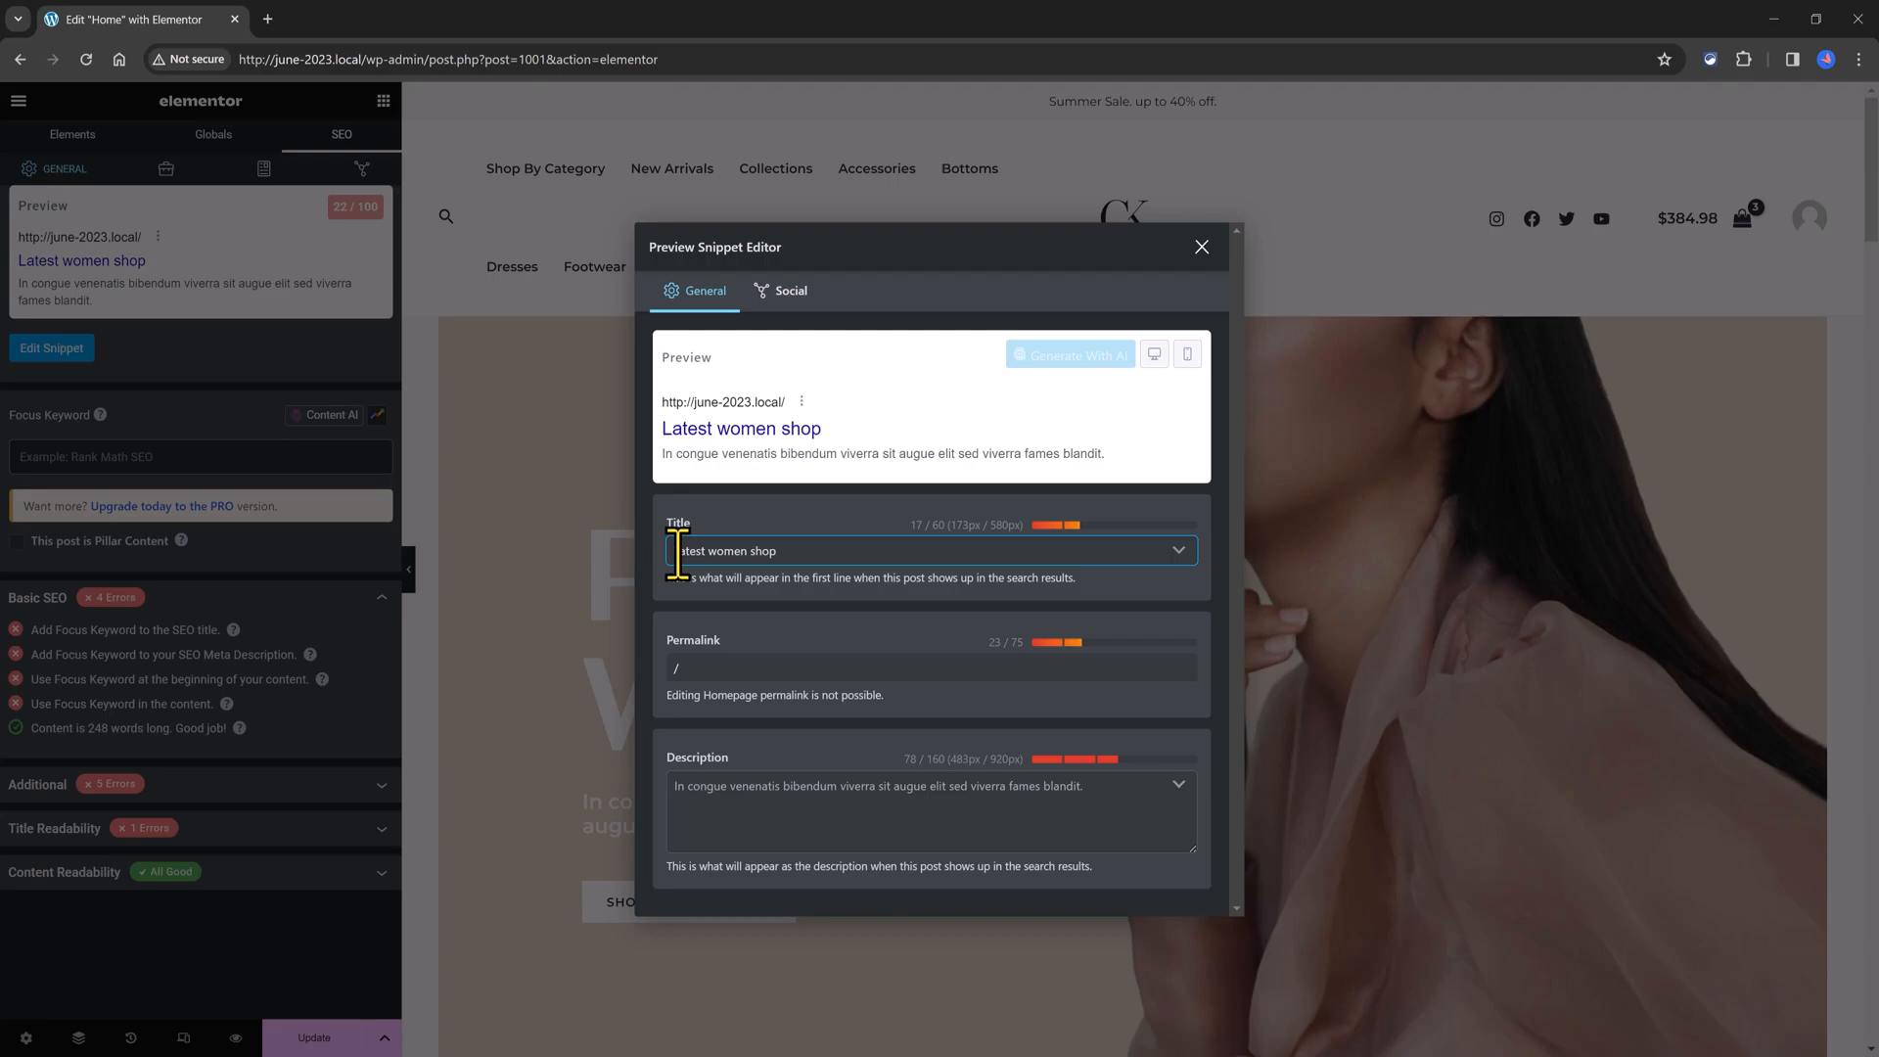
text(Ele)
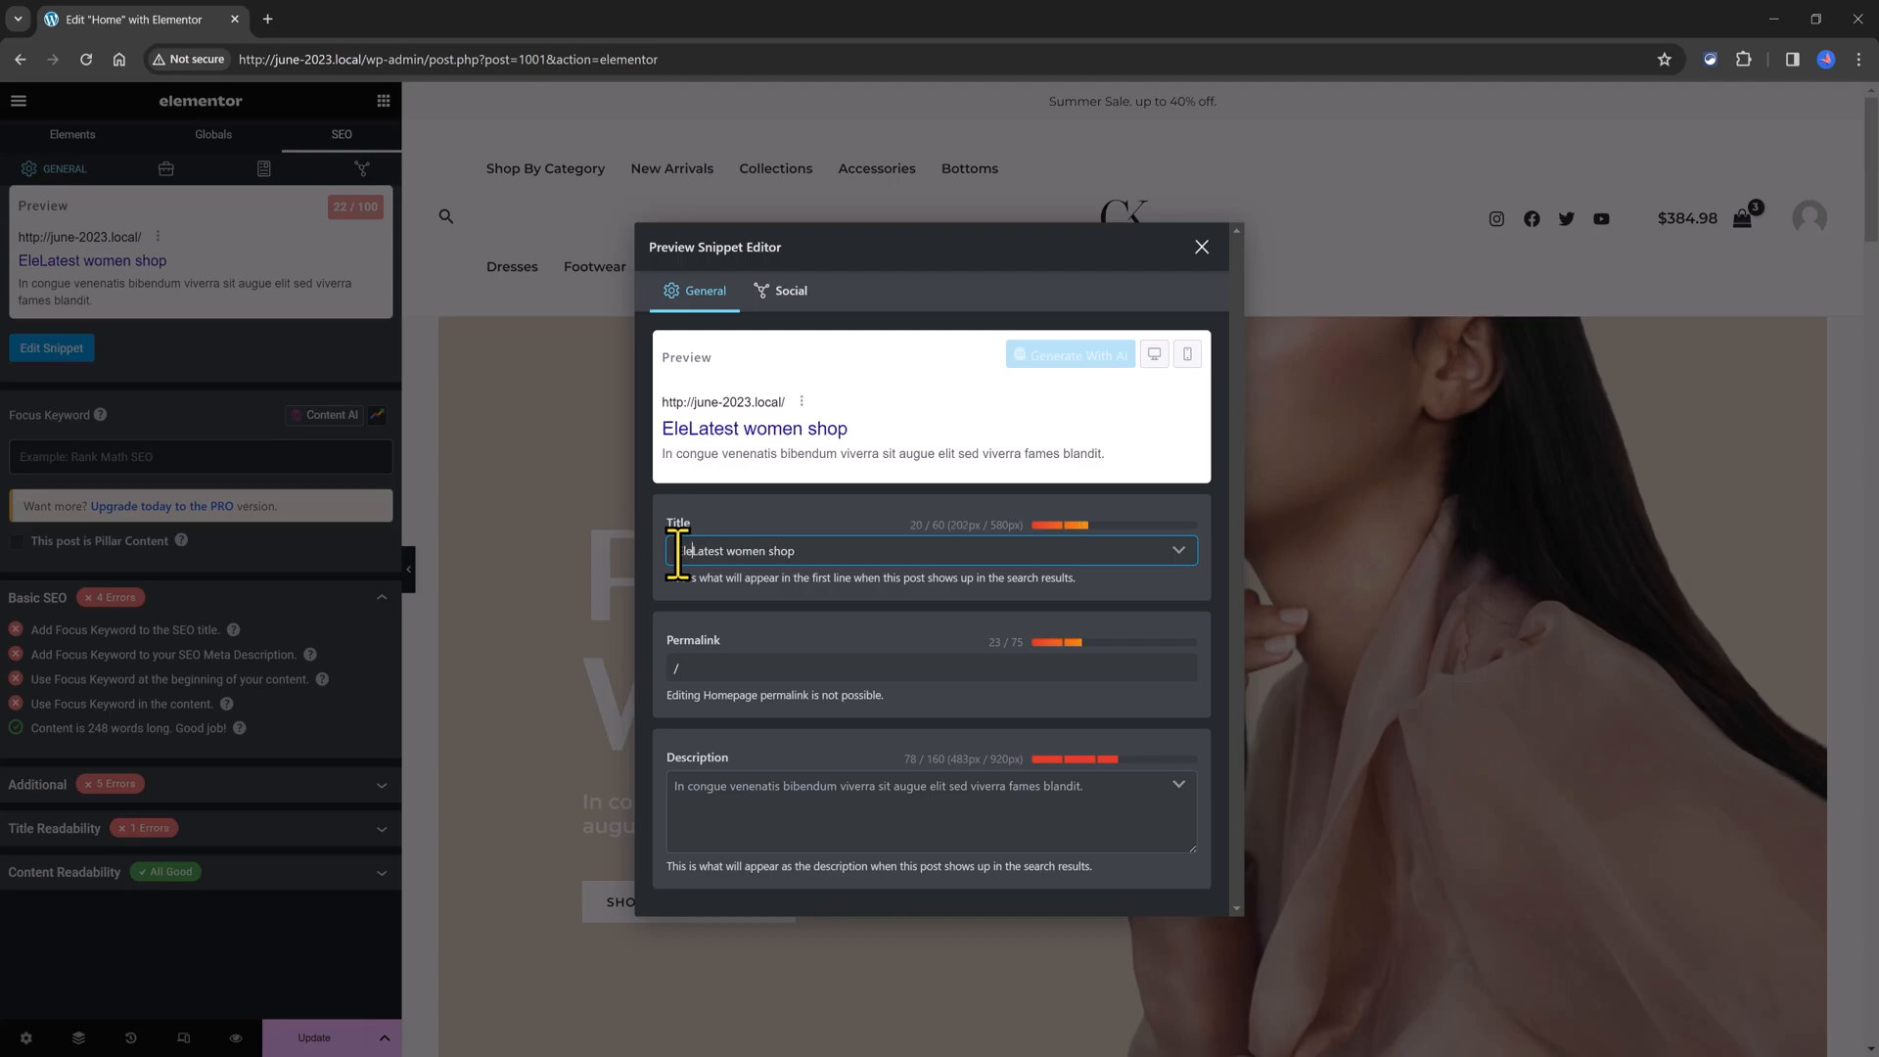
text(Elegant shirred modern ultimate)
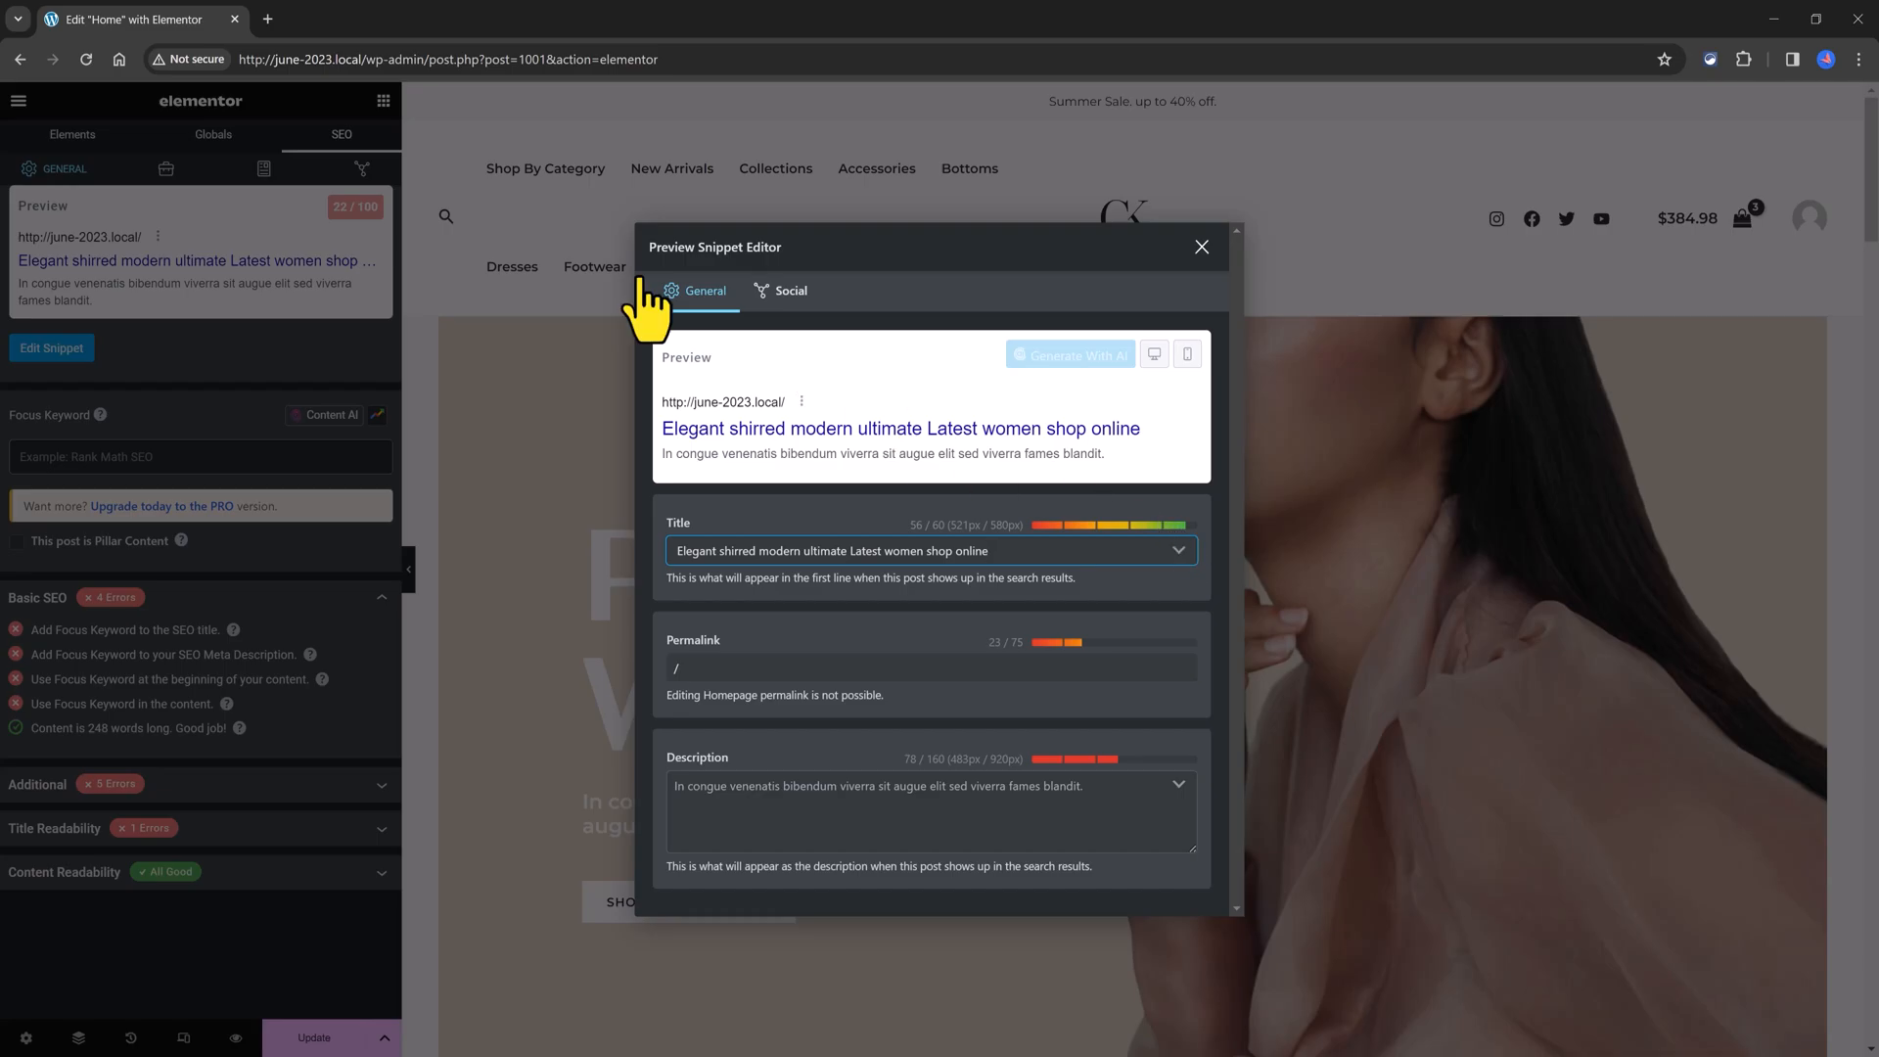
mouse_move(839, 515)
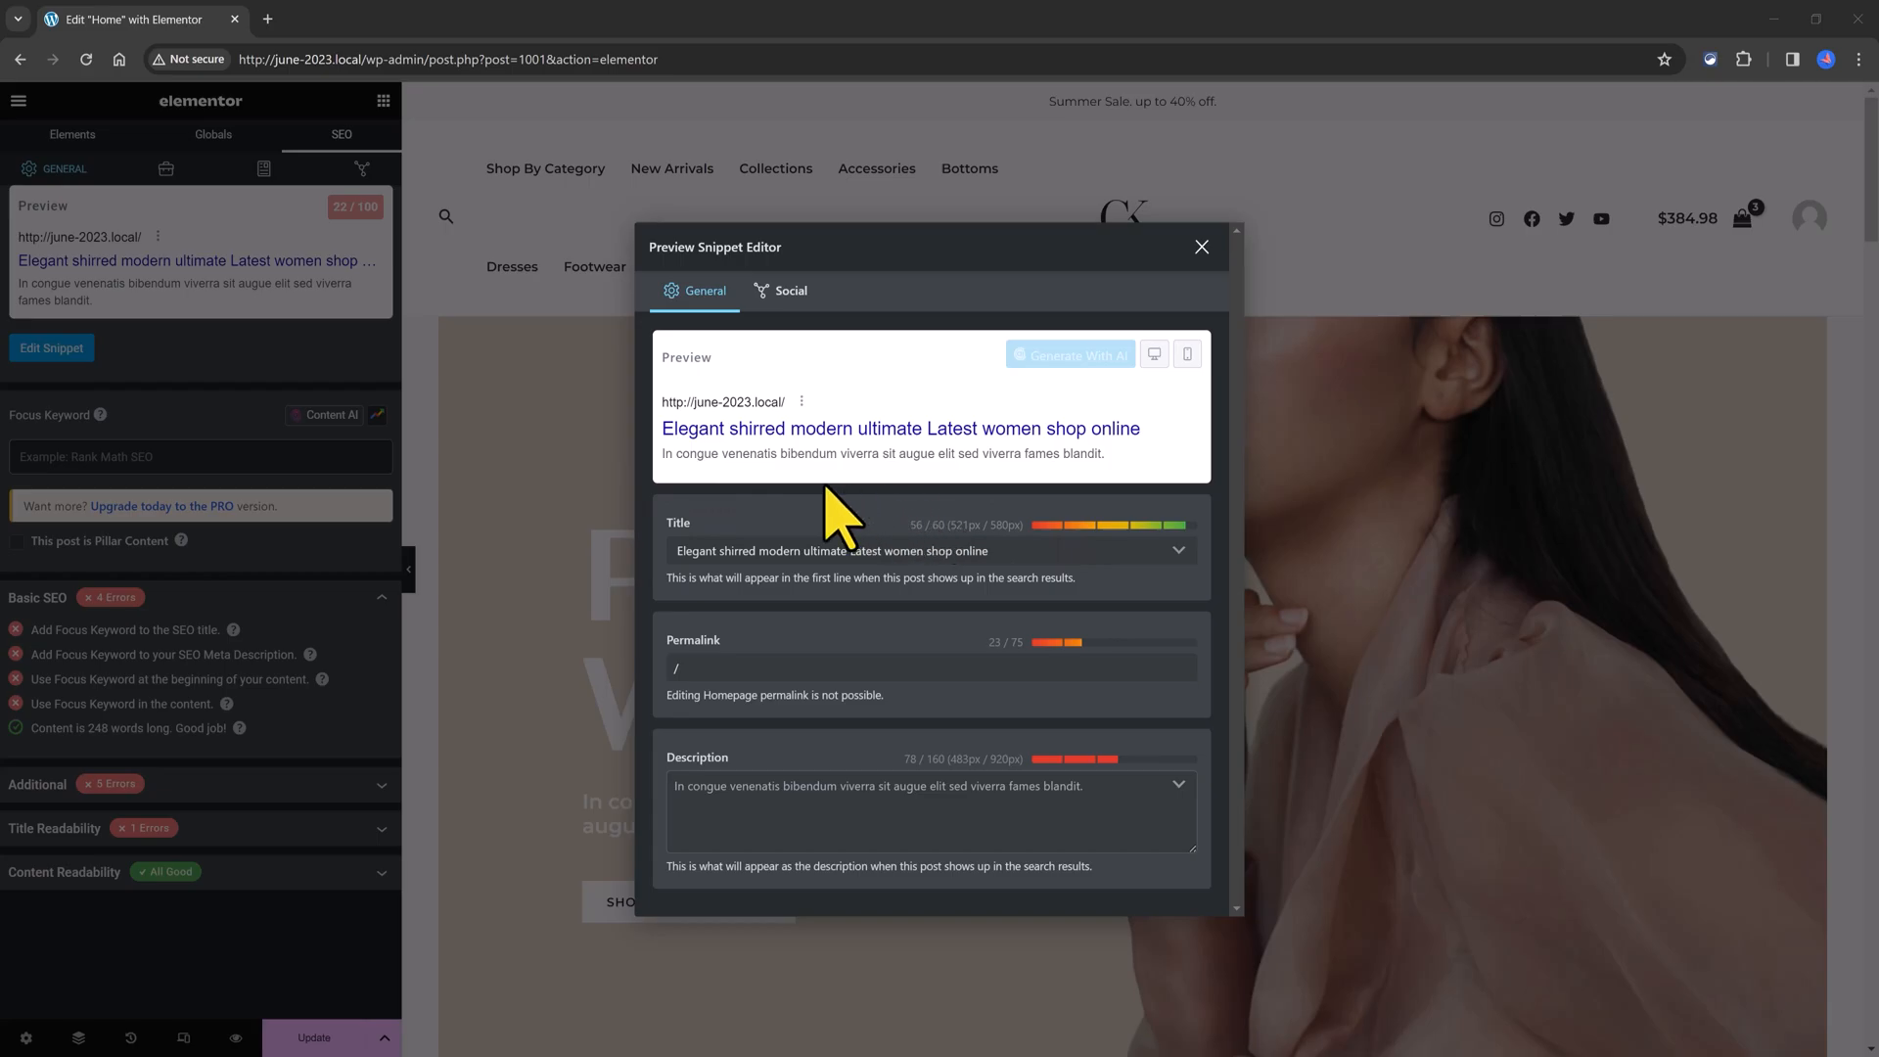
Step: Add the %sep% variable to the SEO title and preview the snippet in desktop and mobile layouts
click(1176, 550)
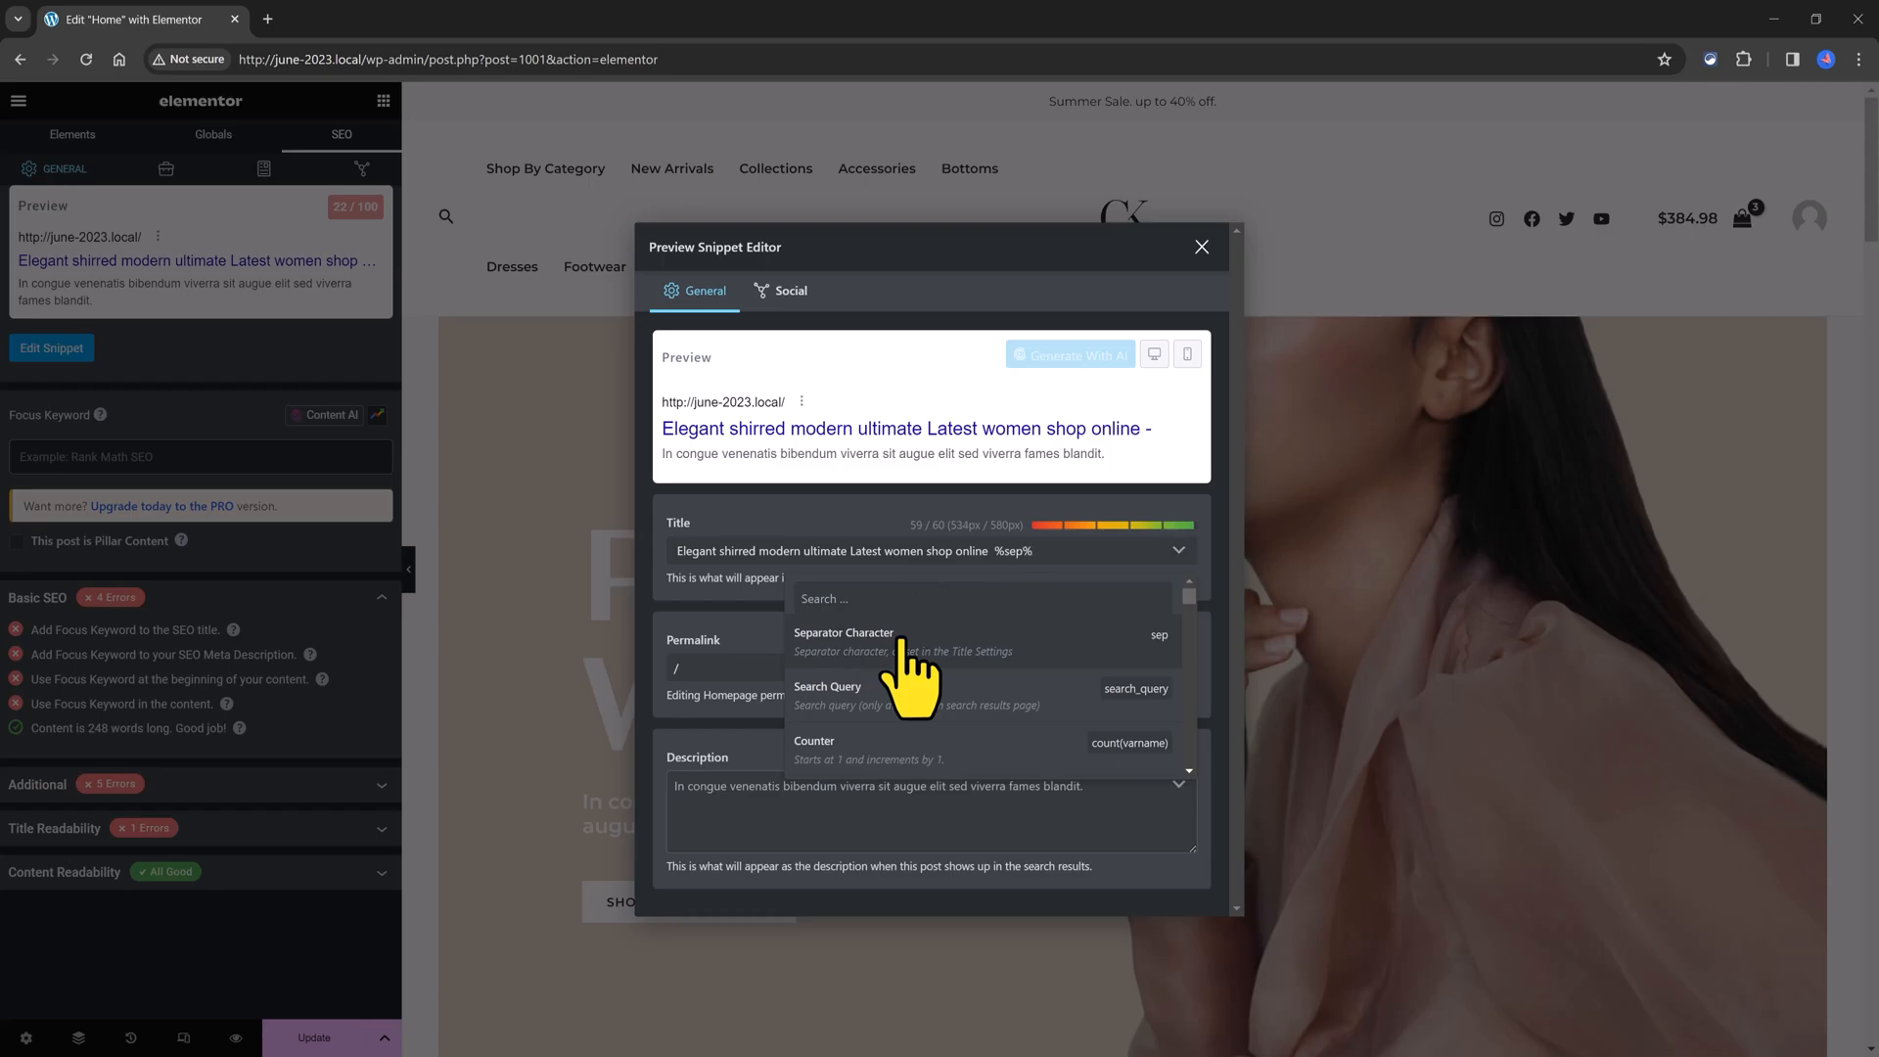
mouse_move(1192, 558)
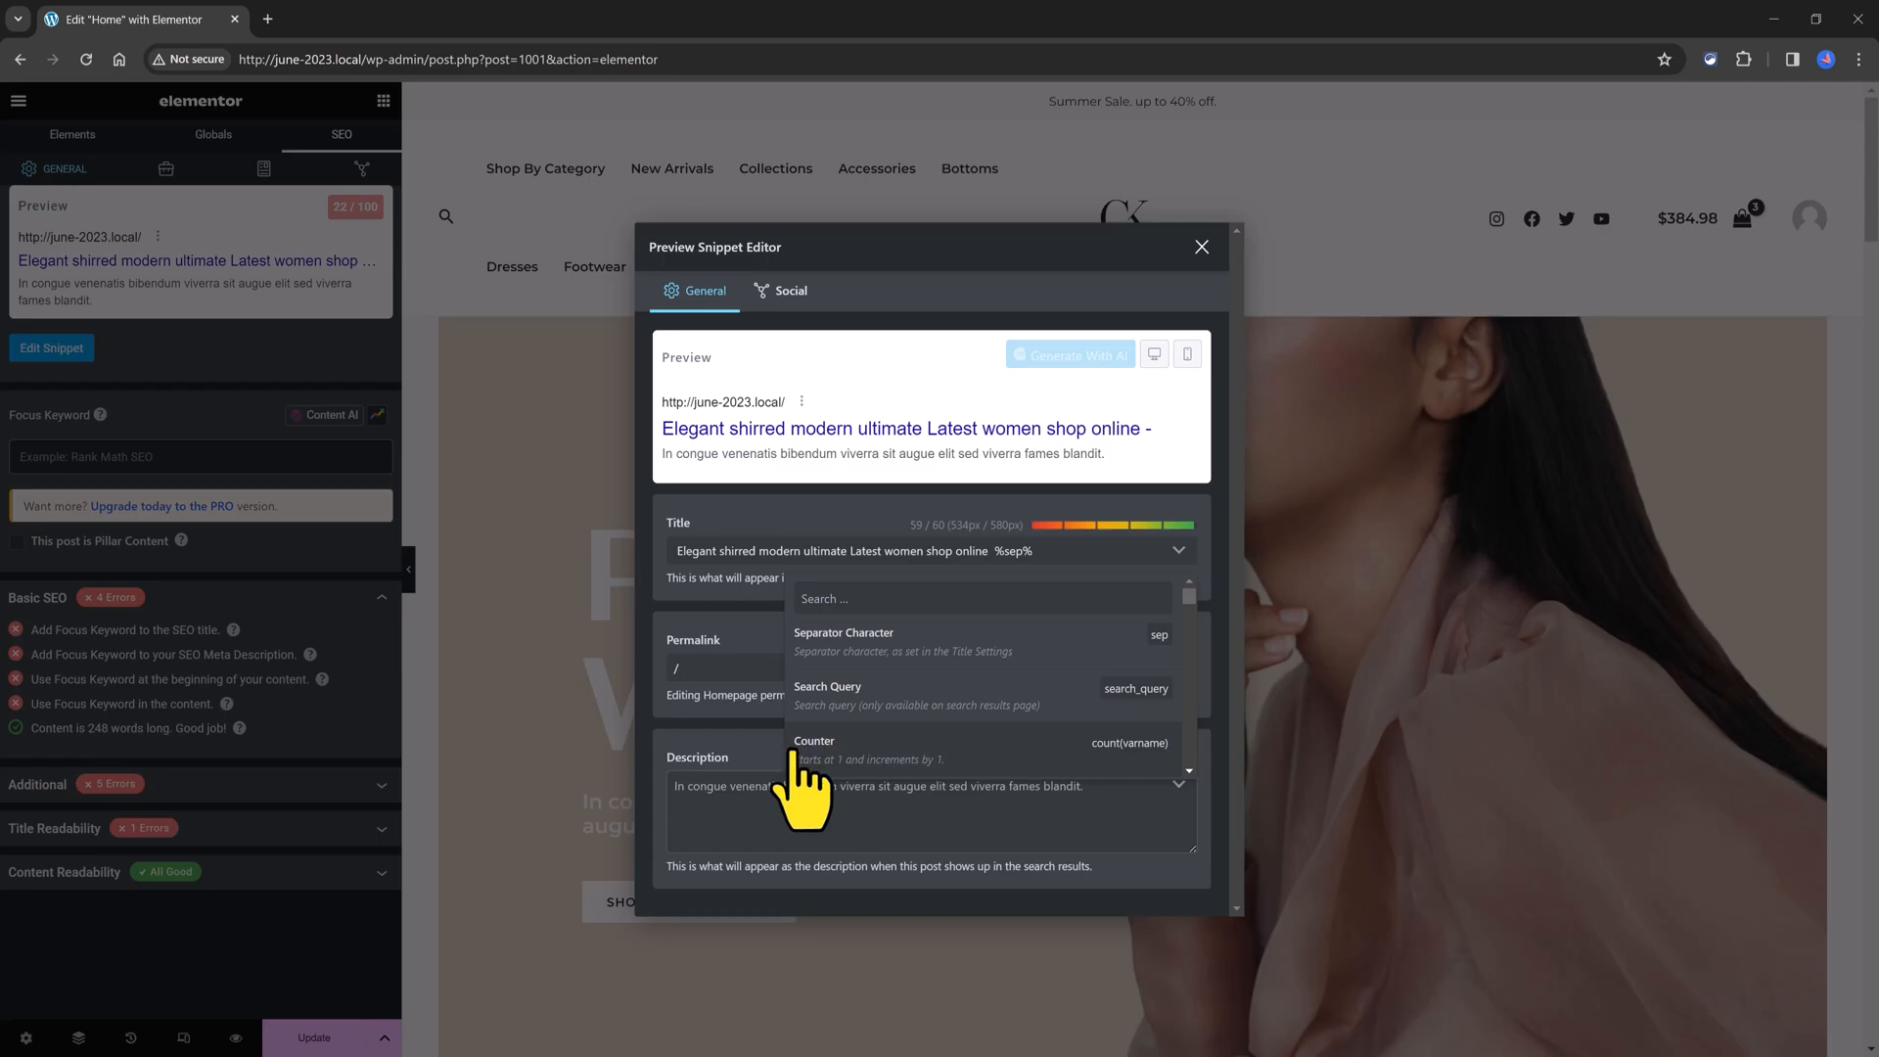
click(815, 740)
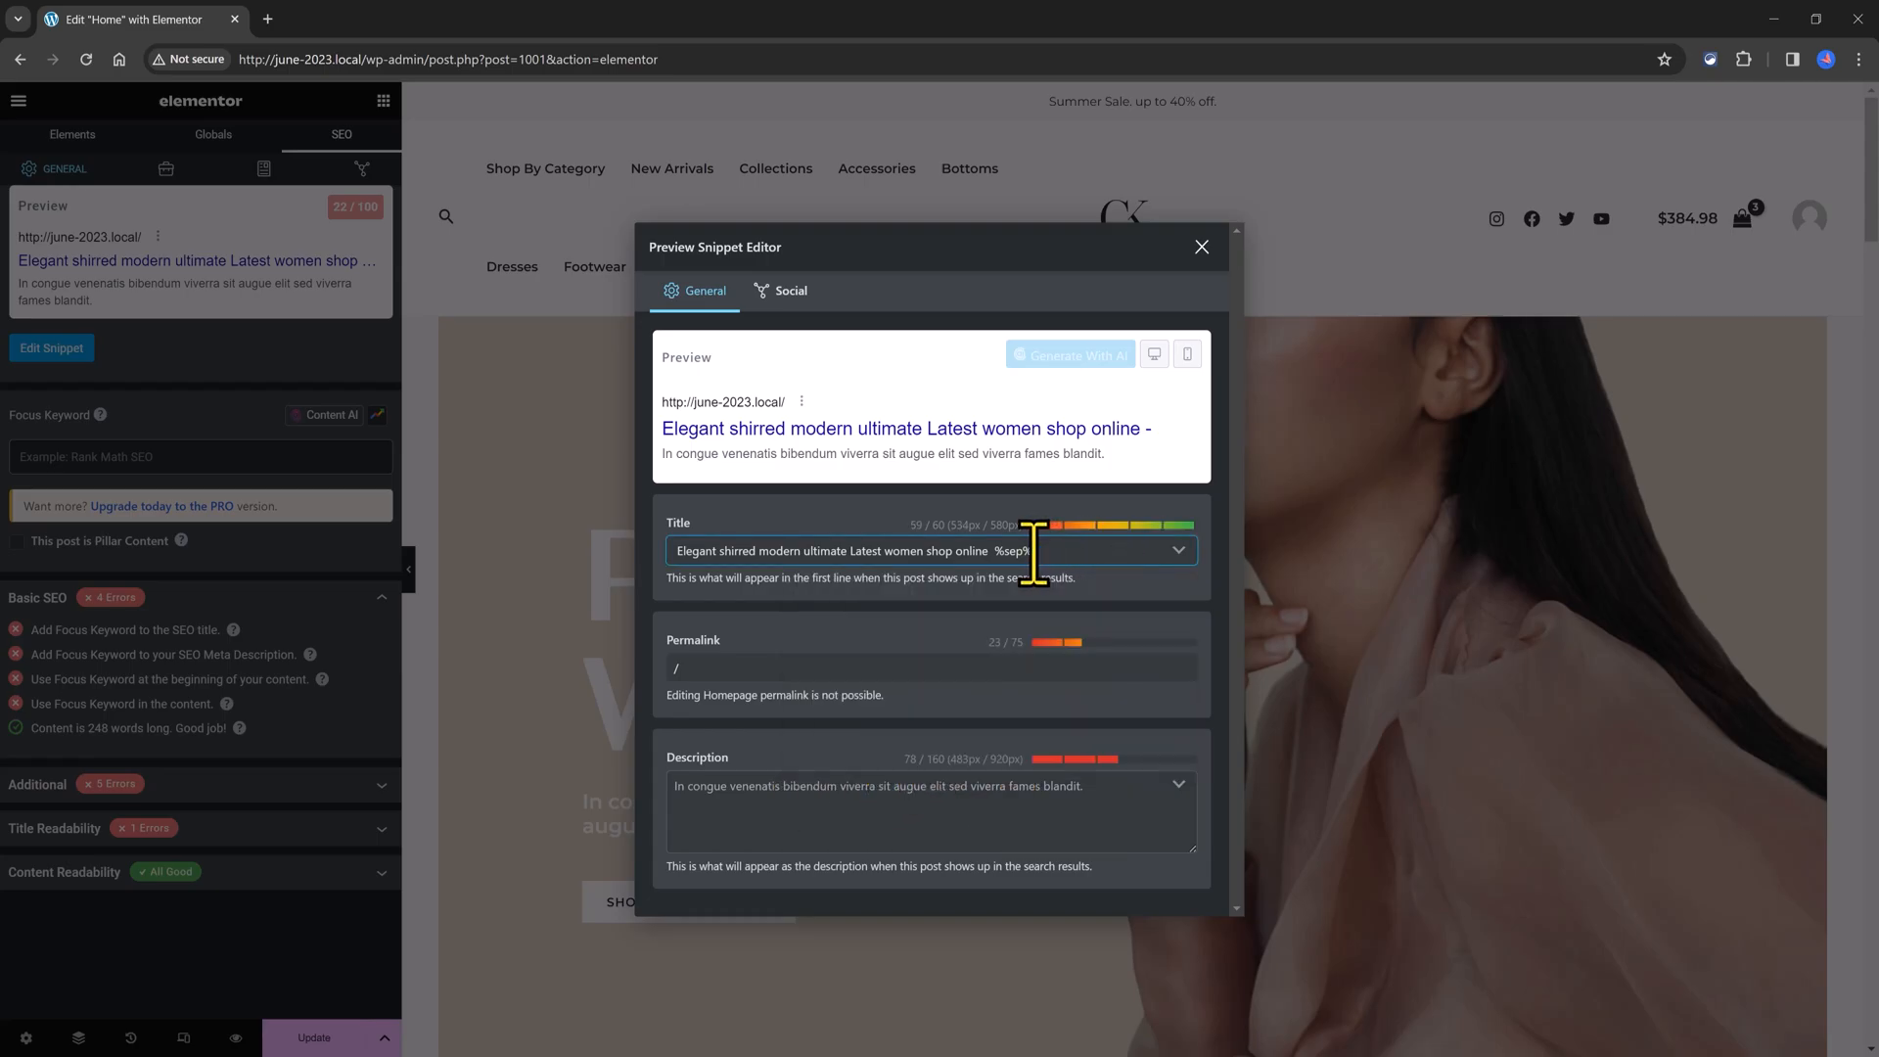
mouse_move(880, 497)
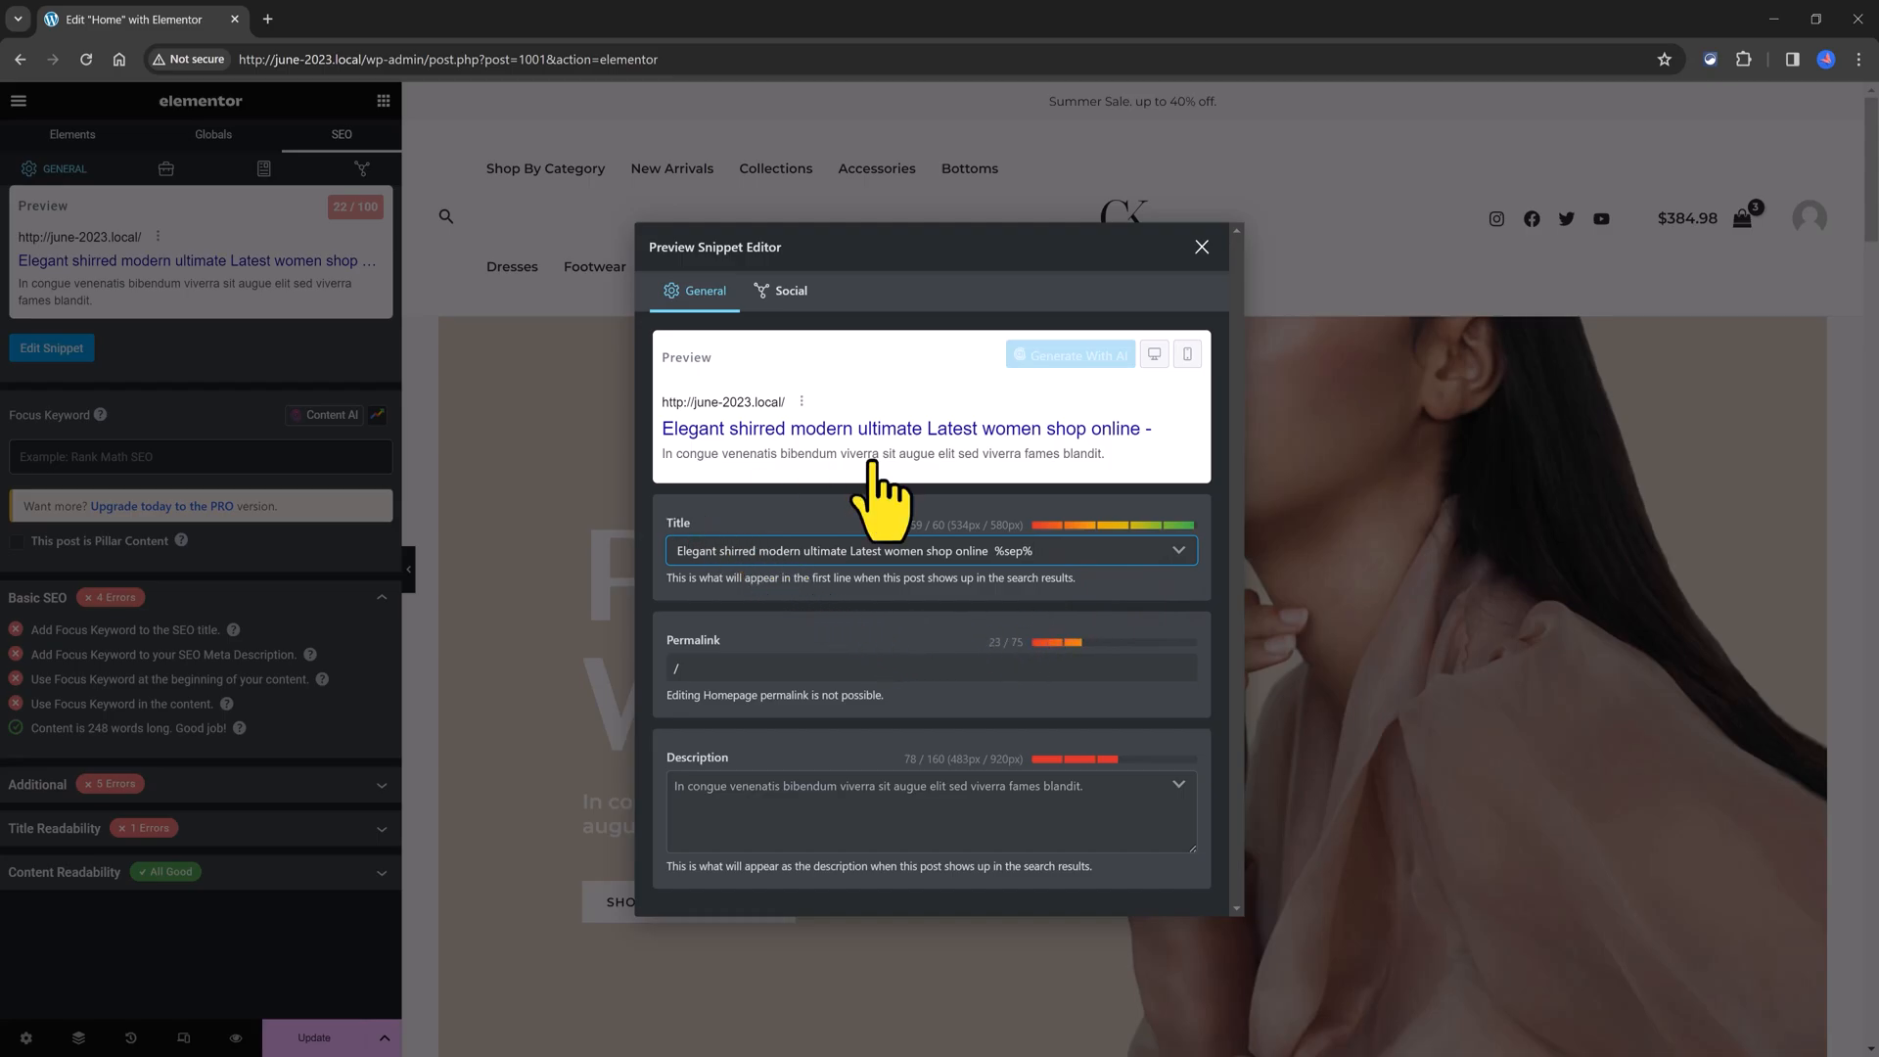
click(1139, 354)
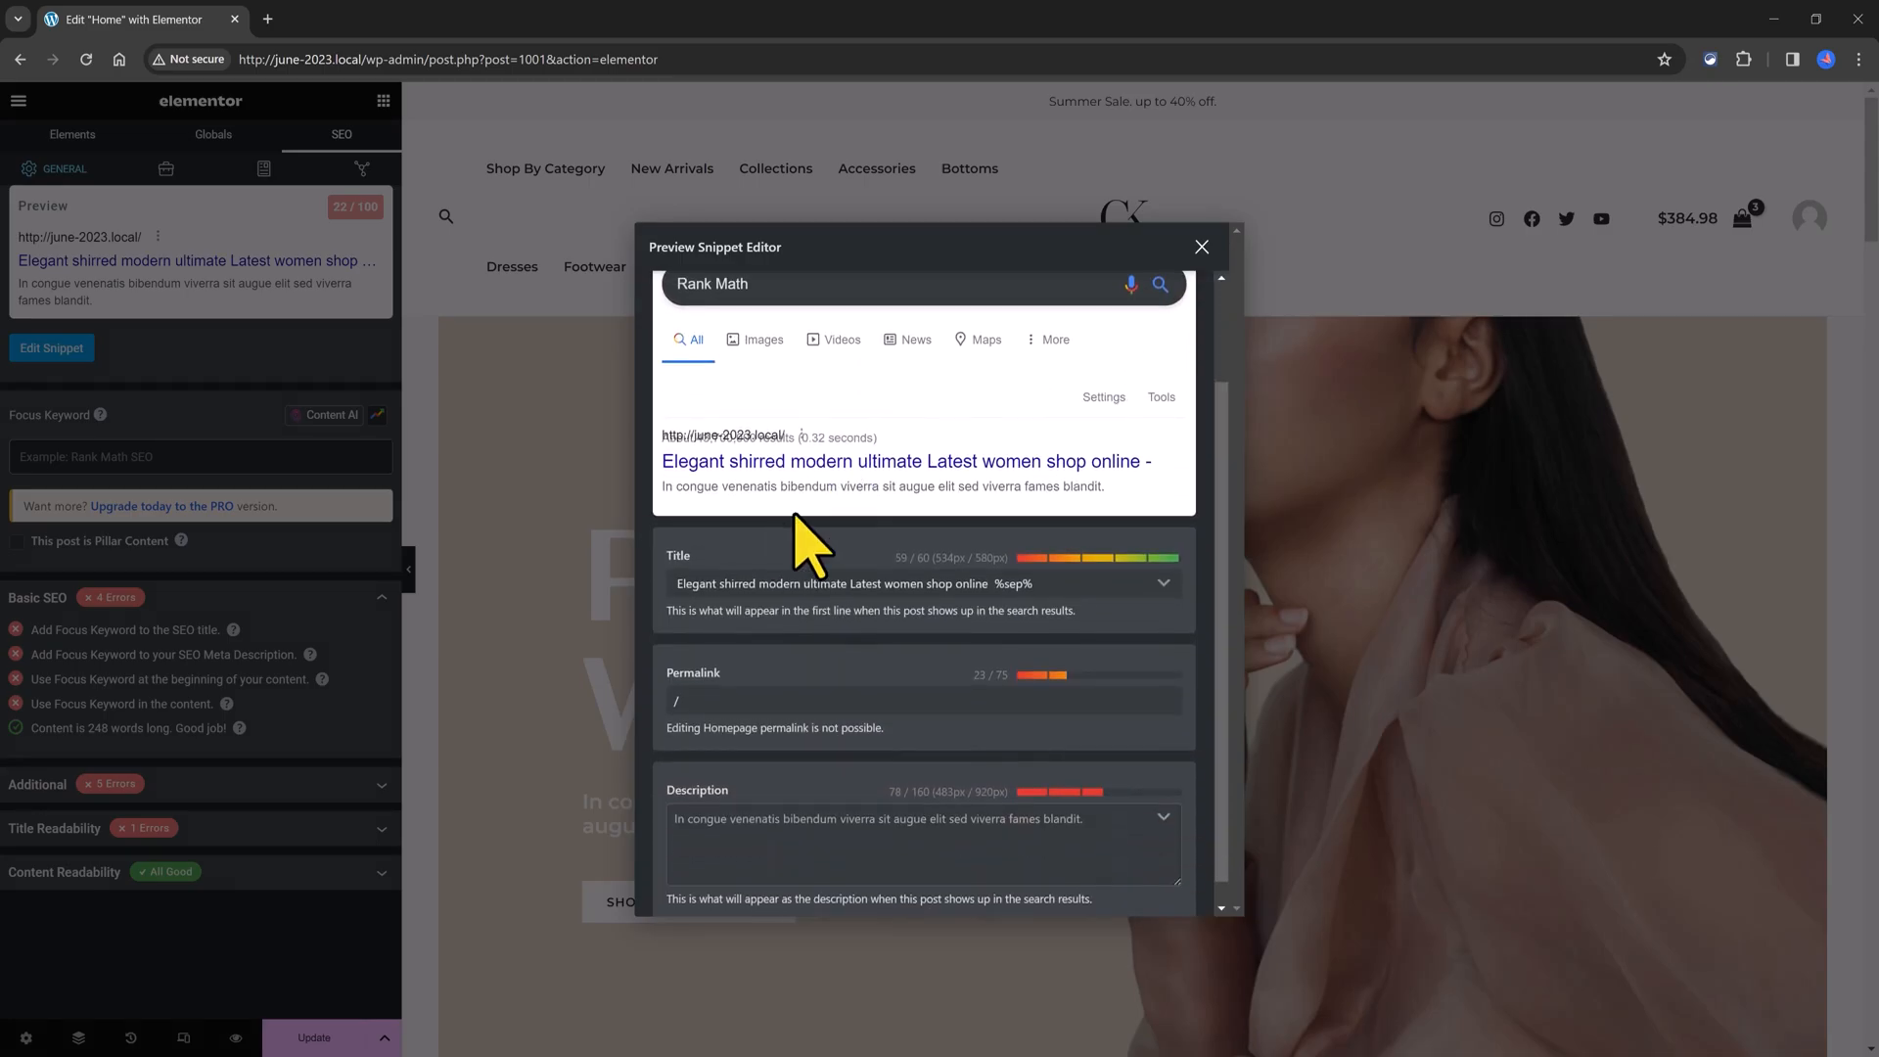
click(1172, 354)
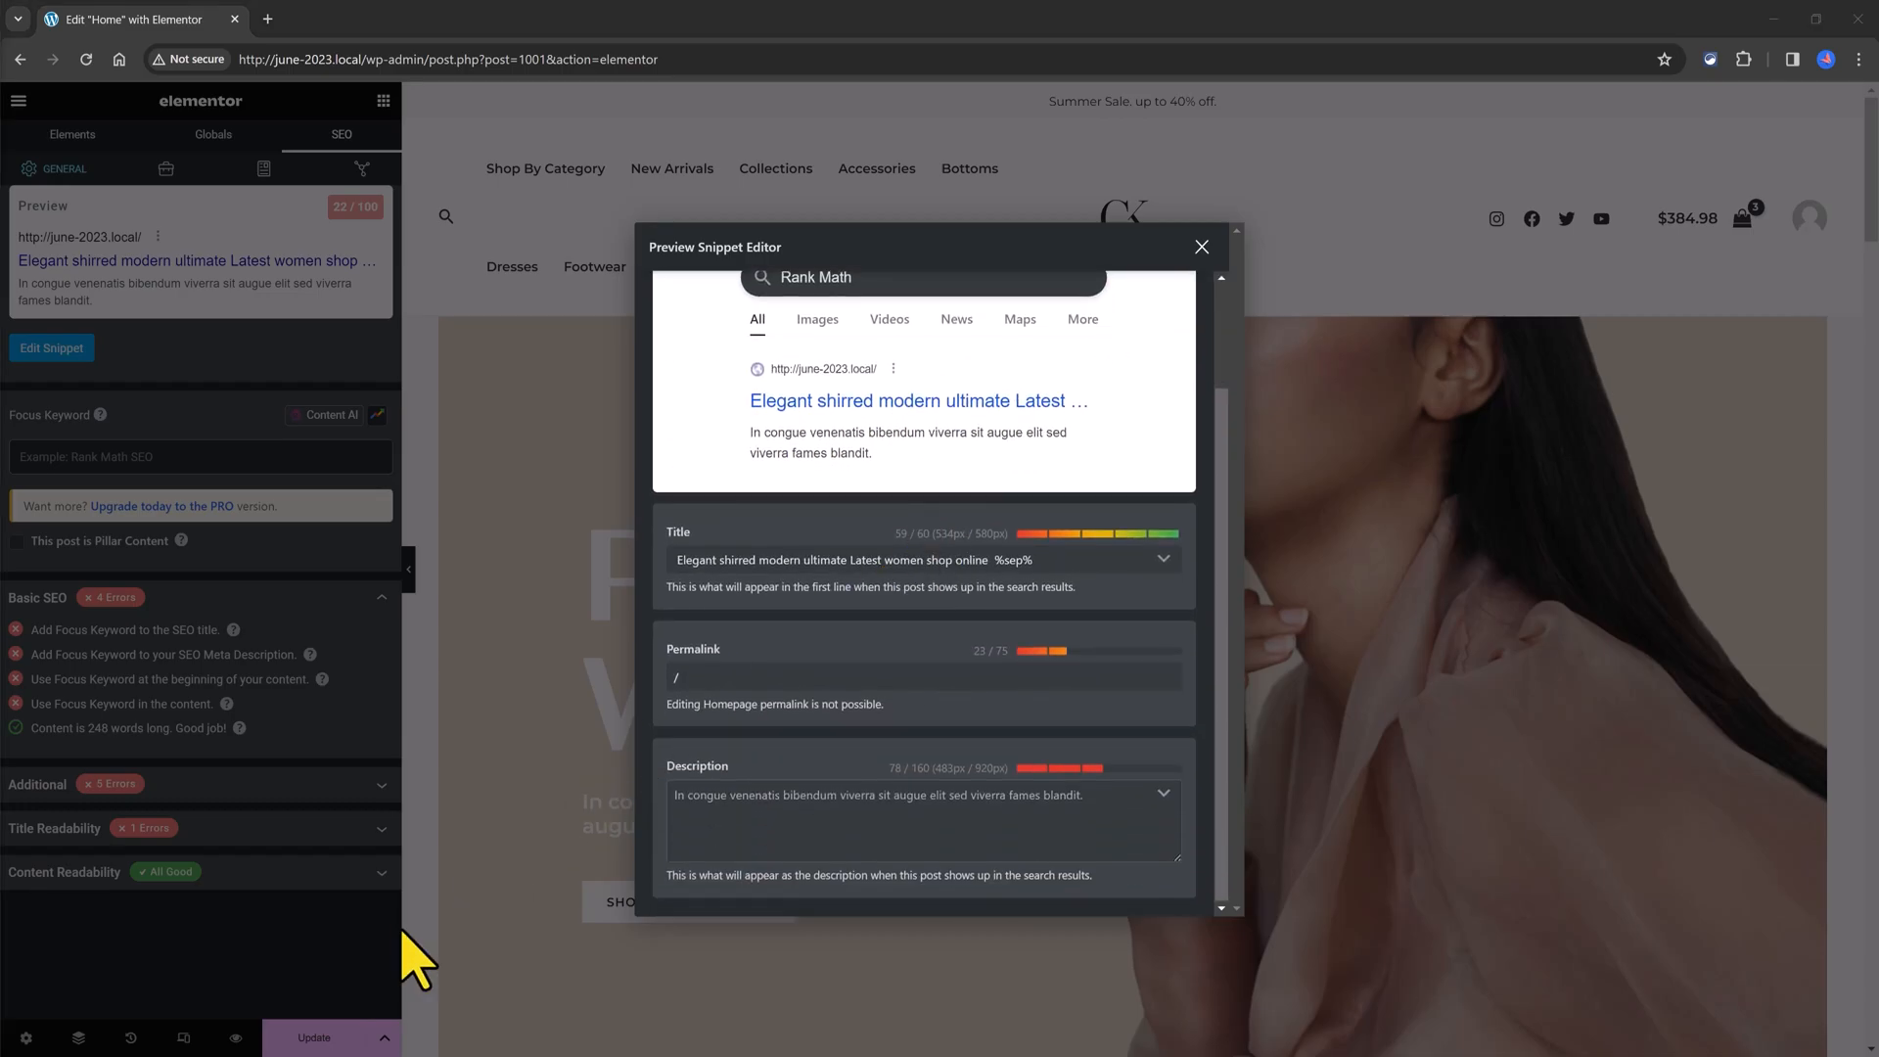
Step: Review the meta description field, still showing its placeholder Latin text
click(959, 820)
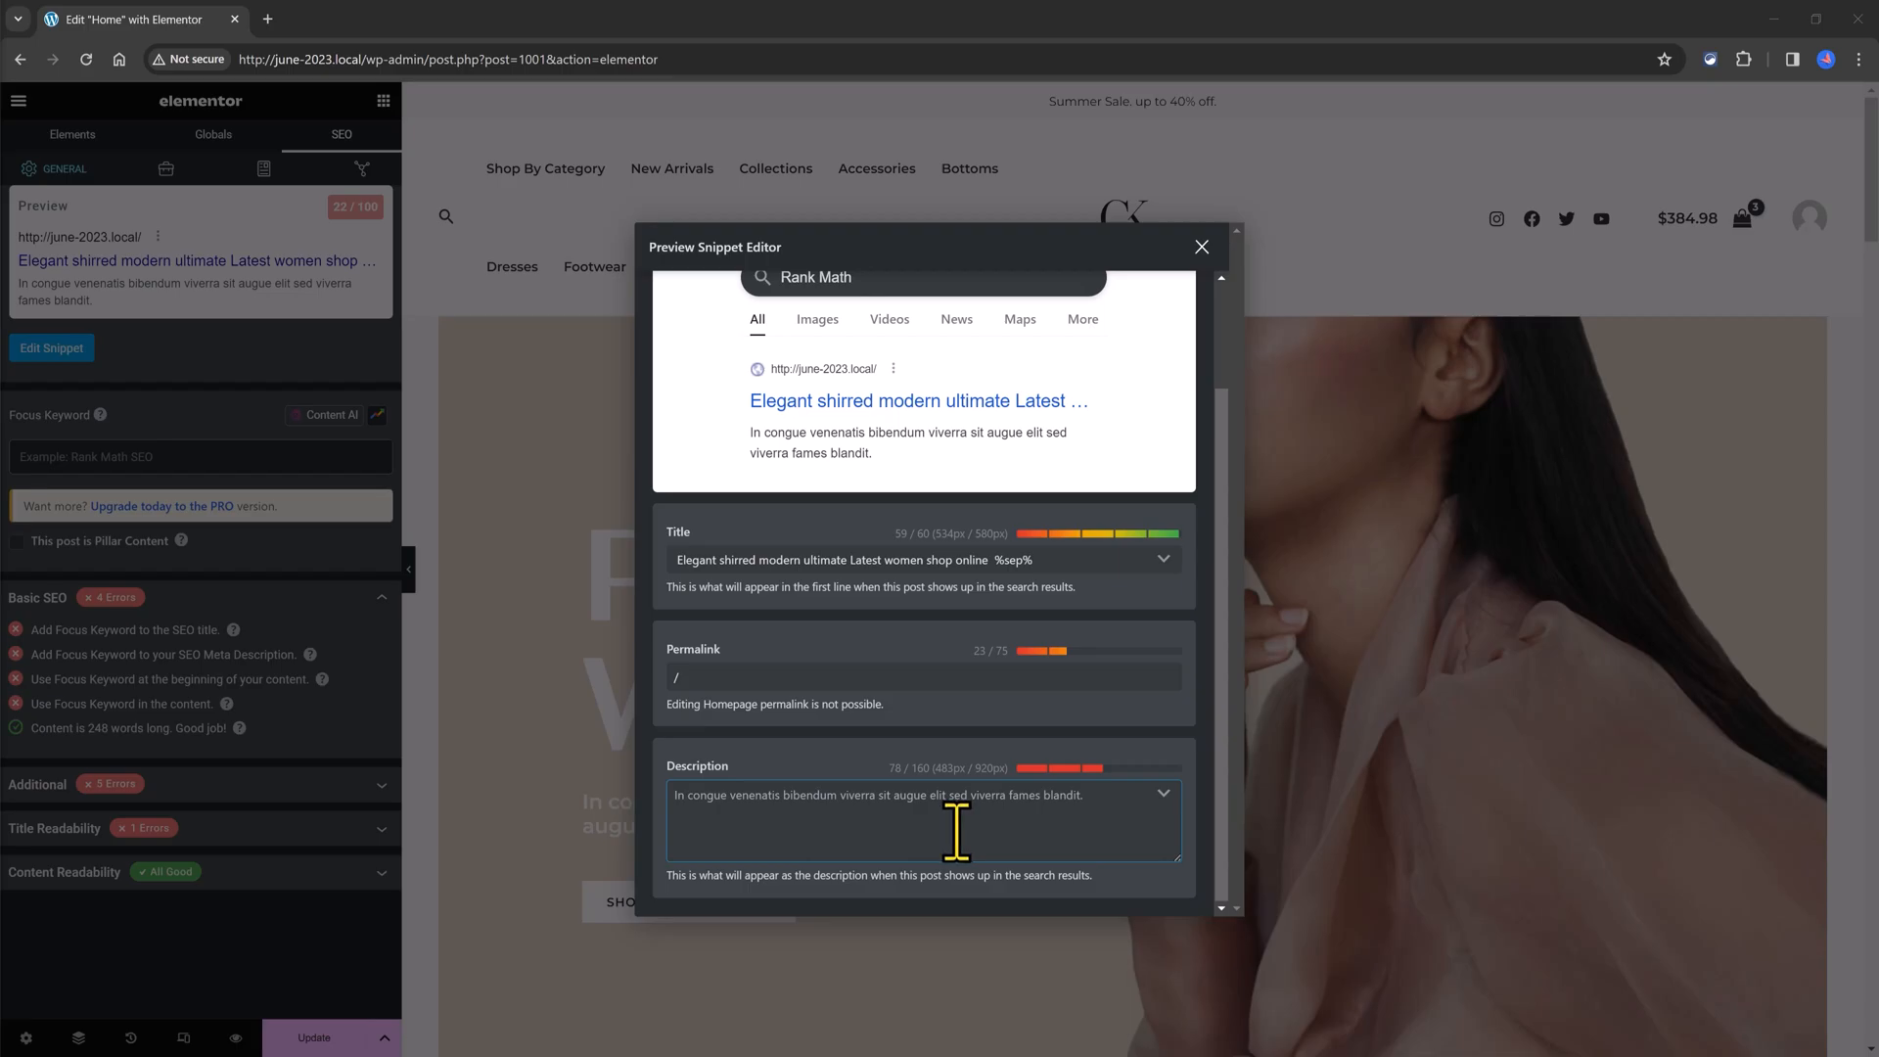
mouse_move(757, 824)
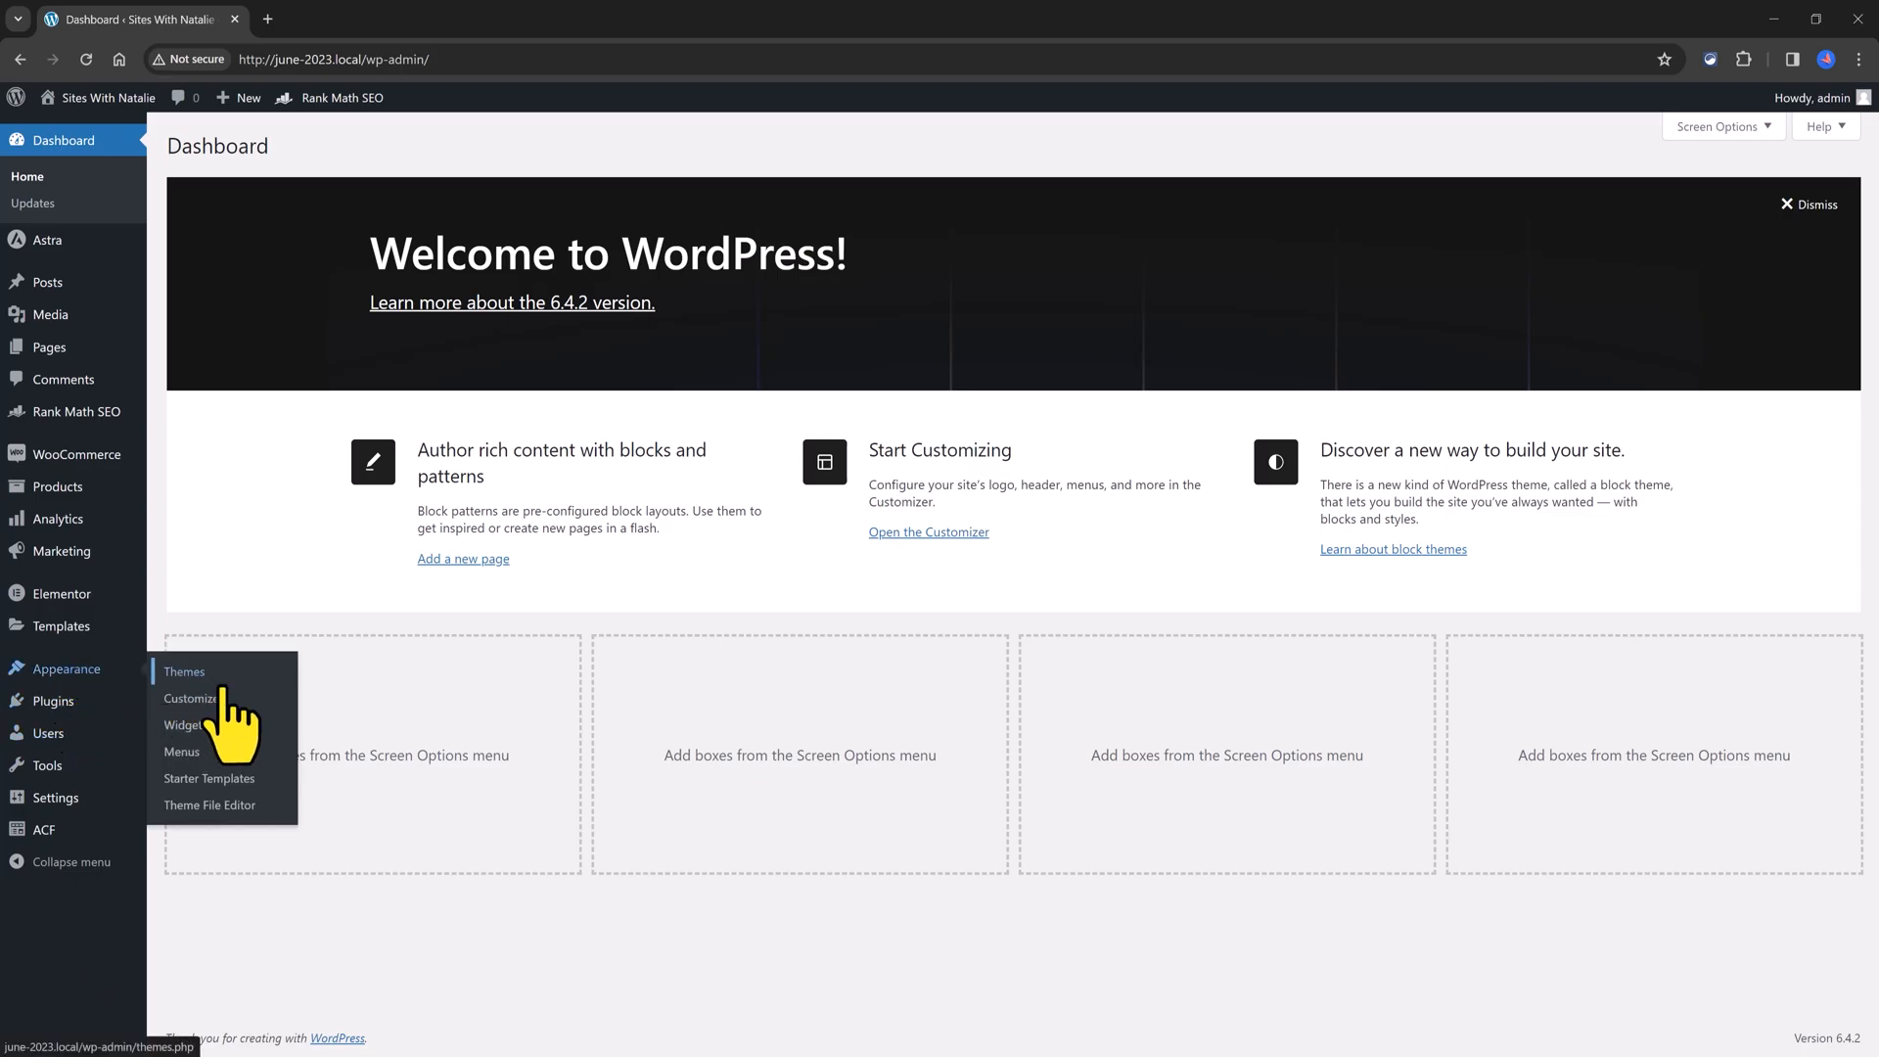
Step: Load Astra's header.php in the Theme File Editor and scroll through its code
click(209, 804)
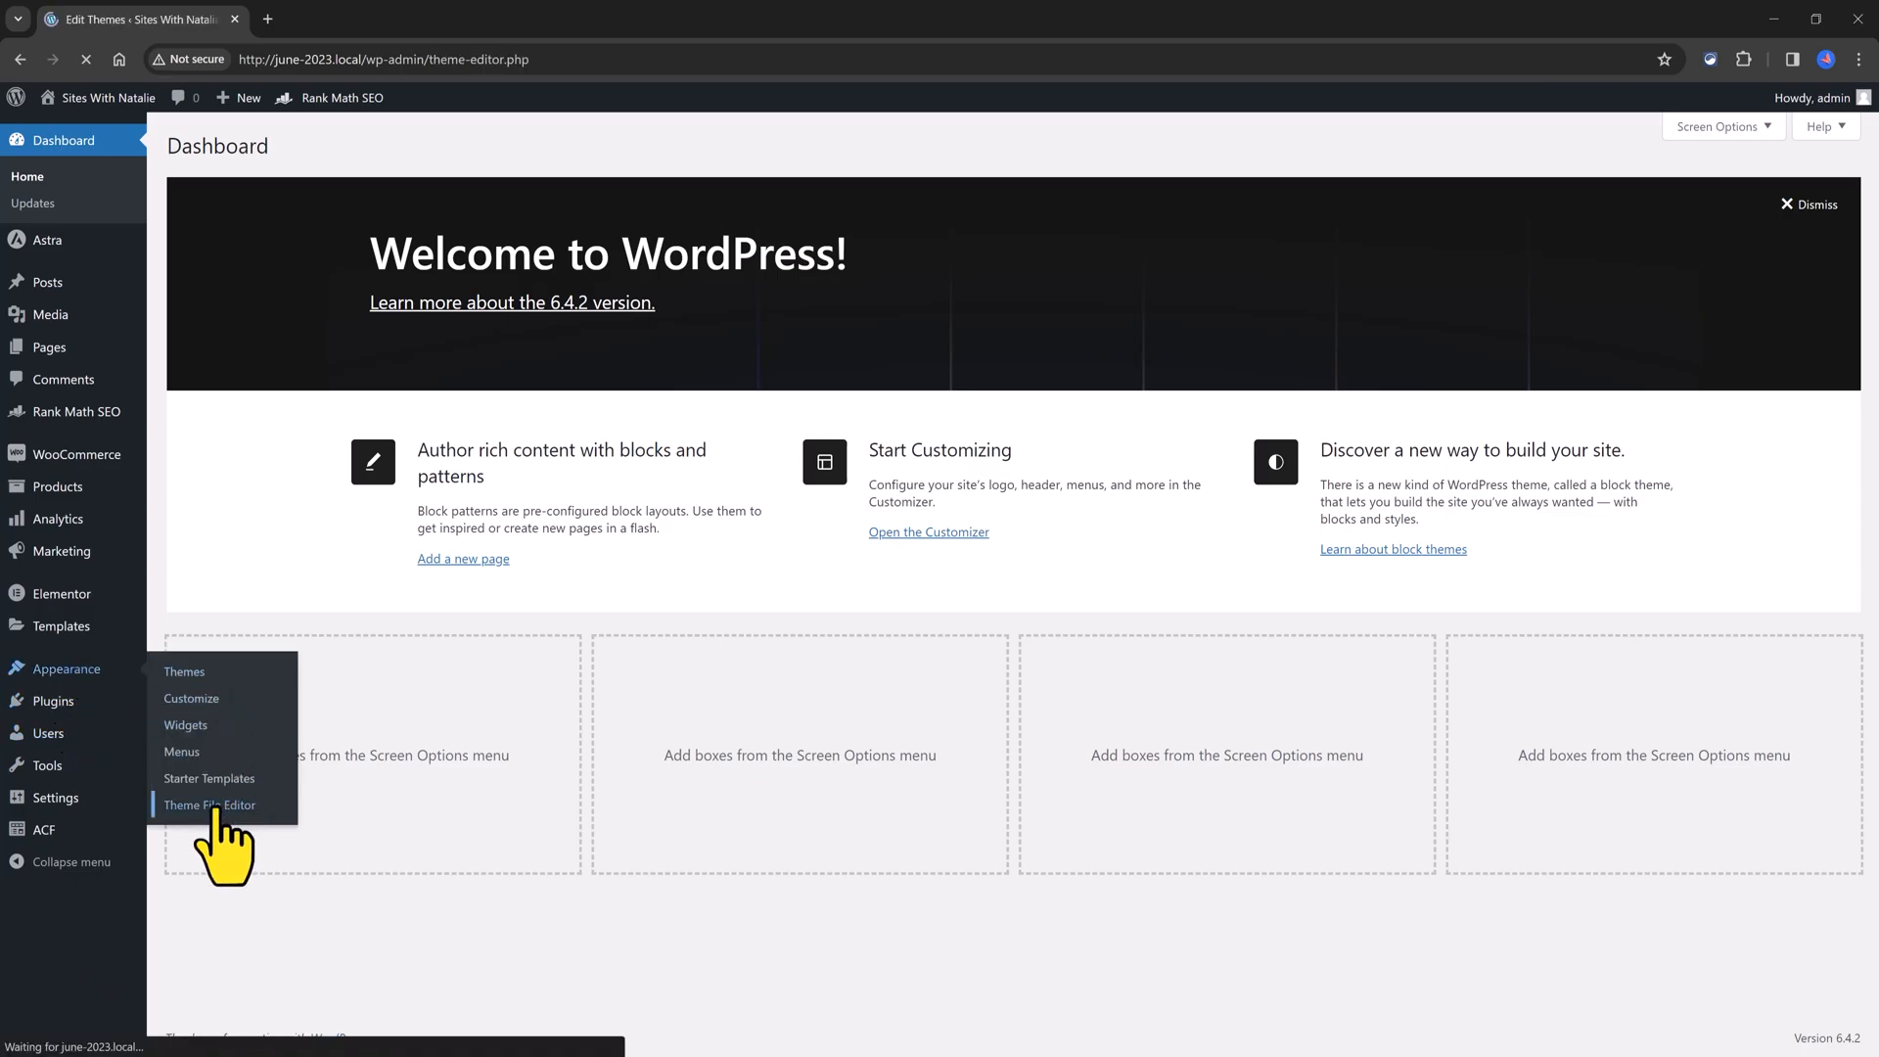
click(209, 804)
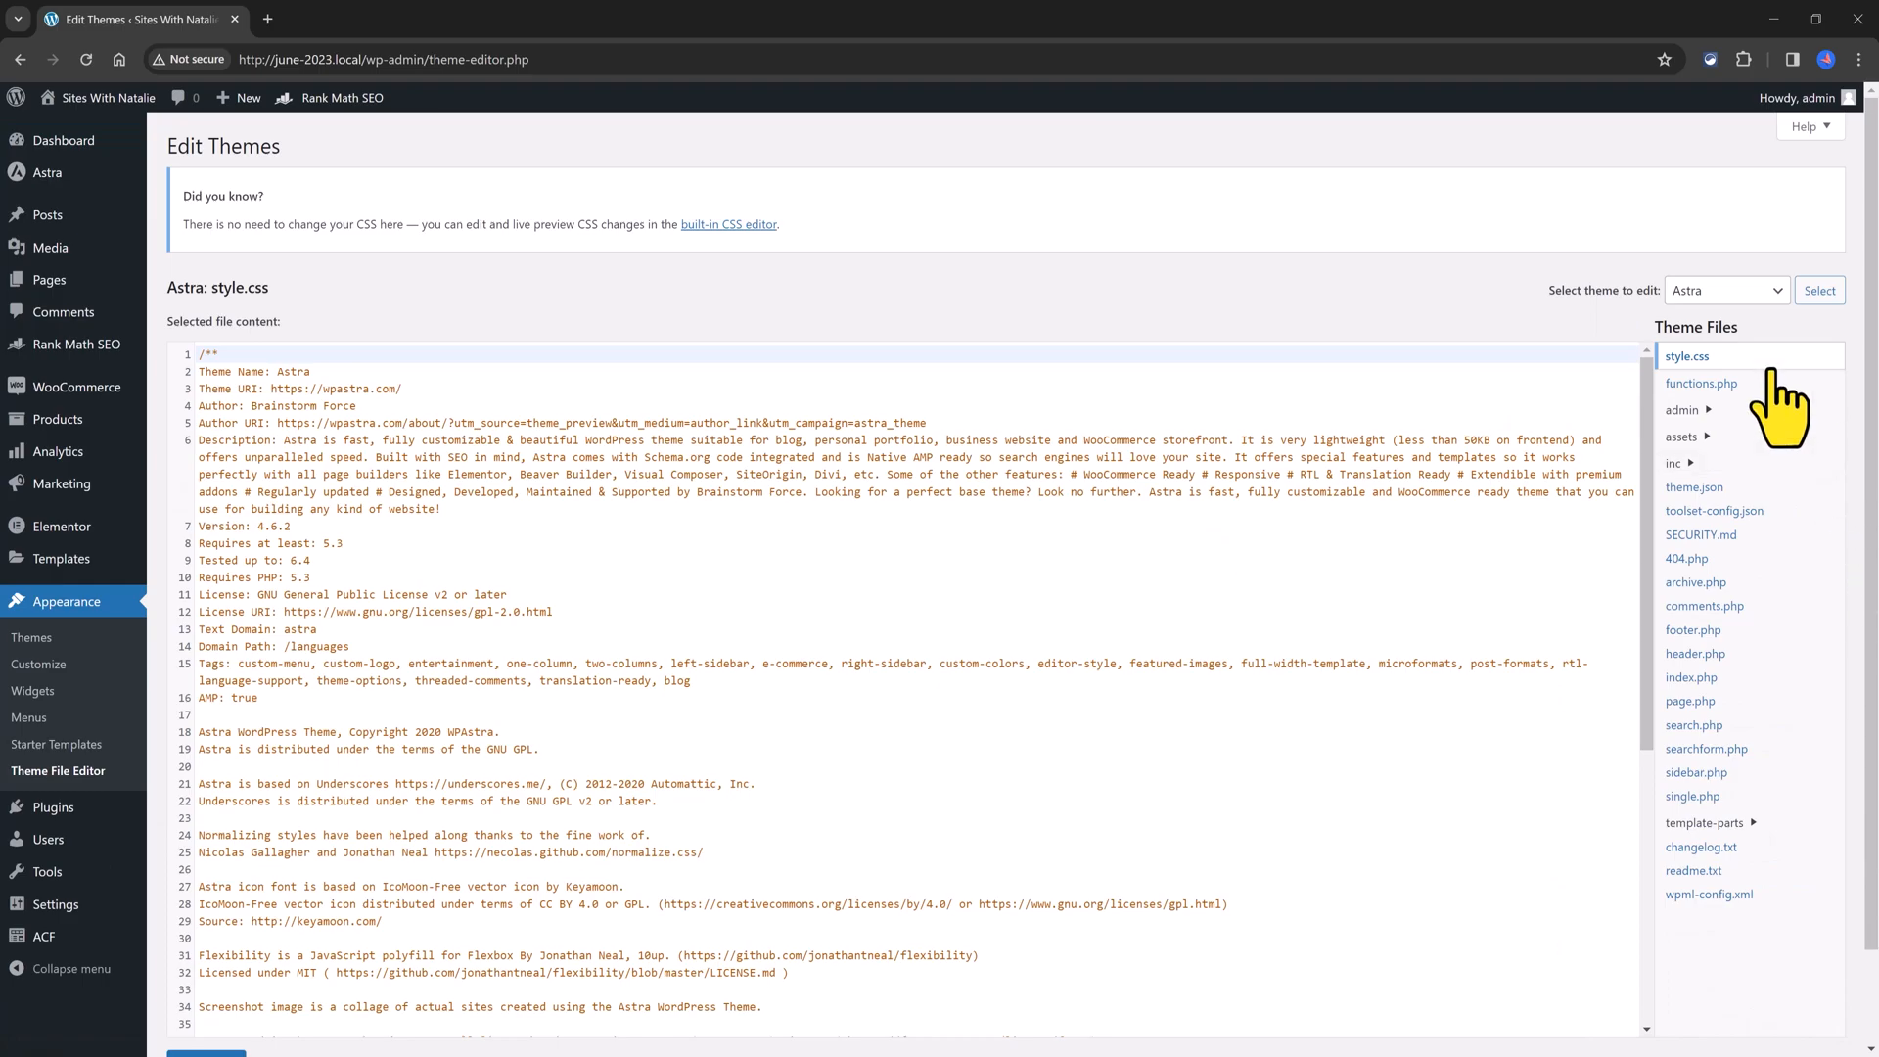
mouse_move(1738, 622)
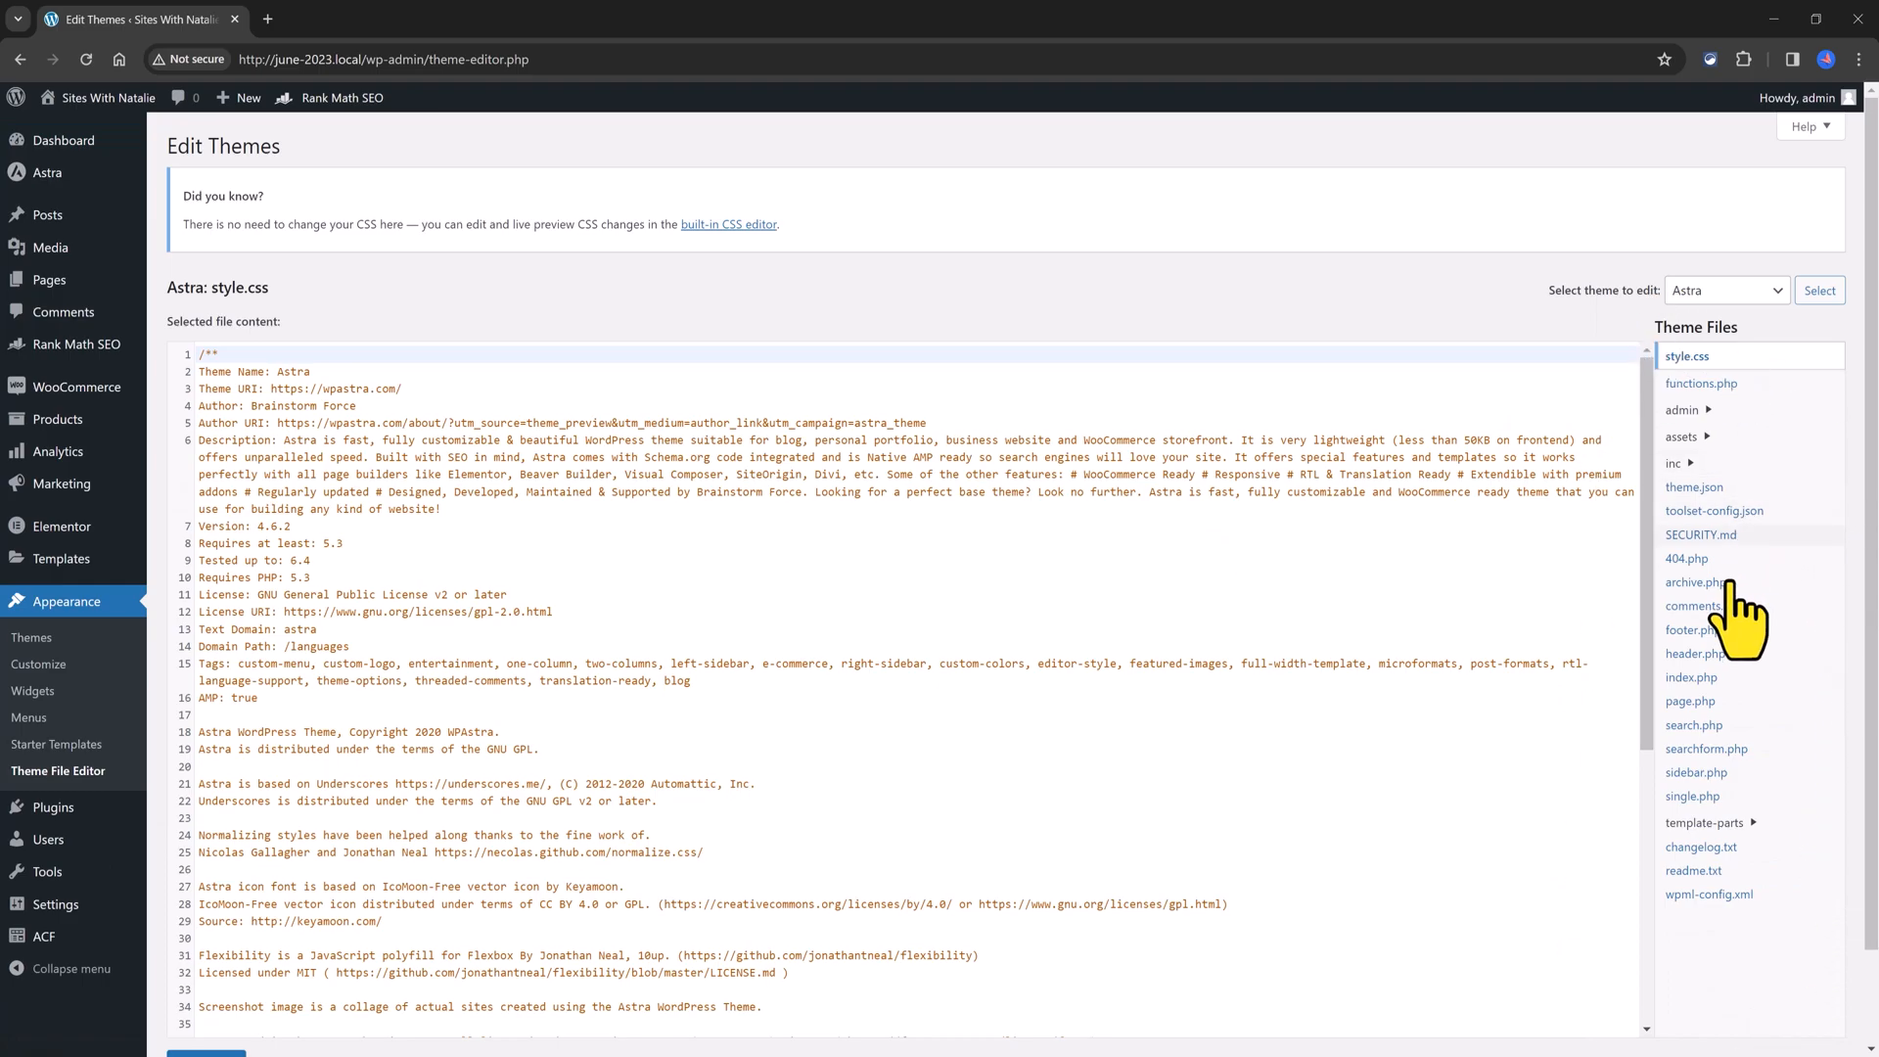
click(1695, 653)
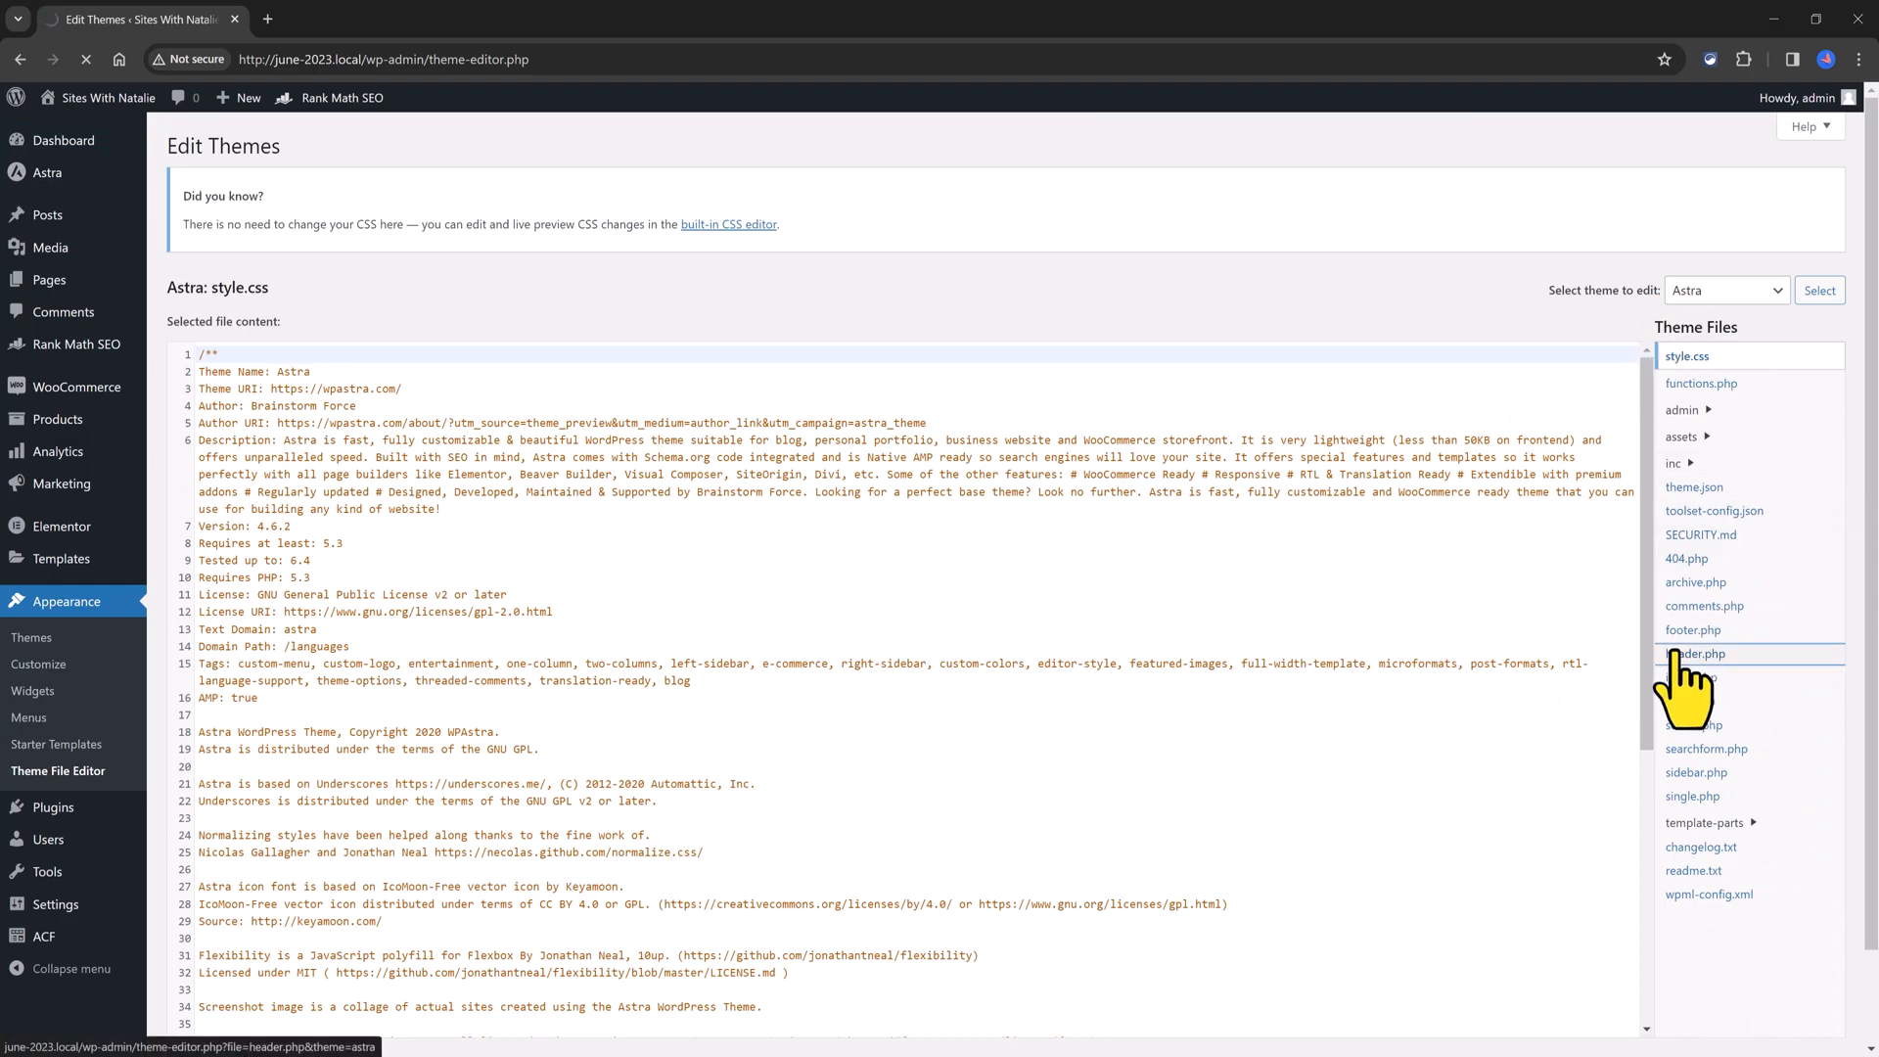
click(1699, 653)
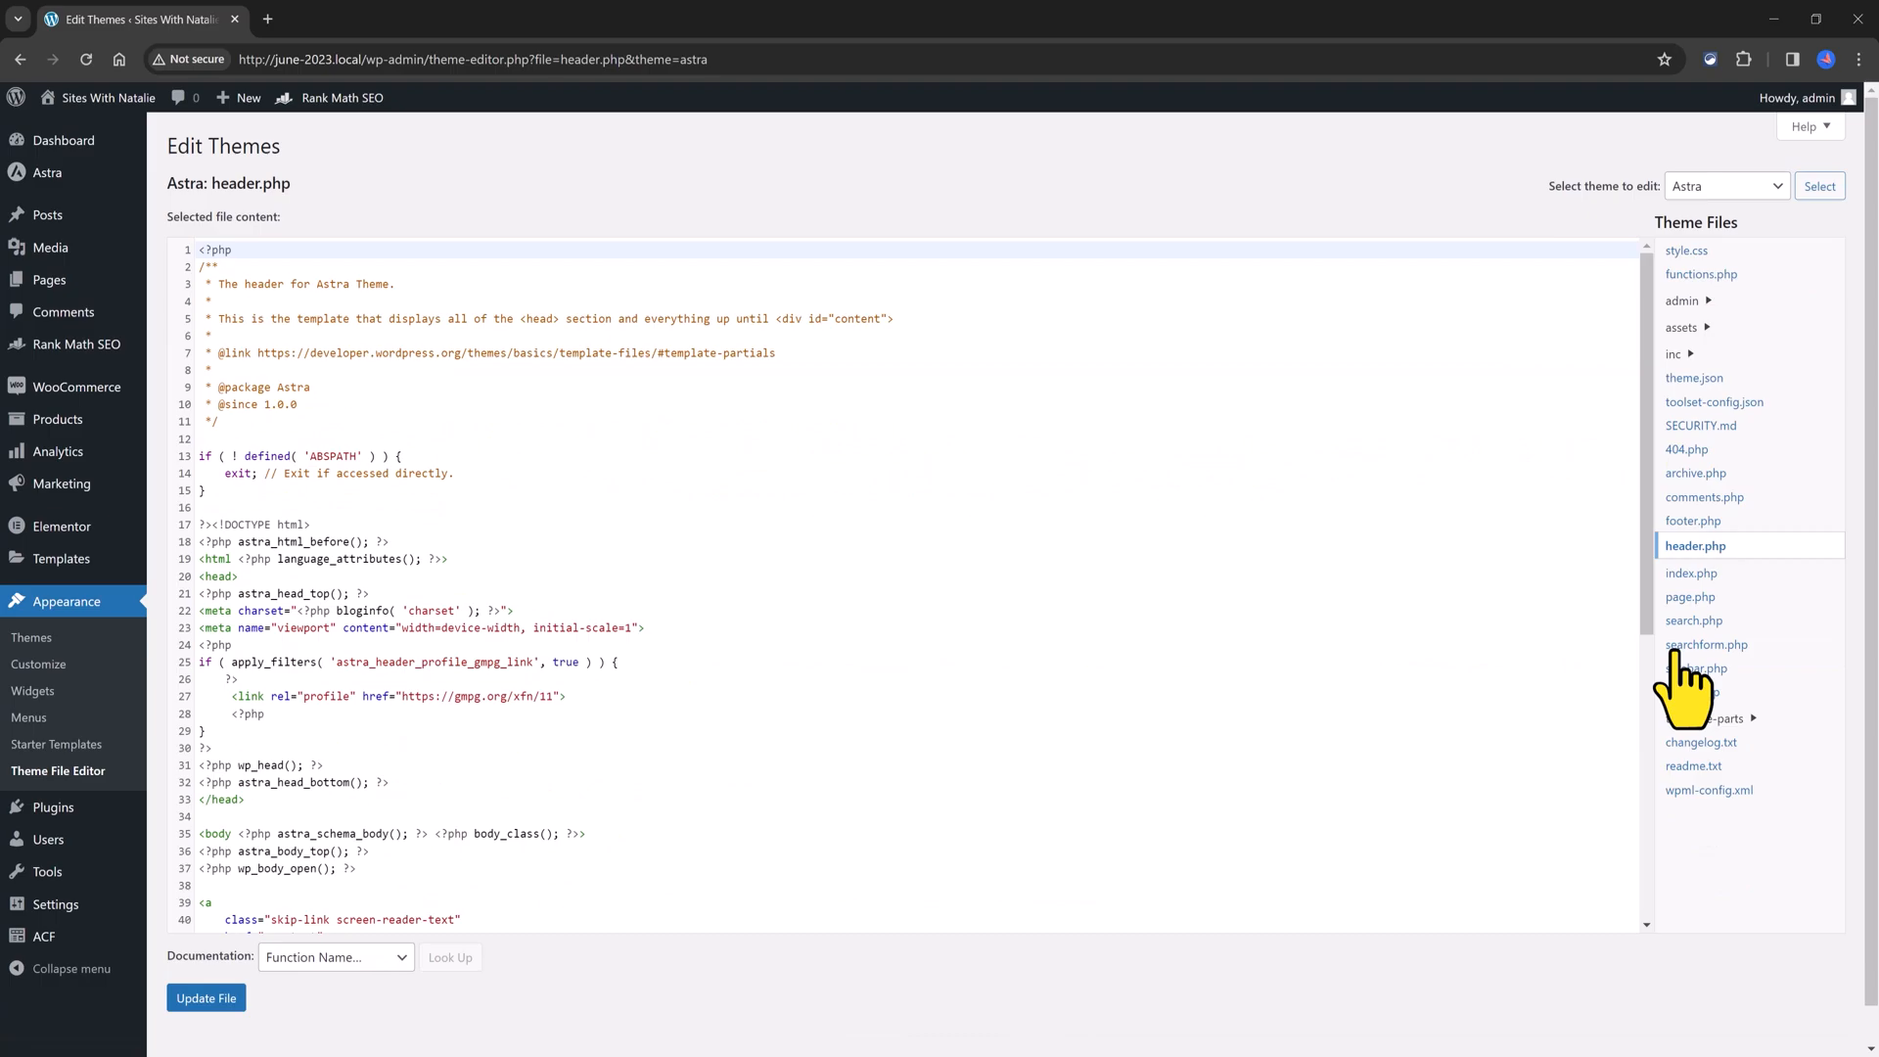
mouse_move(855, 871)
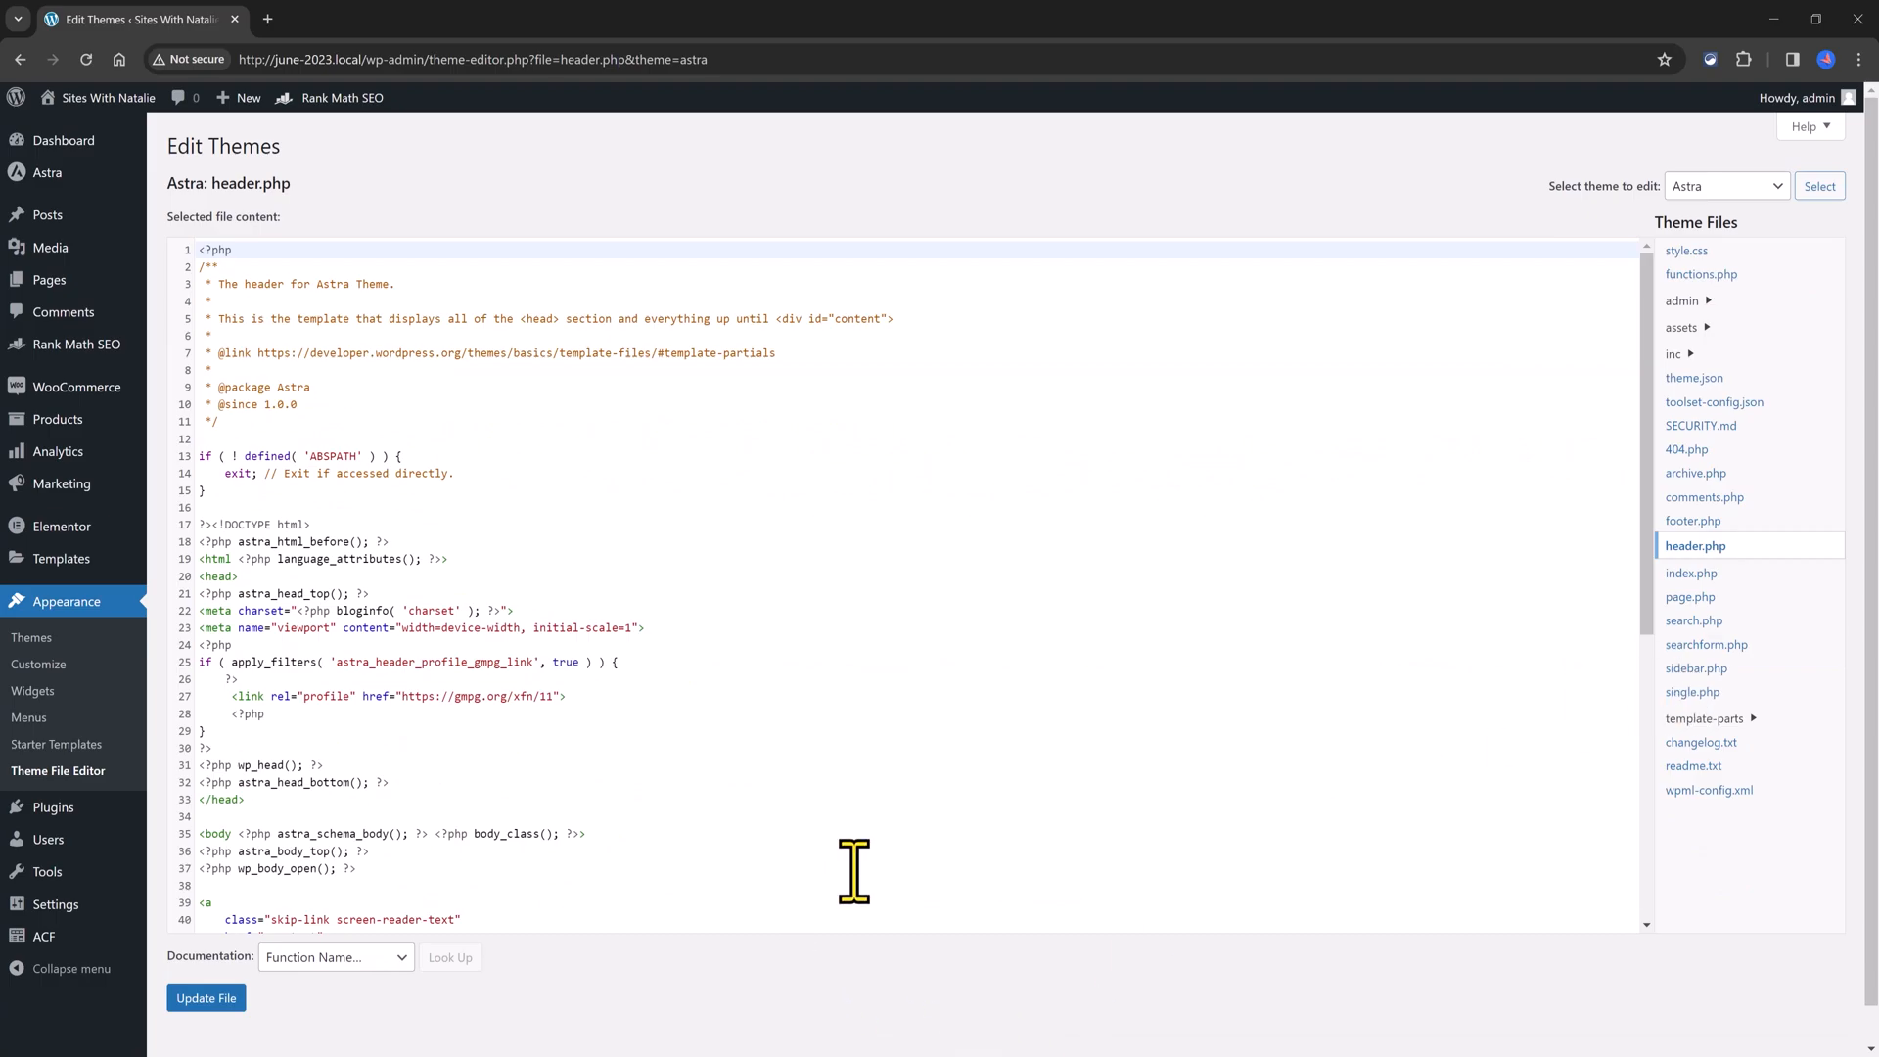
scroll(down, 3)
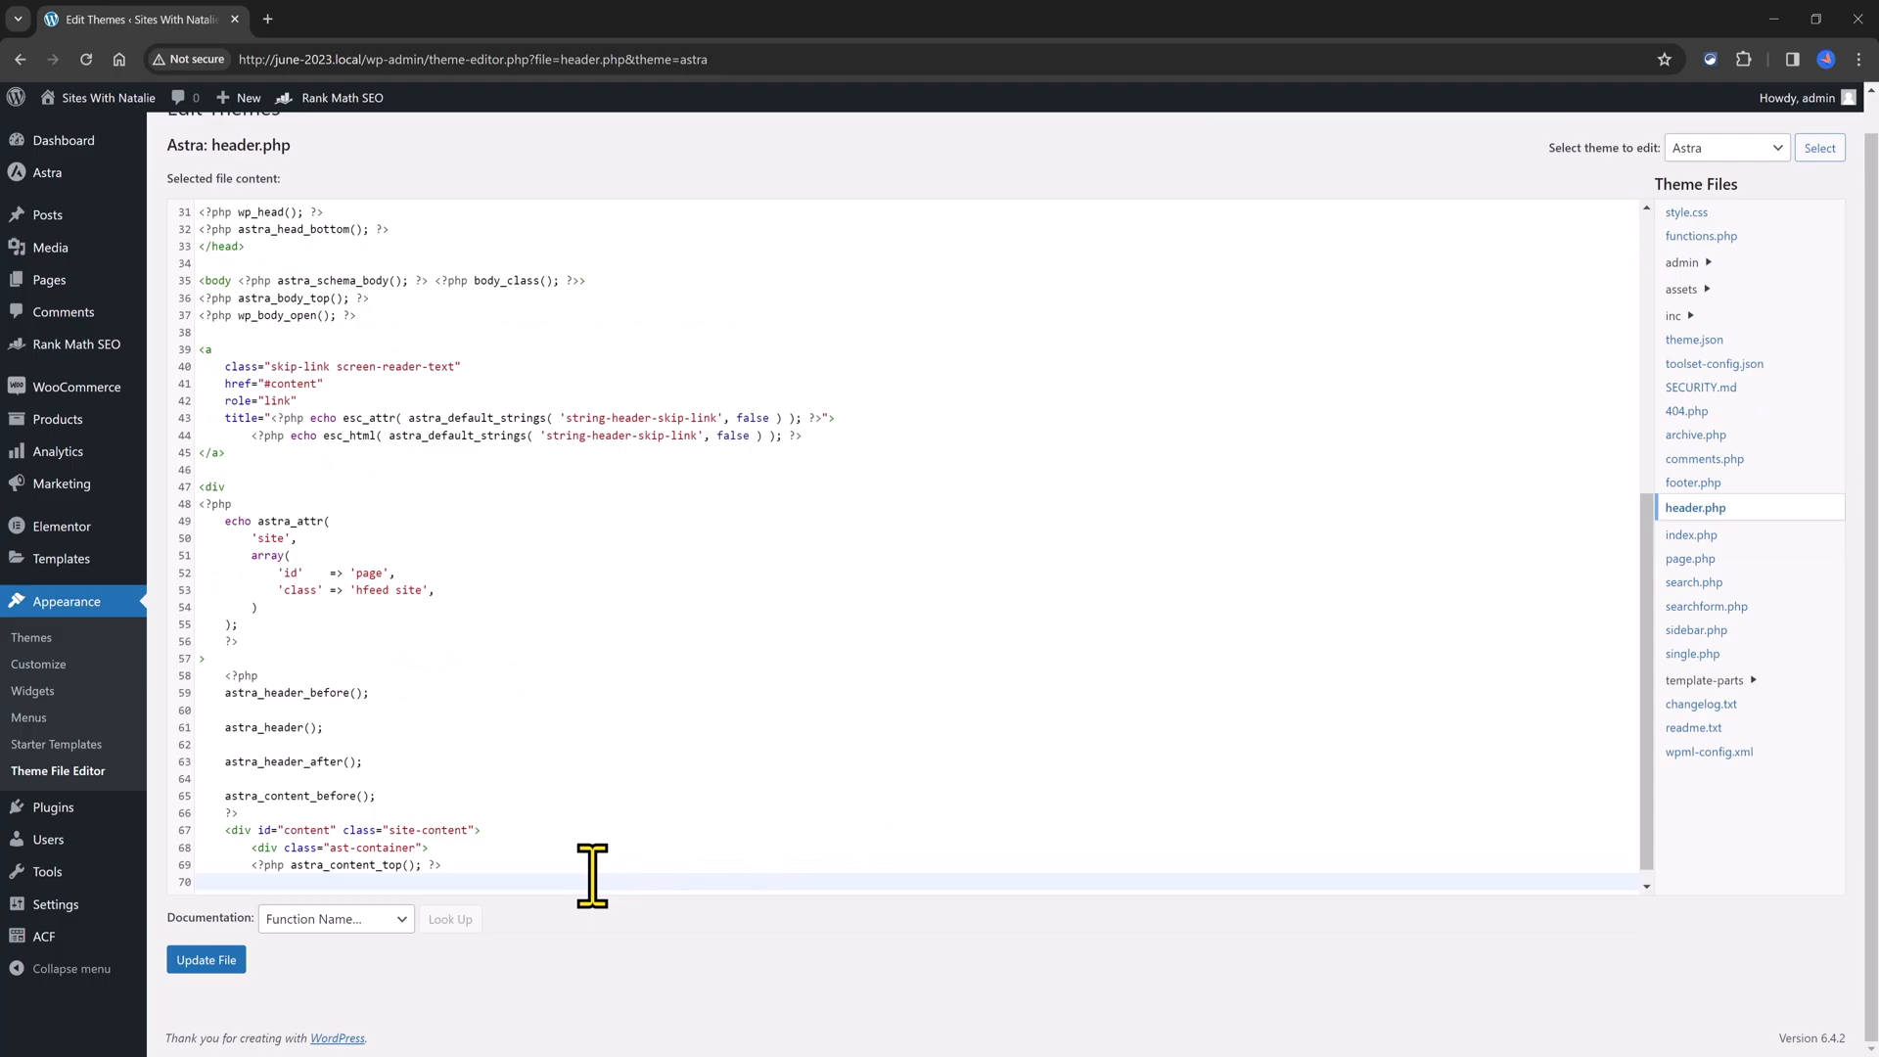
scroll(up, 3)
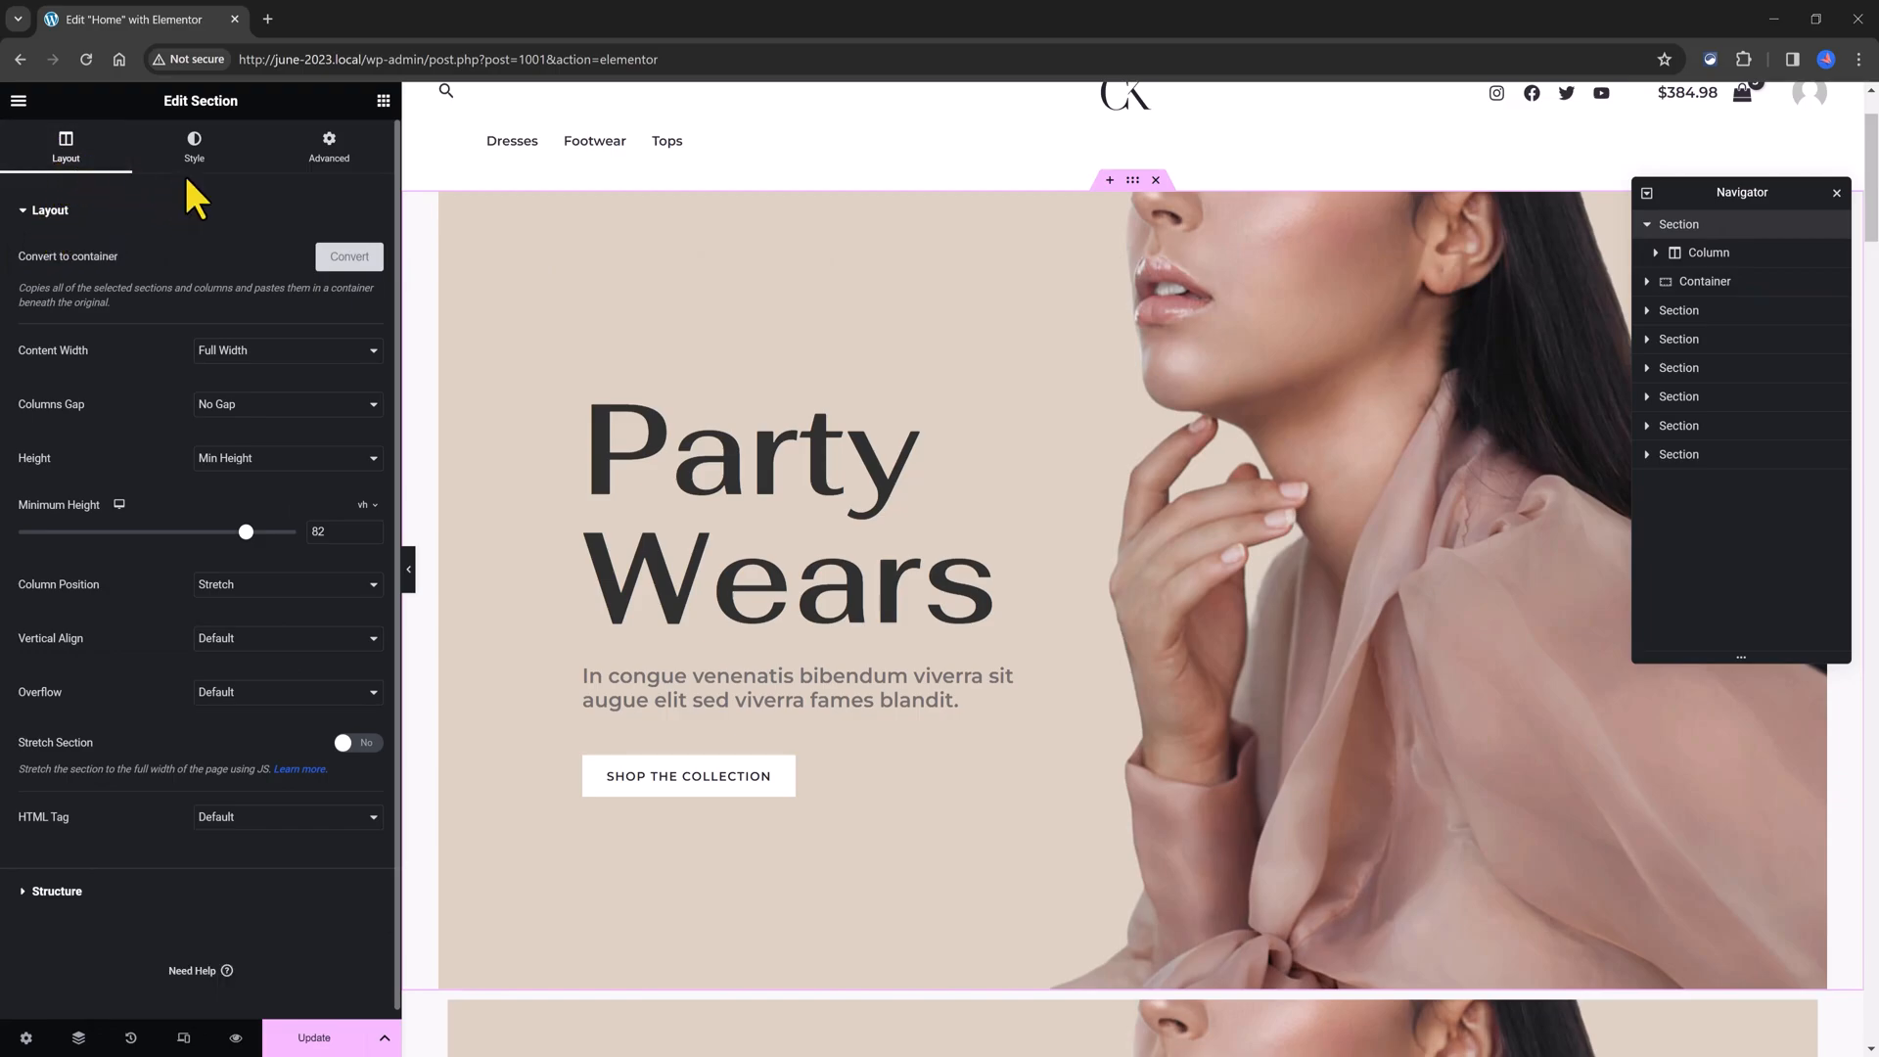
mouse_move(296, 834)
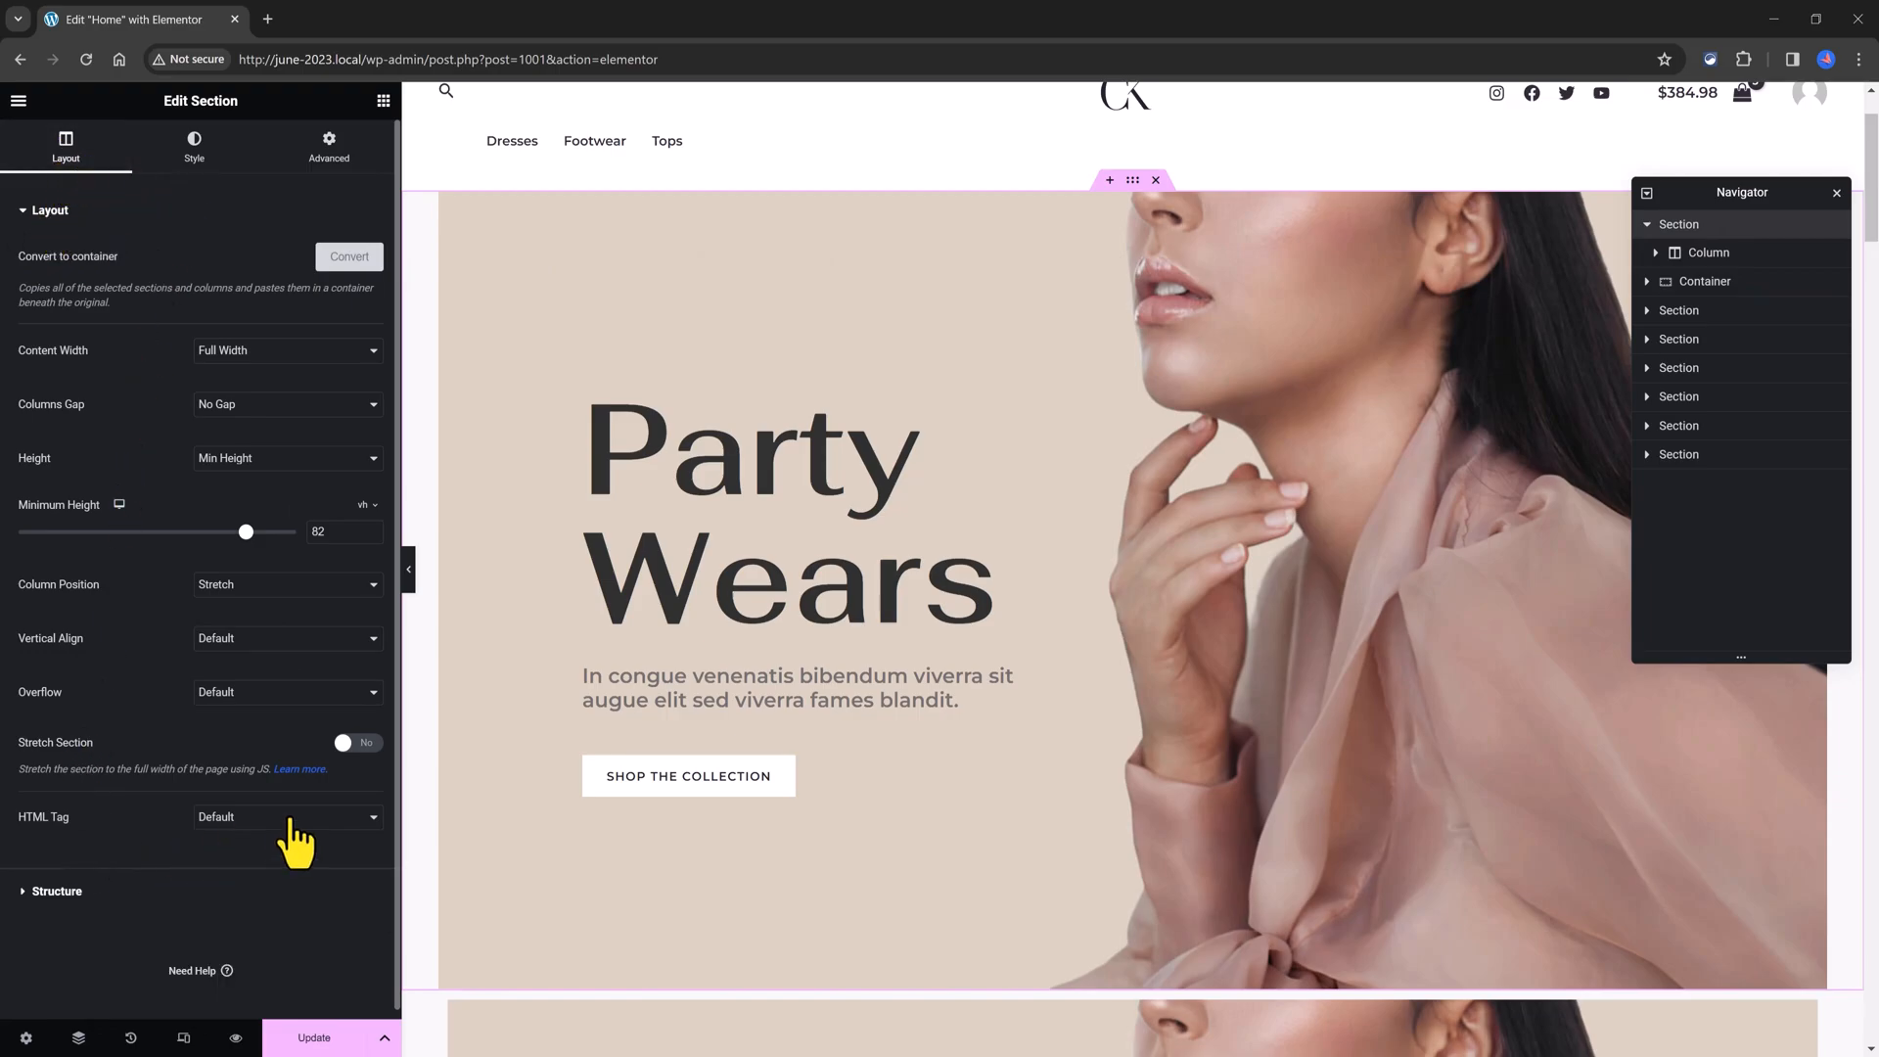
Step: Set the Party Wears hero section's HTML Tag to section instead of Default
click(288, 816)
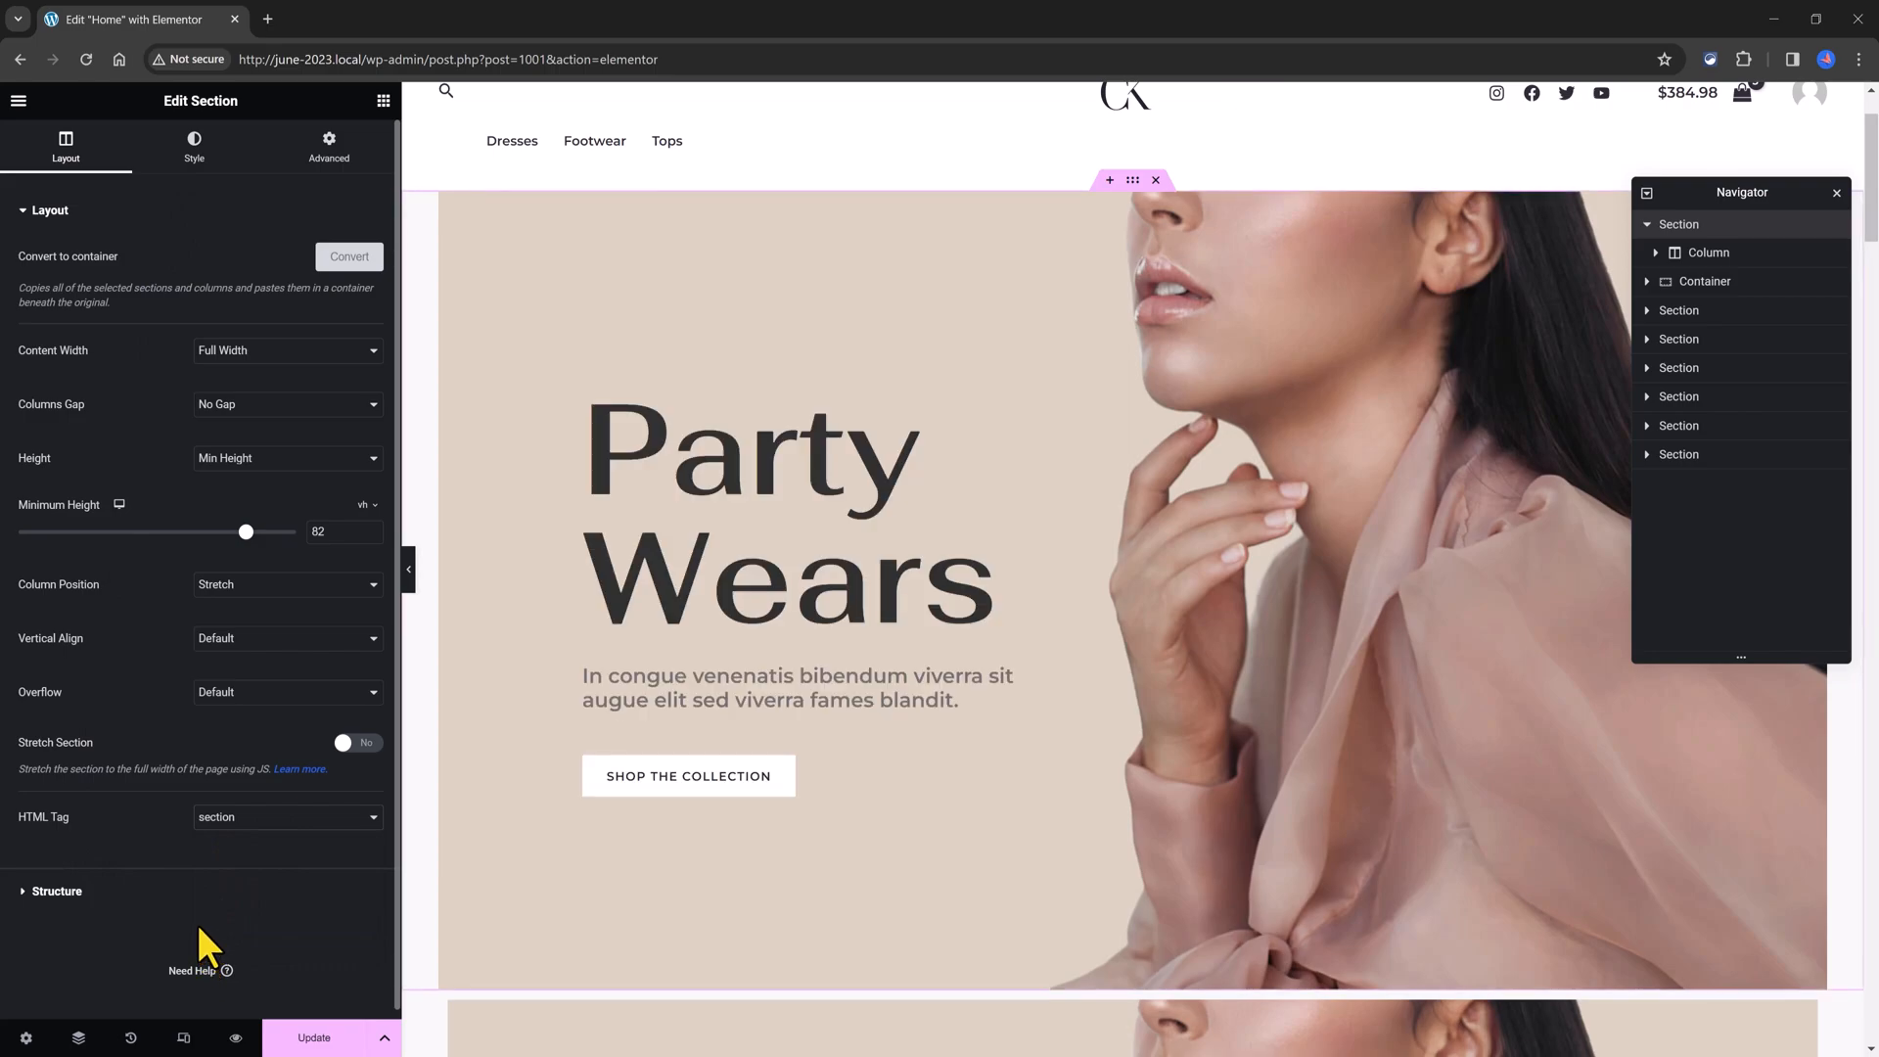
mouse_move(203, 941)
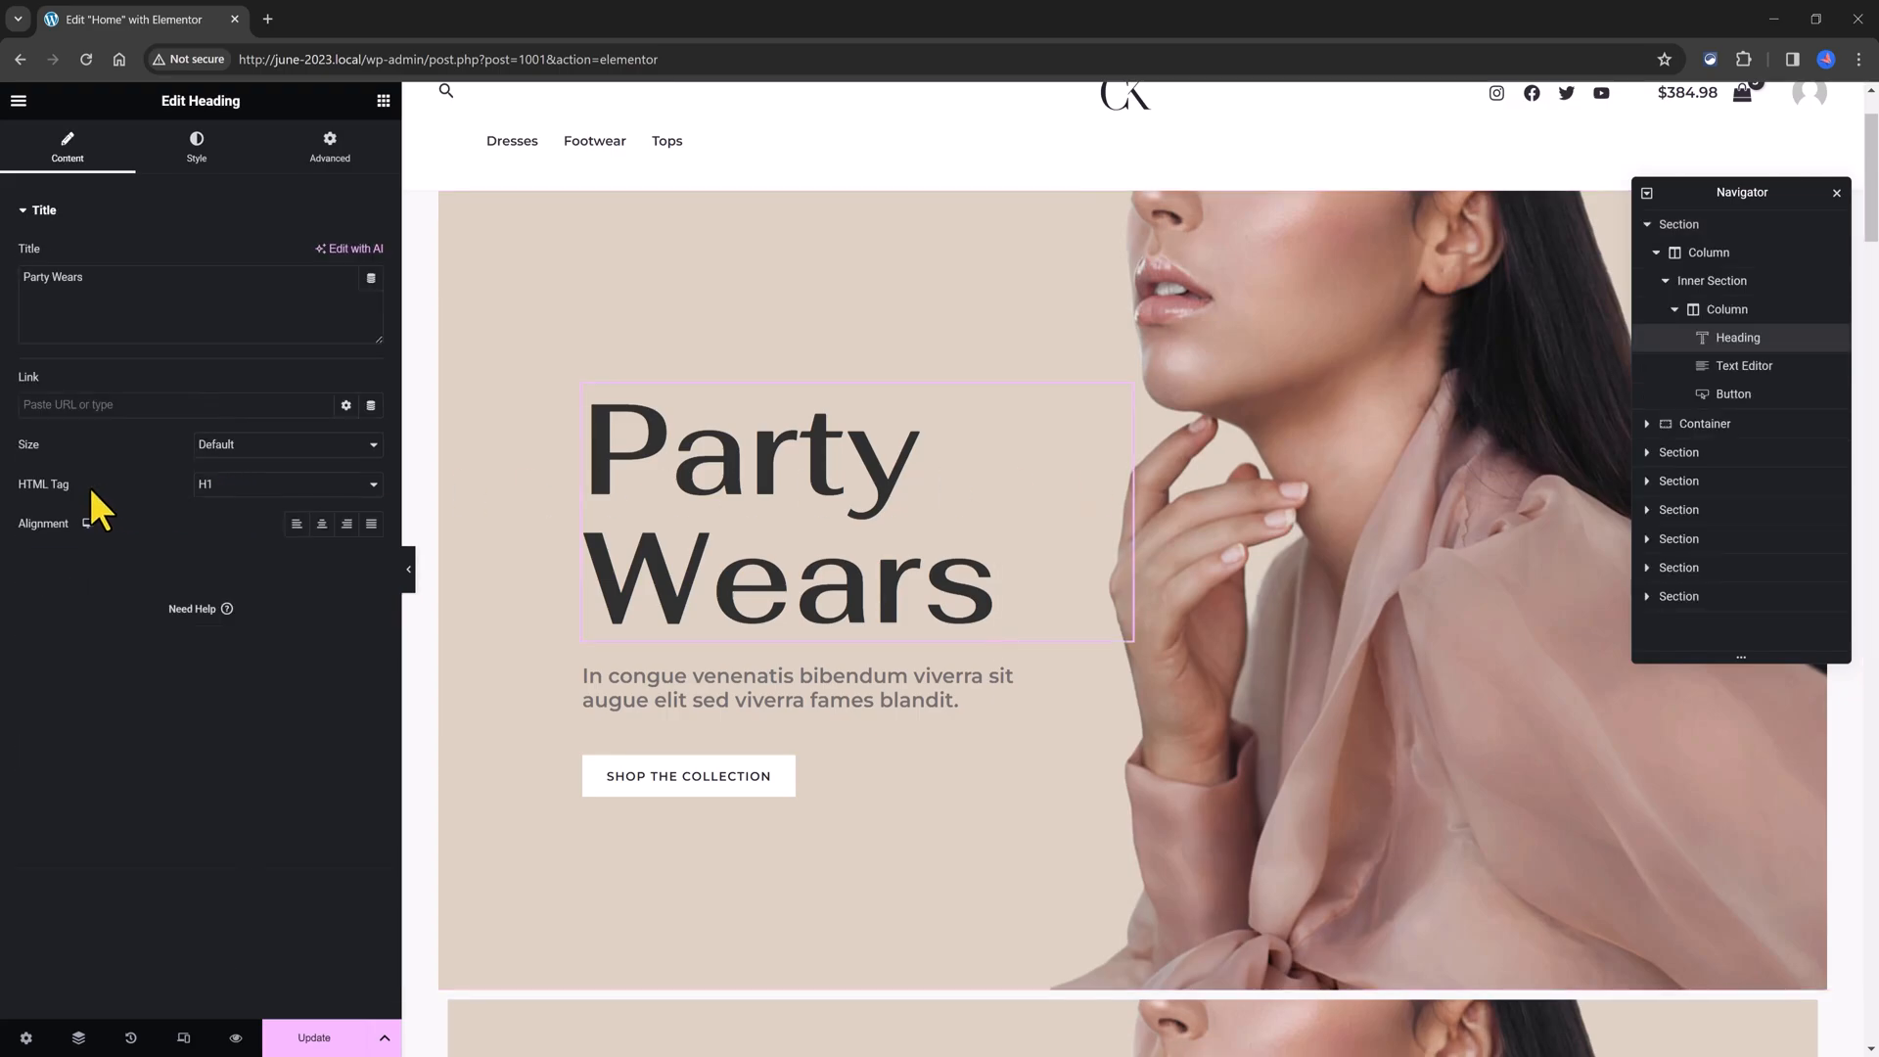
mouse_move(247, 503)
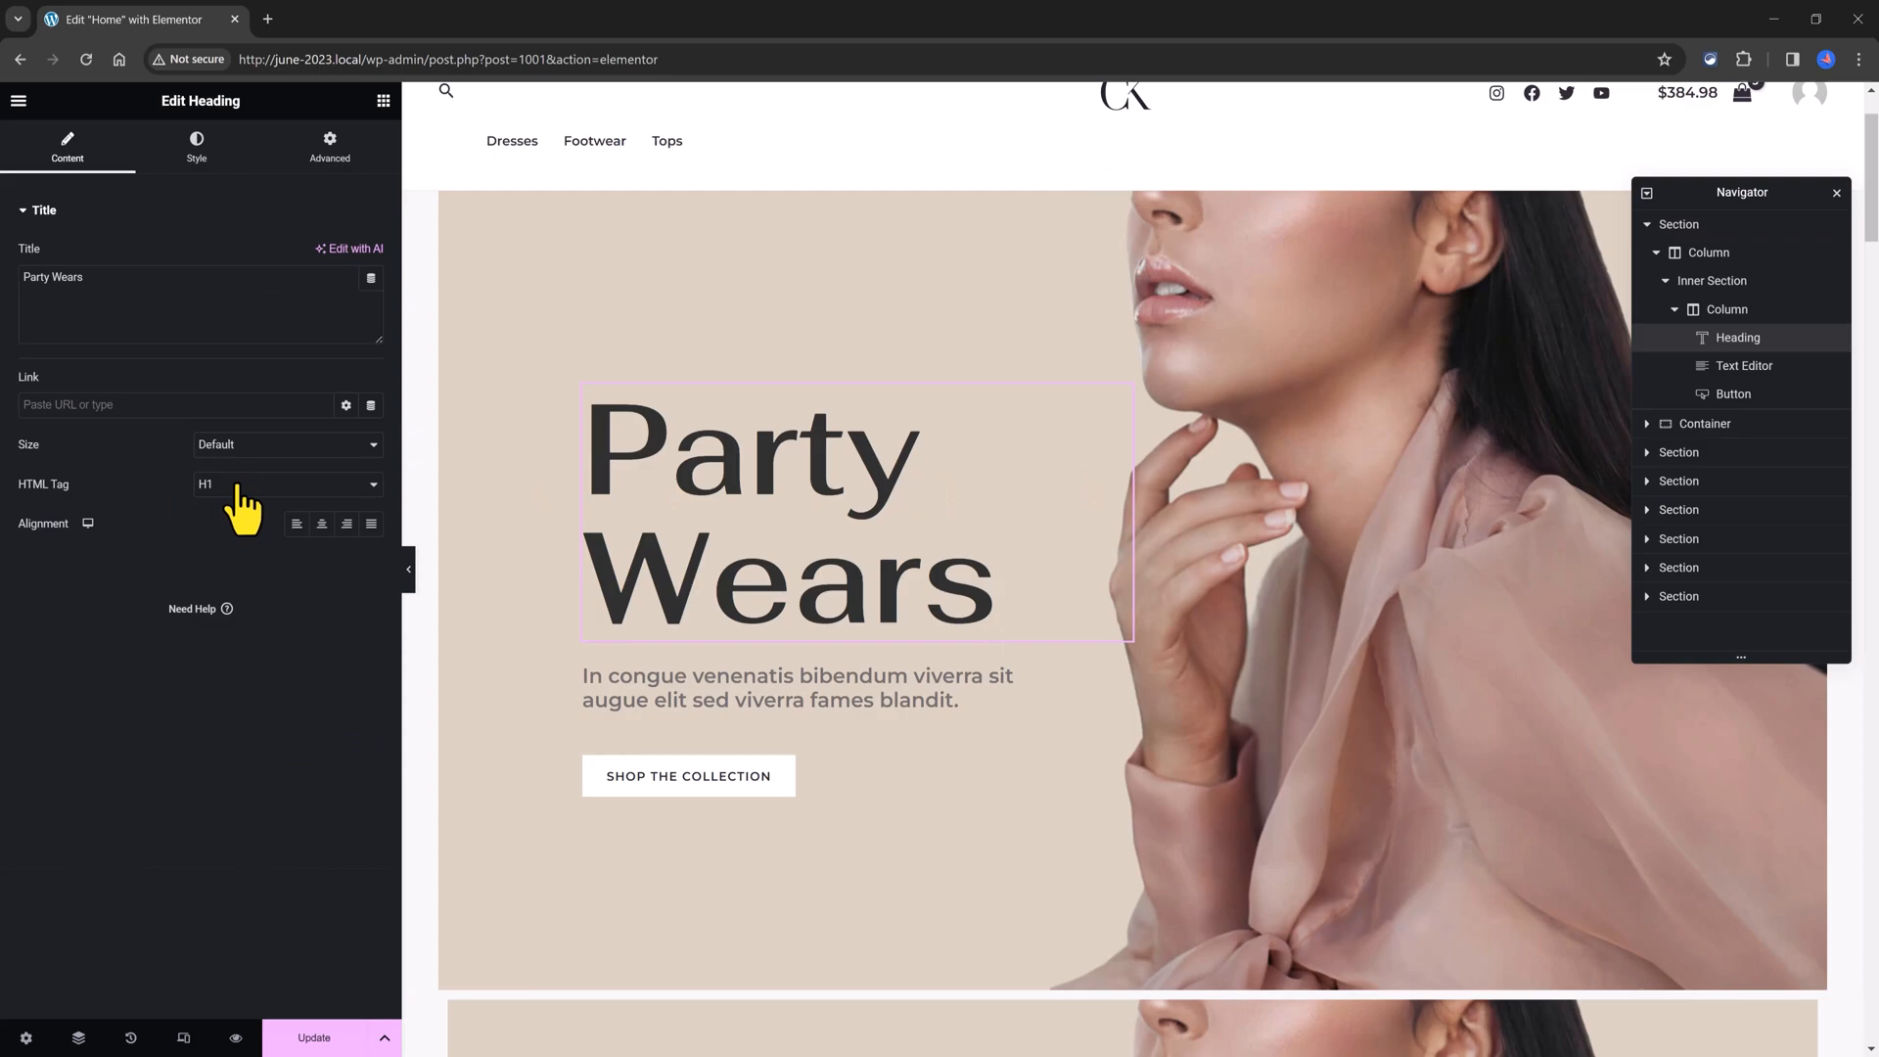